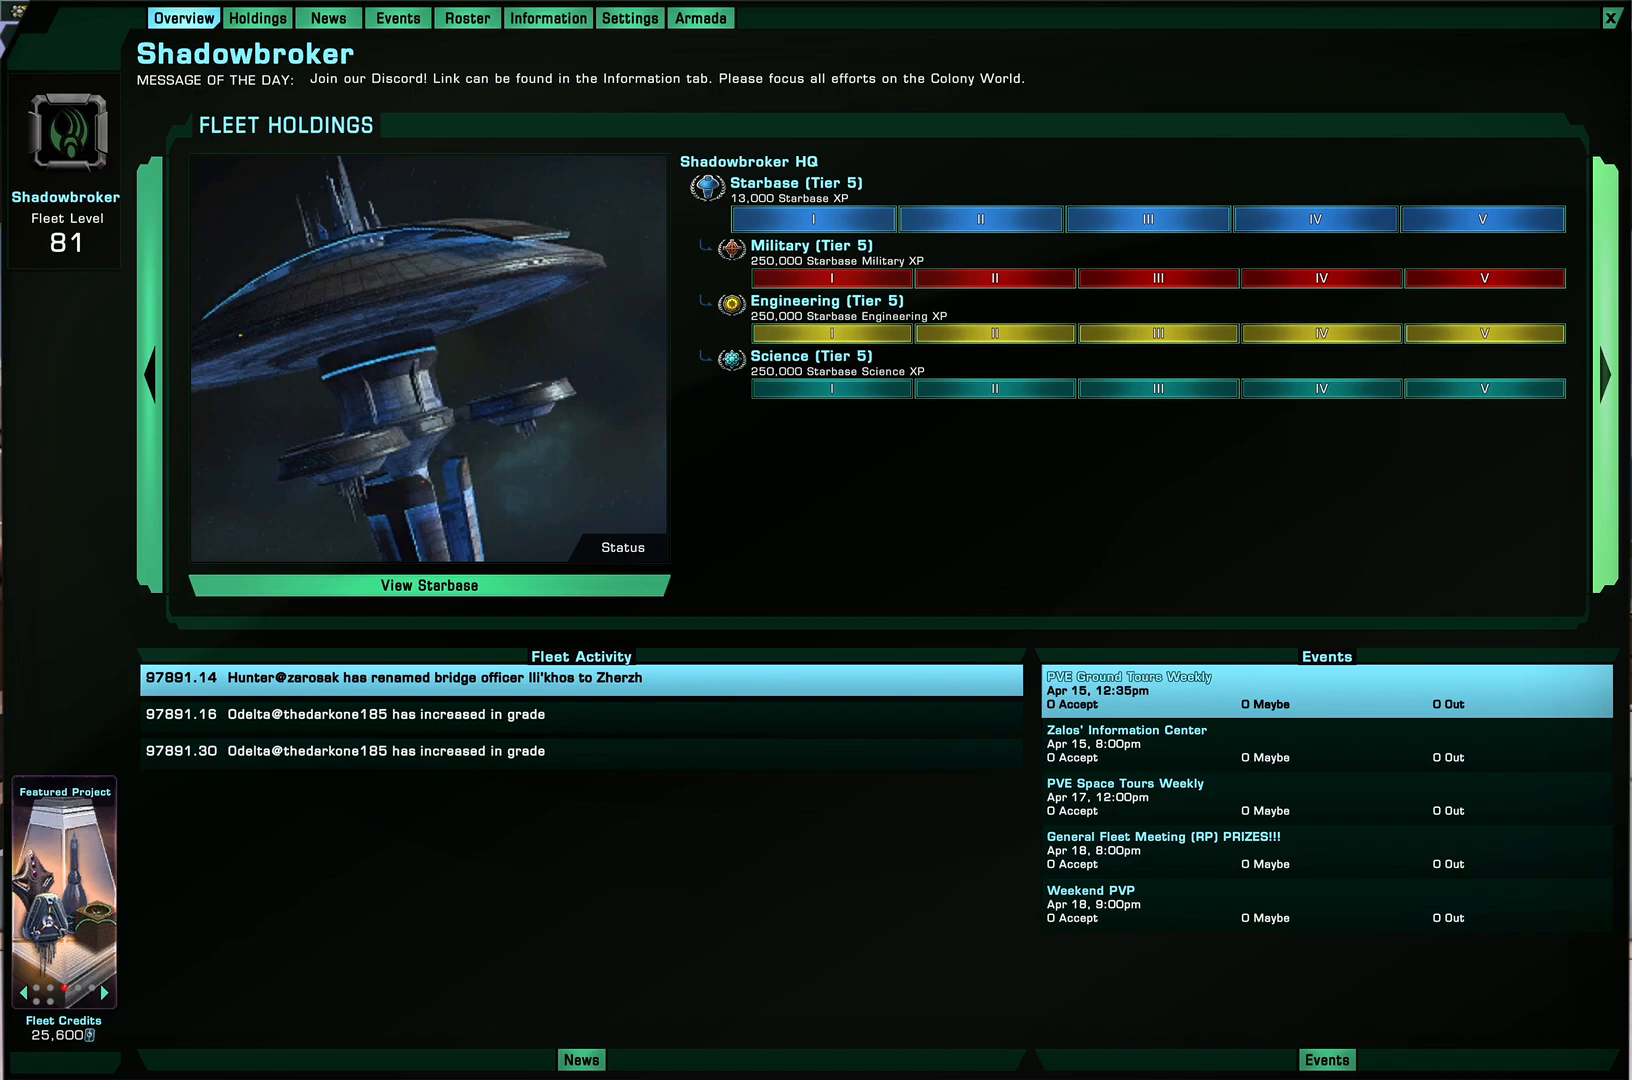
Cycle the overview's holding display through Colony World, K-13 and the other fleet holdings
click(1604, 360)
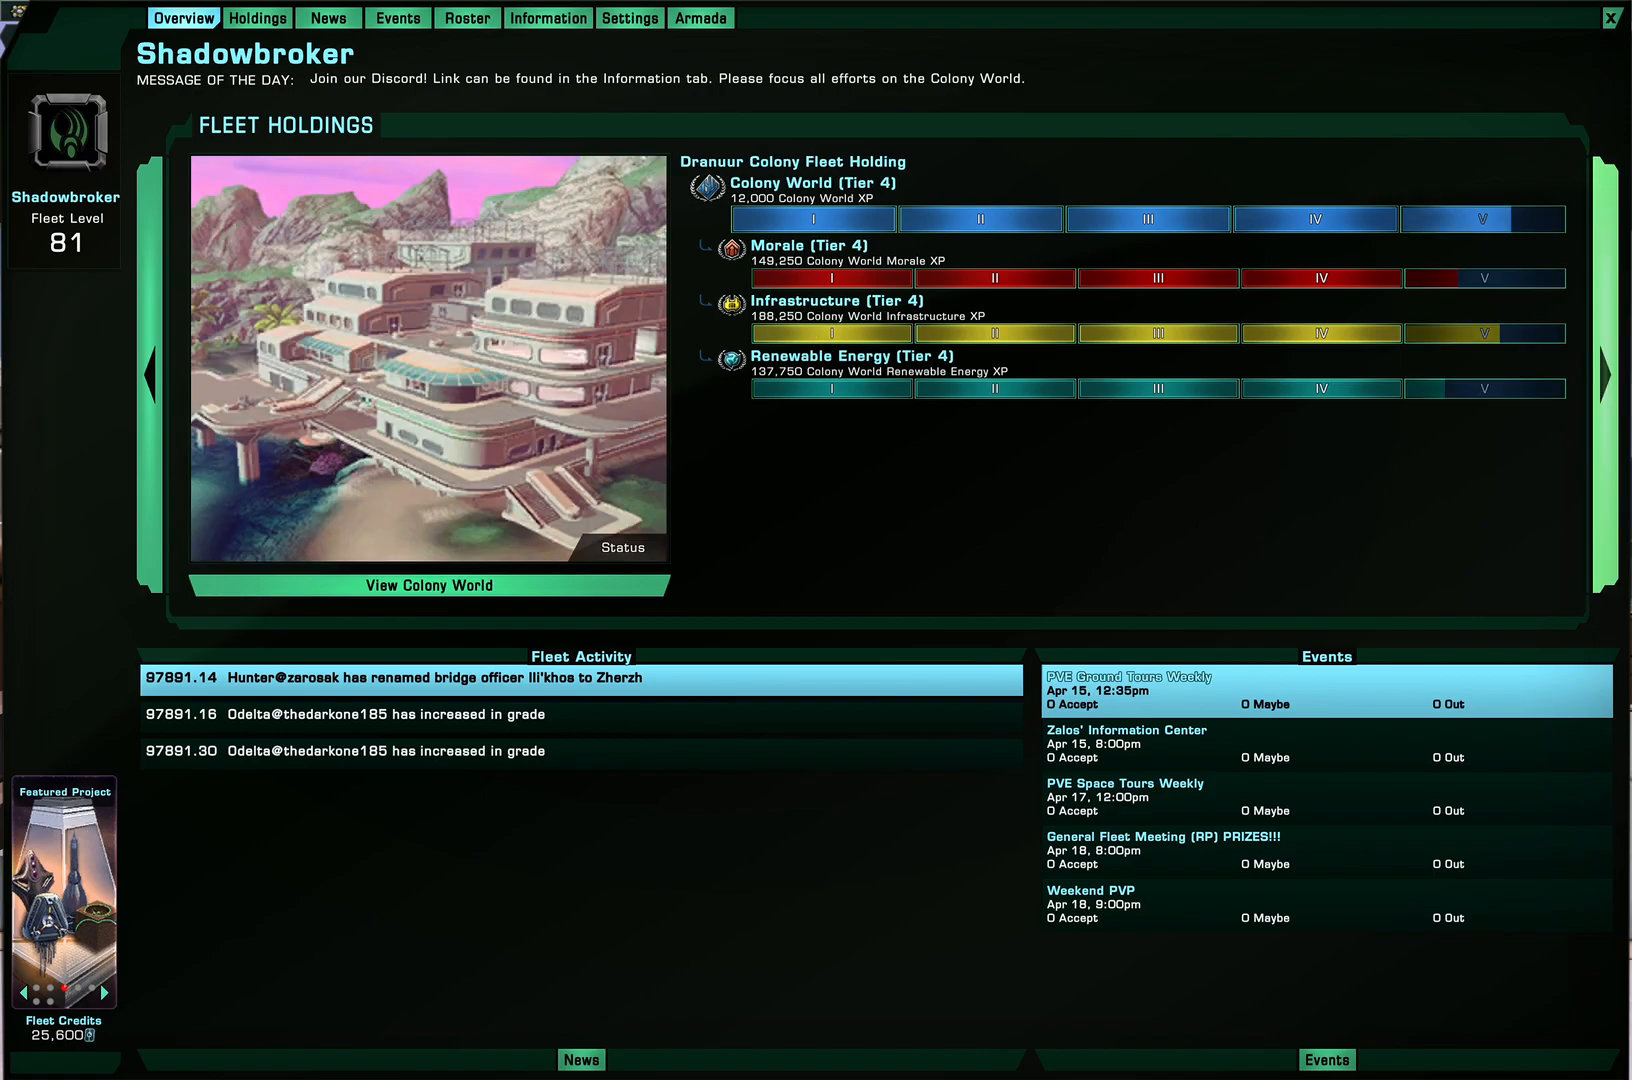
click(1604, 374)
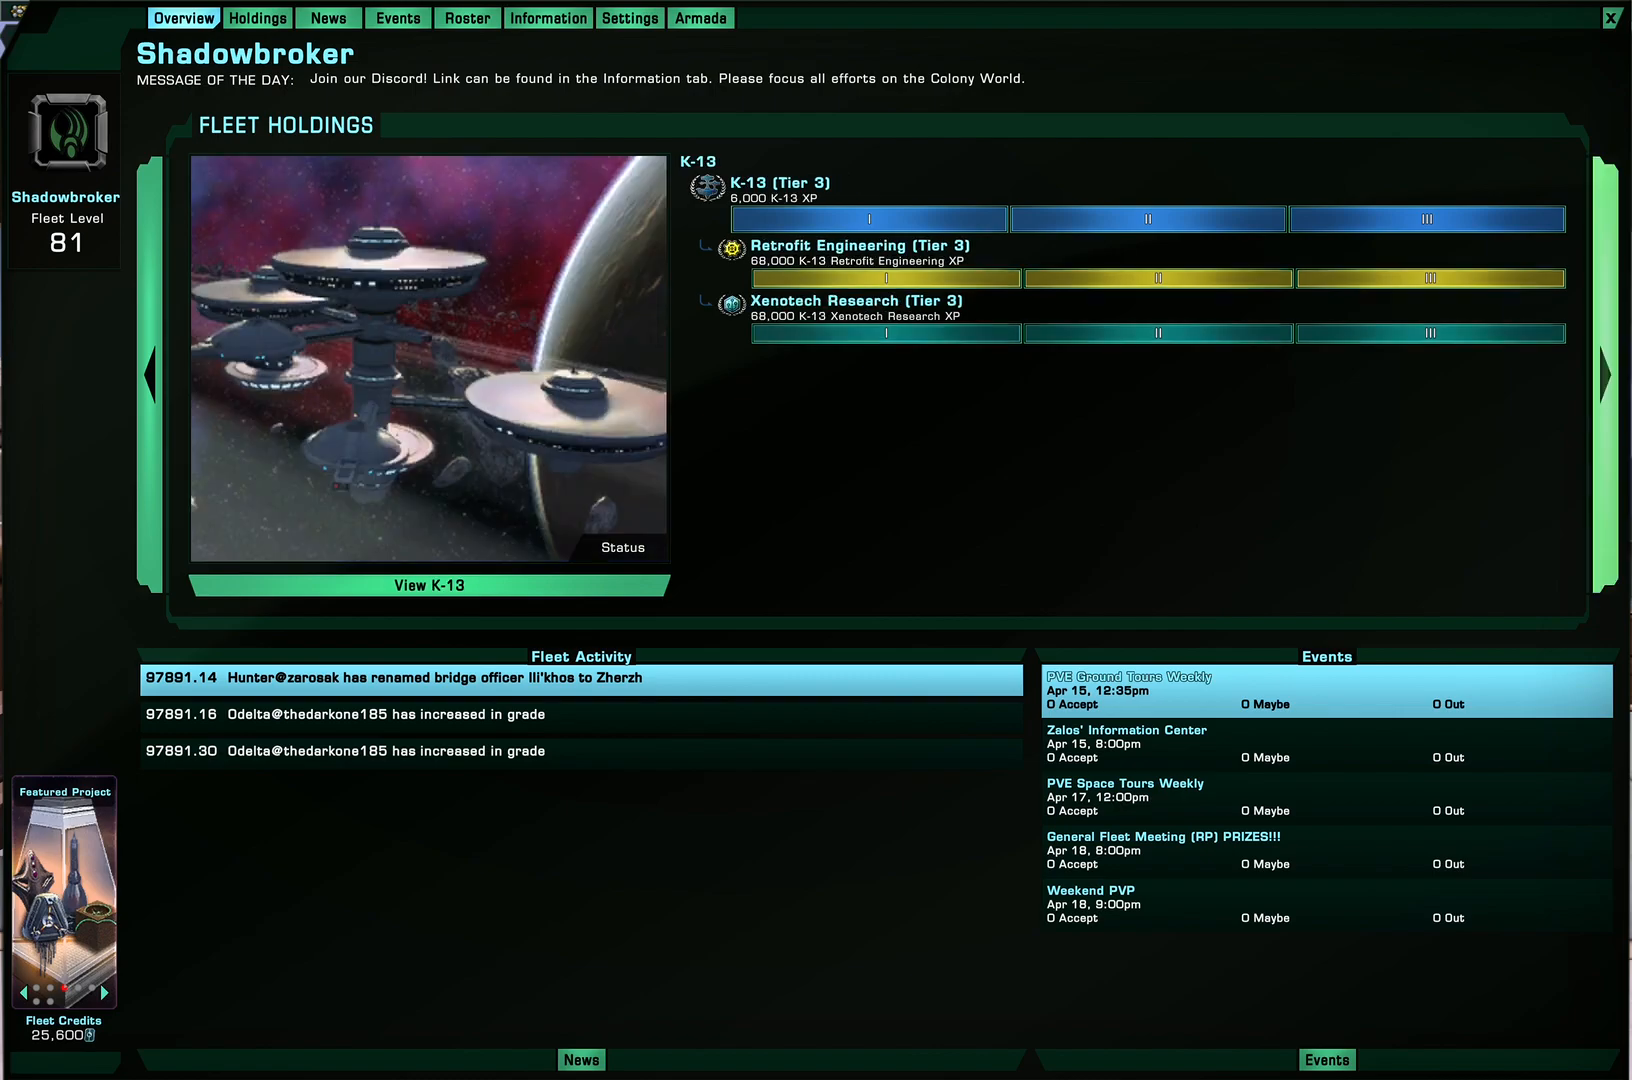
click(1604, 376)
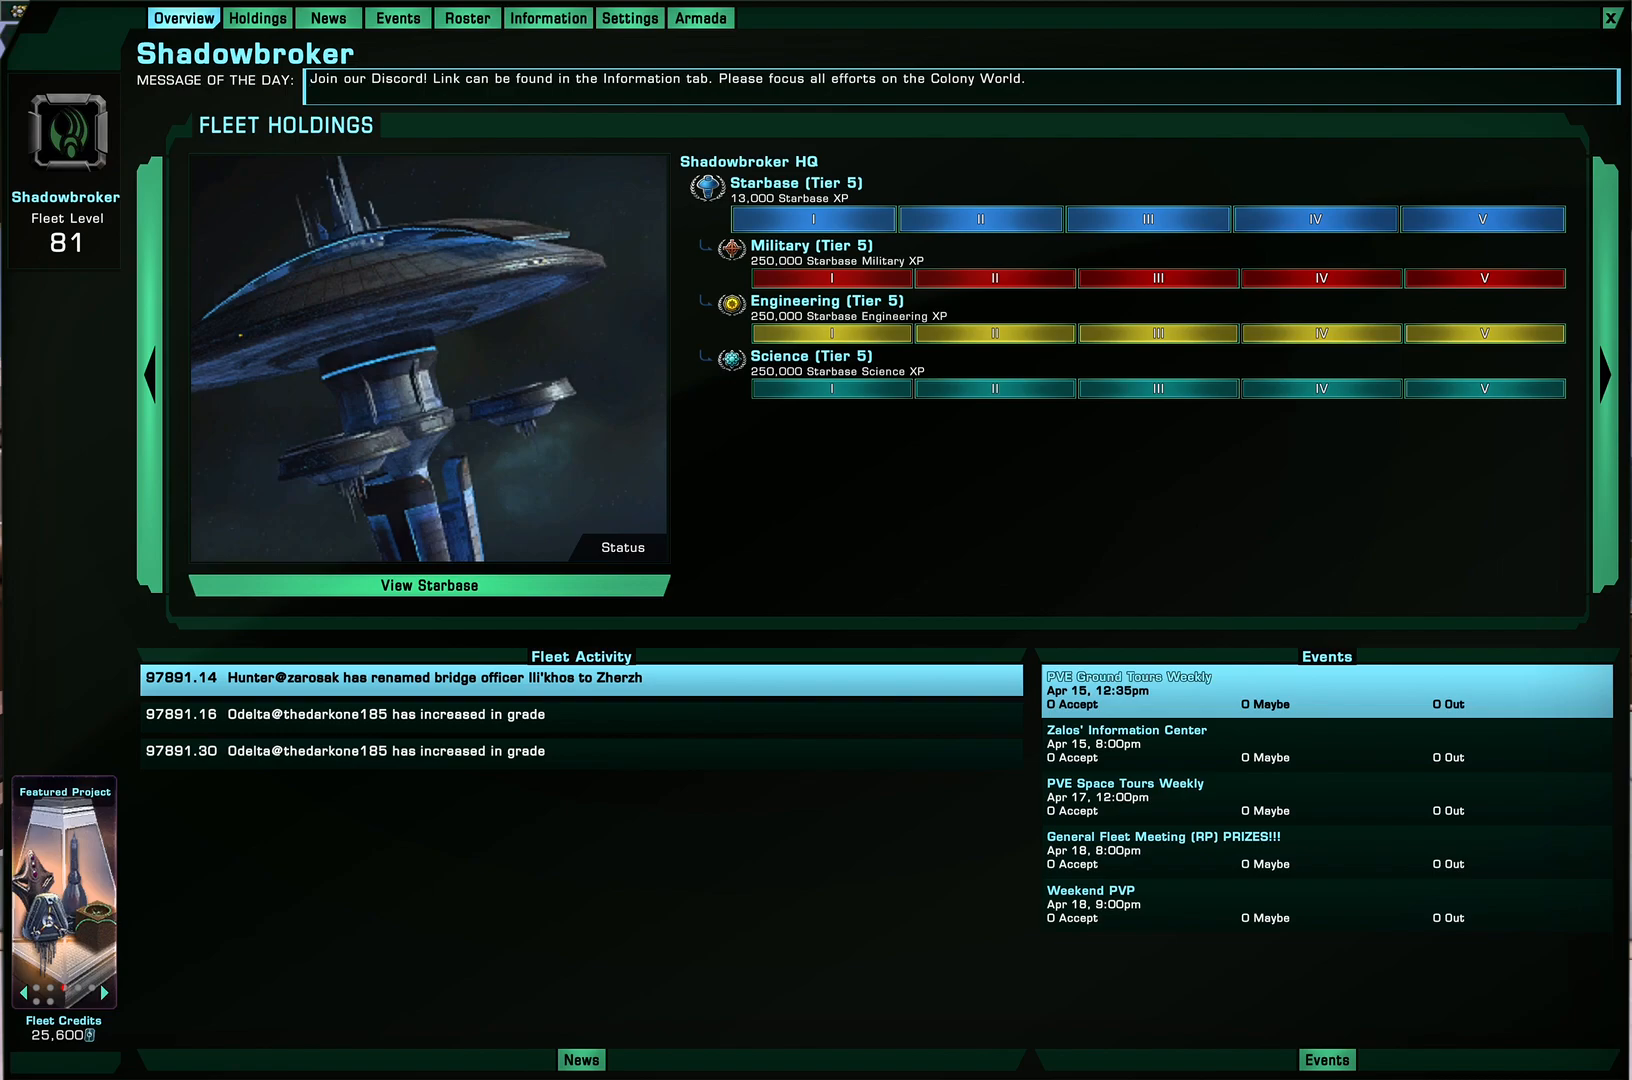
Switch to the Holdings page showing the Shadowbroker HQ starbase projects
text(d)
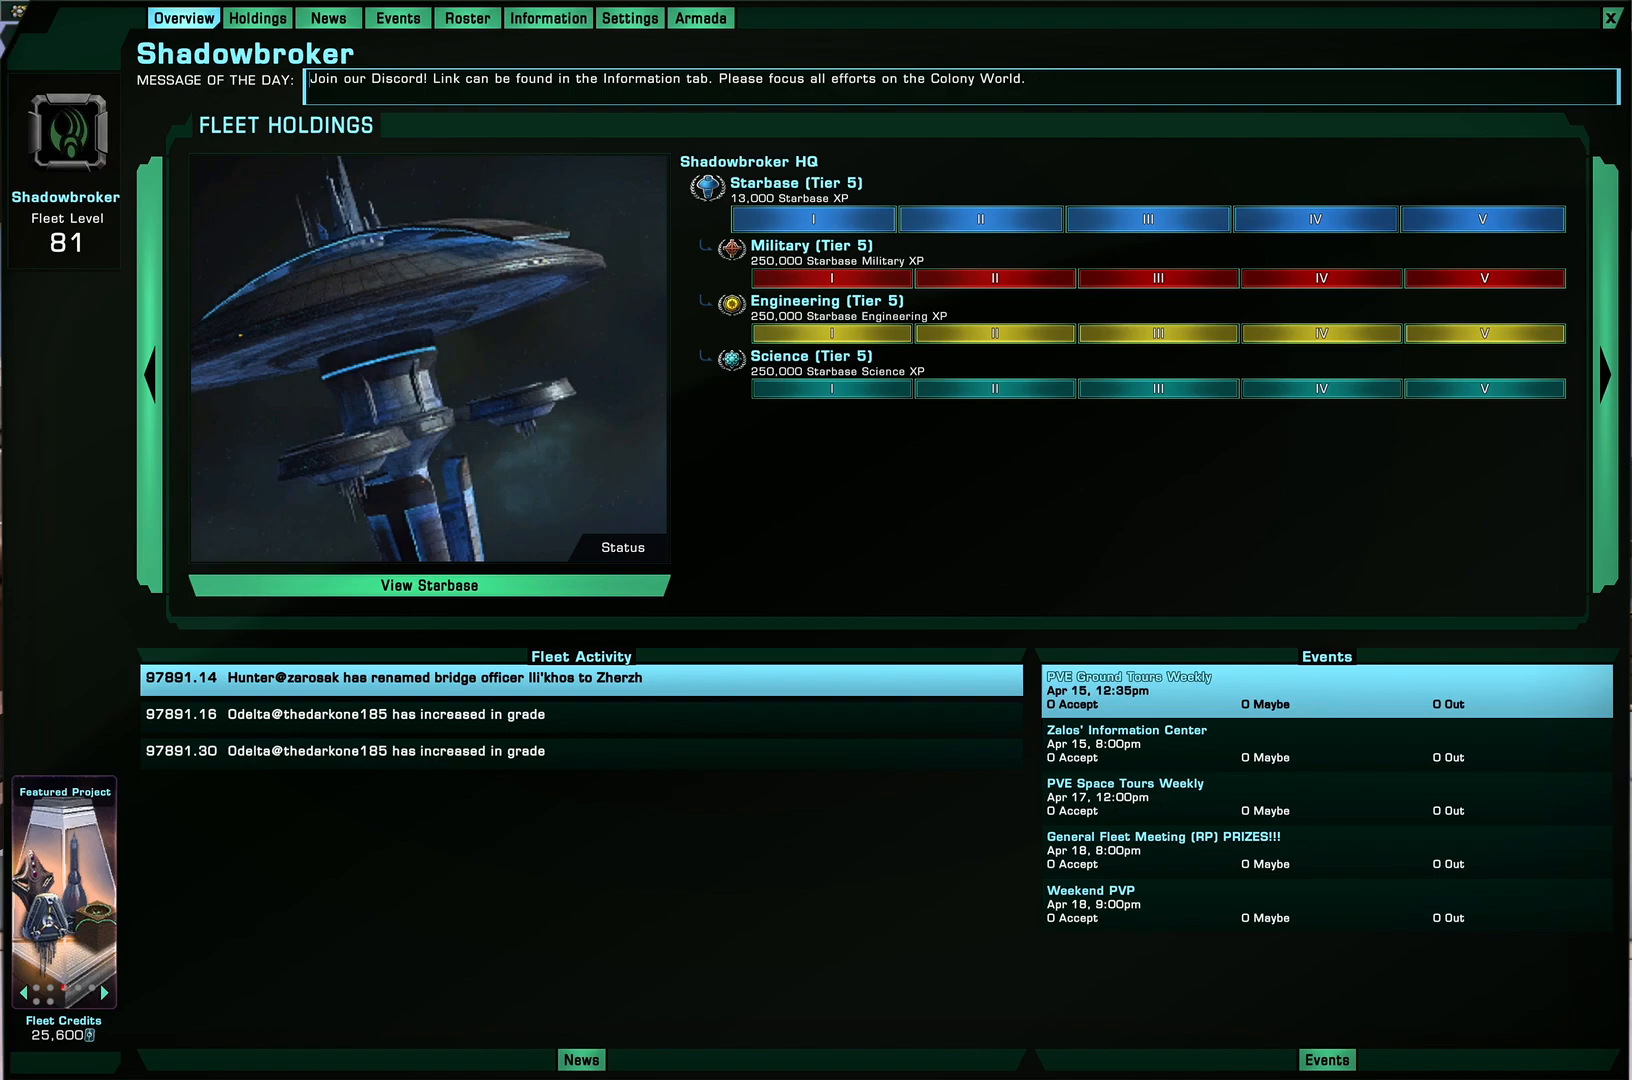
click(260, 16)
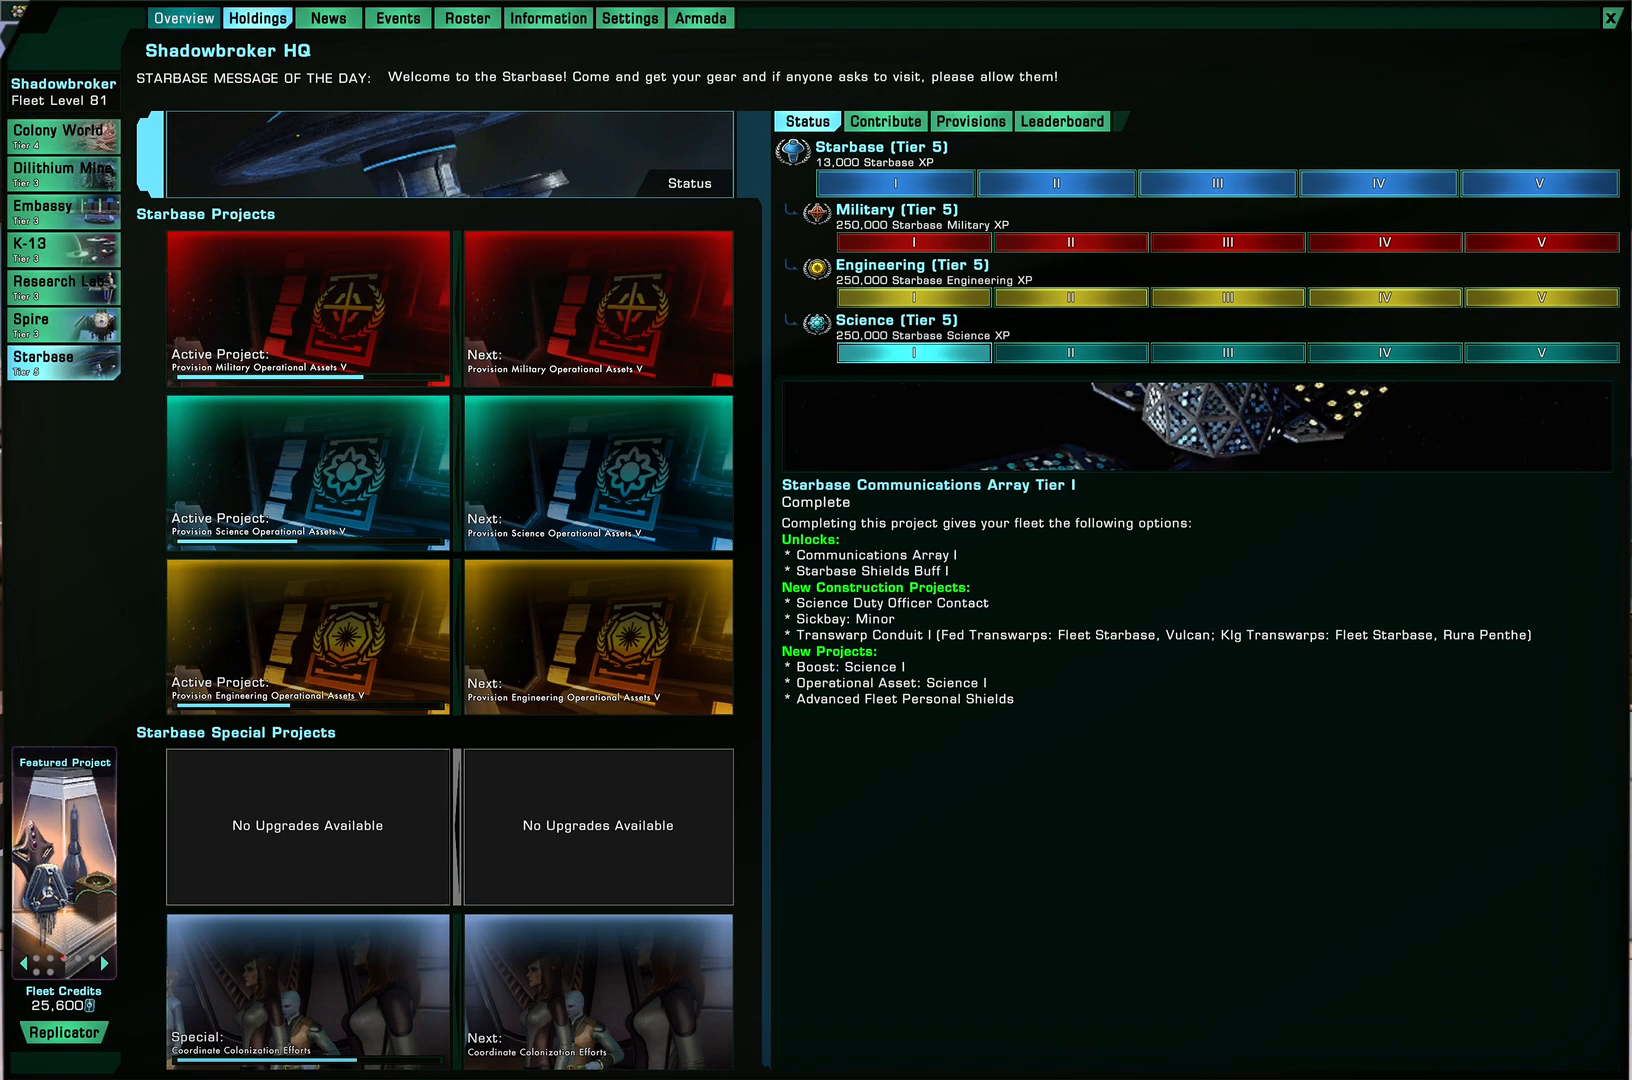
Return to the overview and cycle its holding display through Colony World, Embassy and the next holding
click(180, 18)
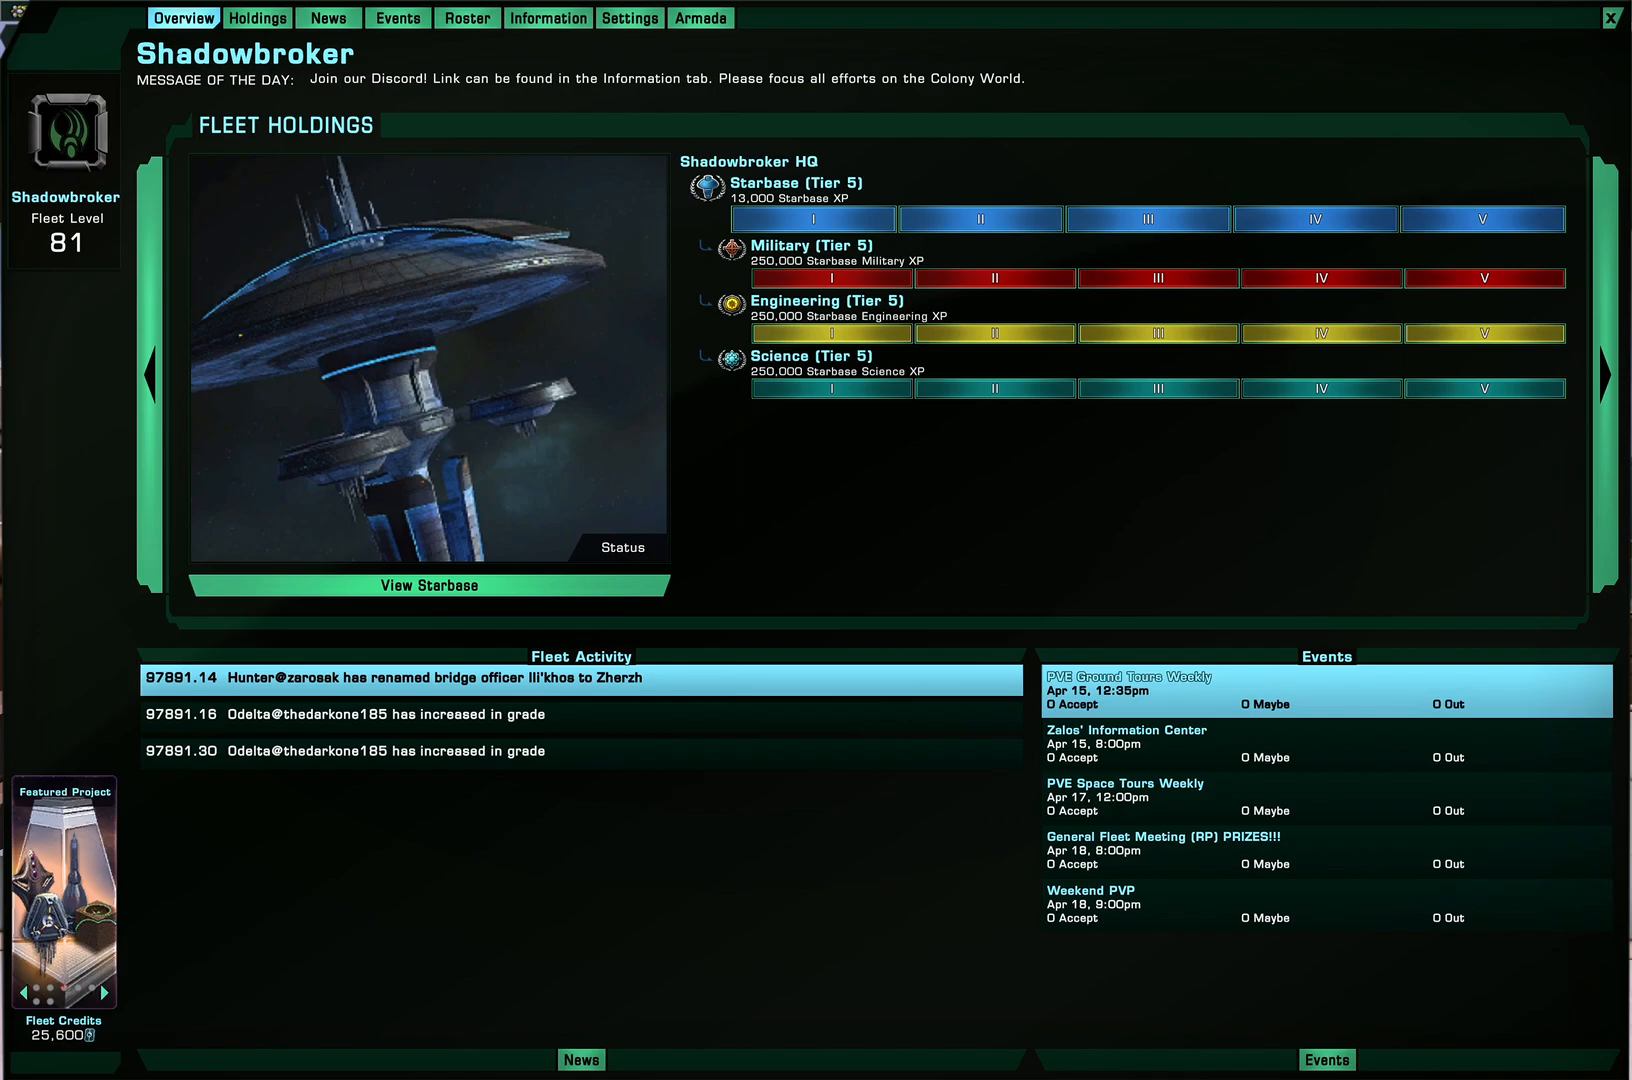
click(1606, 374)
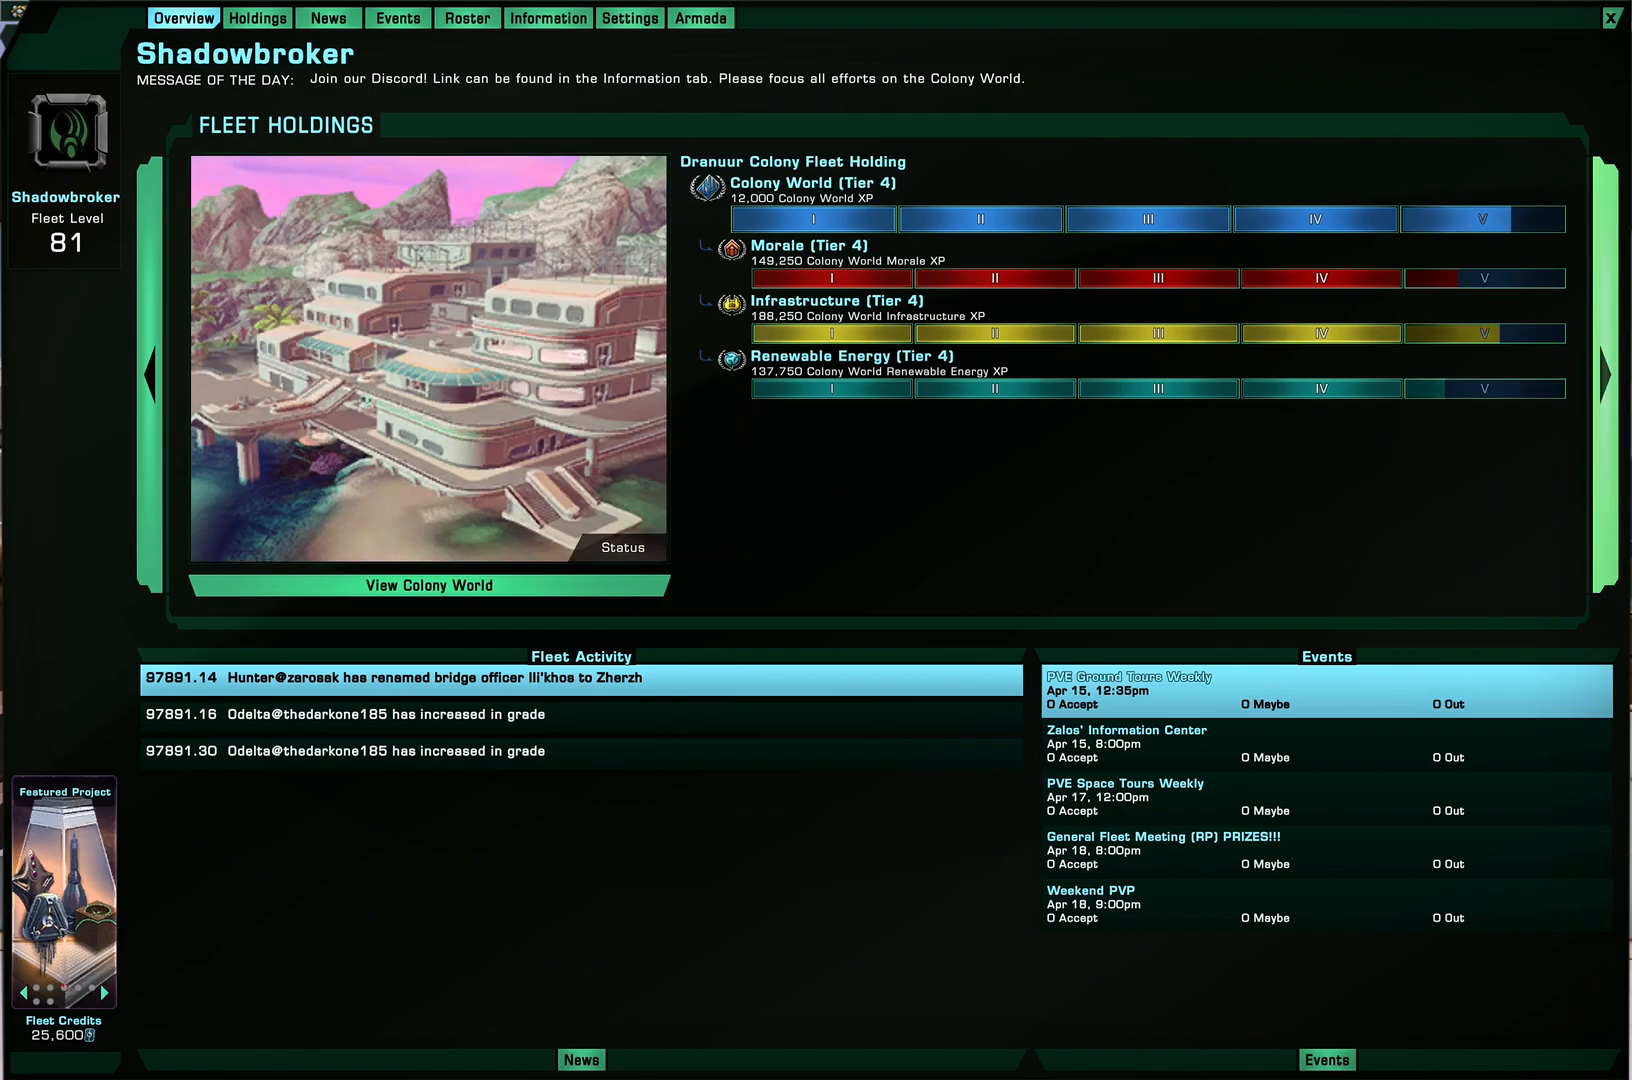
click(1610, 370)
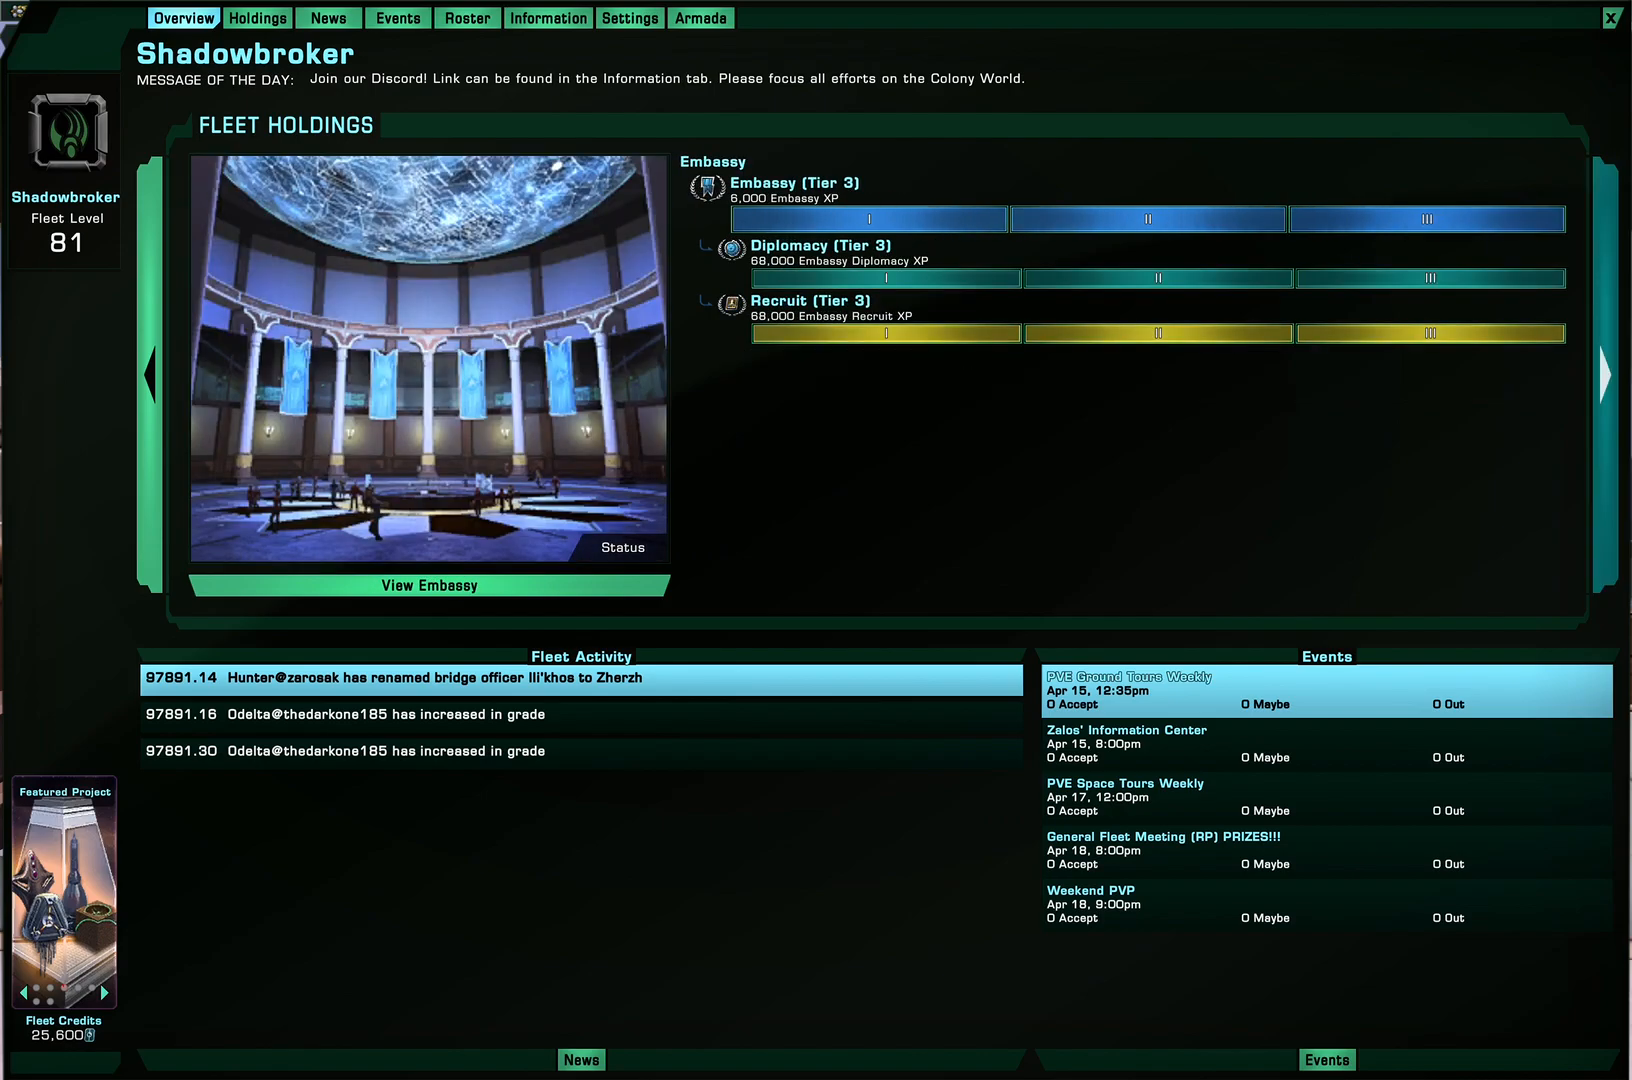
click(1606, 376)
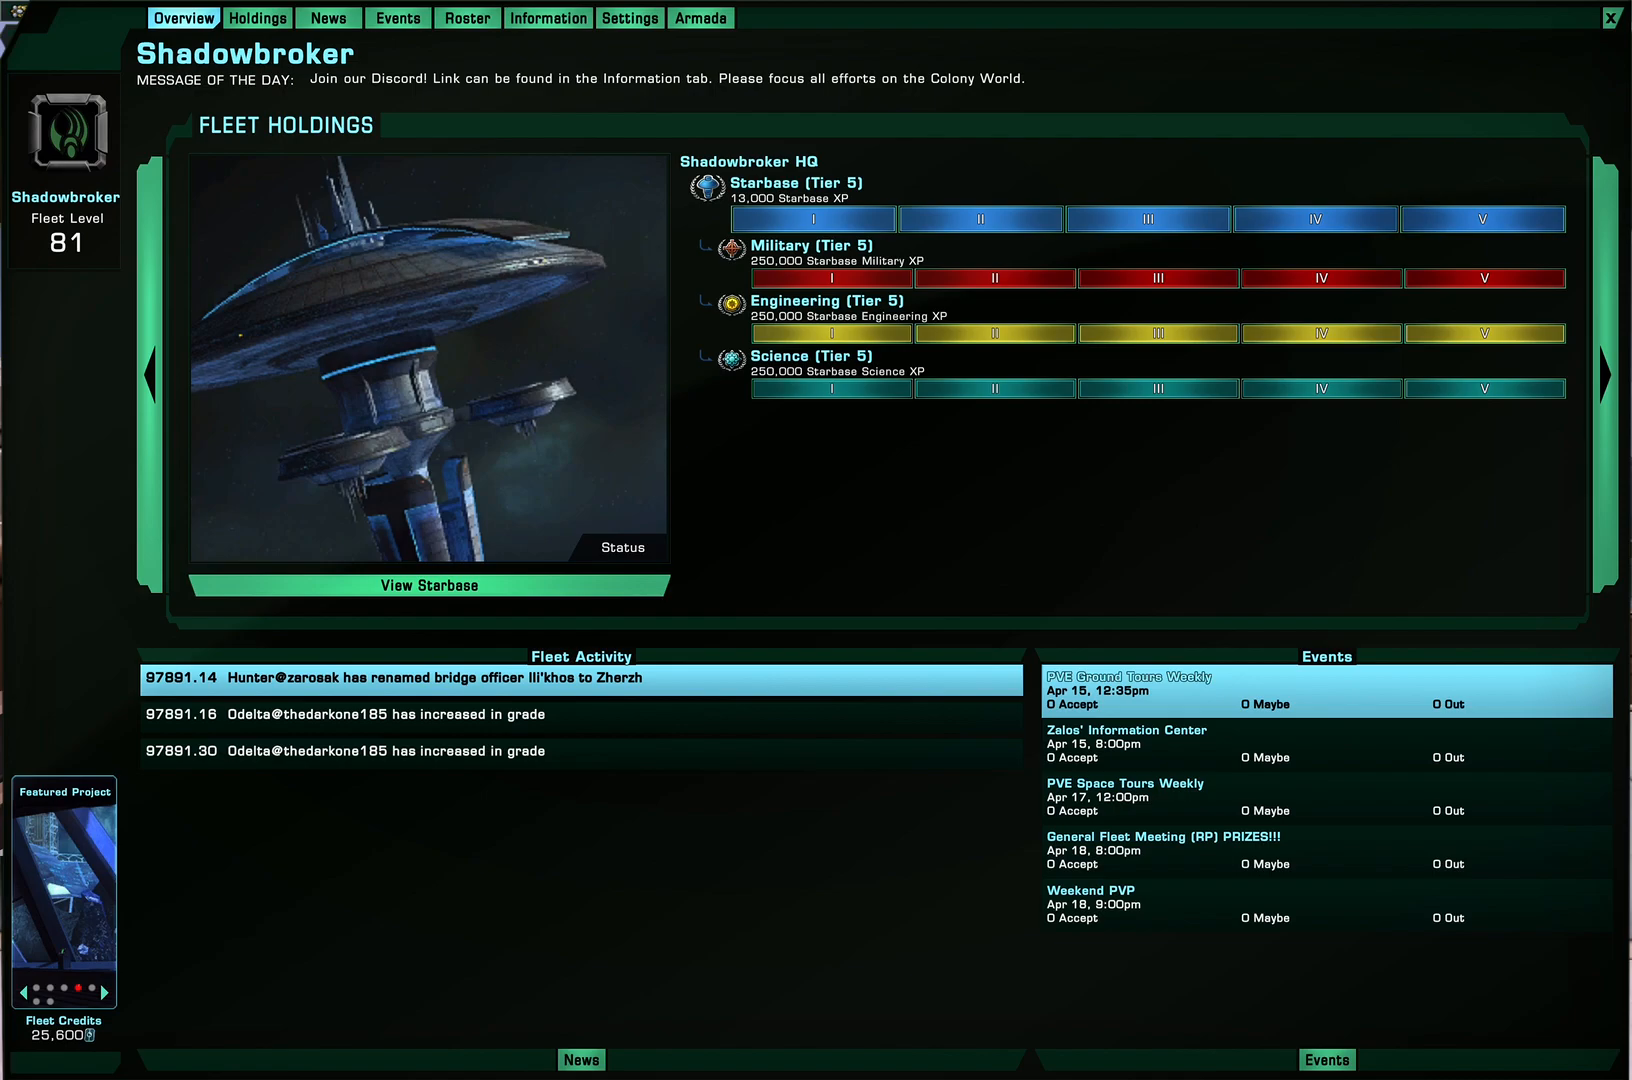
View the featured project event's details and close the popup
click(62, 884)
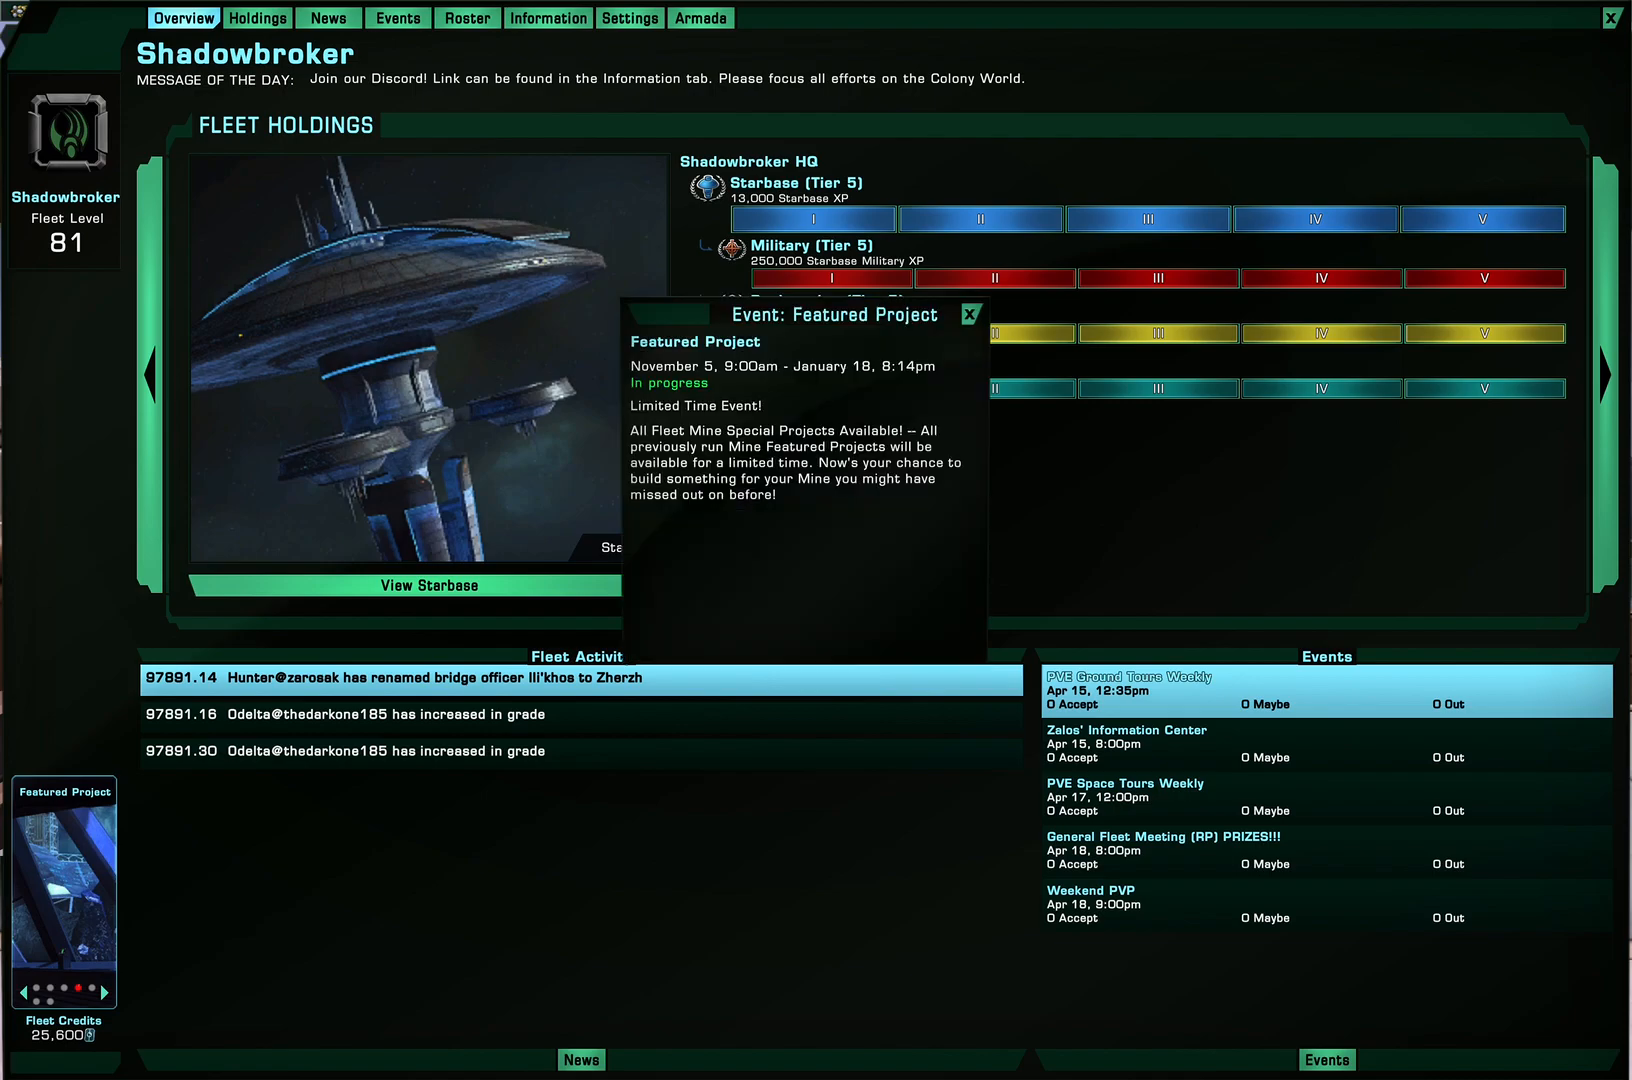
click(968, 314)
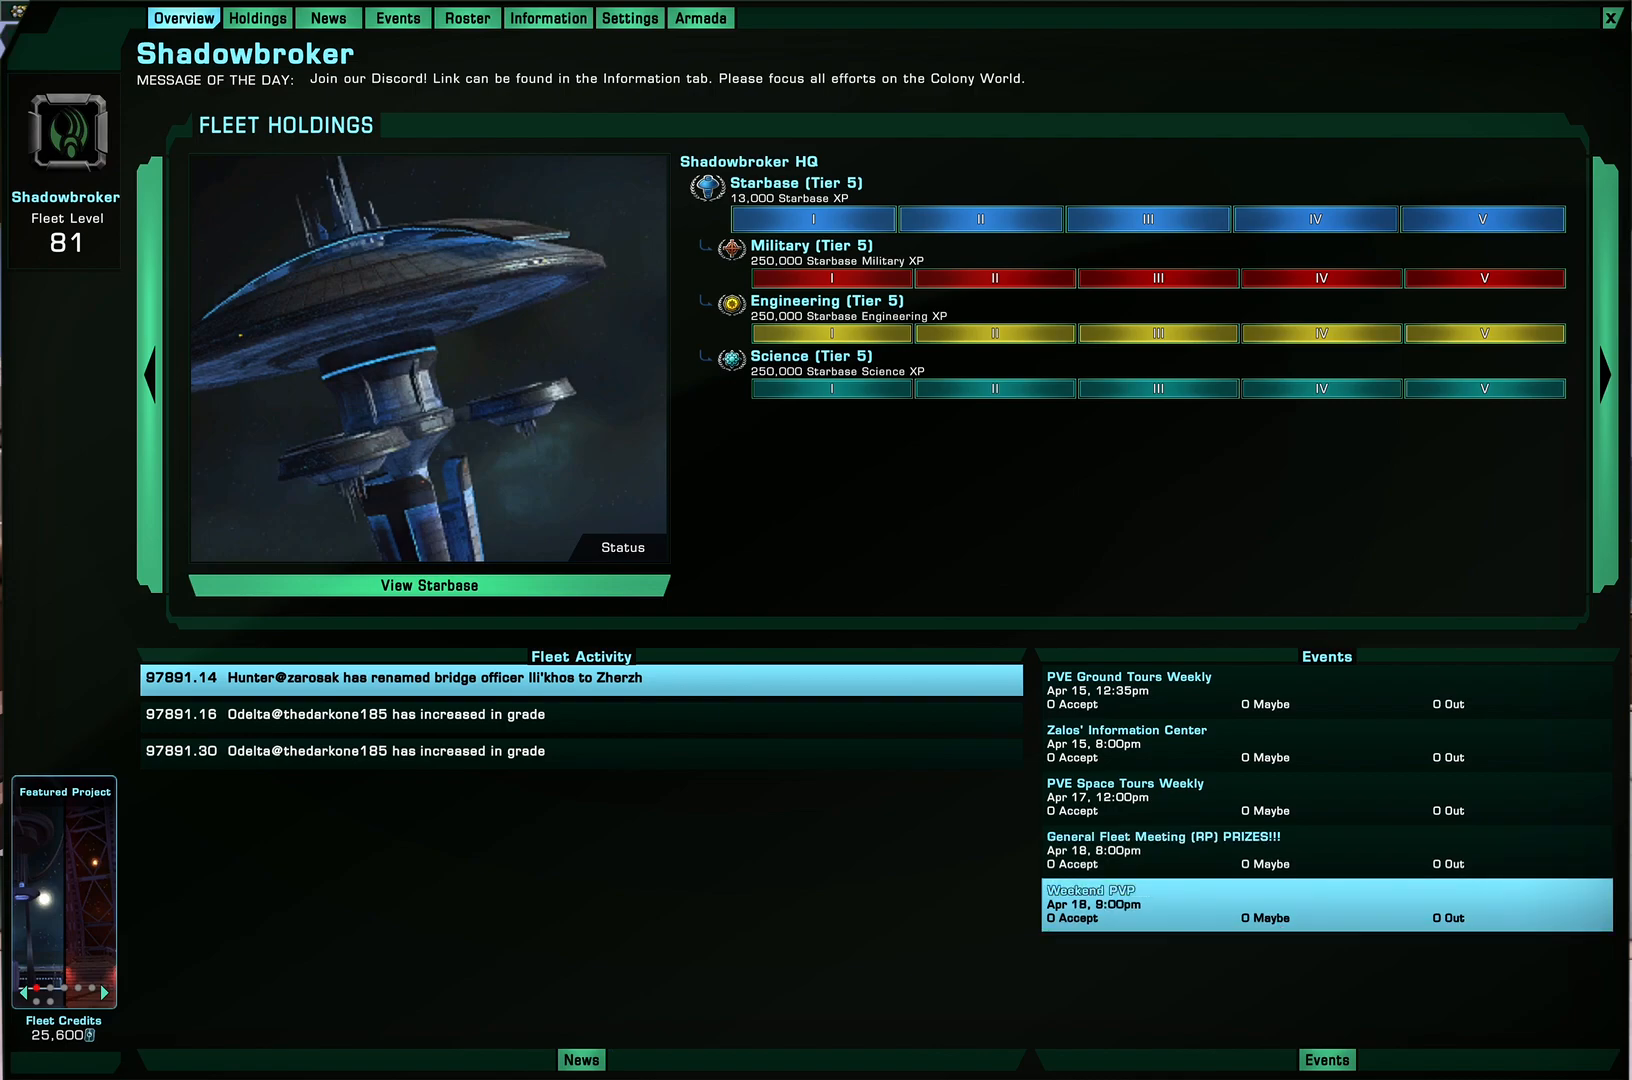
Check the starbase provisioning totals, then show Provision Engineering Operational Assets V's contribution needs at 43%
click(262, 16)
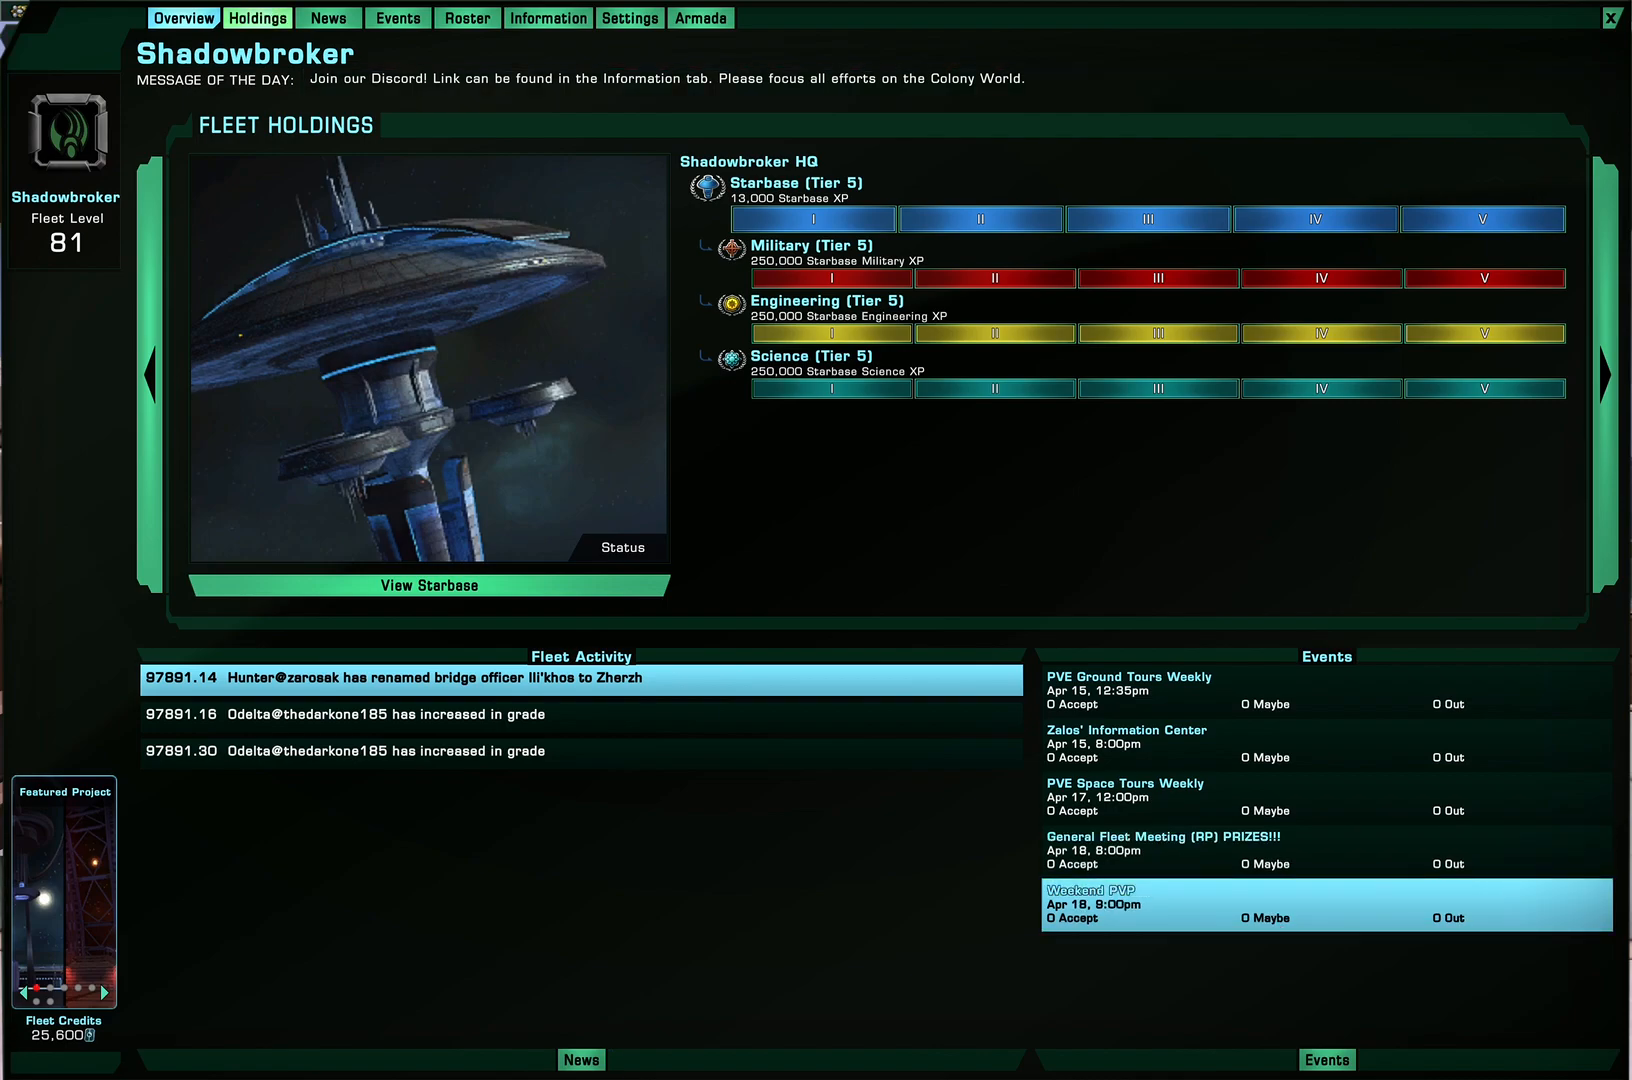
click(428, 584)
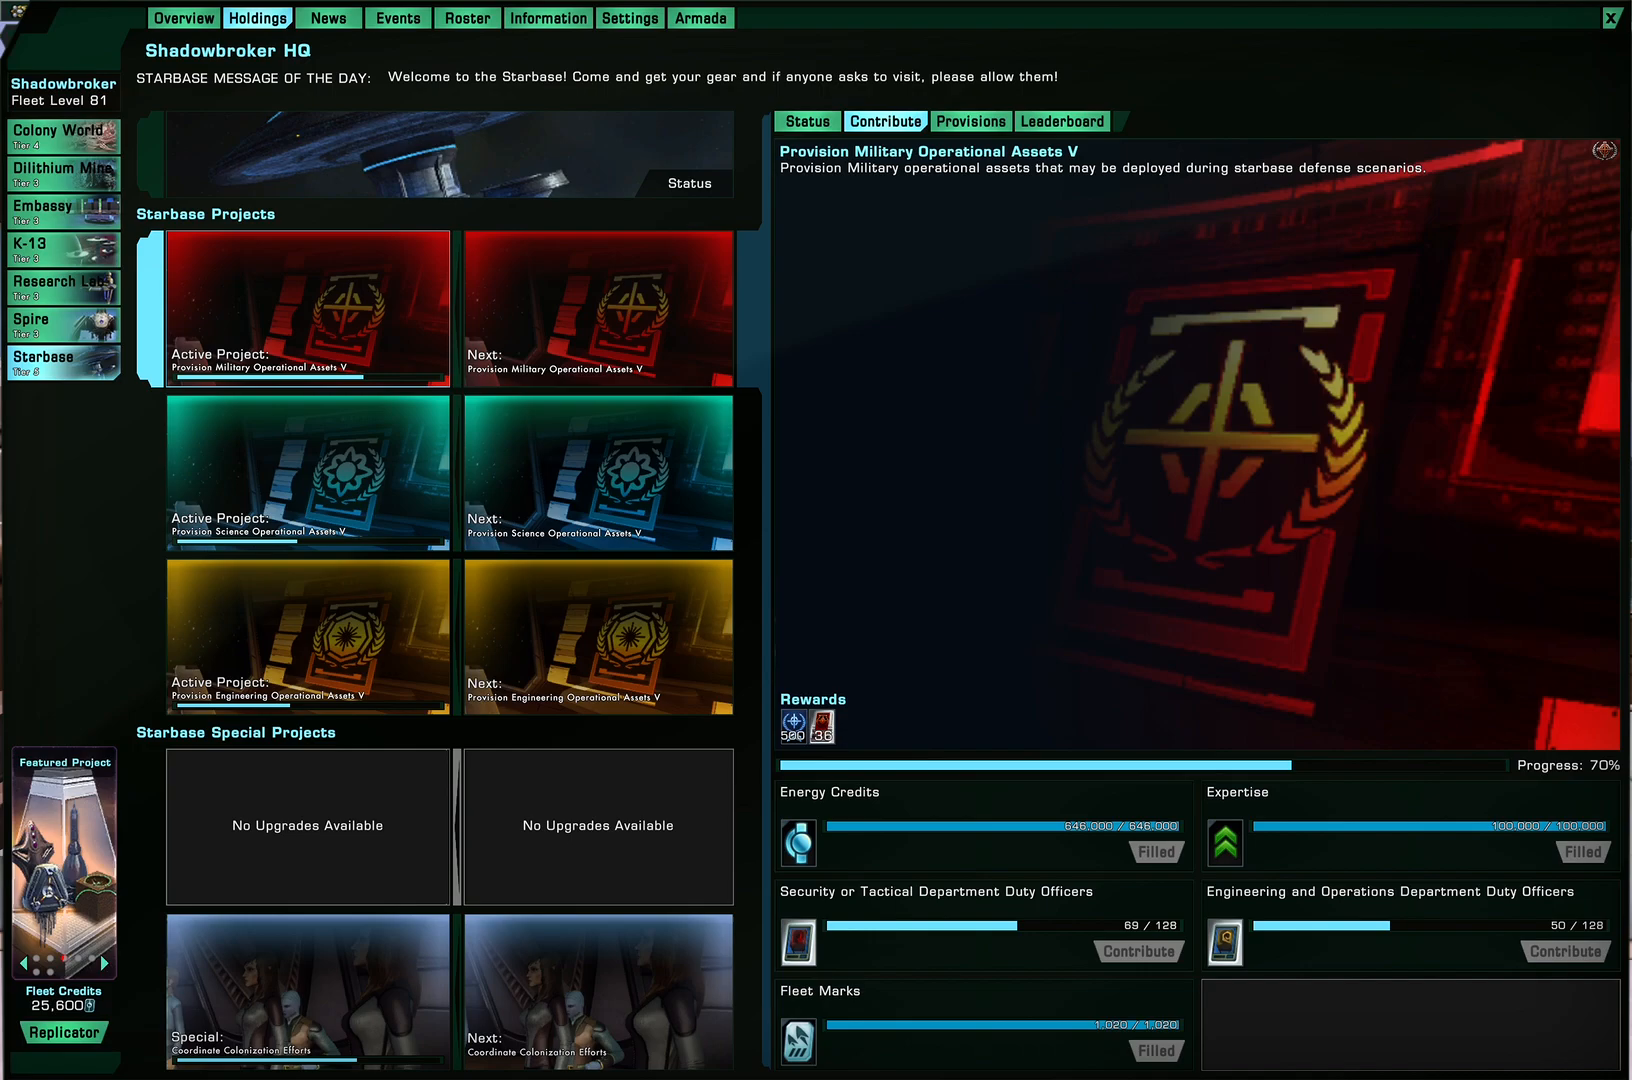
click(970, 120)
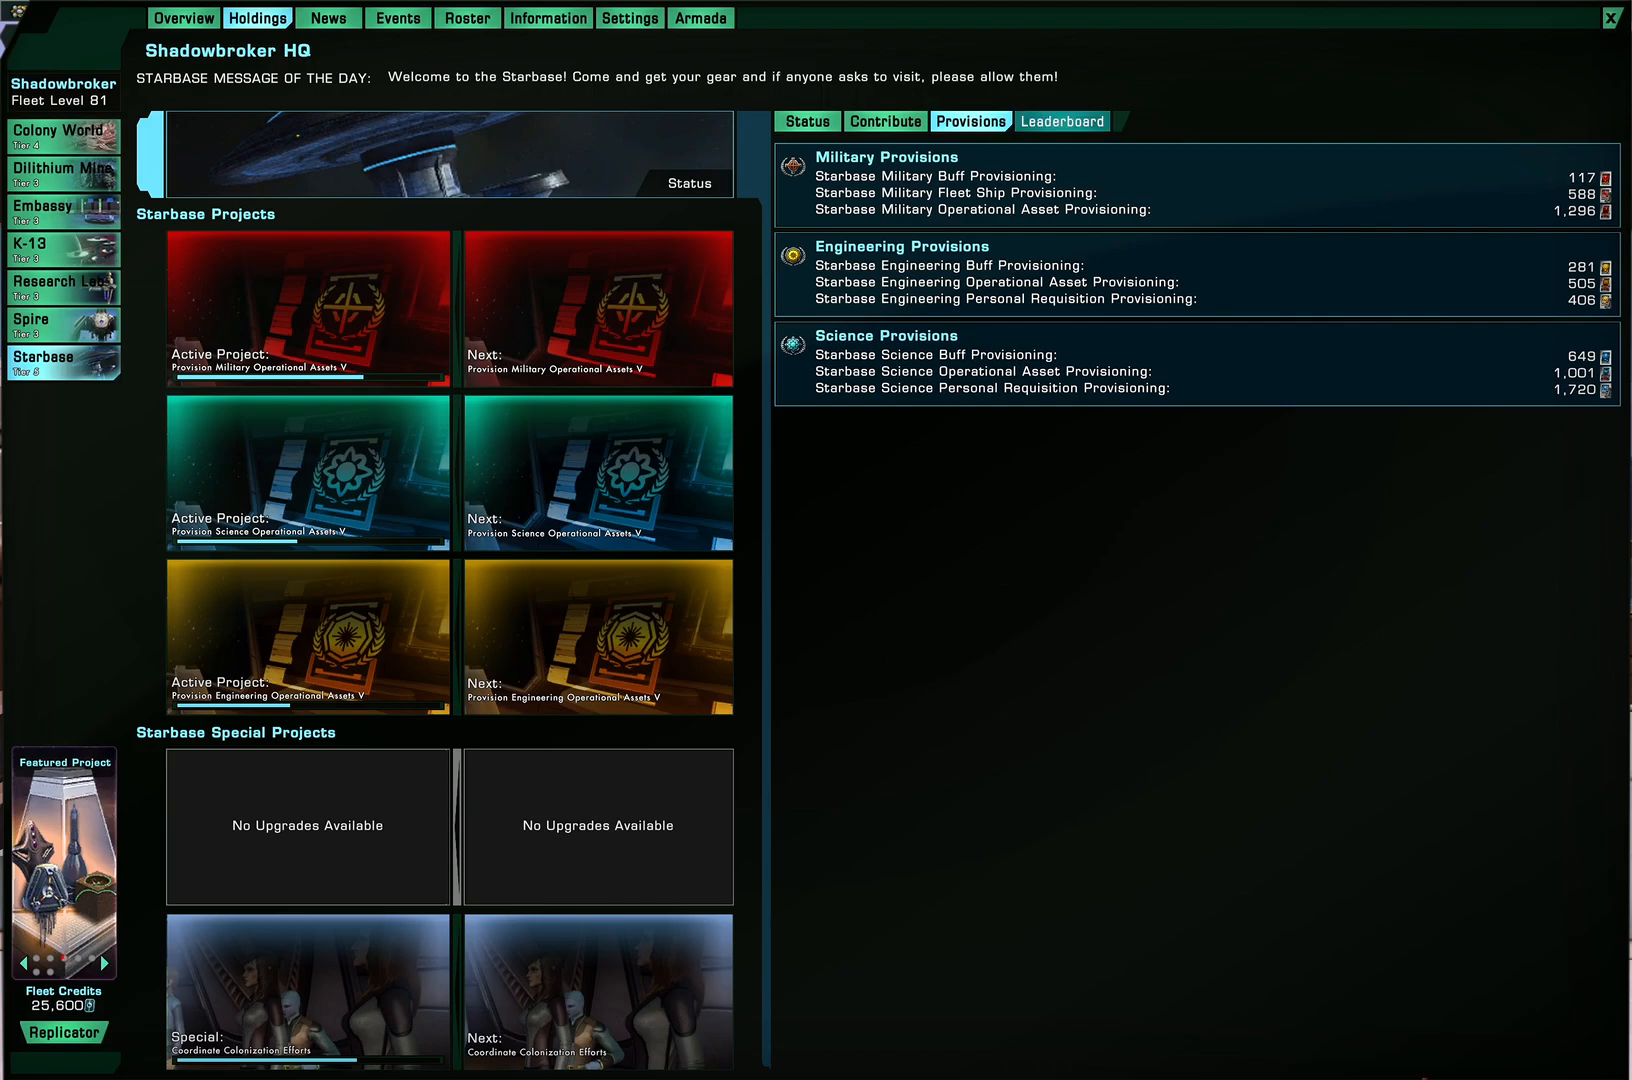
click(1062, 120)
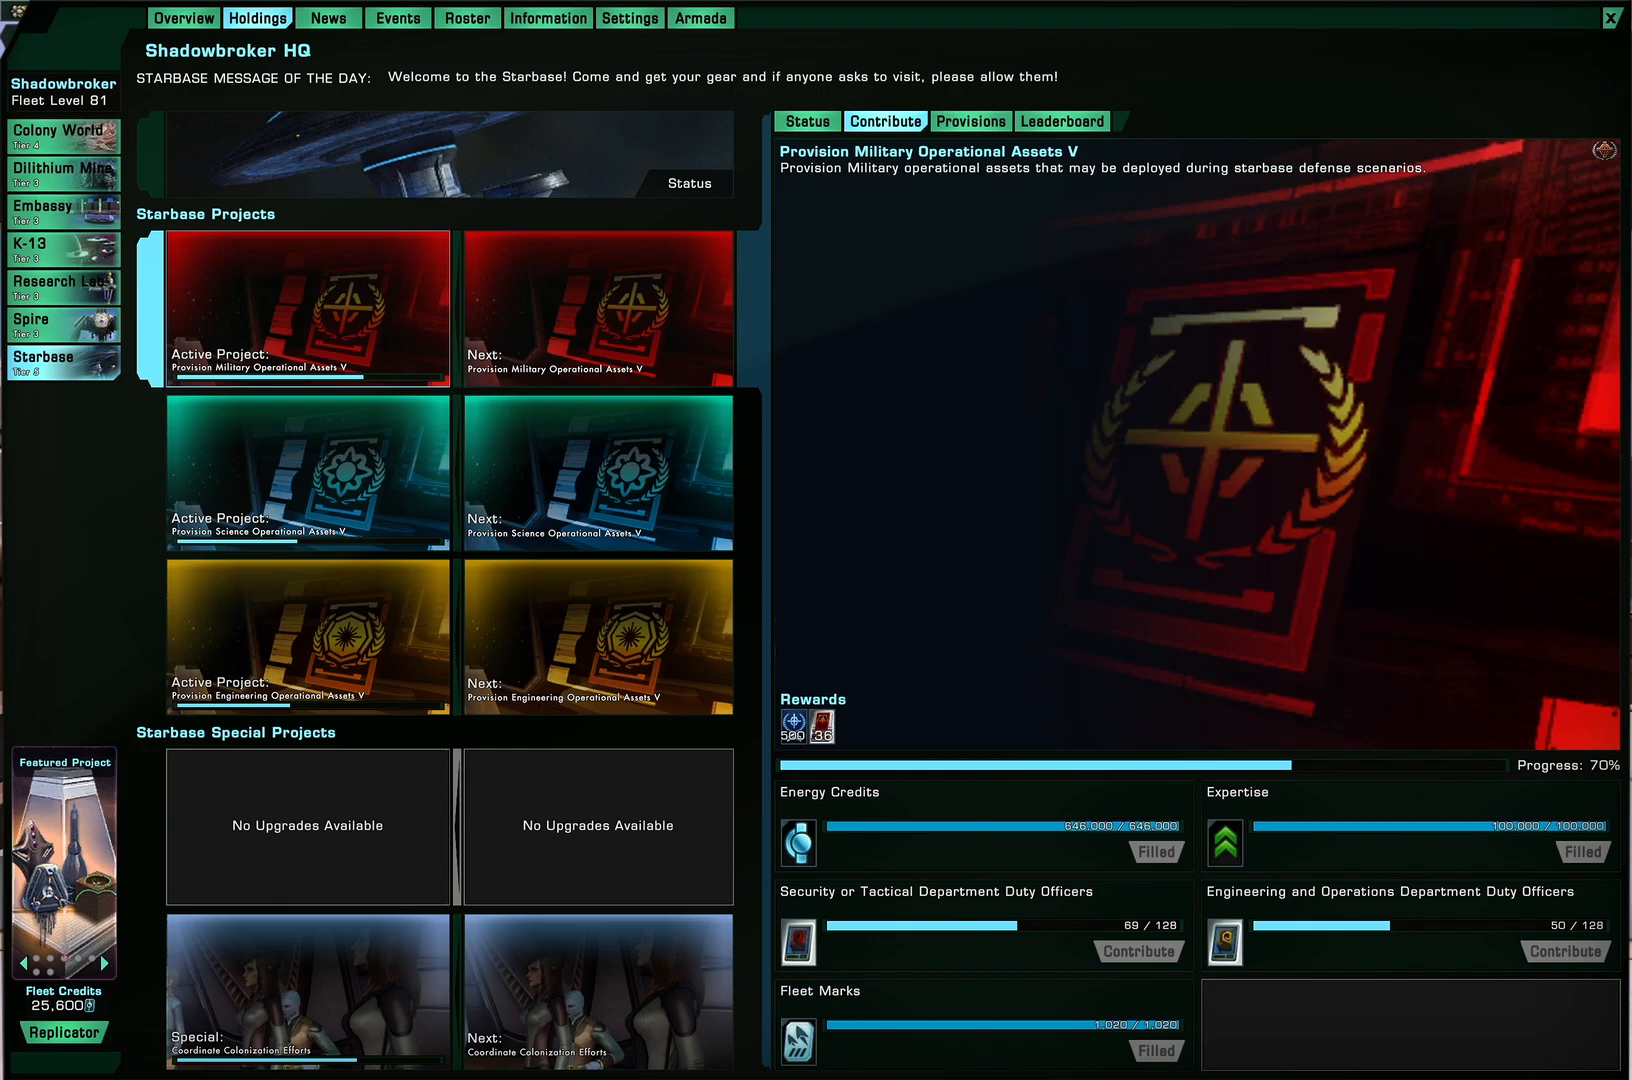
click(308, 638)
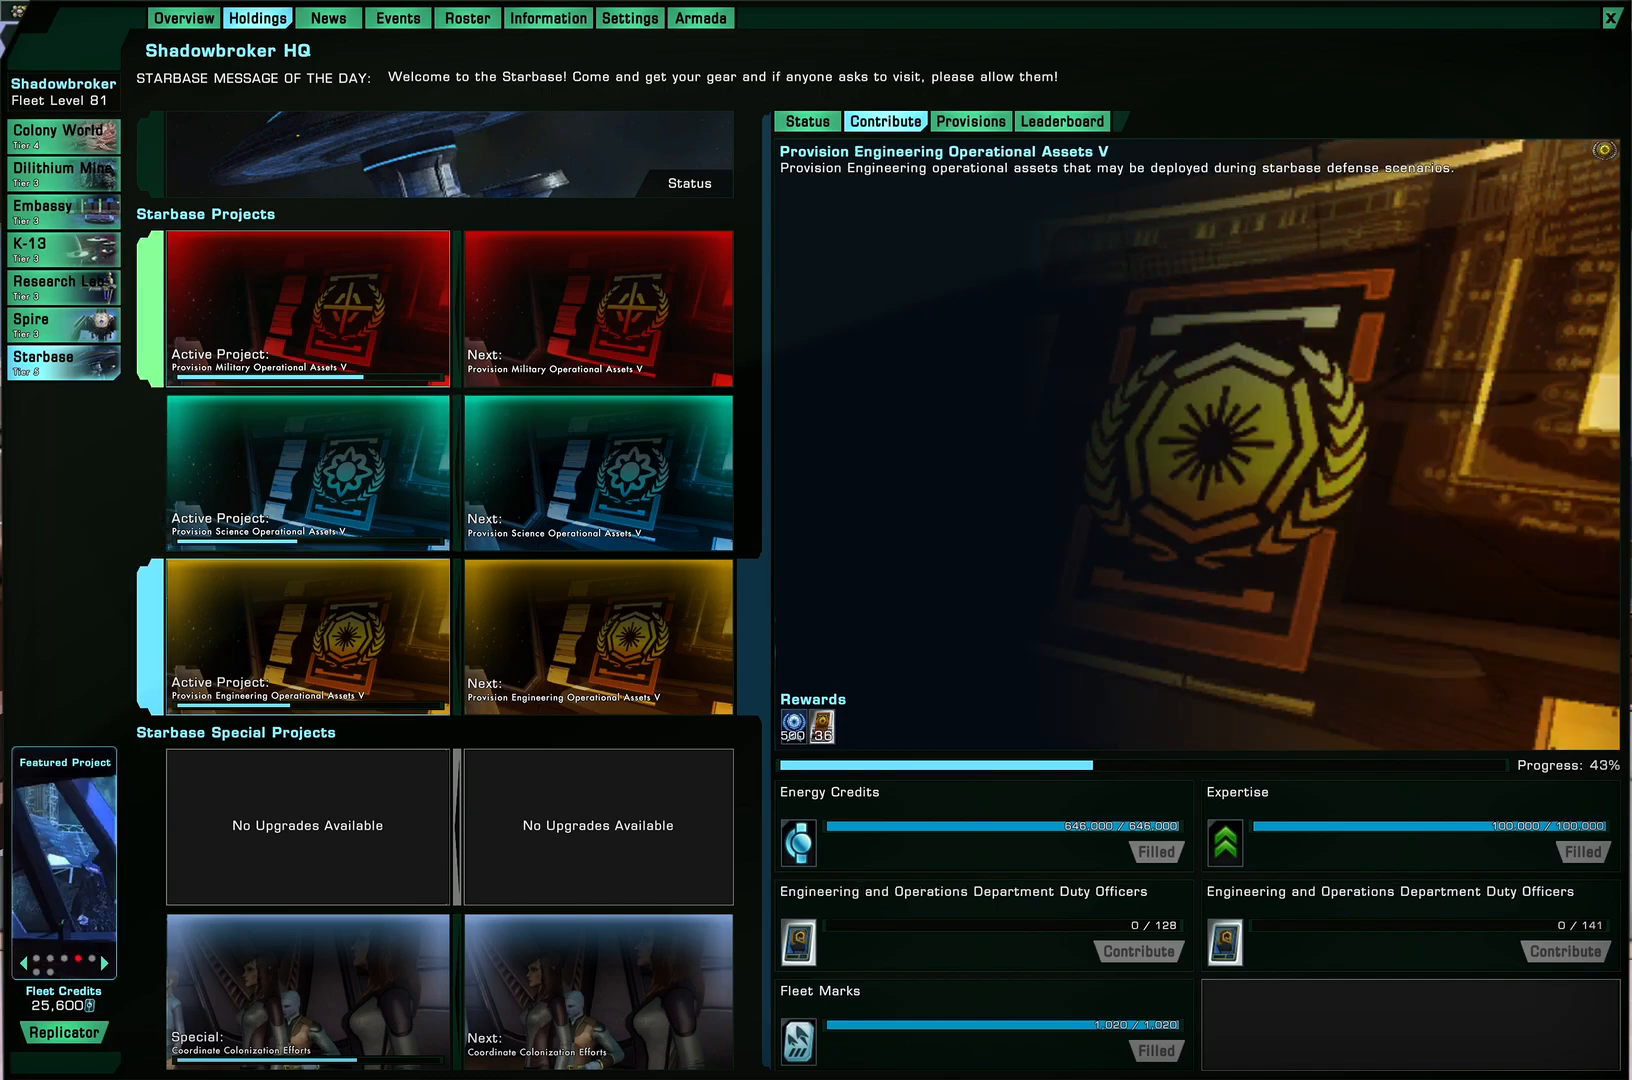
Review the starbase's queueable next projects, then switch to the Dranuur Colony World holding
click(598, 308)
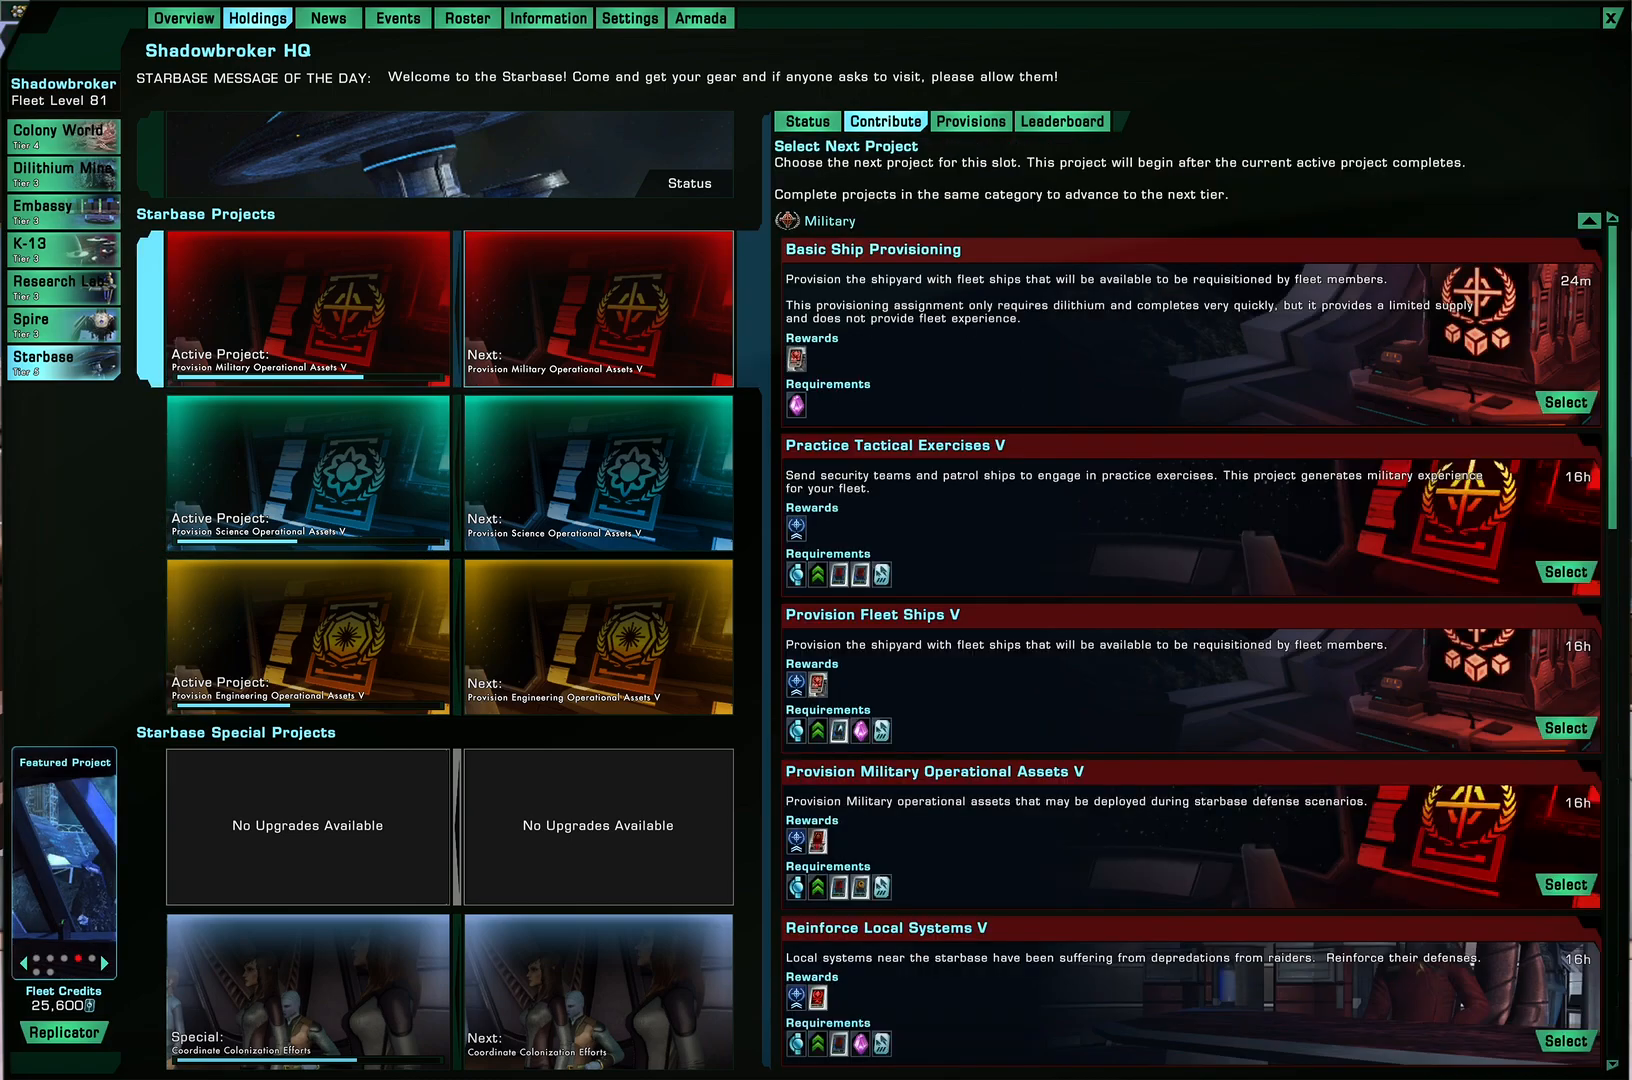
scroll(down, 3)
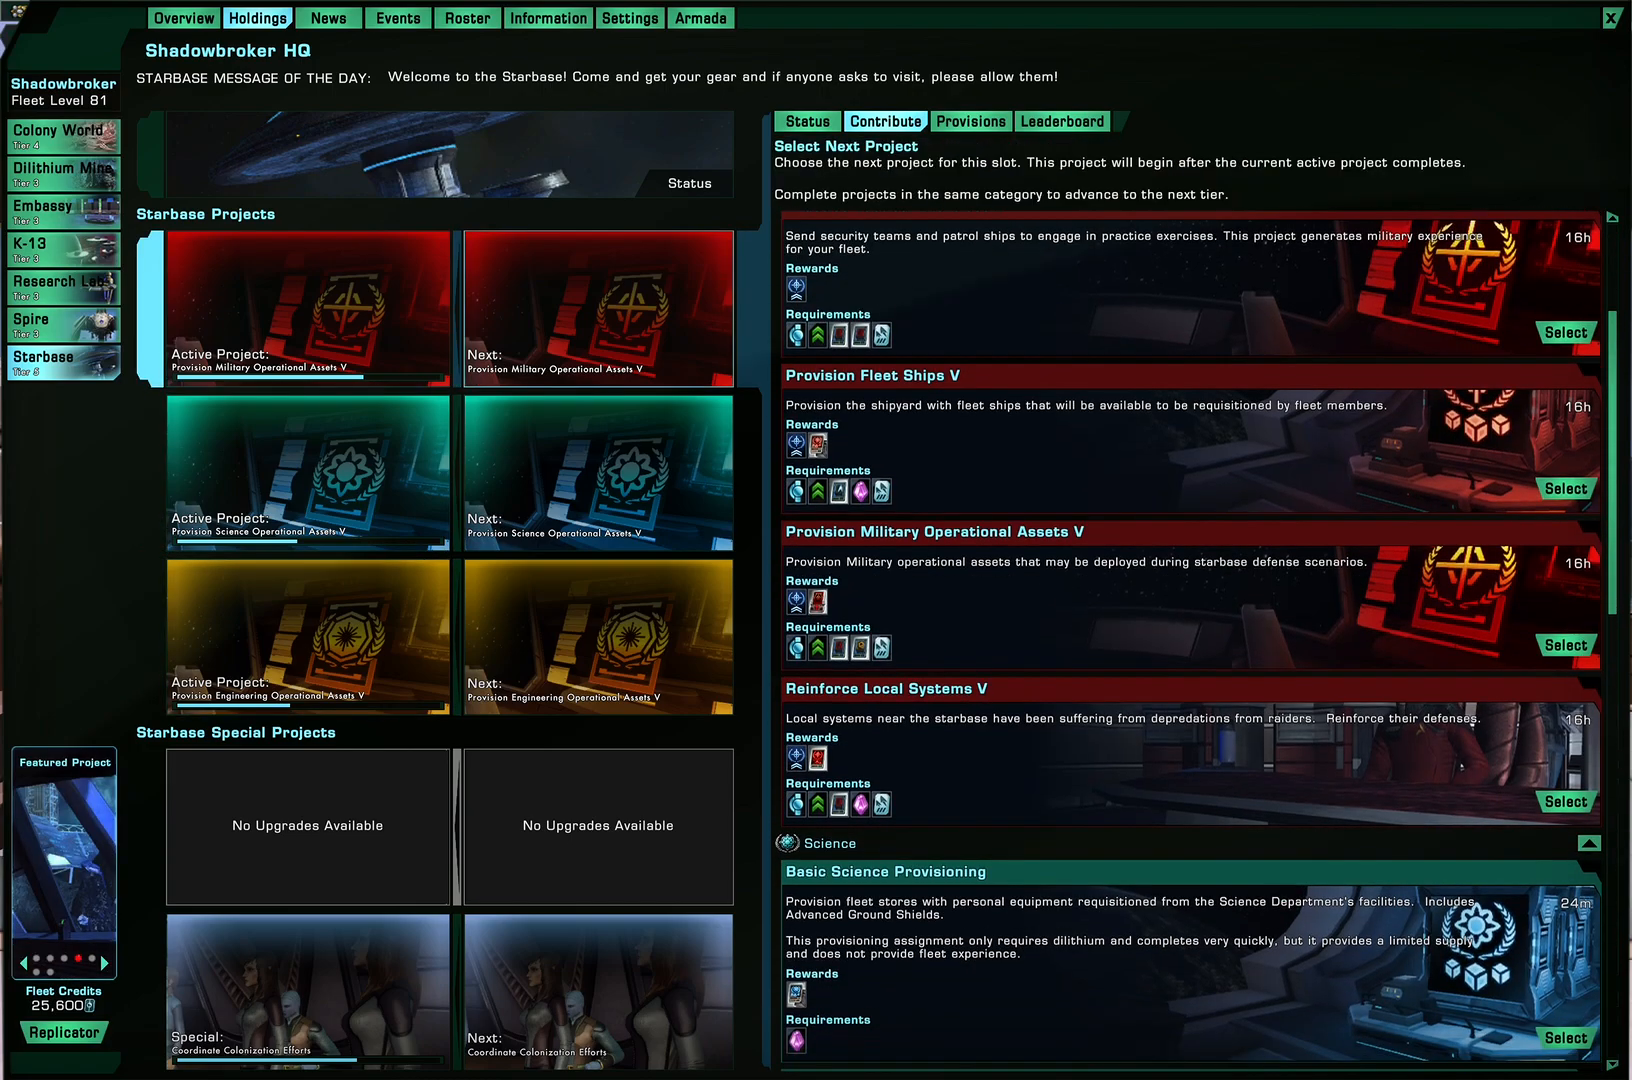
scroll(down, 3)
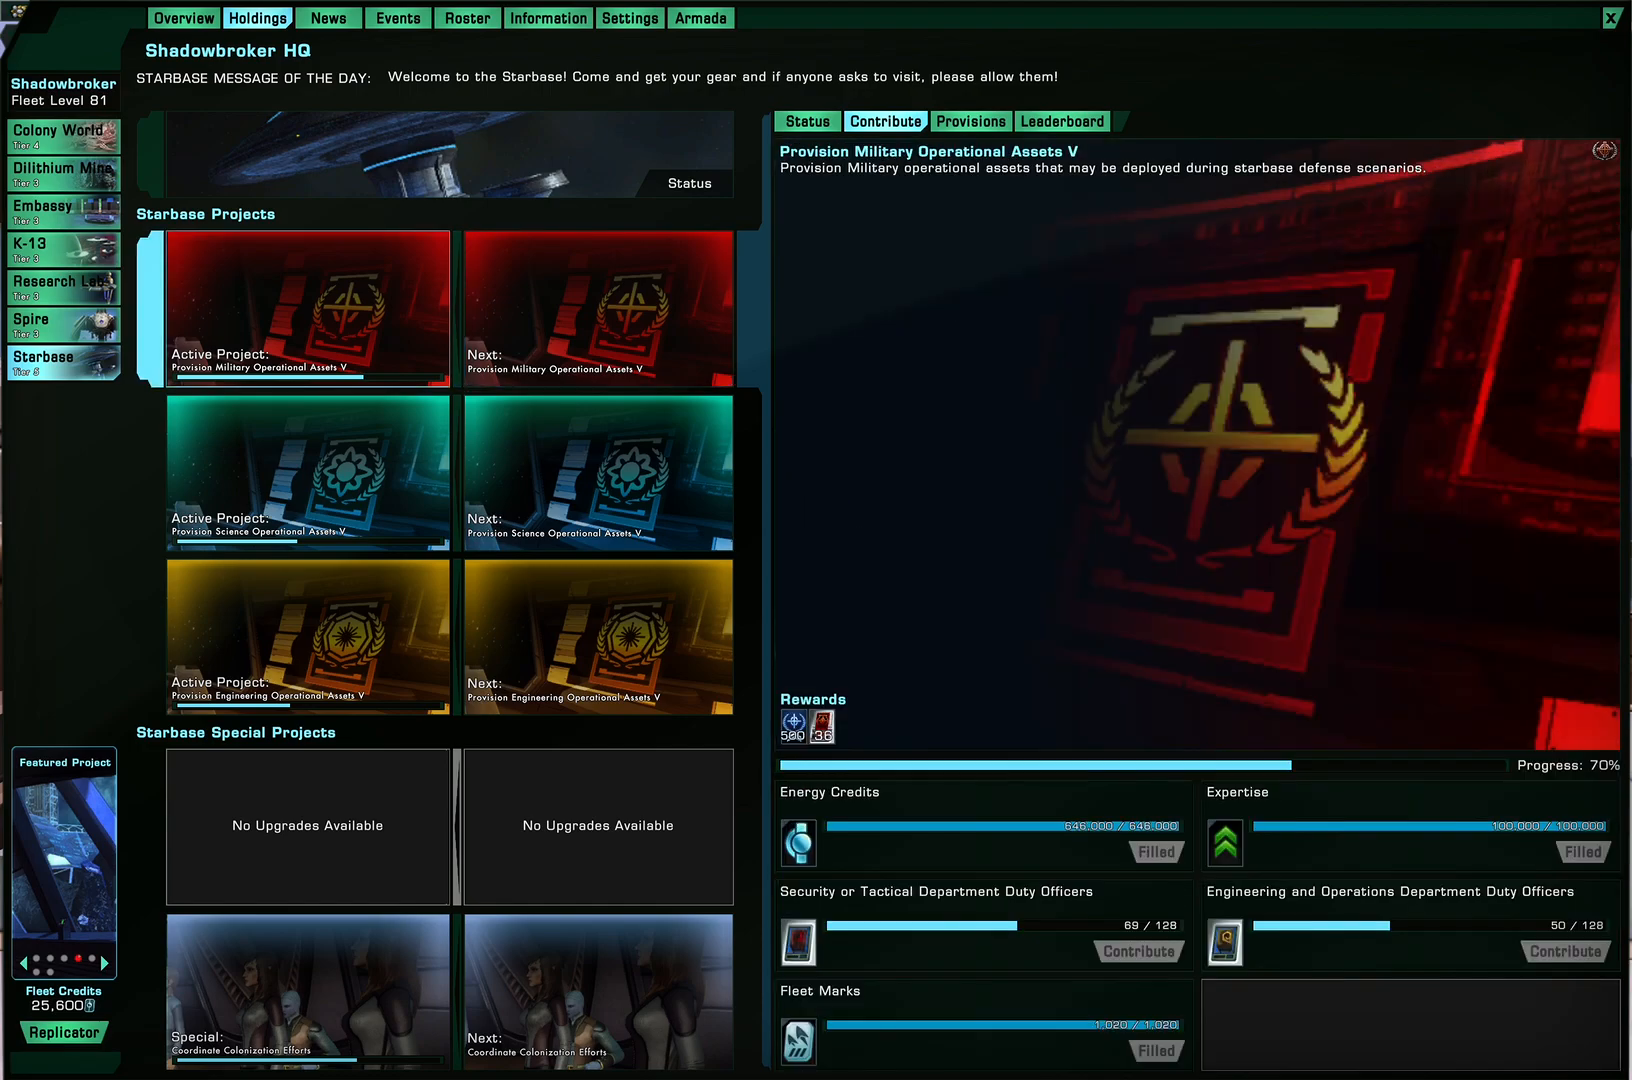
click(596, 304)
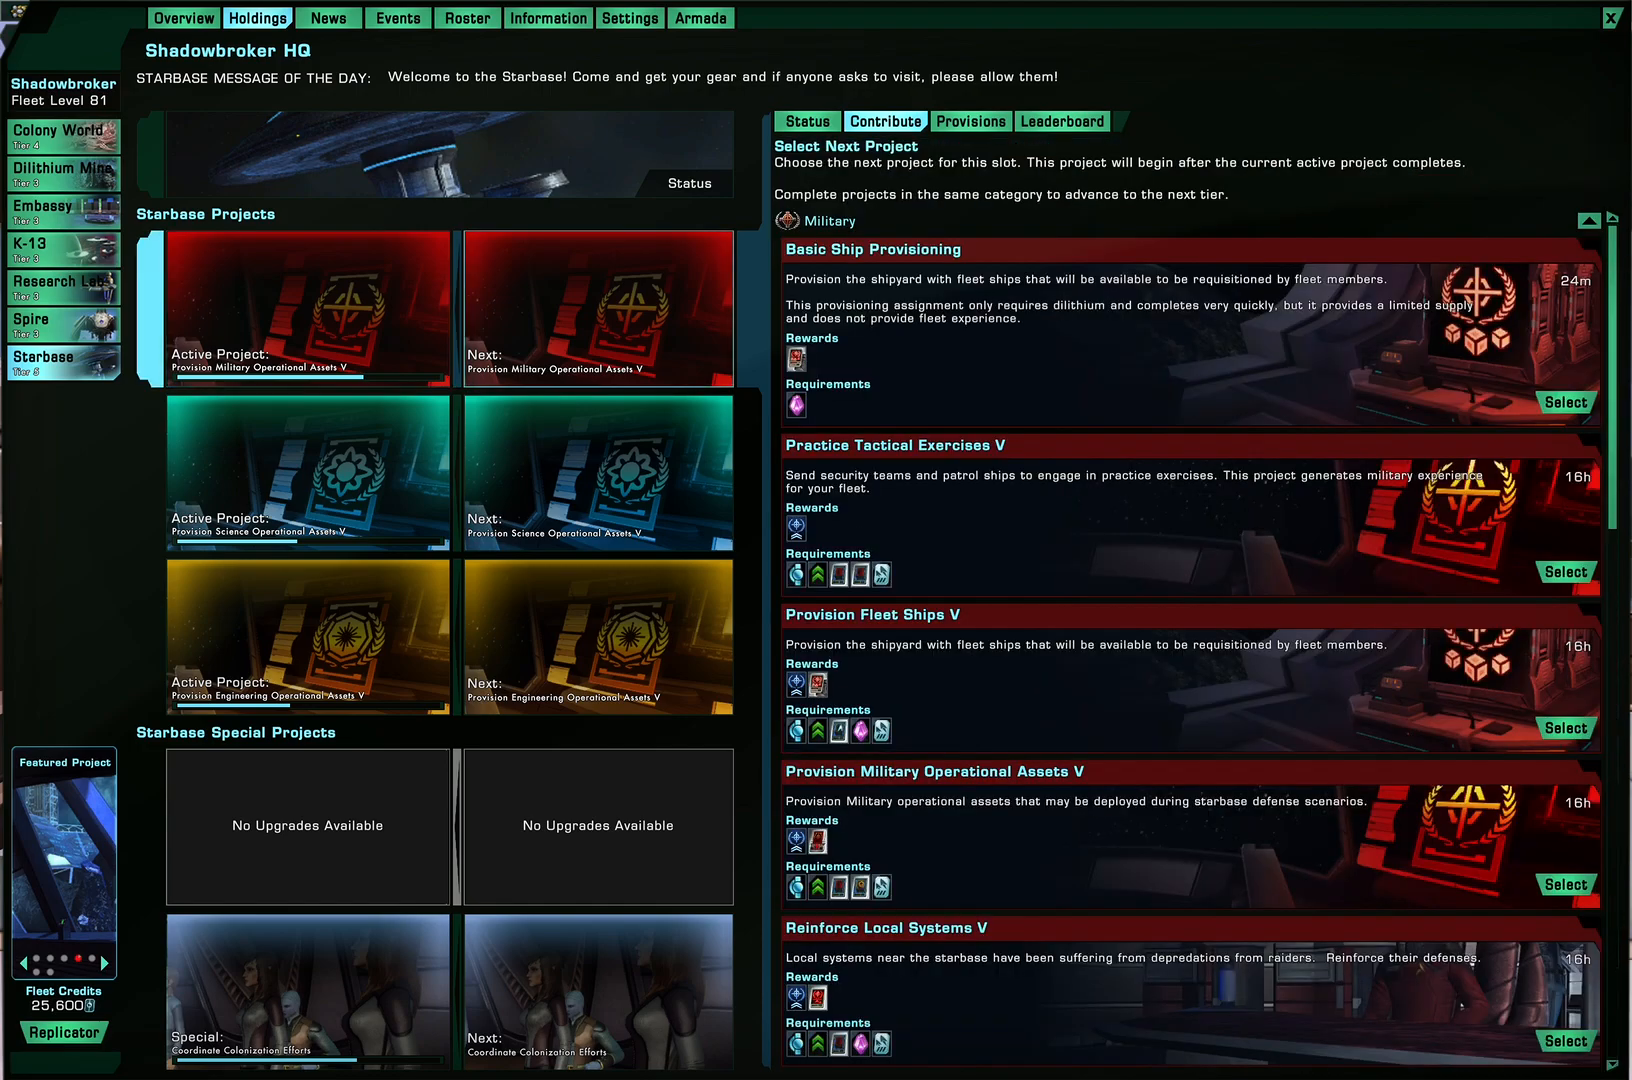
click(60, 134)
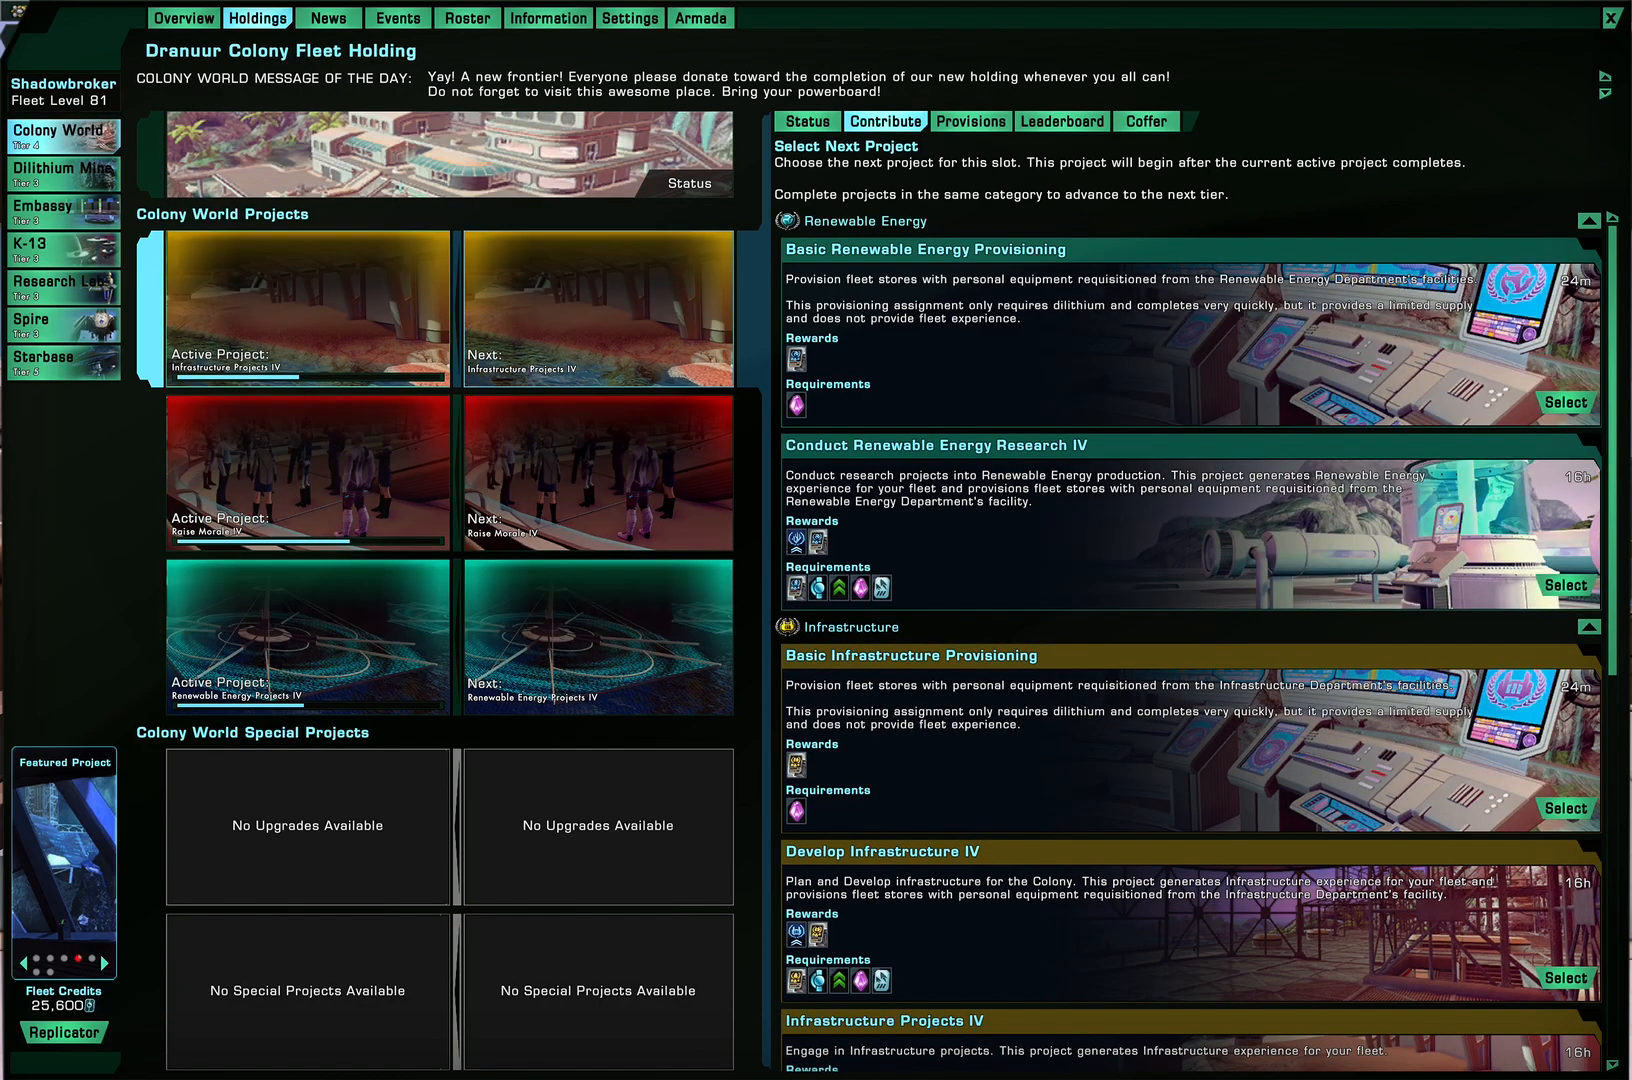
Check Renewable Energy and colony tier status, ending on Infrastructure Projects IV's contribution needs at 46%
click(806, 120)
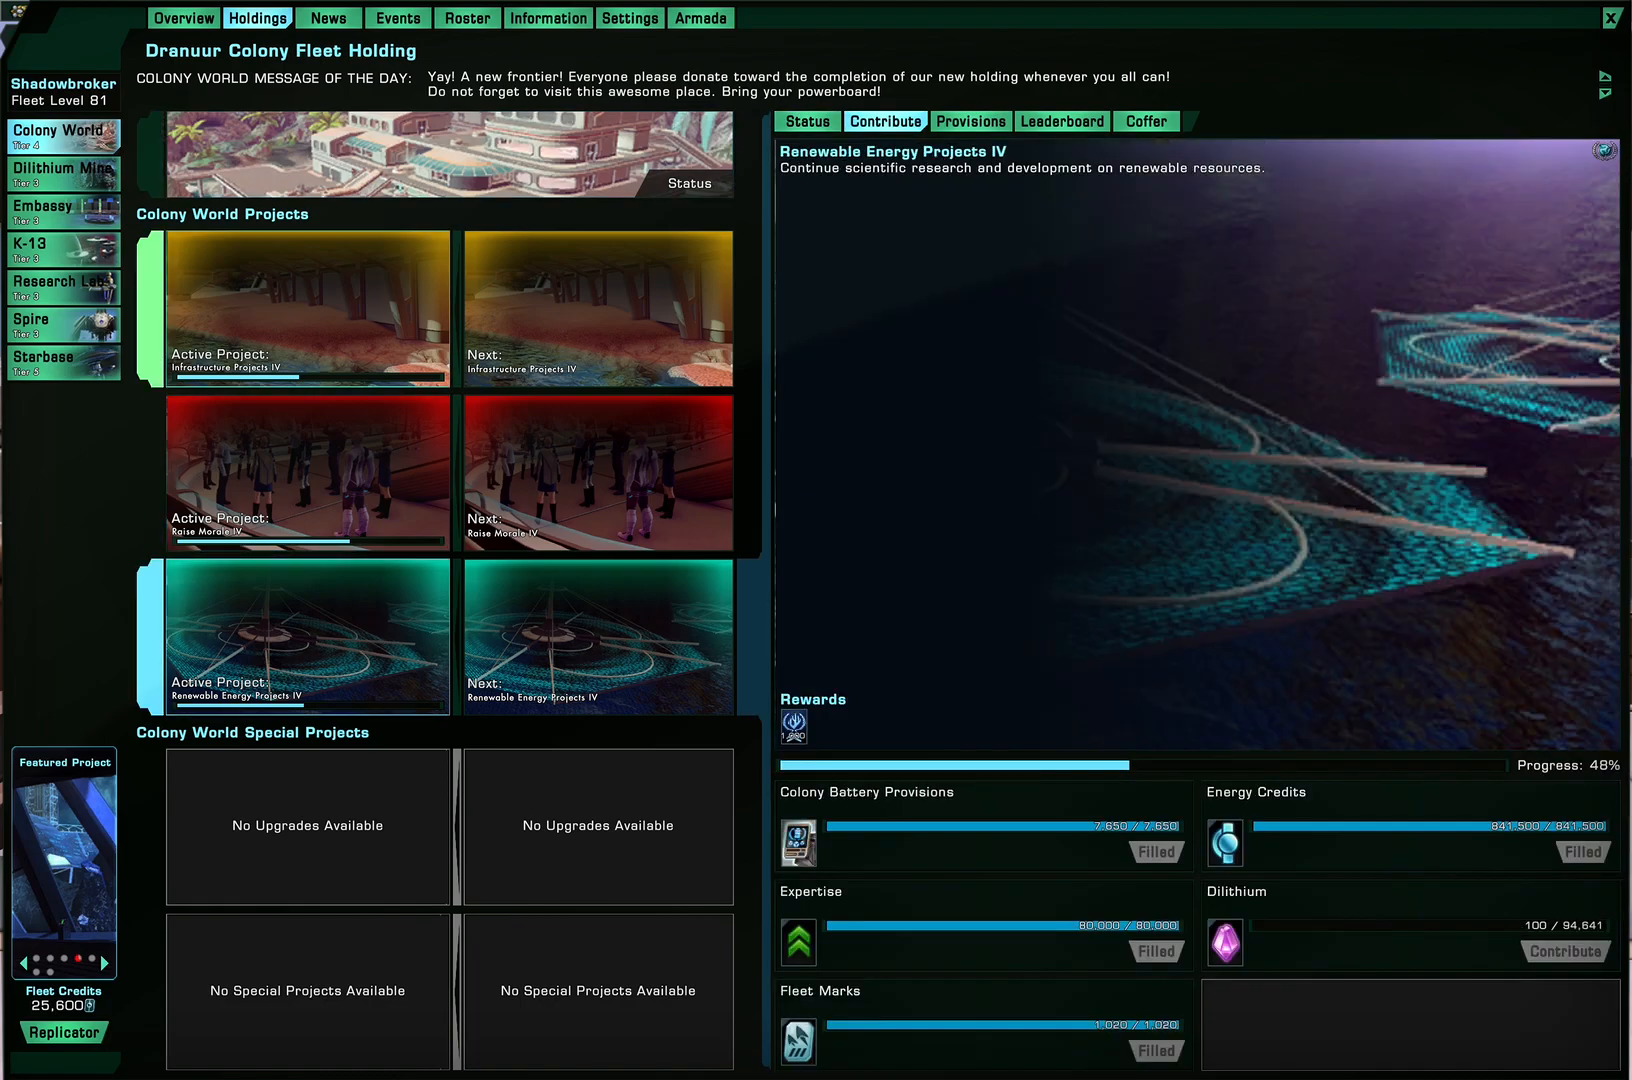
click(304, 310)
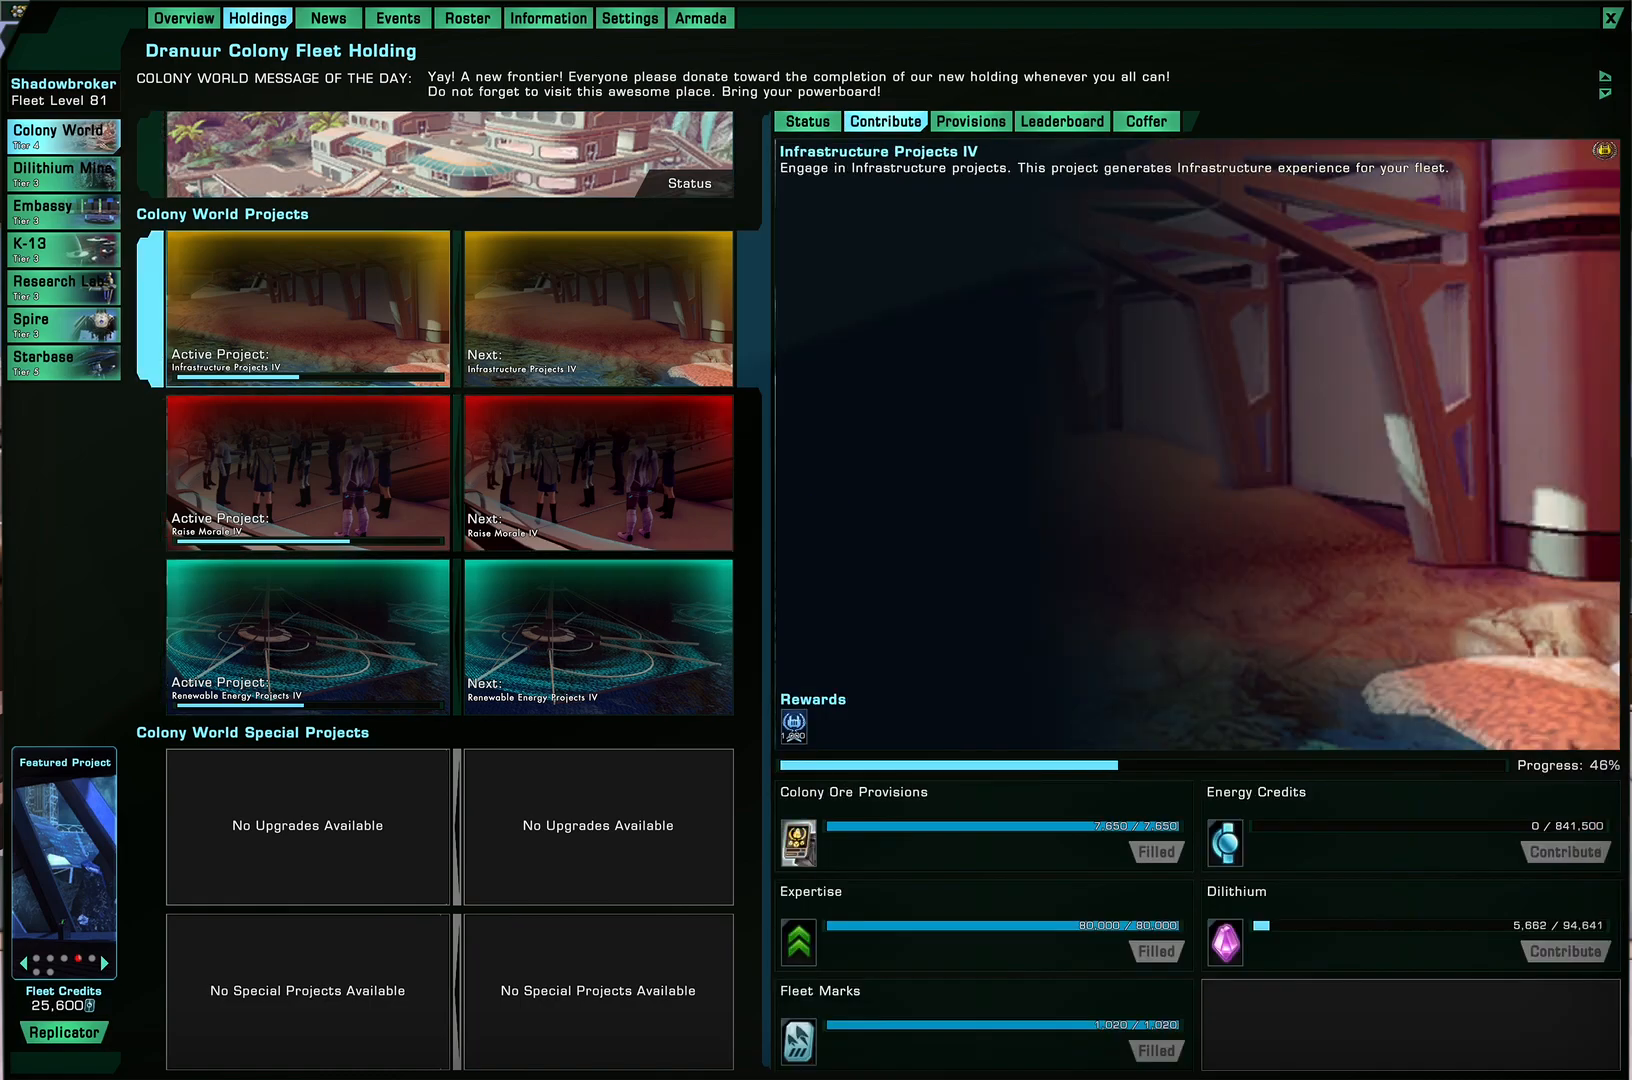
mouse_move(792, 726)
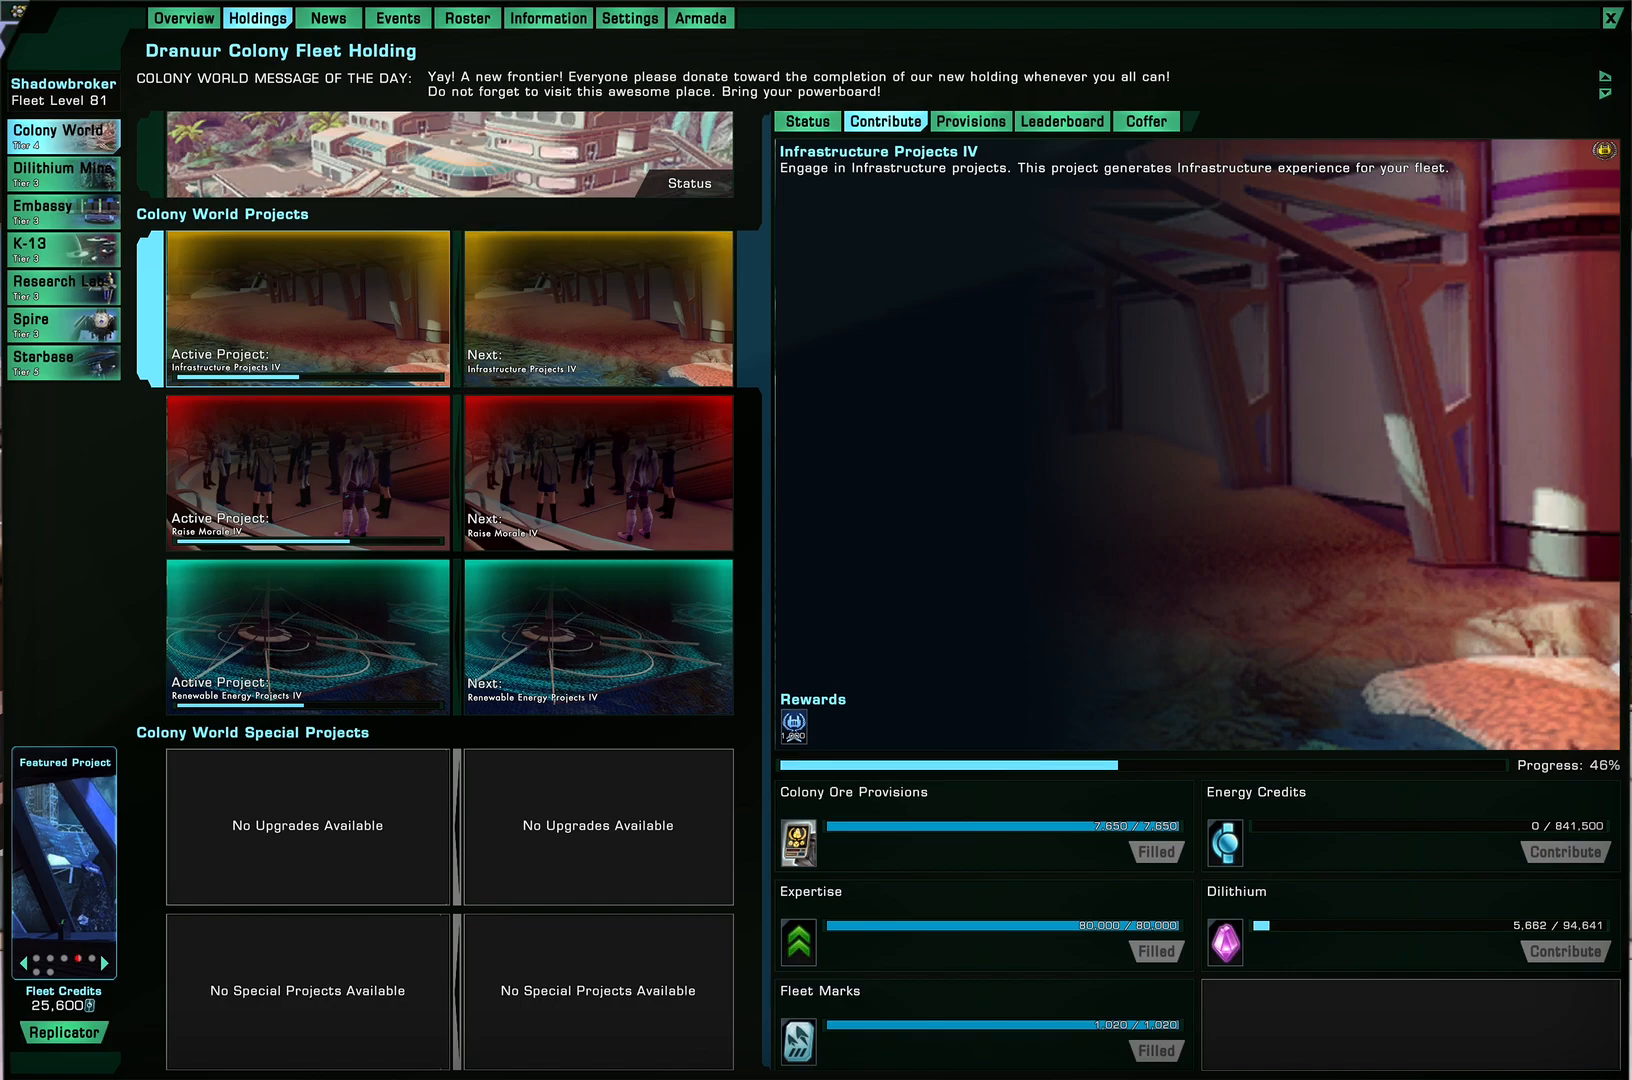
click(806, 120)
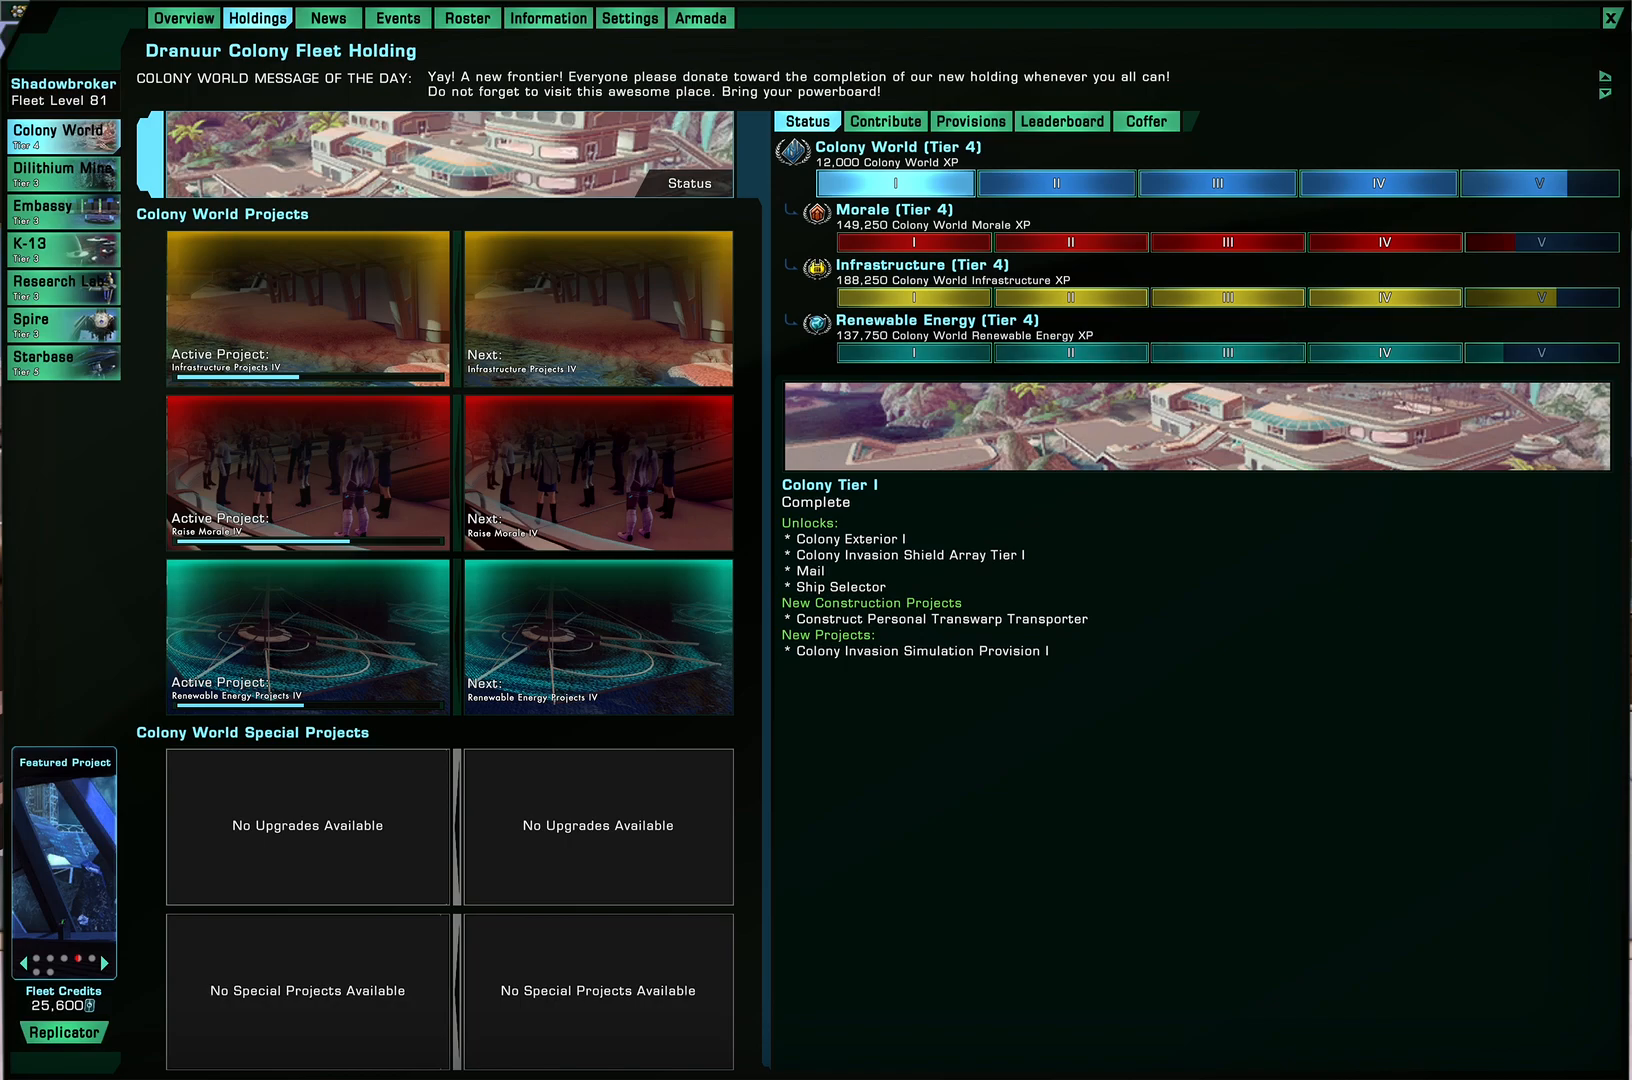
click(1146, 120)
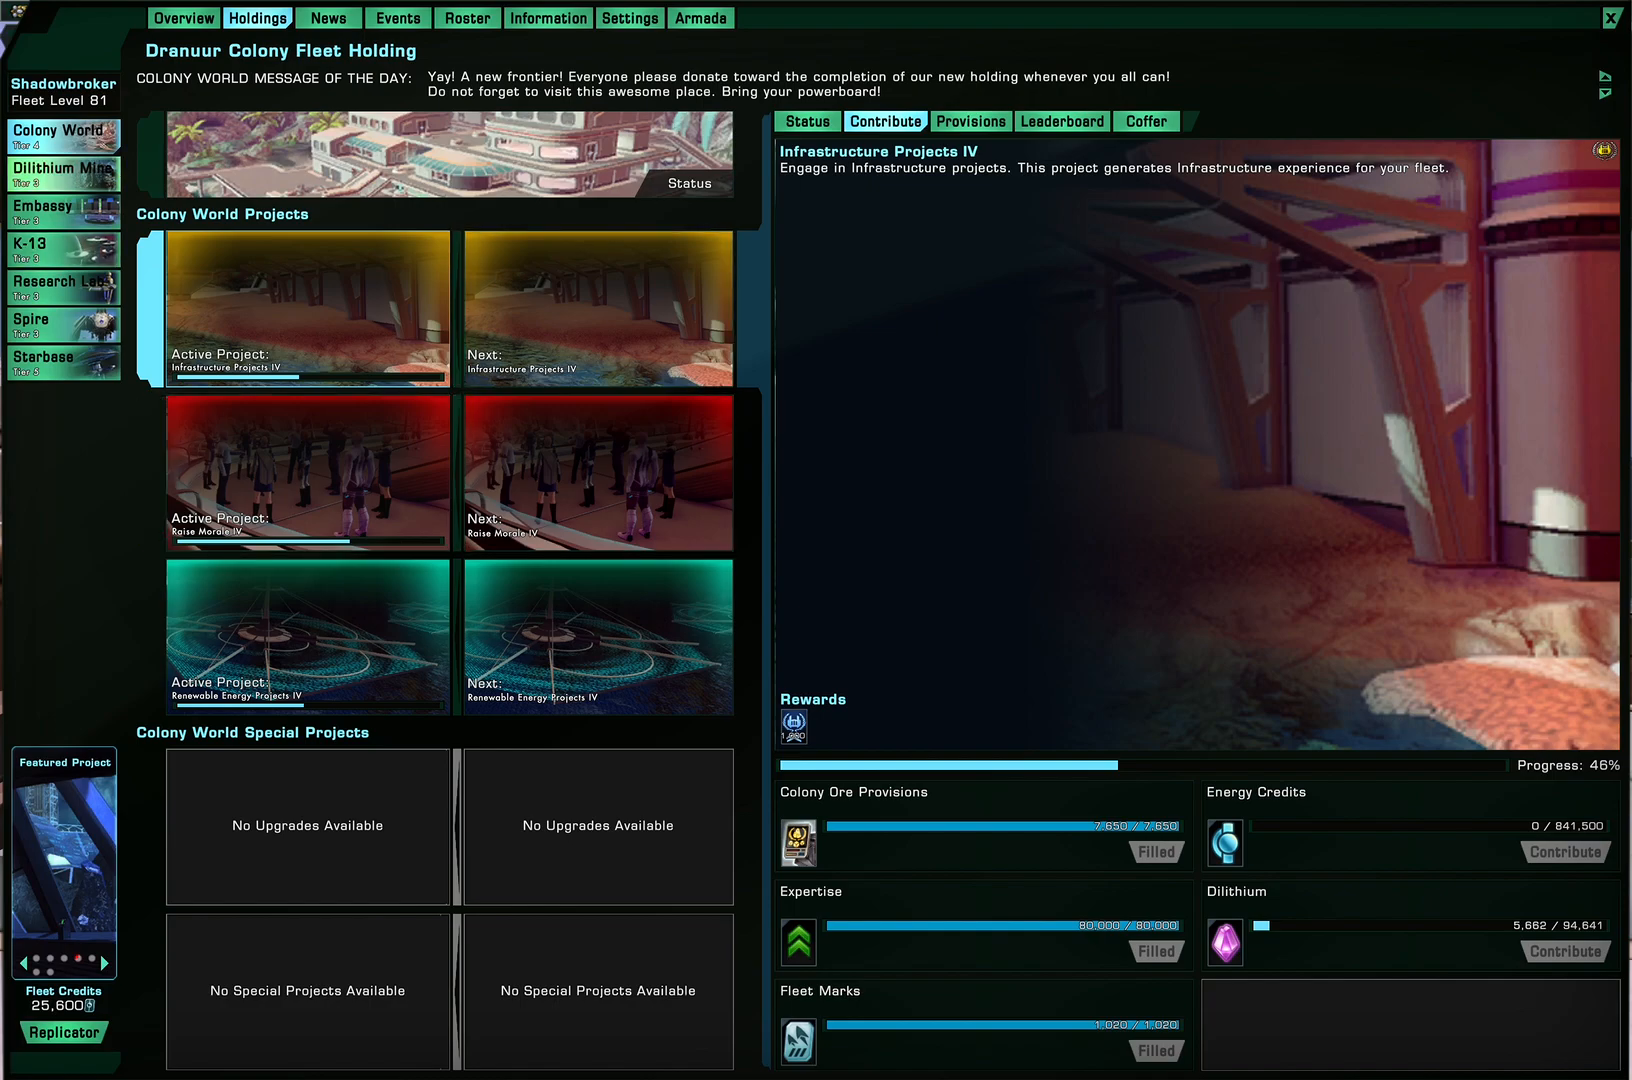
Review the Dilithium Mine's tier progress, provision counts and available projects
click(60, 172)
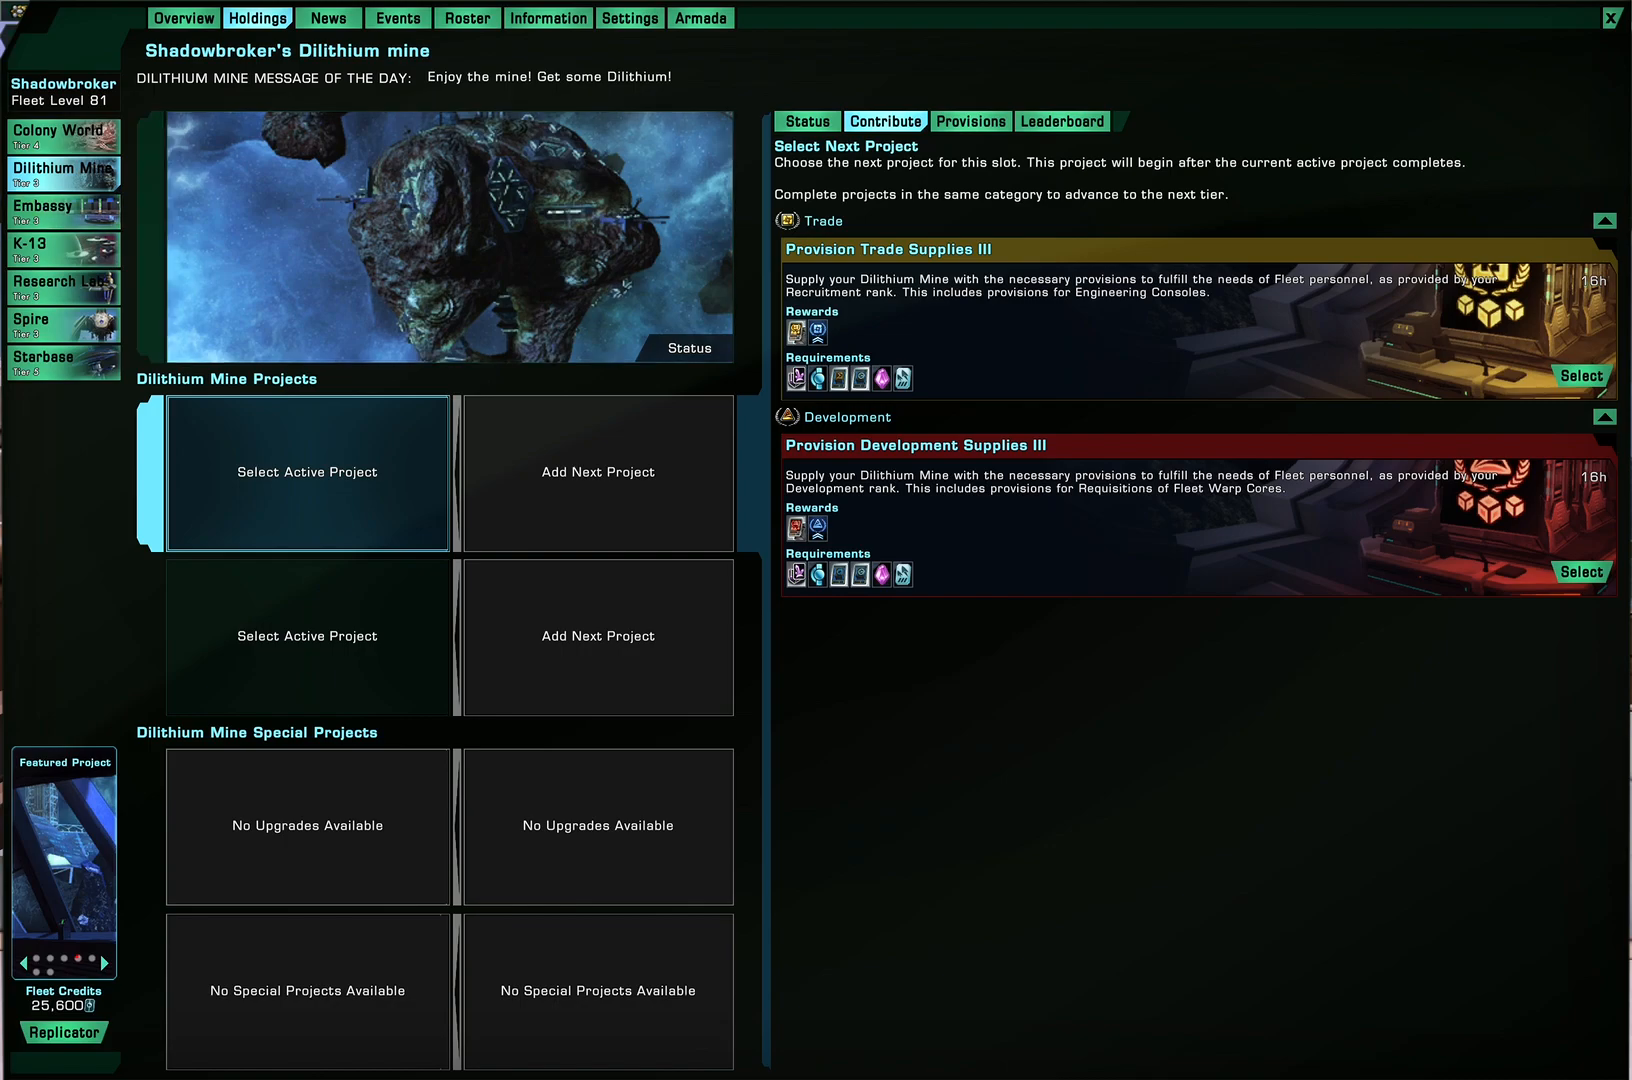
click(808, 120)
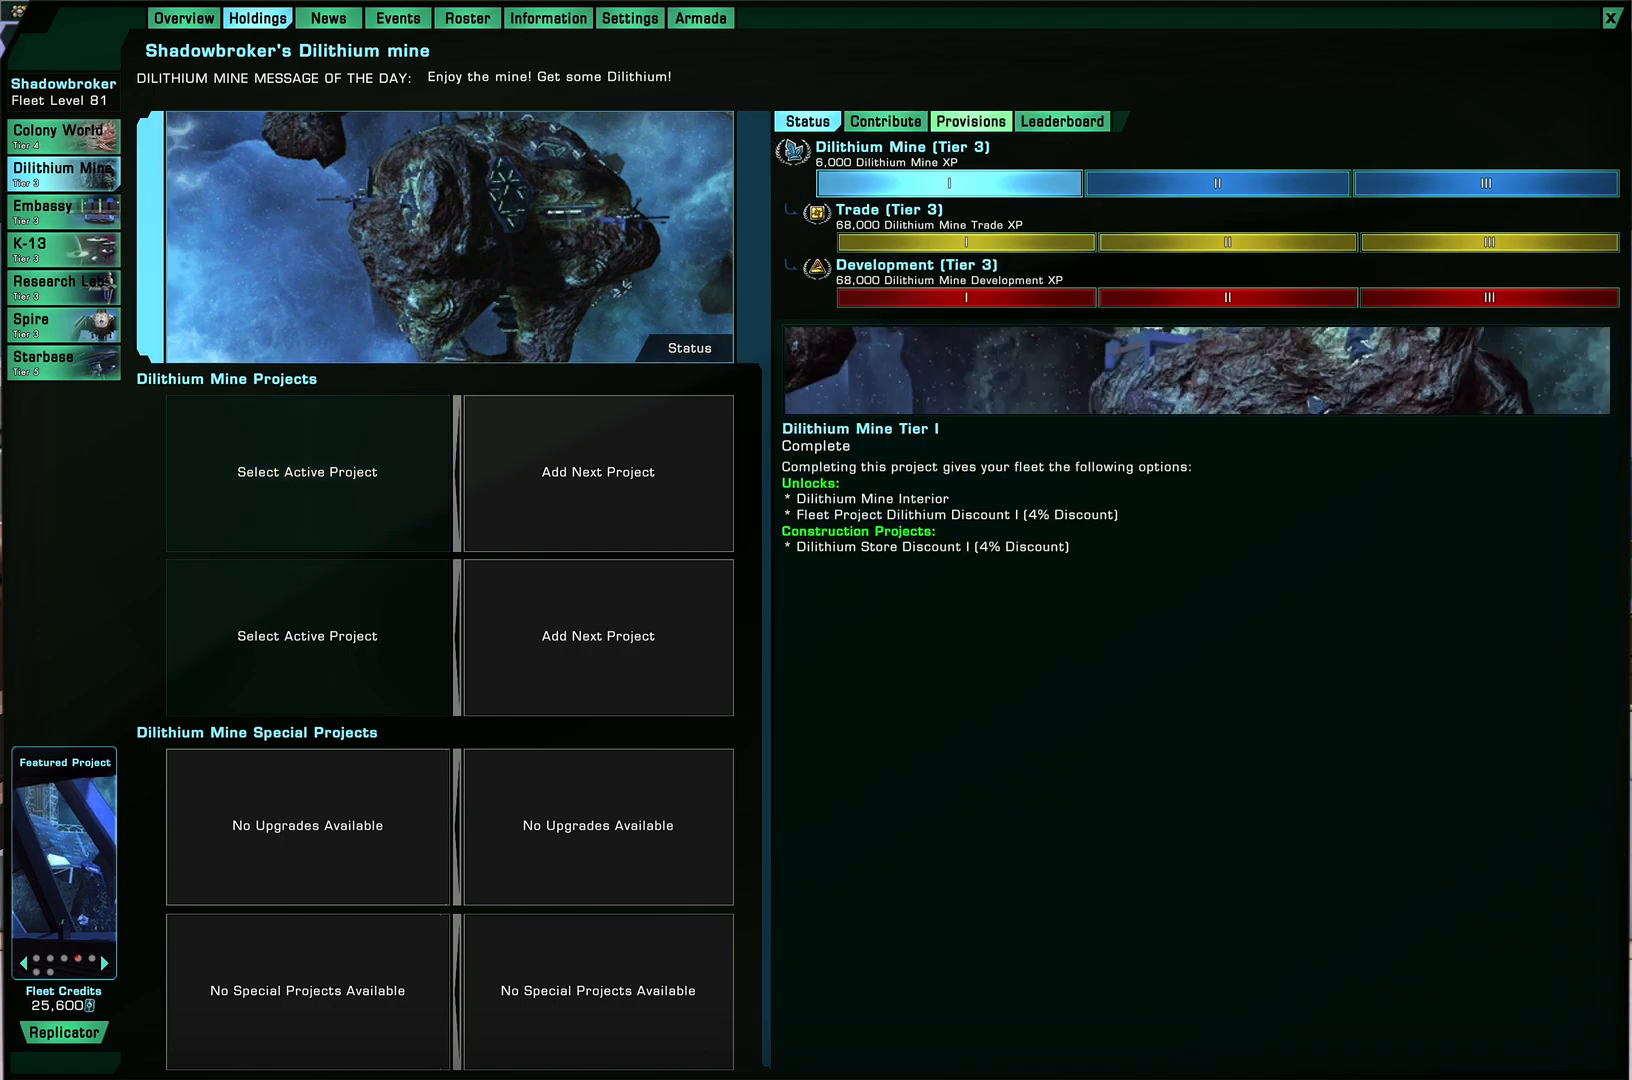
click(970, 120)
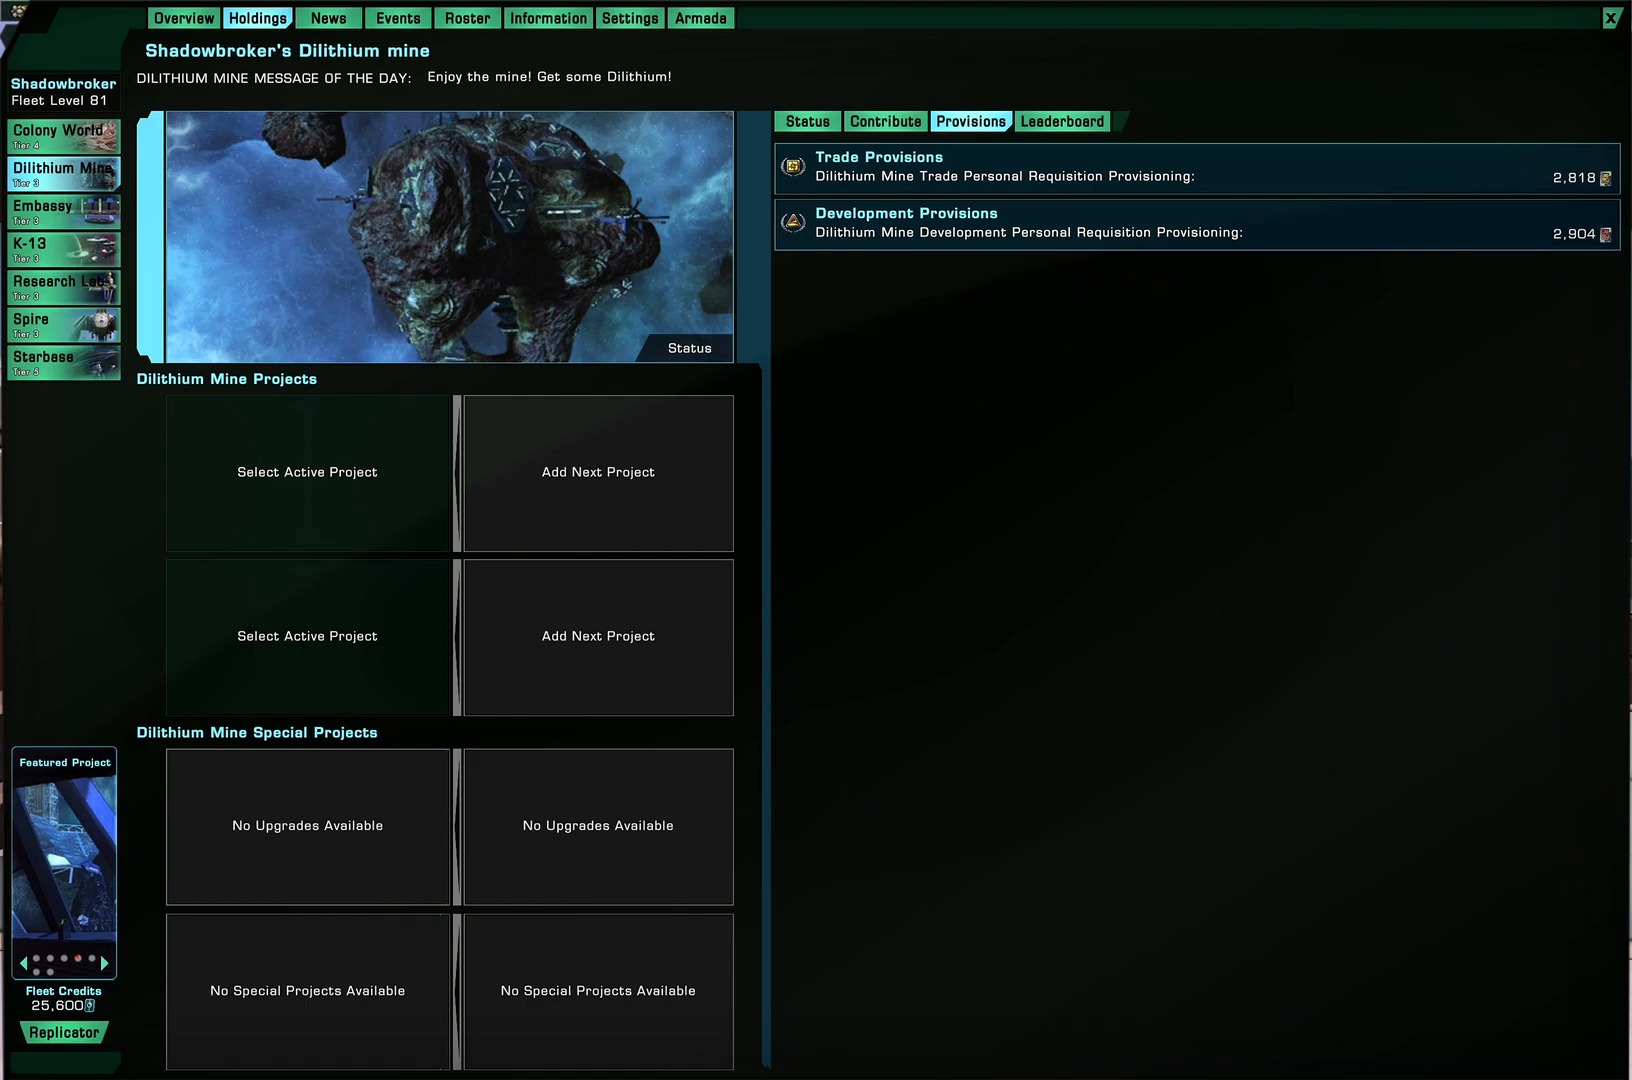
click(808, 120)
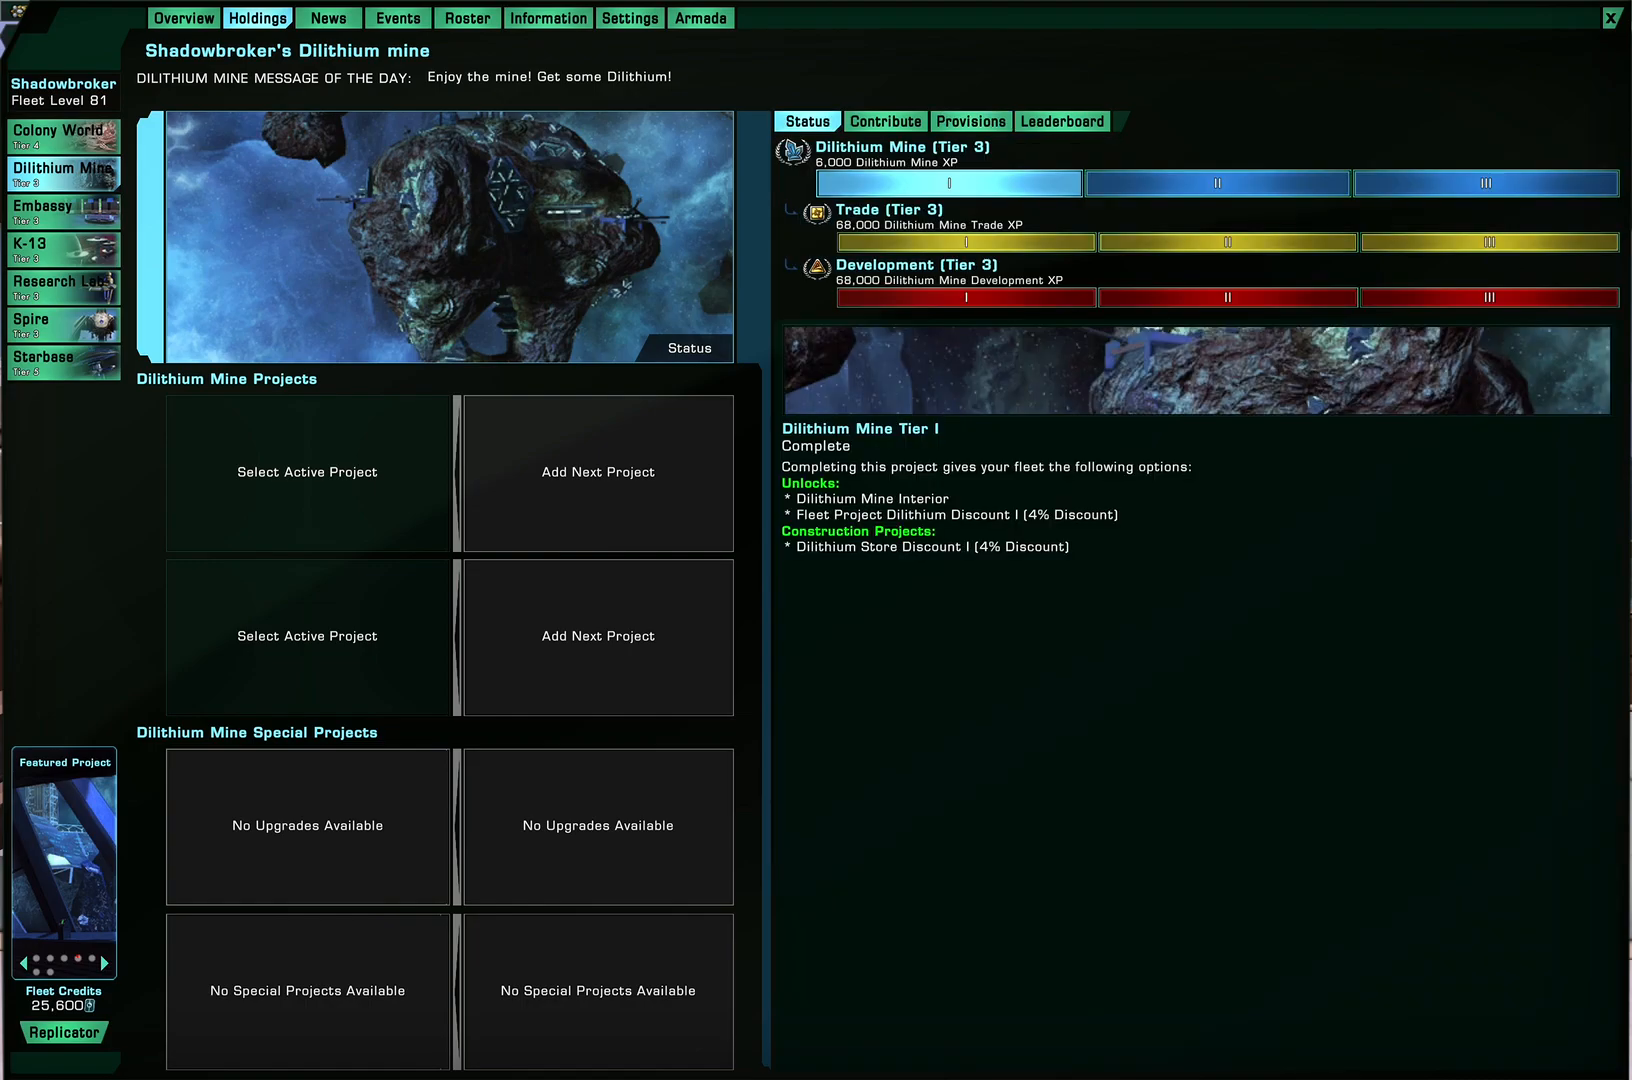
click(60, 134)
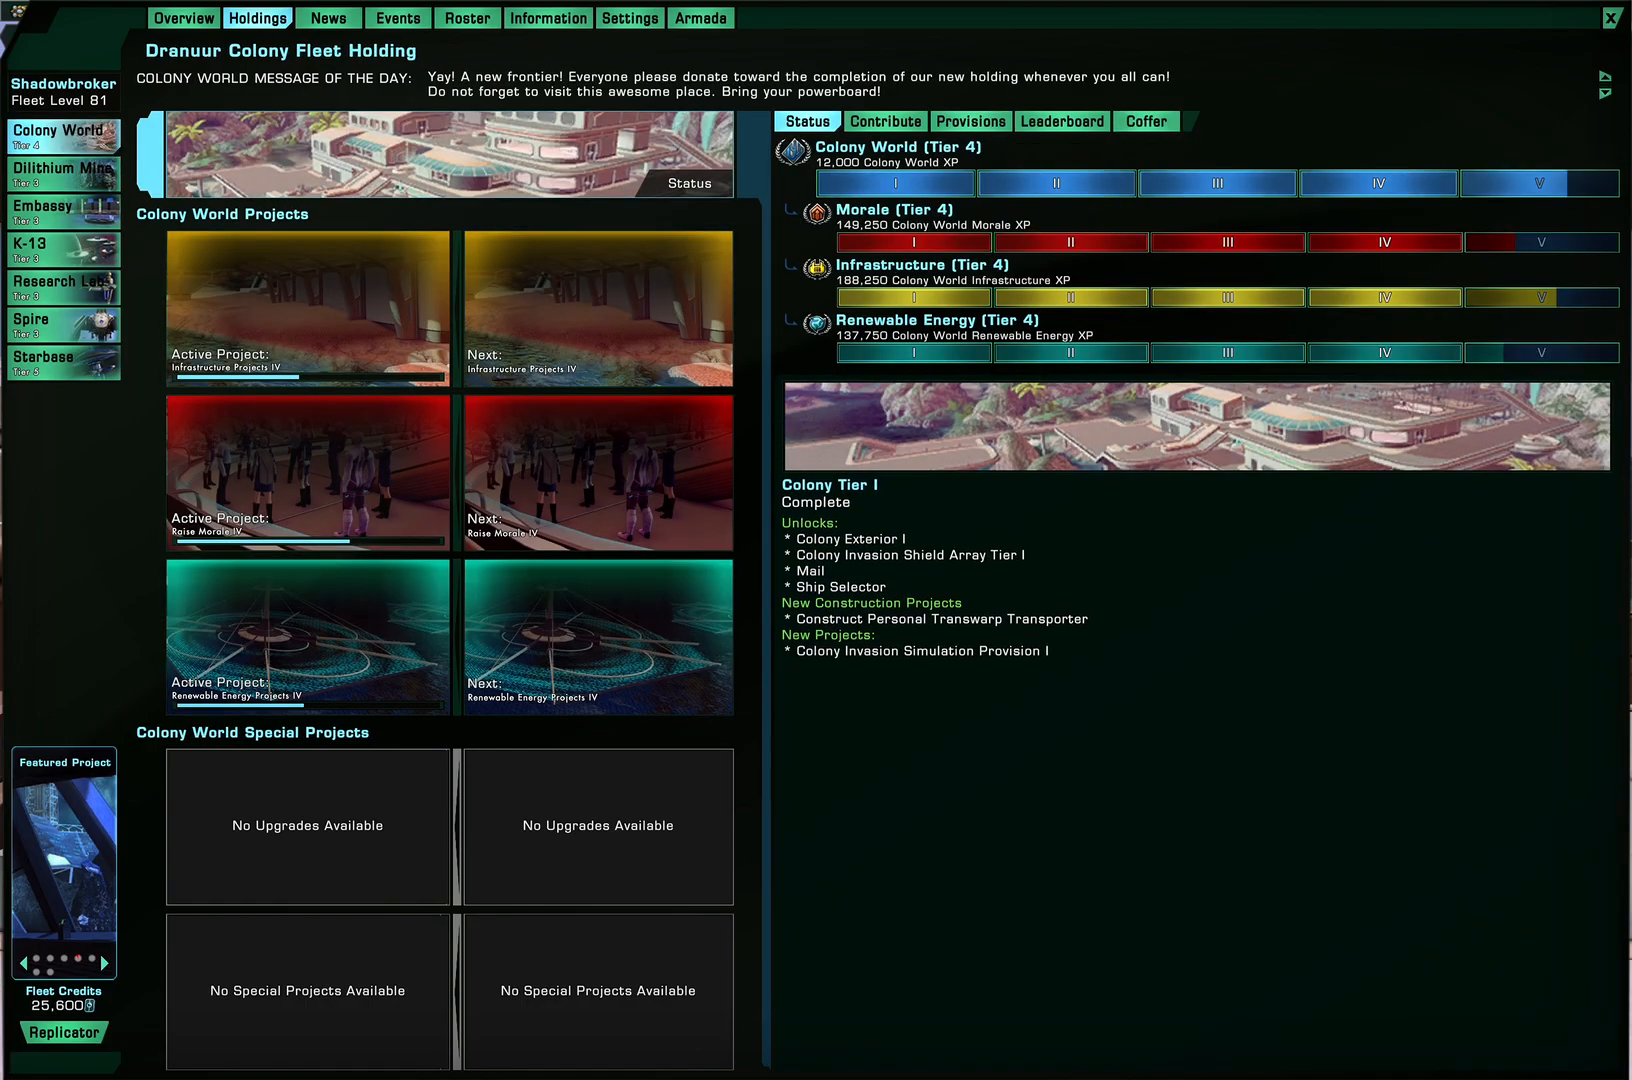
click(56, 170)
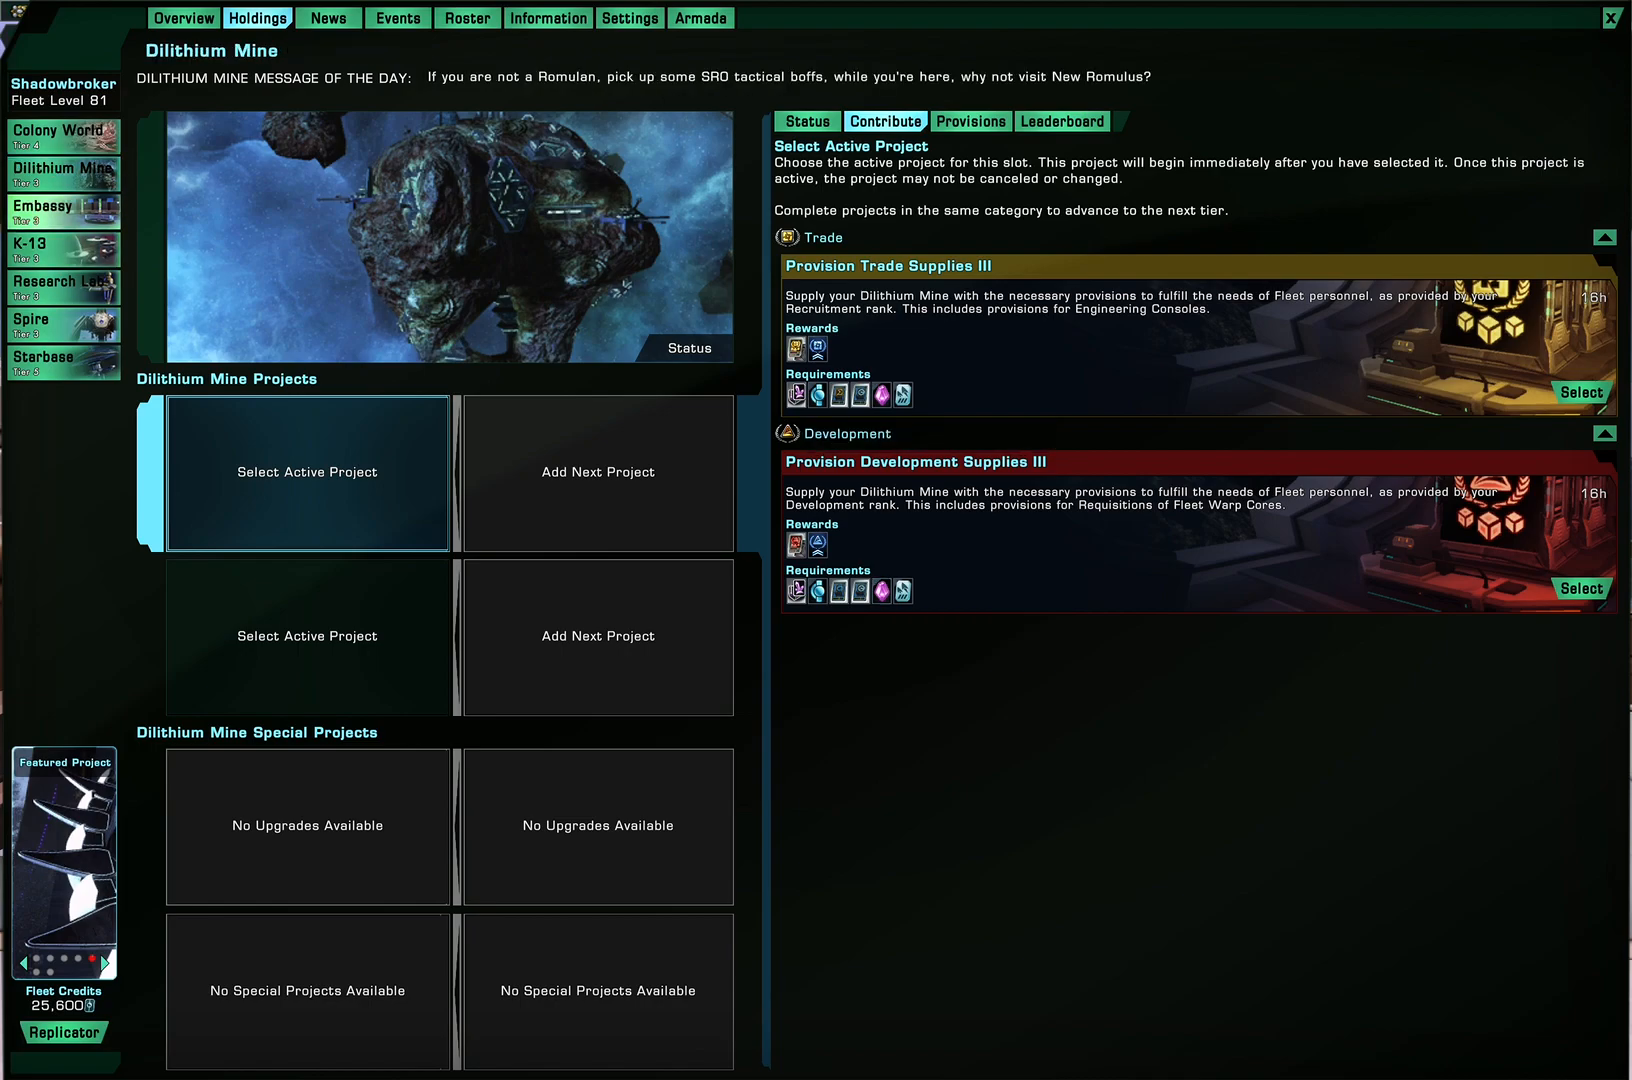
Step through Embassy, K-13 (with provisions), Research Lab and Spire, finishing on Starbase HQ's contributions
click(60, 206)
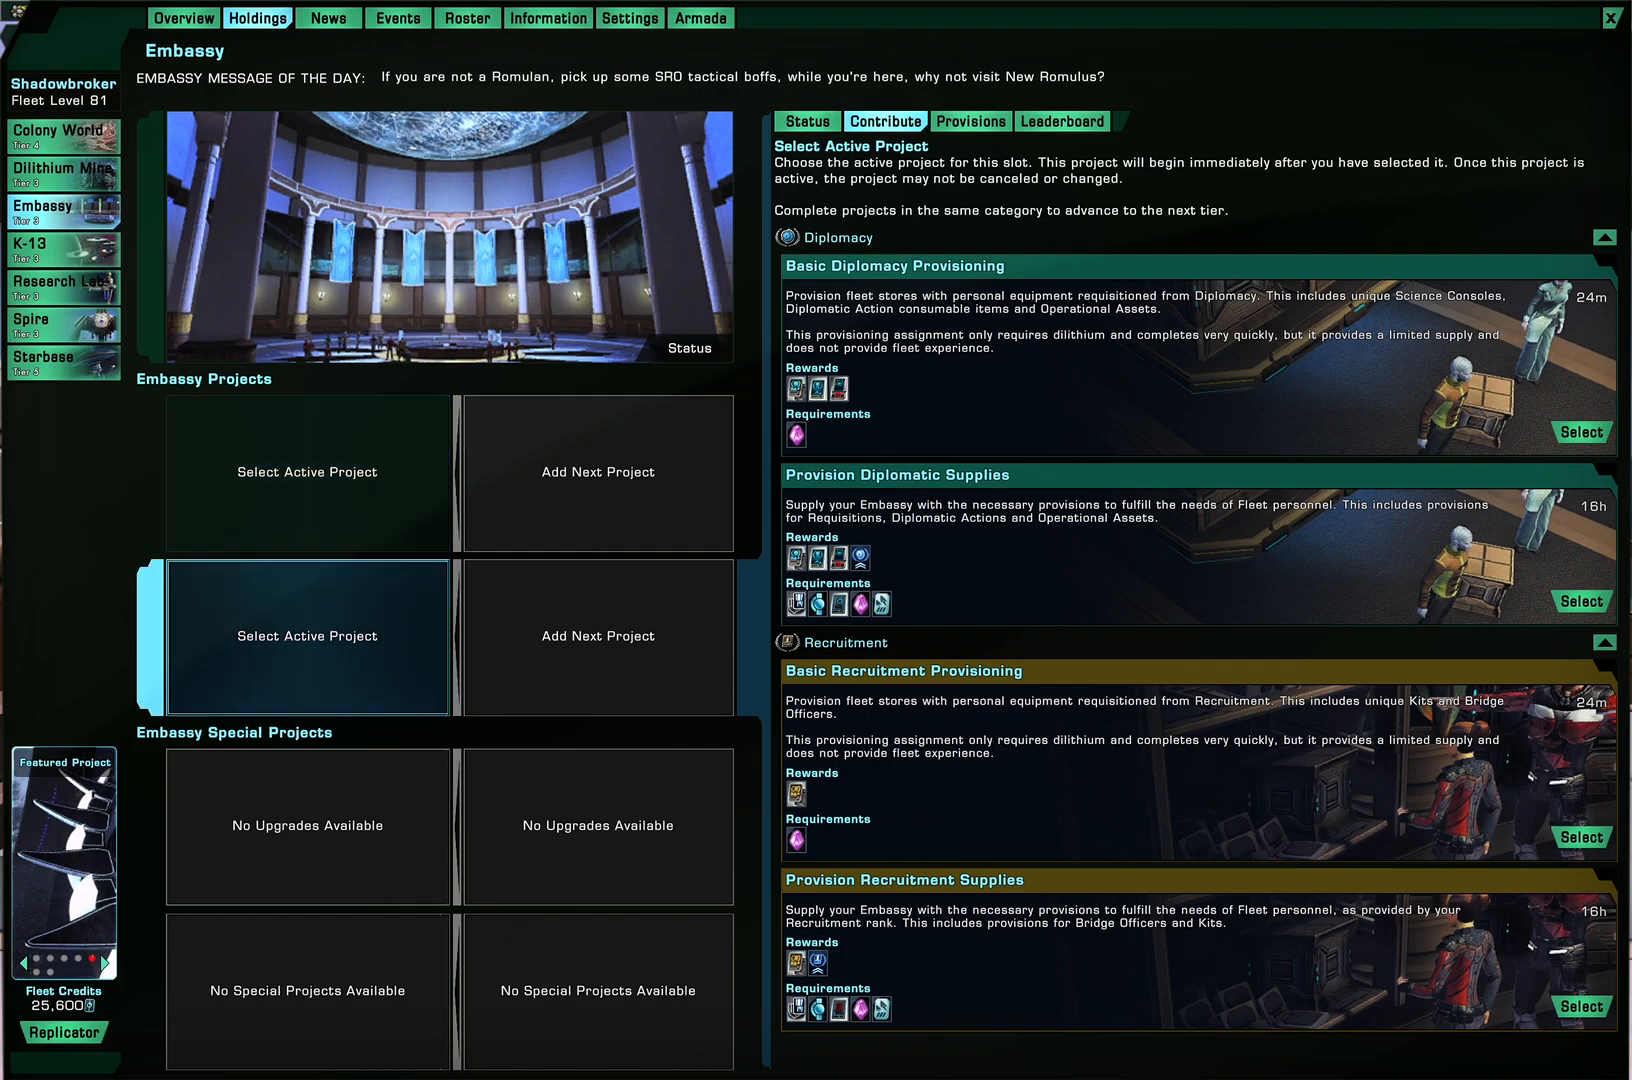
click(52, 248)
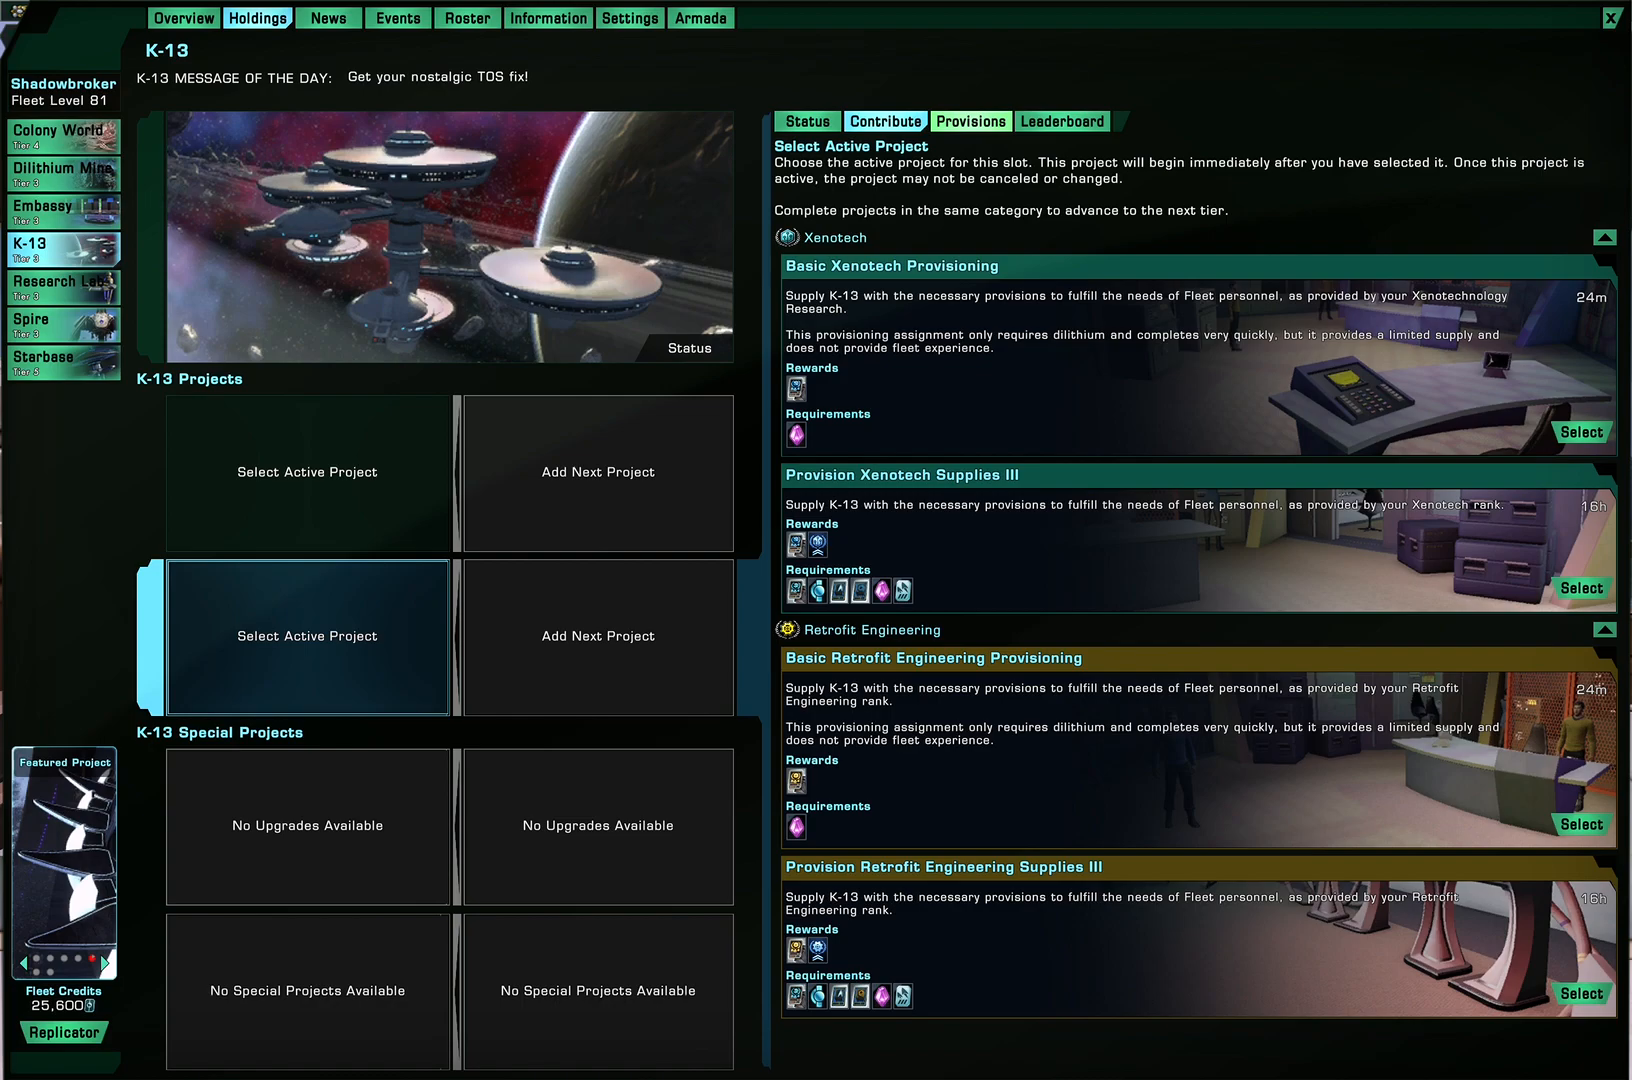
click(970, 120)
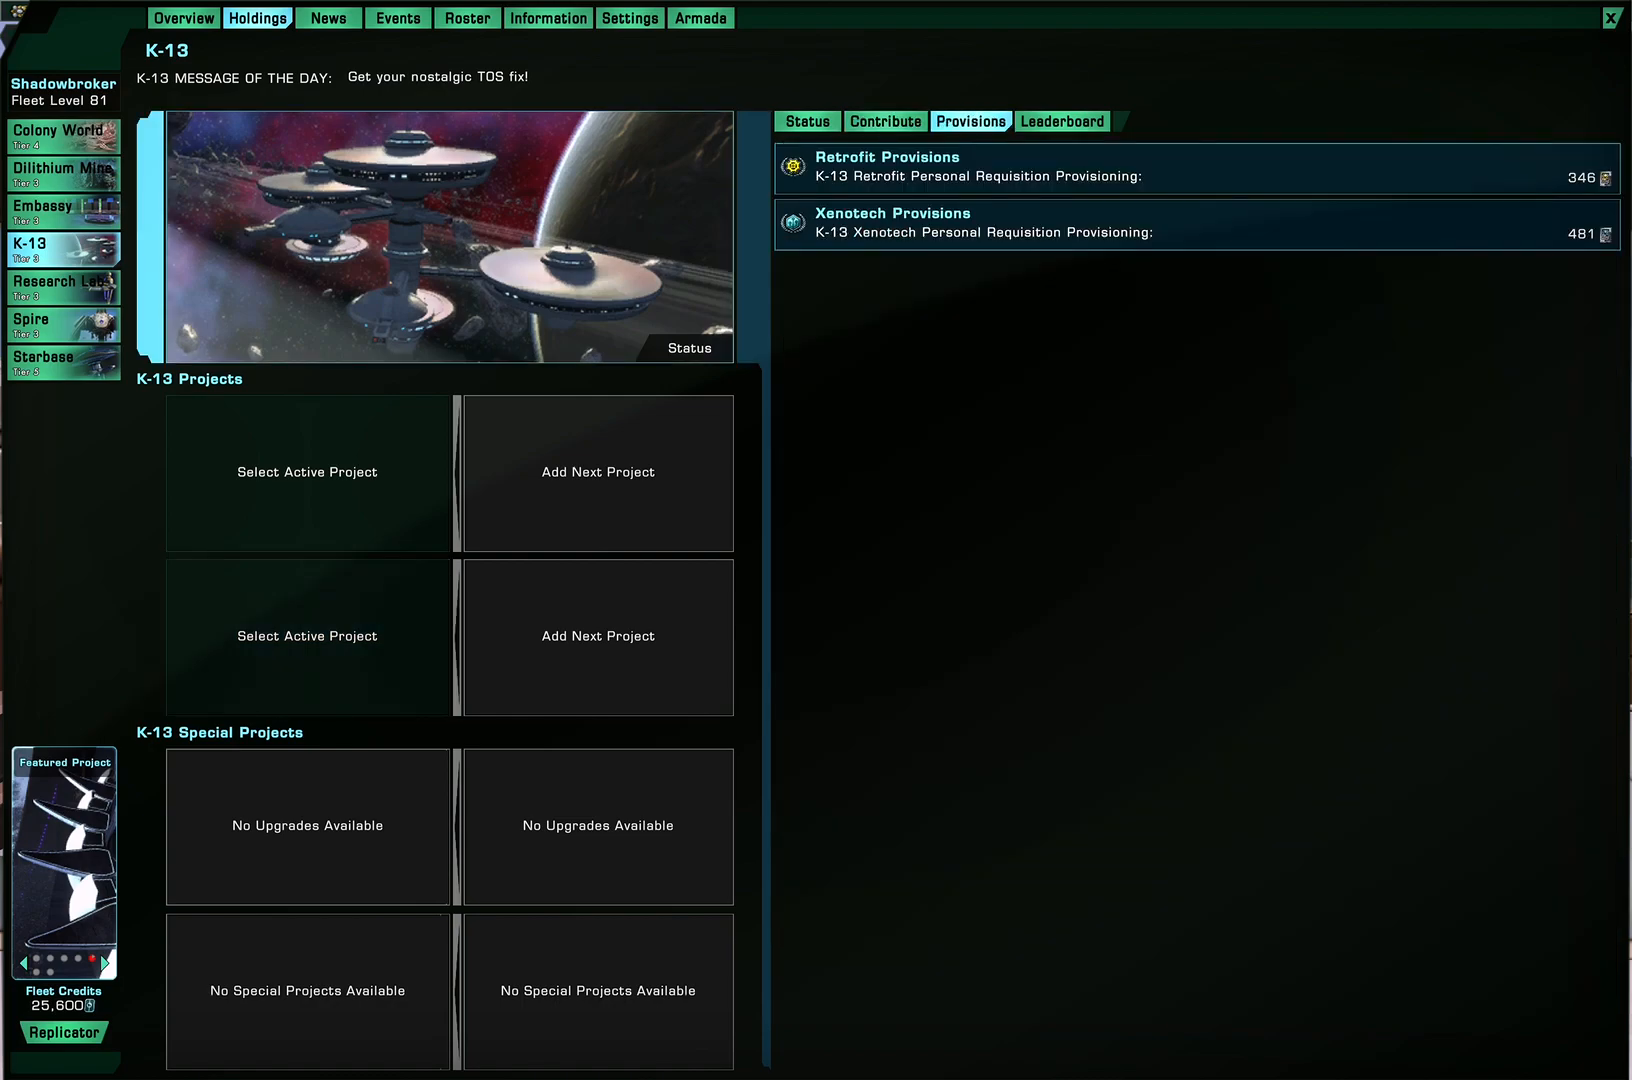
click(308, 636)
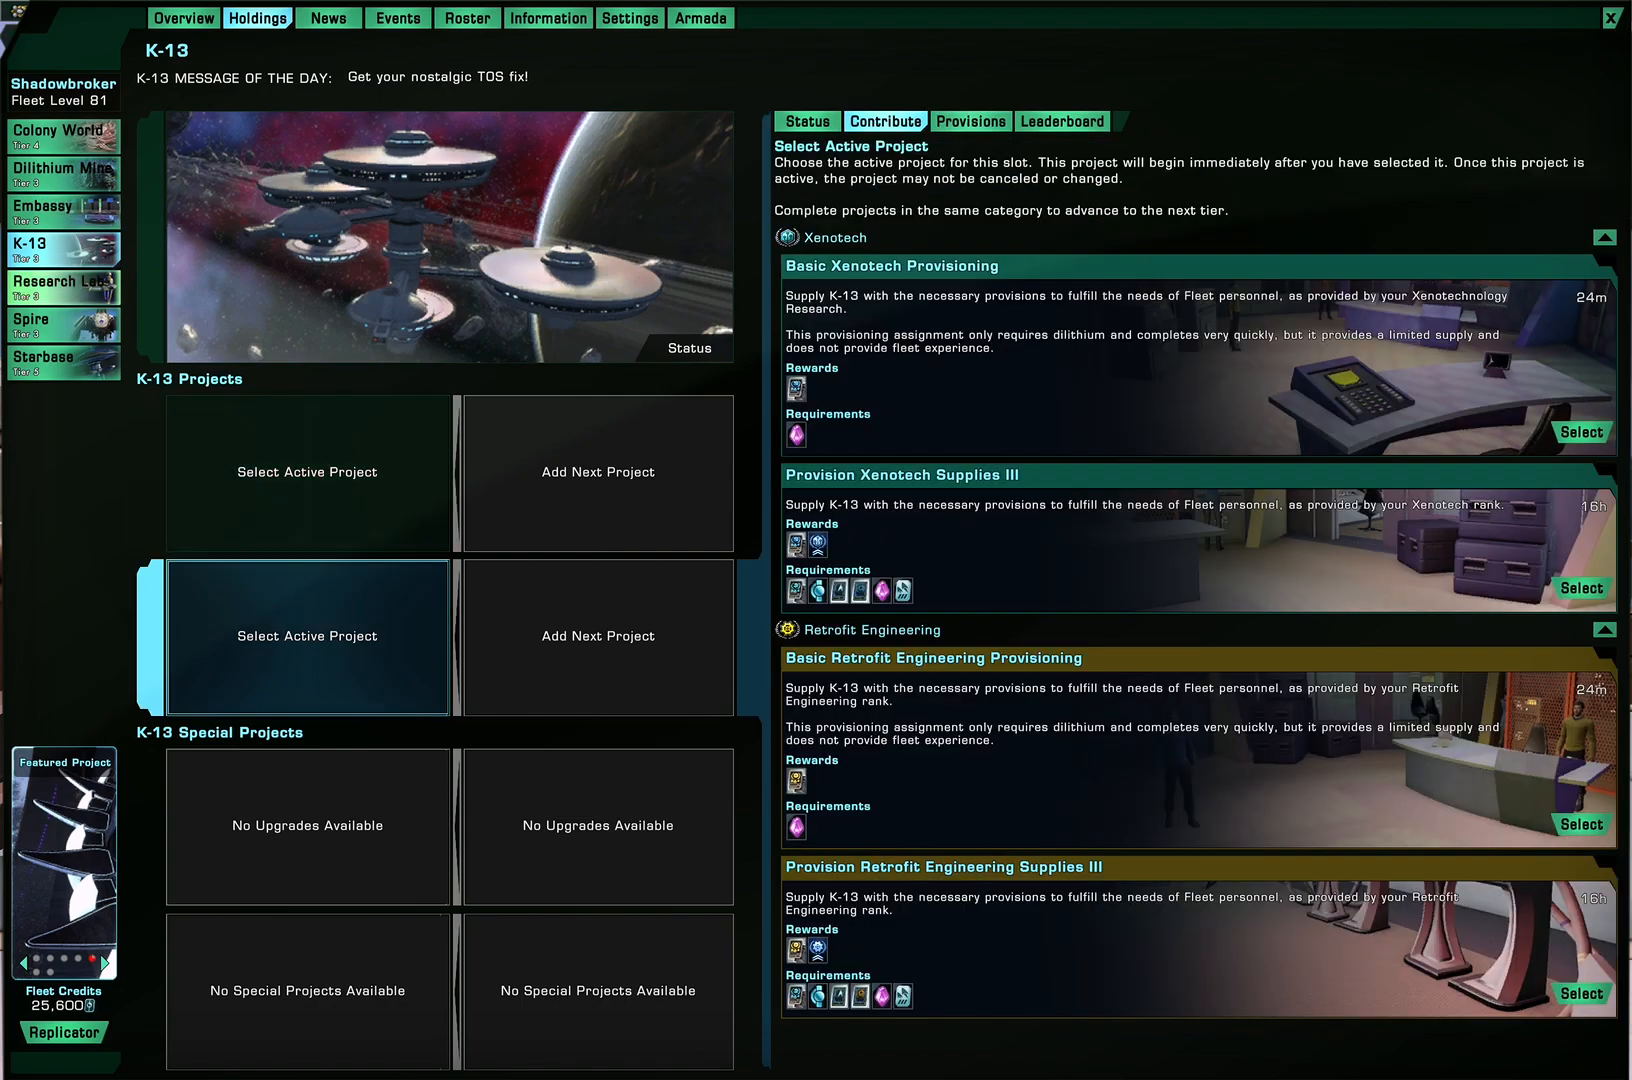
click(60, 284)
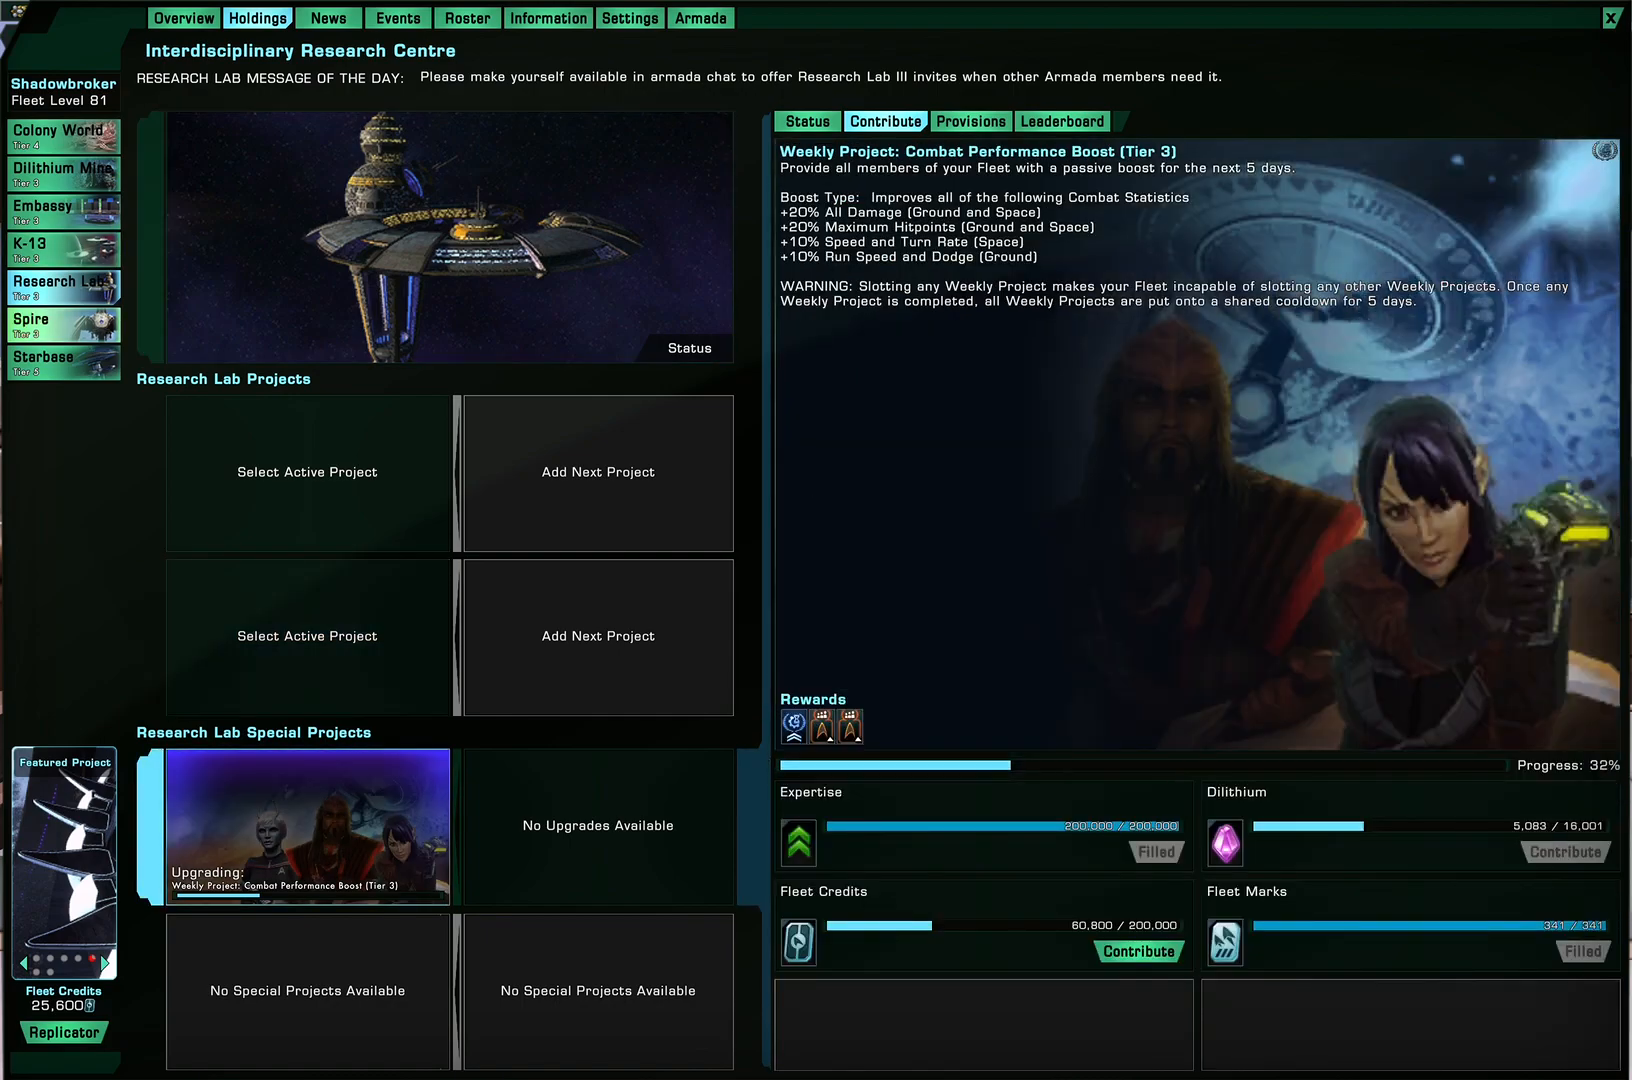
click(60, 322)
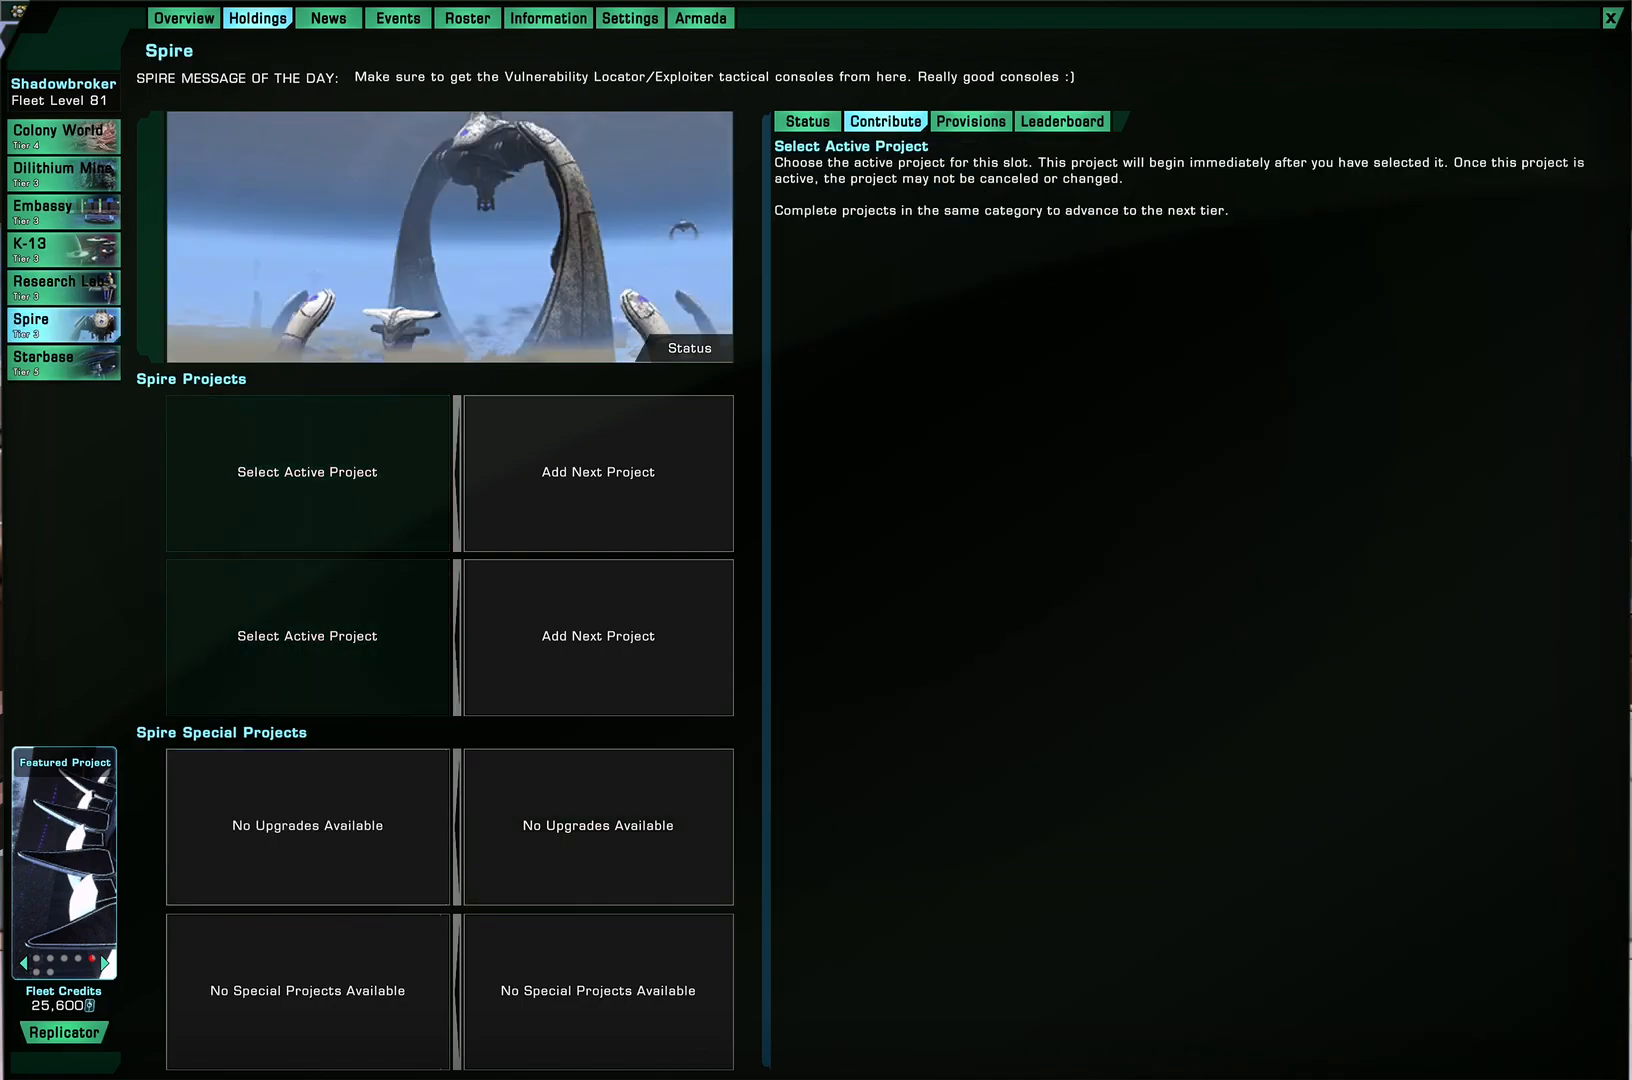
click(62, 360)
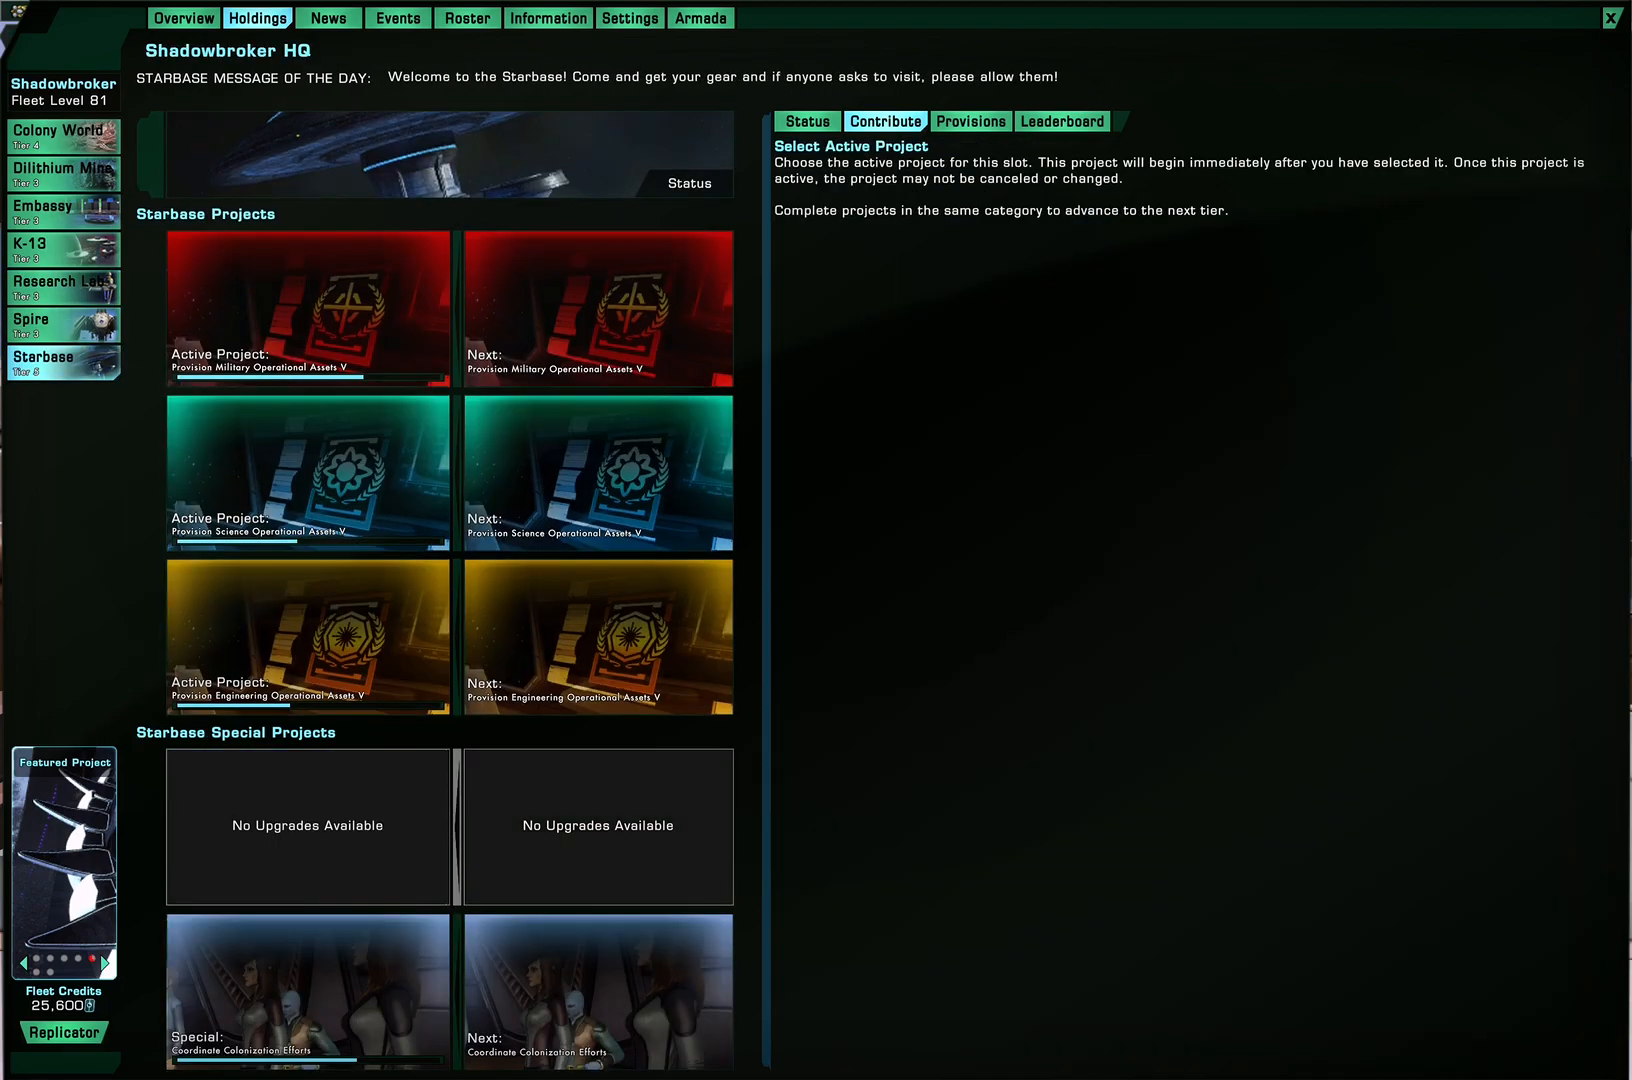
List the starbase's available special projects and glance at the News page before returning to Holdings
click(308, 636)
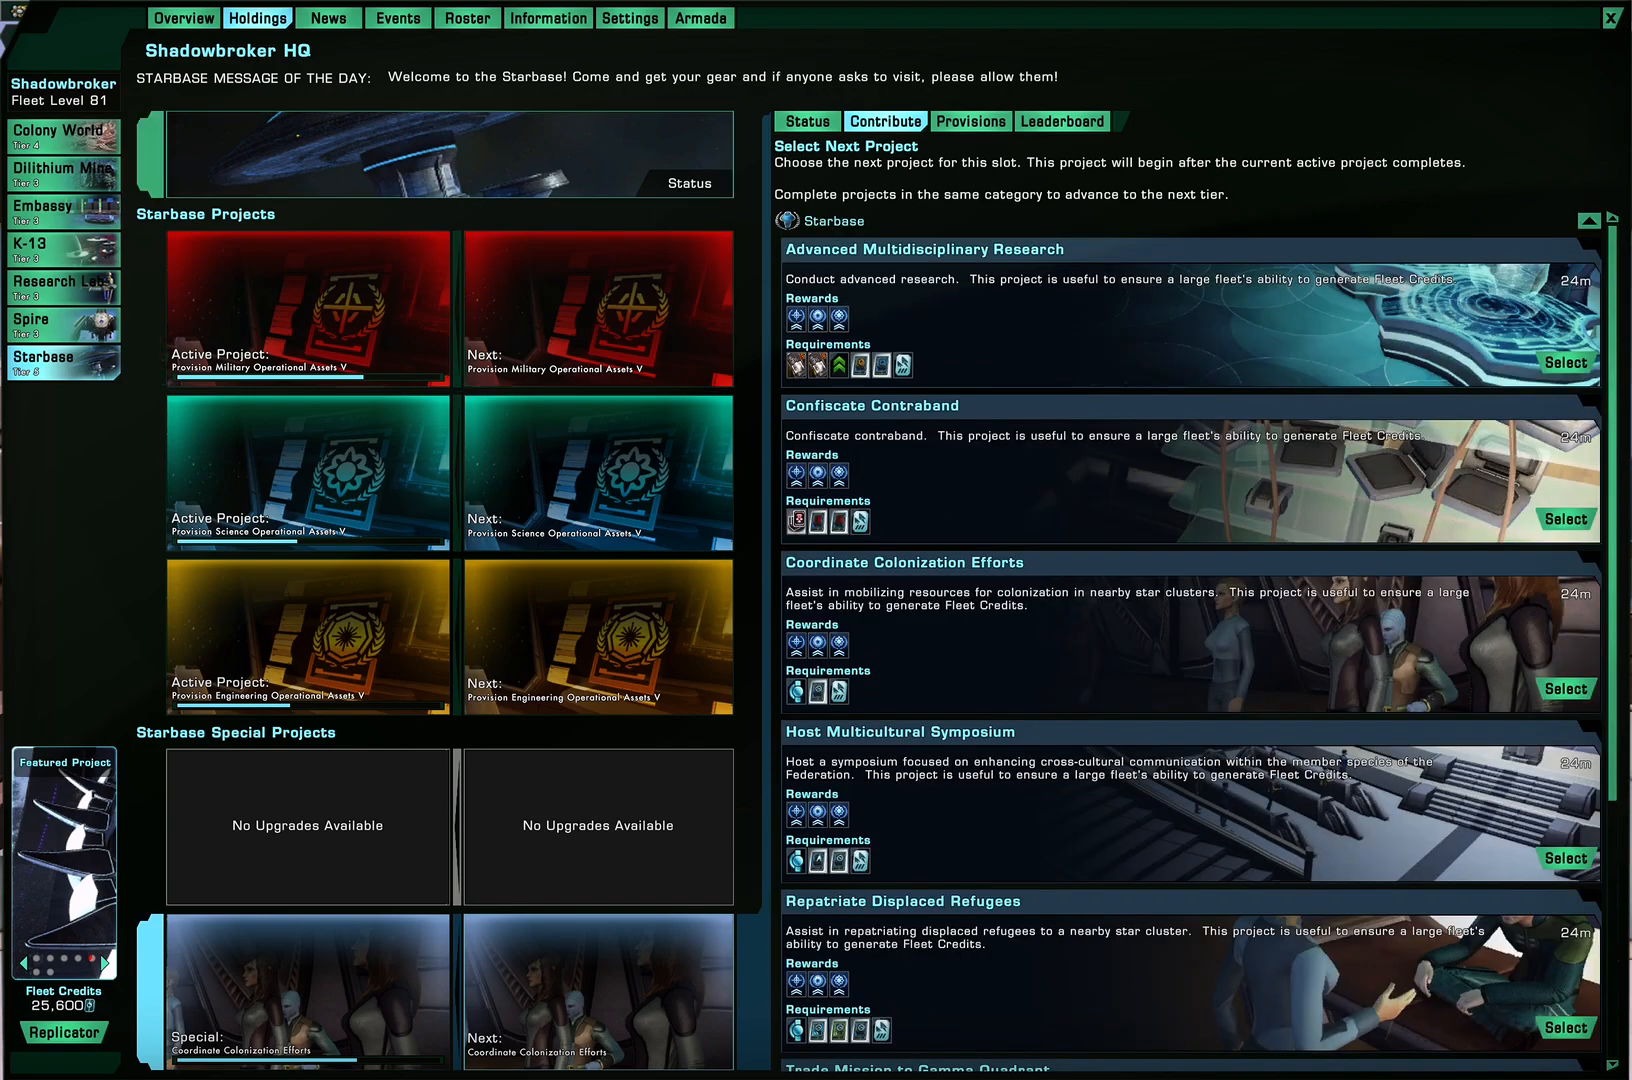
click(330, 18)
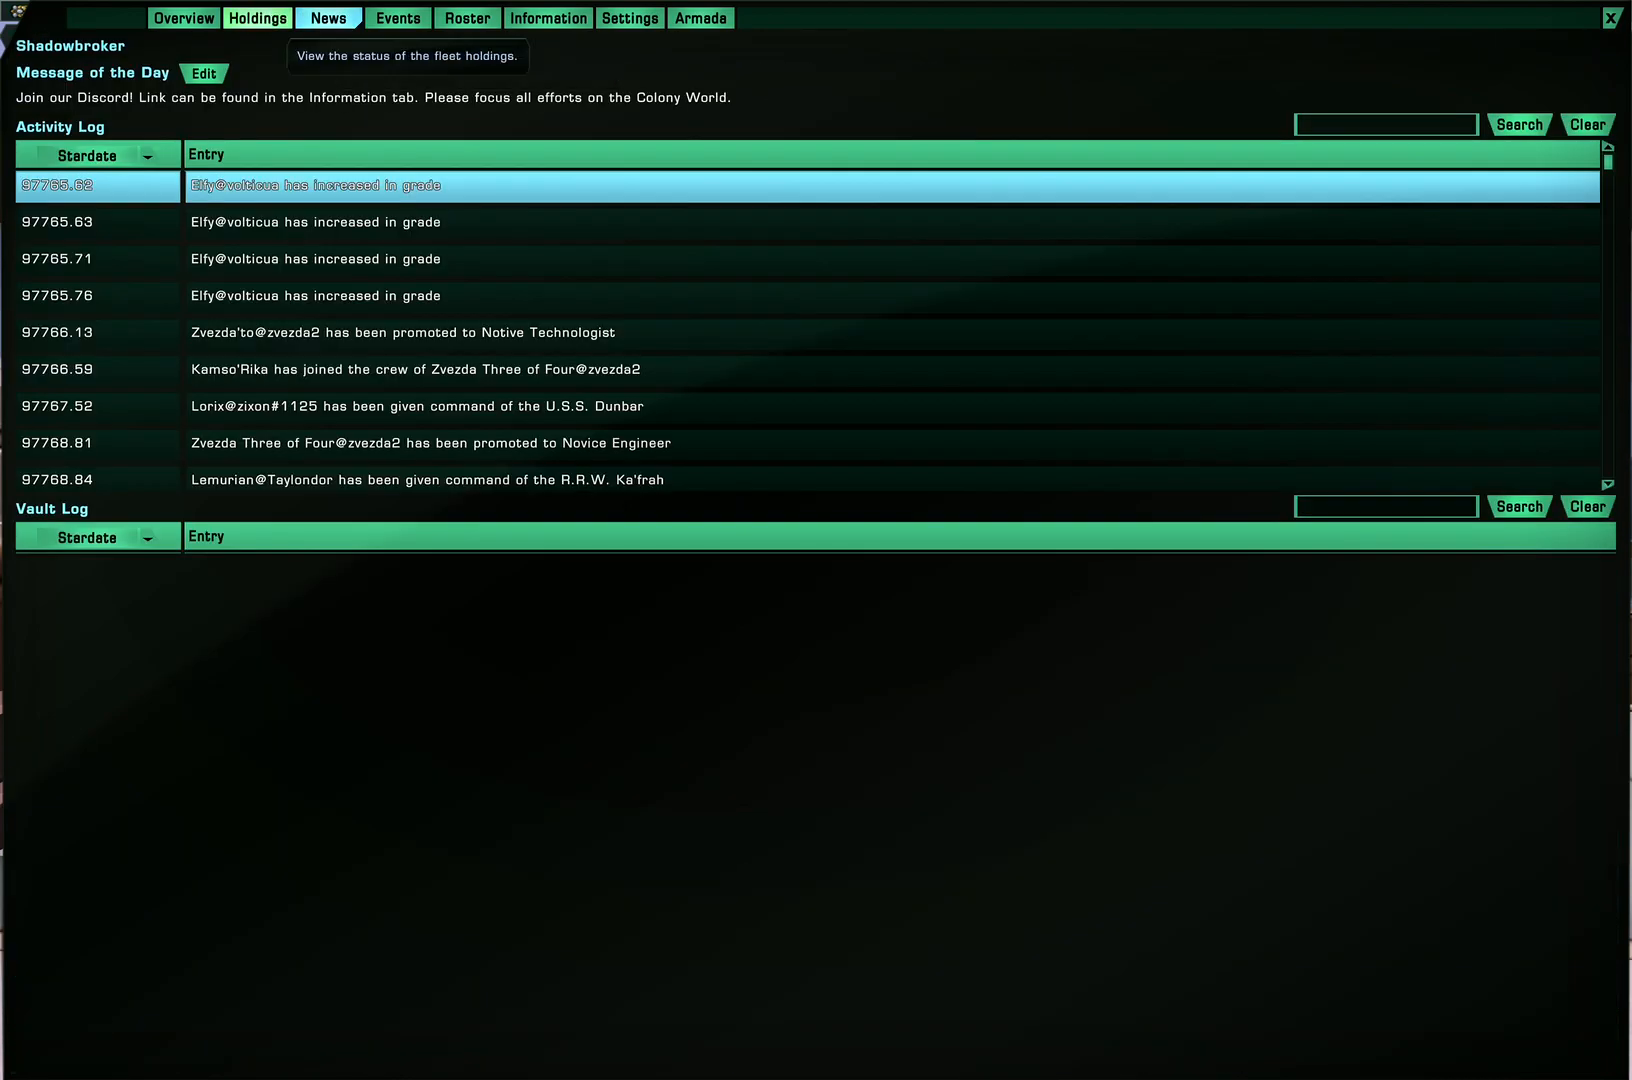
click(256, 18)
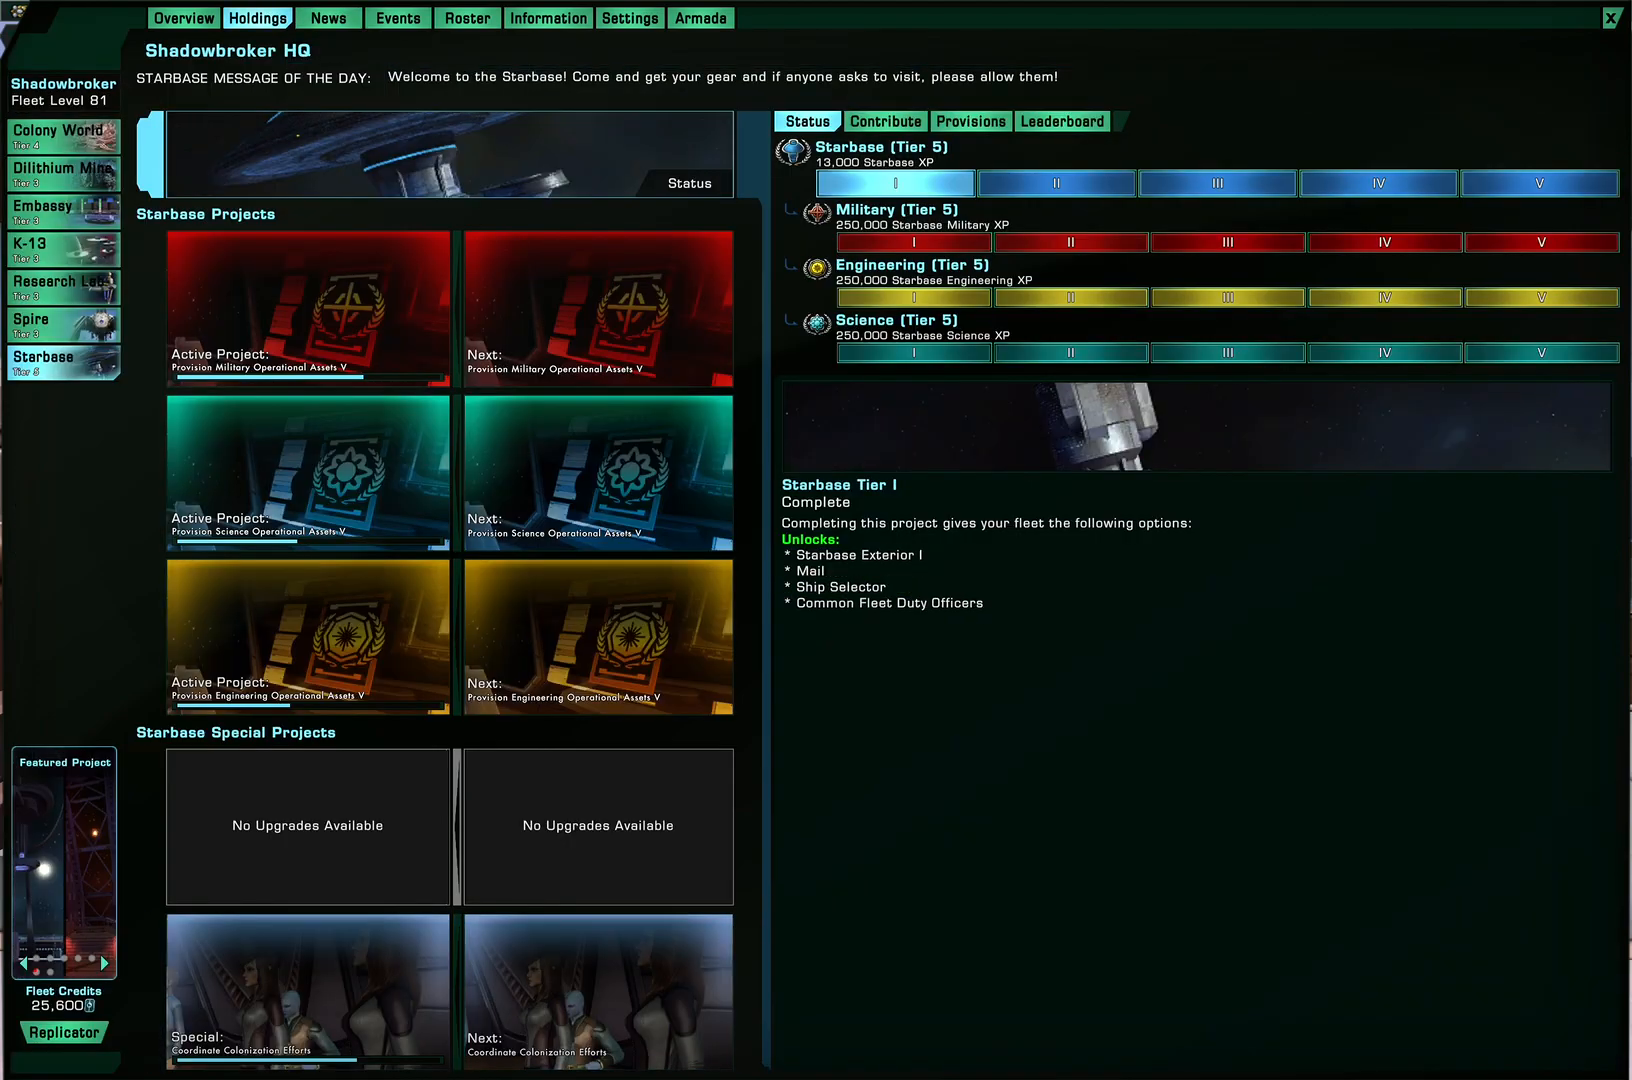
Check the Spire, Research Lab and Colony World tier progress, then bring up the fleet News logs
click(60, 320)
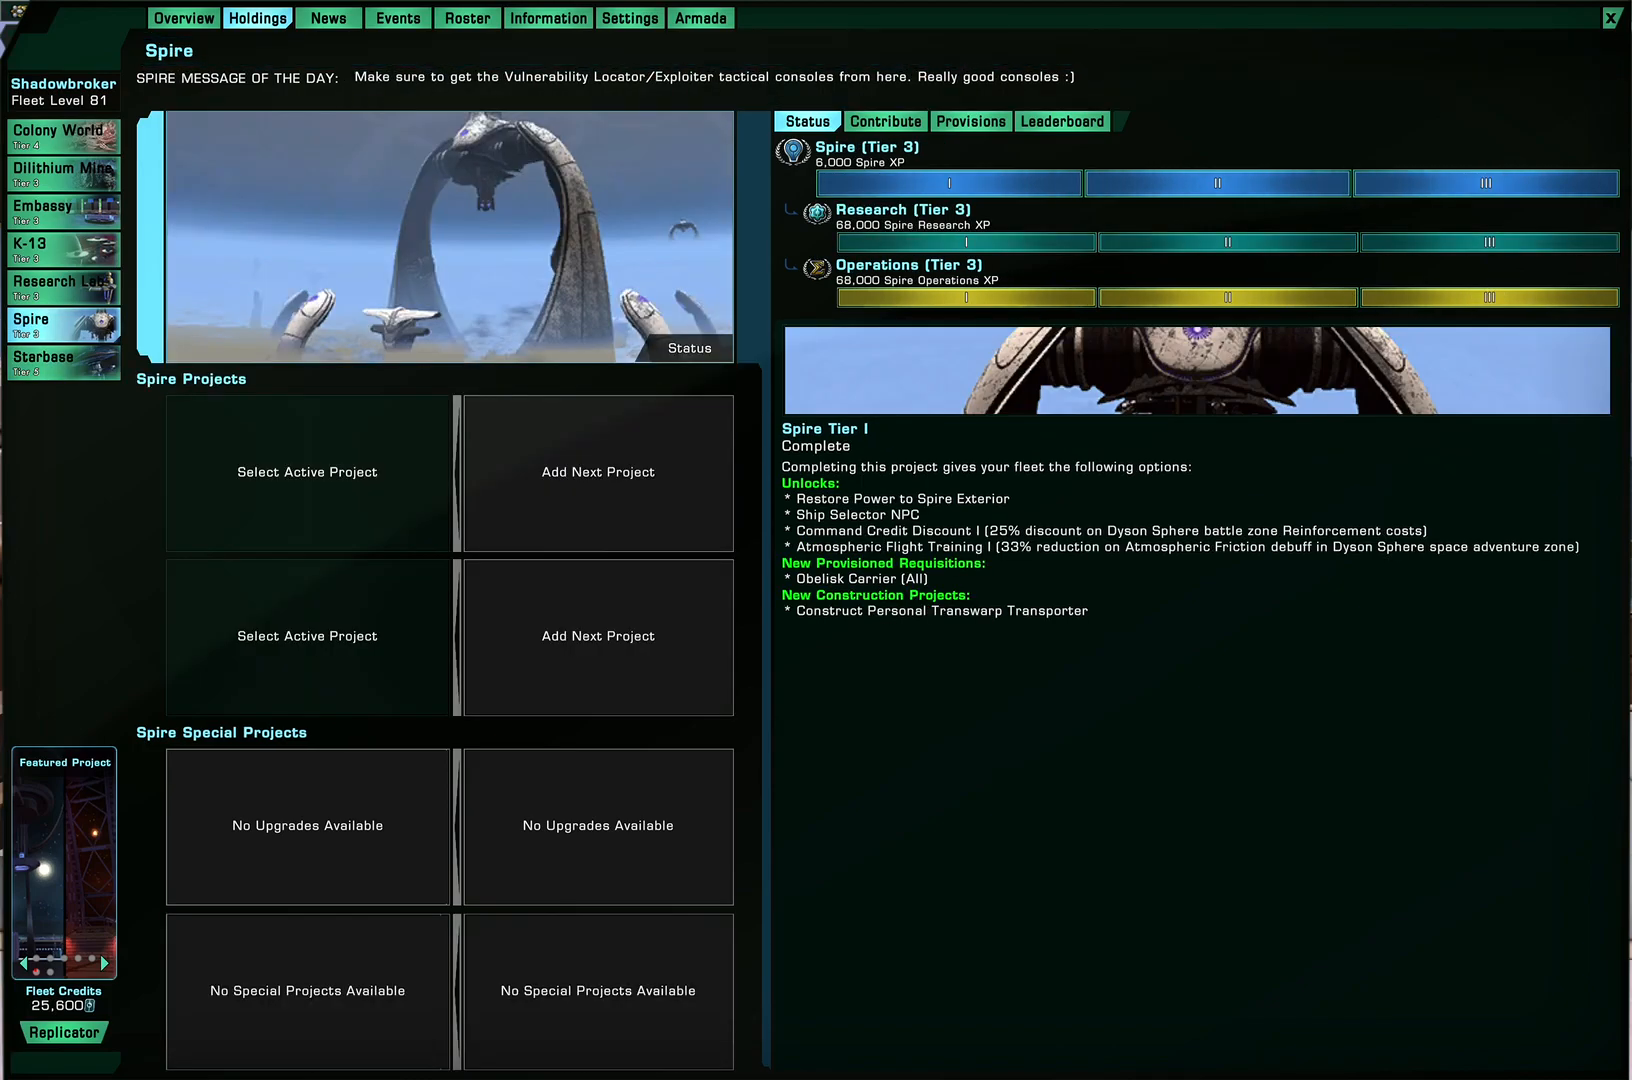
click(56, 284)
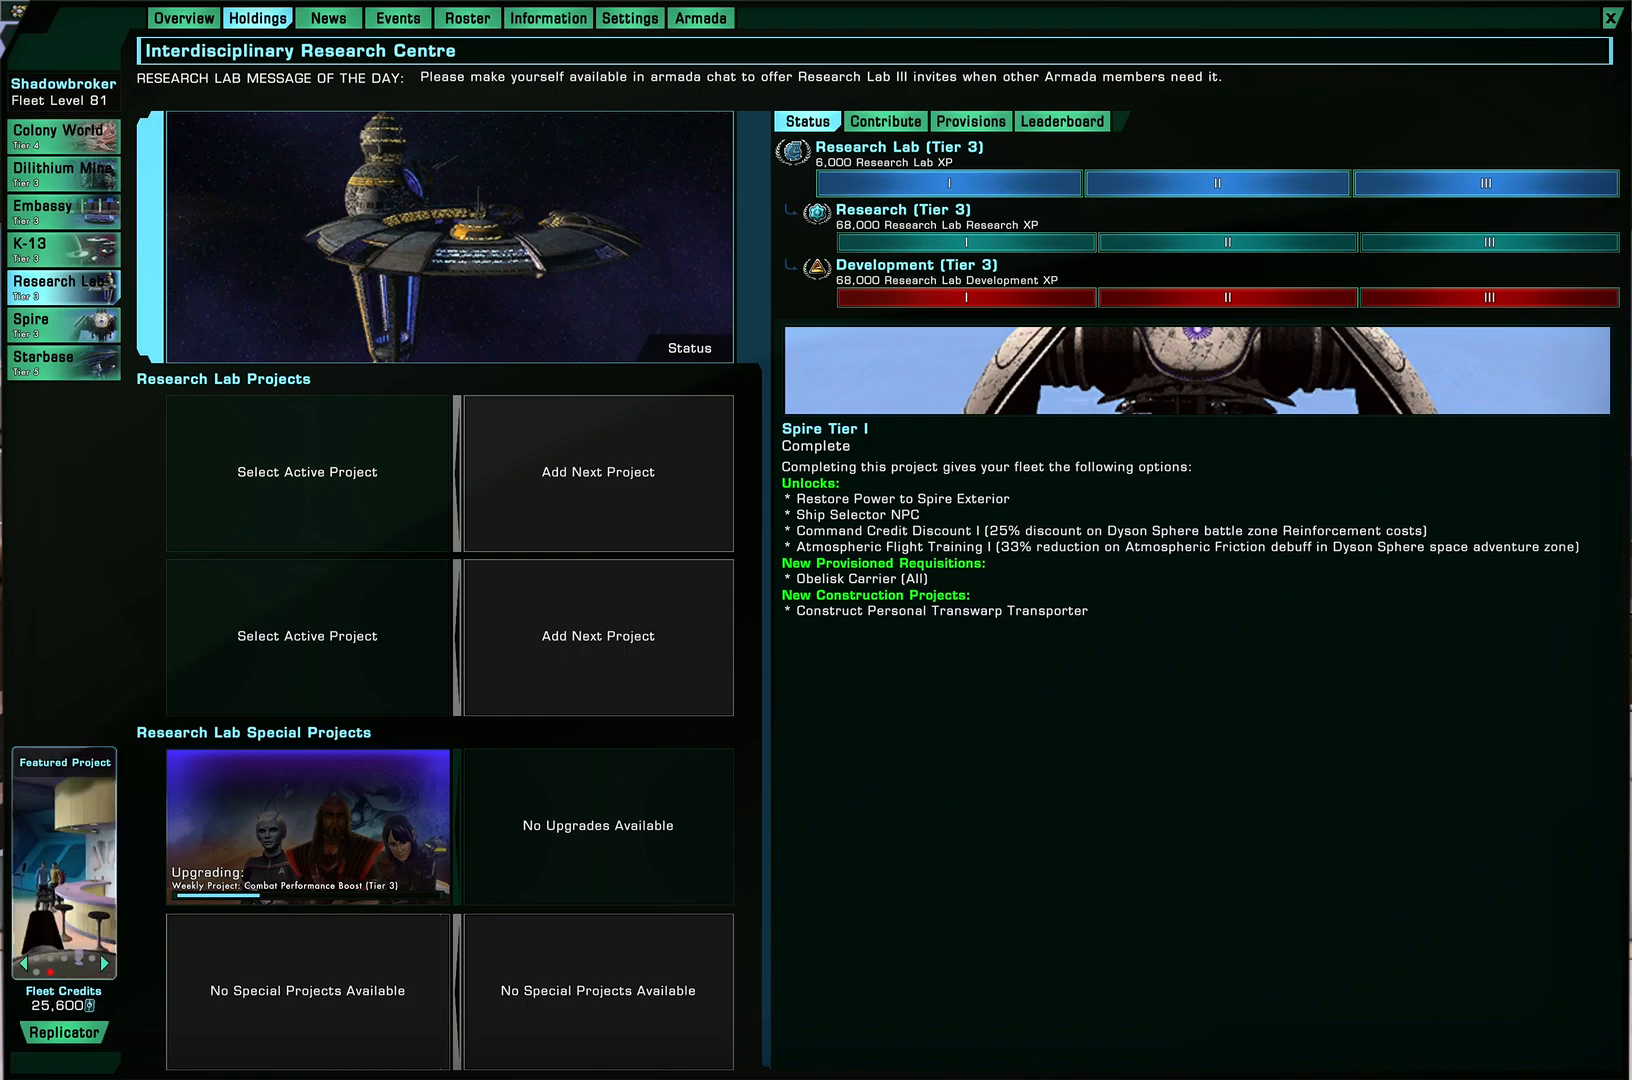
click(60, 134)
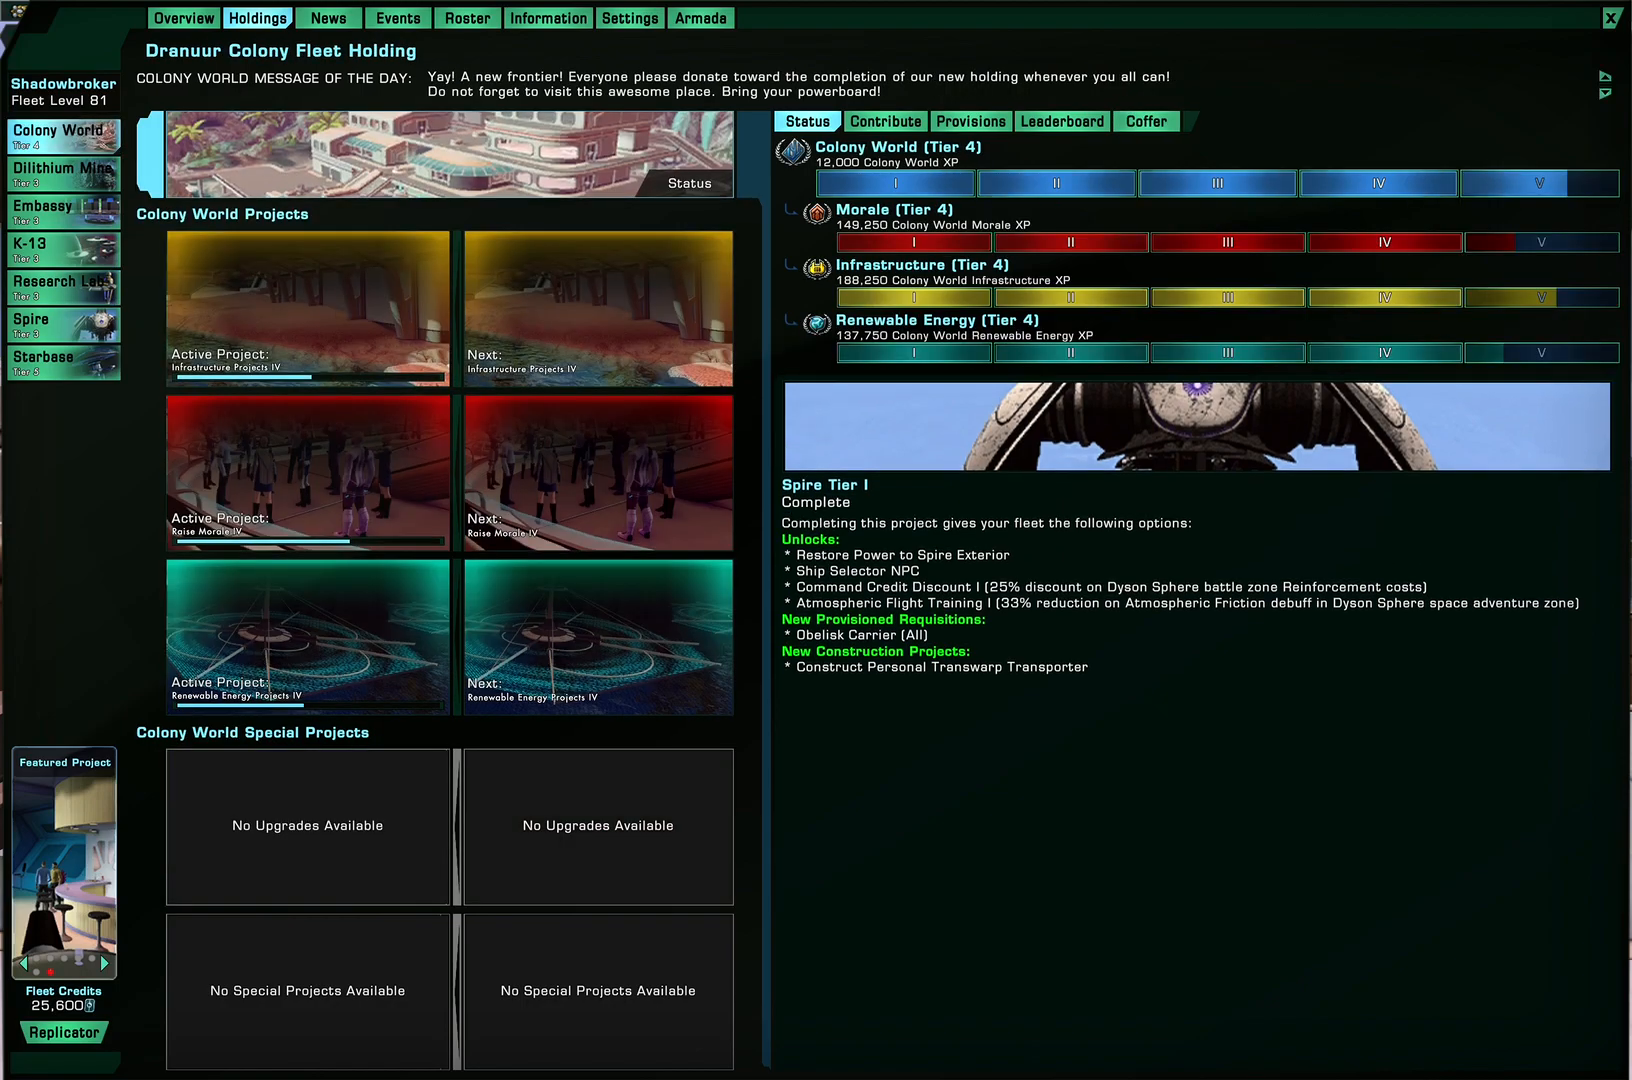
click(60, 362)
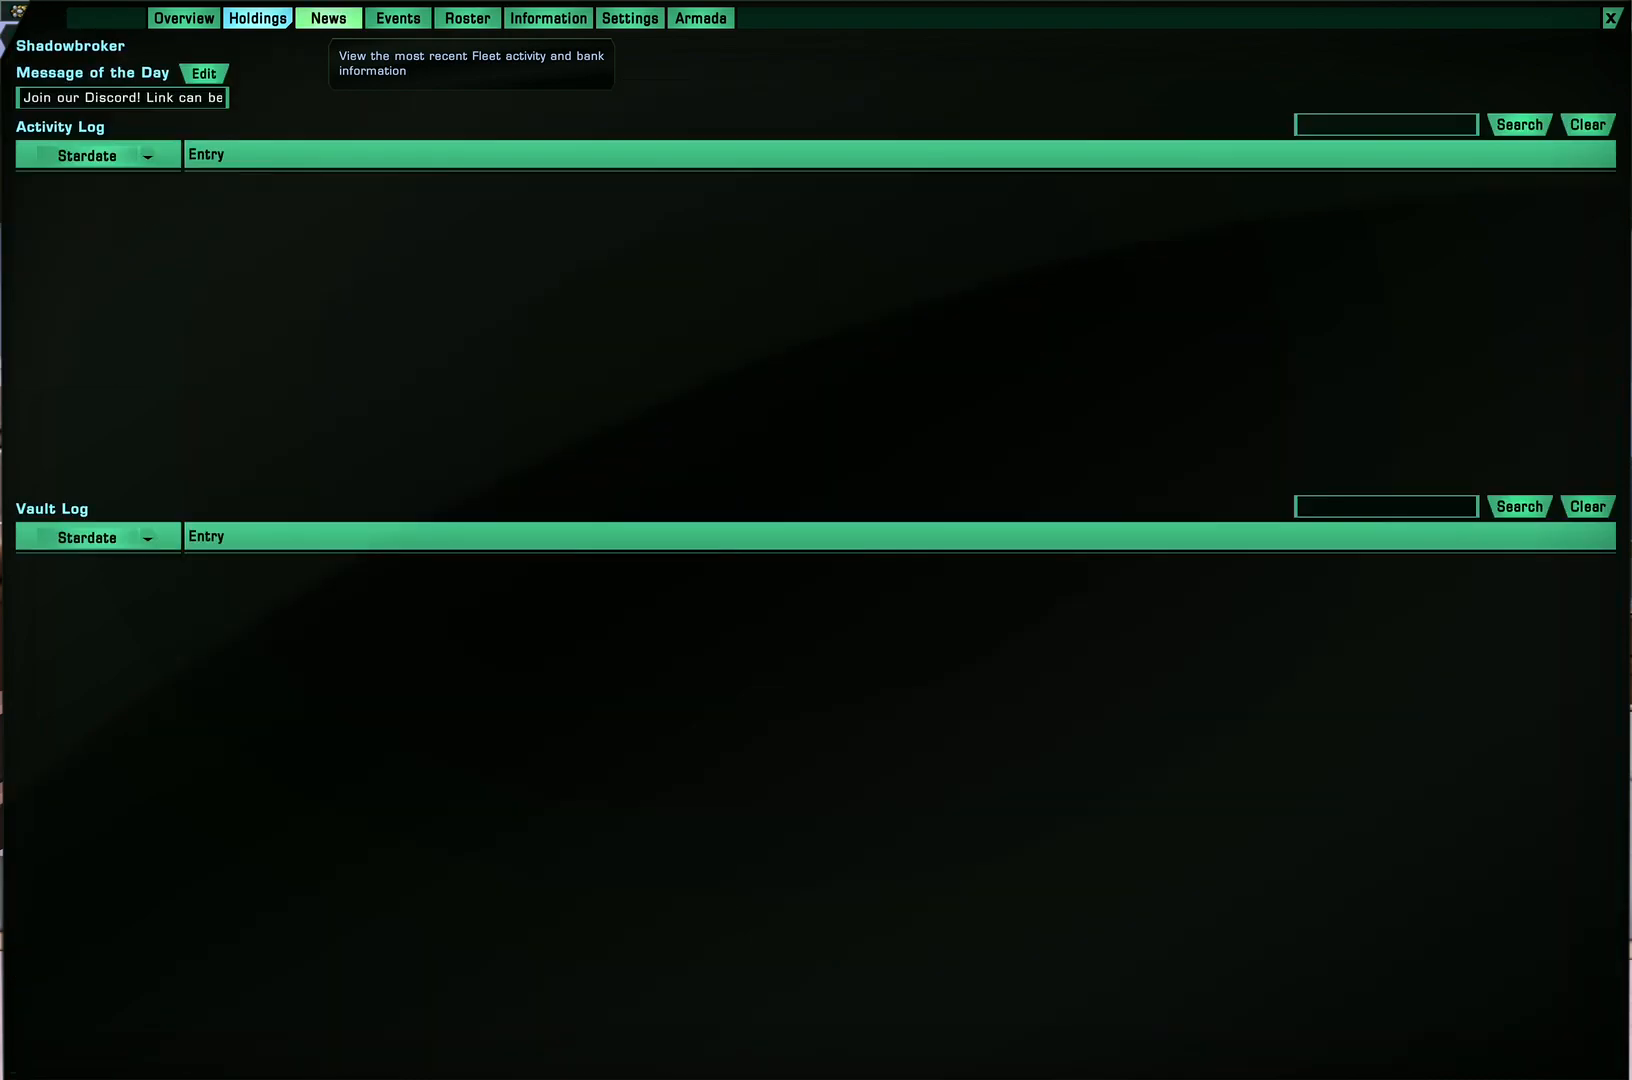
Show the Activity Log and Vault Log with Earth dates instead of stardates, then move to the Events page
click(328, 16)
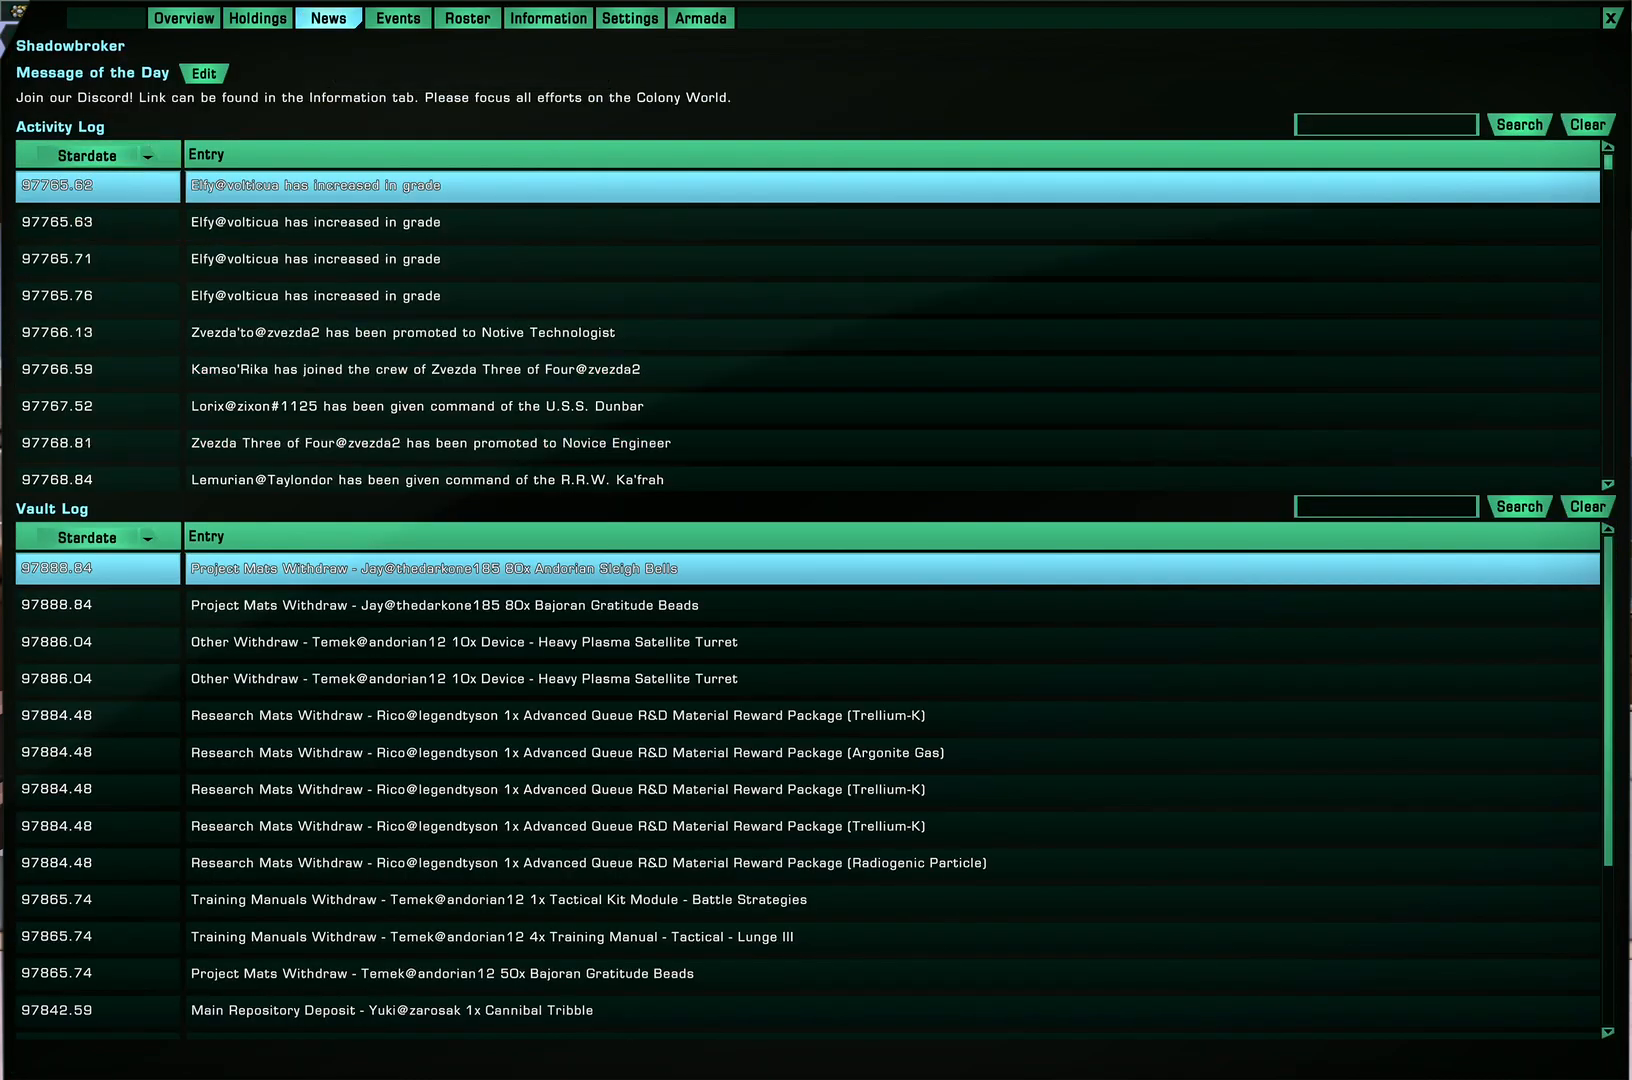
click(96, 156)
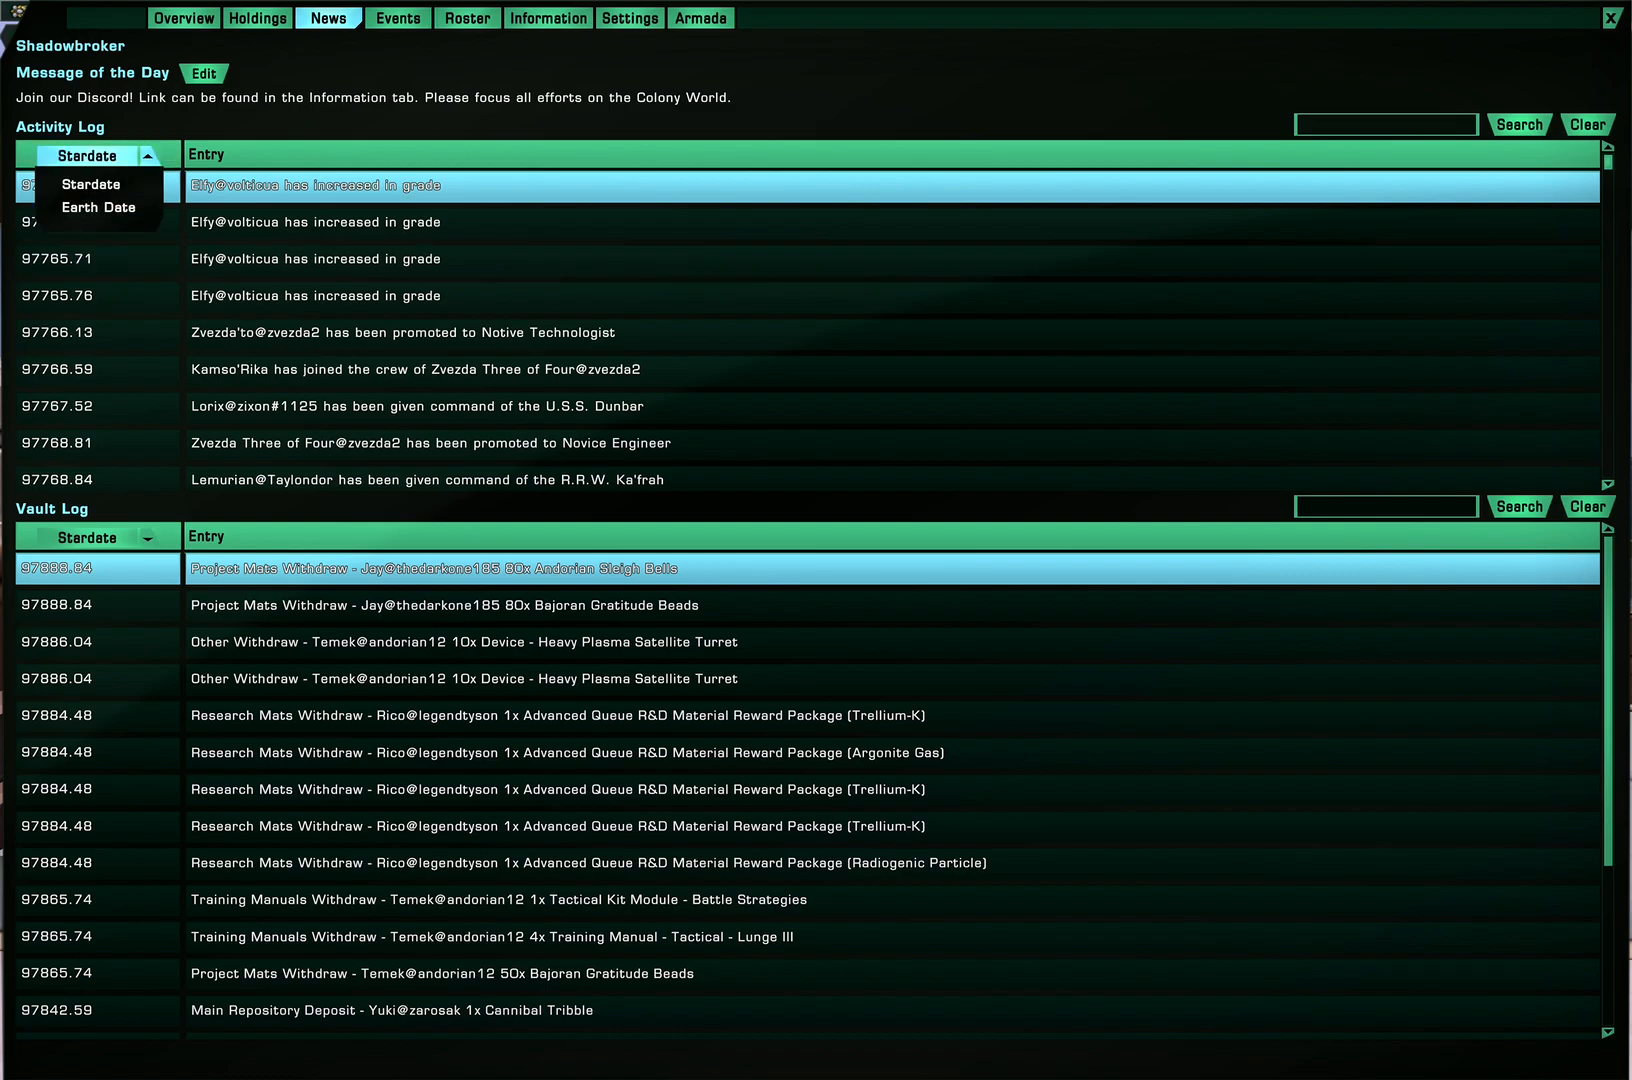
click(96, 206)
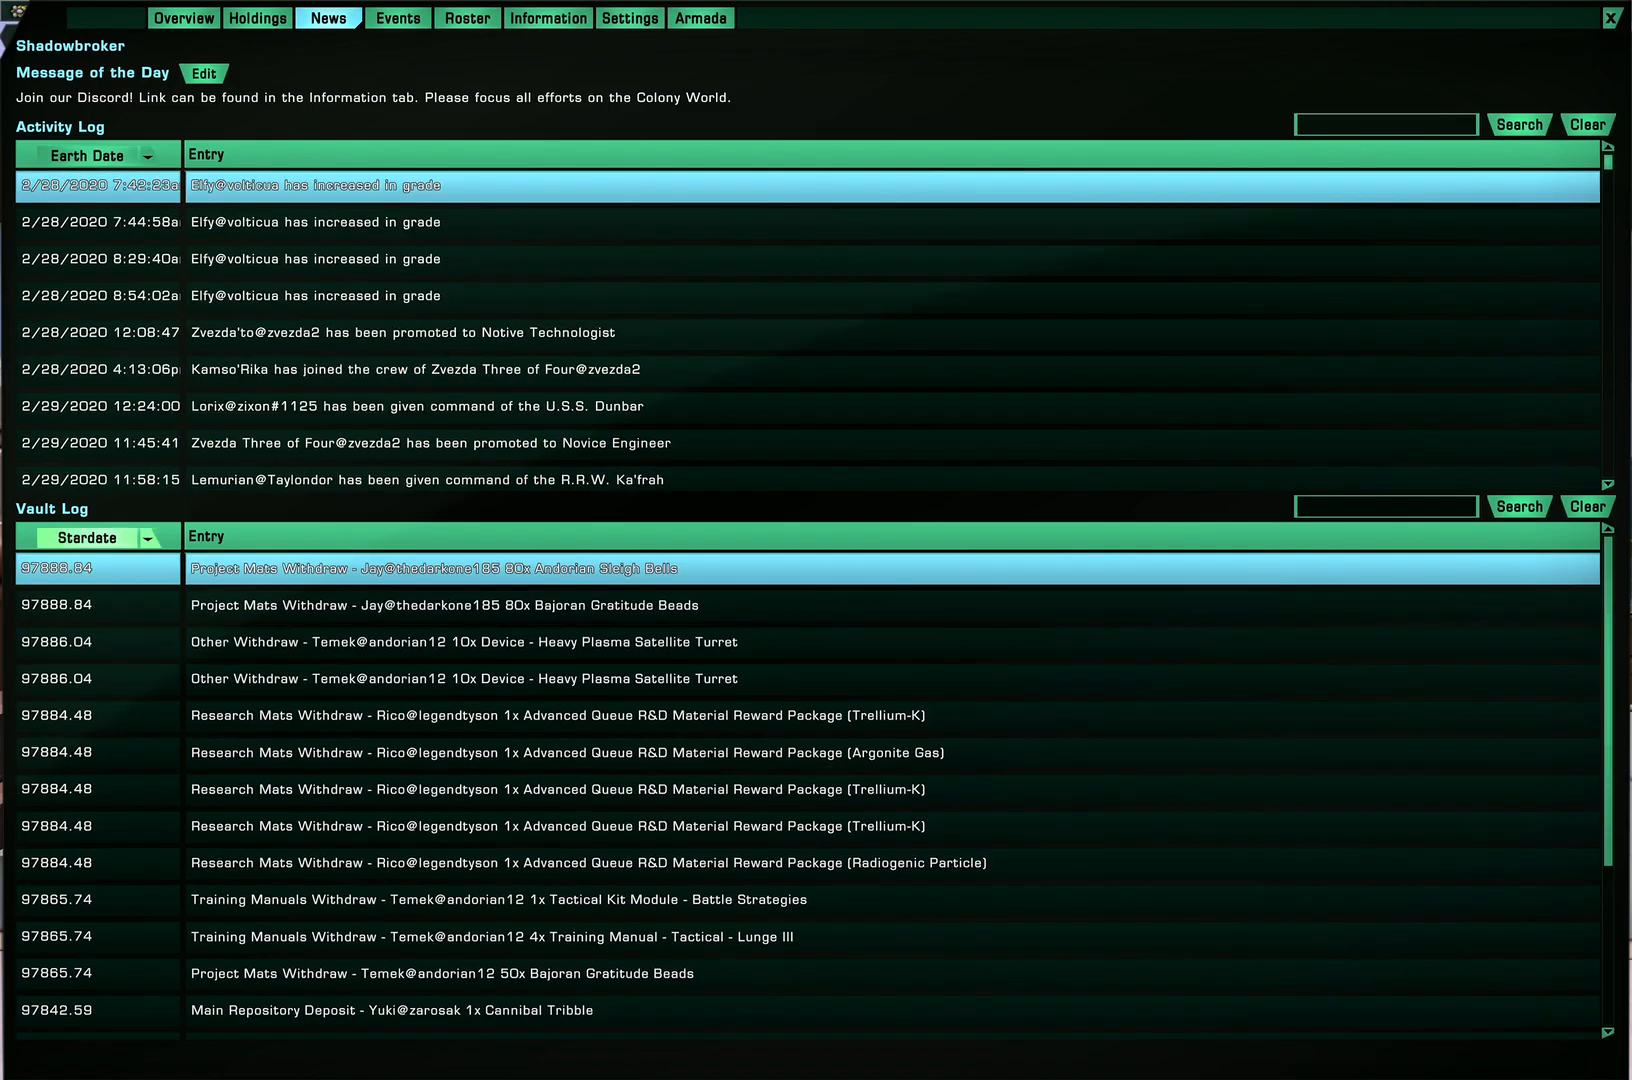
click(96, 536)
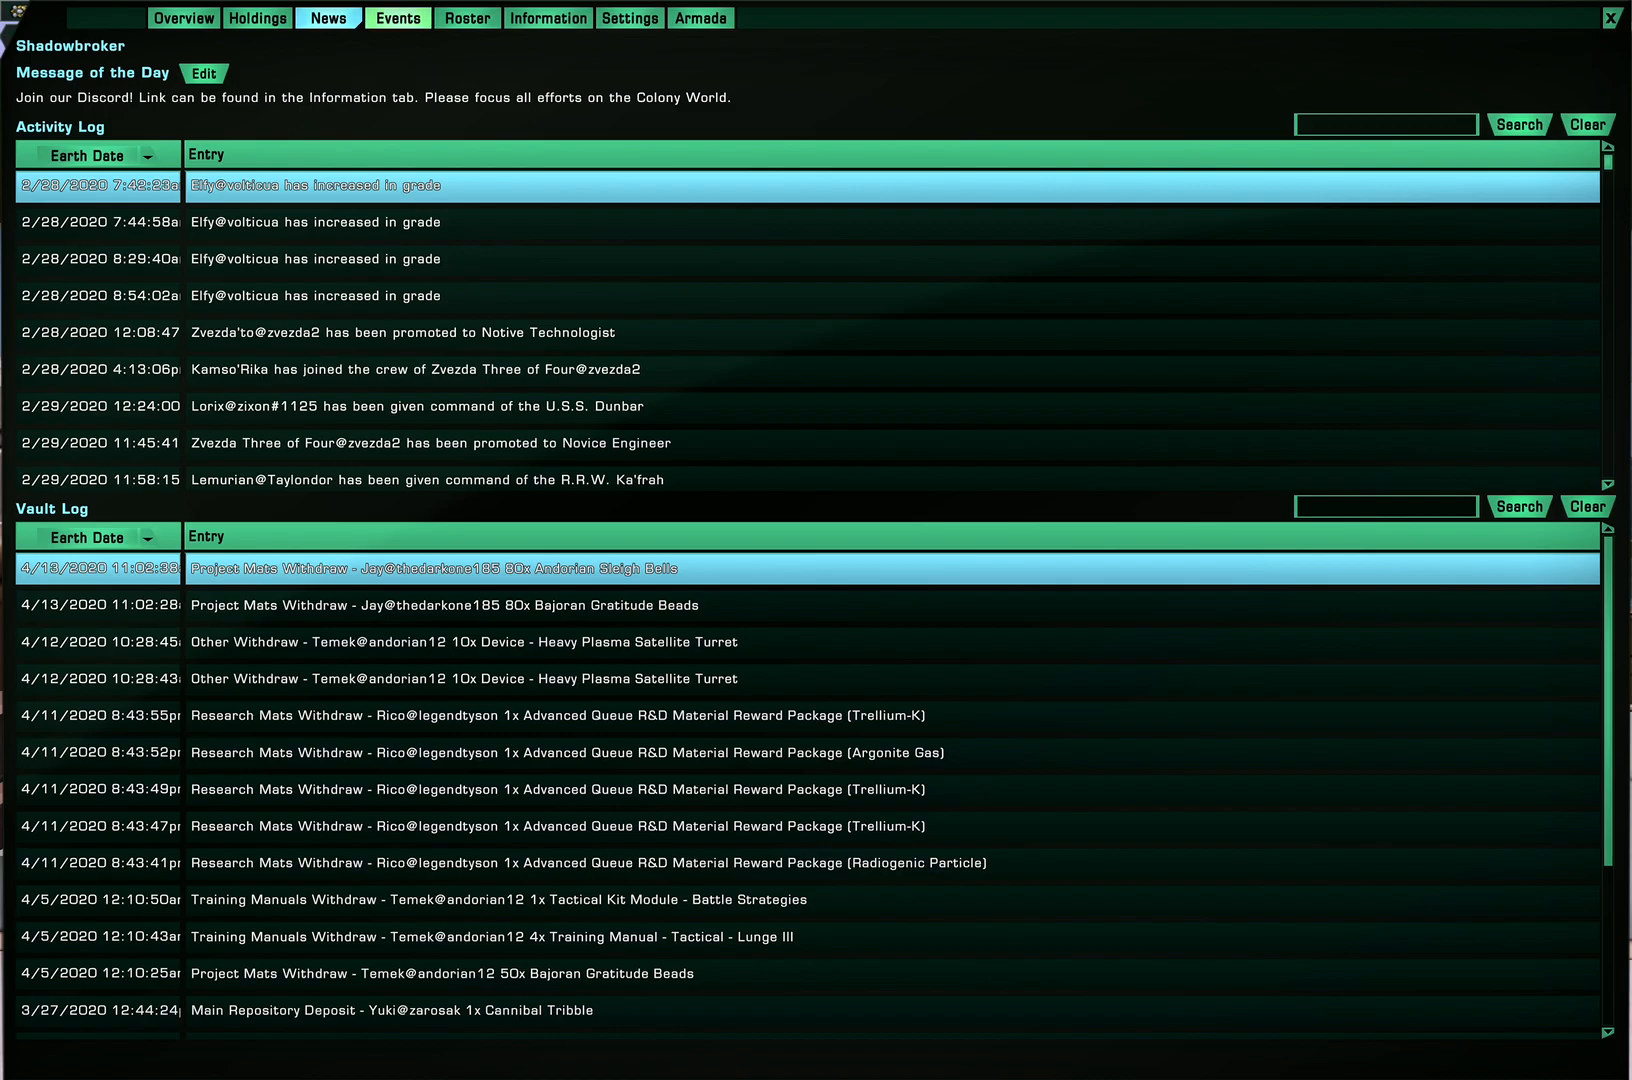
click(396, 16)
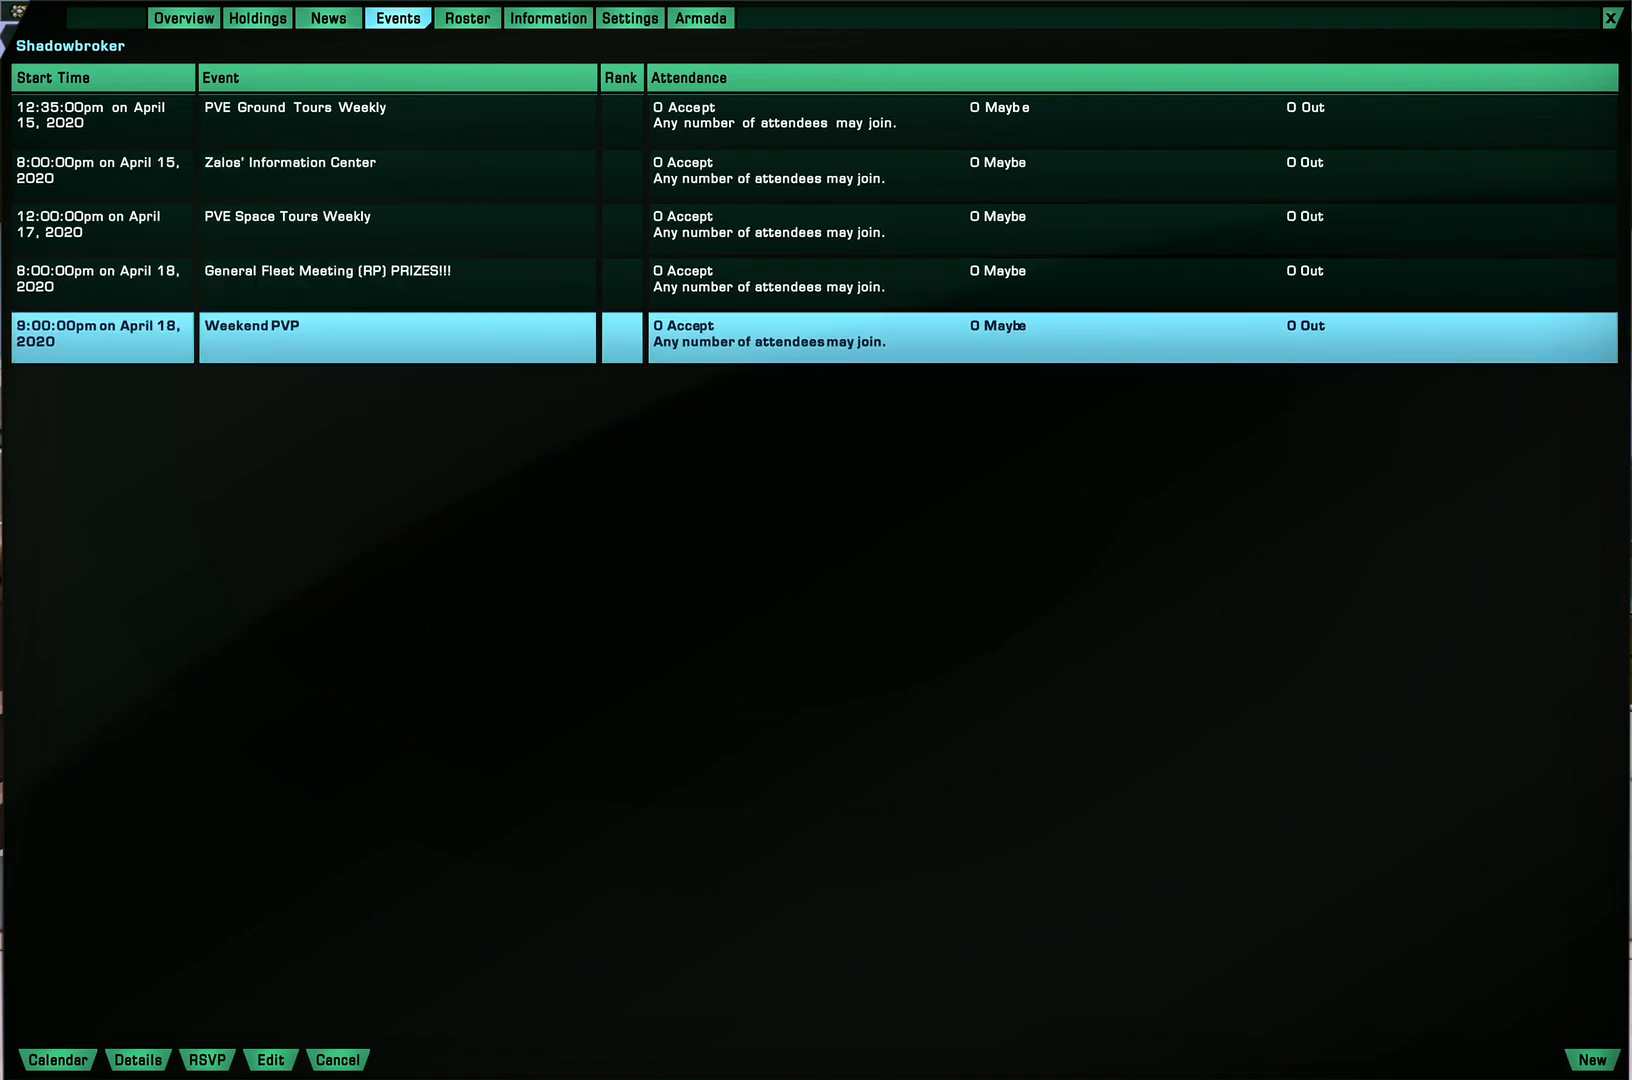
Select the General Fleet Meeting event in the schedule, then move to the member Roster
click(270, 1060)
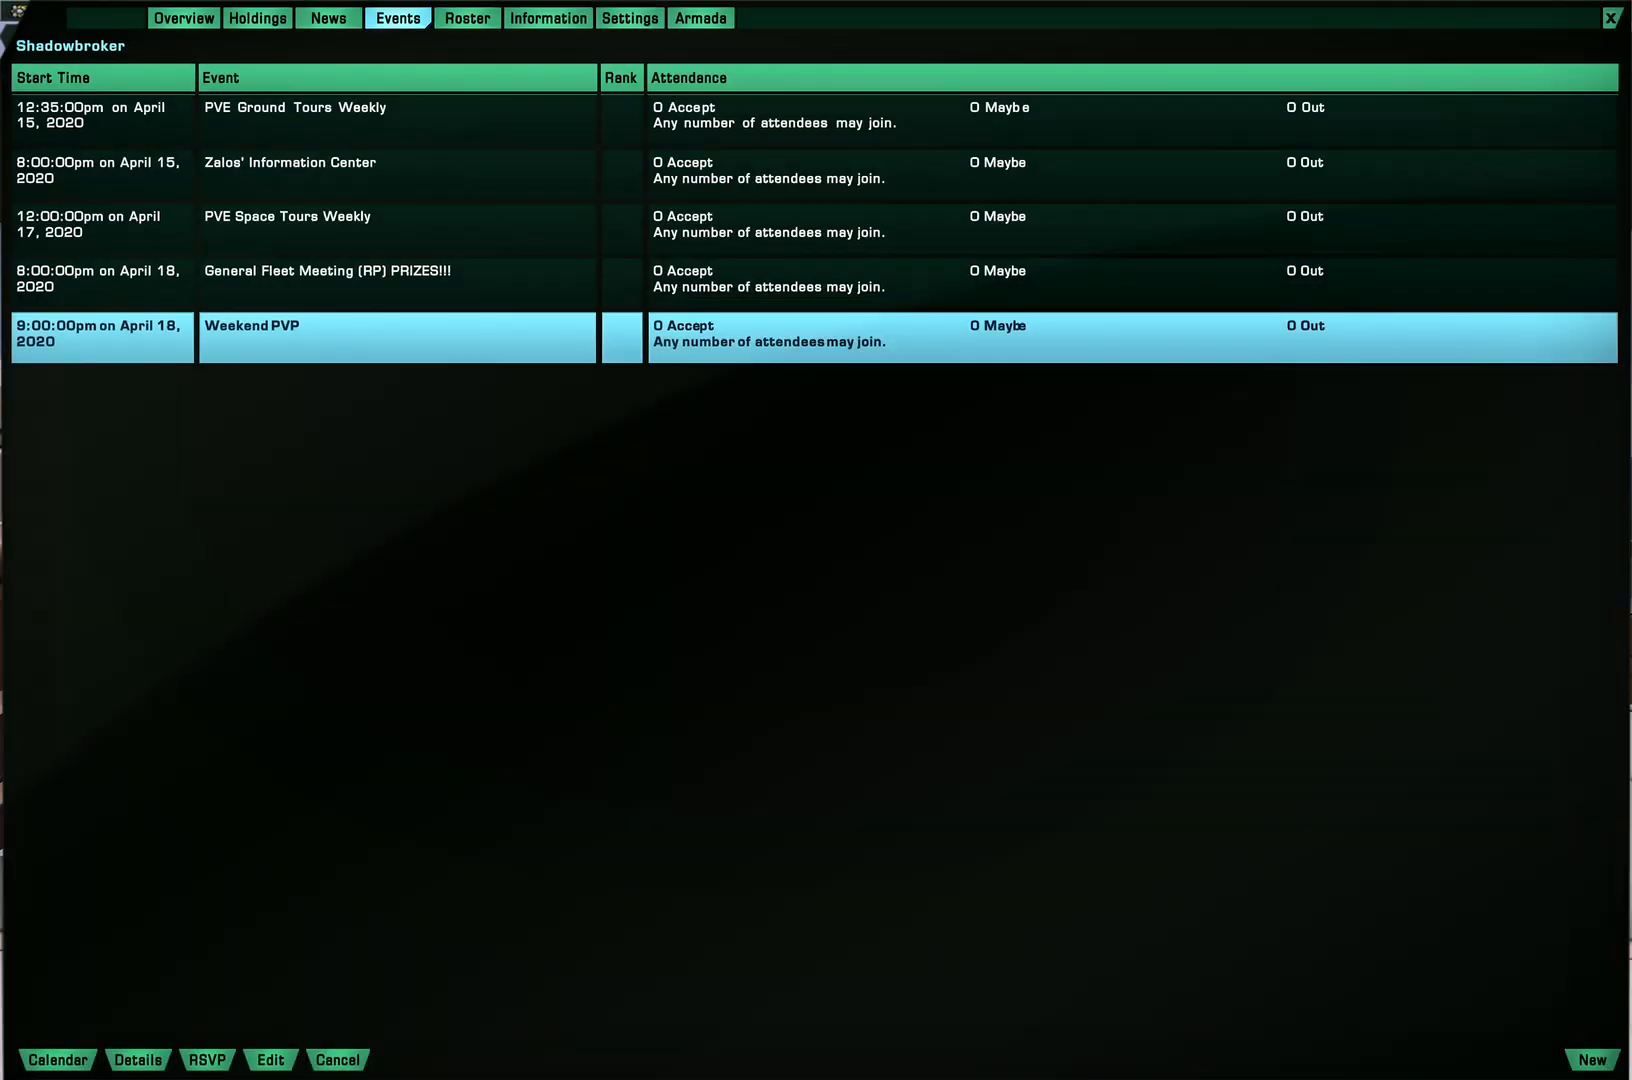
click(208, 1060)
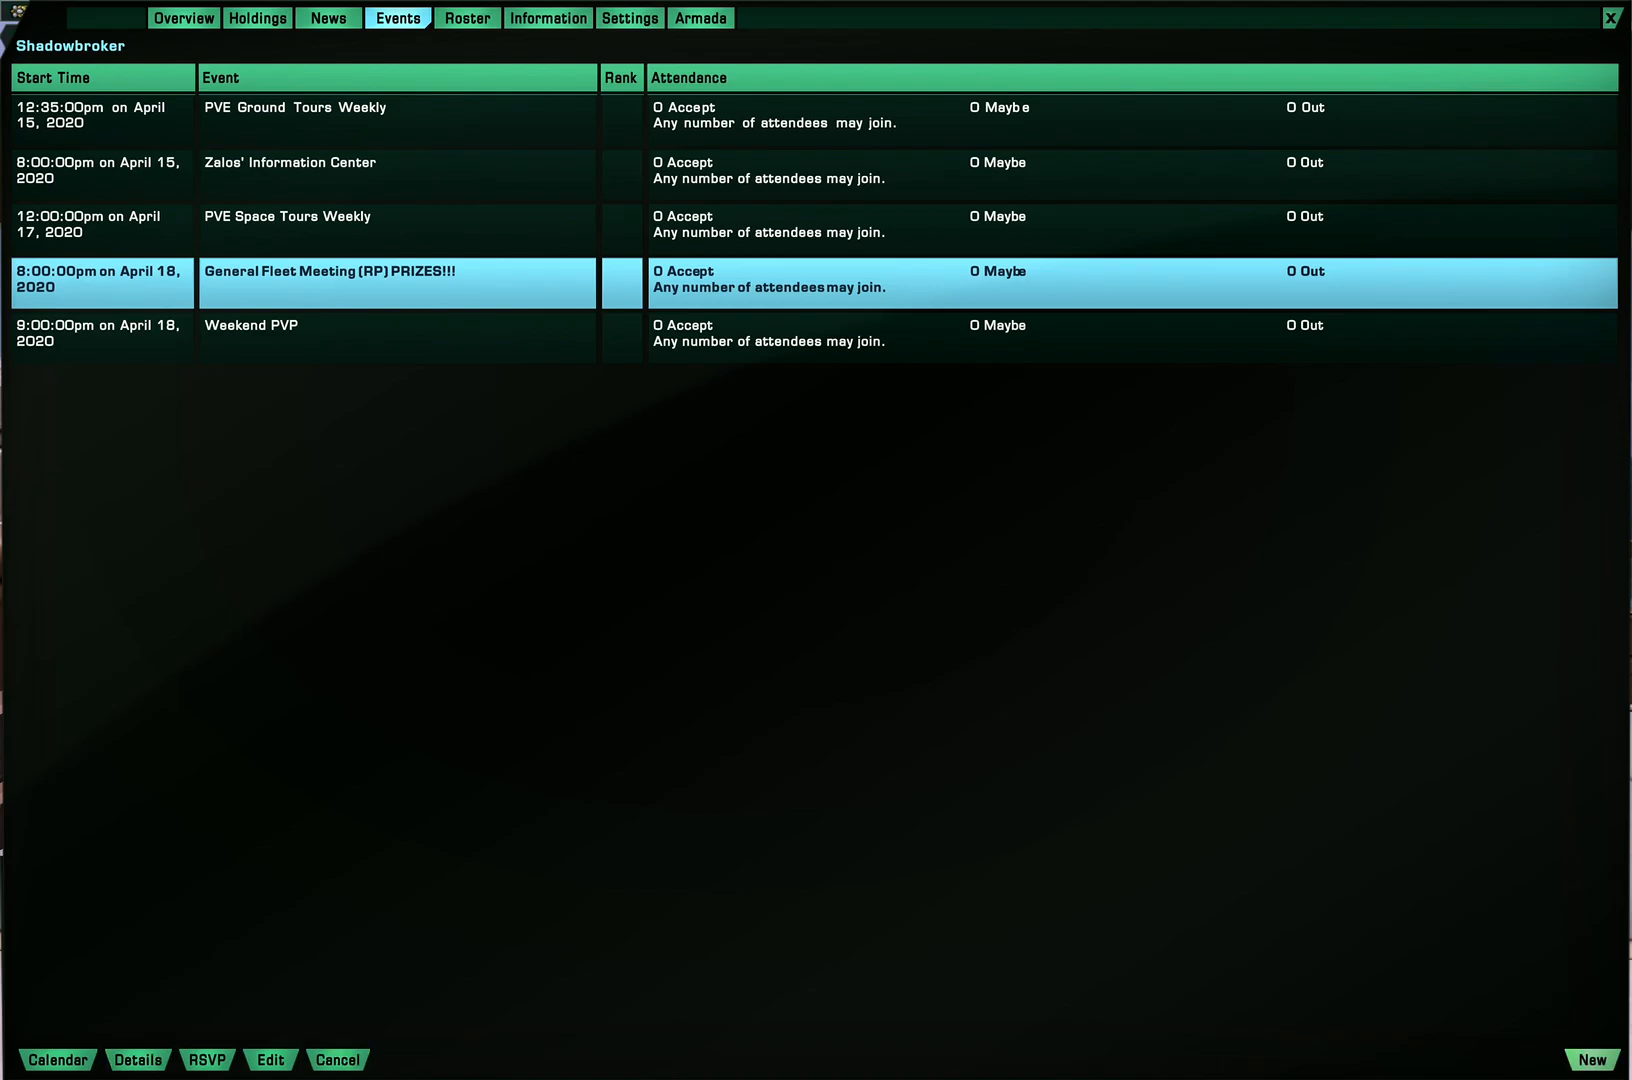
click(1592, 1060)
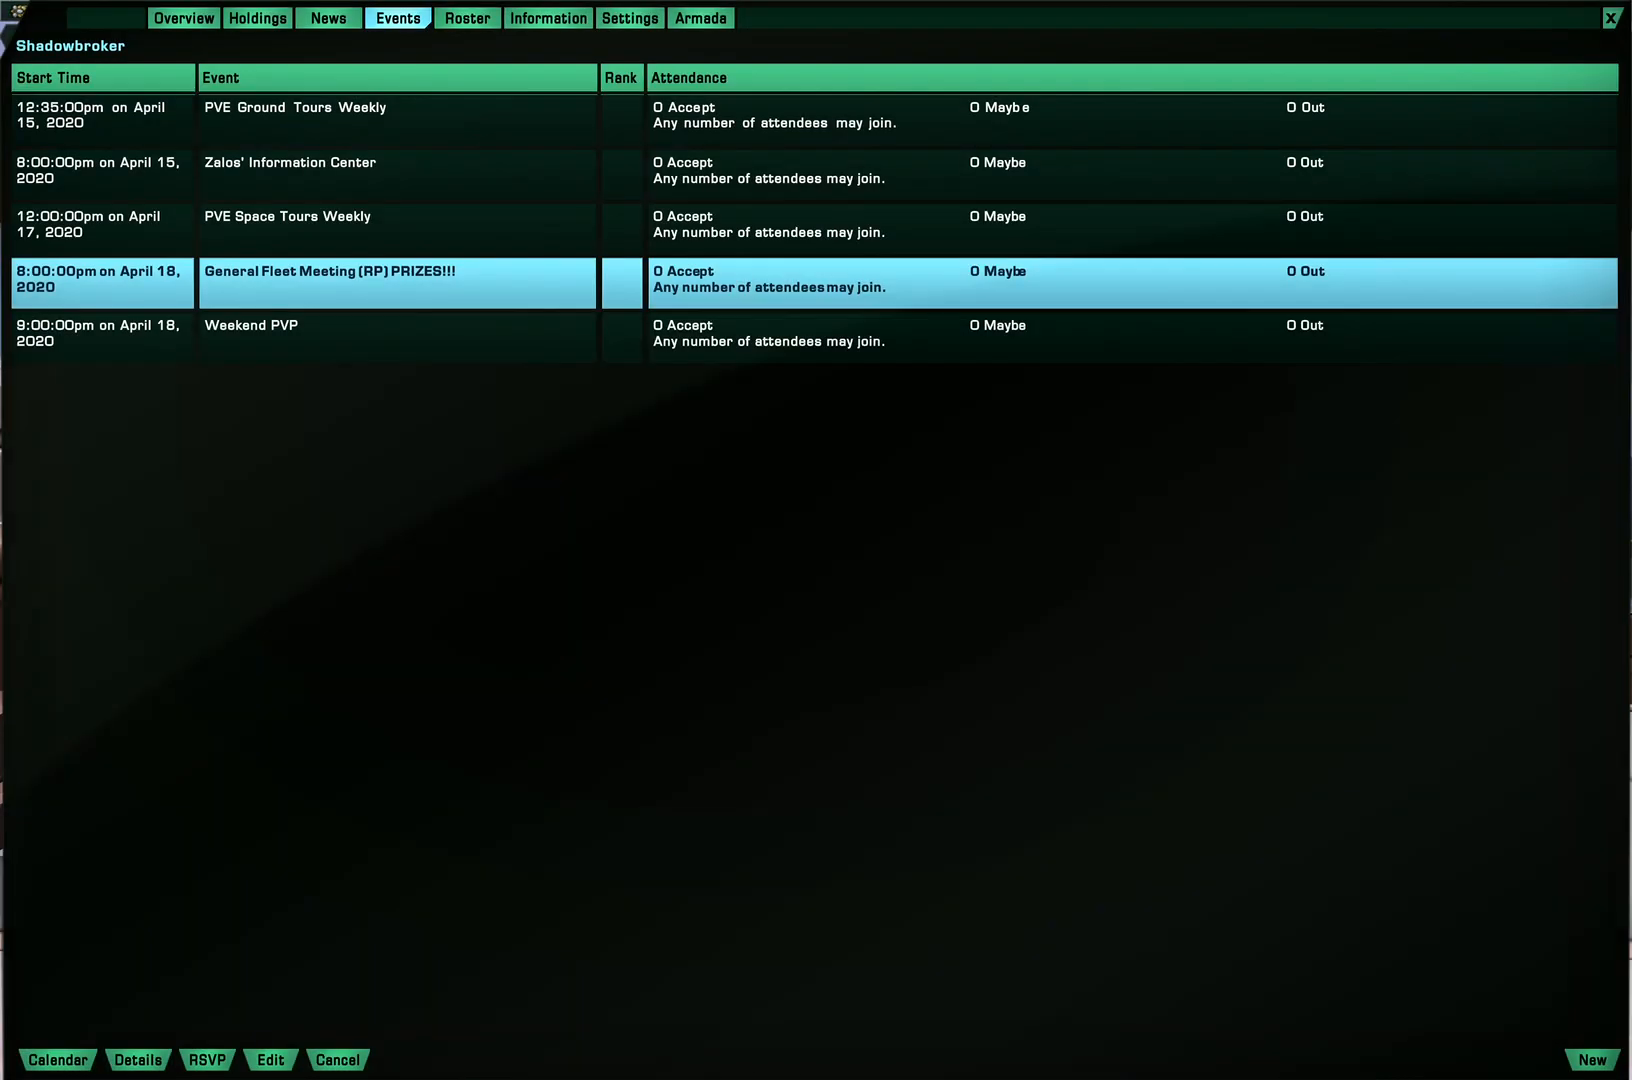
click(466, 16)
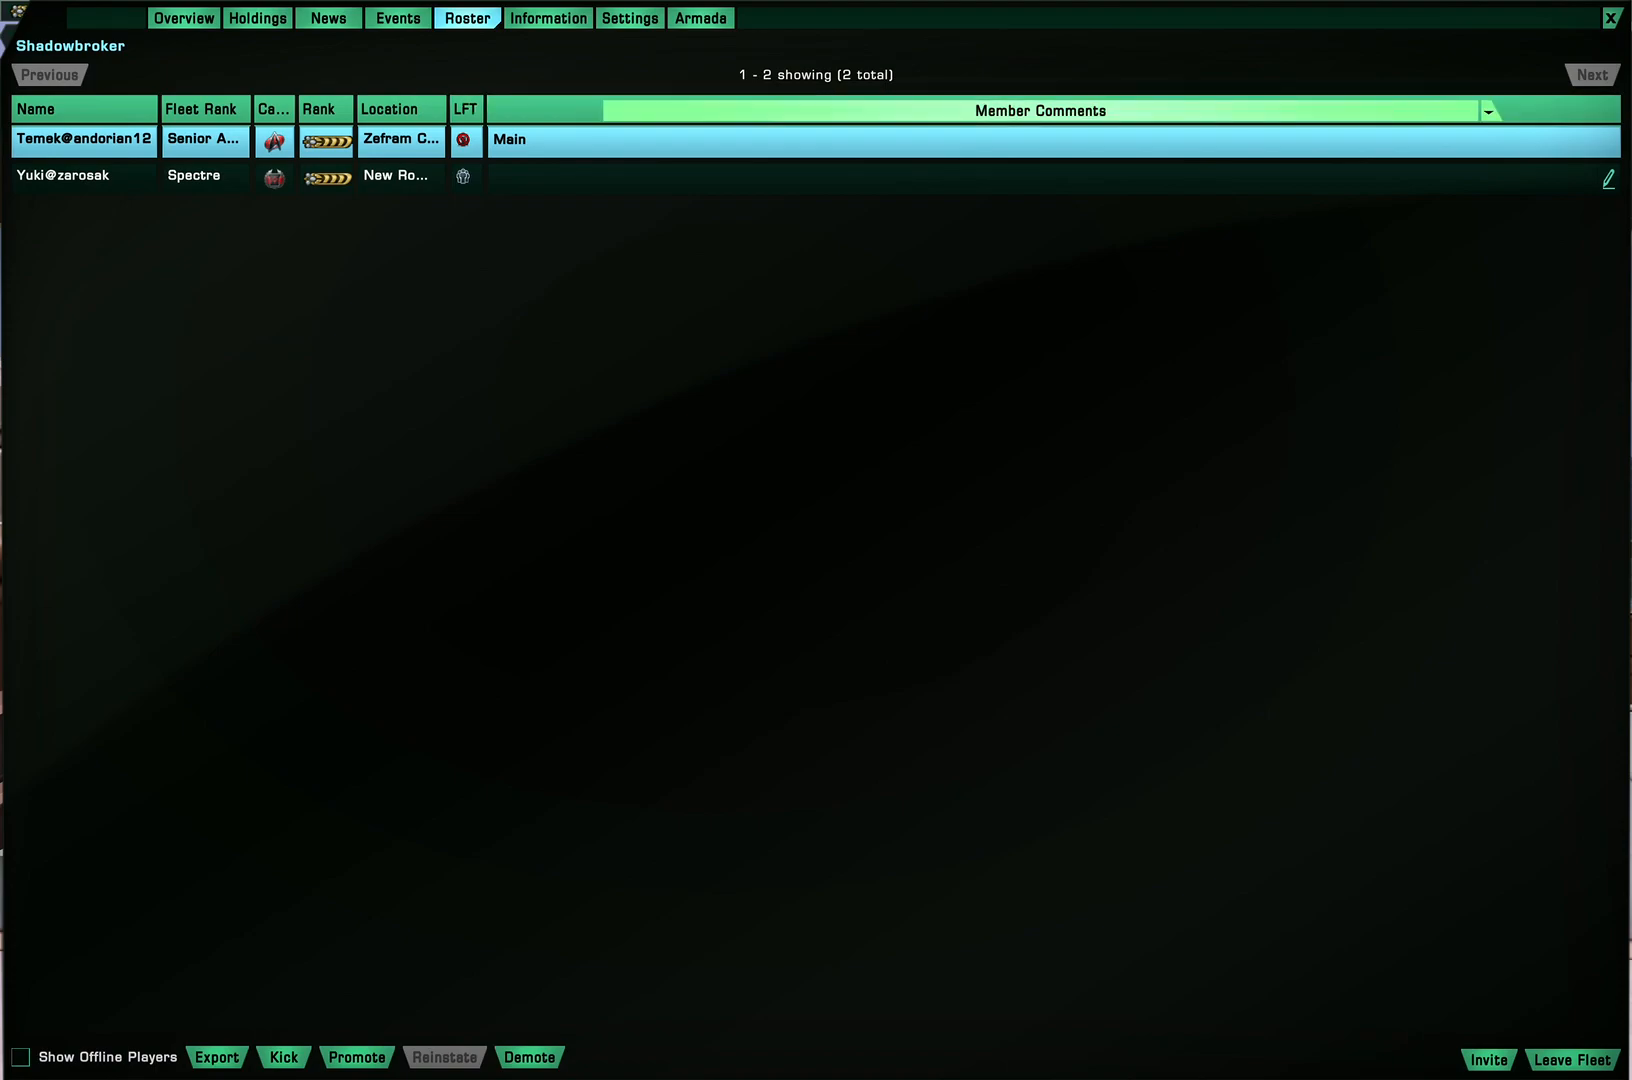
Include offline players in the roster and set its last column to Overall Holding Contribution
click(1488, 110)
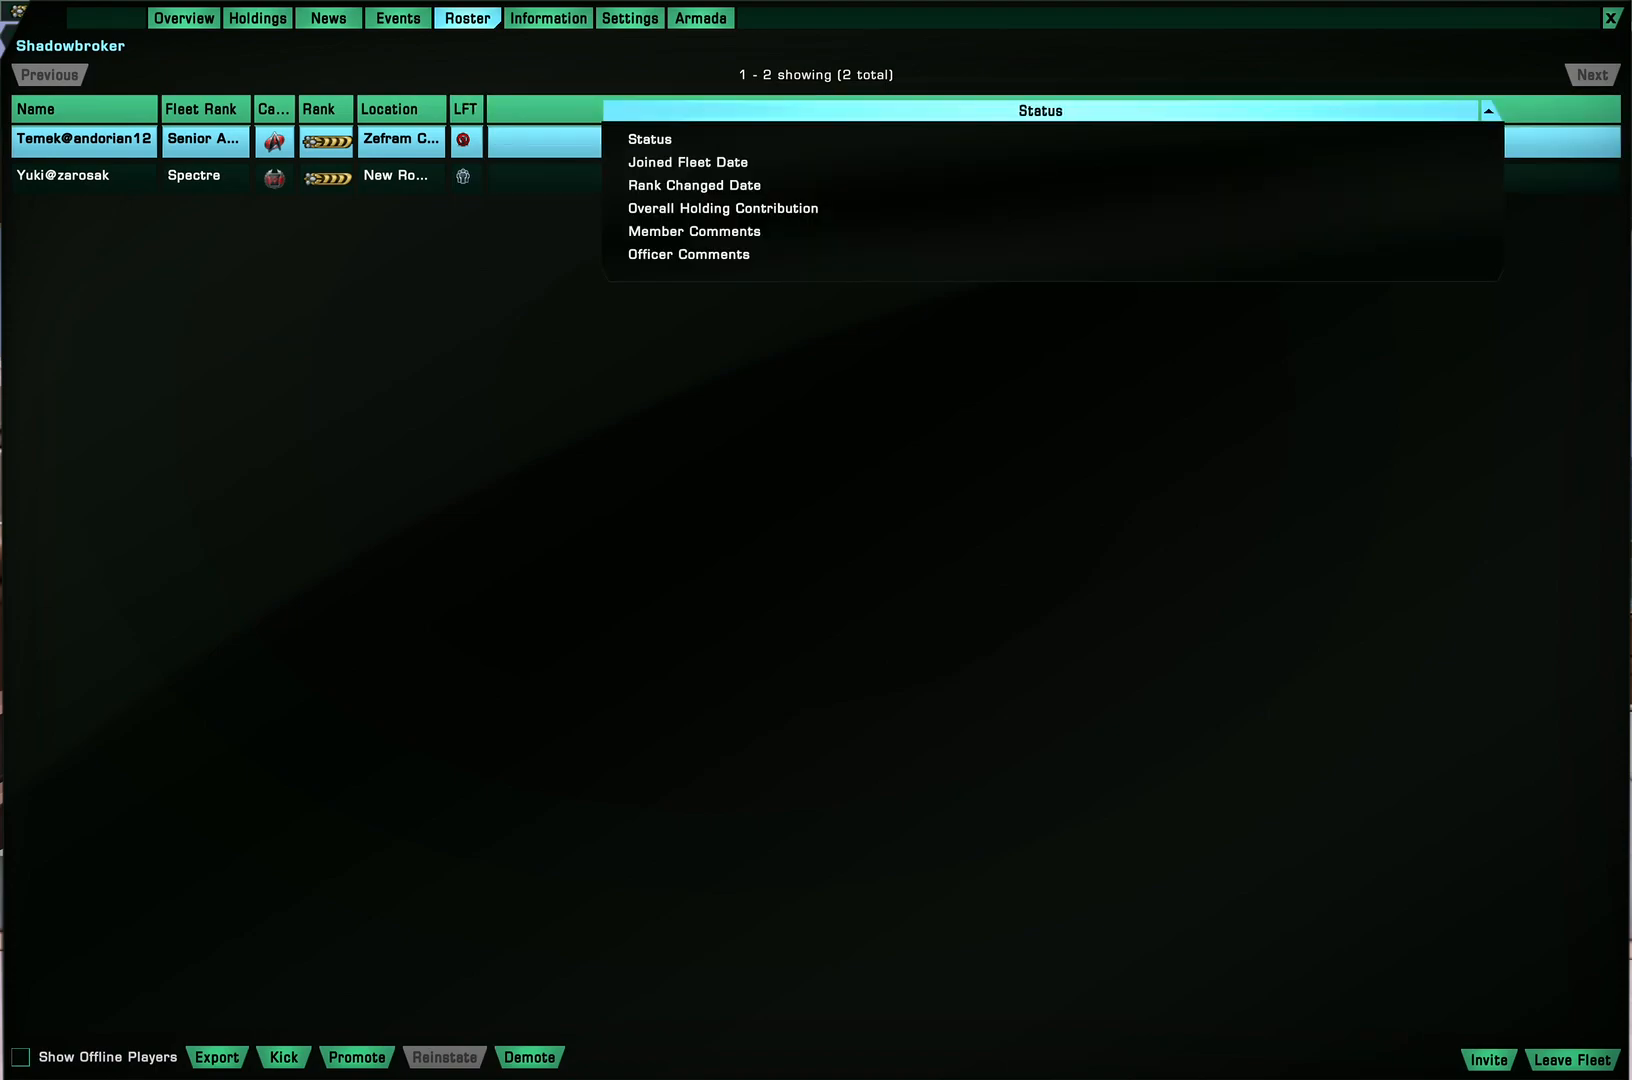
mouse_move(686, 162)
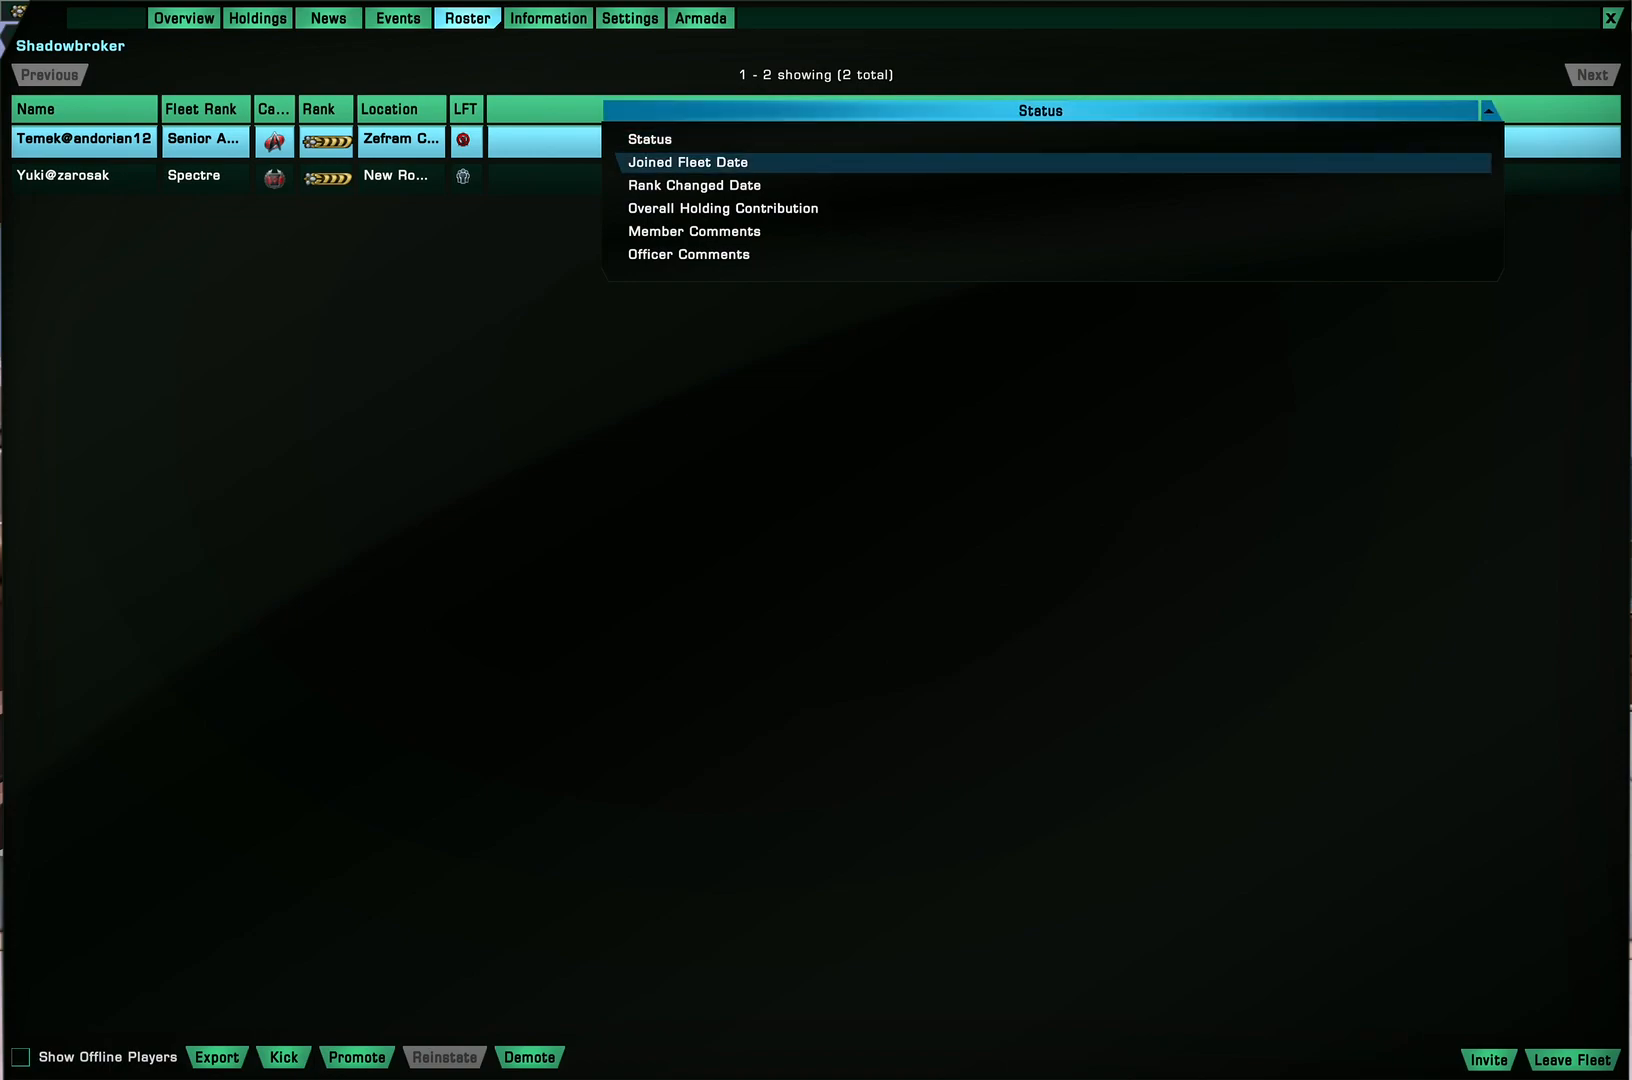
mouse_move(688, 162)
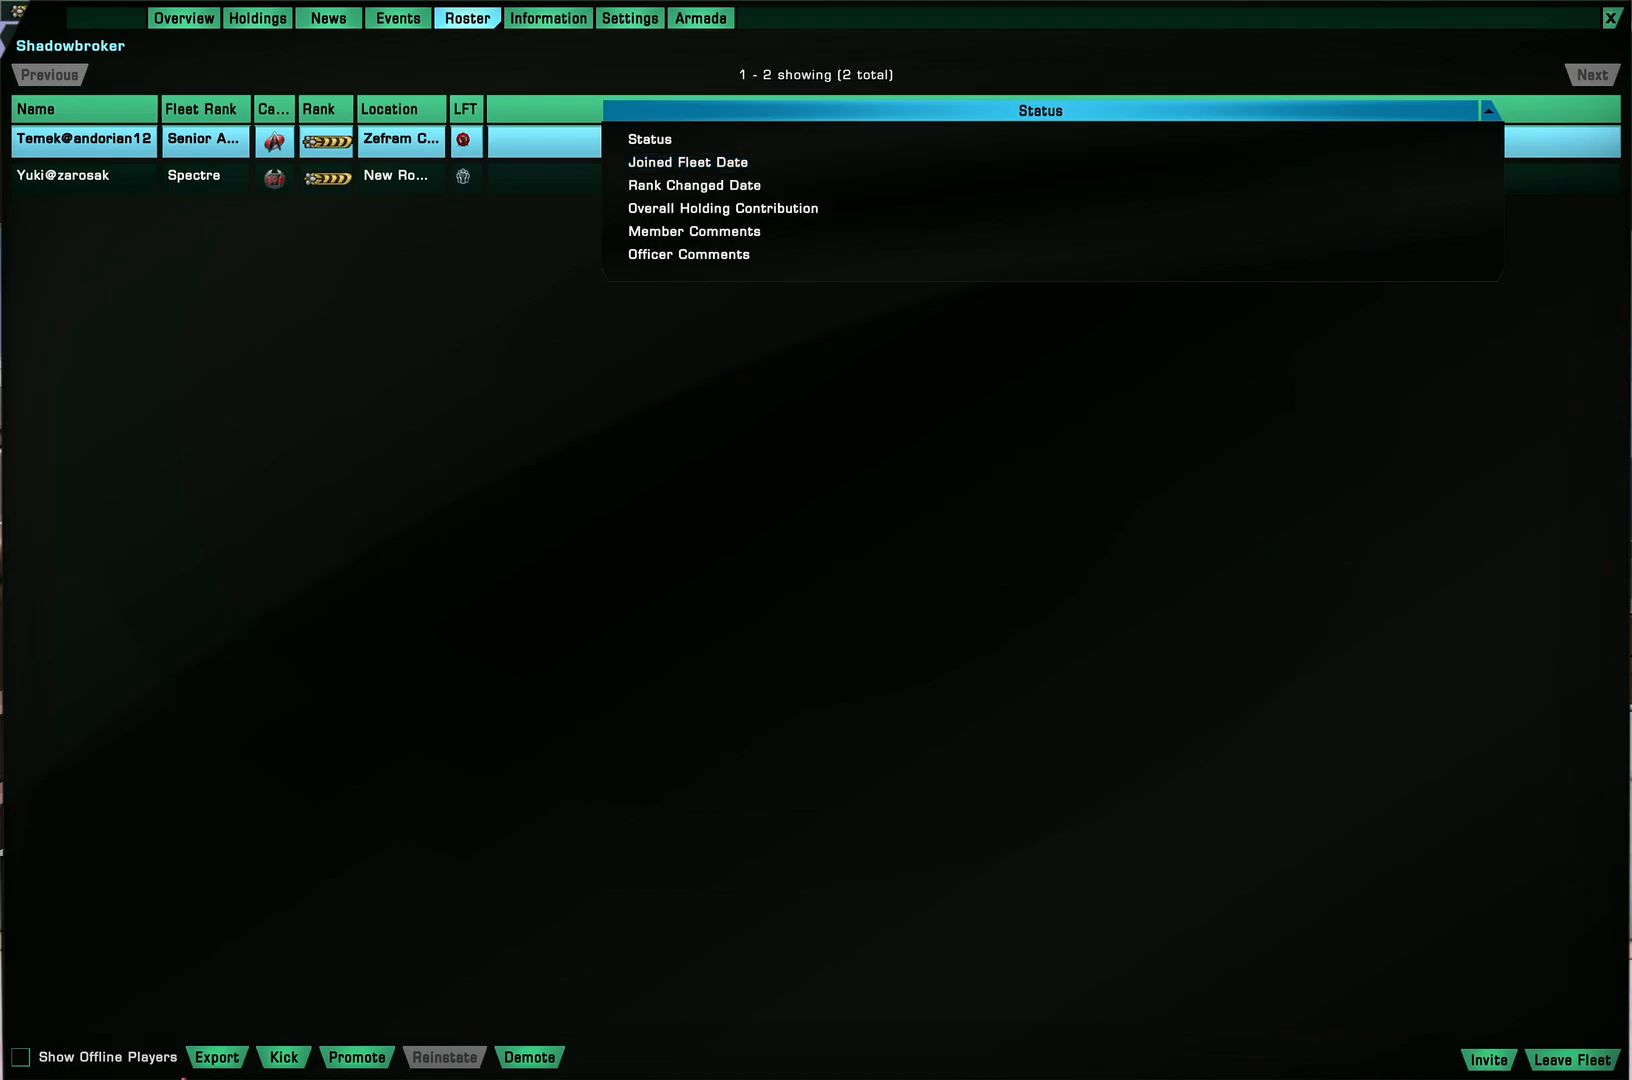
click(20, 1054)
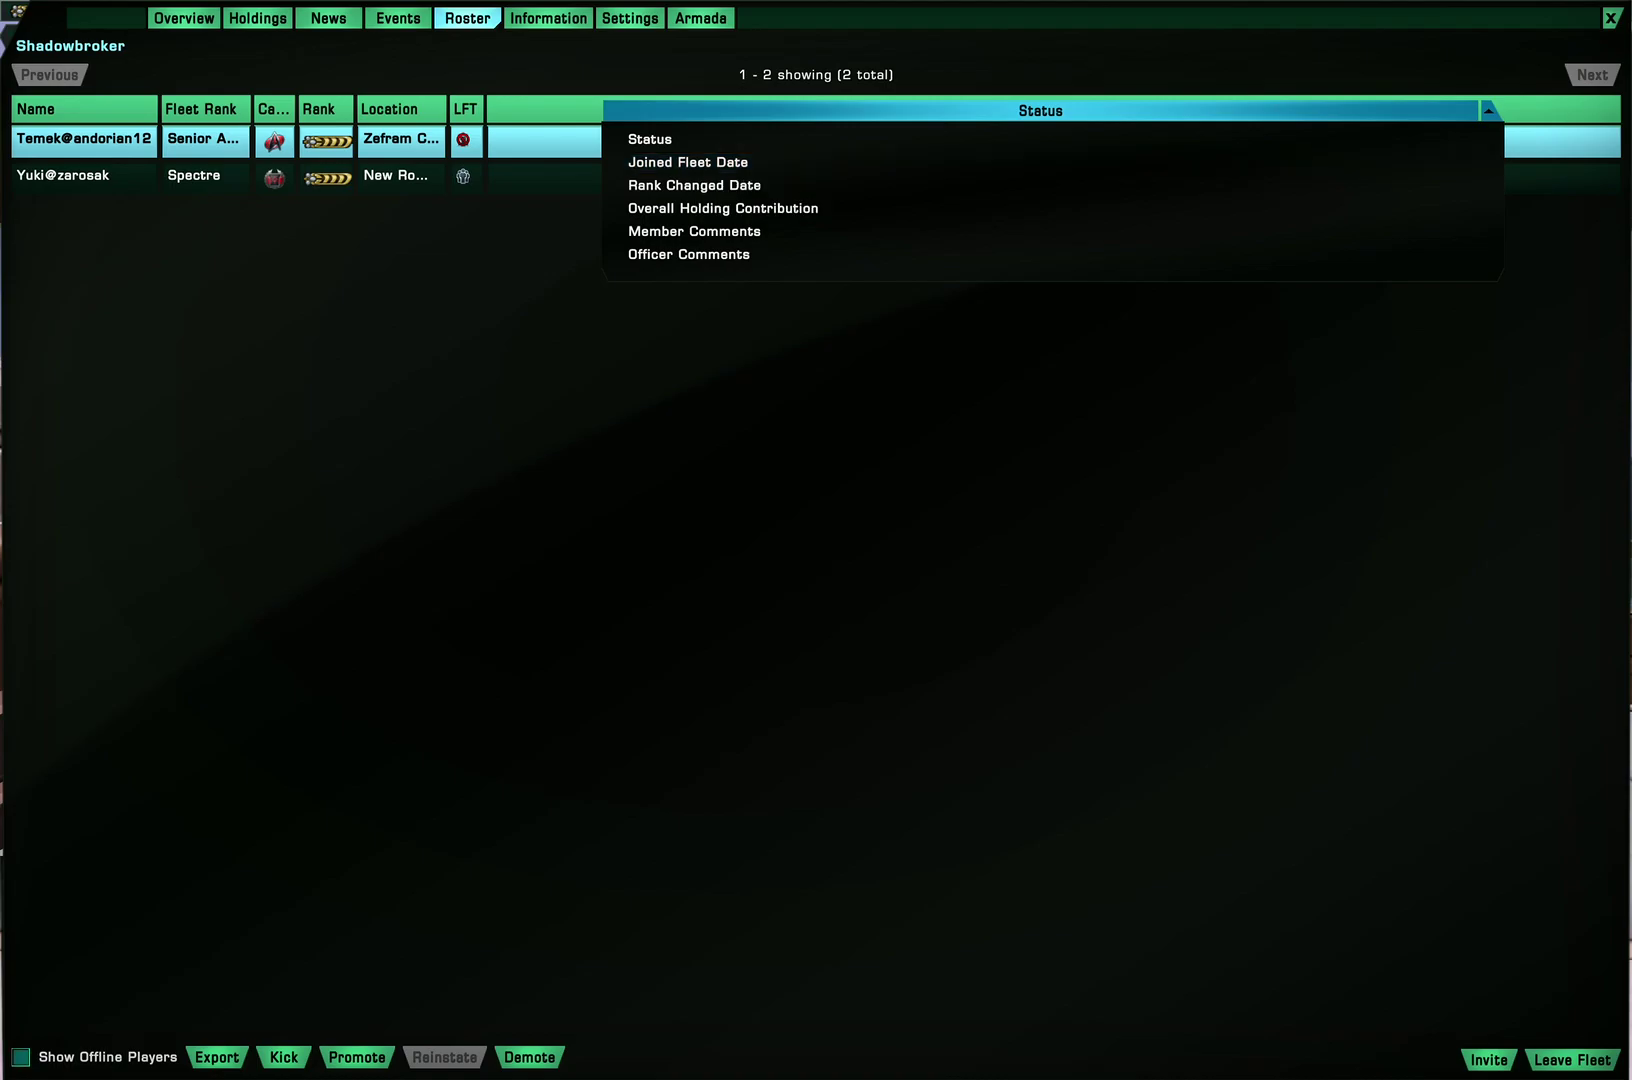
click(16, 1056)
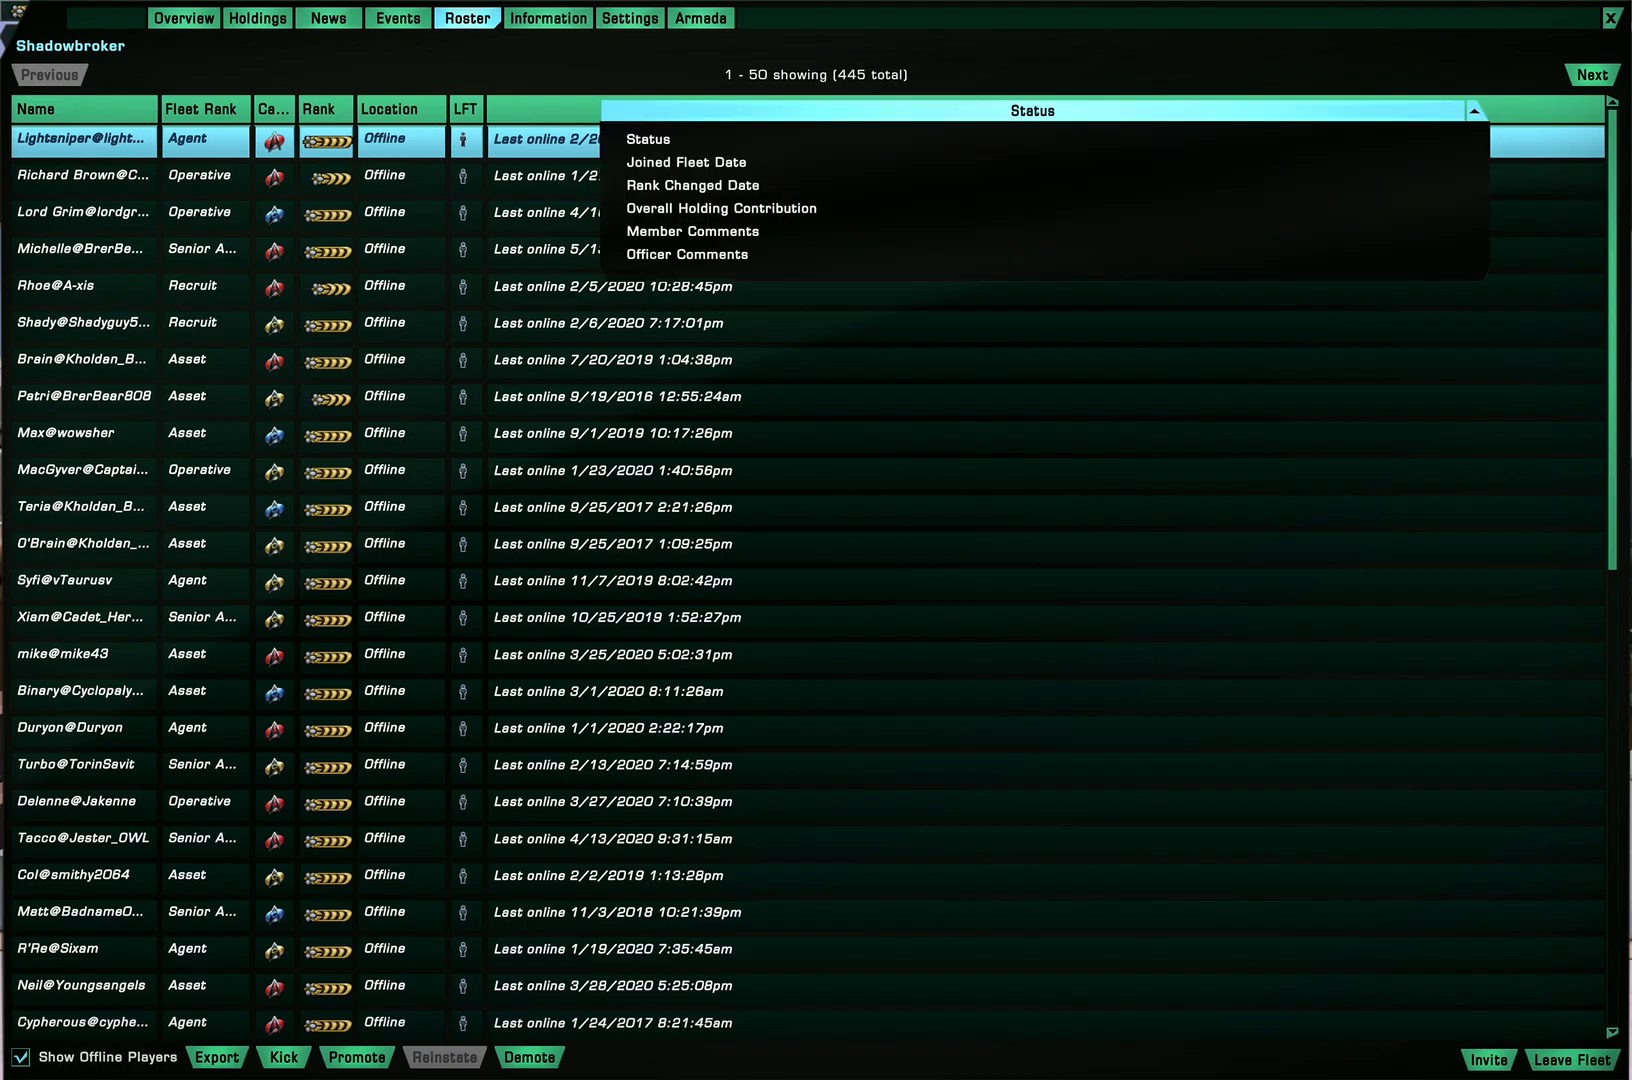
mouse_move(686, 162)
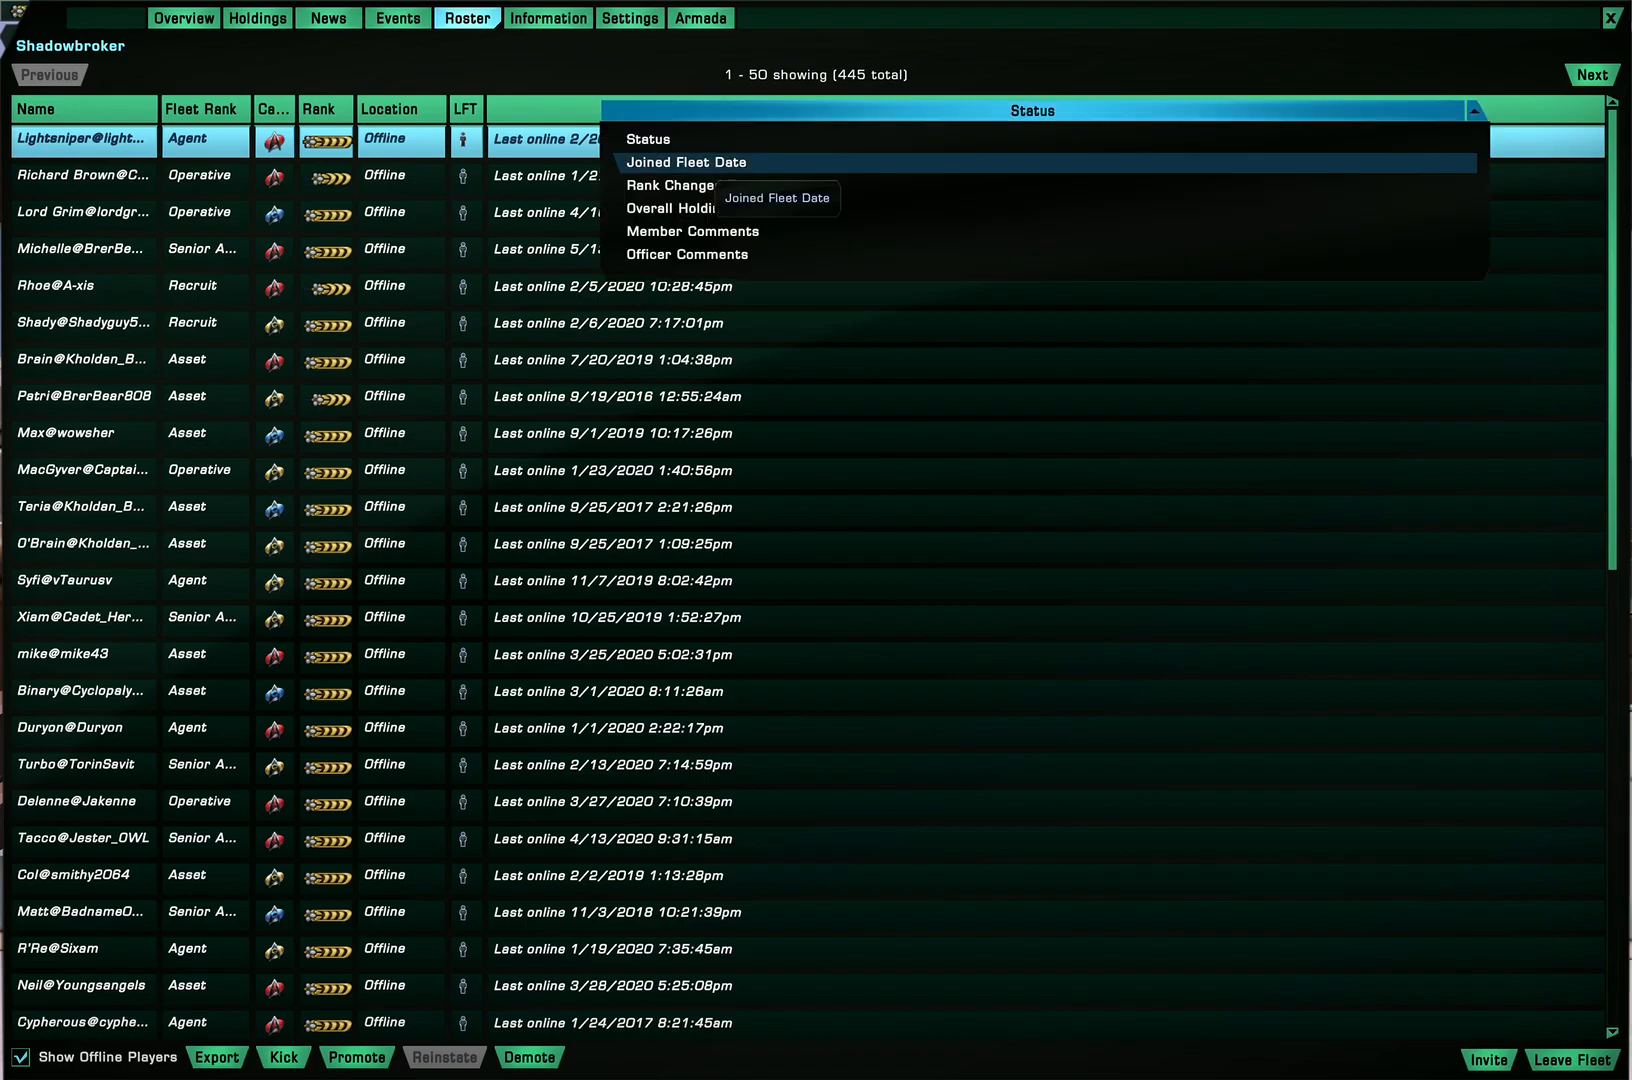
mouse_move(692, 184)
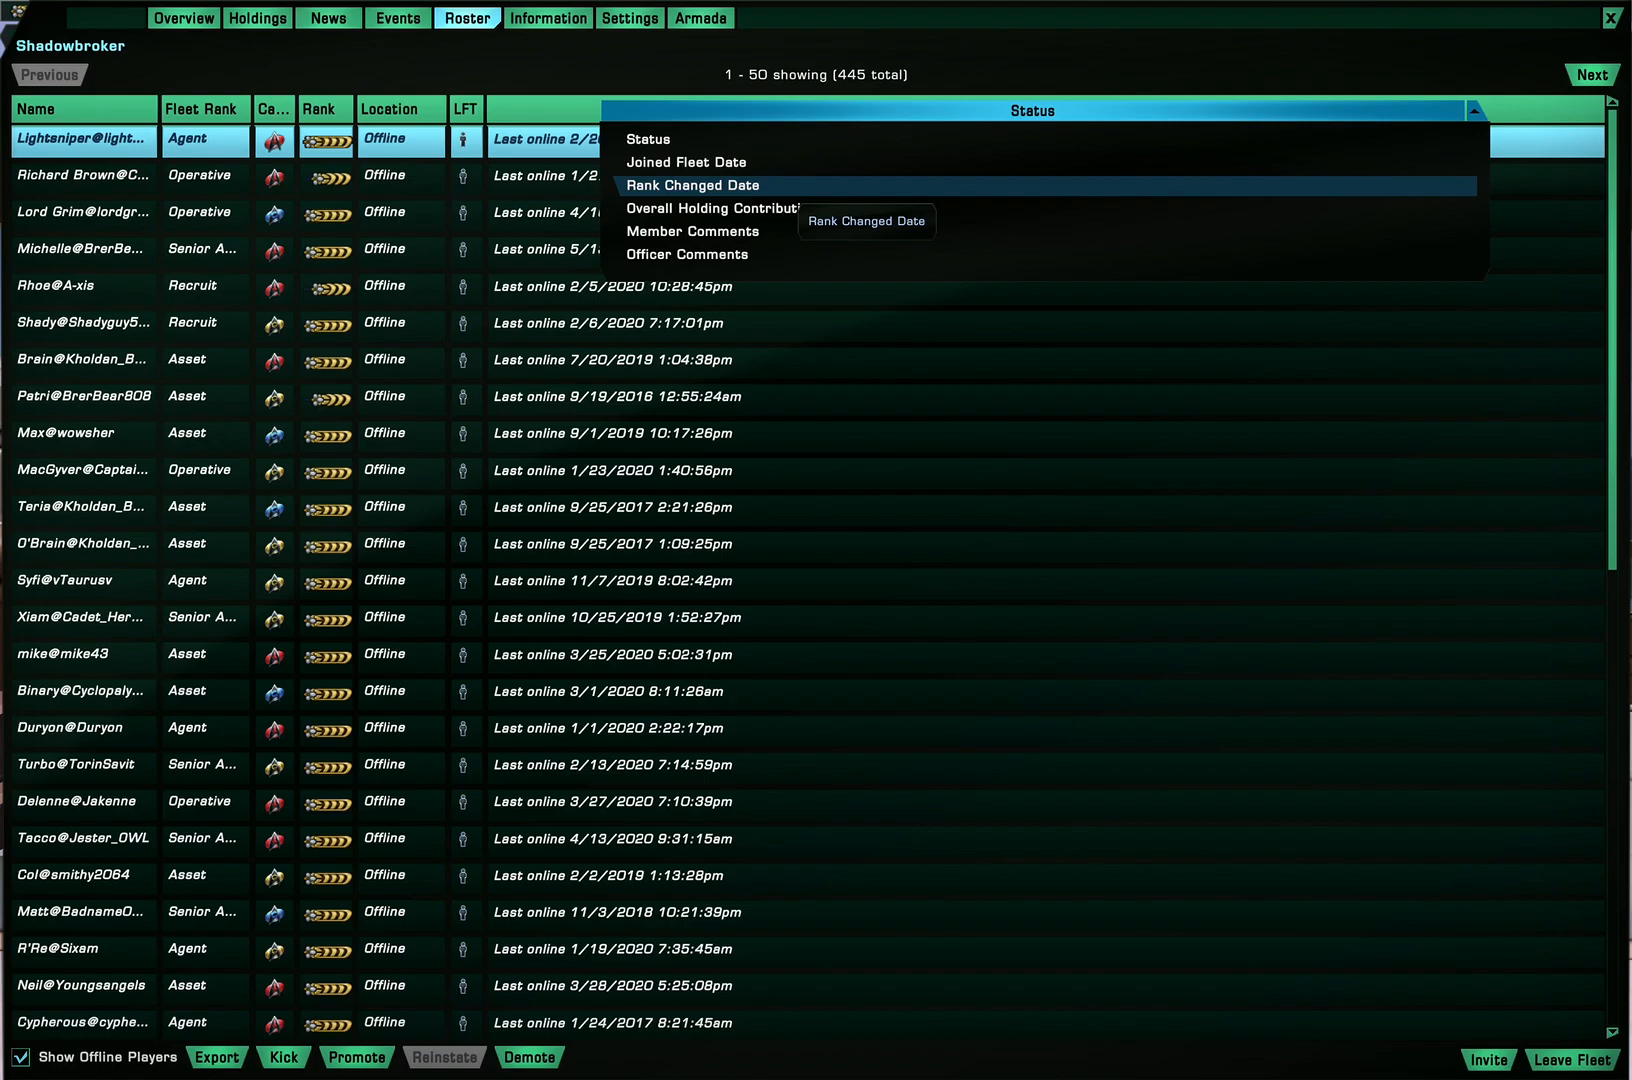
mouse_move(714, 208)
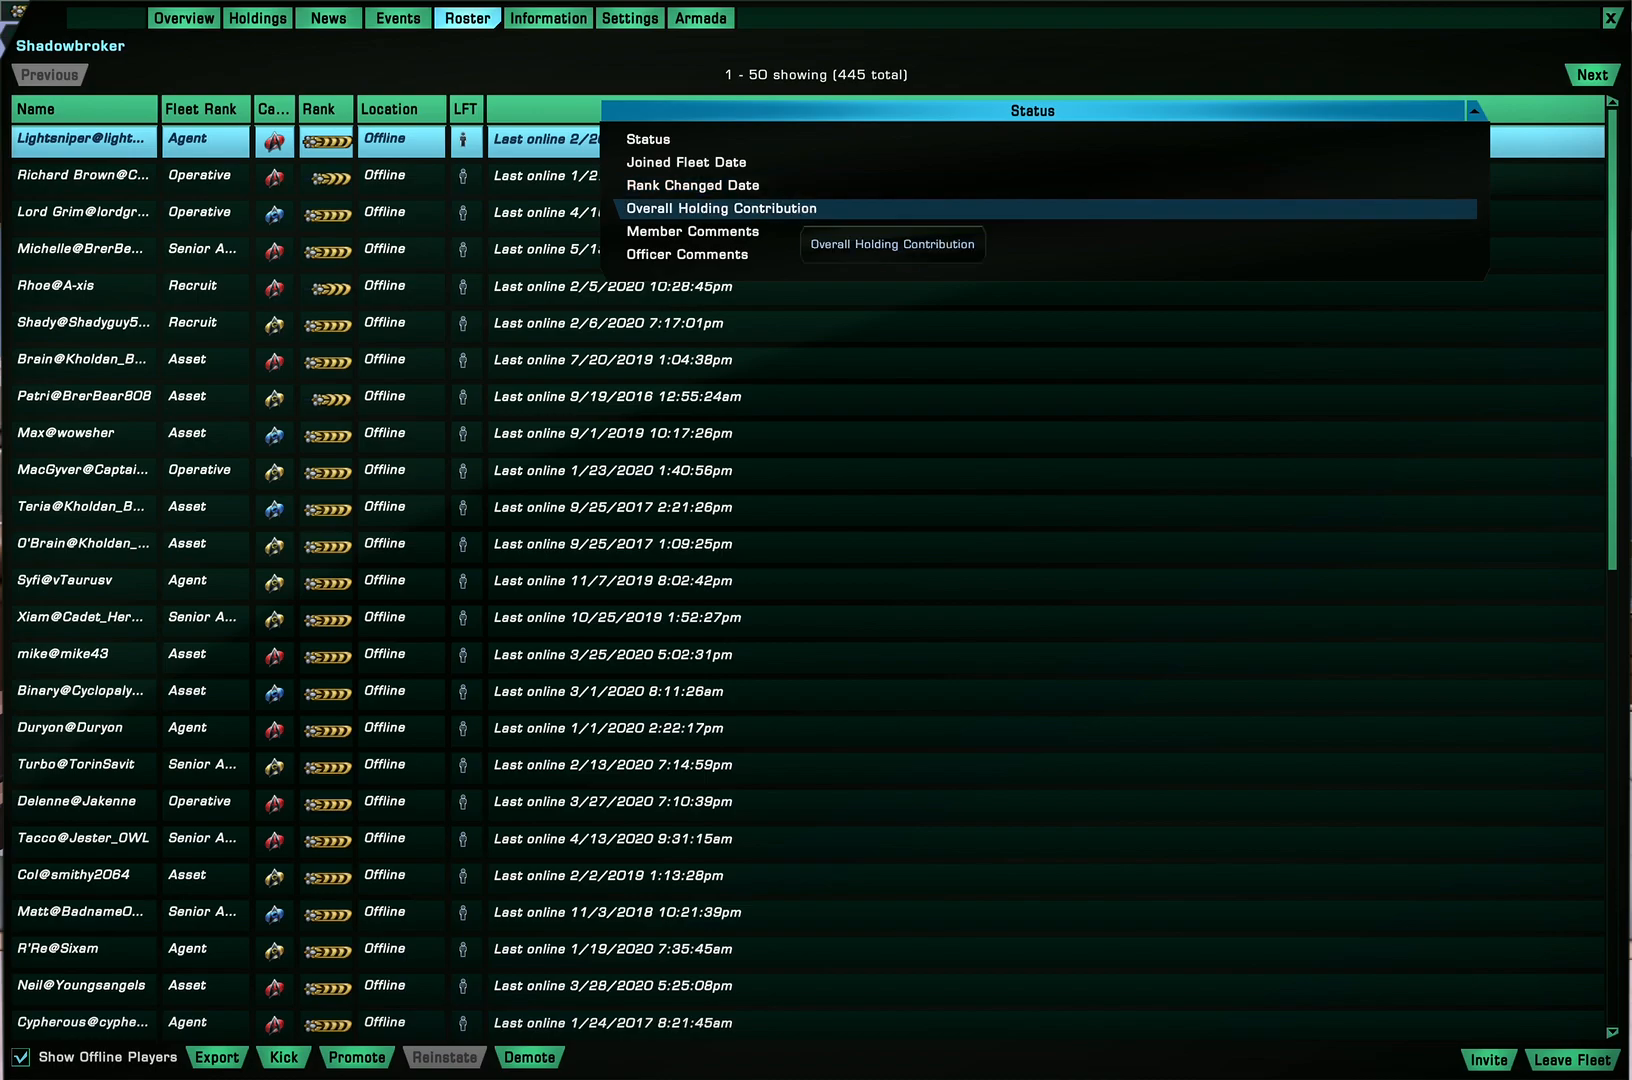
click(720, 208)
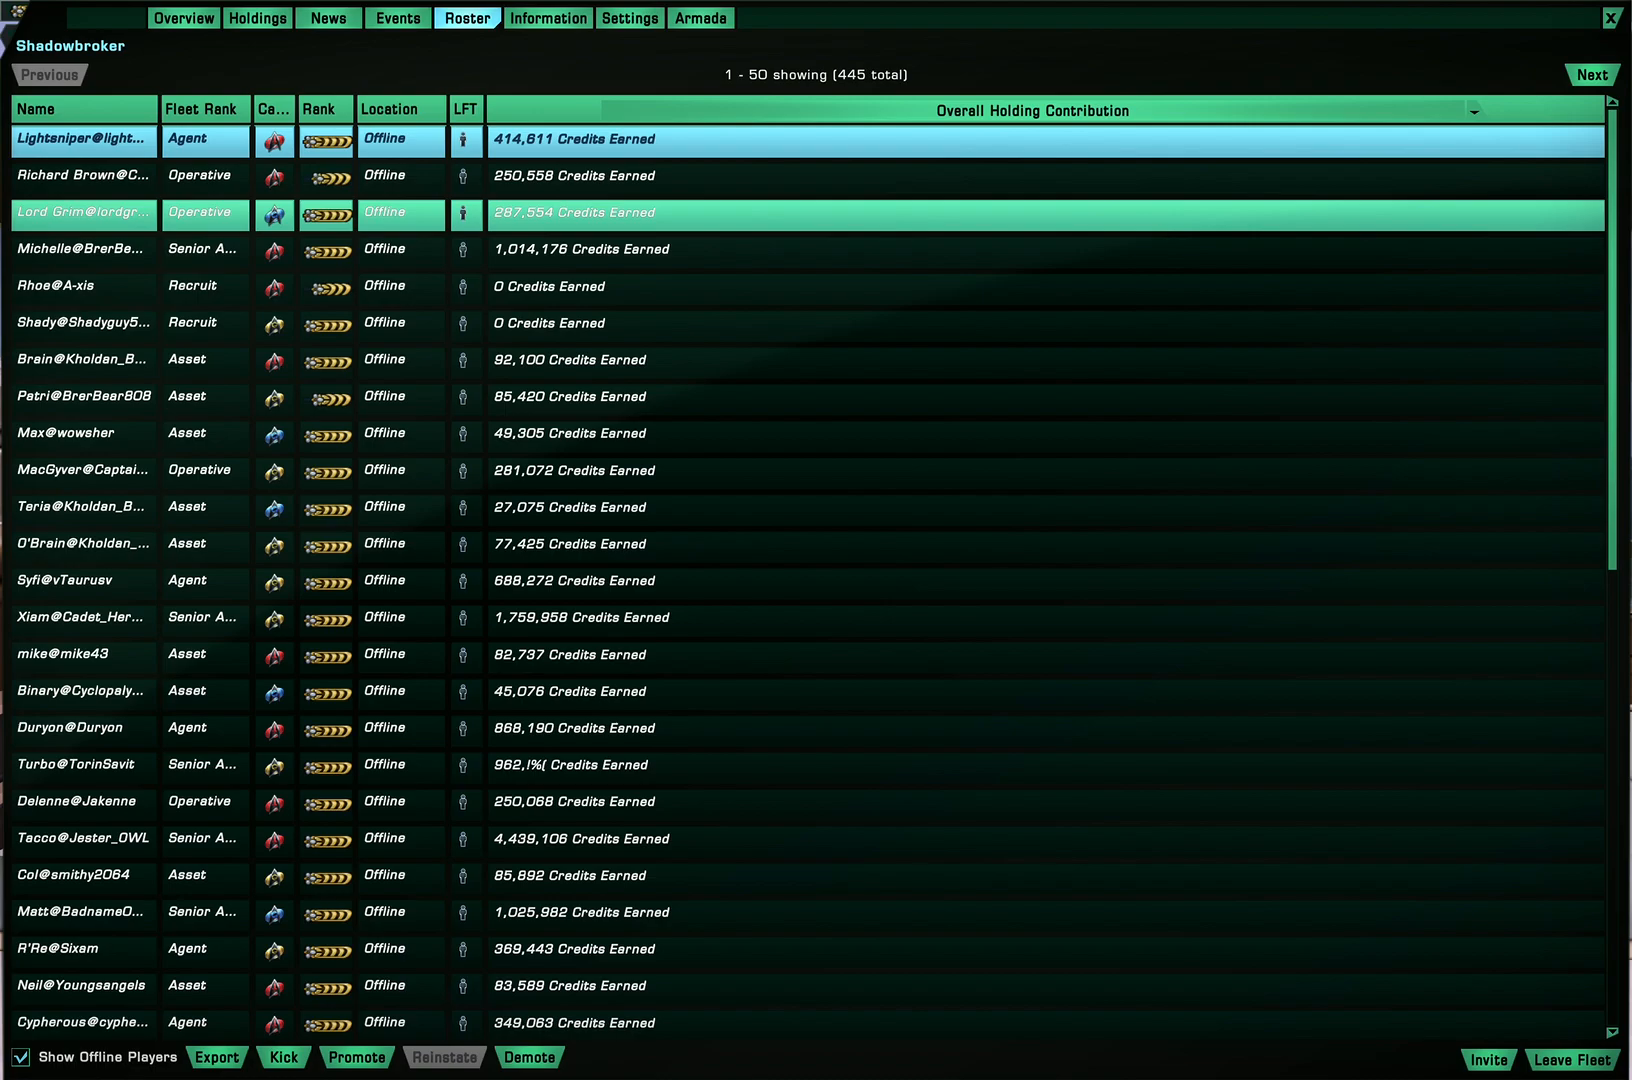
Sort the roster by Fleet Rank and scroll on to the second page of members
click(200, 108)
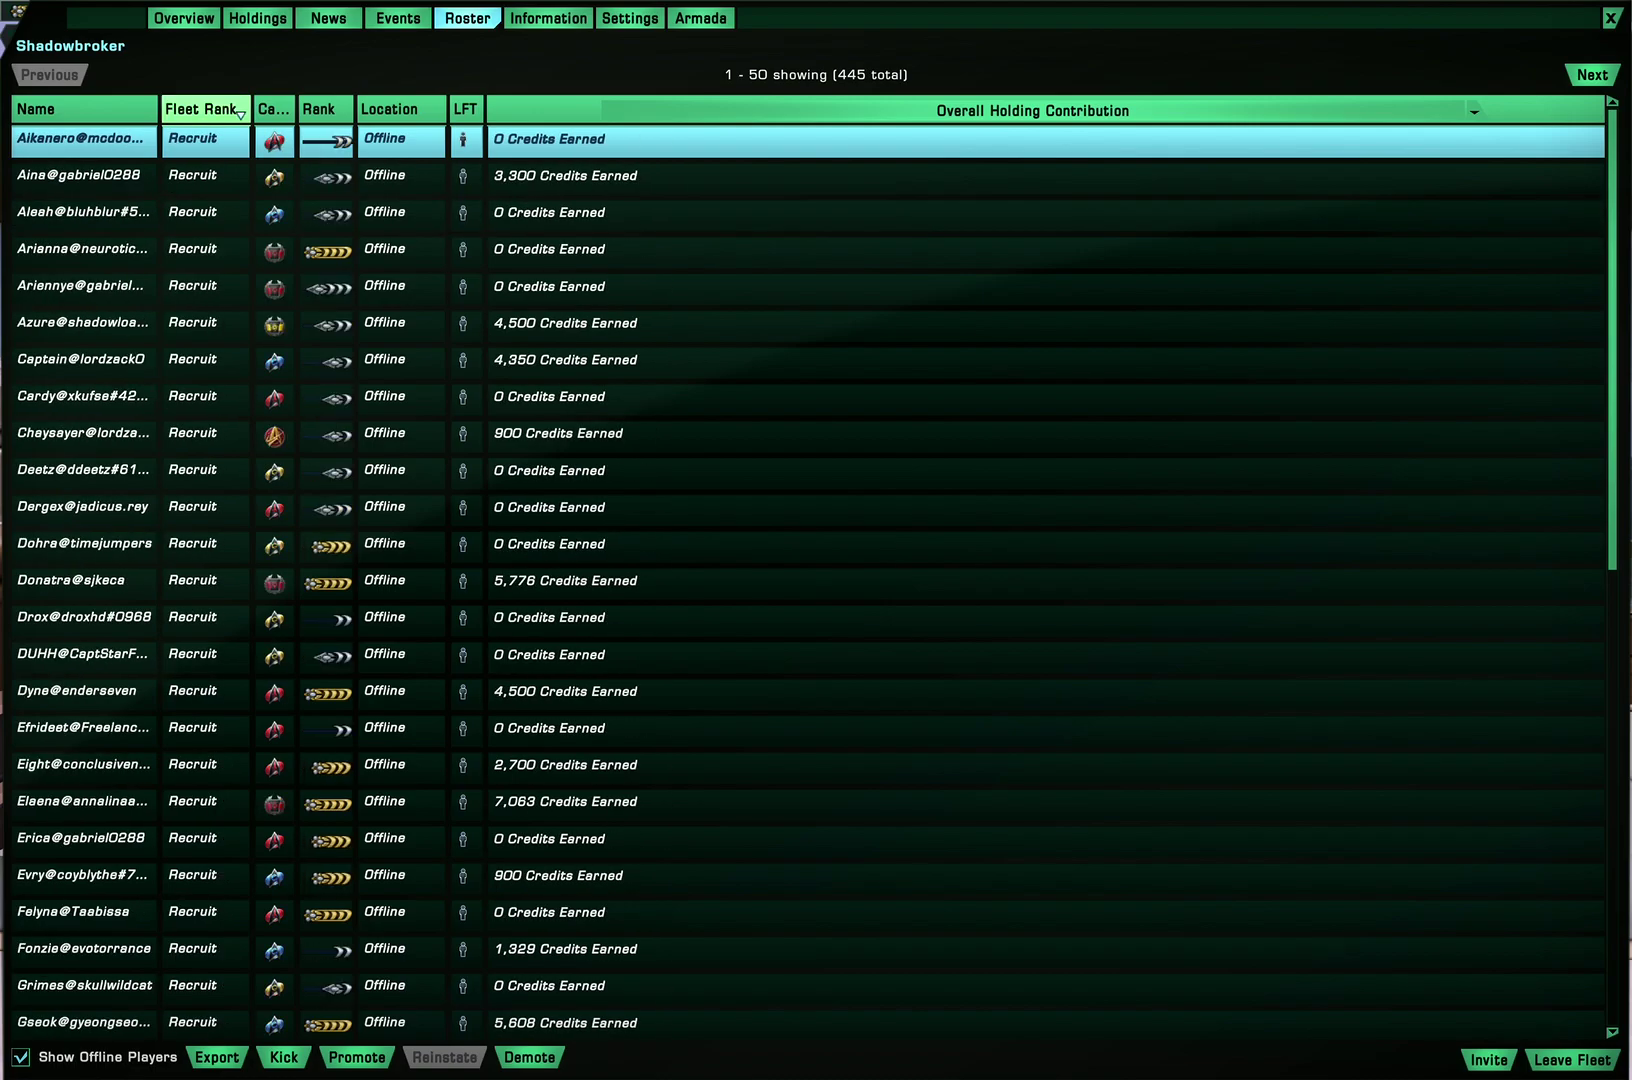
click(82, 432)
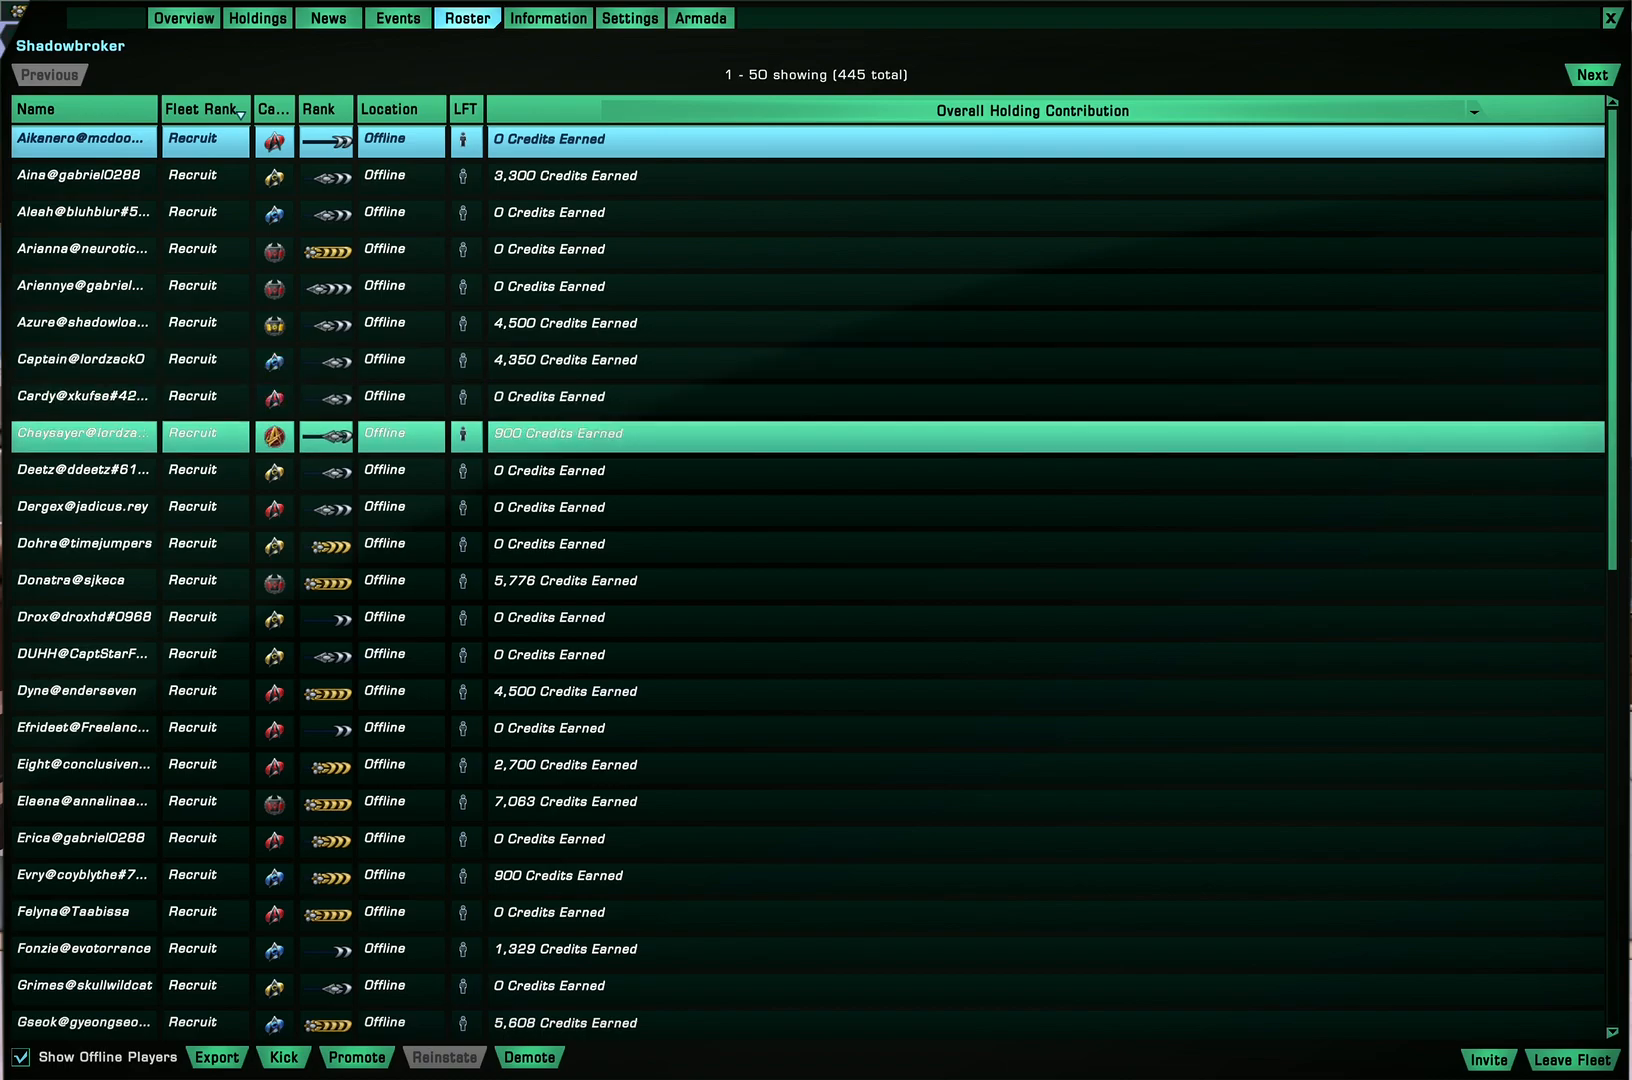
scroll(down, 3)
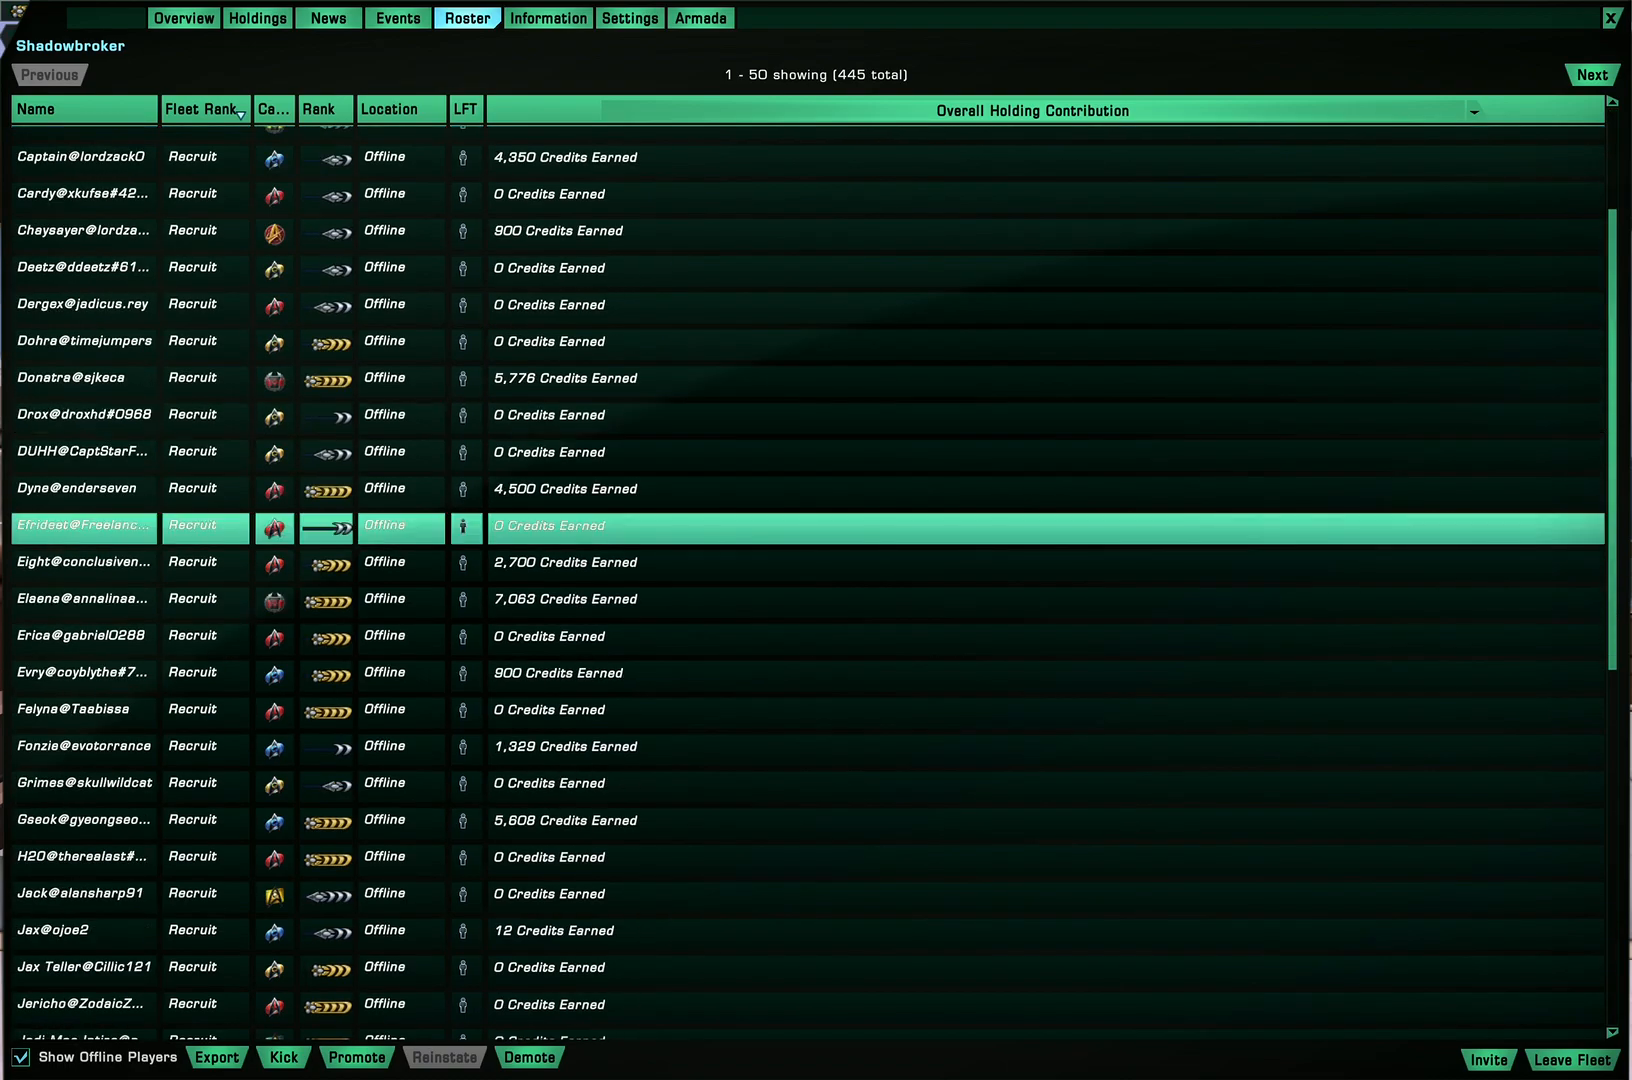
scroll(down, 3)
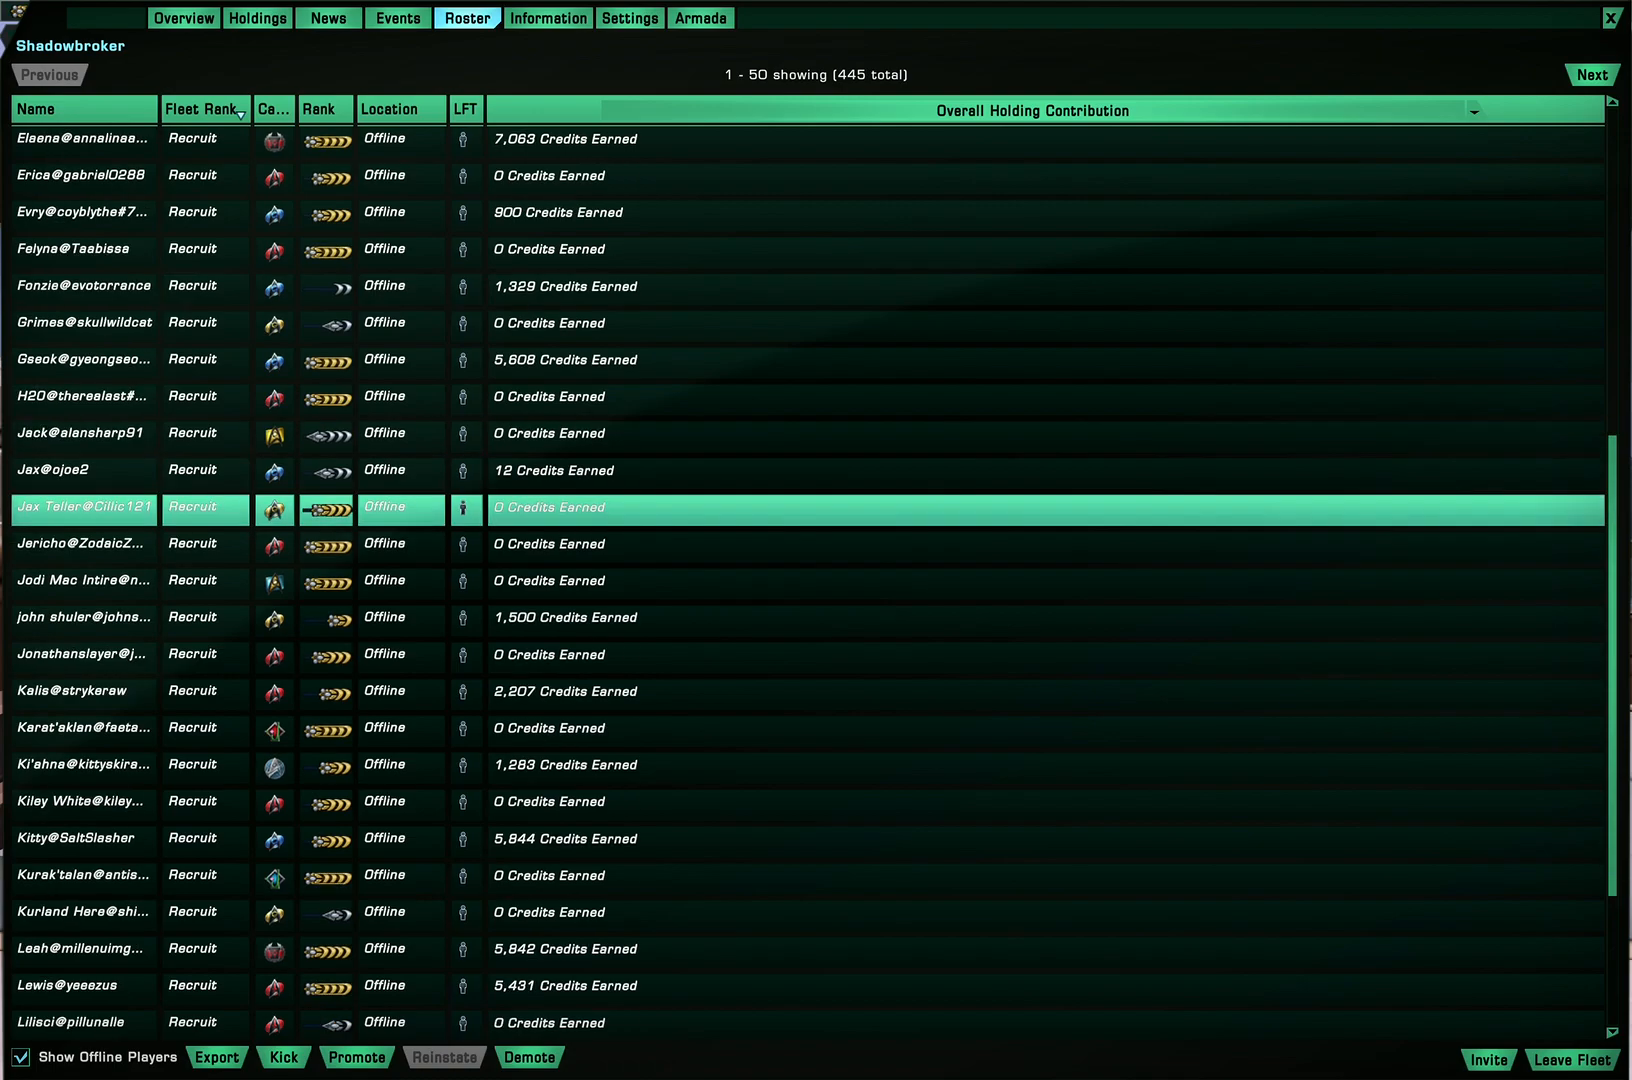
scroll(down, 3)
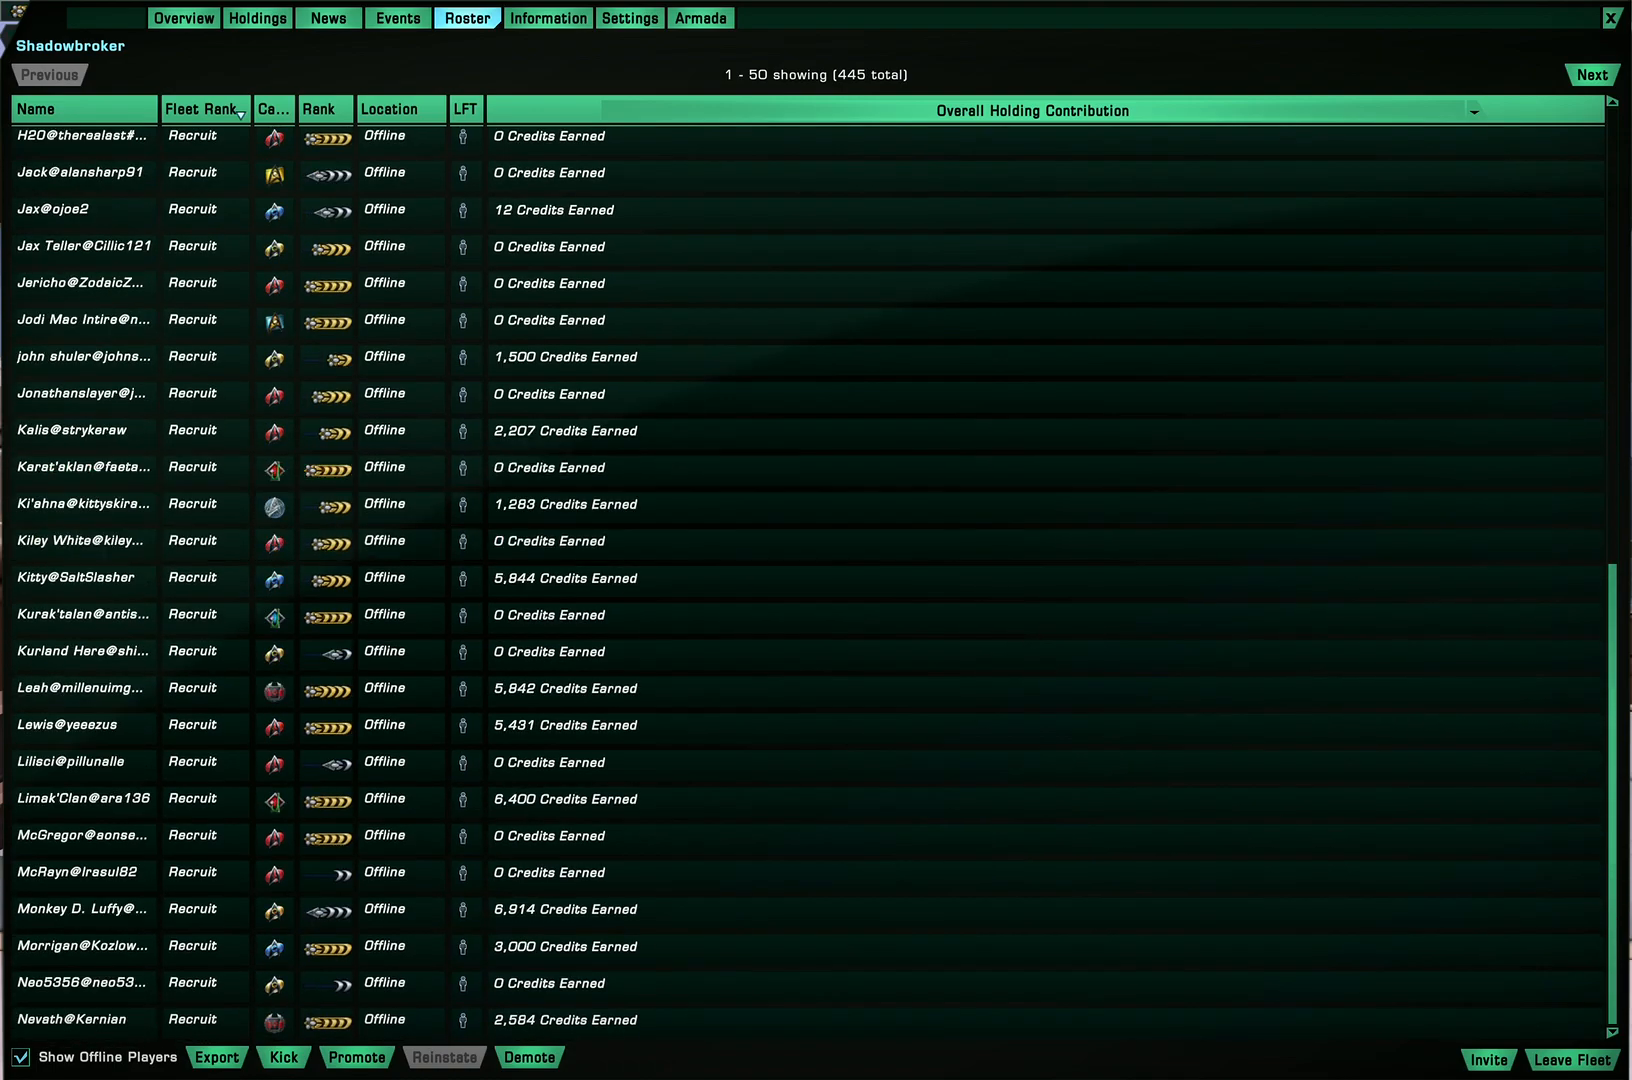
click(1592, 72)
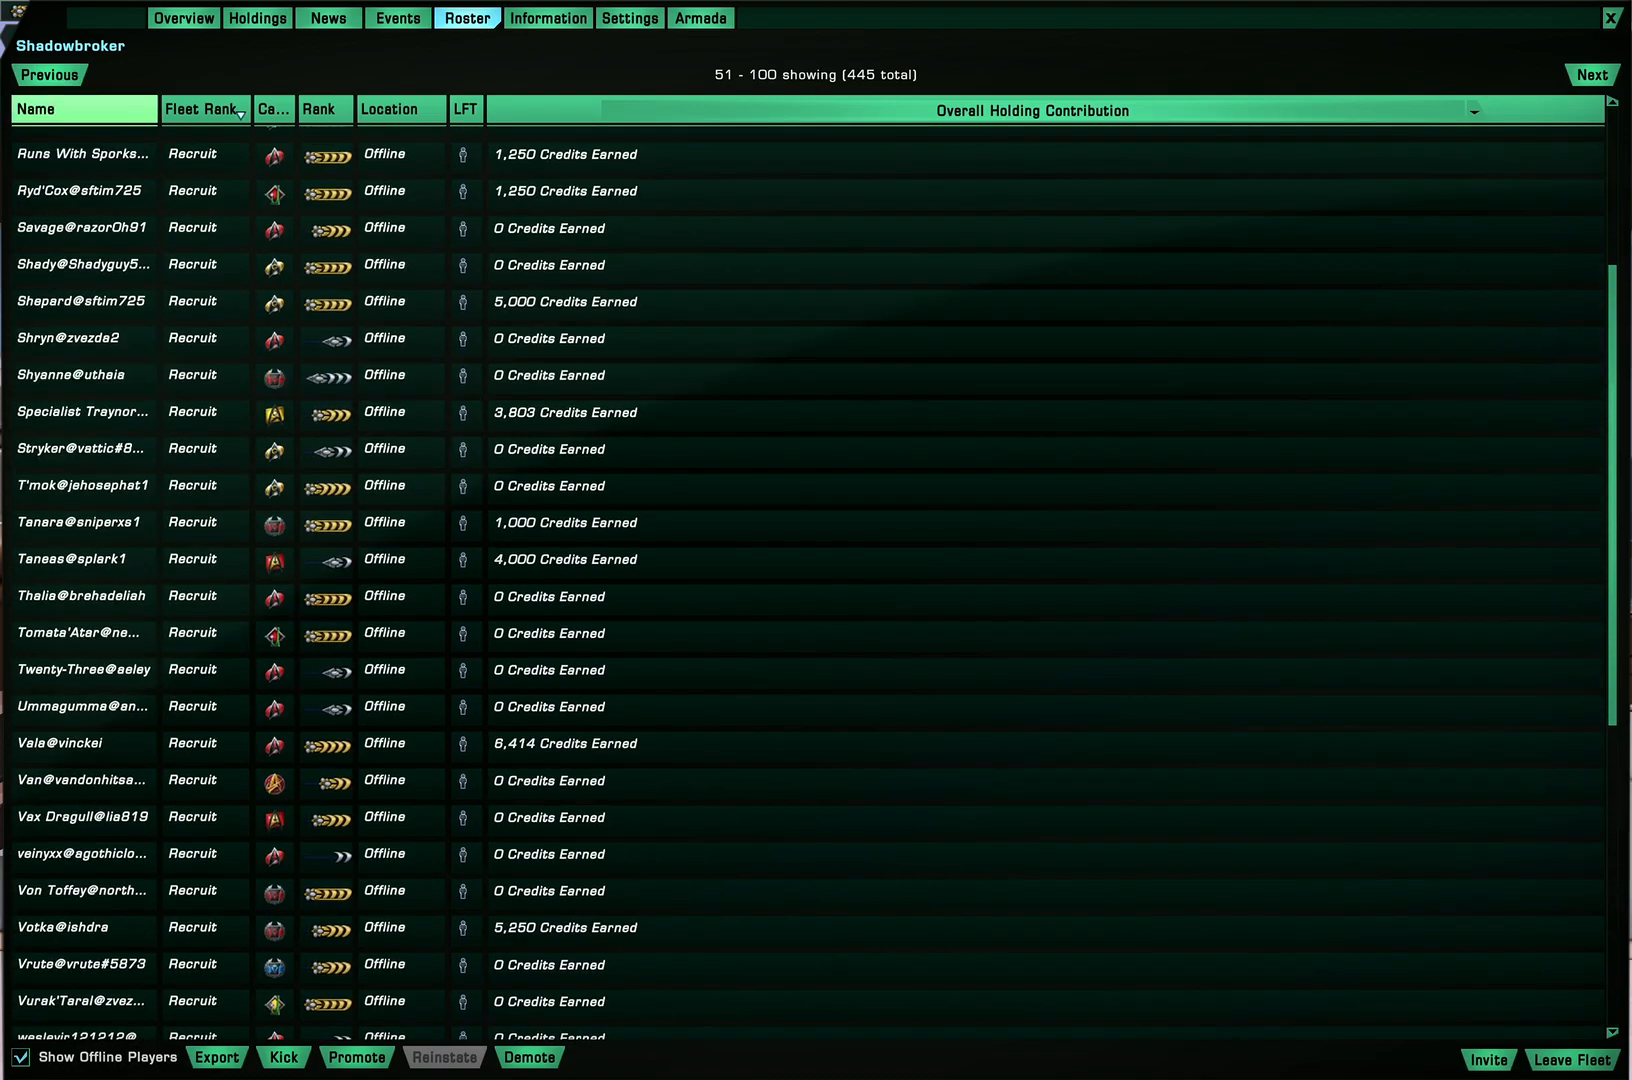
Toggle the Fleet Rank sort order until Spectre is on top, then return to the first page
click(204, 110)
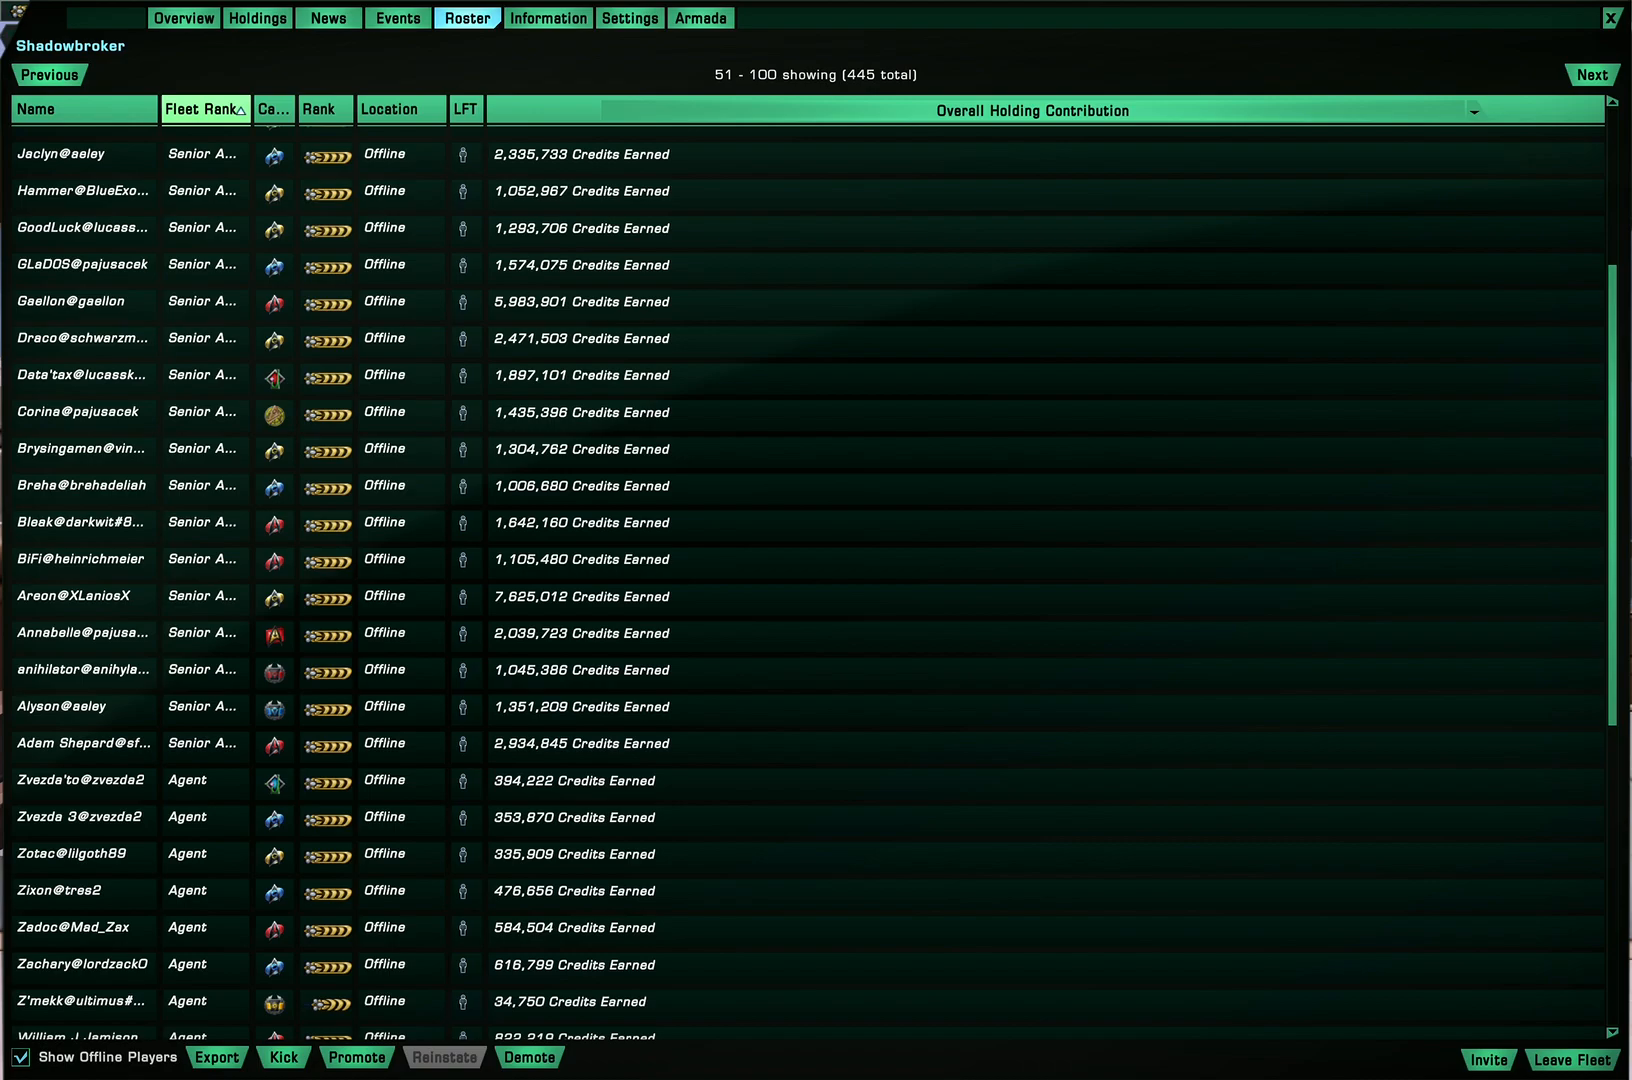
click(204, 108)
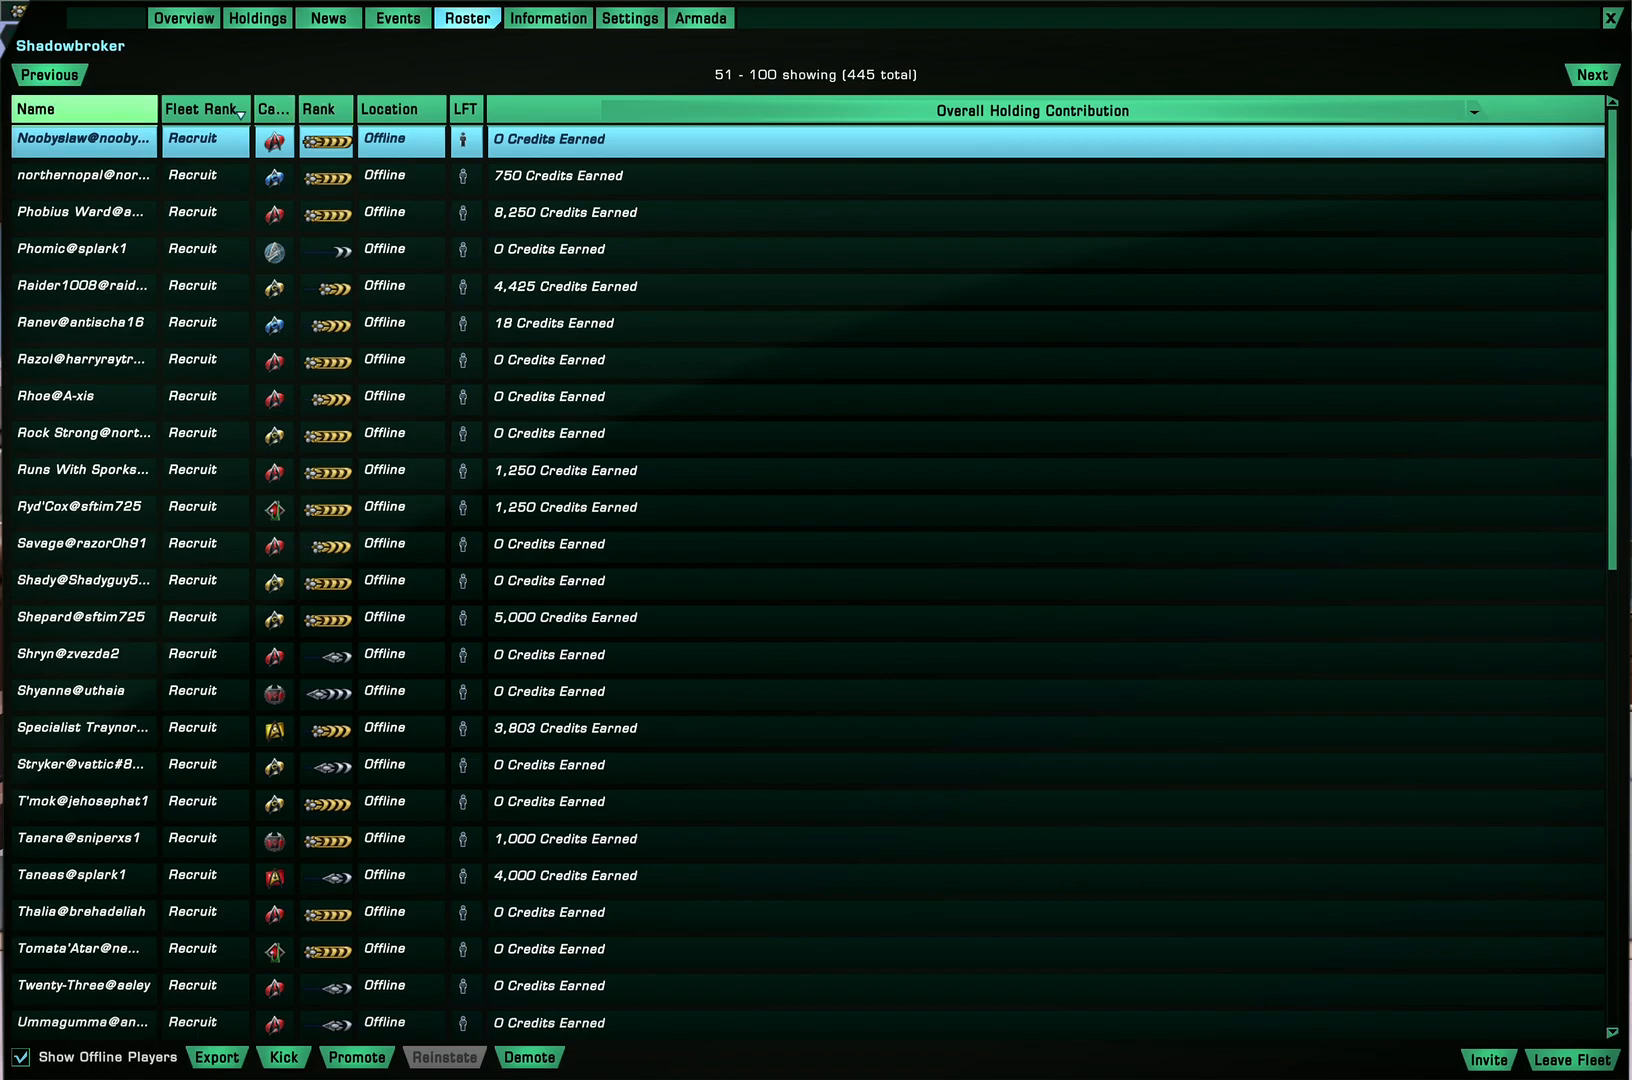
click(82, 508)
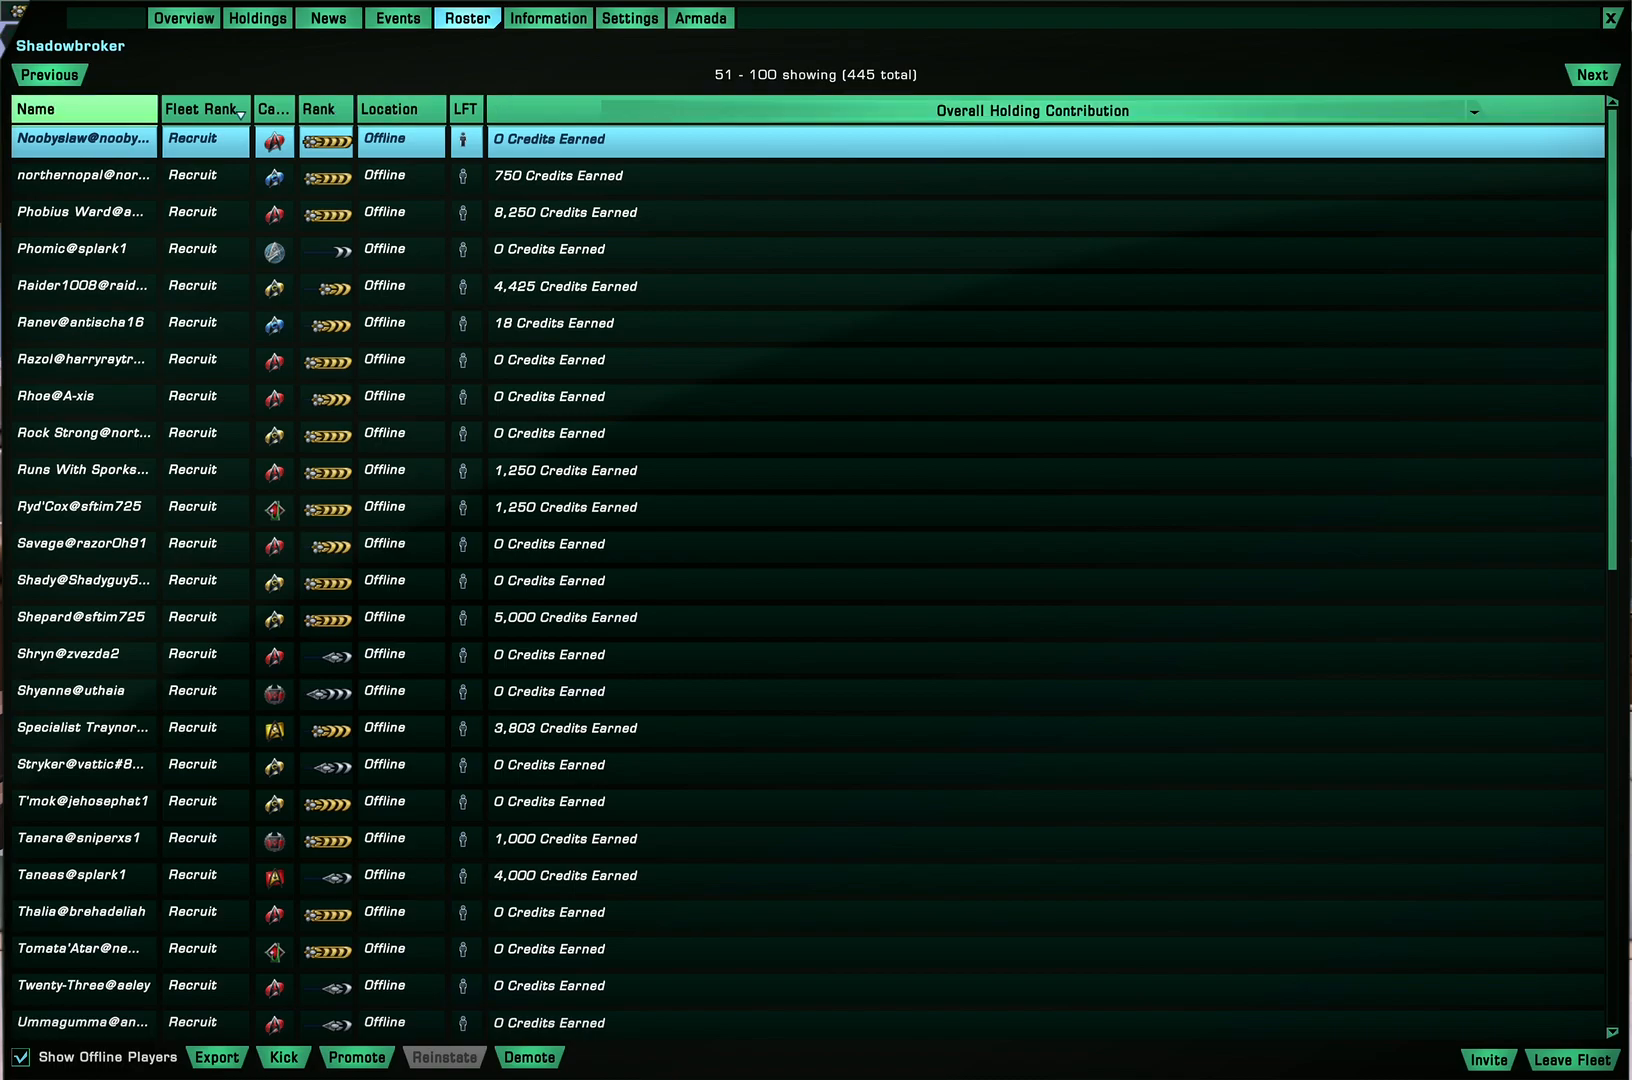
click(80, 986)
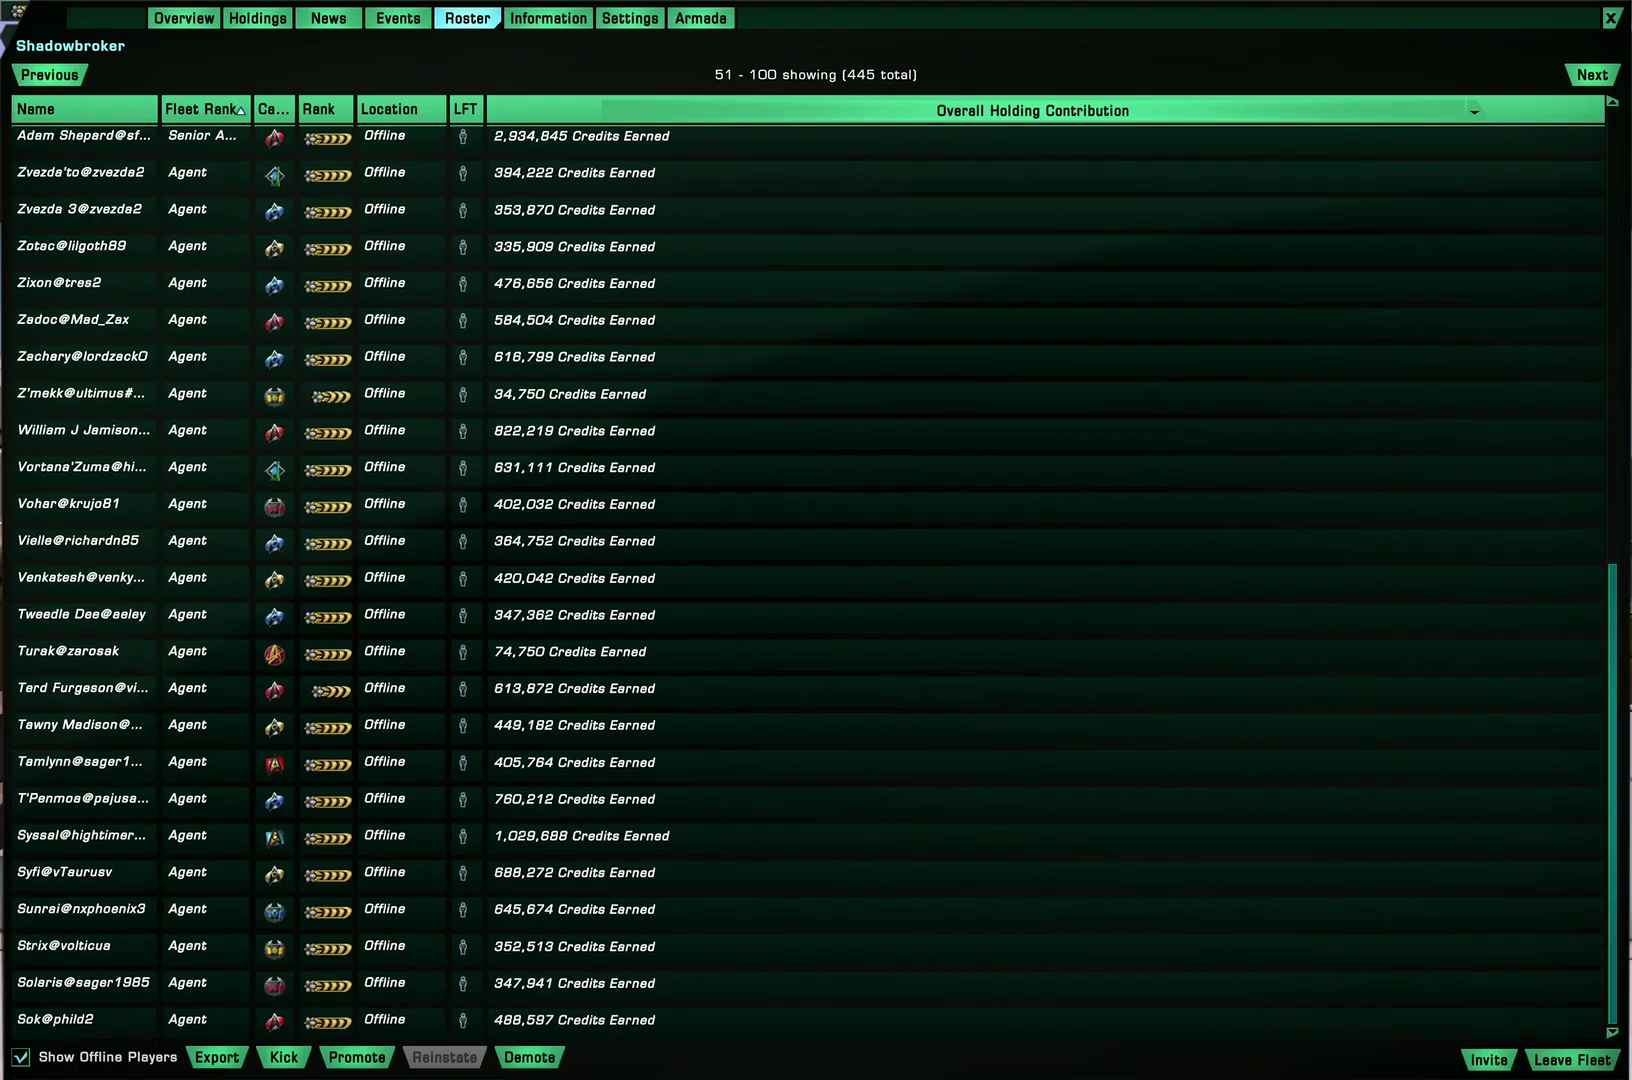
click(210, 108)
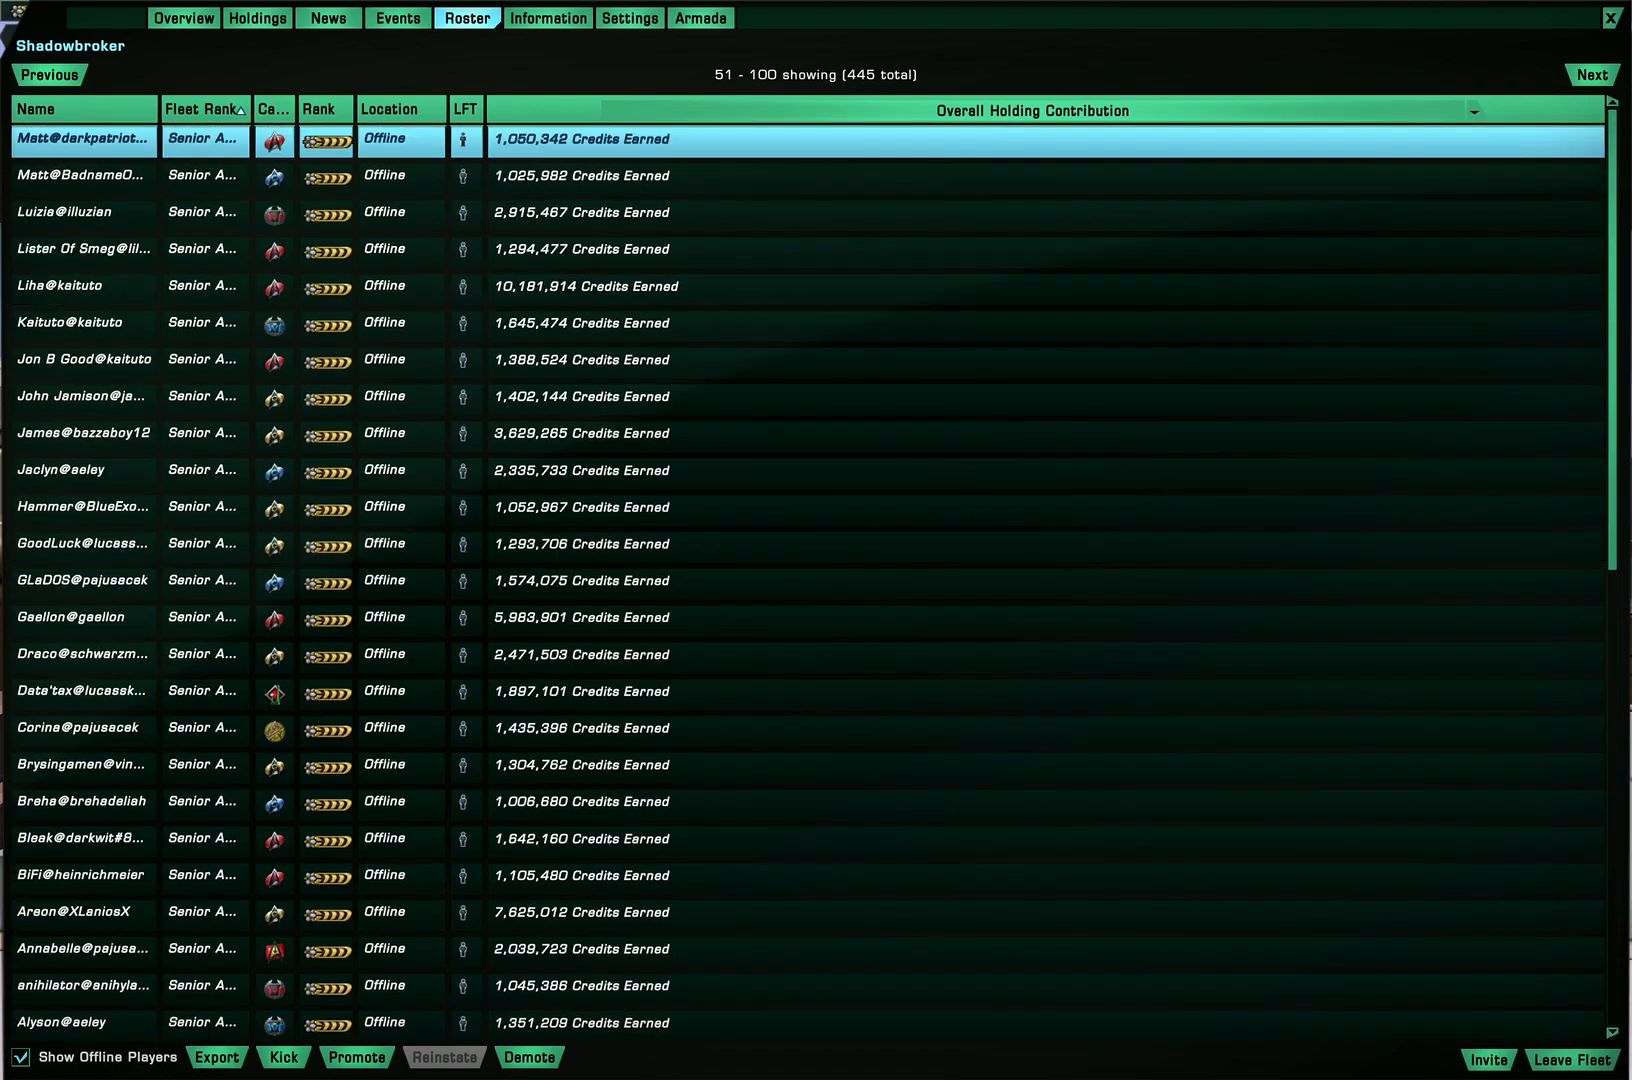
click(48, 74)
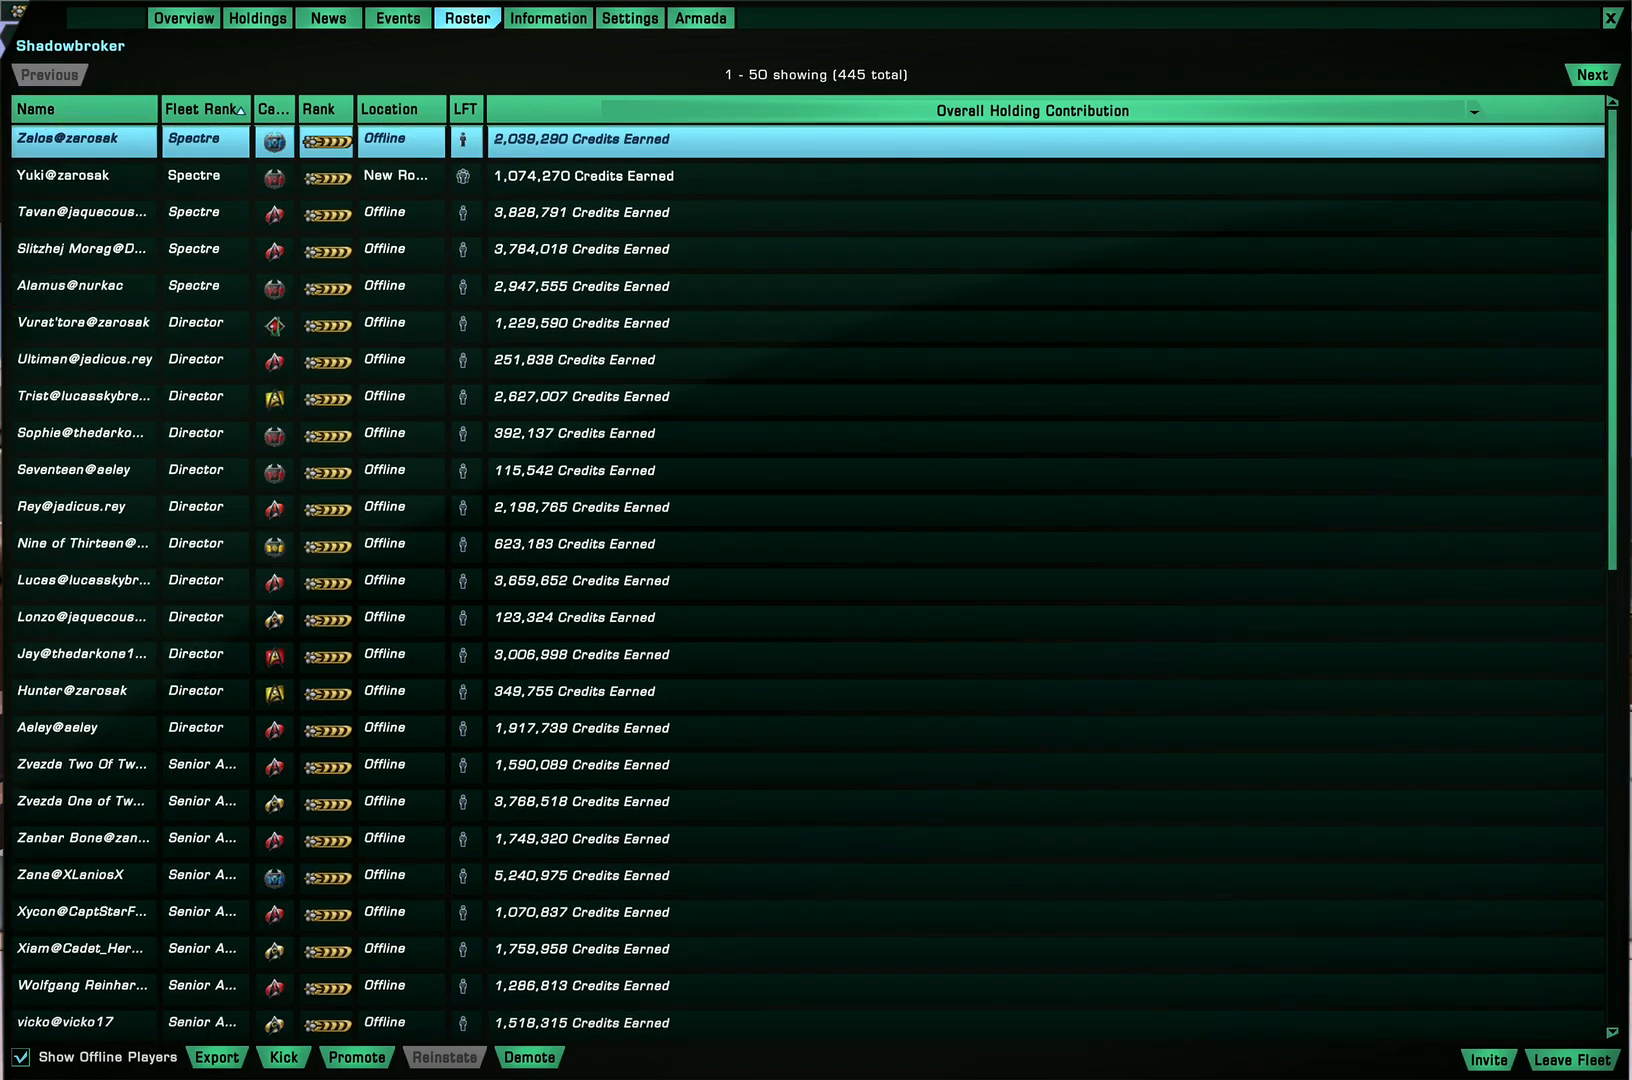
mouse_move(200, 176)
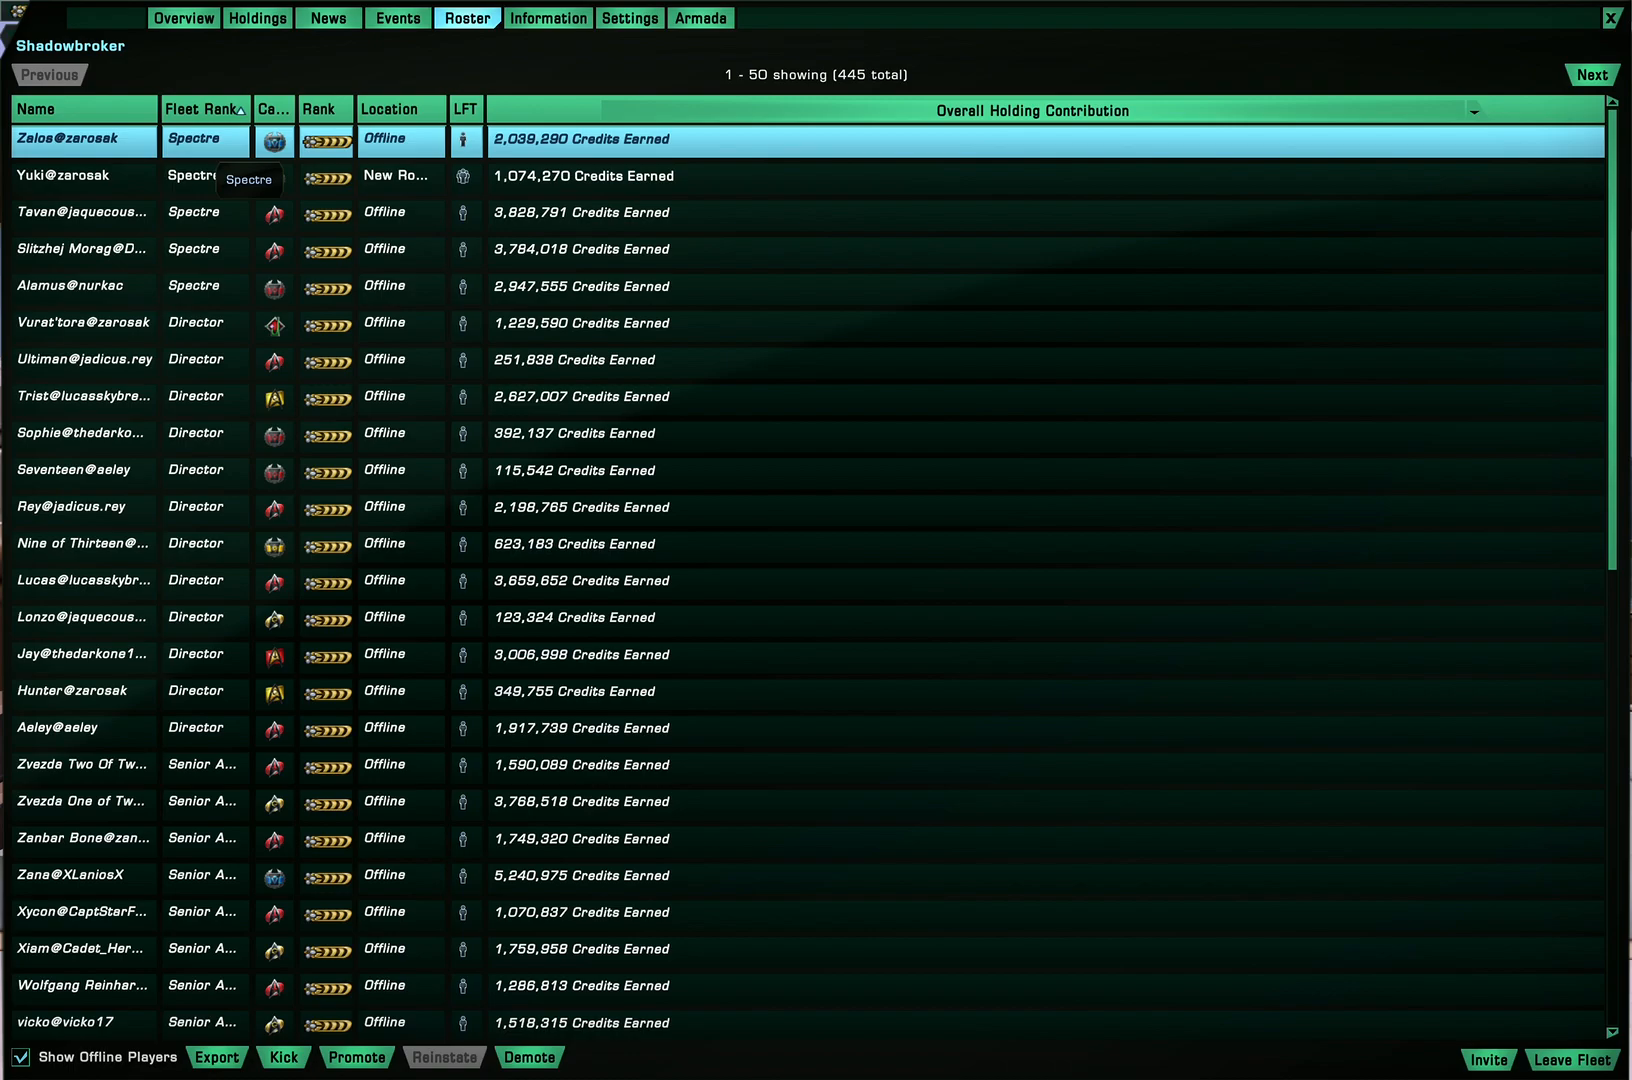
click(70, 176)
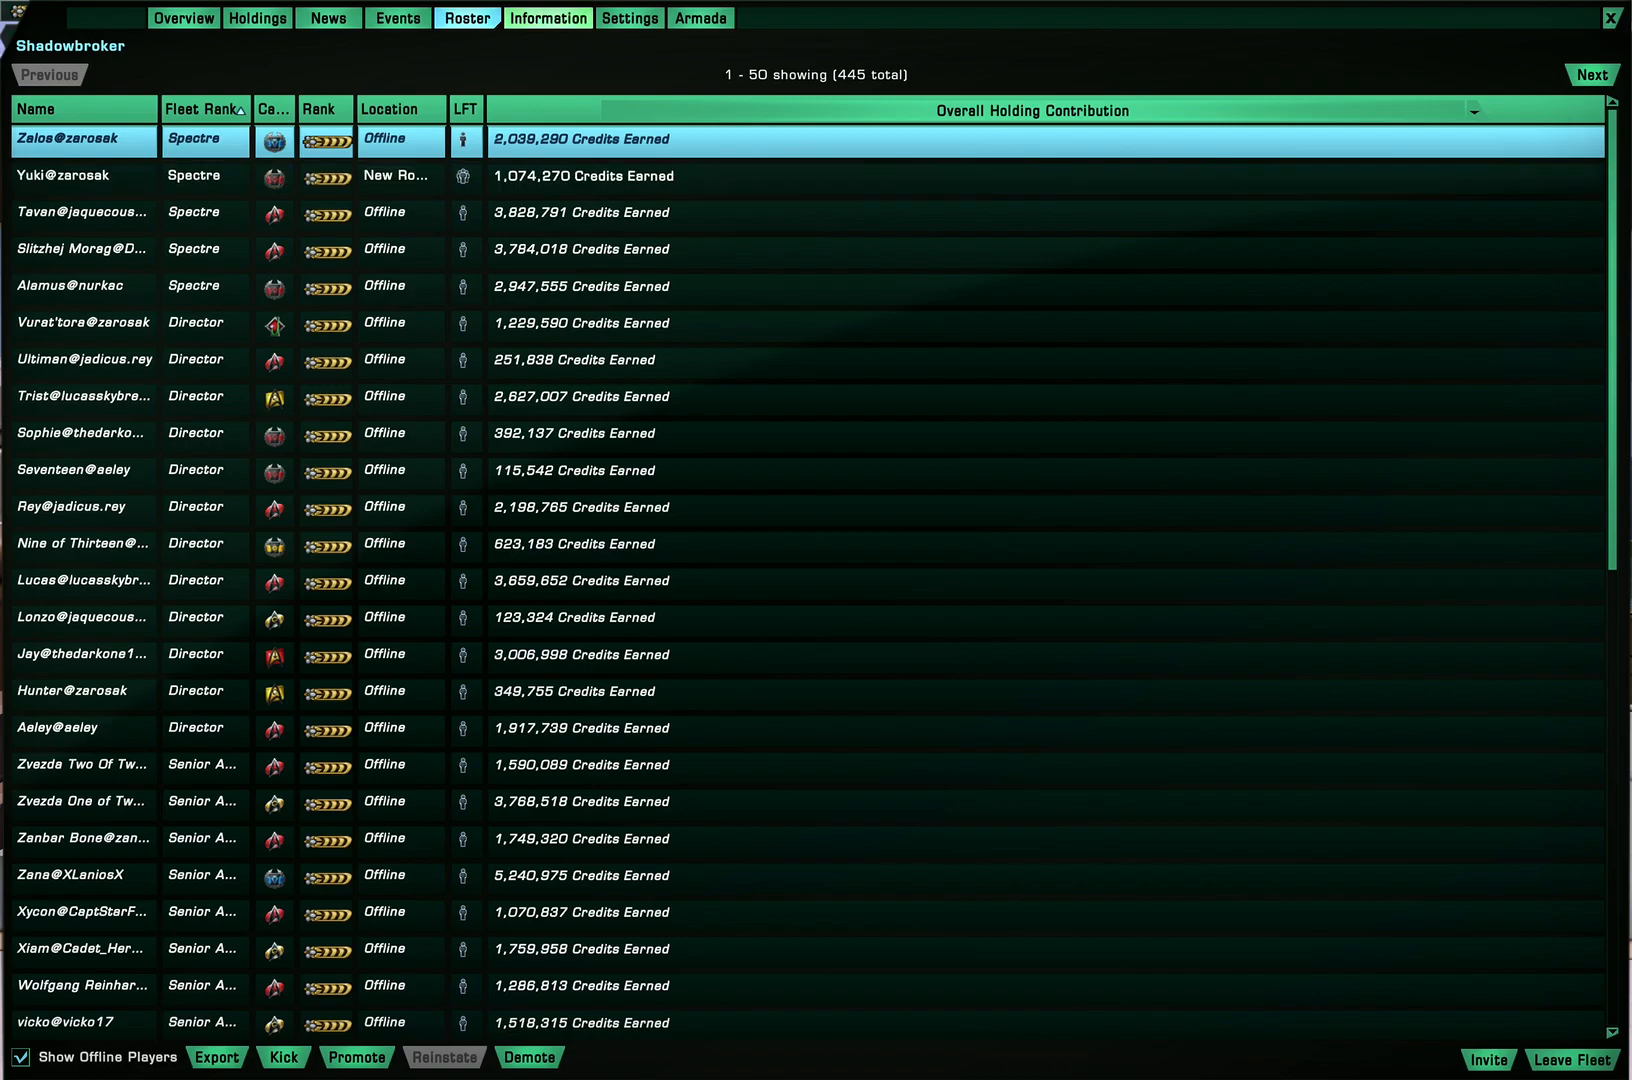
click(550, 18)
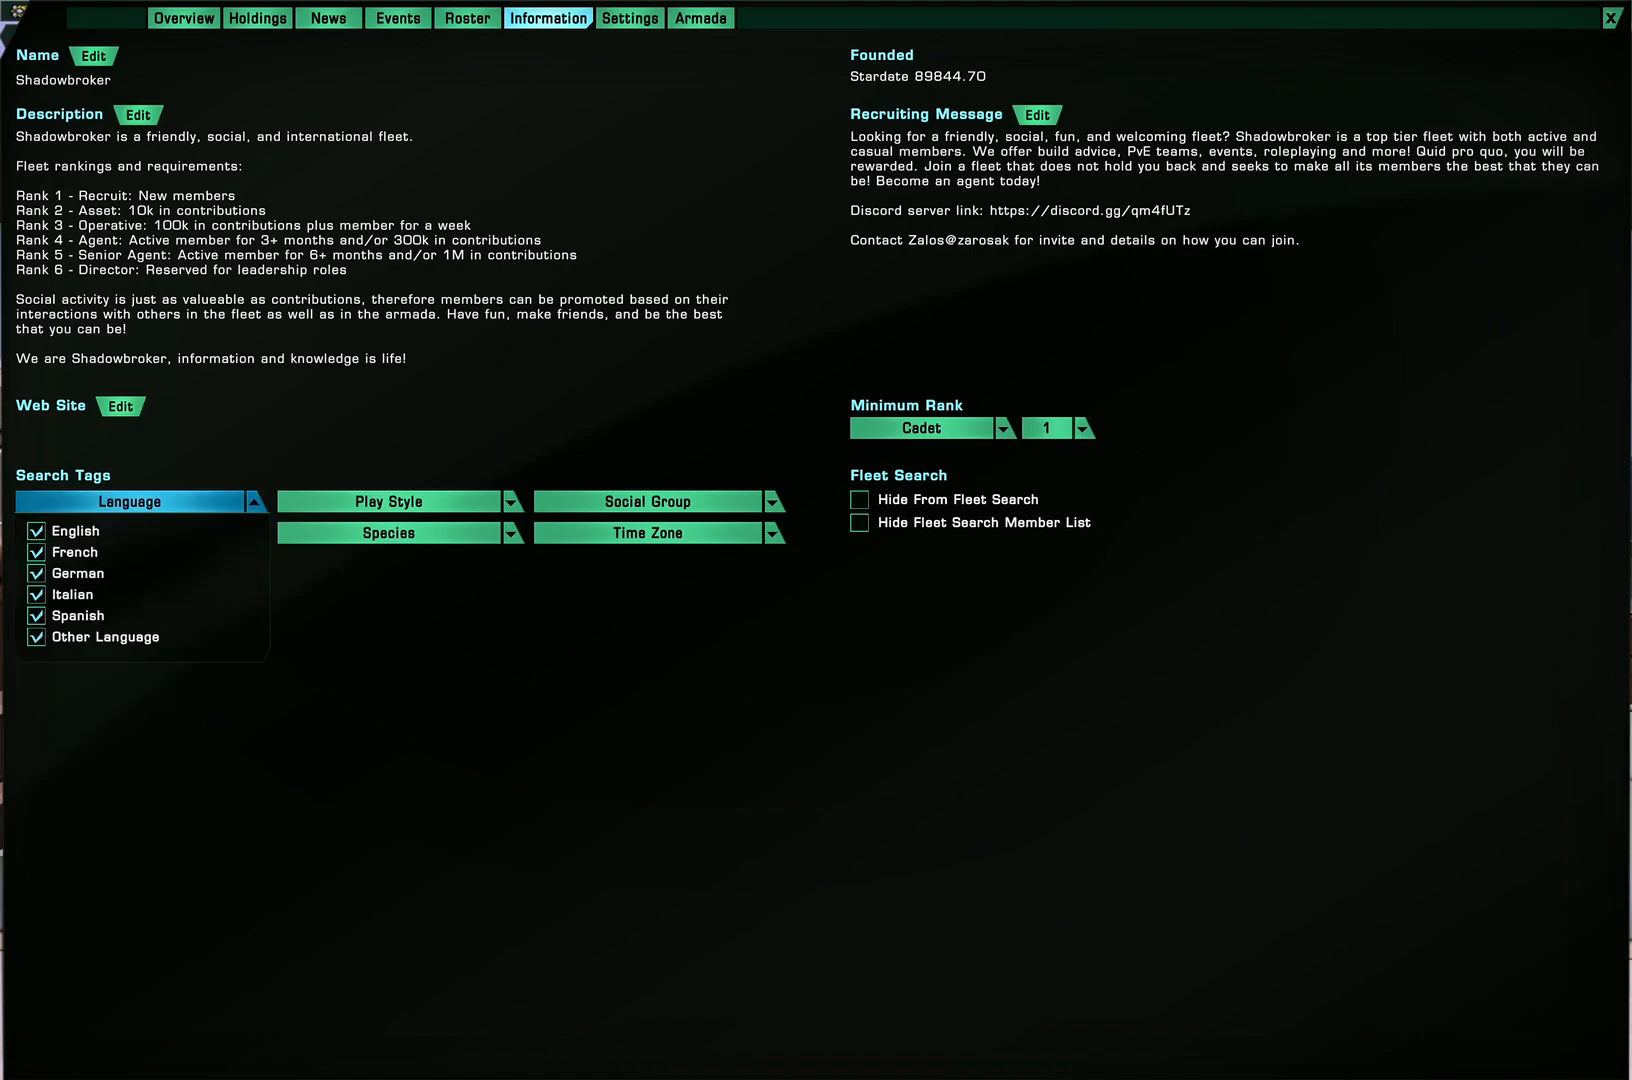
click(648, 500)
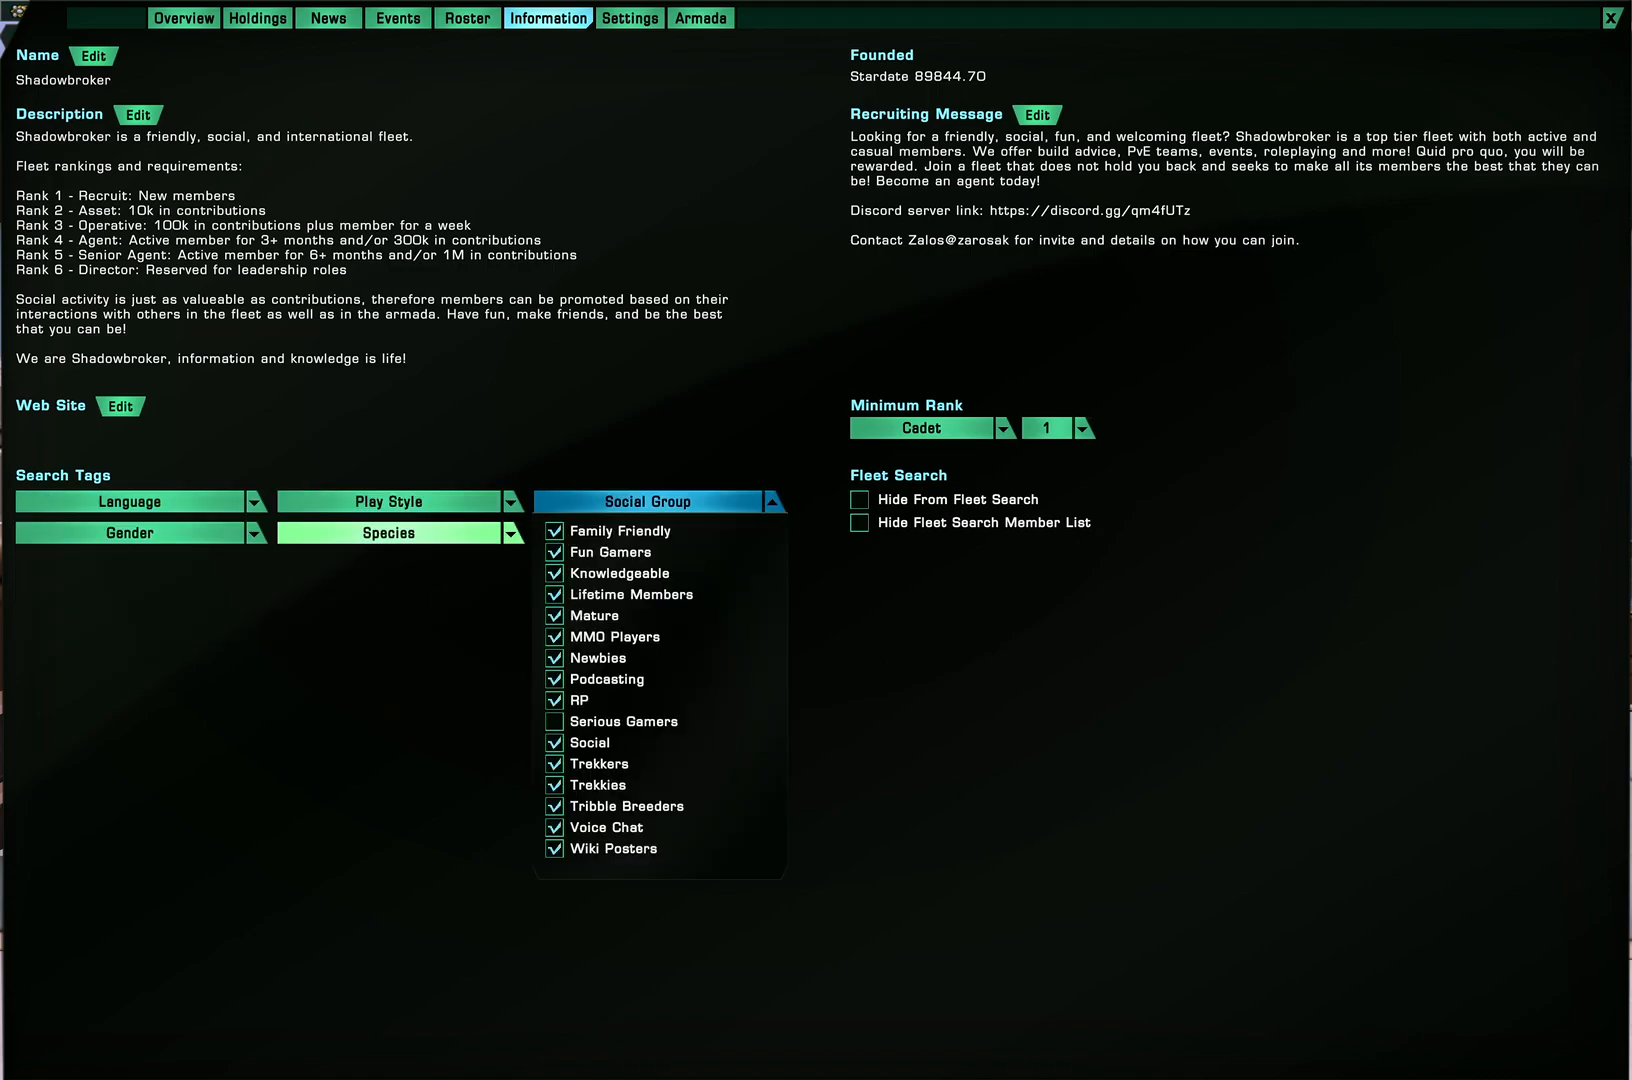
click(130, 532)
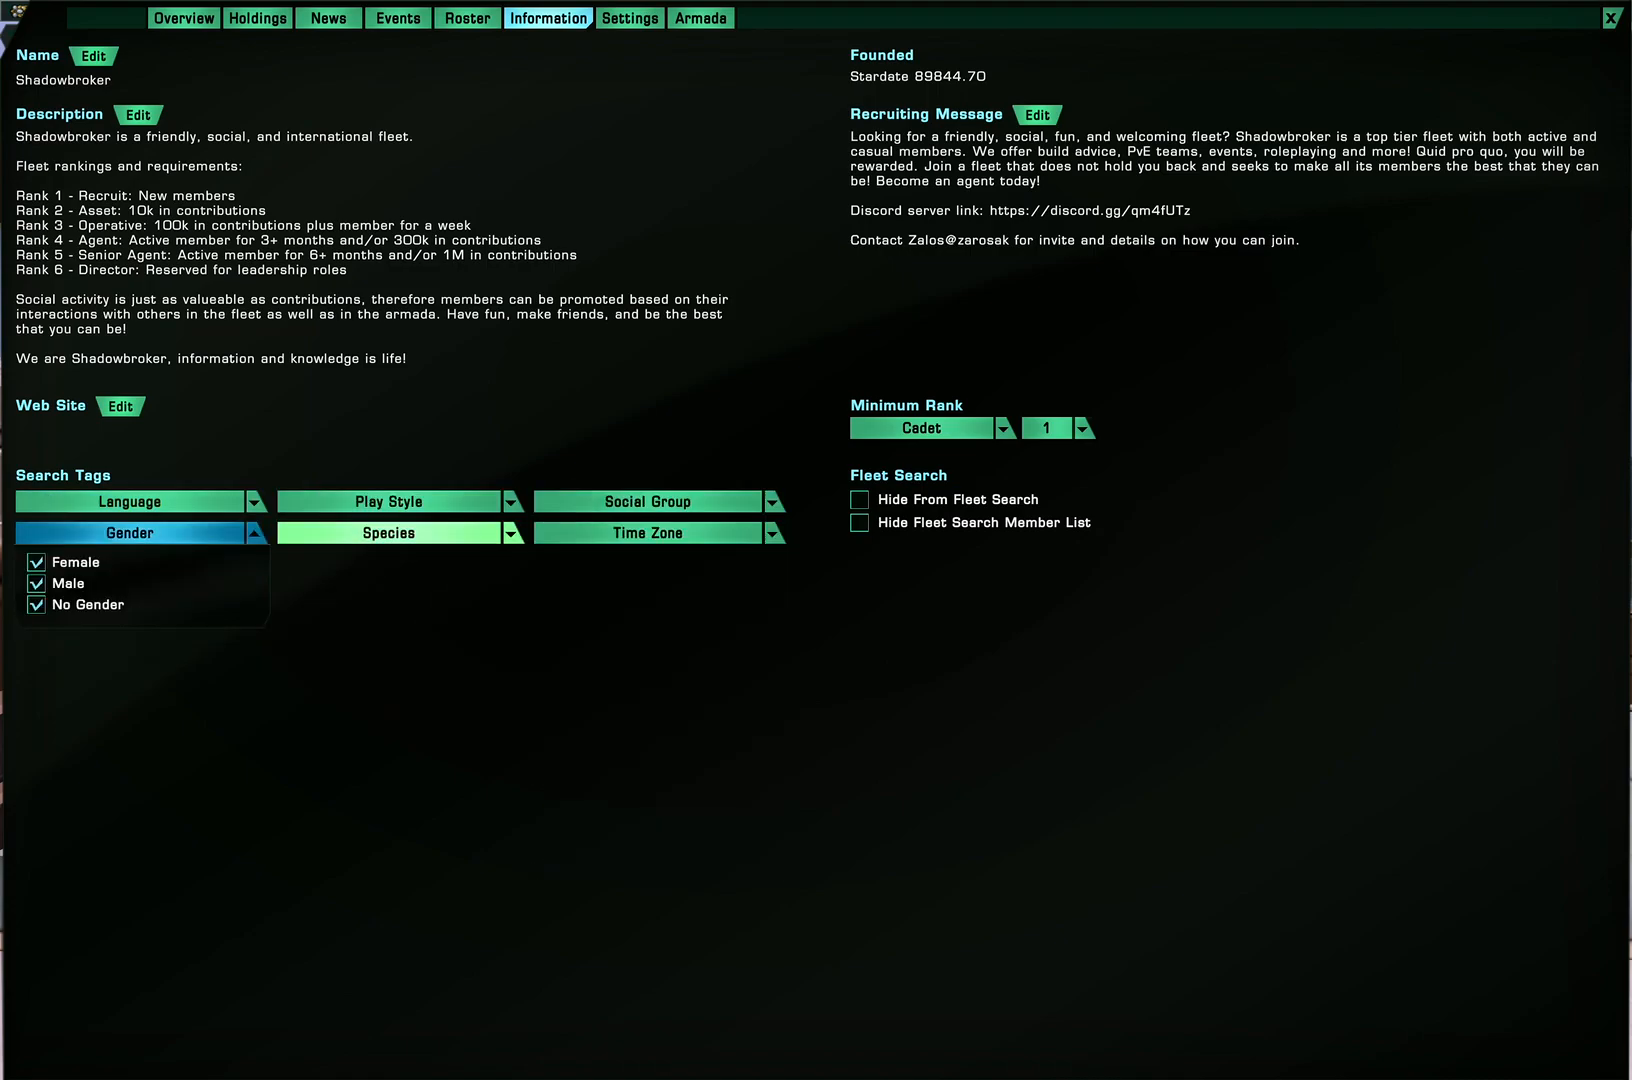
click(648, 532)
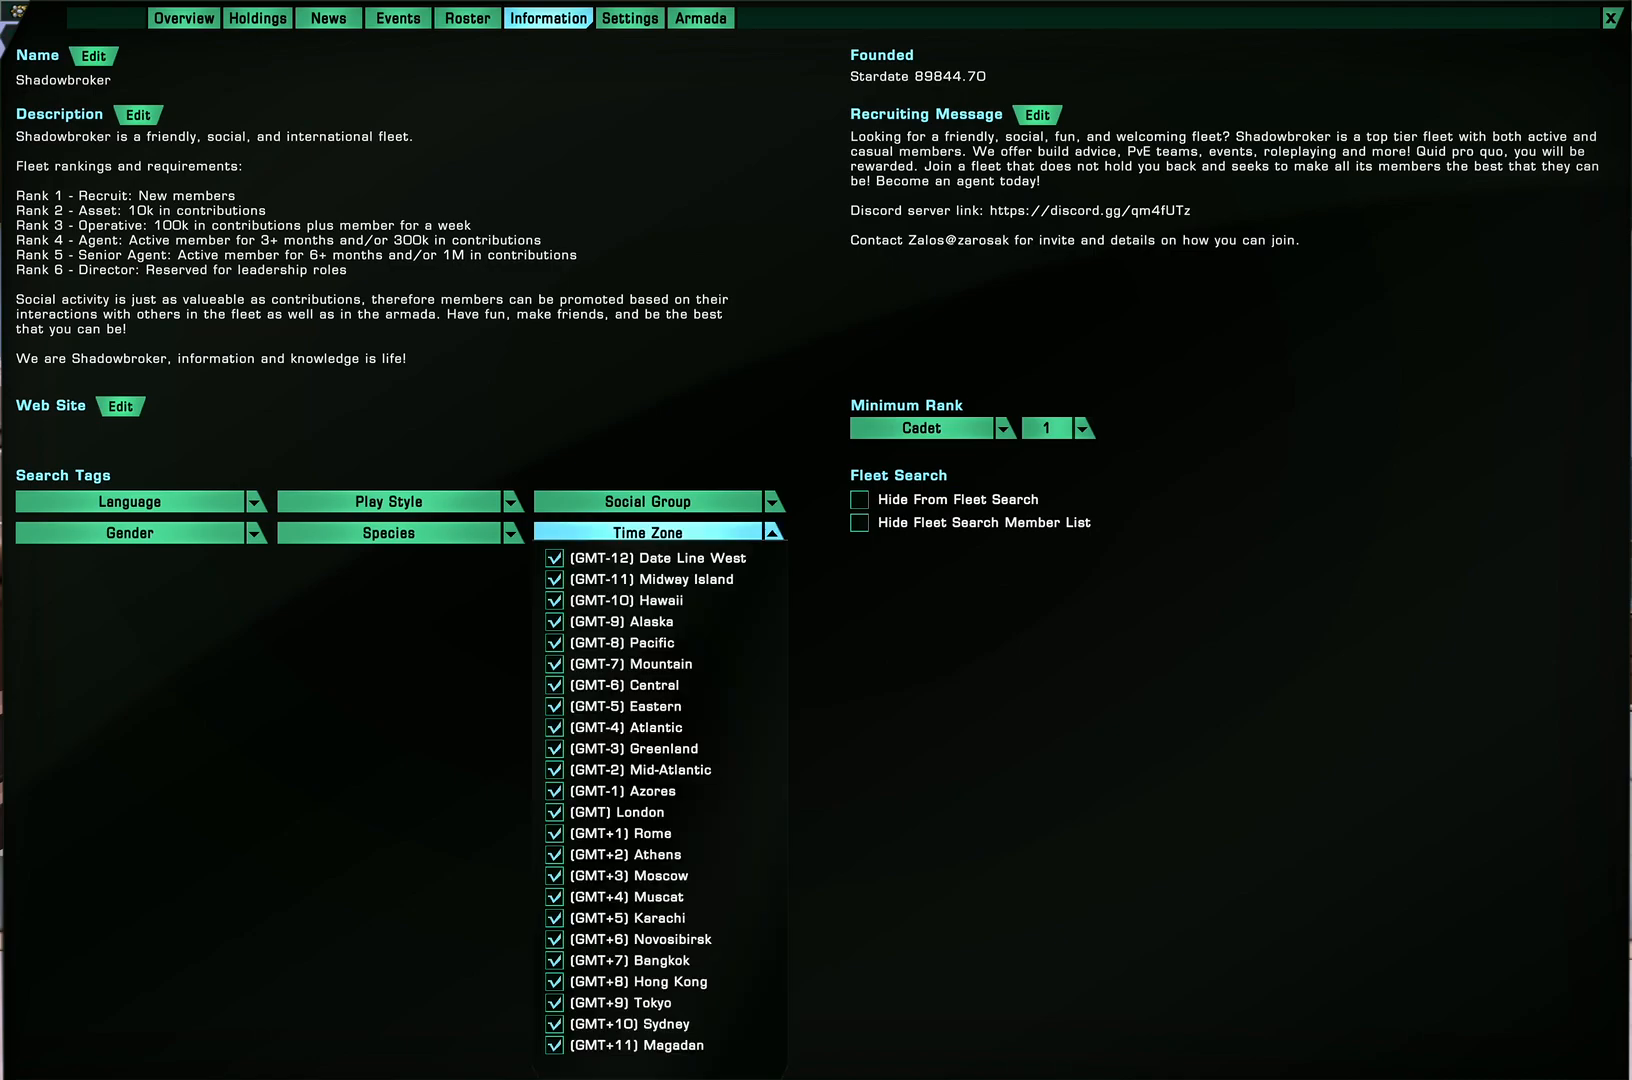
click(776, 532)
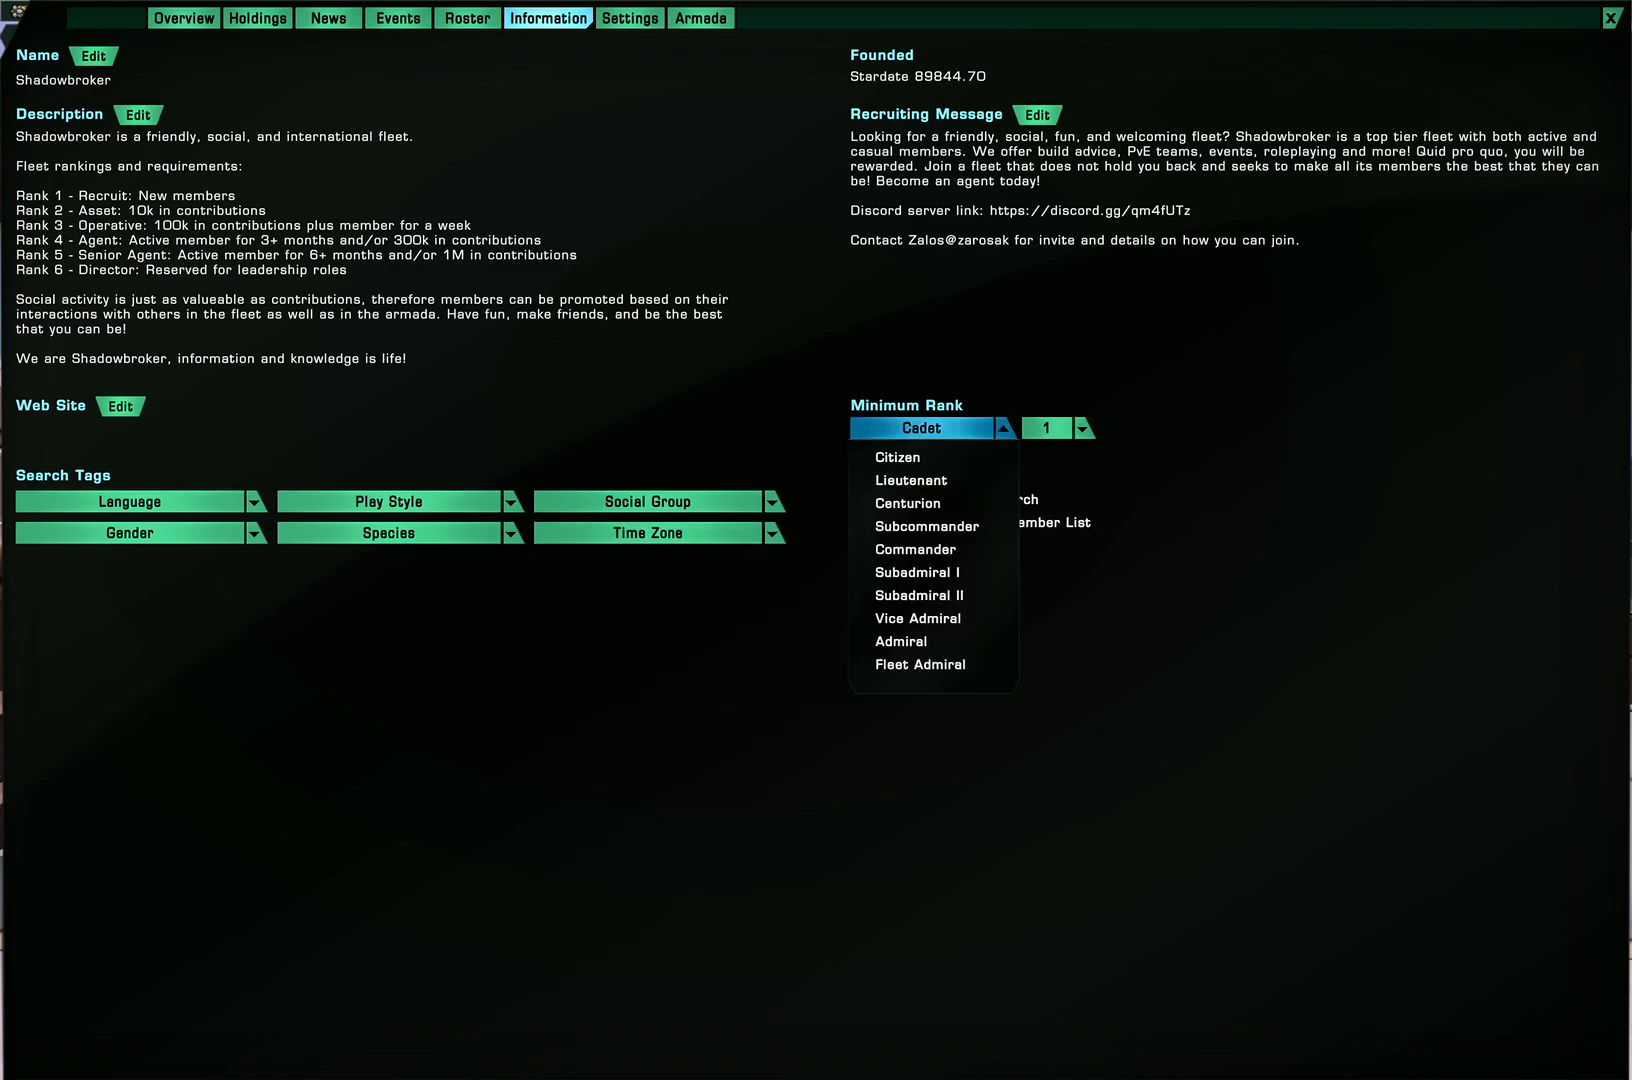
click(922, 428)
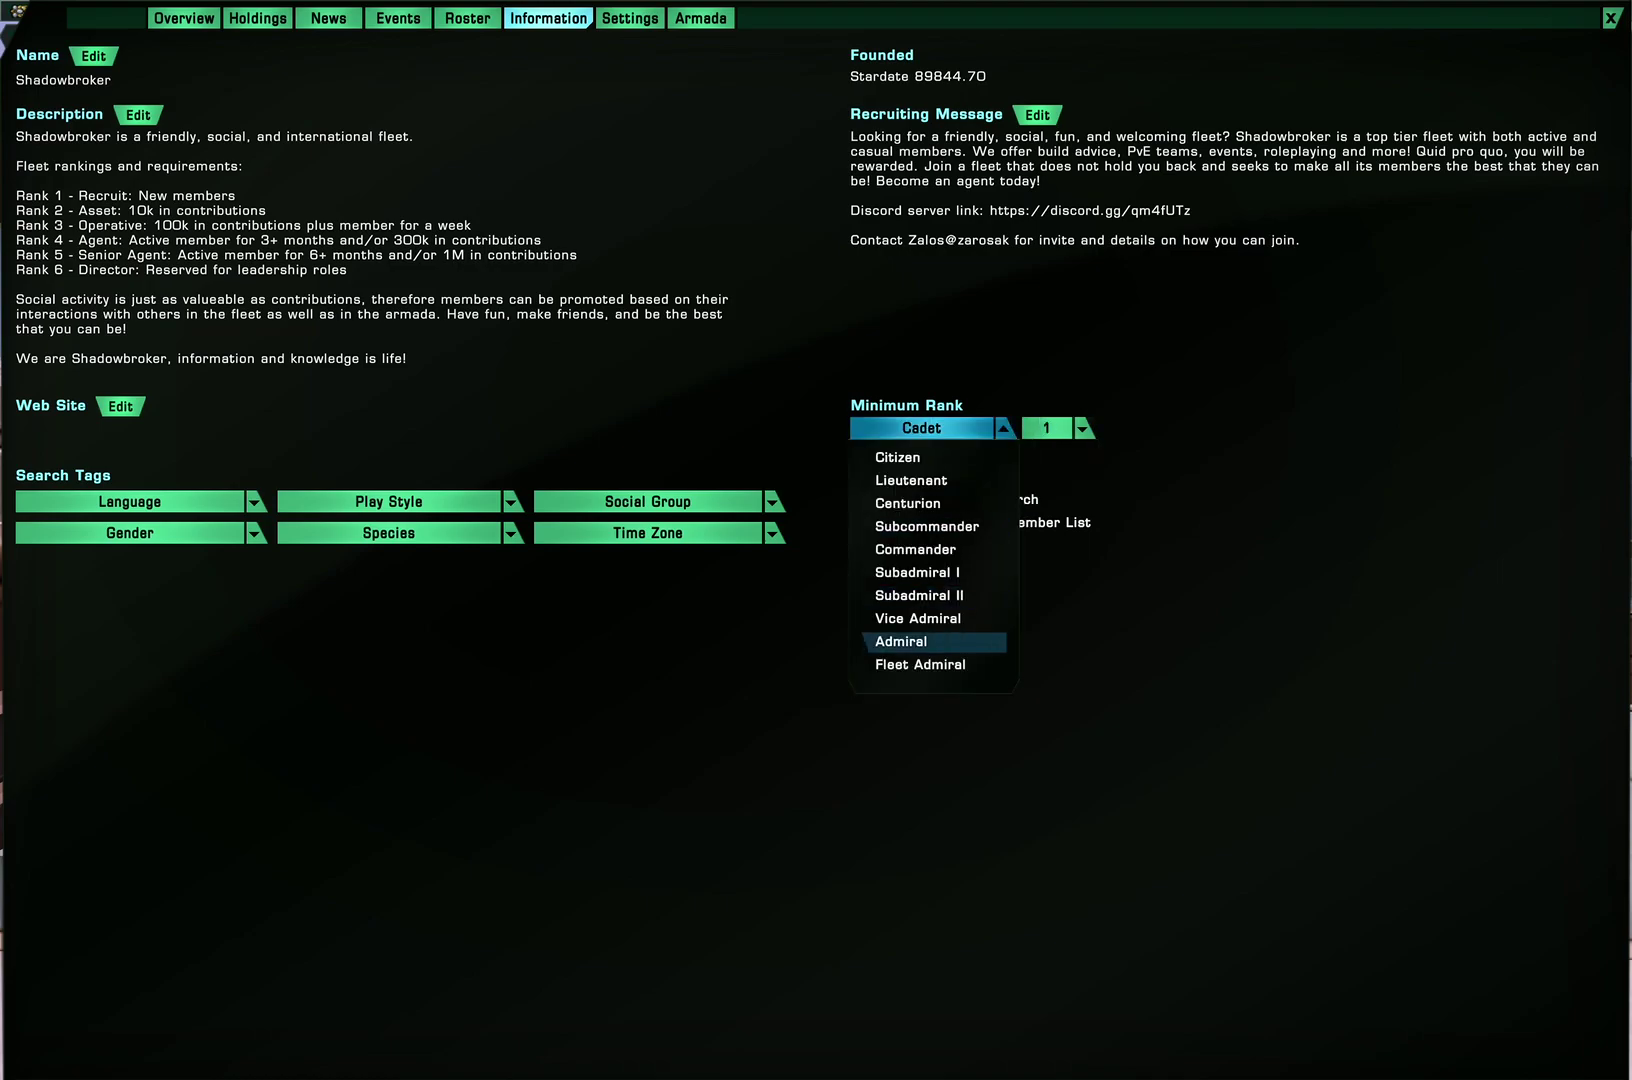
mouse_move(912, 480)
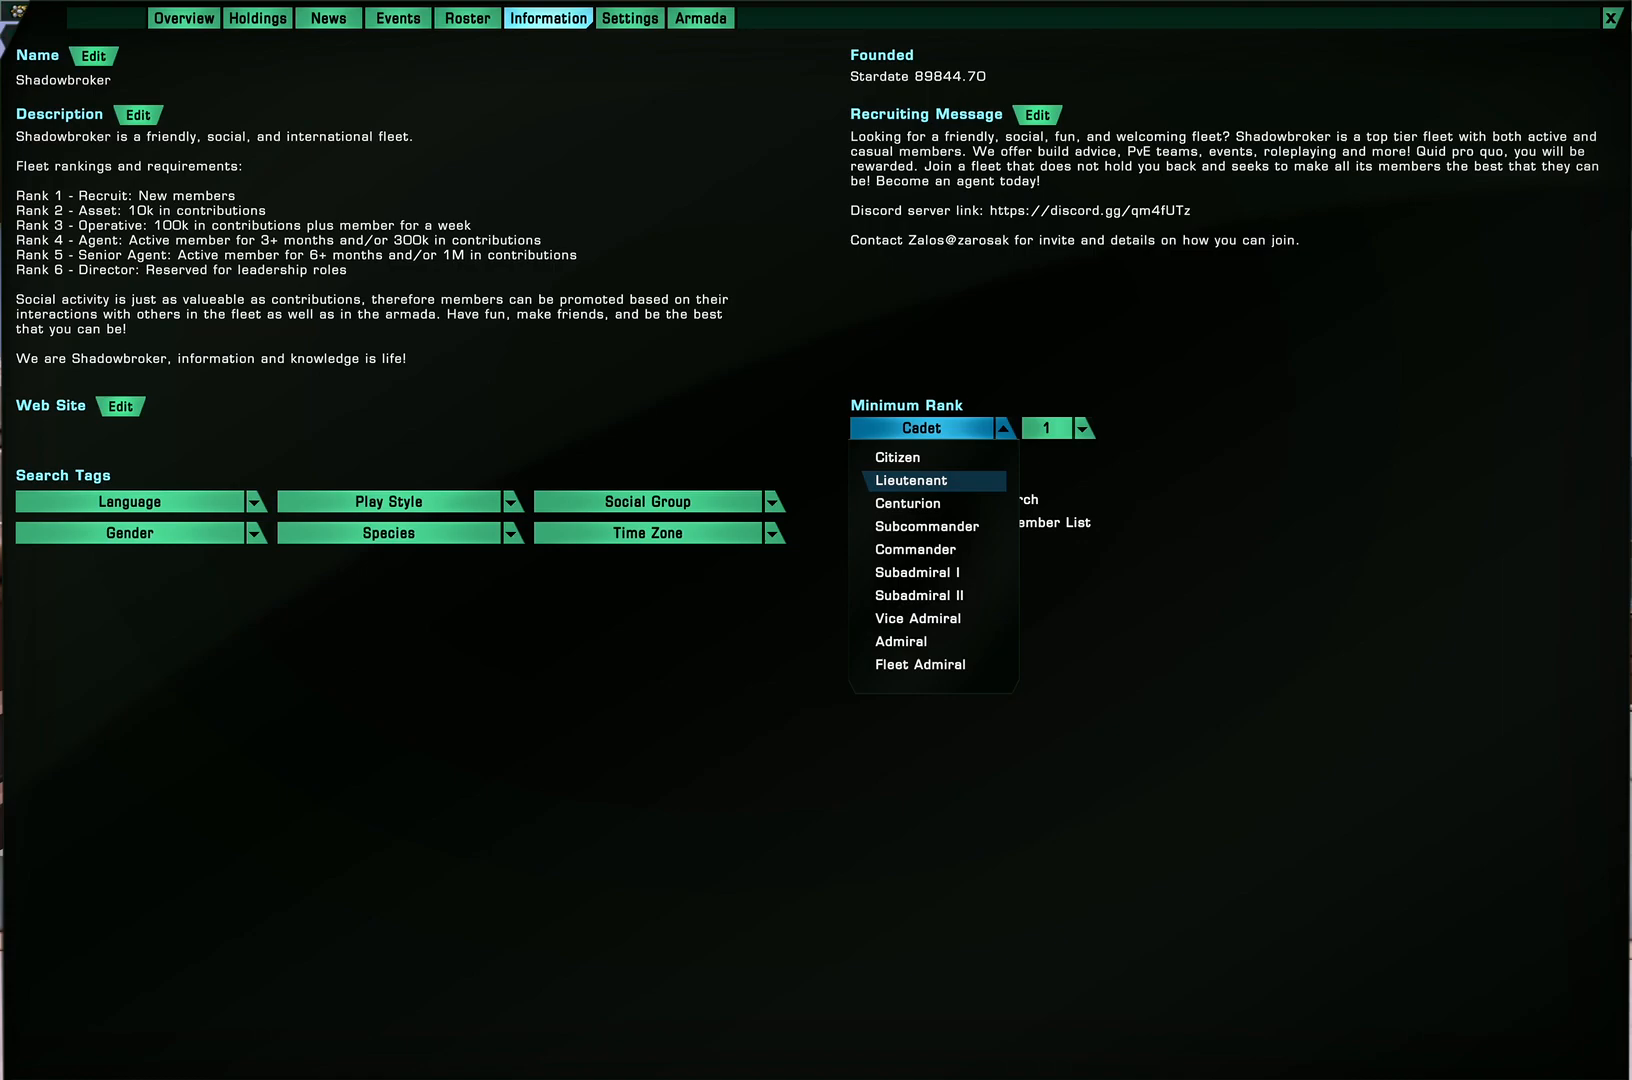
click(922, 428)
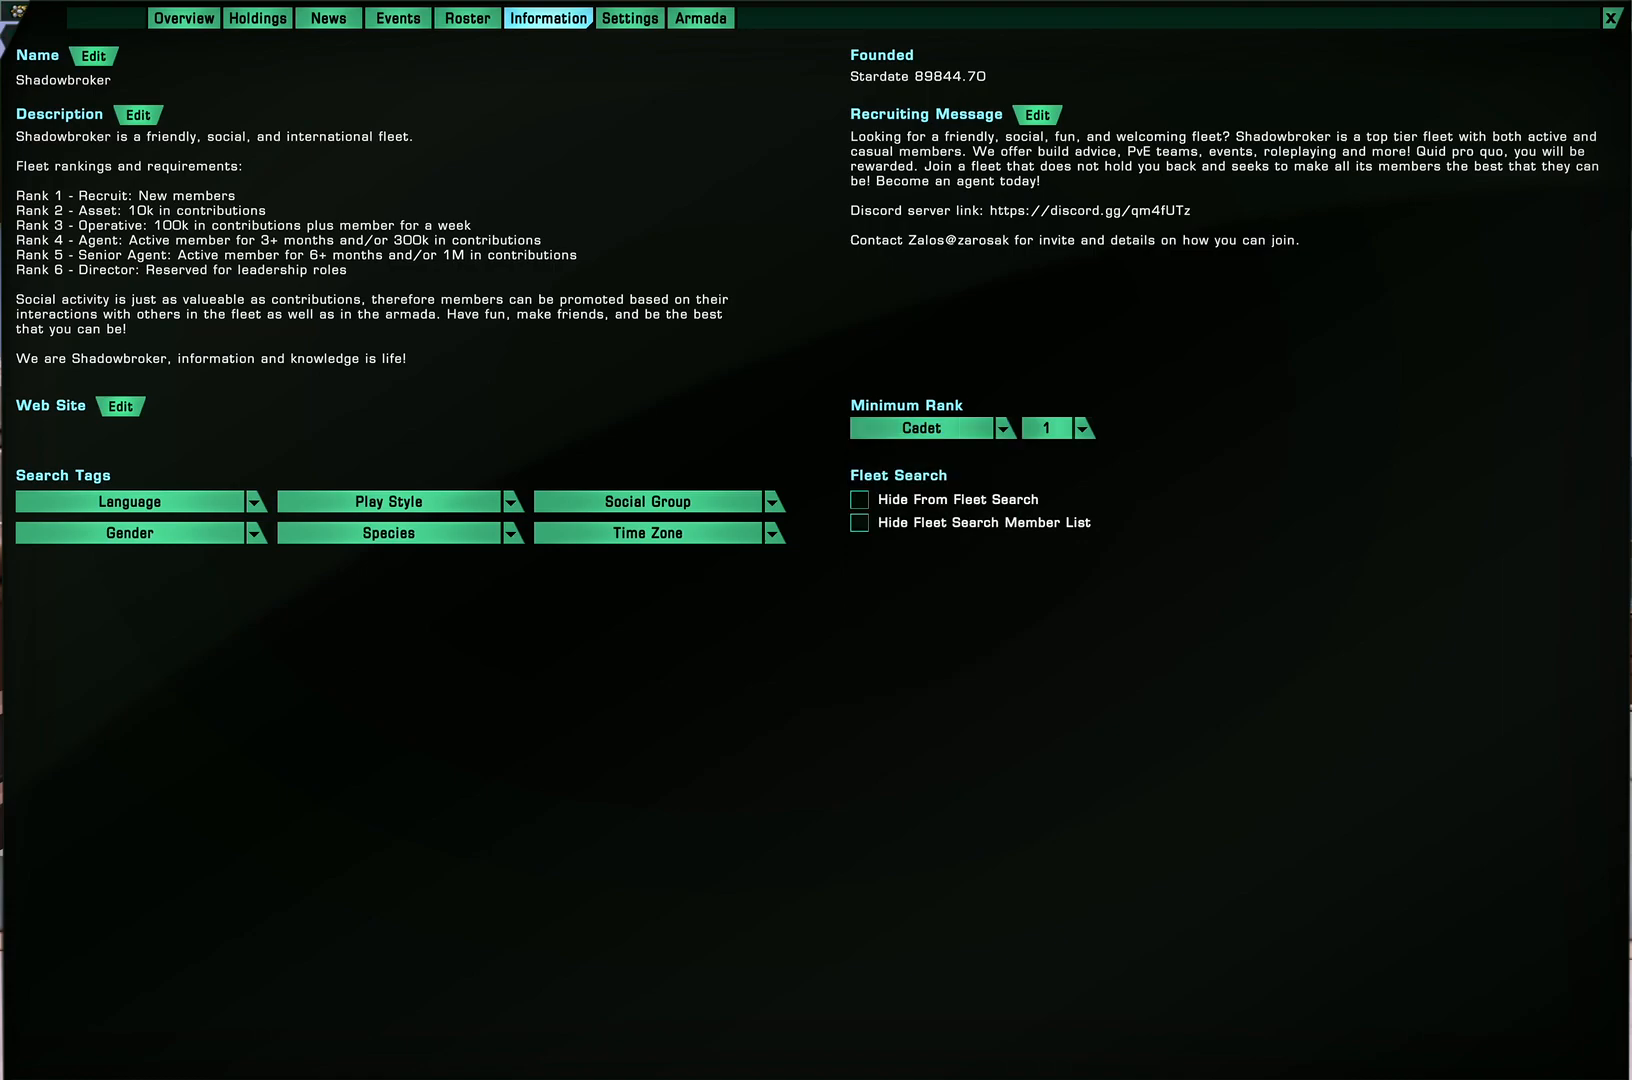
click(858, 498)
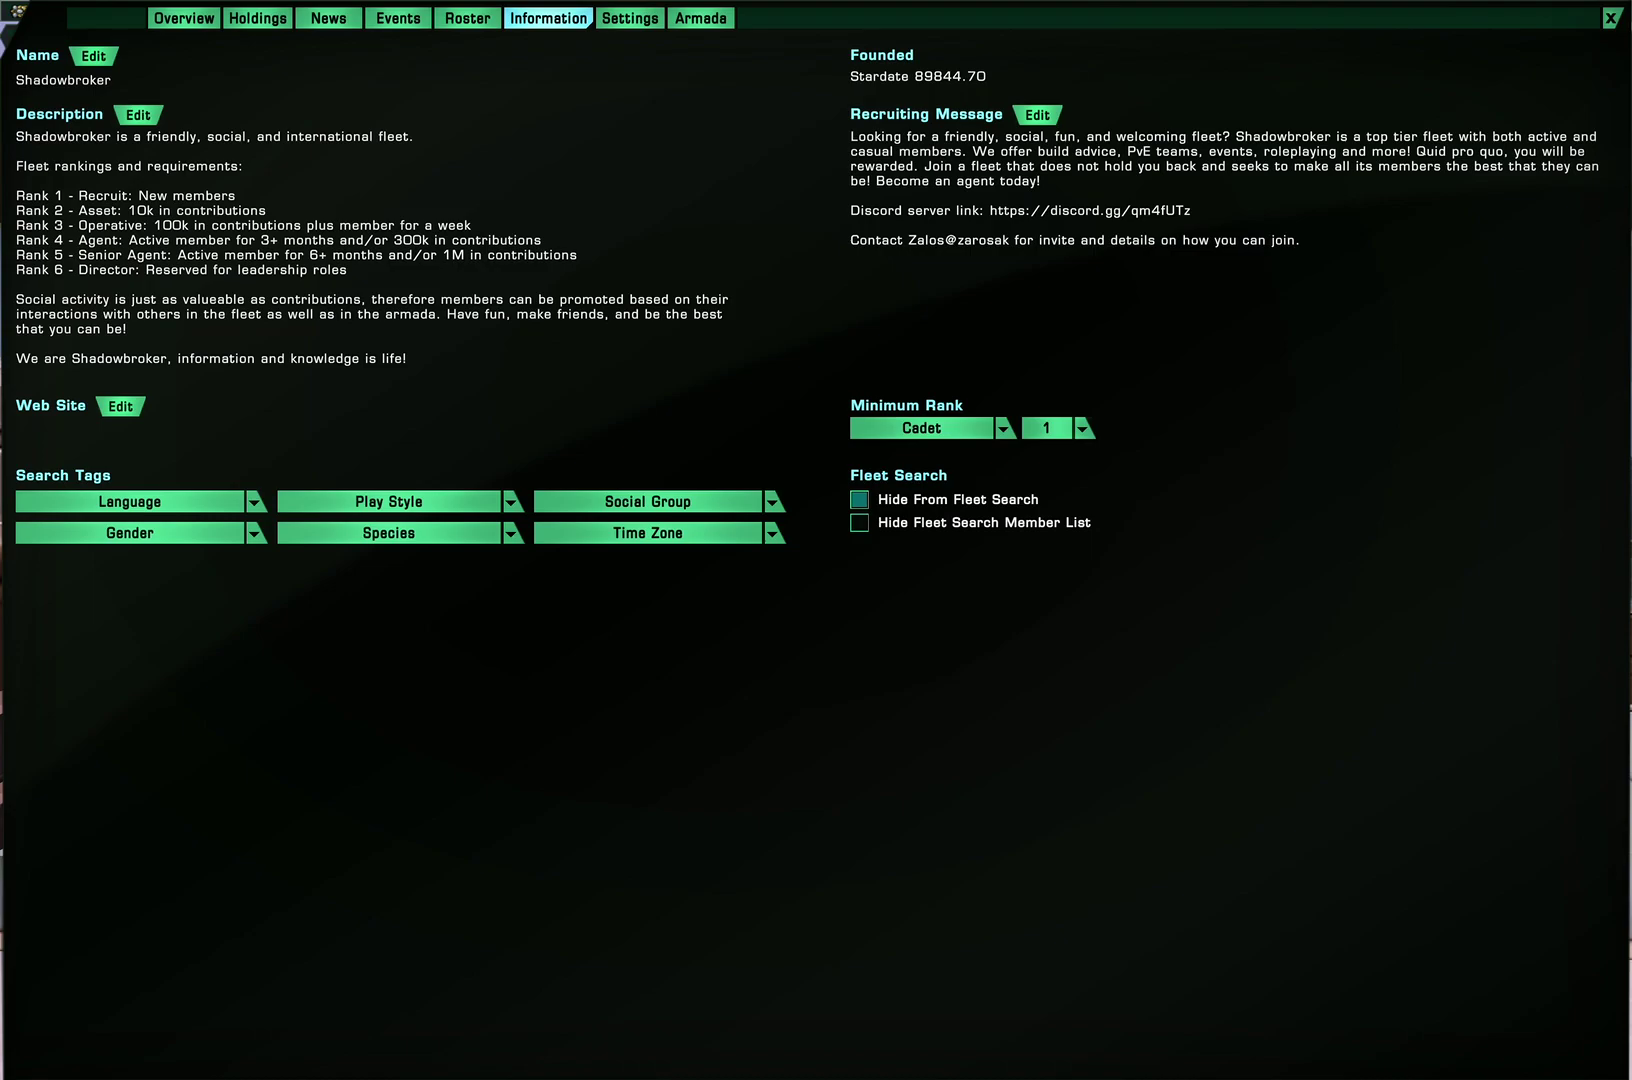
click(860, 522)
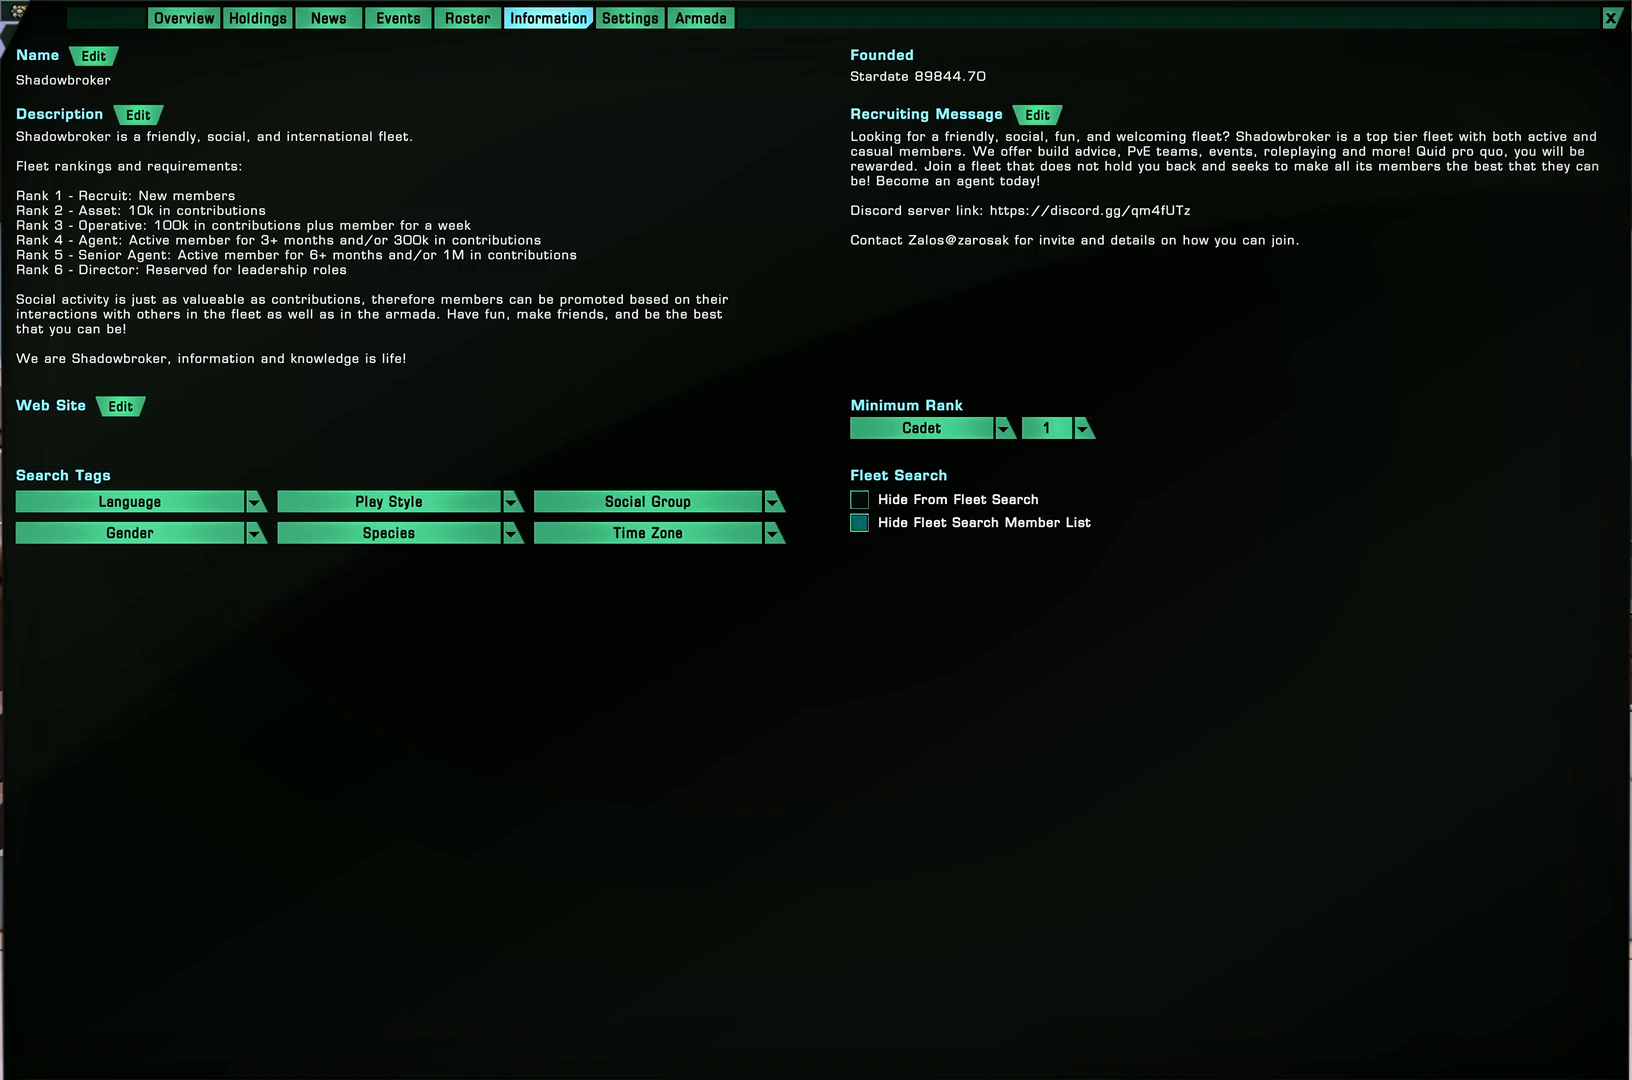
click(860, 522)
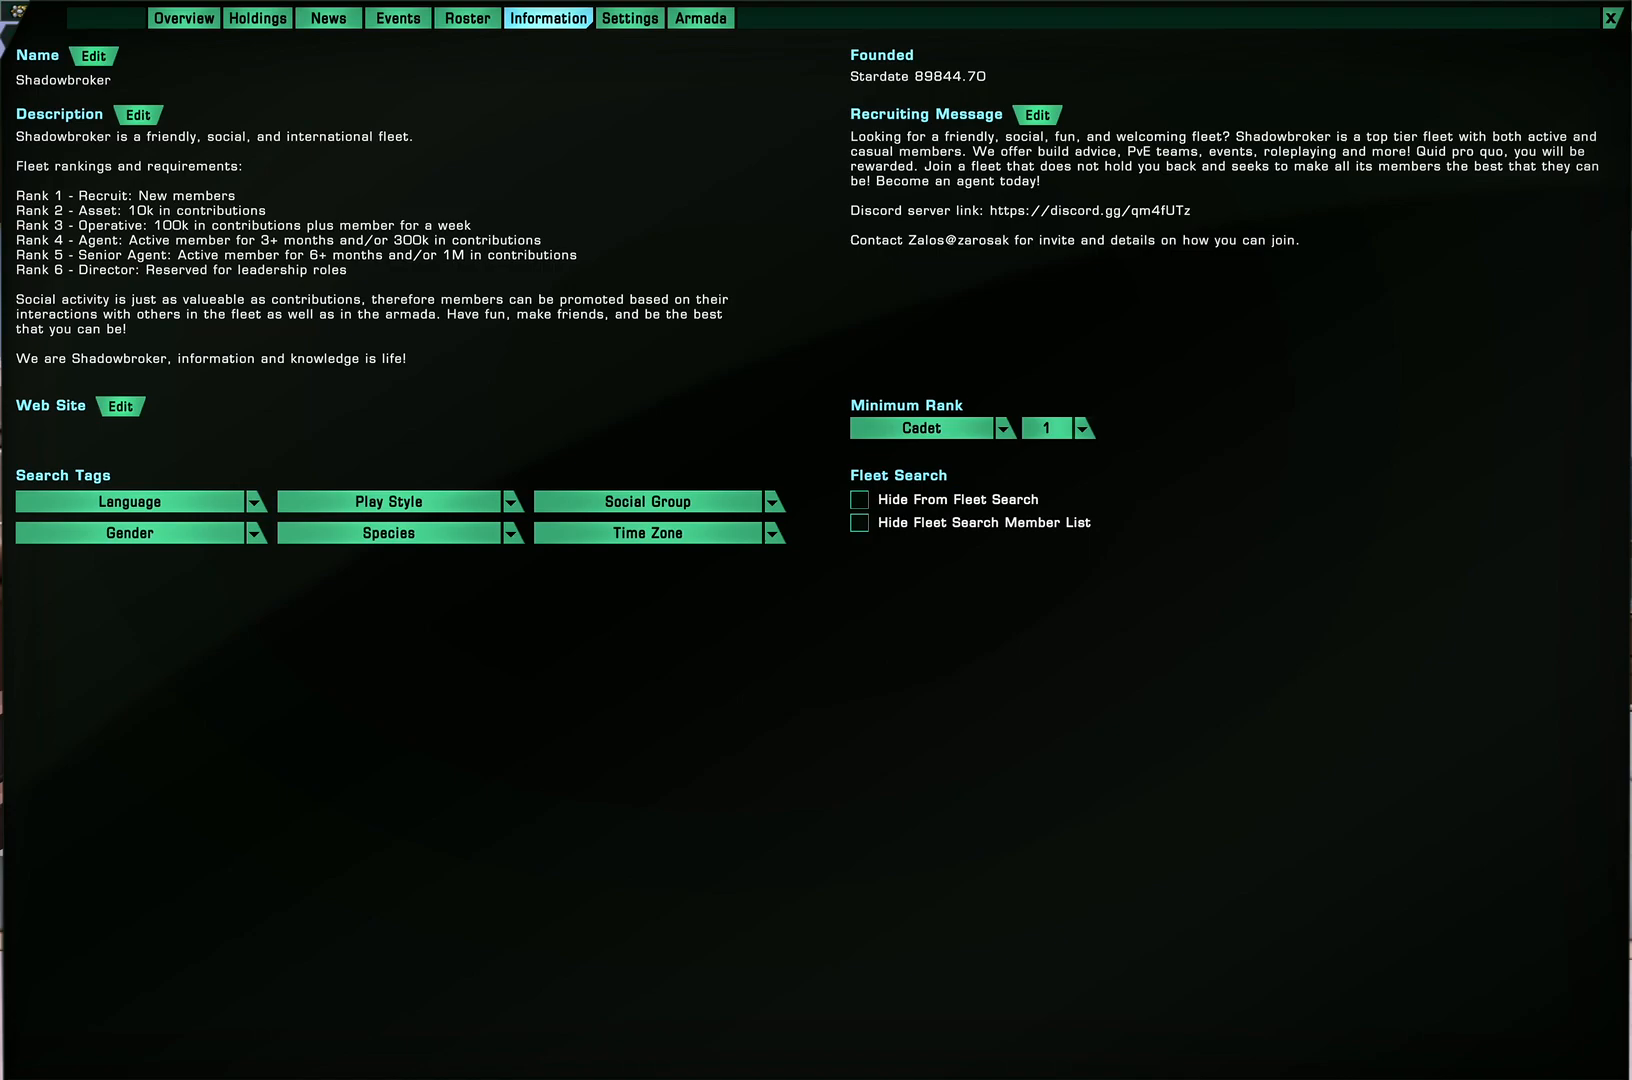
mouse_move(630, 16)
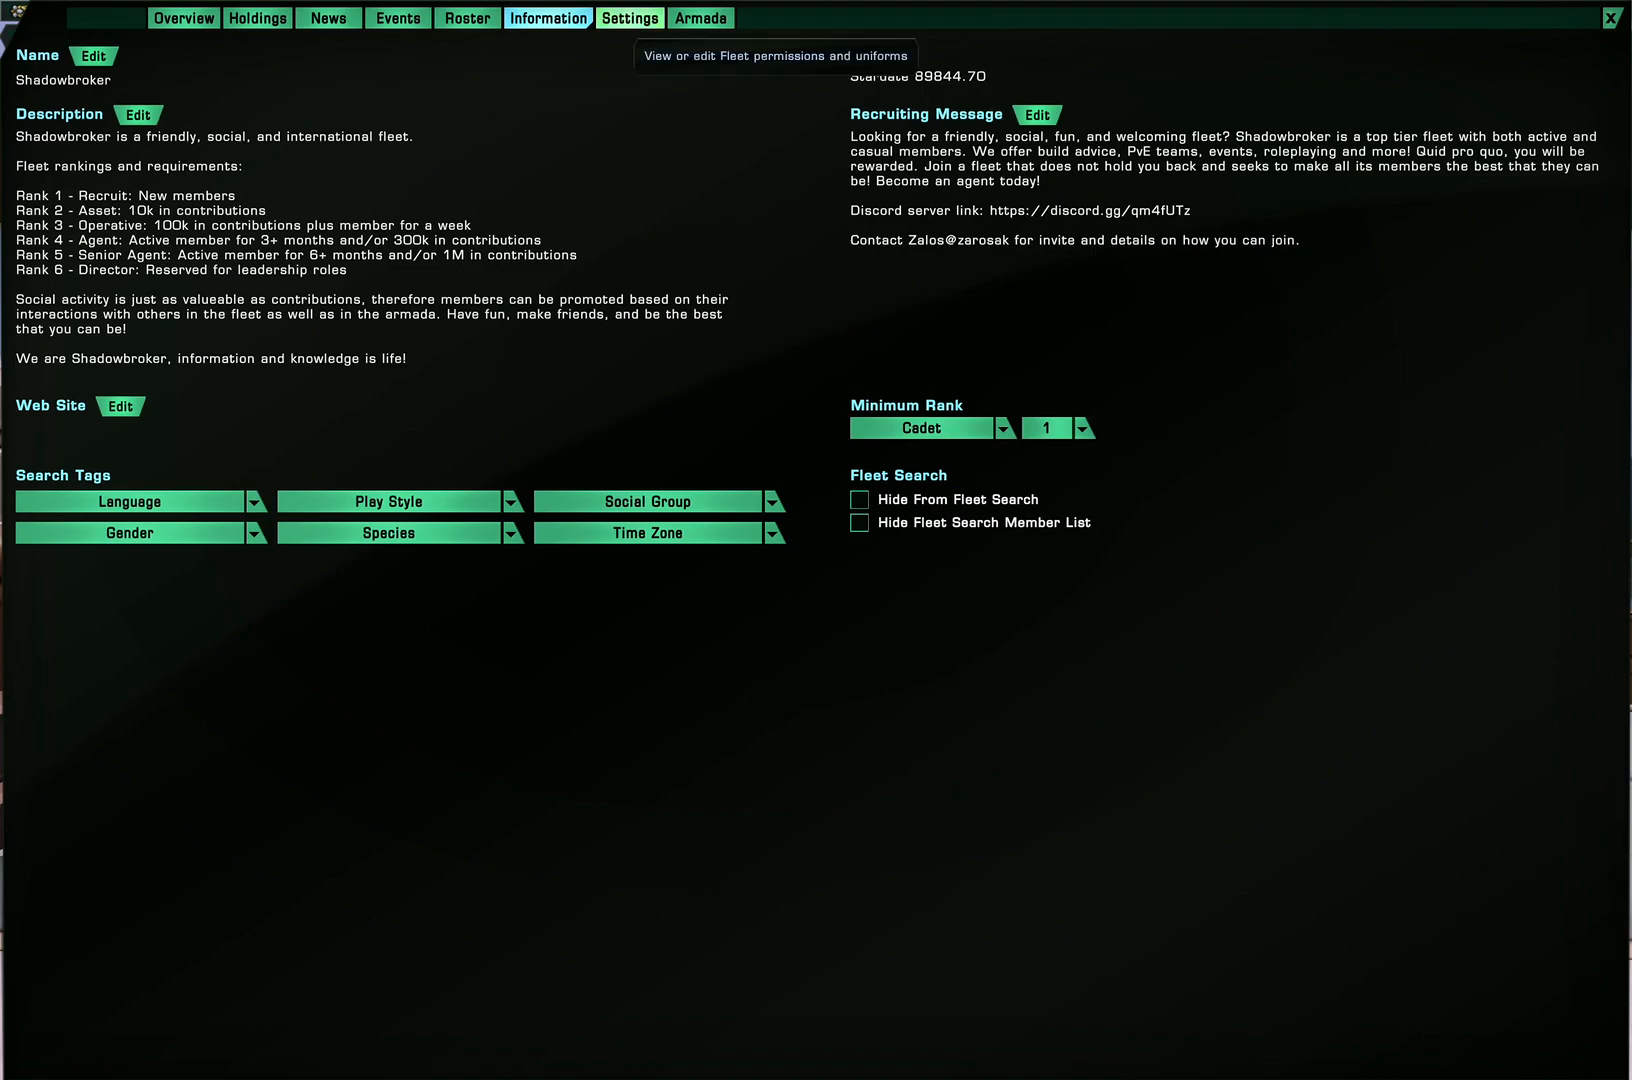
Review Rank 5 Senior Agent permissions, granting then revoking Manage Fleet Holdings
click(632, 16)
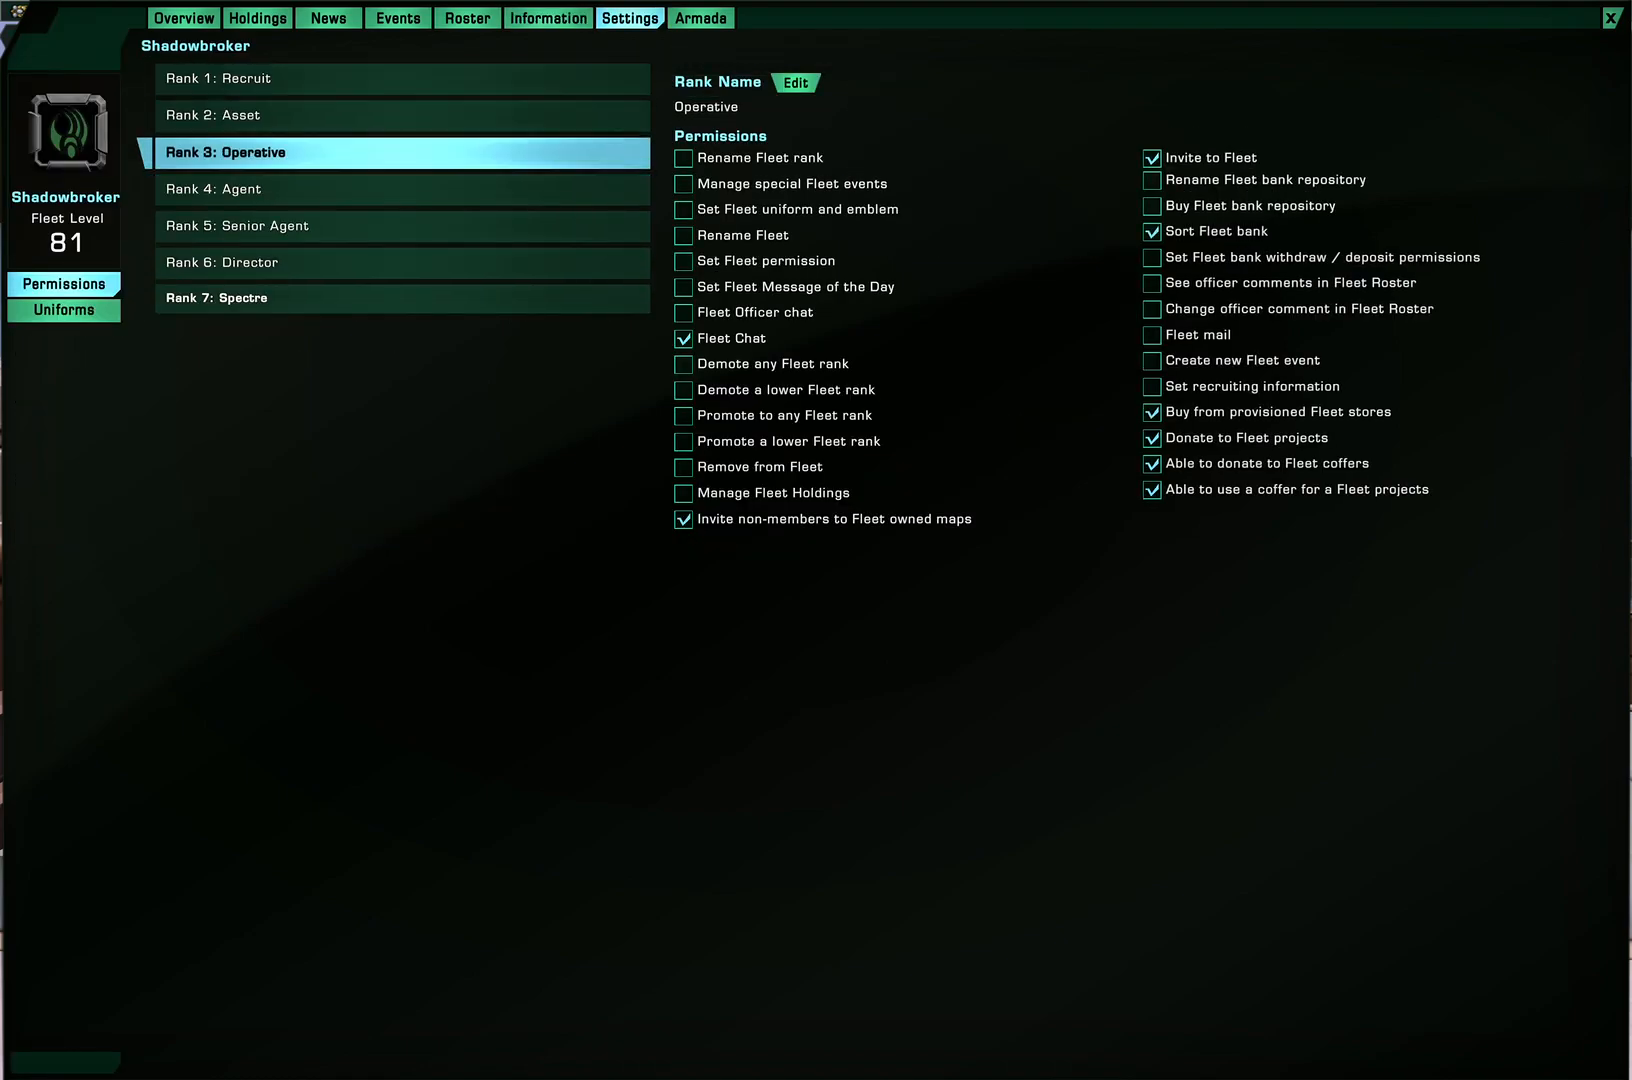
click(402, 262)
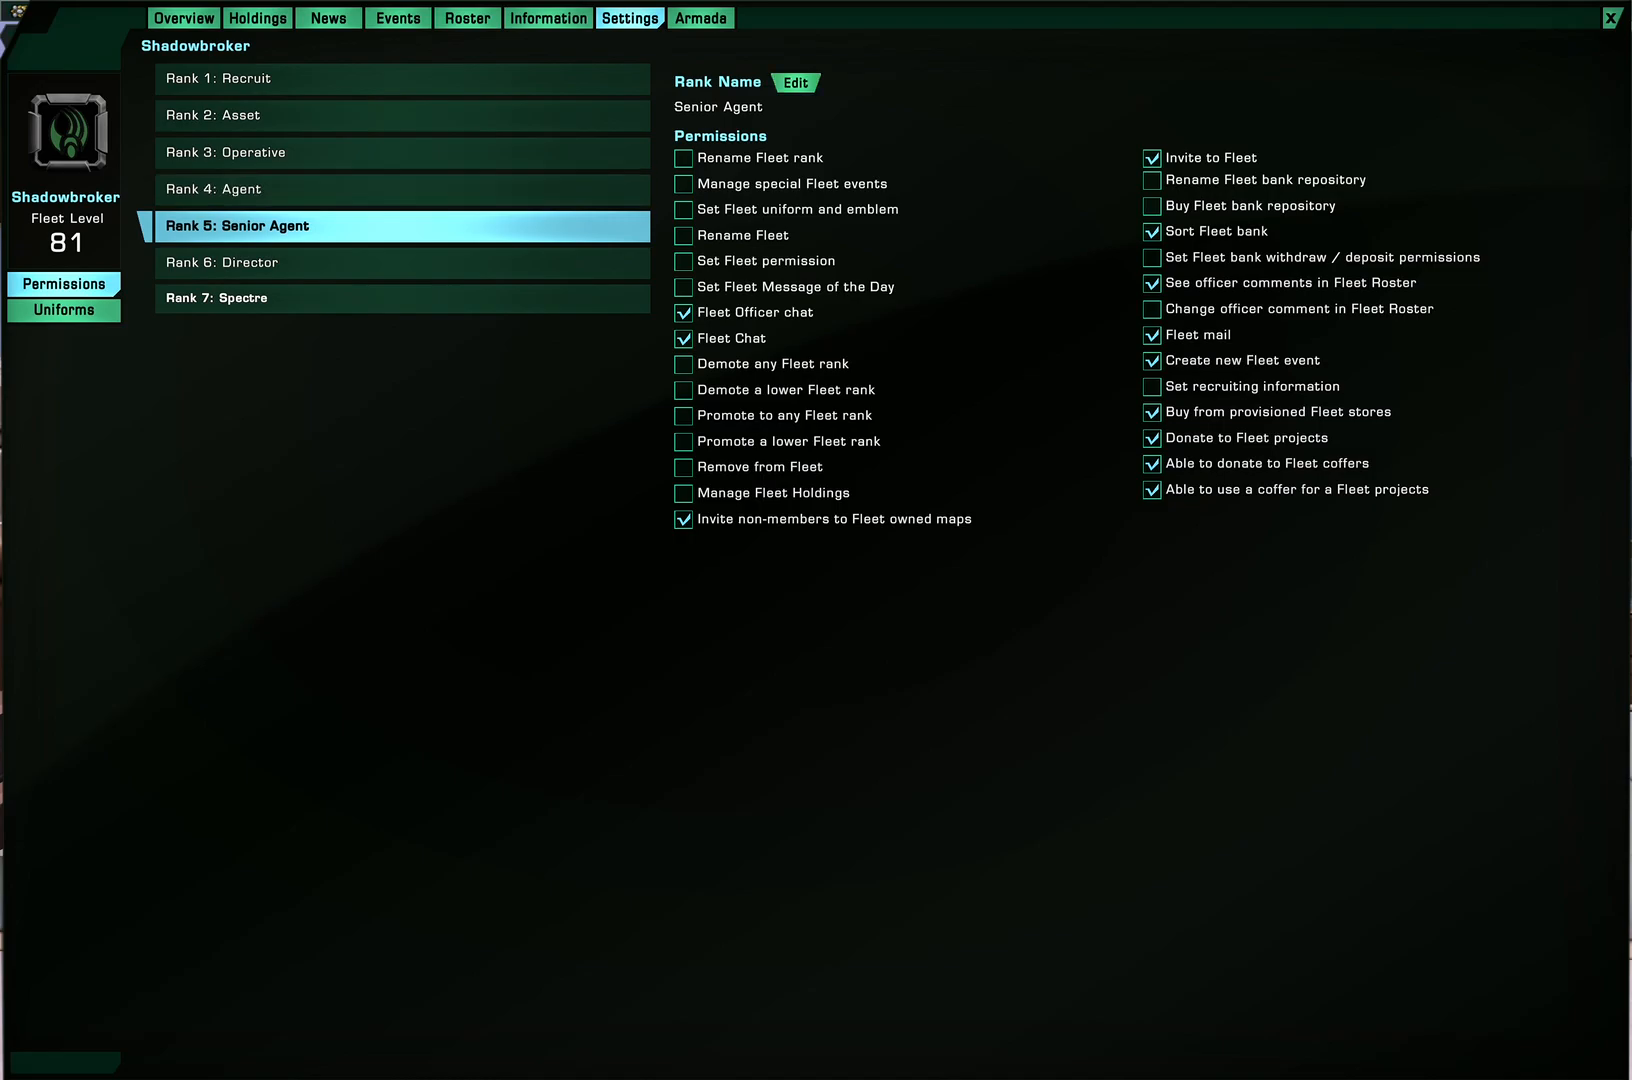
mouse_move(240, 114)
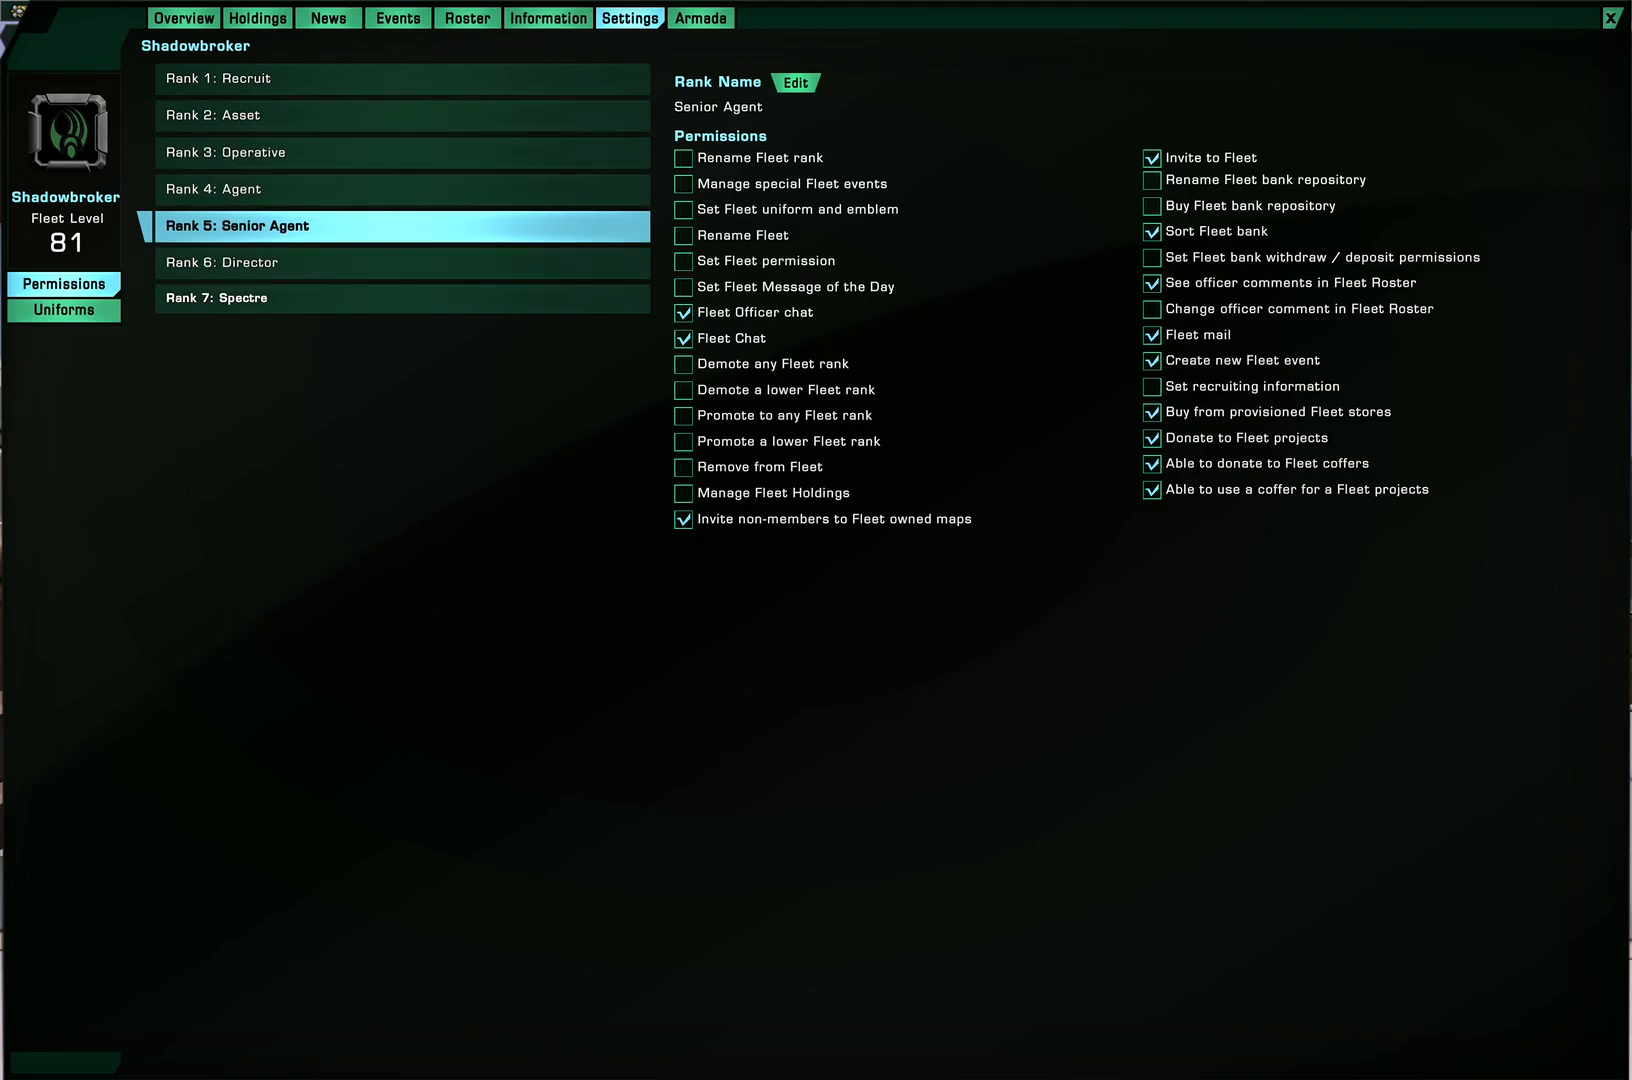
click(682, 260)
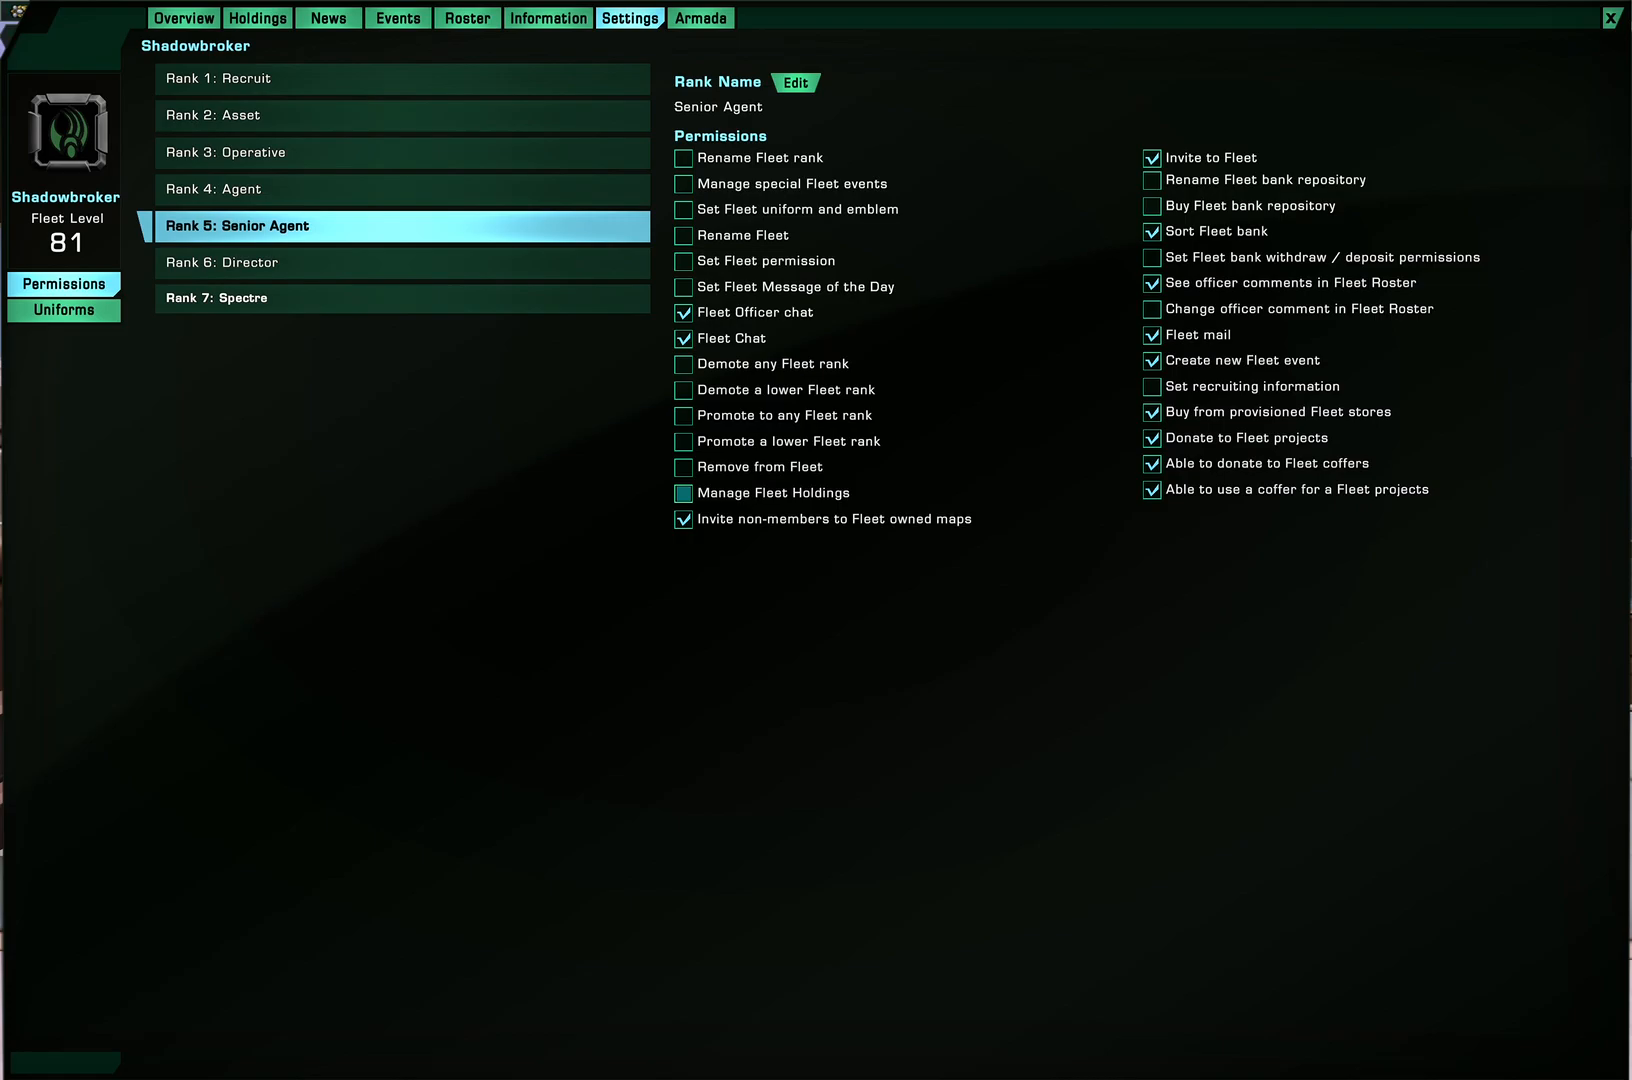
click(682, 492)
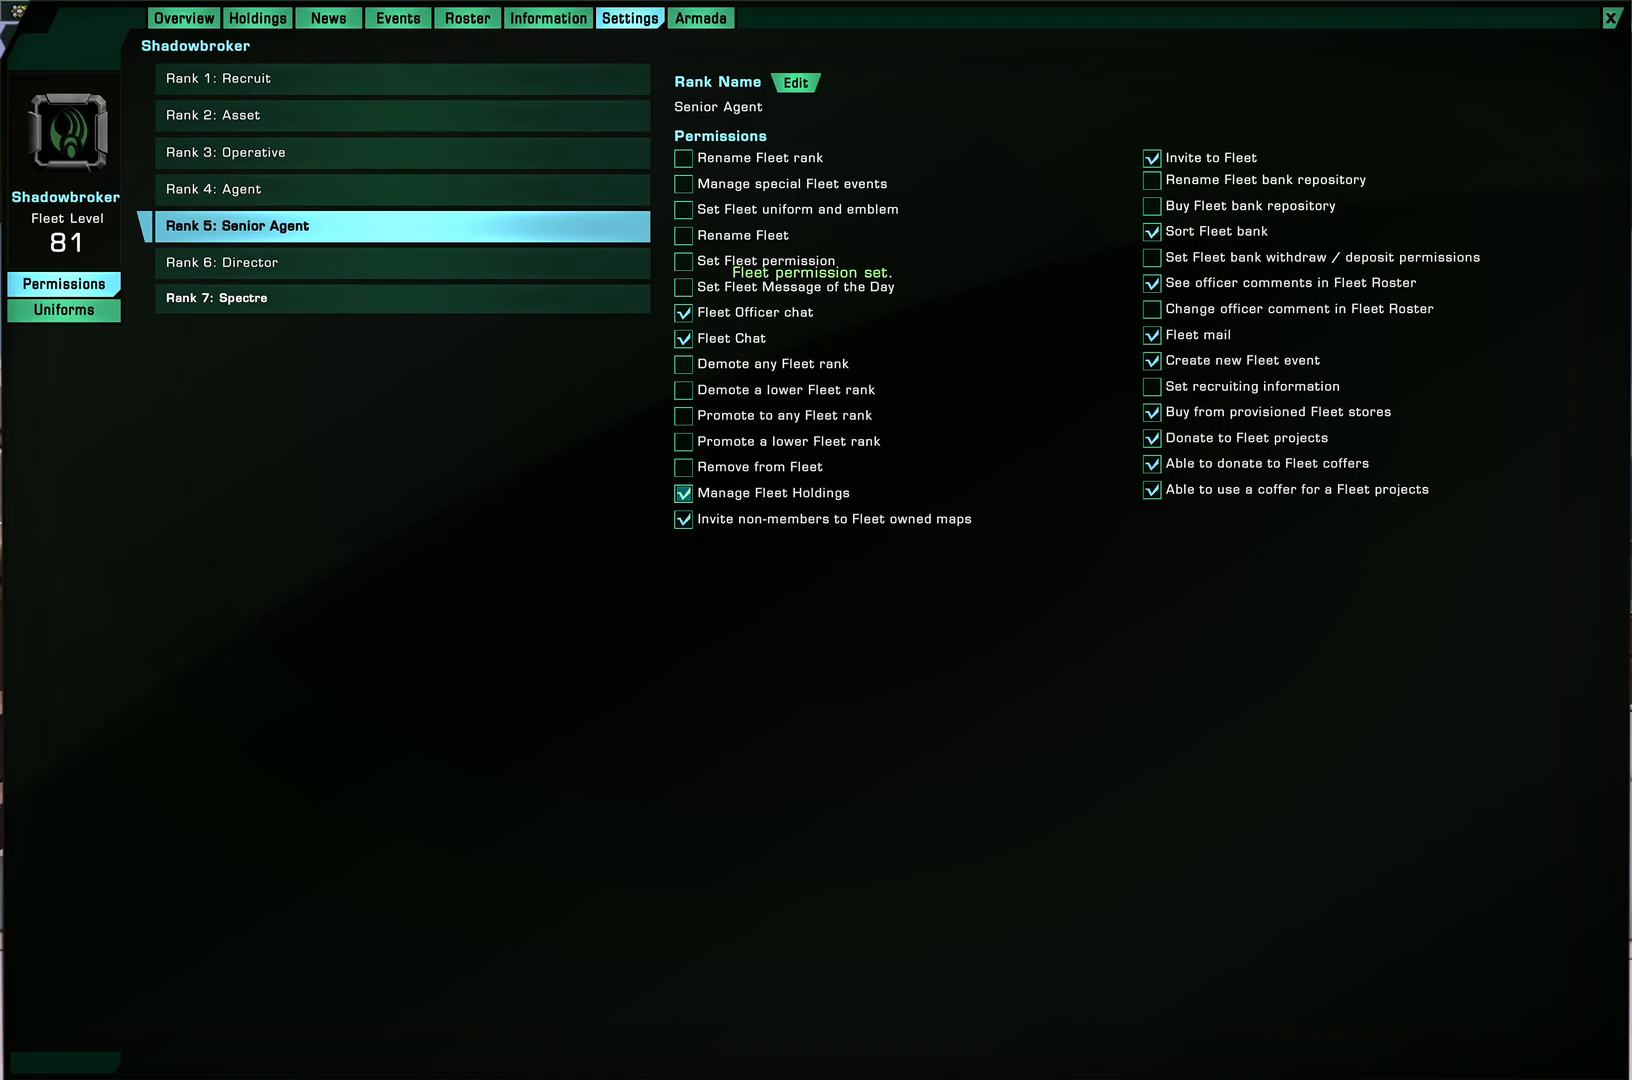
click(682, 492)
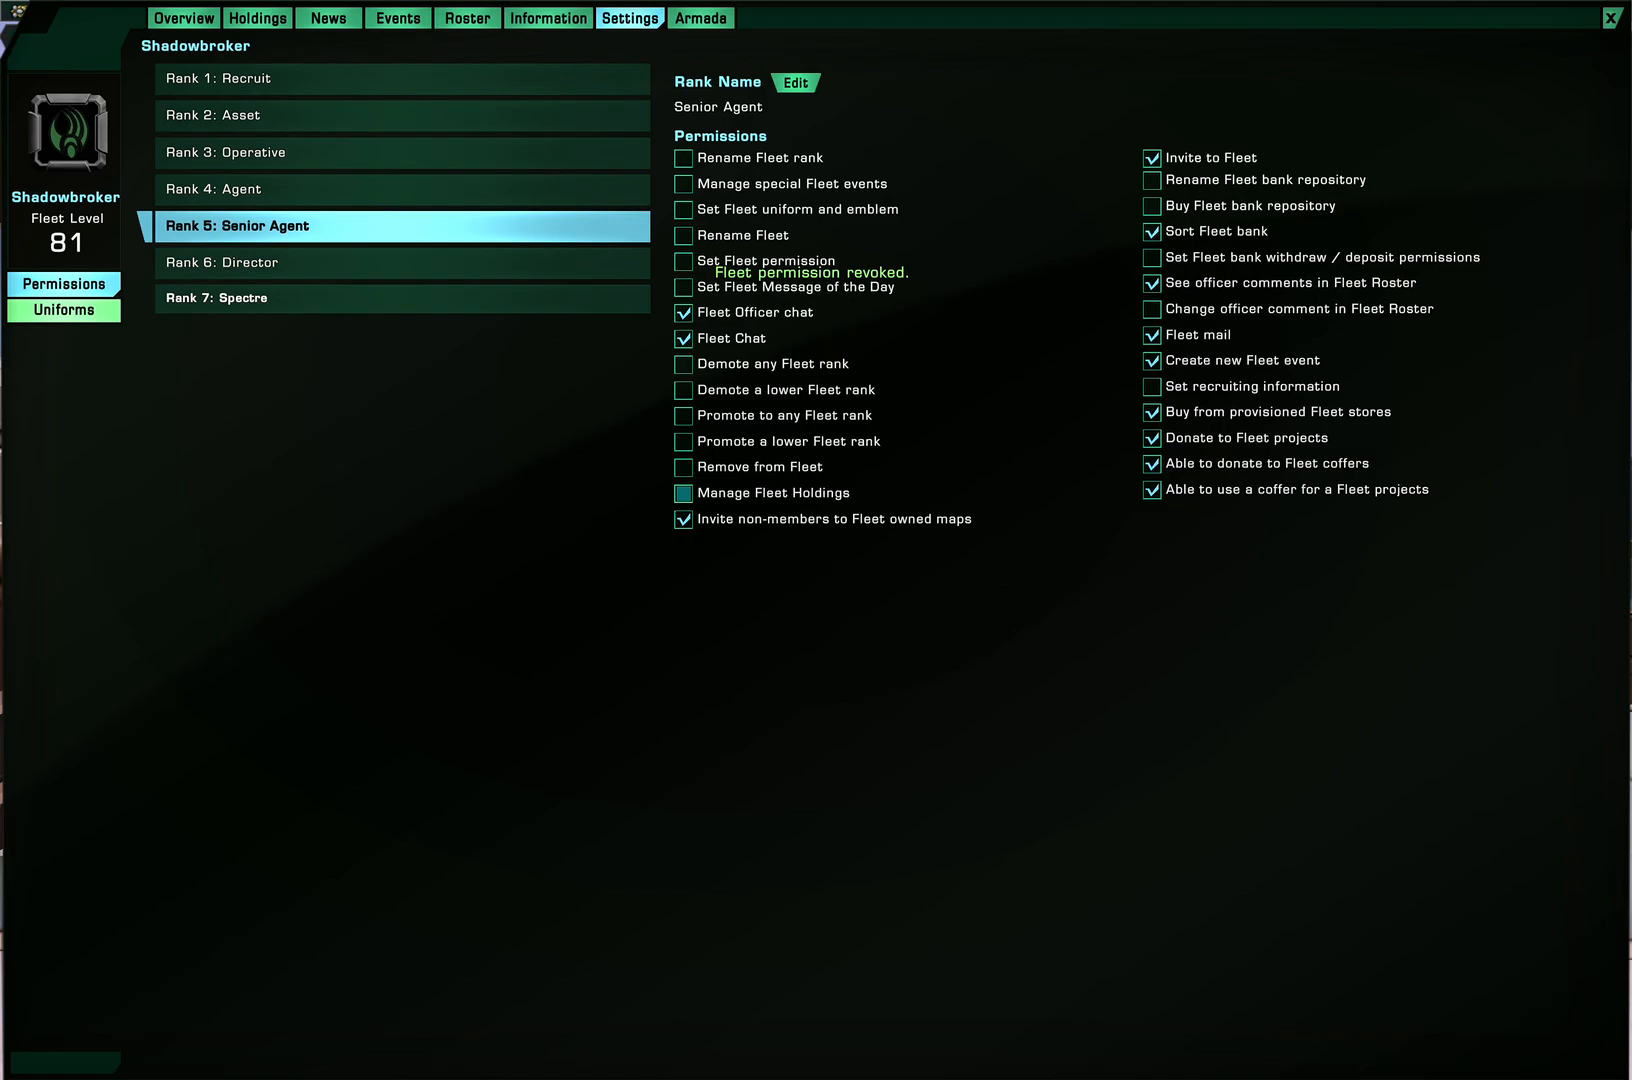
Set the fleet uniform preview species to Human
click(62, 310)
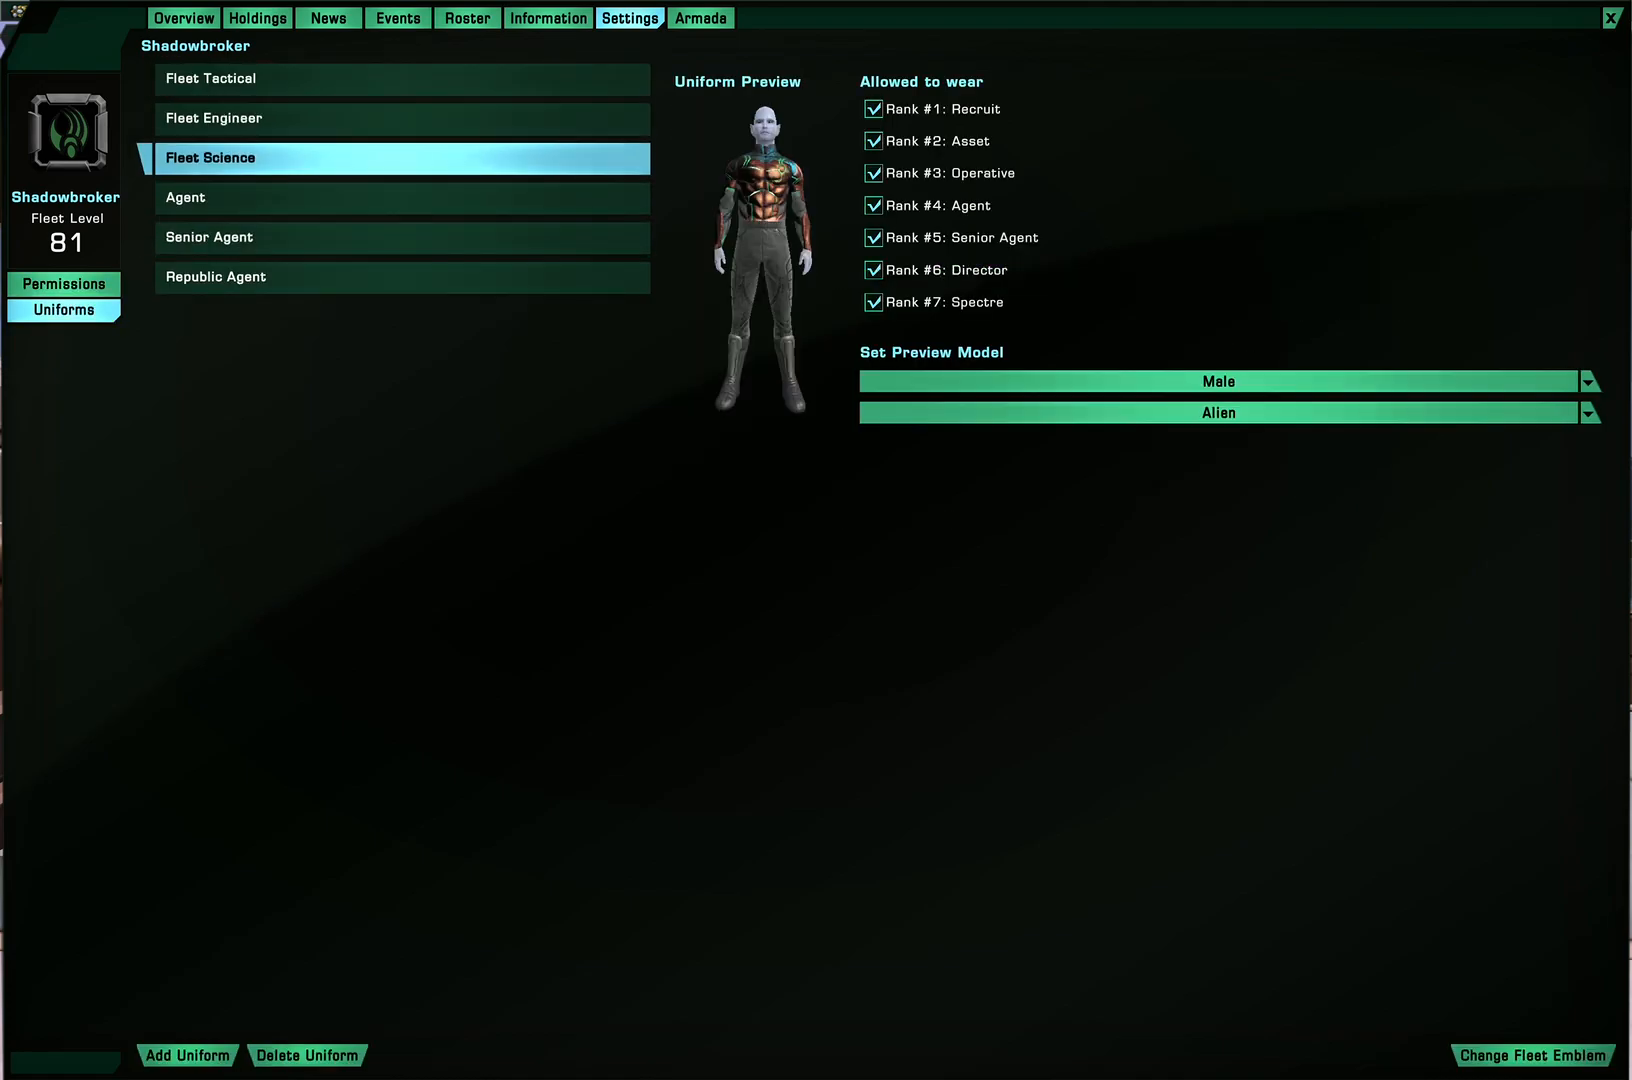
click(1220, 412)
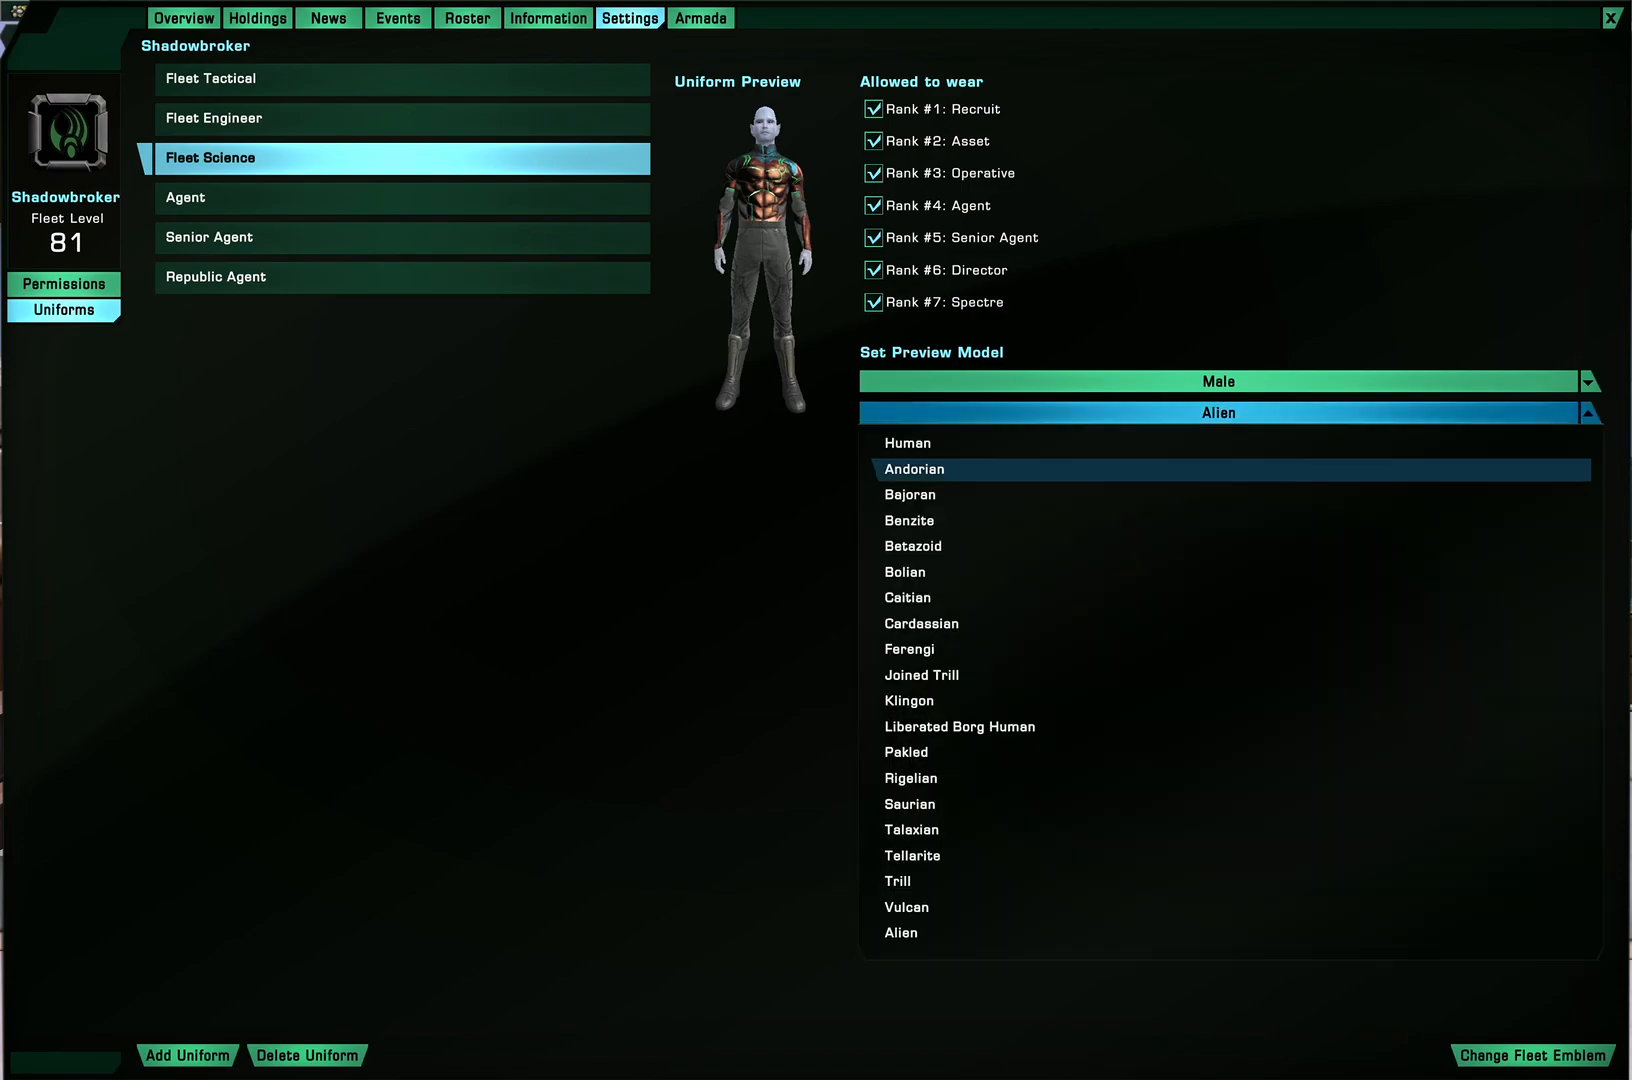
click(906, 442)
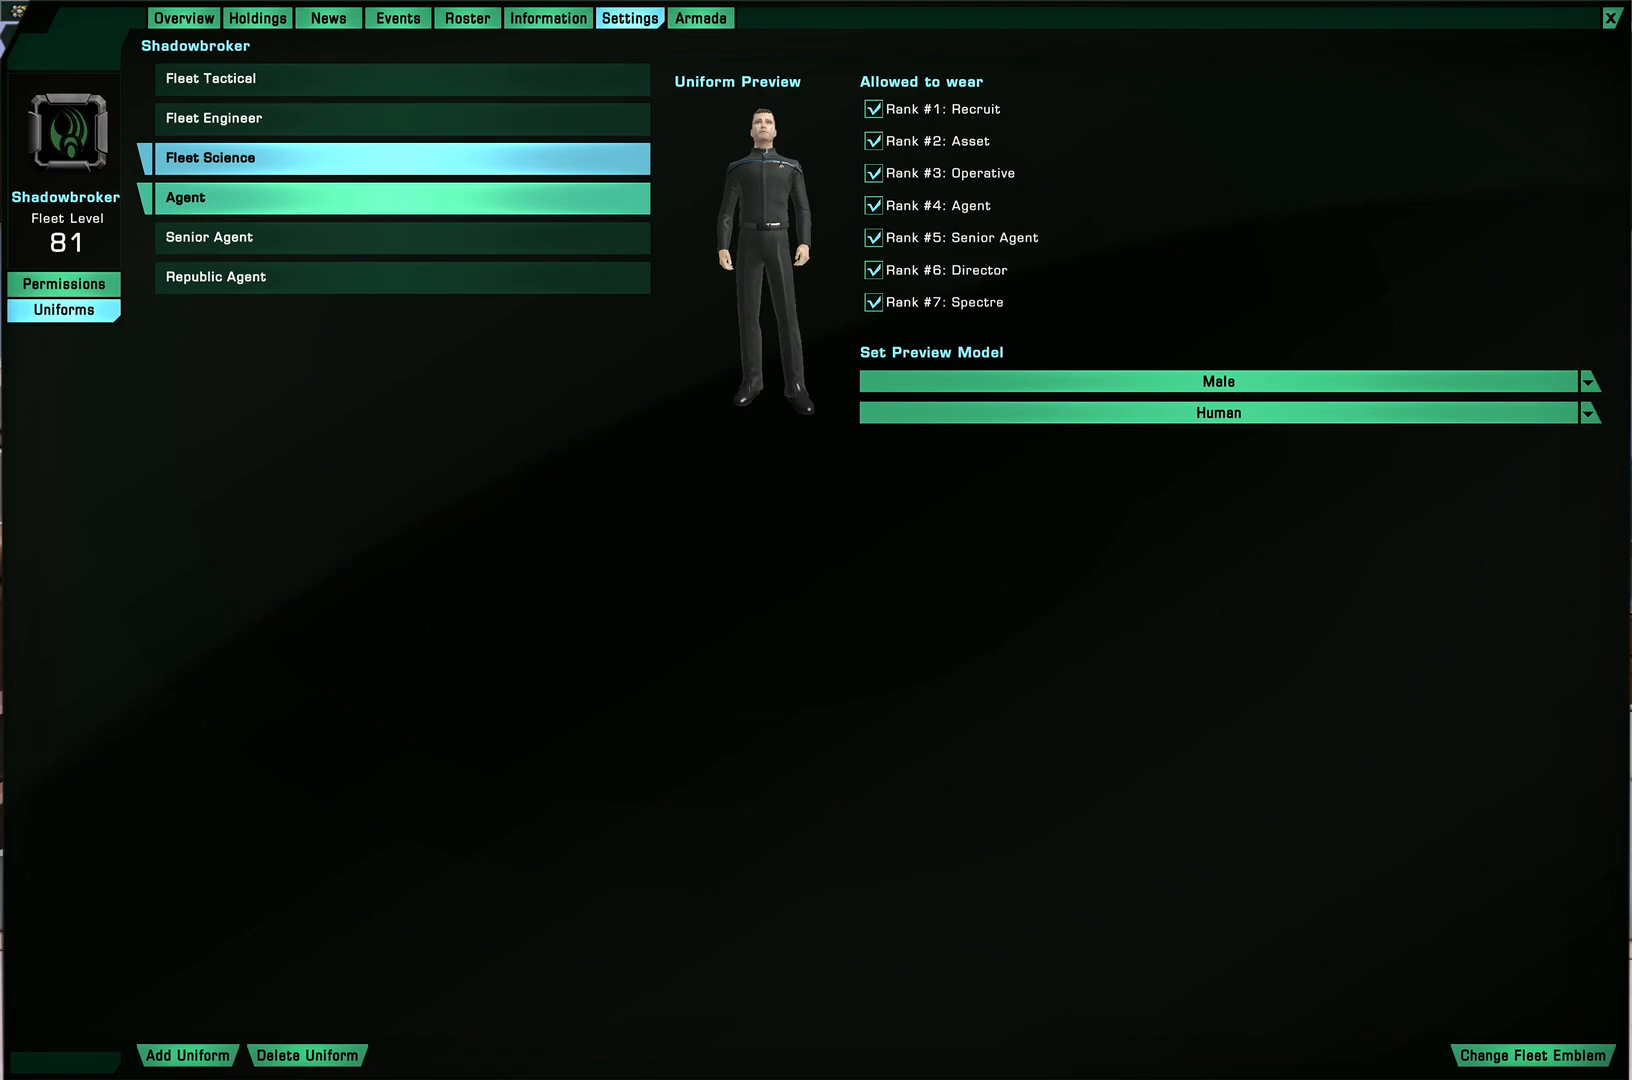
Preview Fleet Tactical then Republic Agent uniforms, keeping the Human model
click(208, 236)
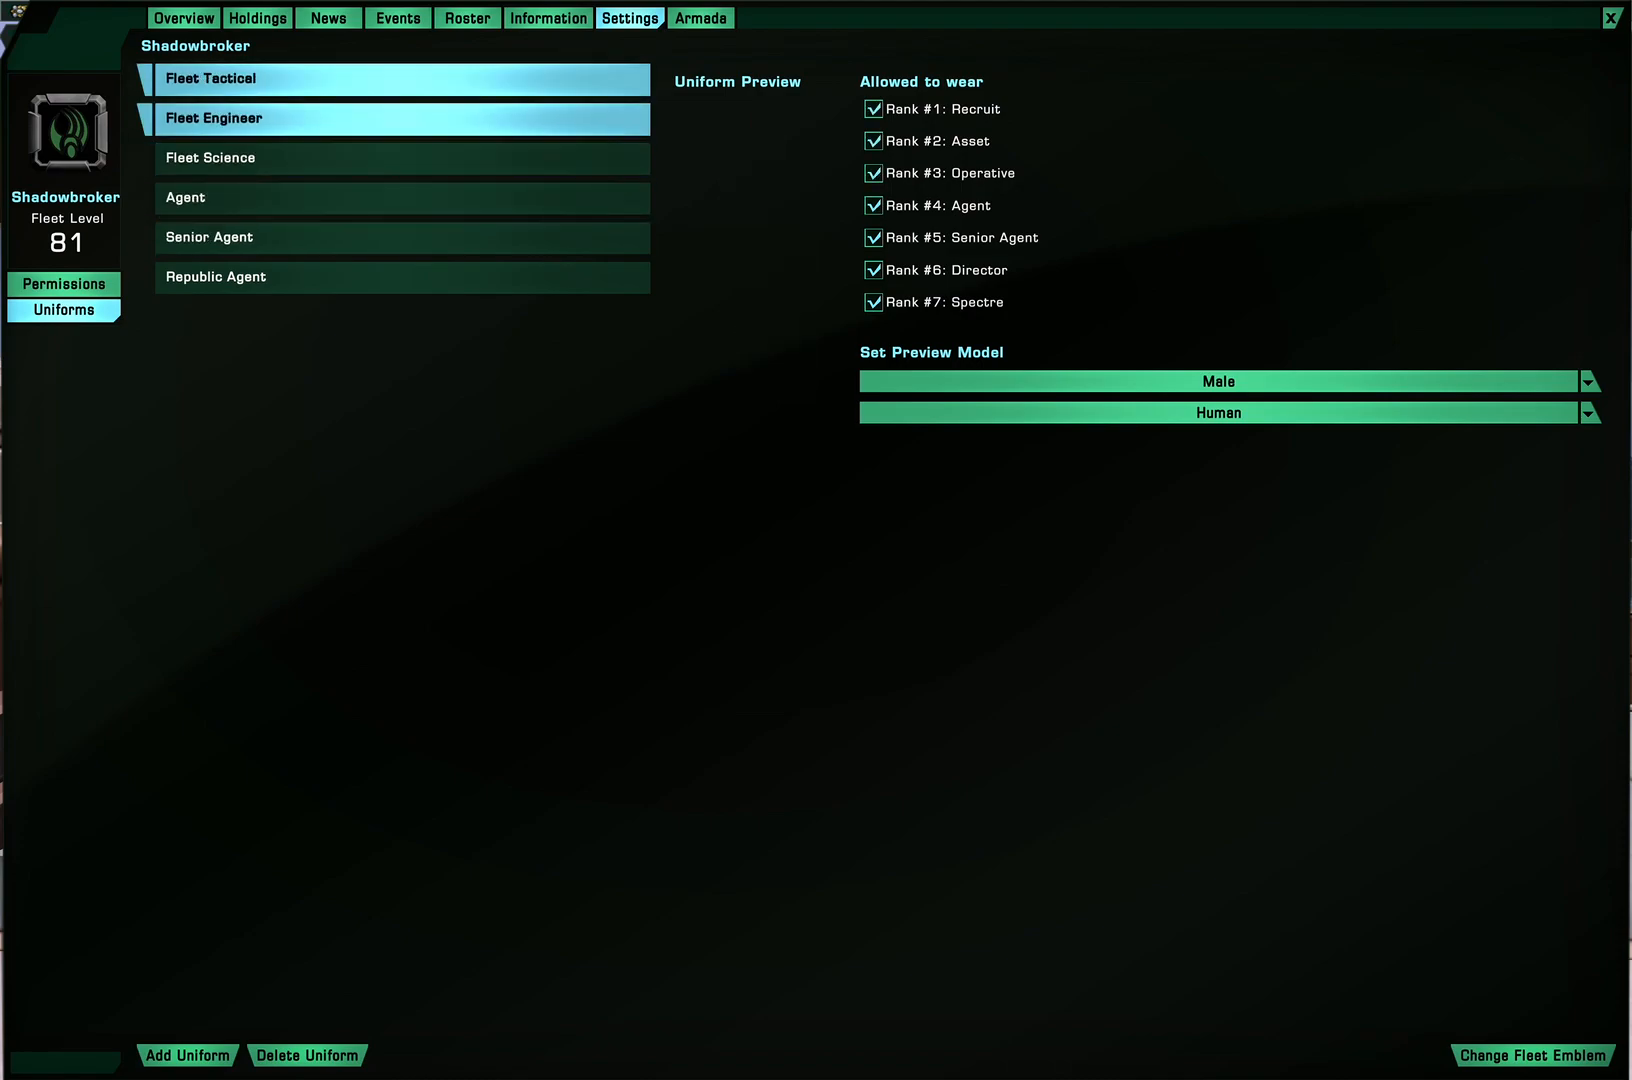
click(402, 276)
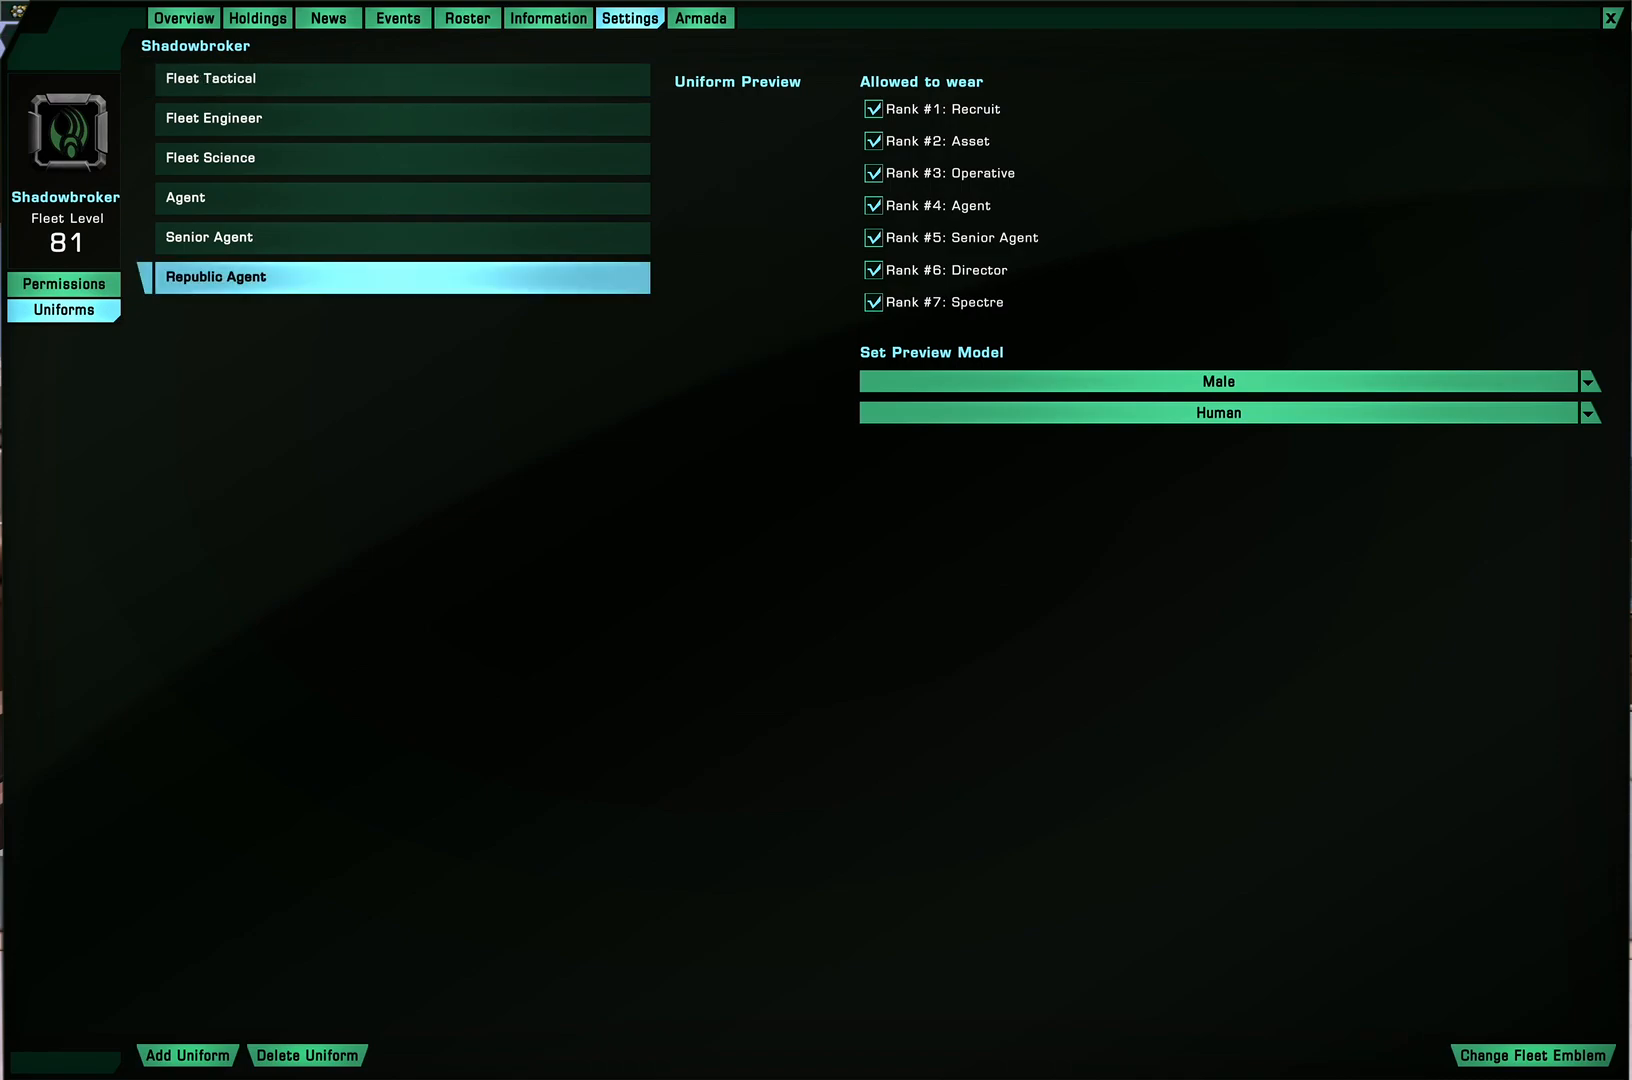
click(1218, 412)
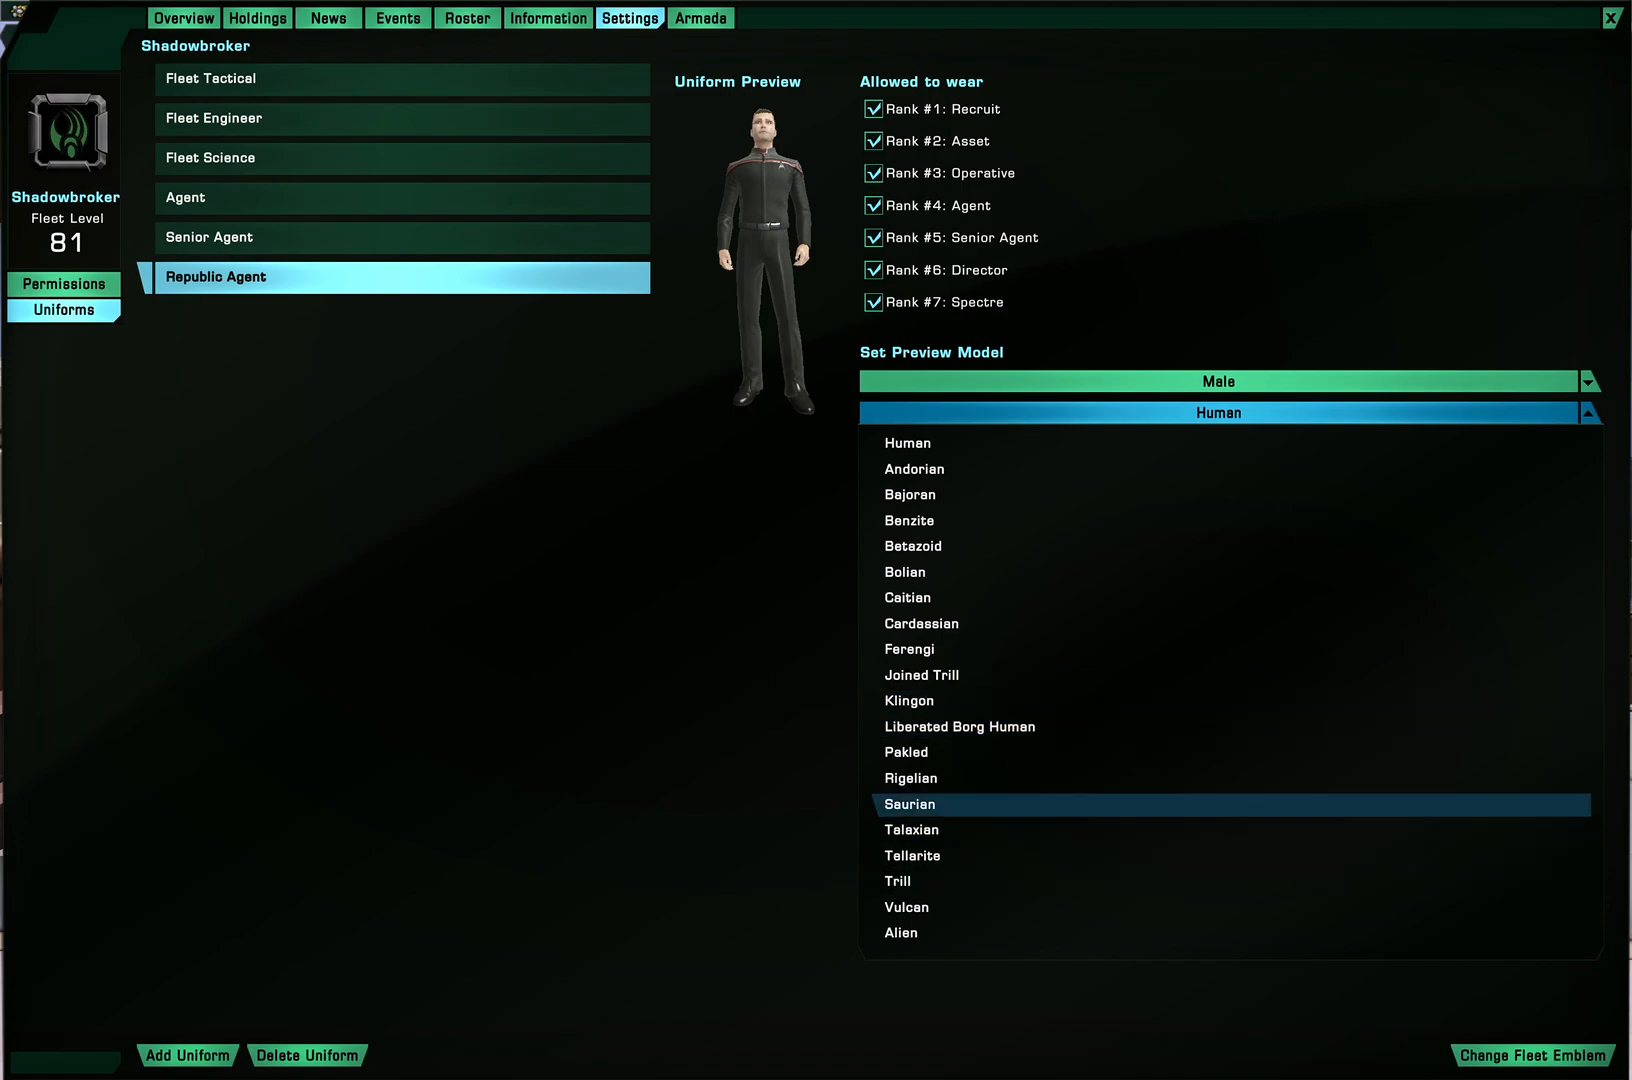
mouse_move(908, 648)
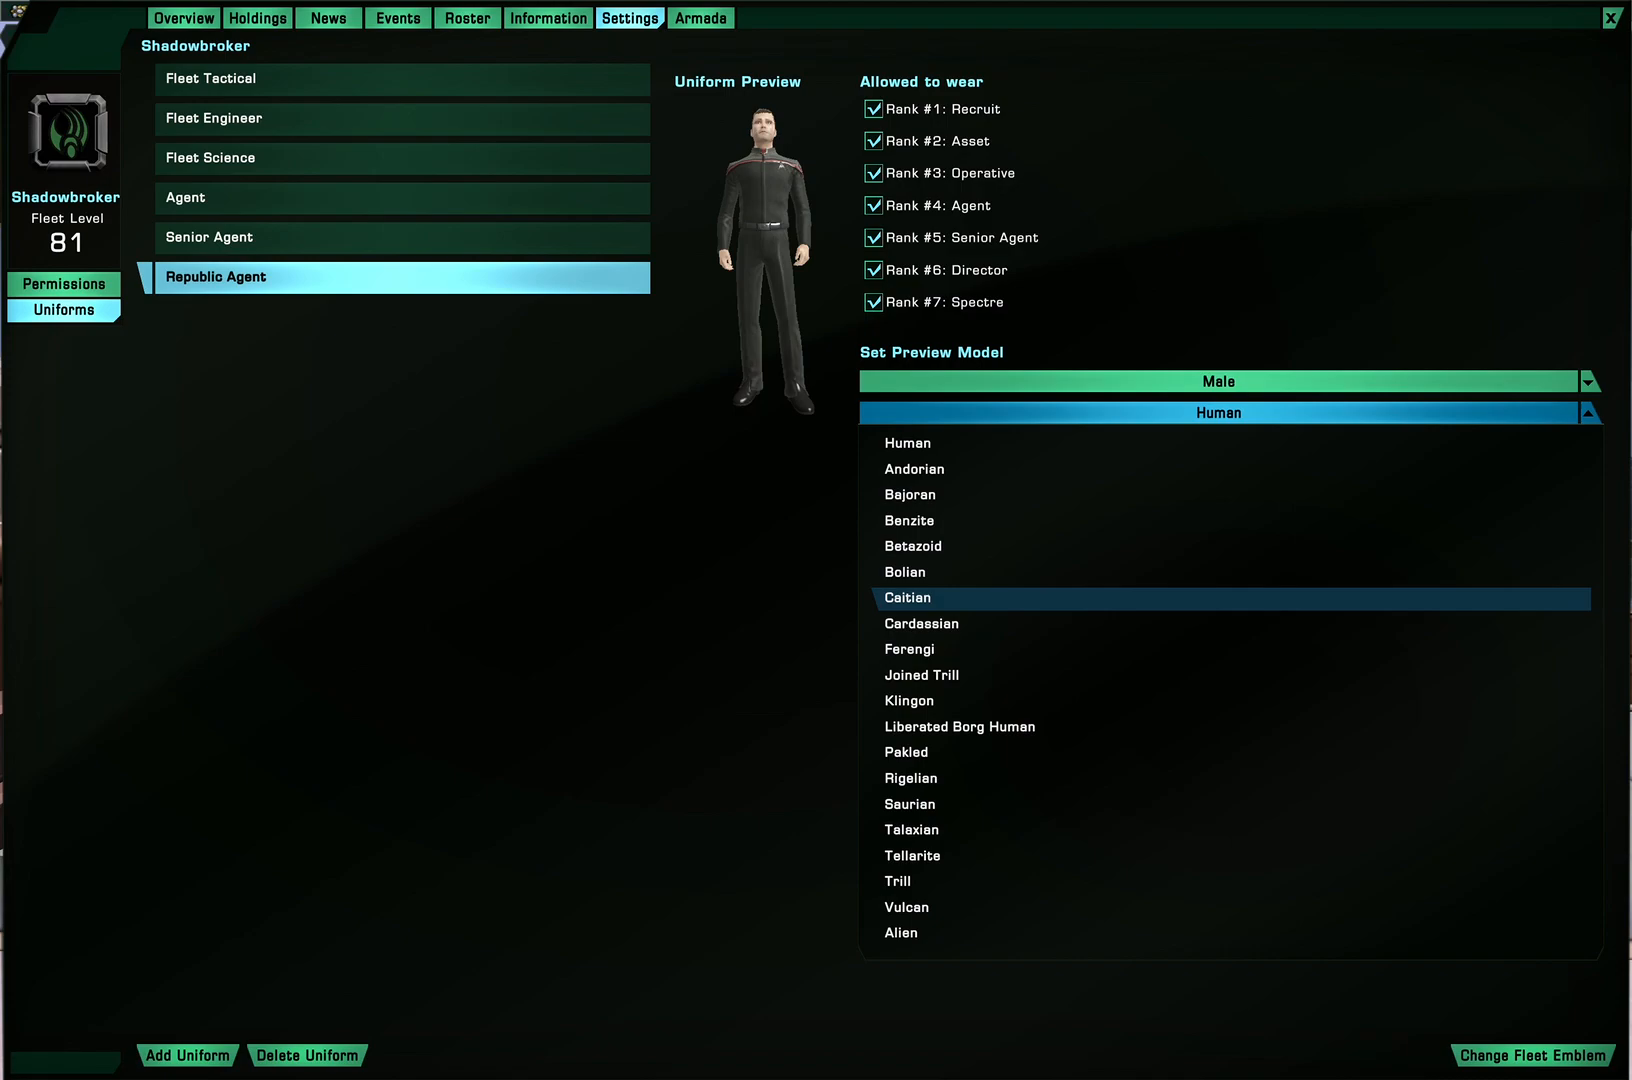
mouse_move(900, 932)
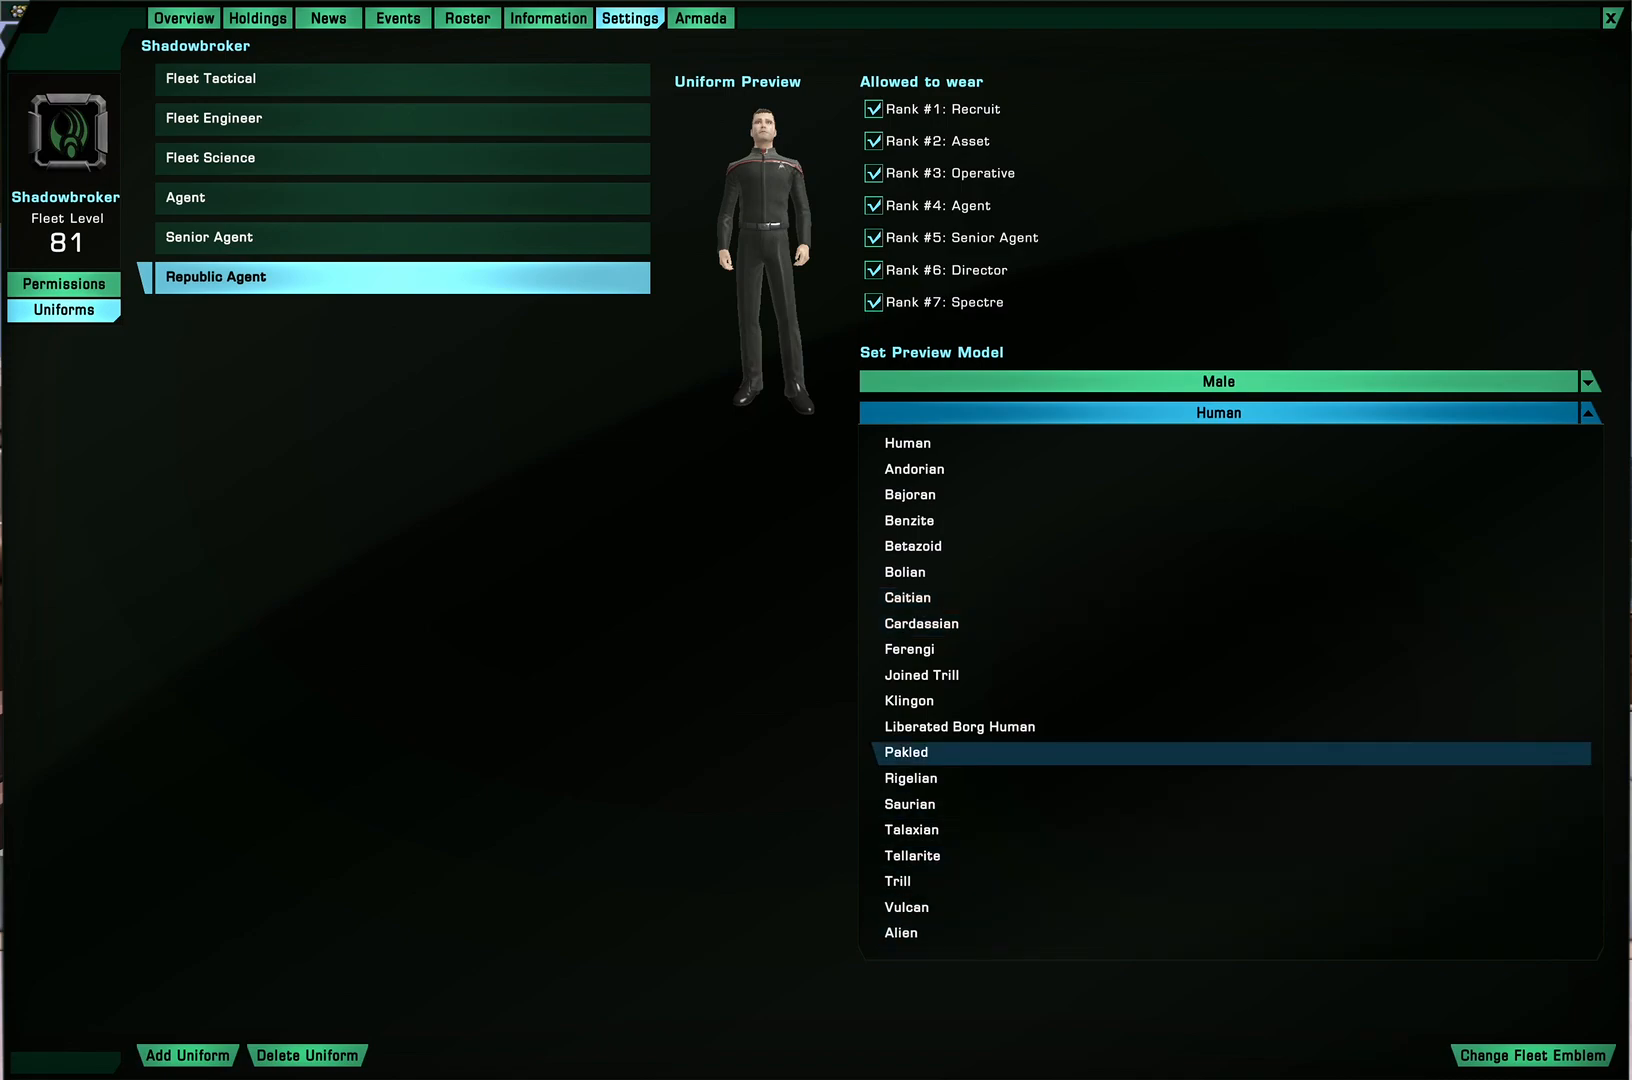
mouse_move(908, 700)
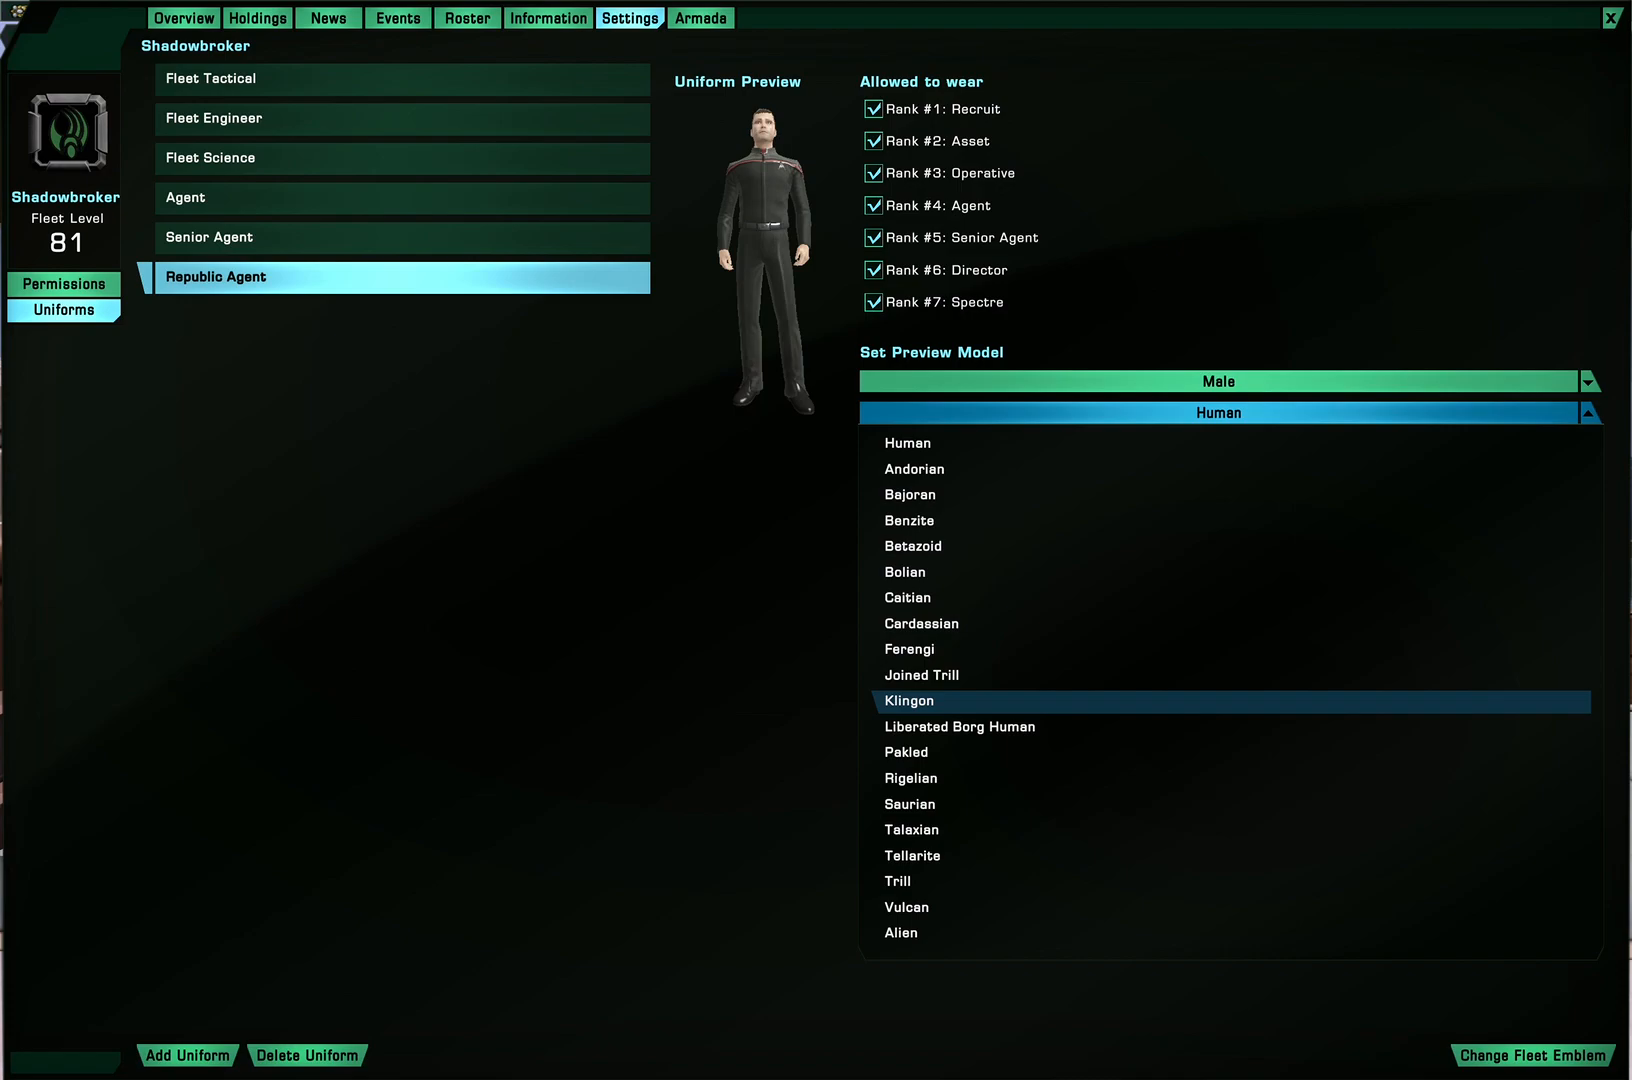
click(1220, 412)
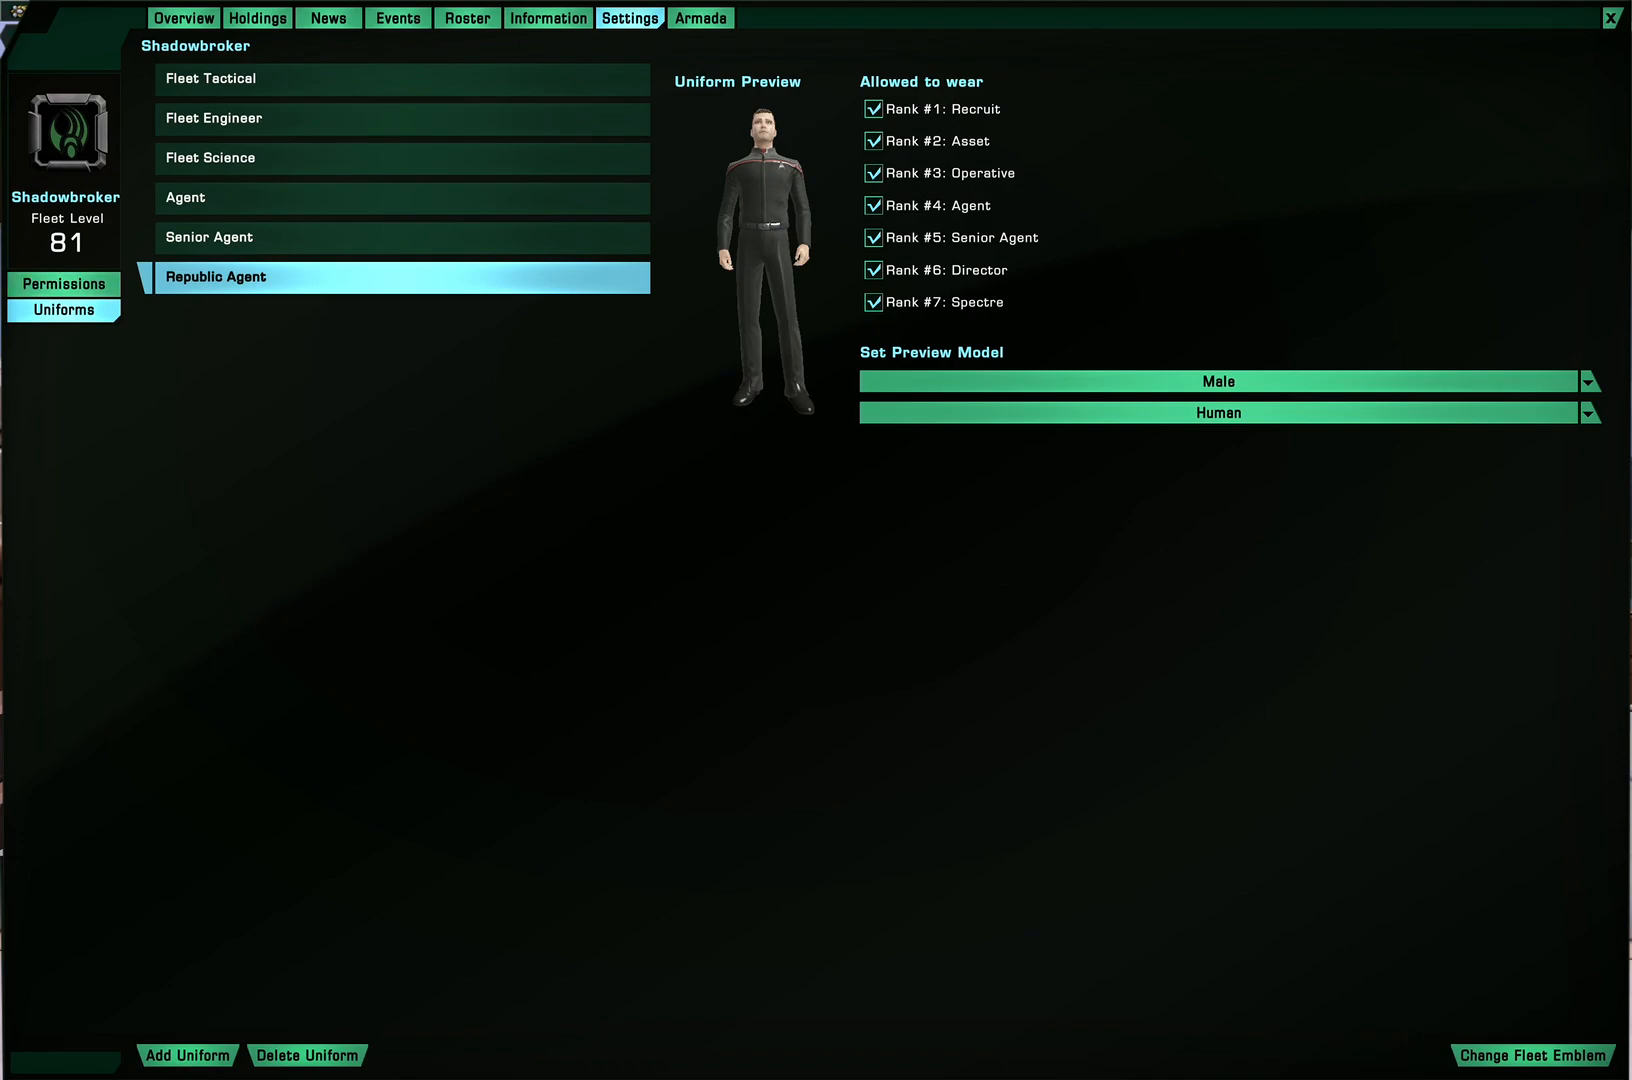
Try dark square patch and light metal shield bases in the fleet emblem editor
click(1536, 1056)
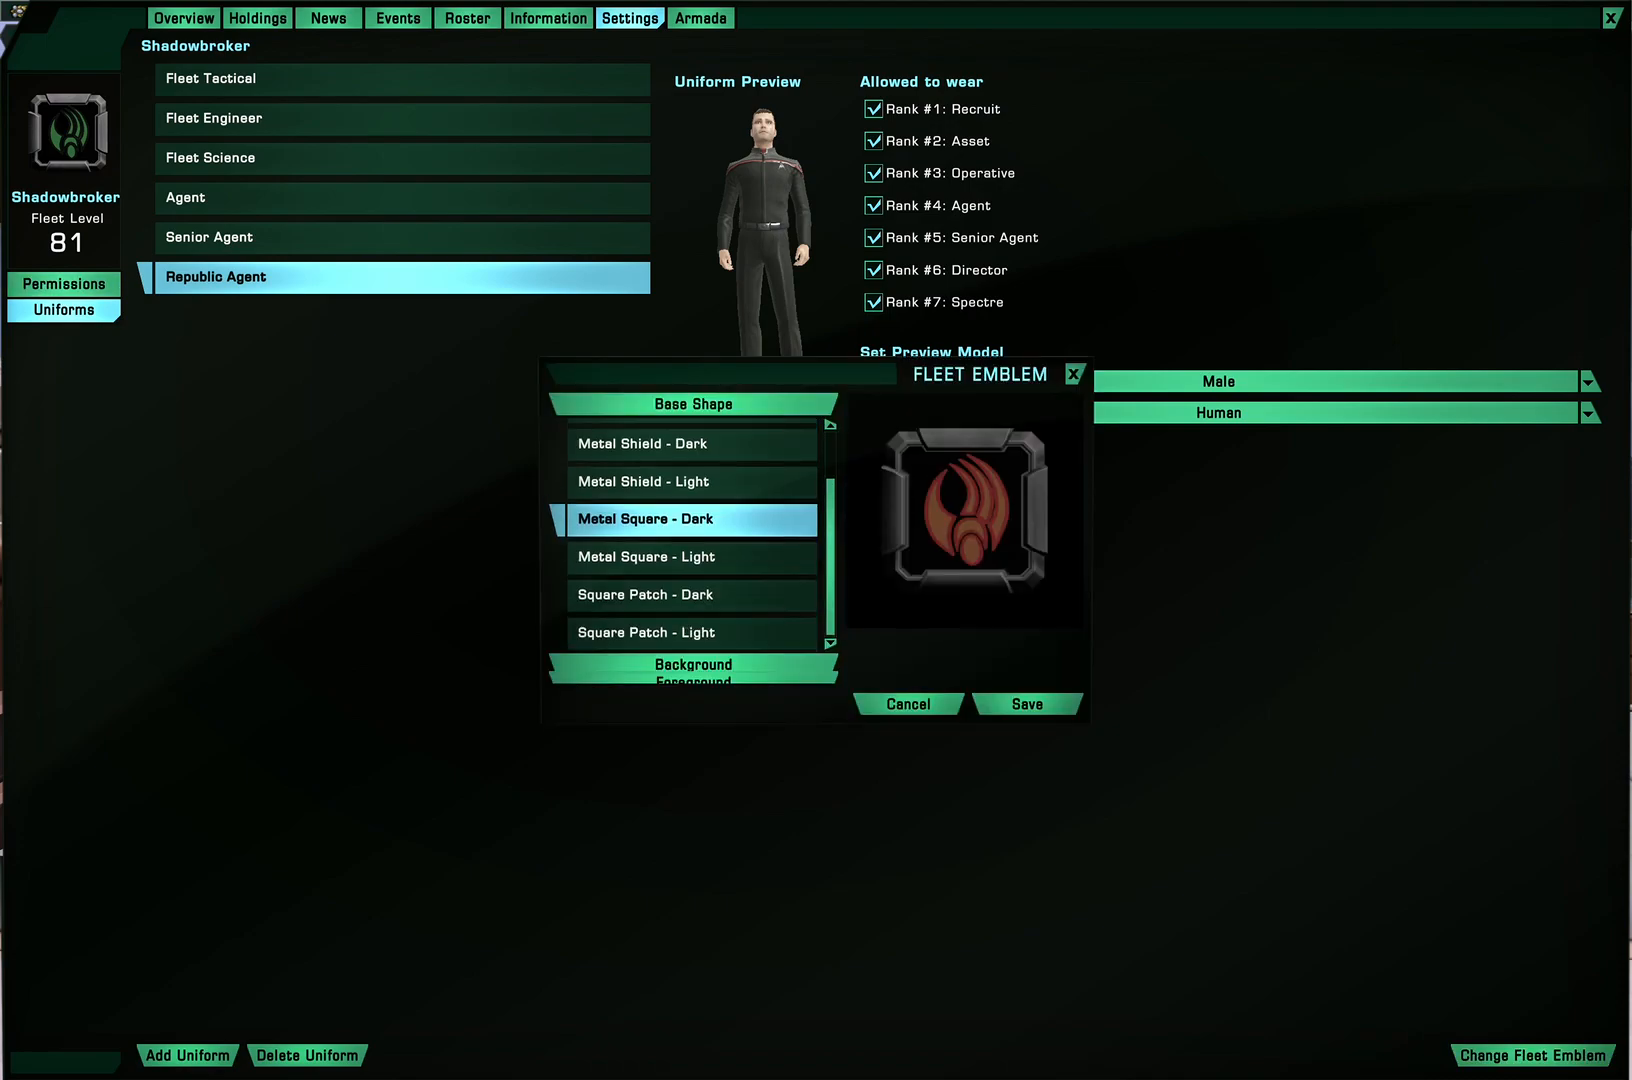
mouse_move(690, 556)
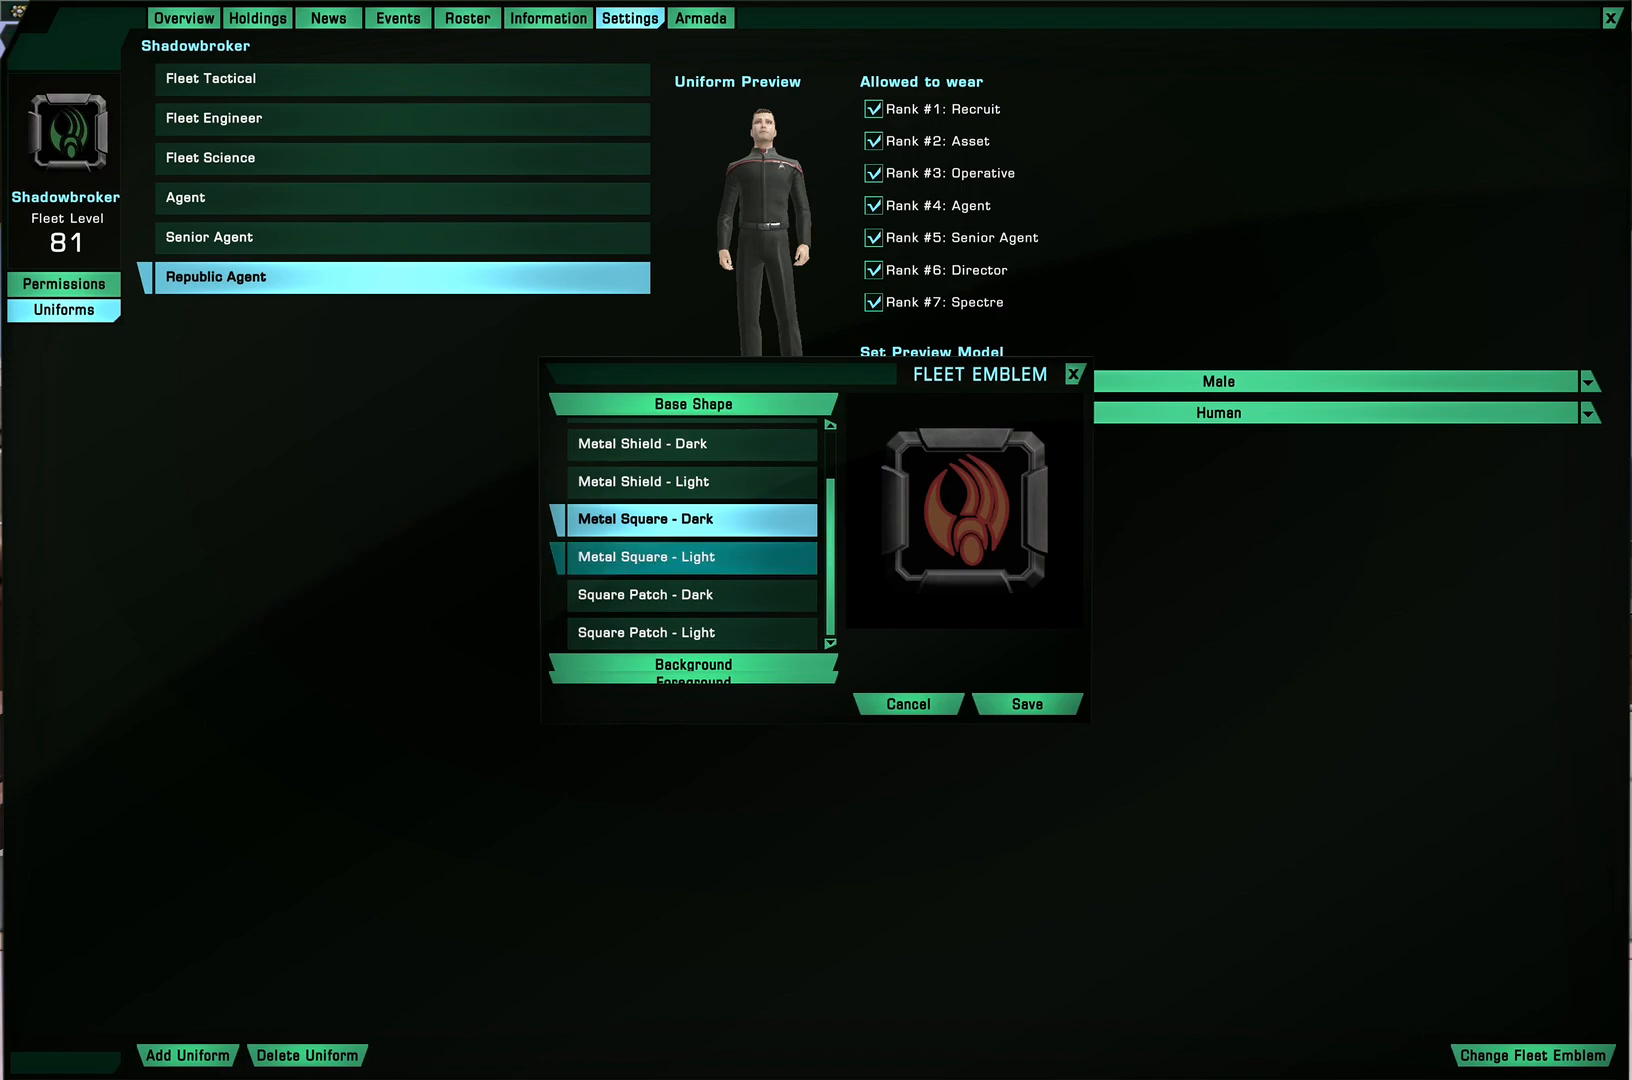
click(692, 594)
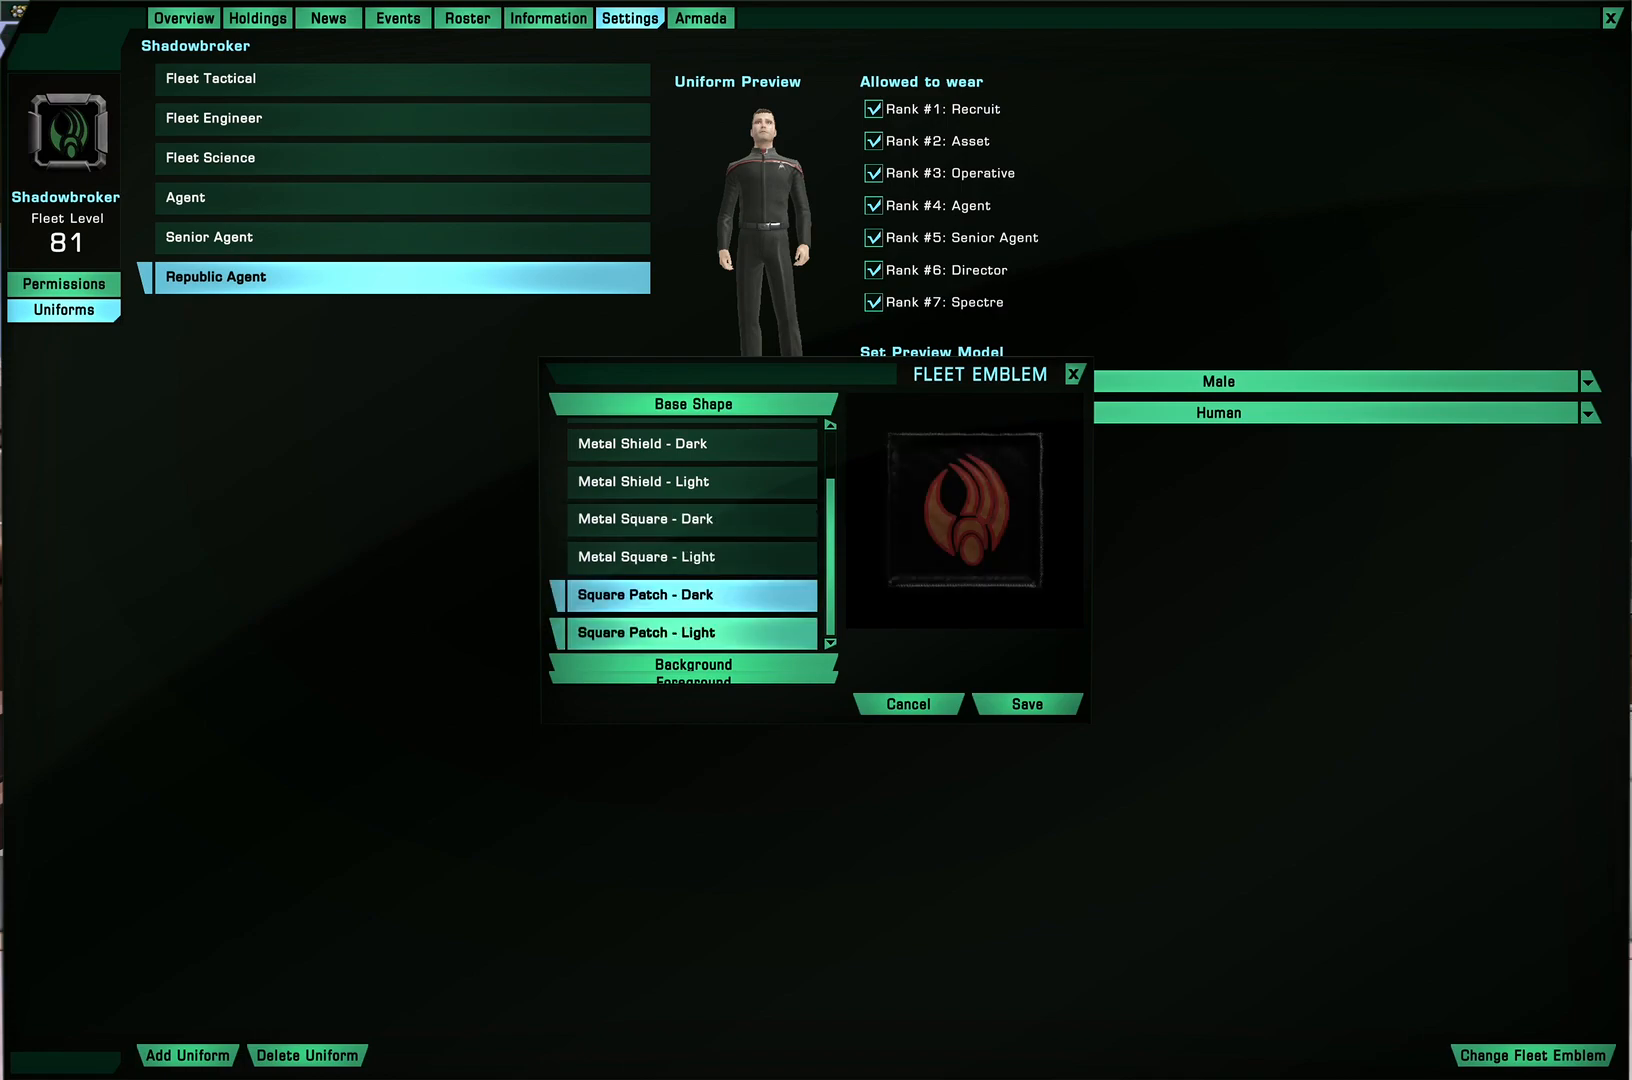
click(692, 480)
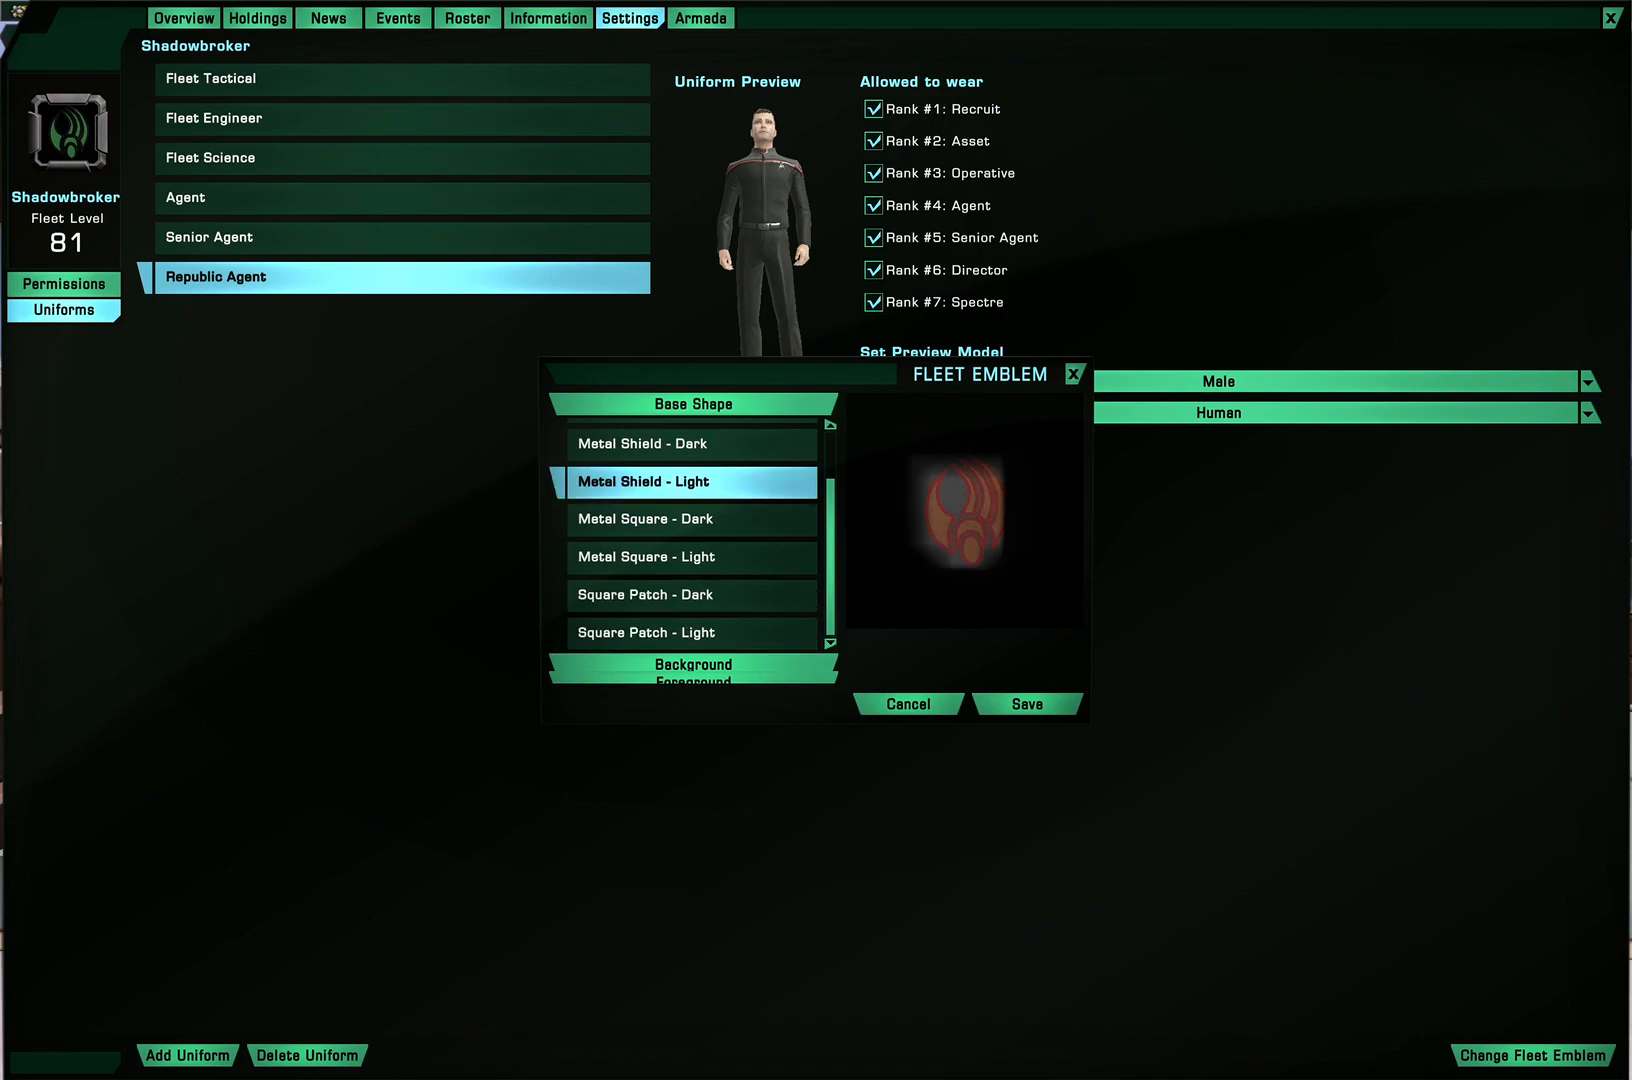
click(690, 480)
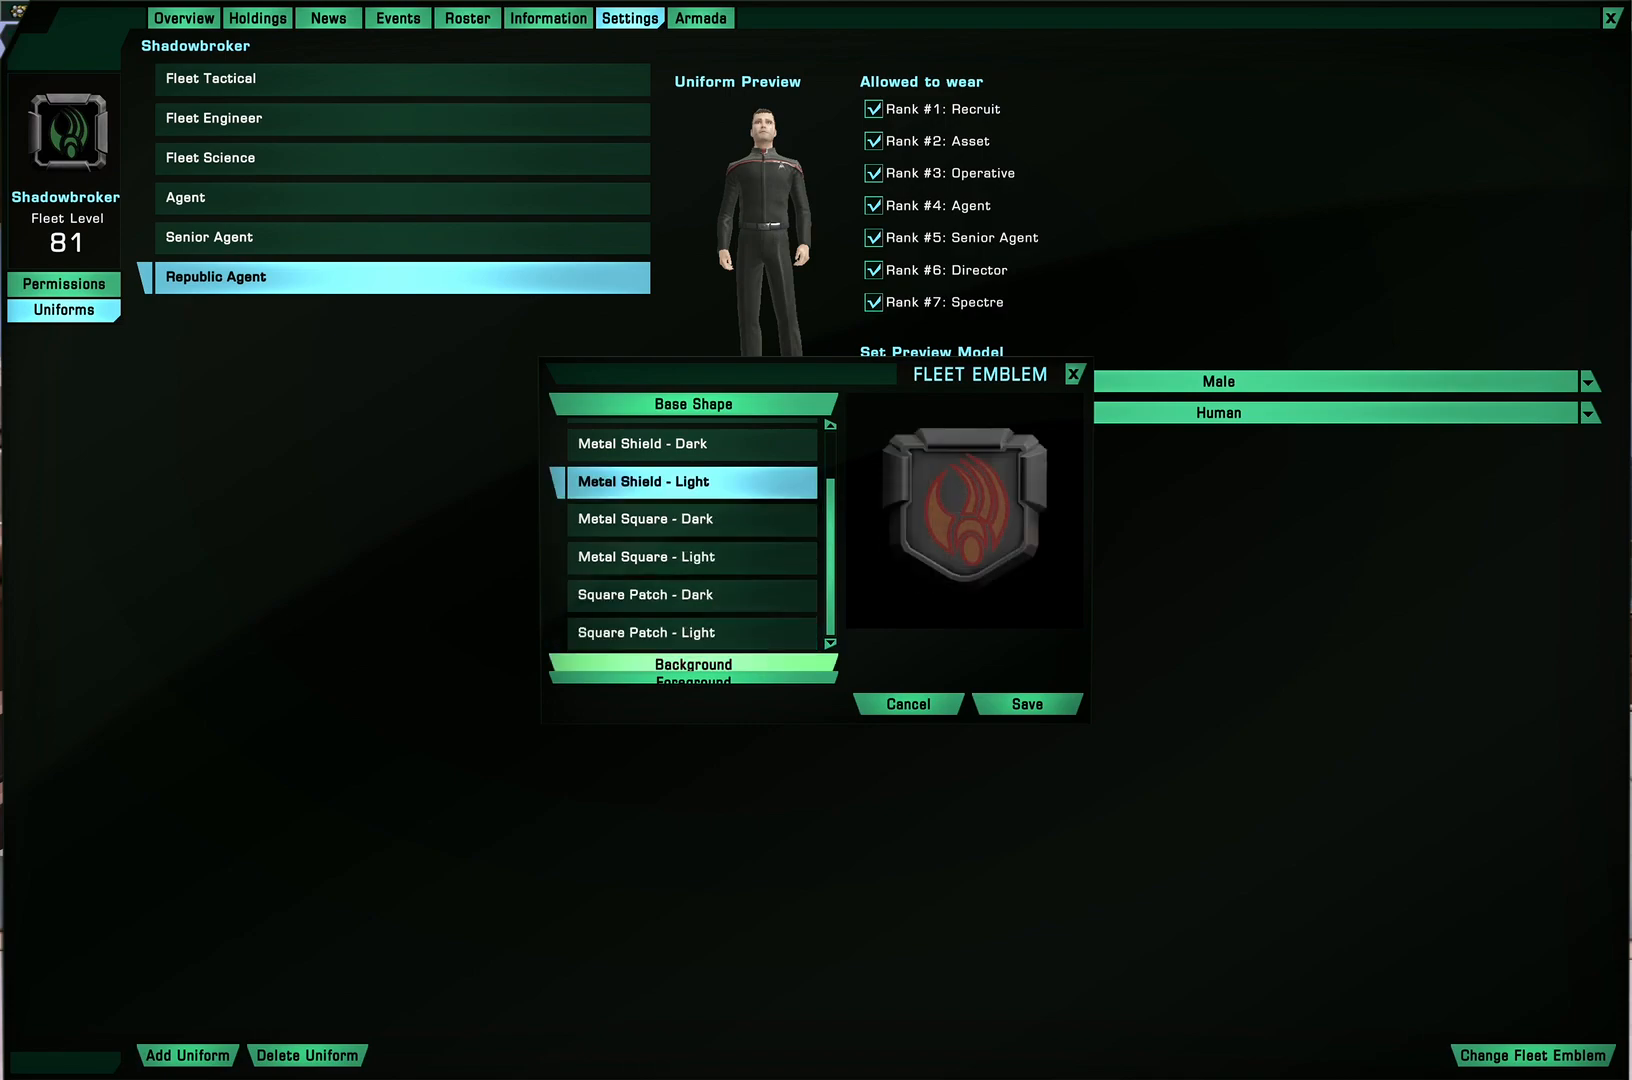
click(692, 664)
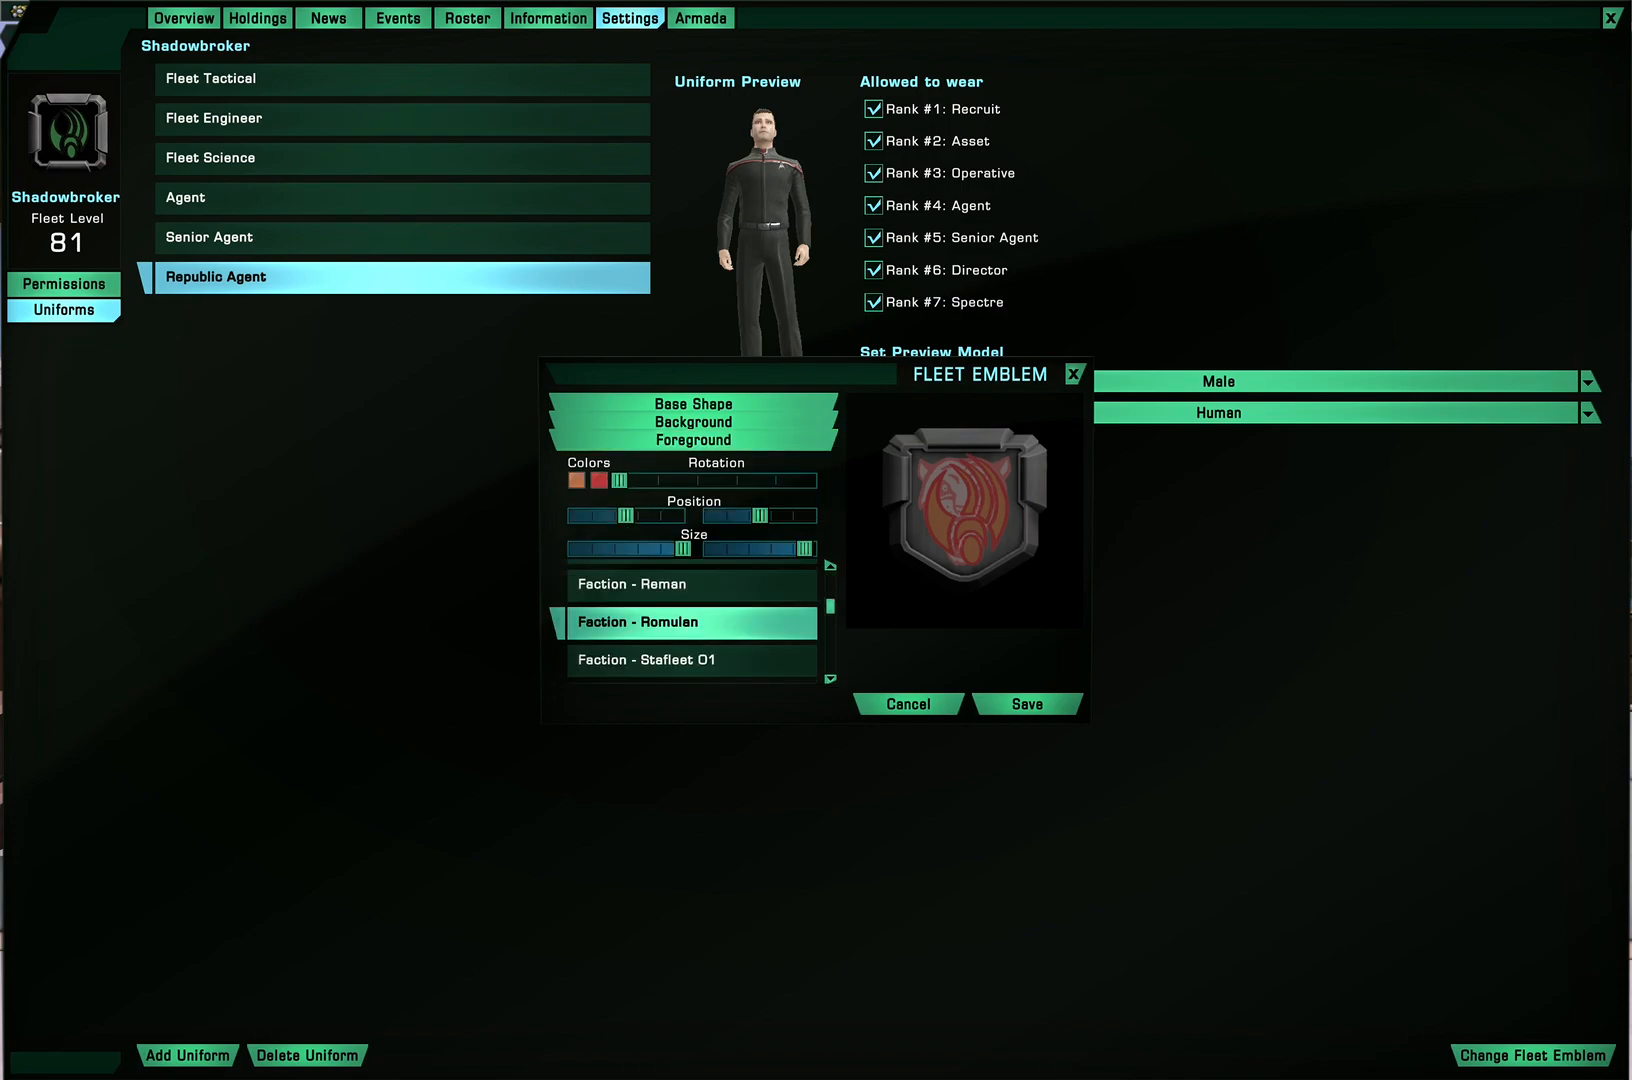
scroll(down, 3)
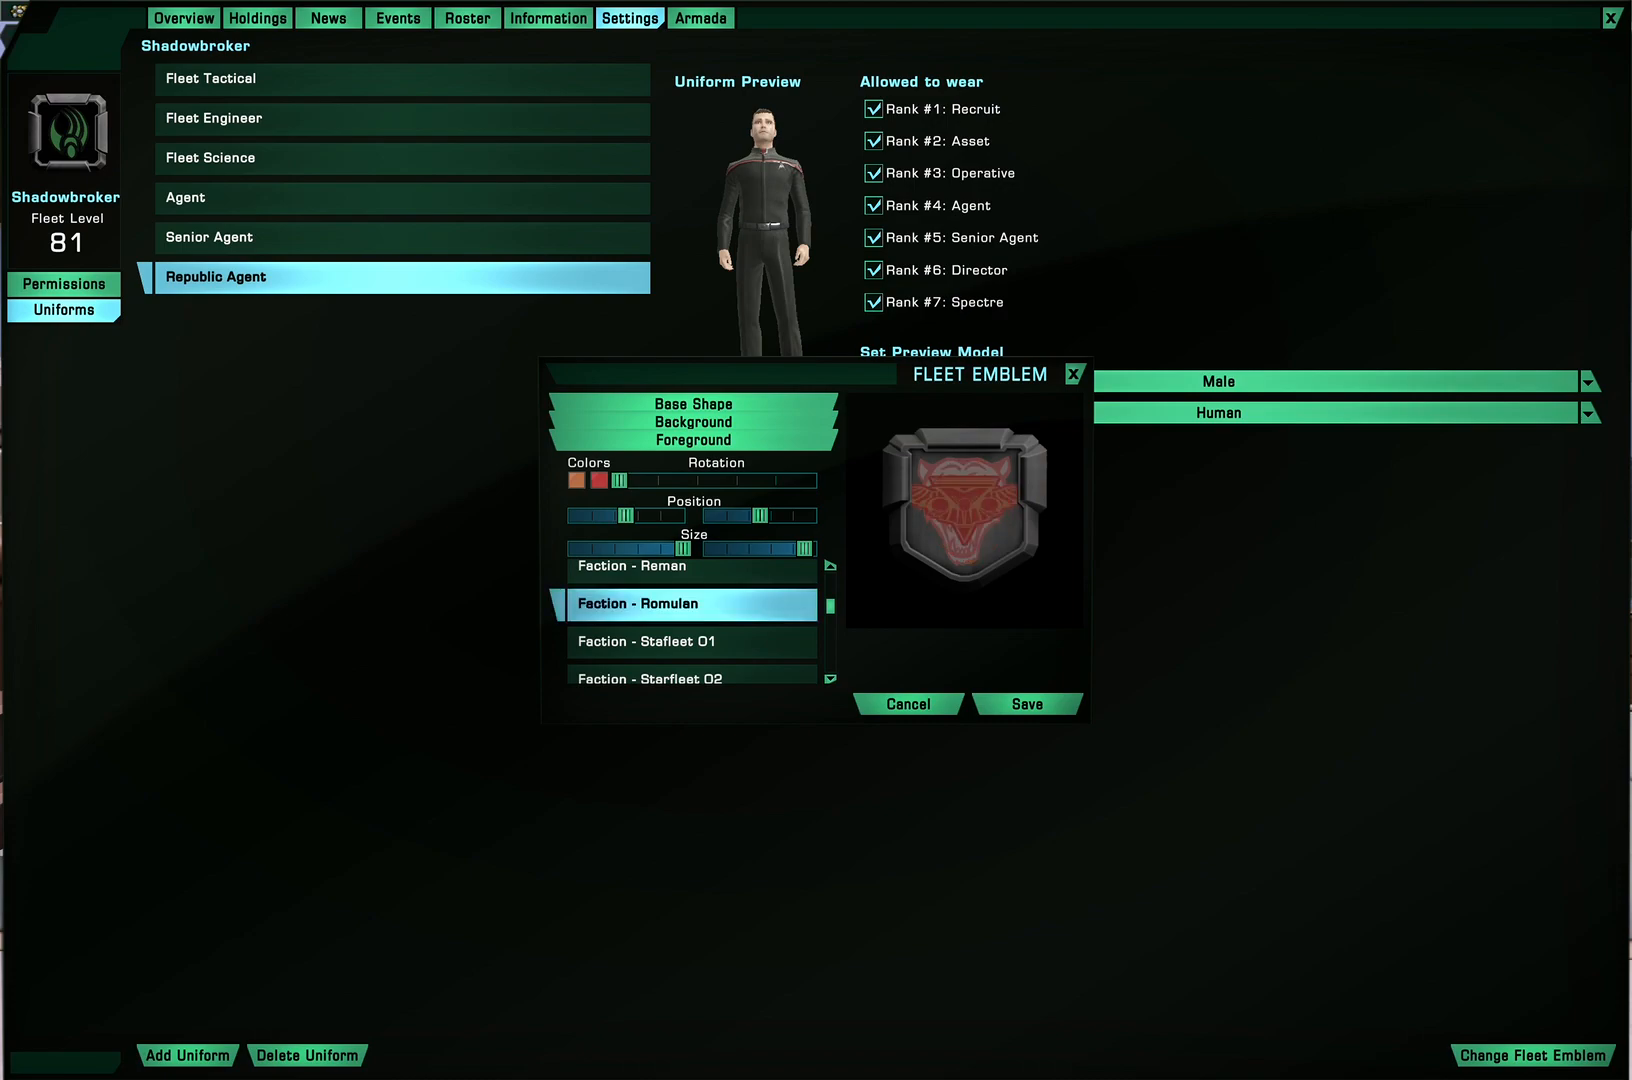
Rotate the emblem symbol and back, peek at colours, then cancel without saving
drag(618, 480, 742, 480)
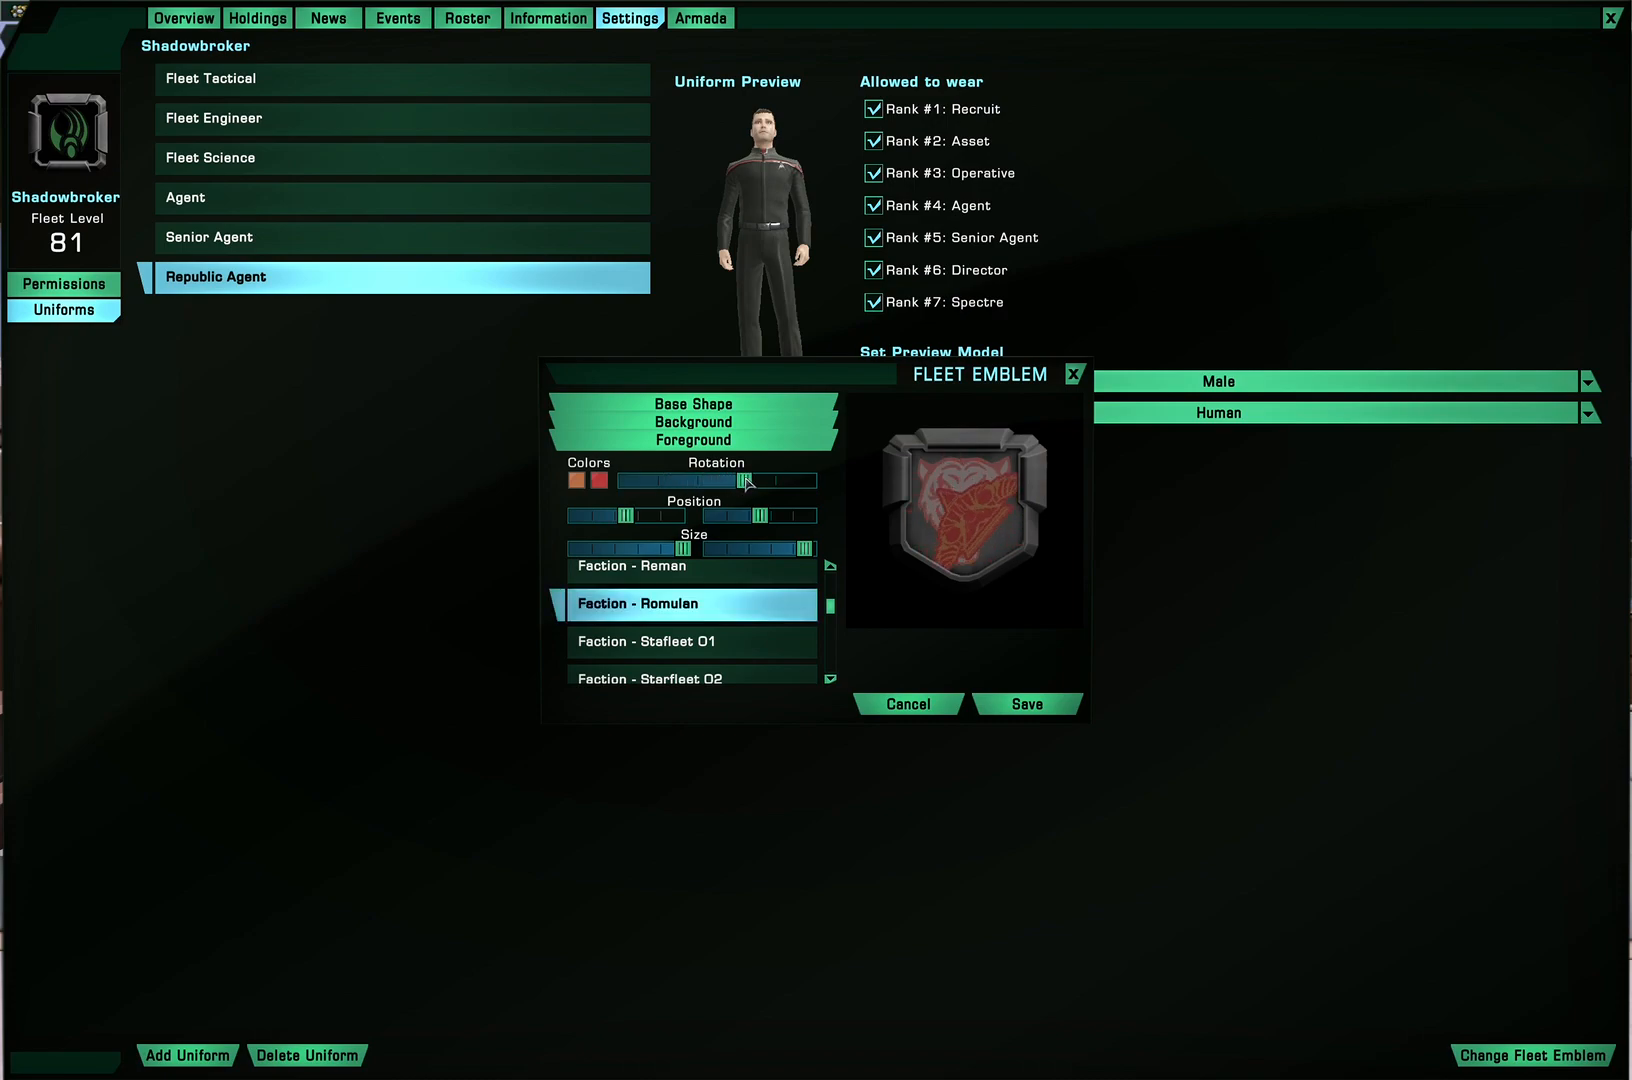
drag(738, 480, 614, 480)
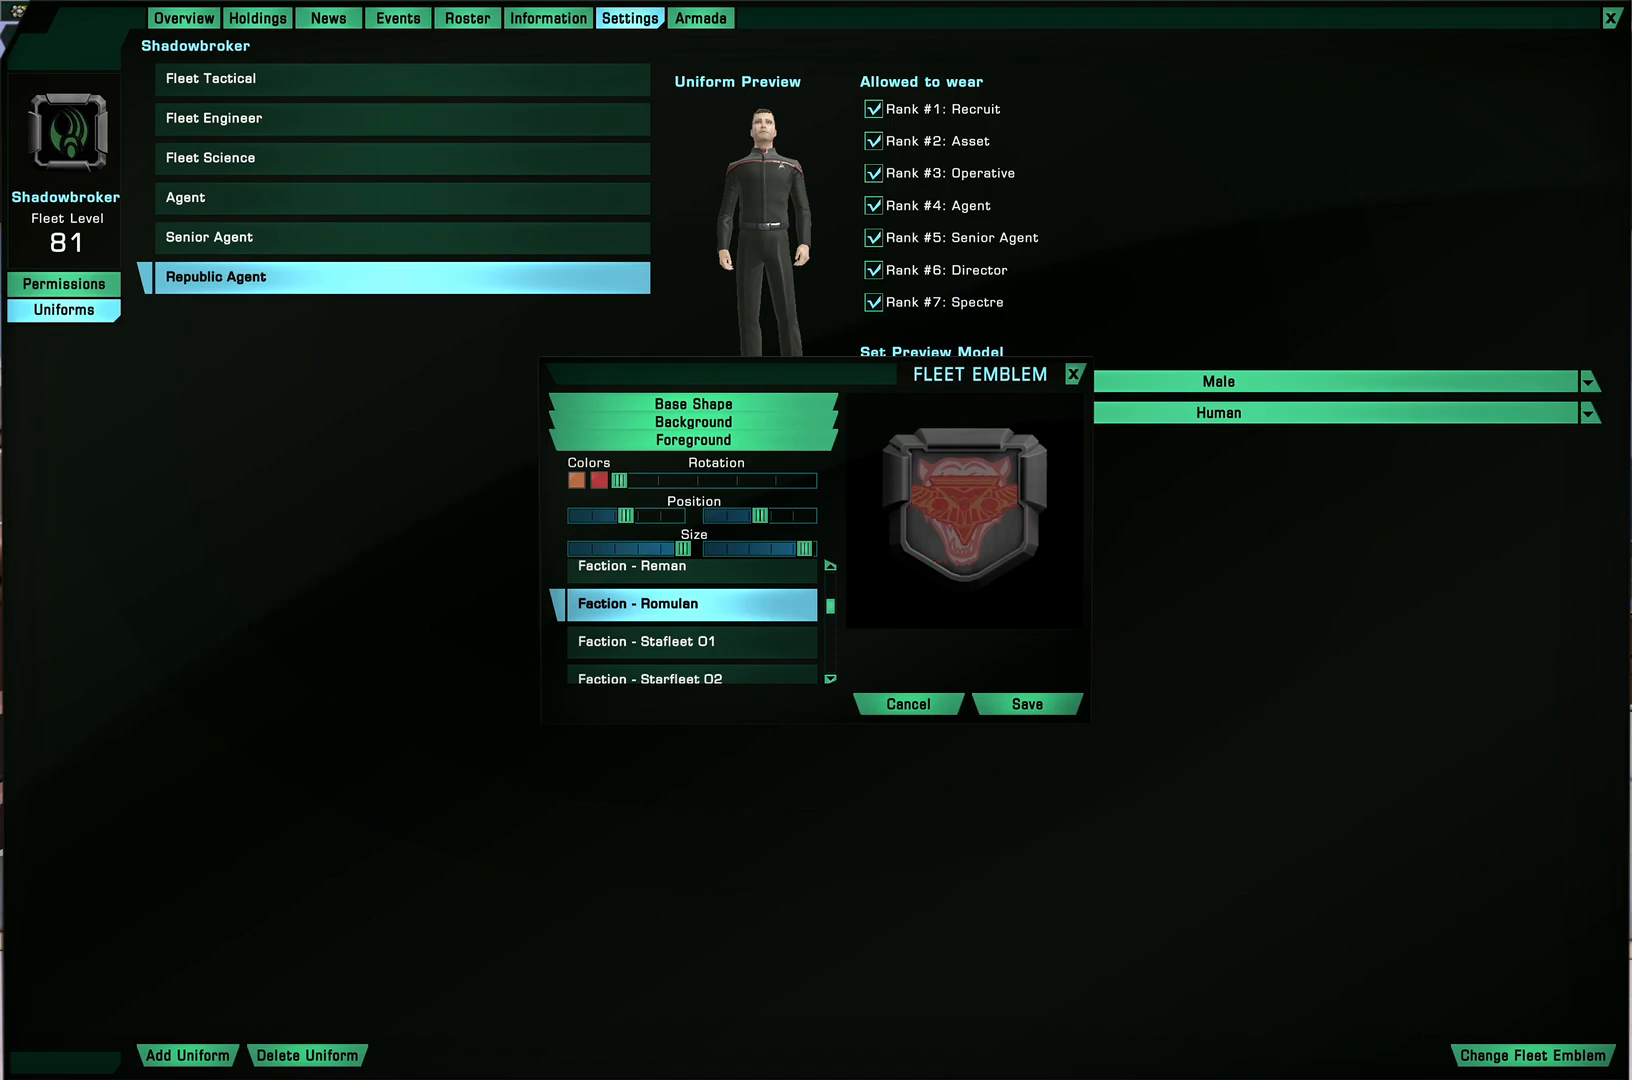
click(576, 480)
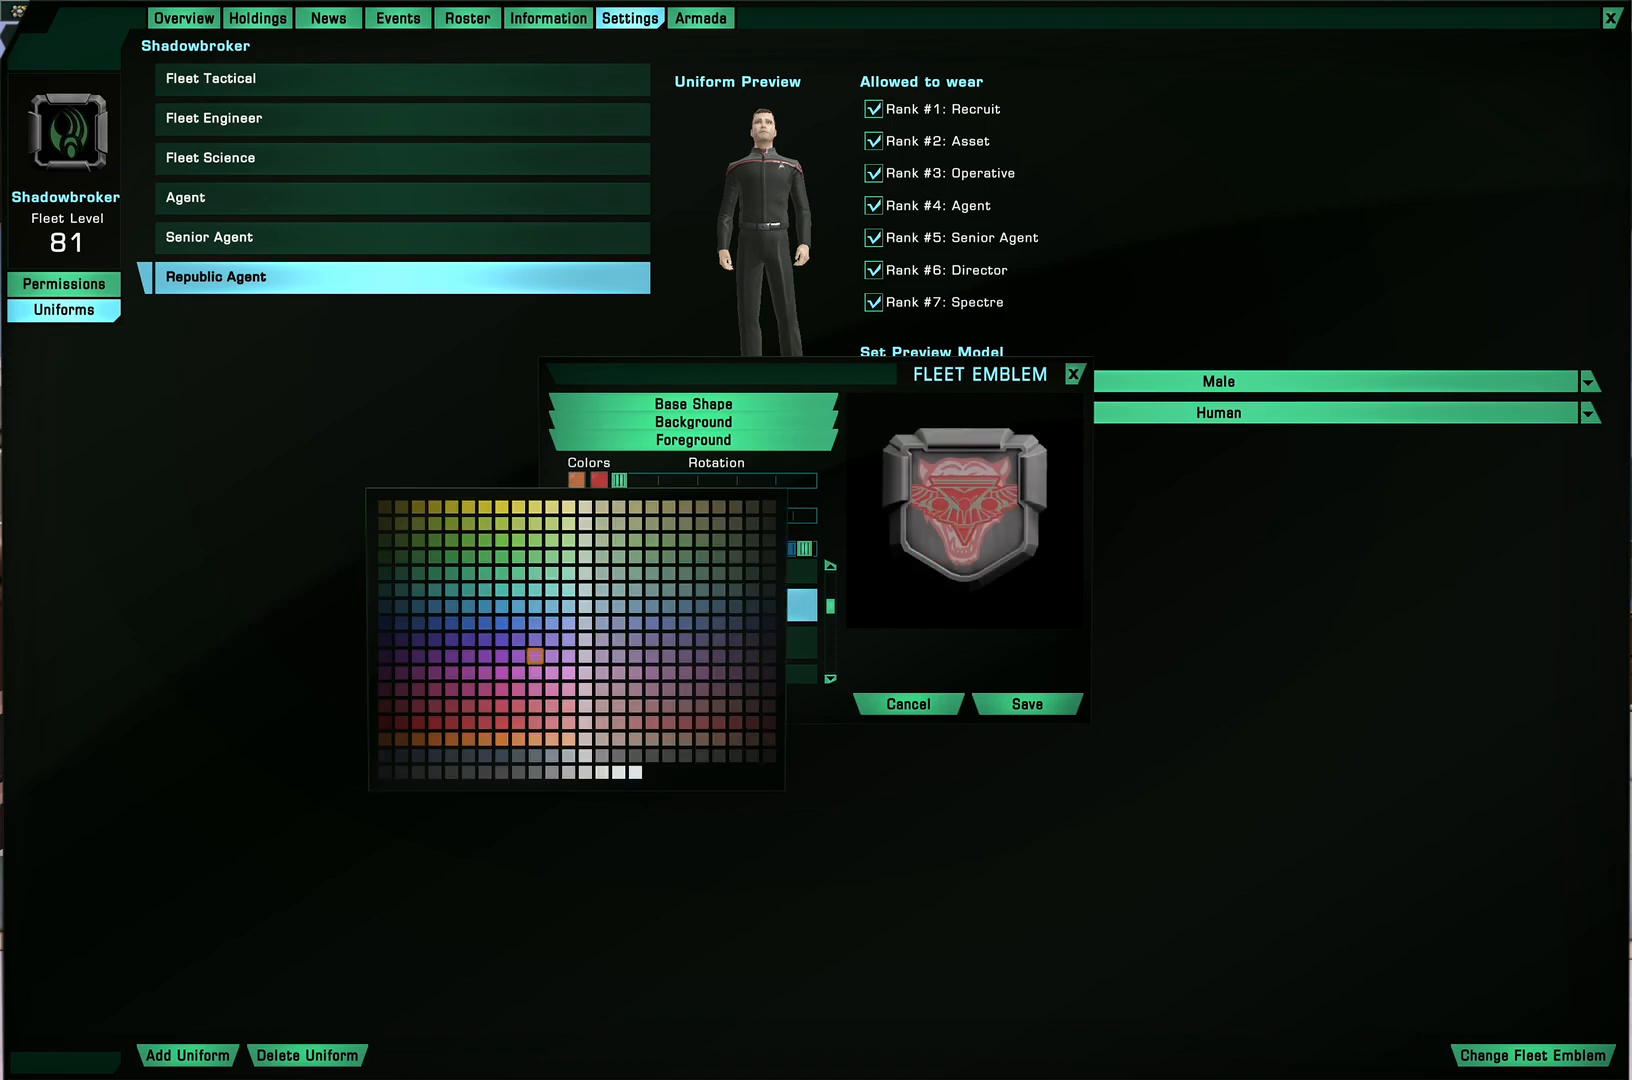
click(684, 690)
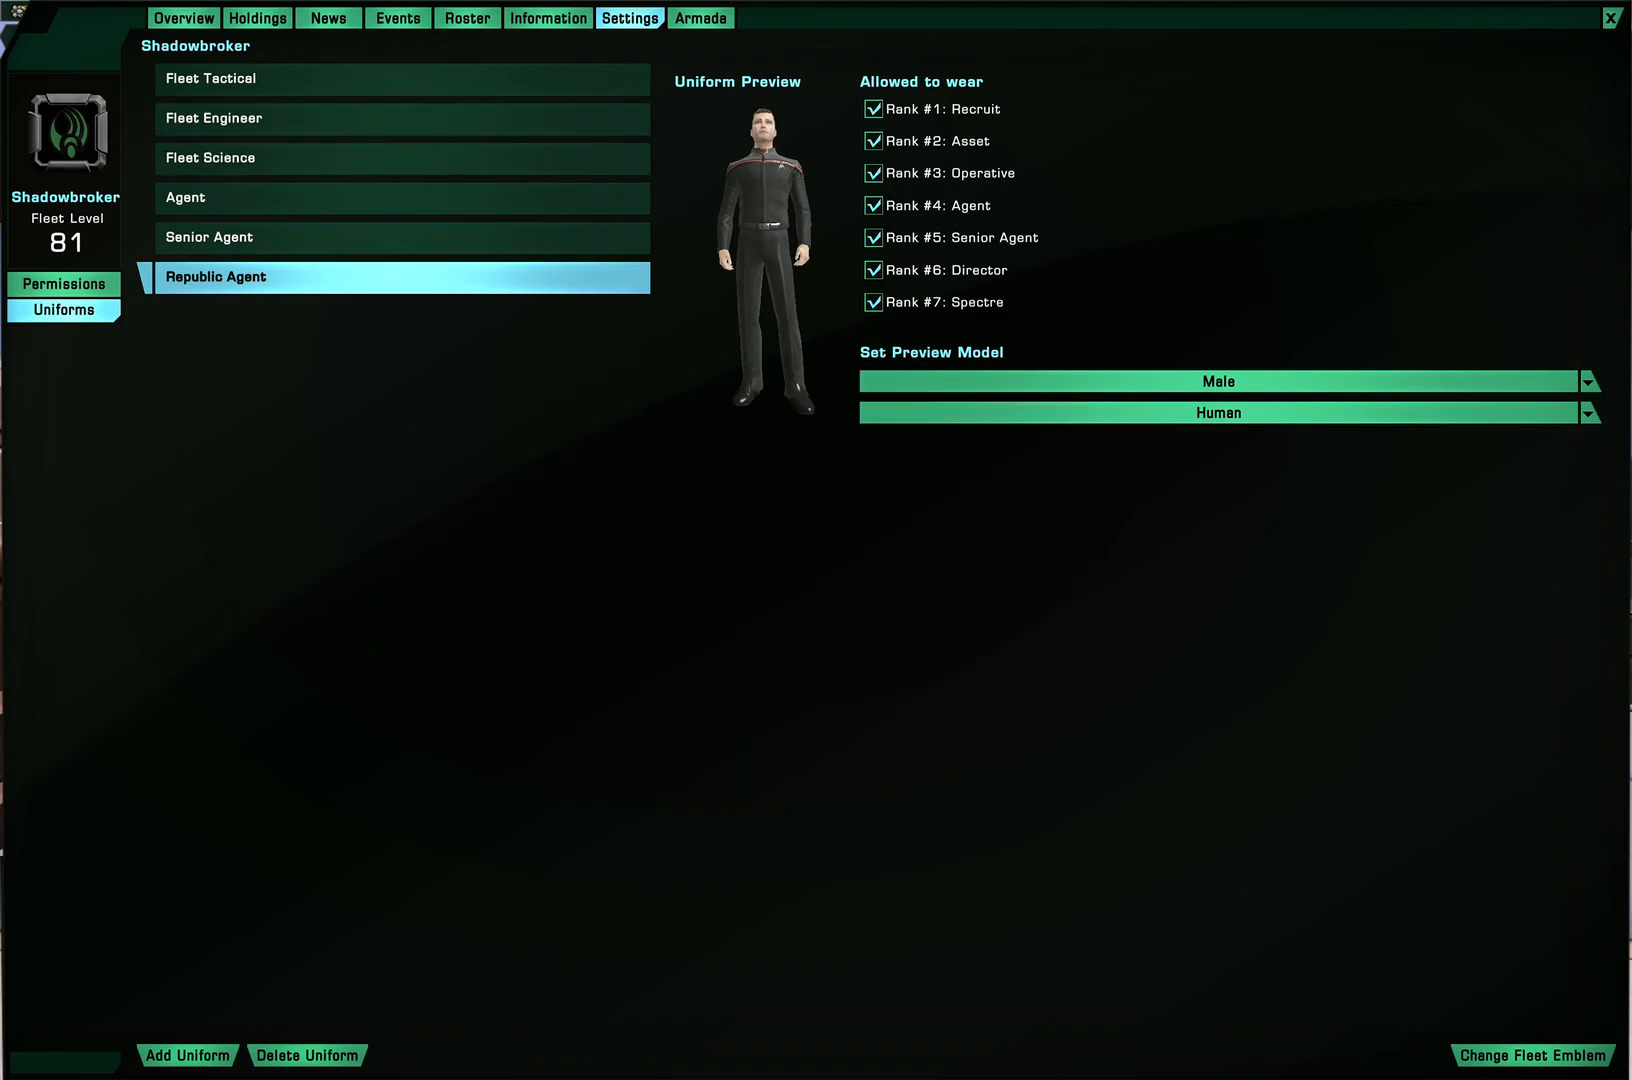
View The Knights of Camelot's armada details, roster and holdings
click(704, 18)
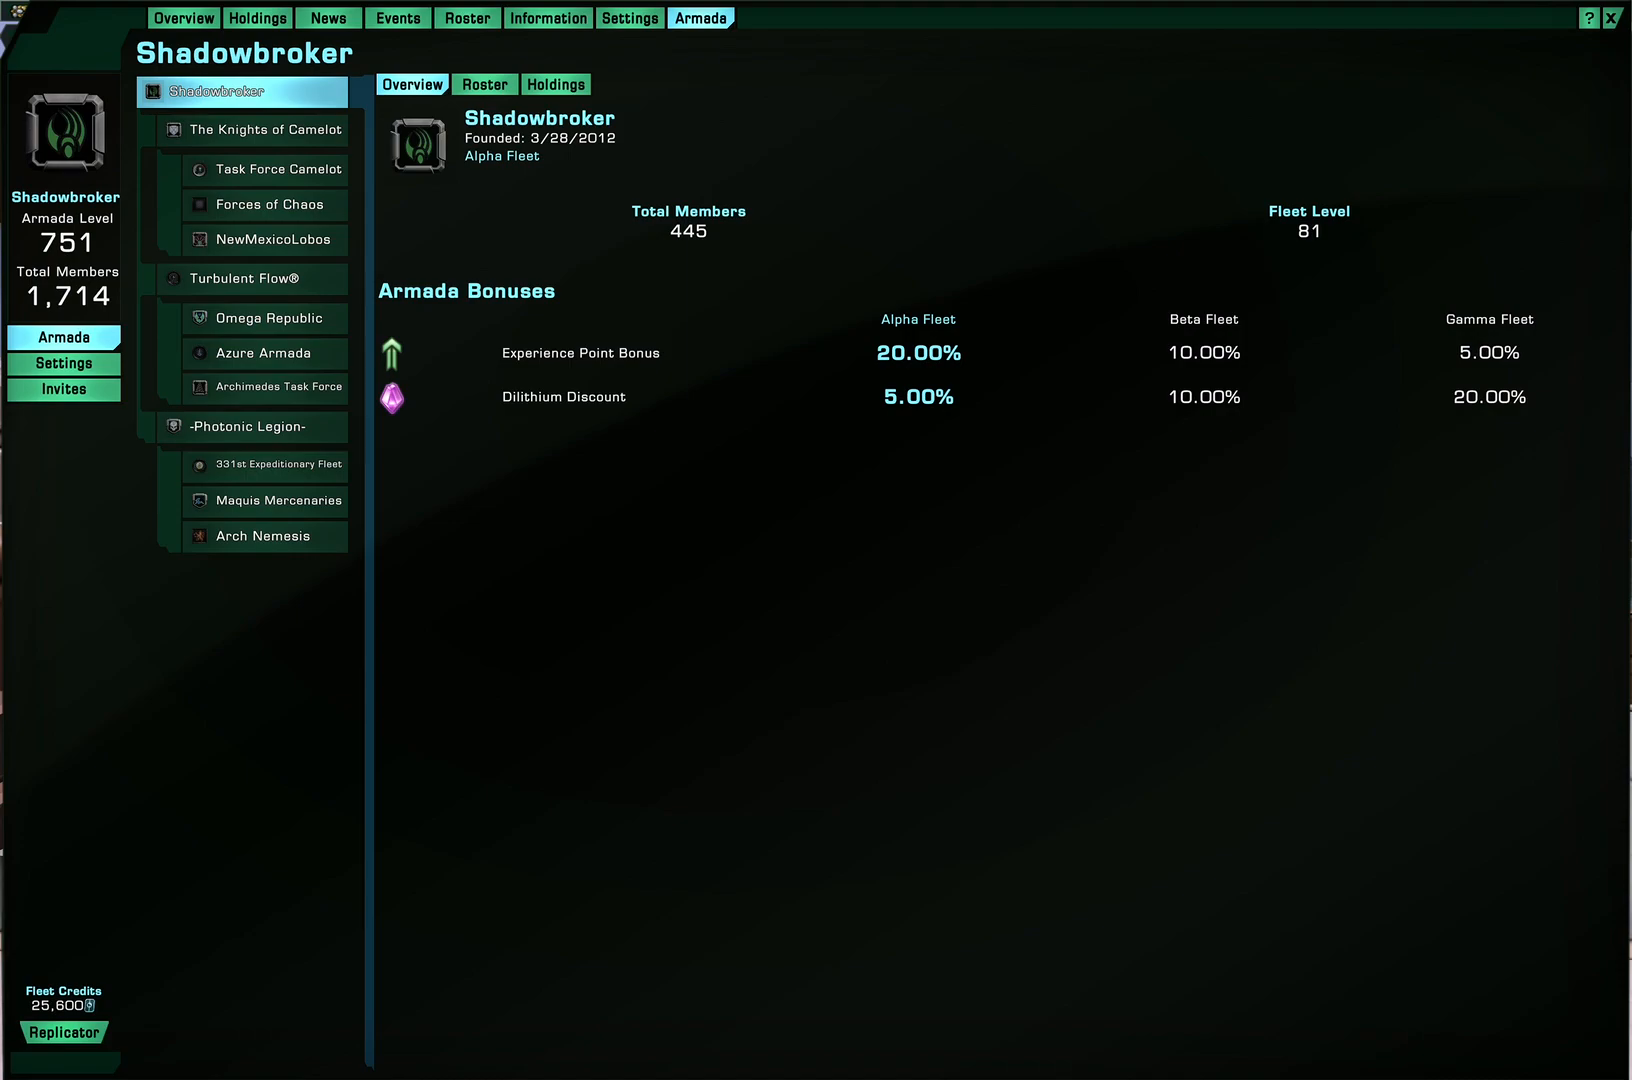
click(264, 130)
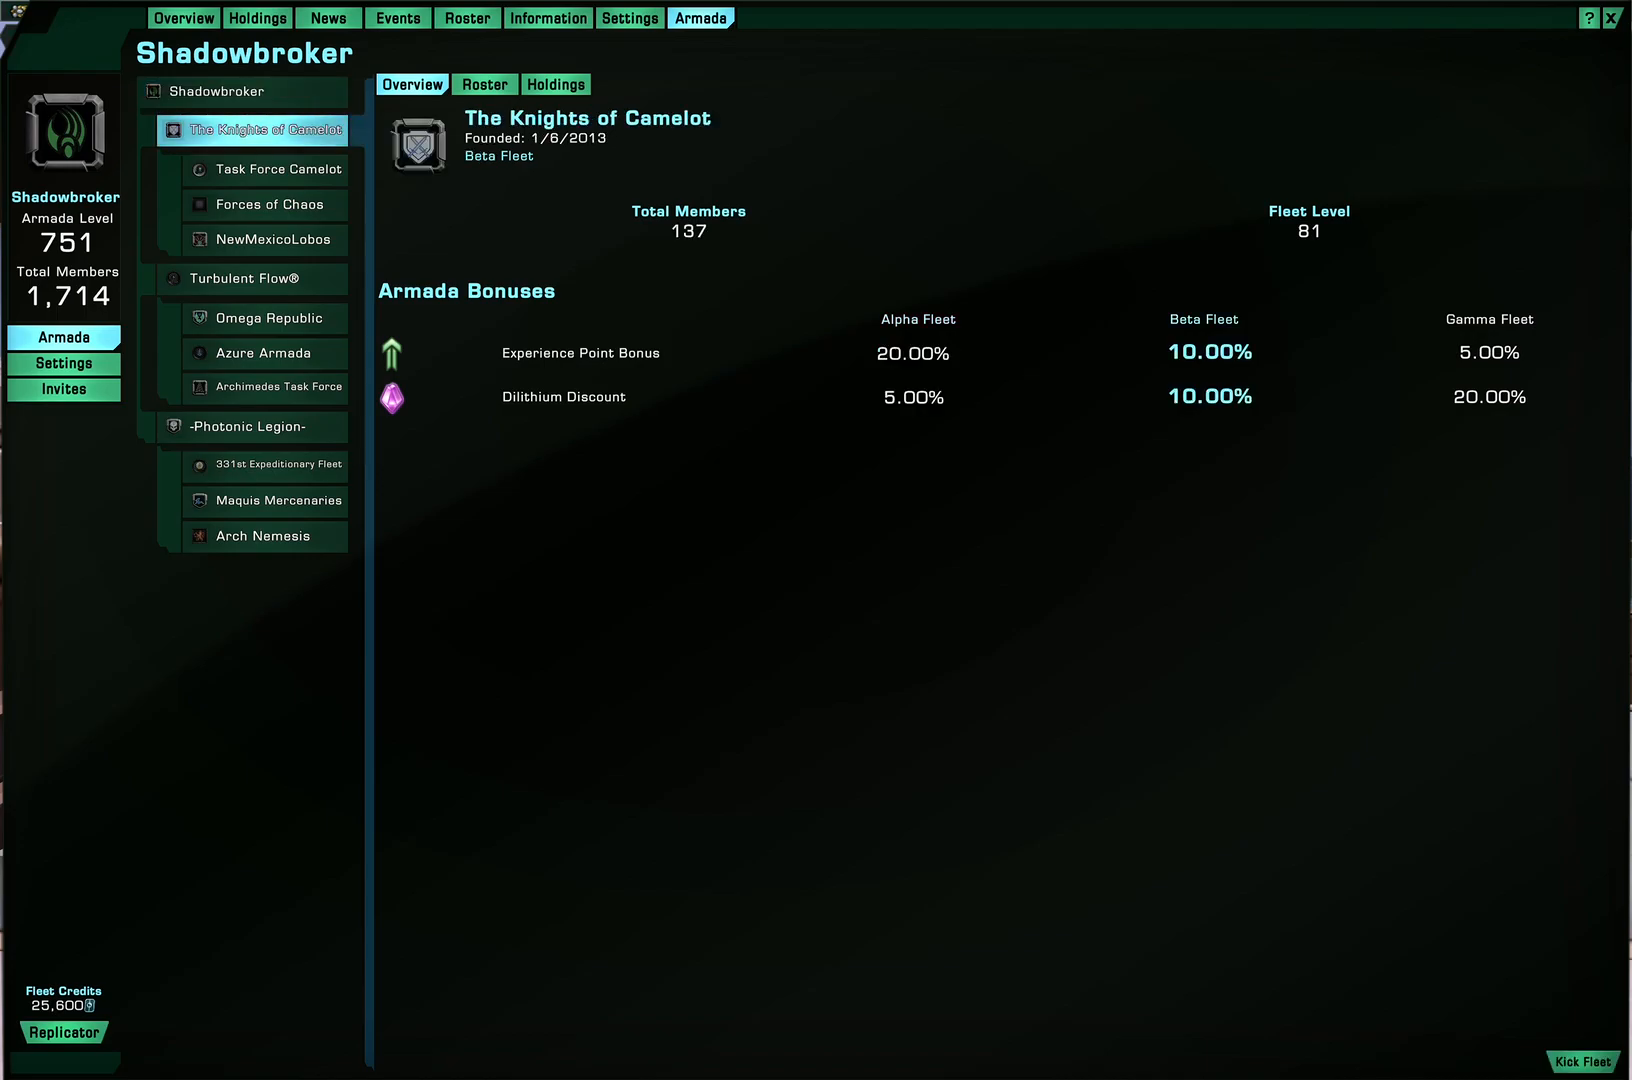
click(484, 82)
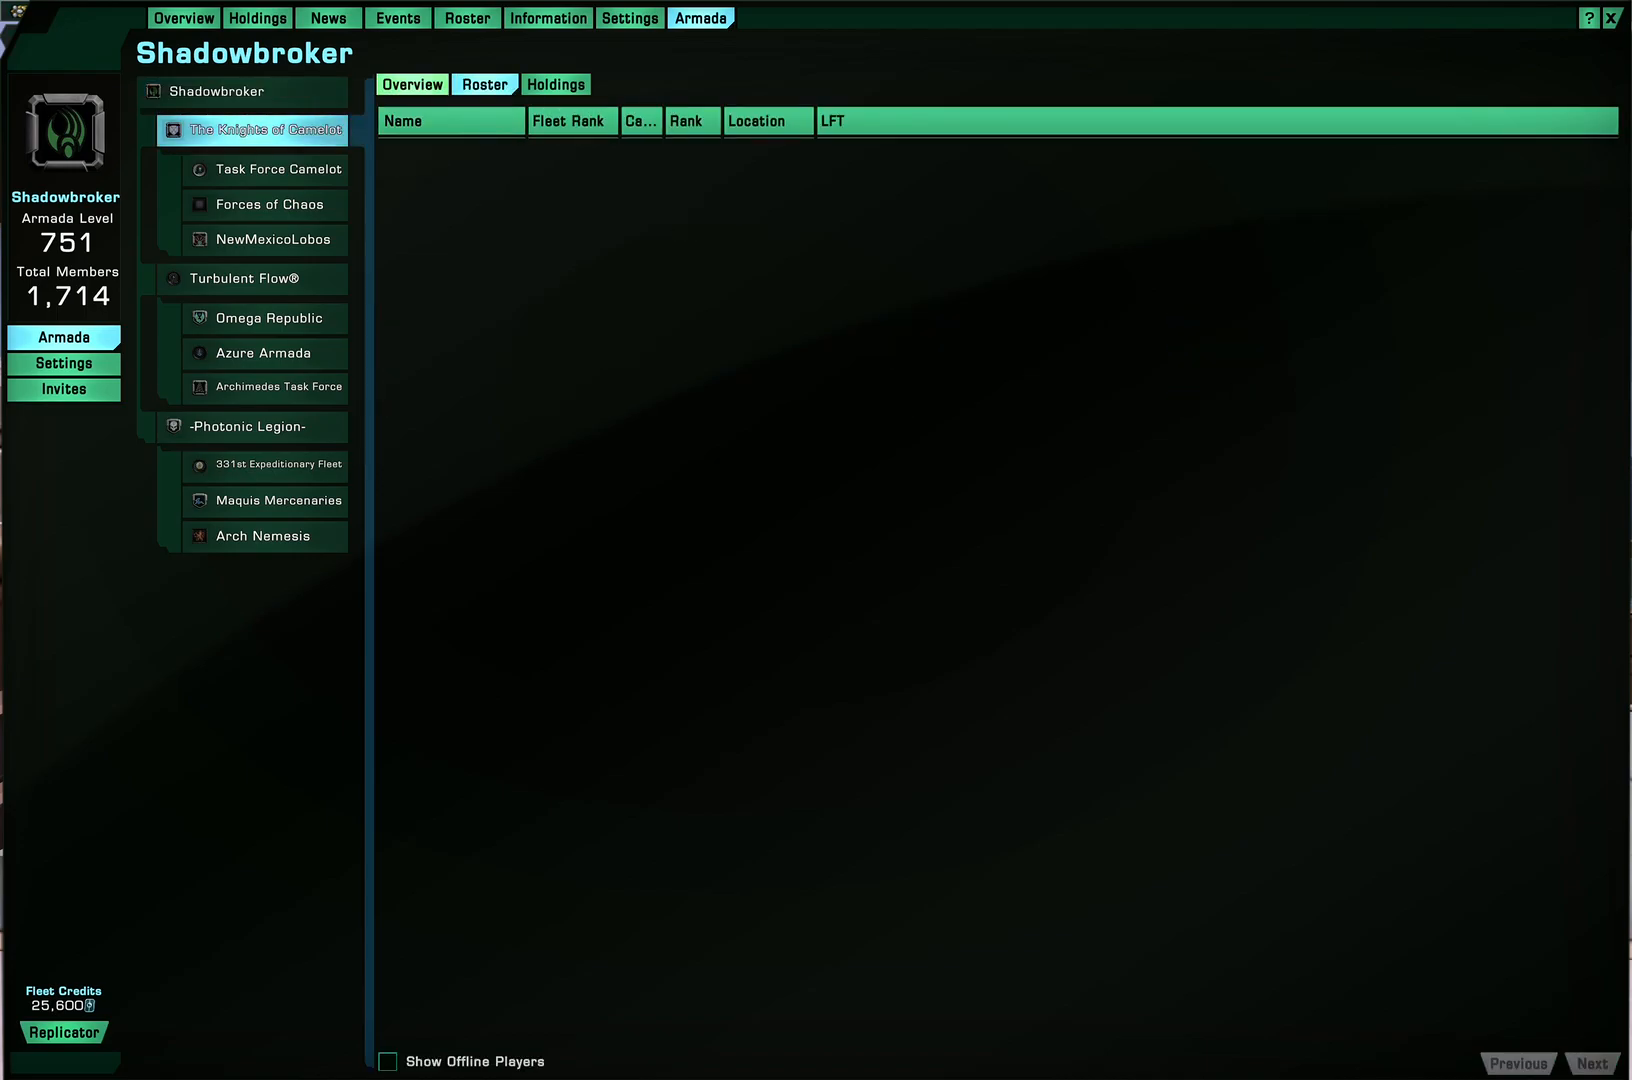
click(556, 84)
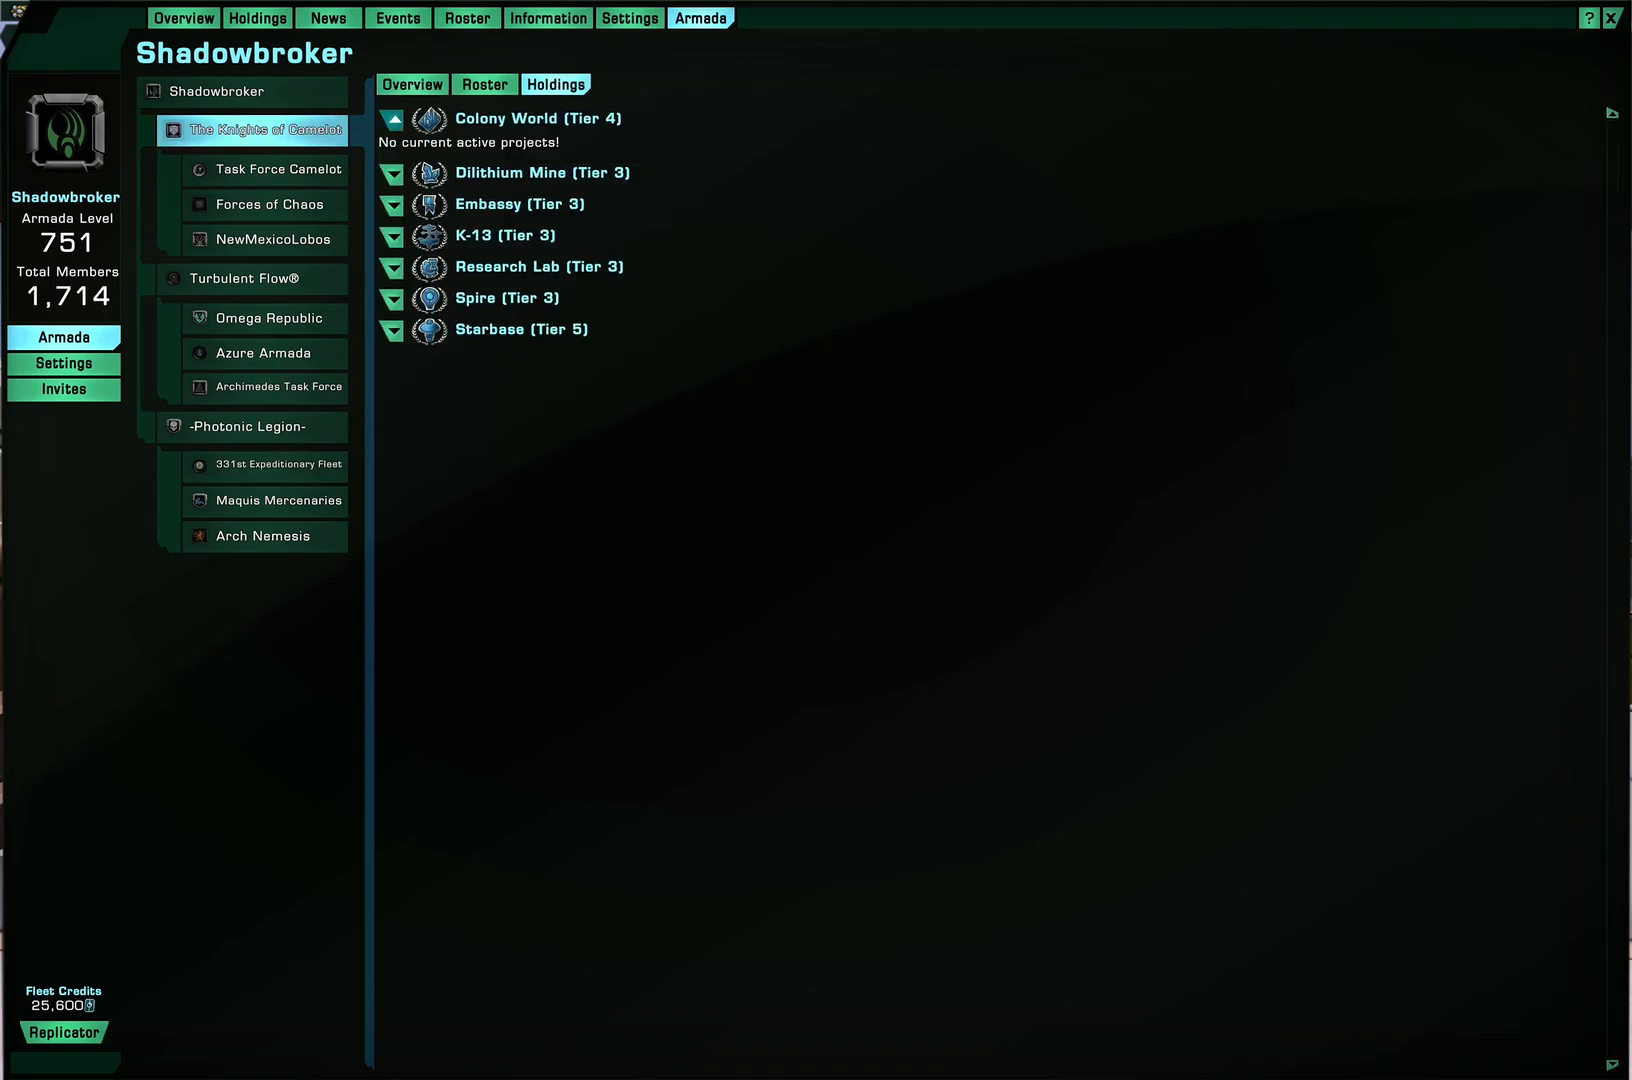
Expand Starbase projects including Unload Surplus Fleet Marks, then show Shadowbroker's overview
click(392, 116)
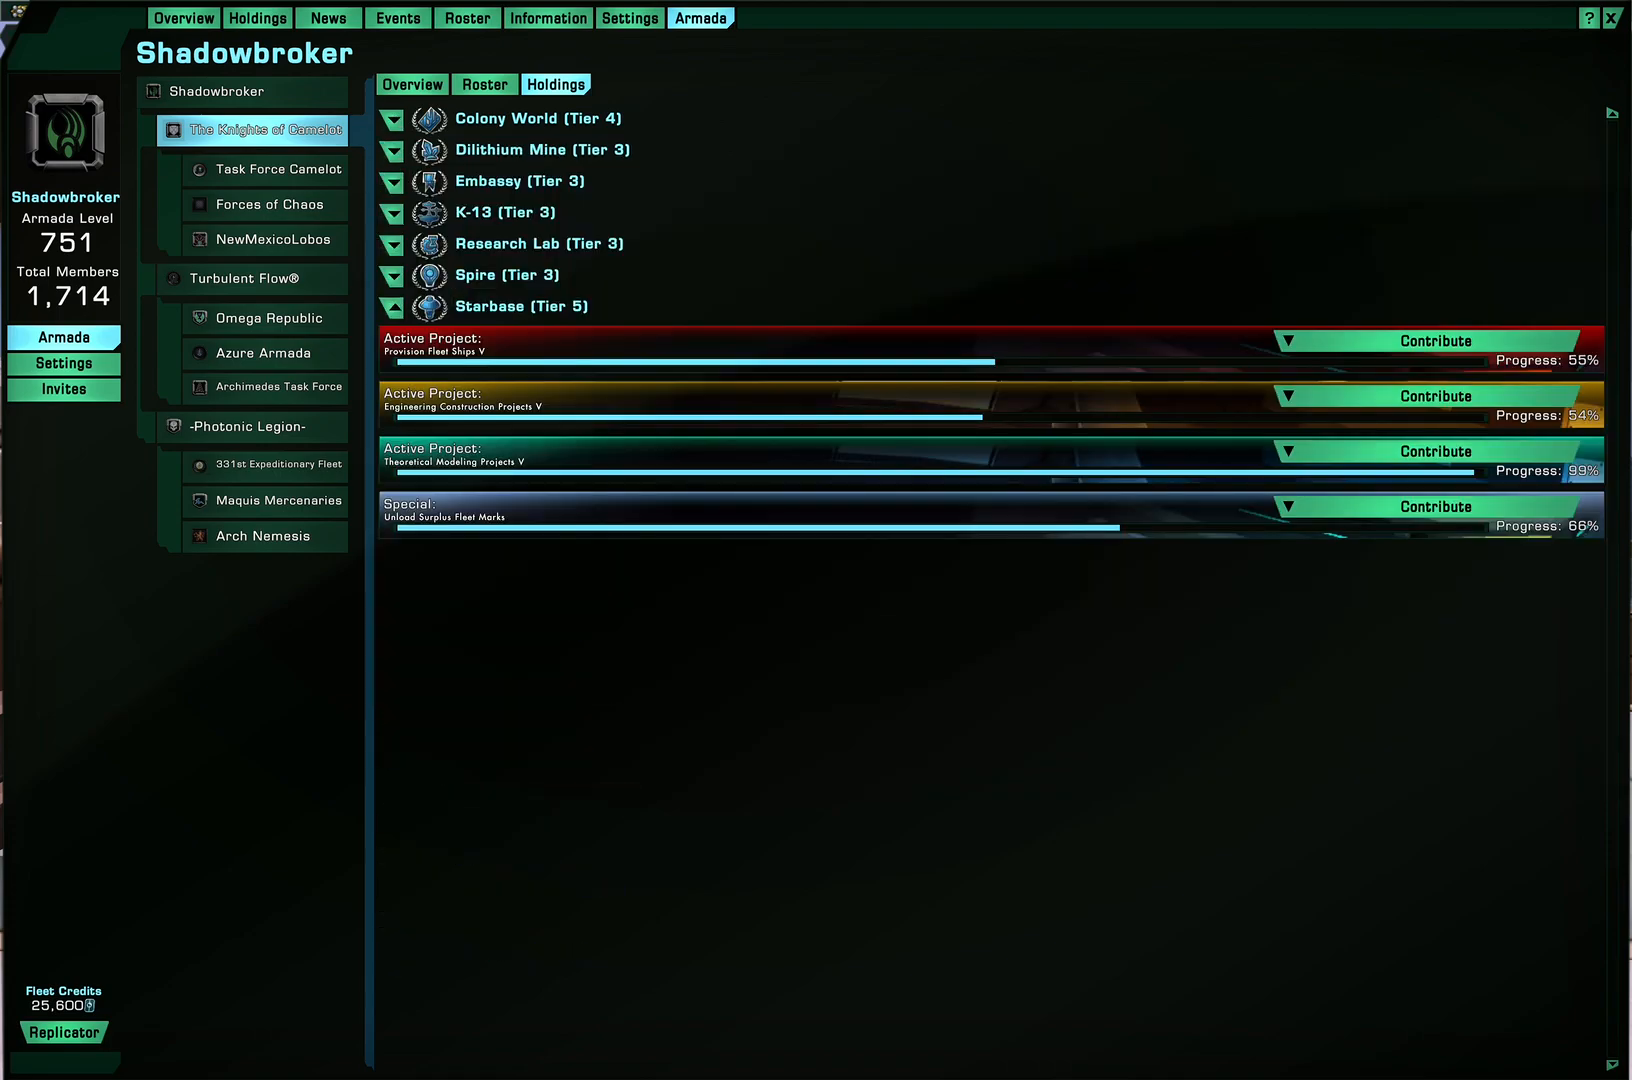
click(1436, 450)
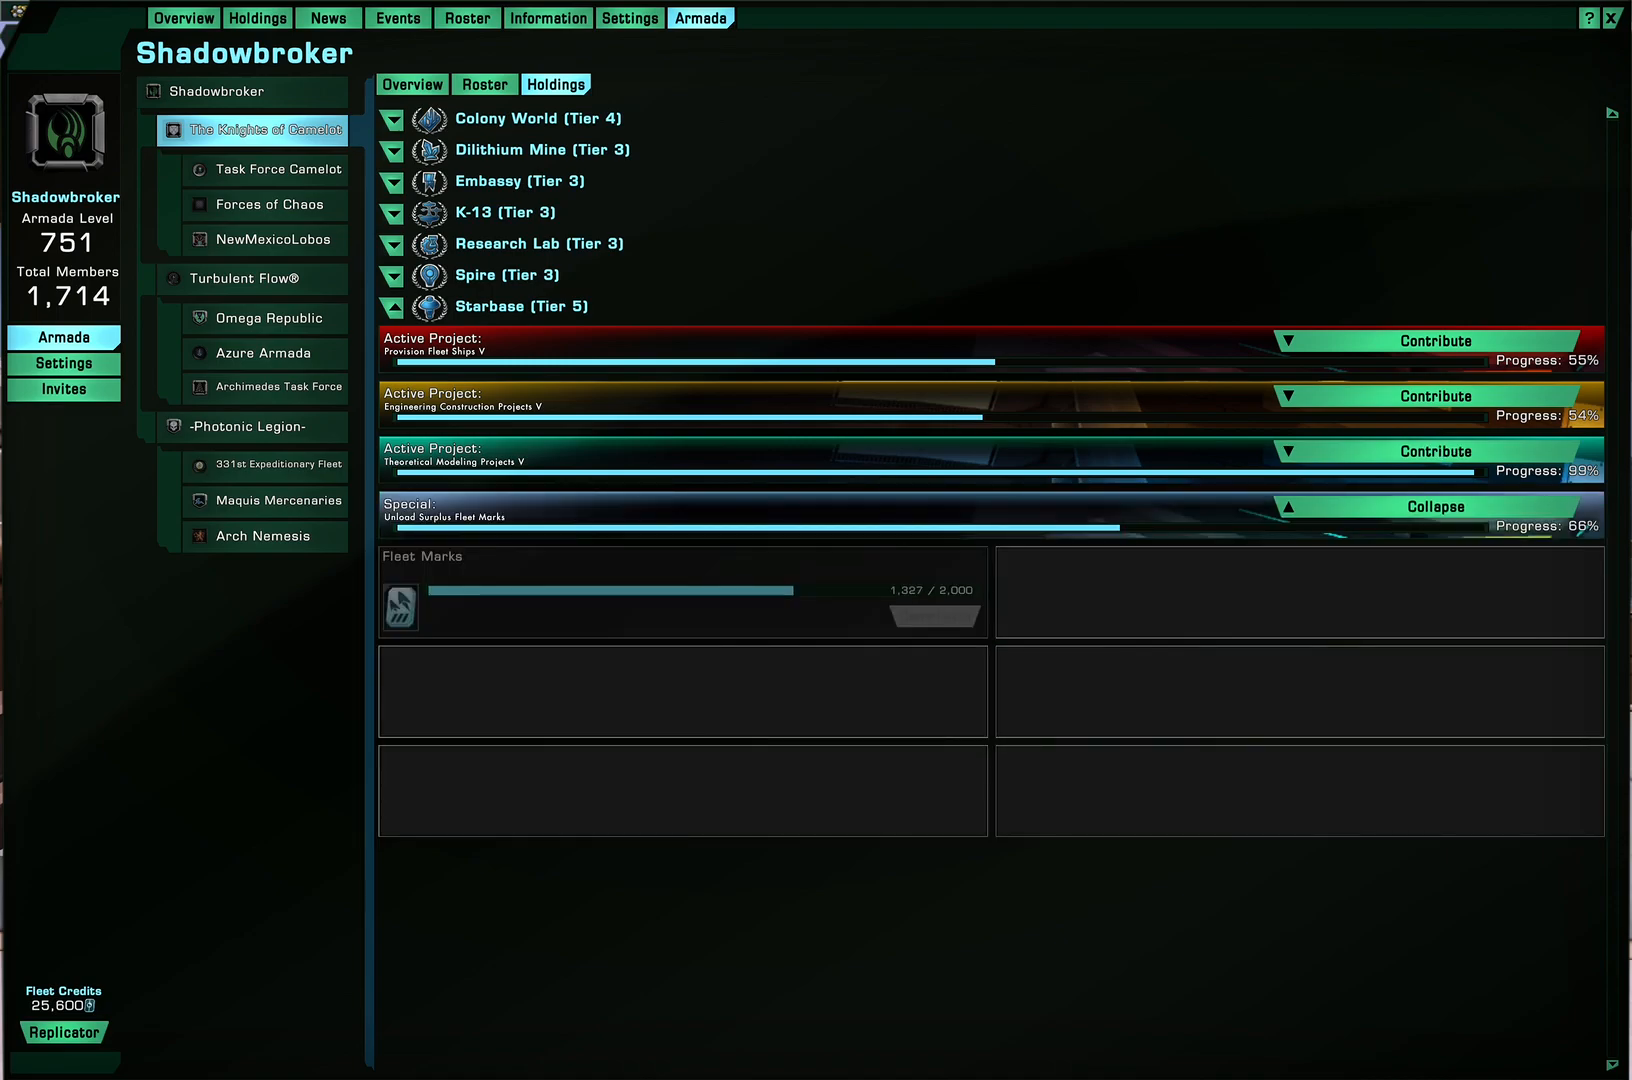
click(1436, 396)
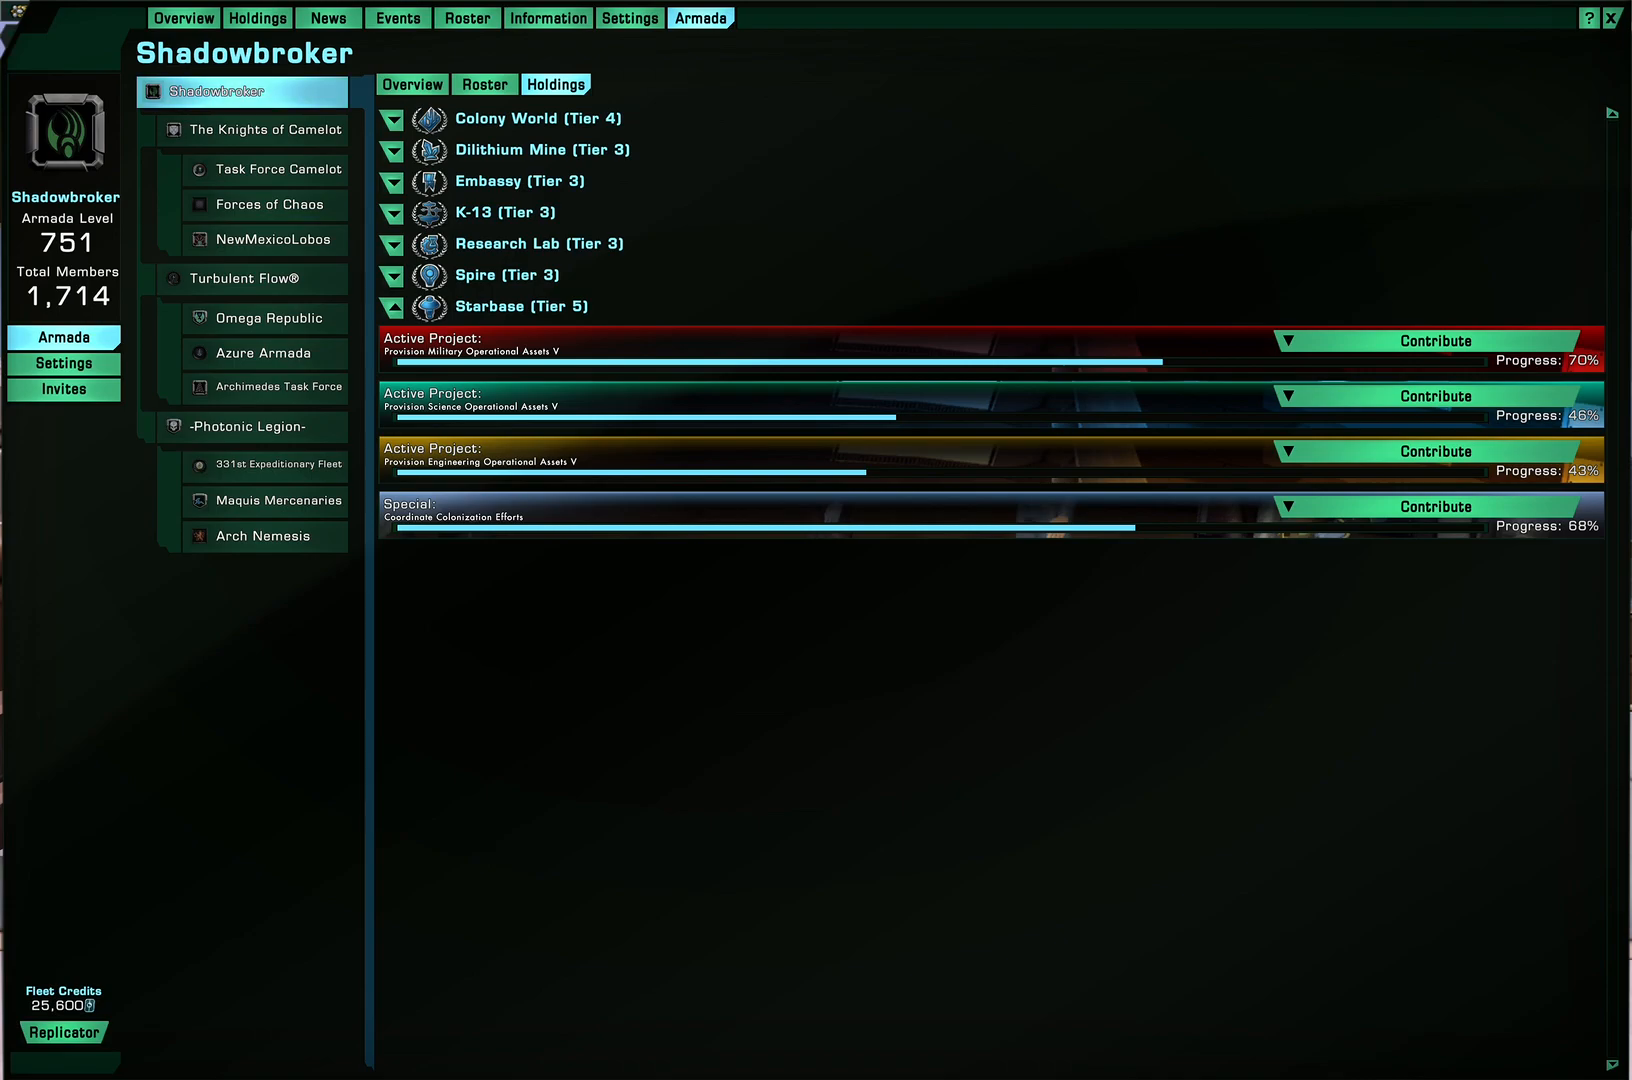
click(412, 84)
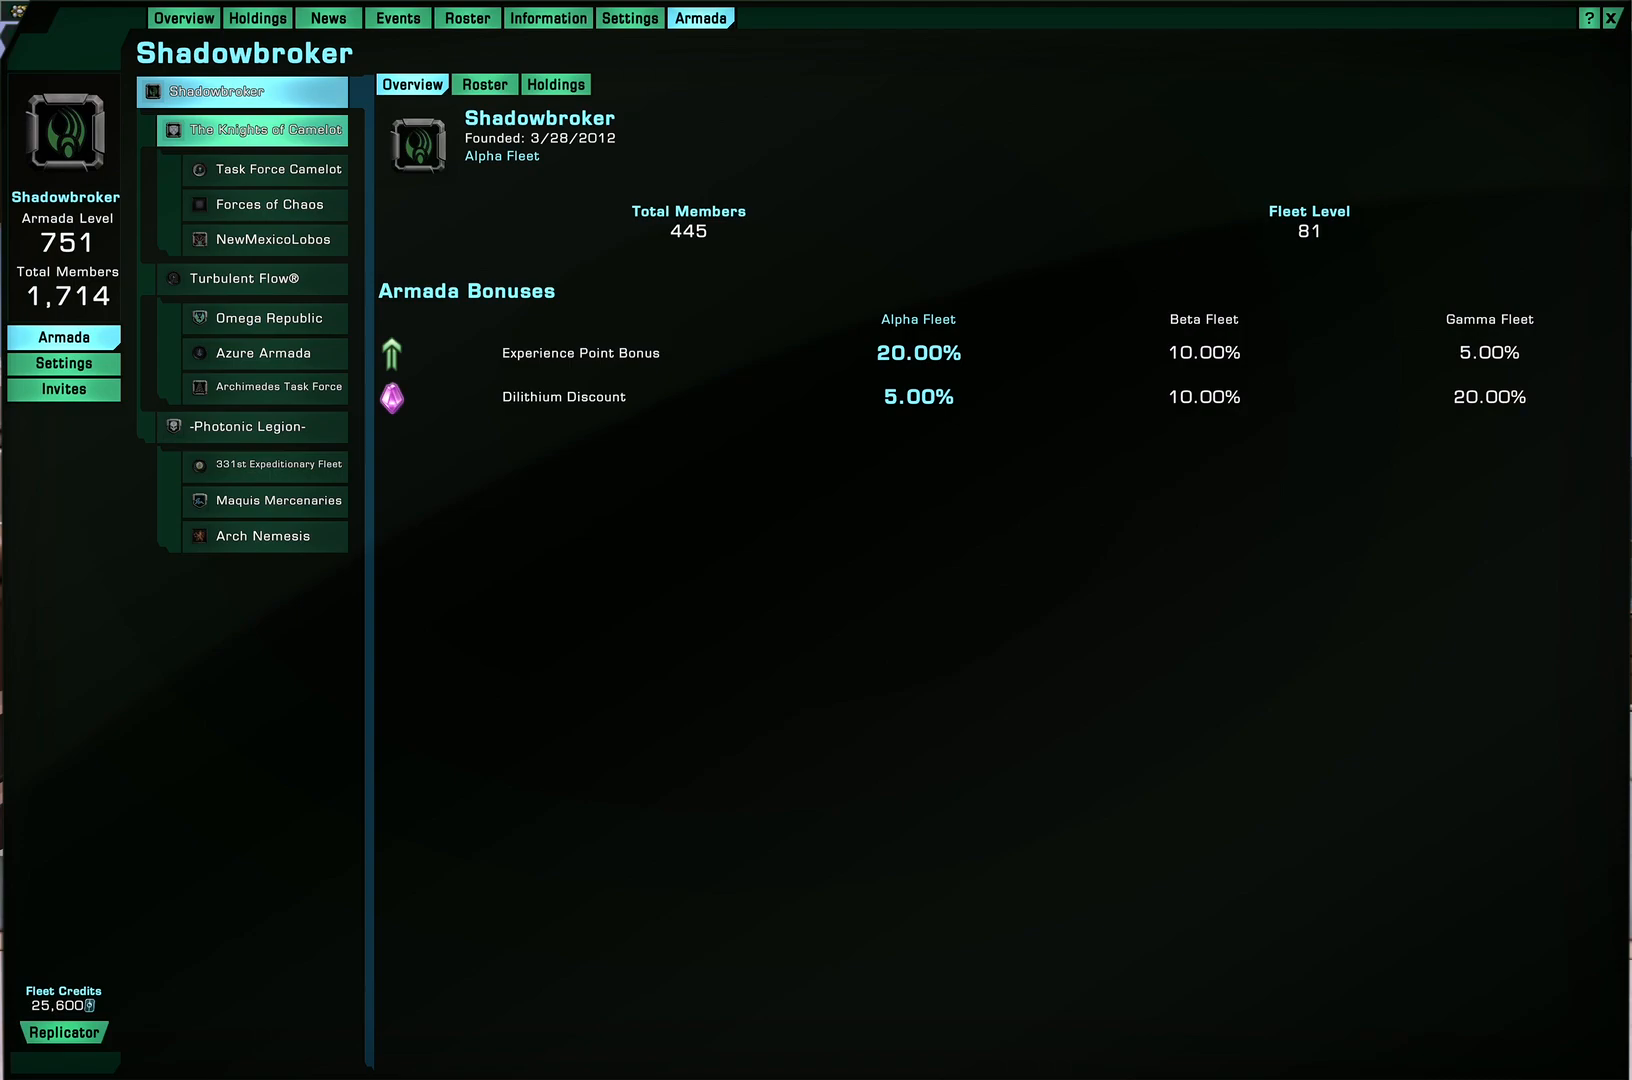
View overviews for Knights of Camelot, Turbulent Flow, Photonic Legion and Task Force Camelot
click(262, 130)
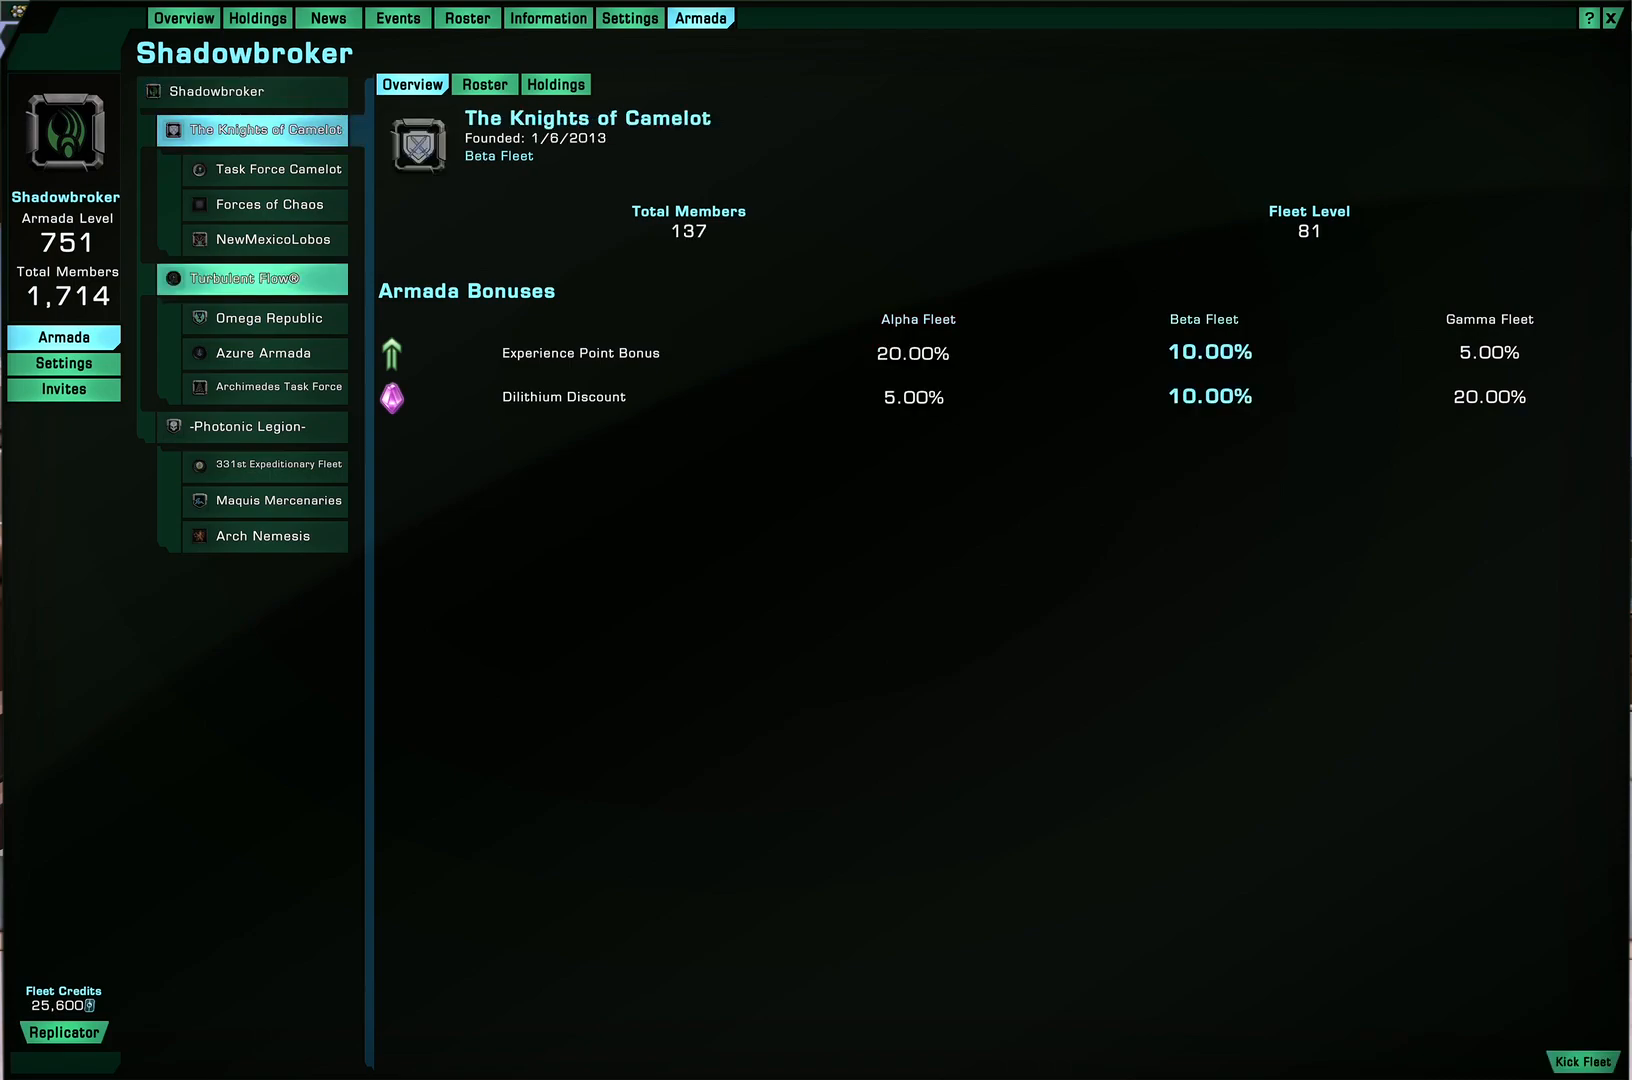
click(250, 278)
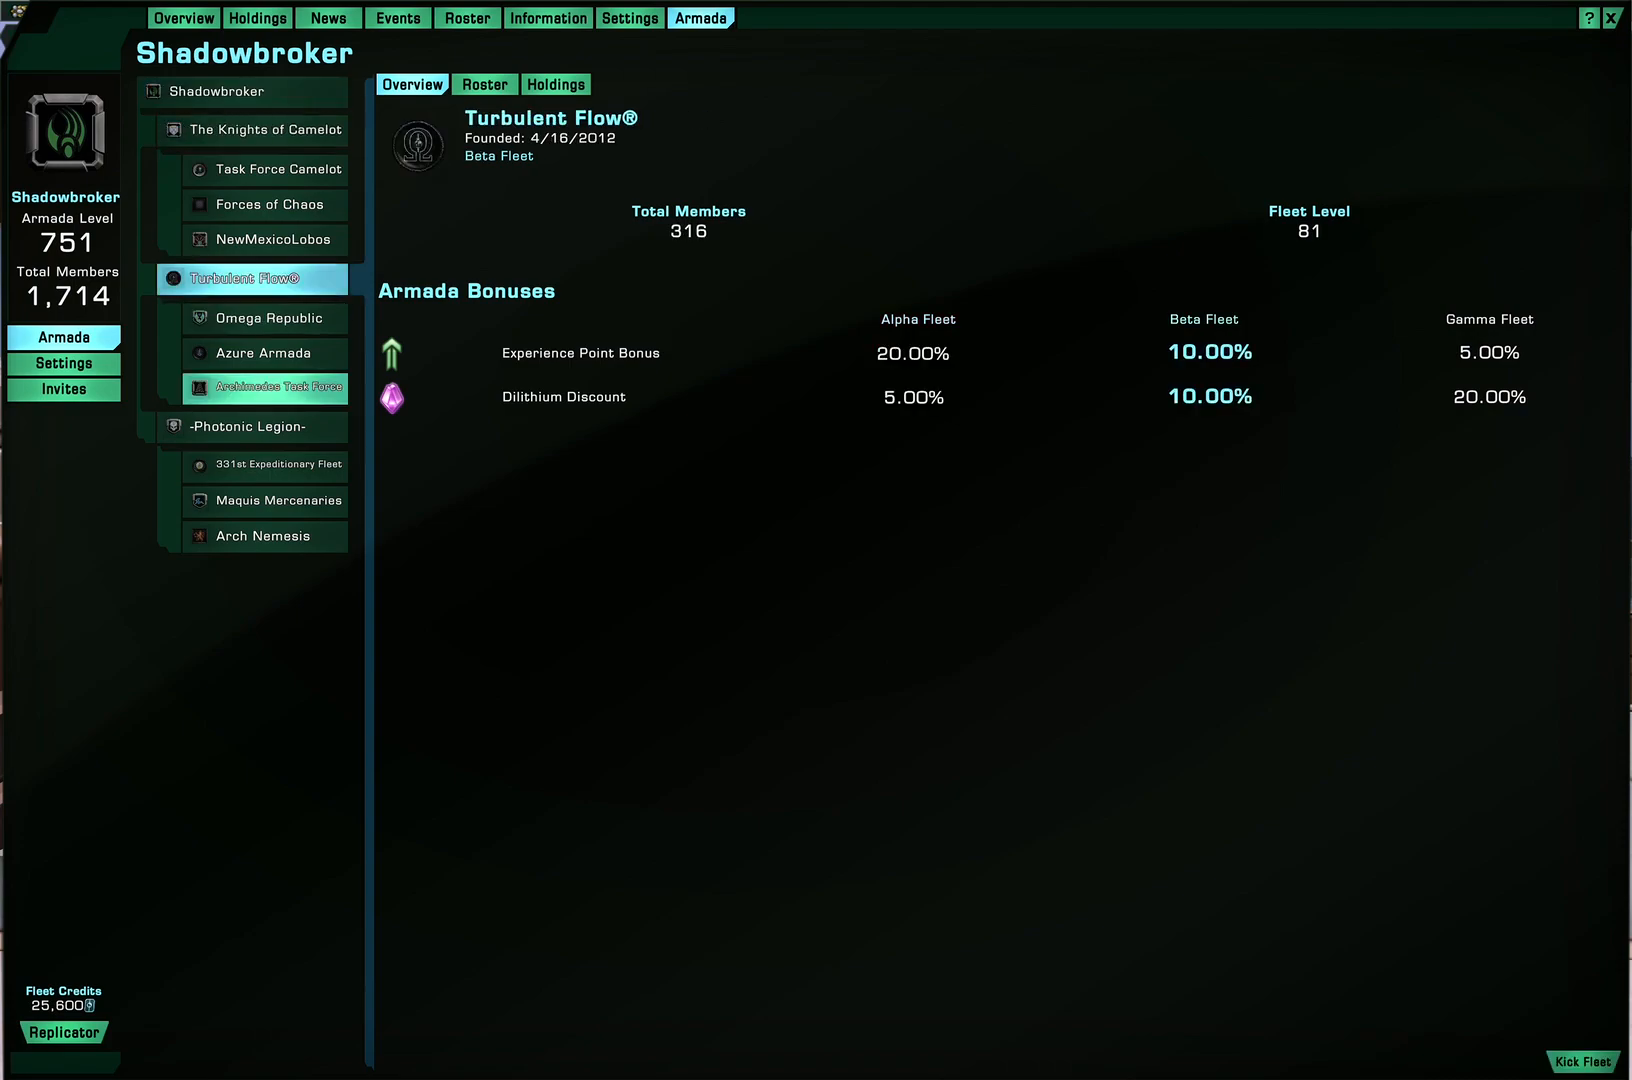
click(244, 426)
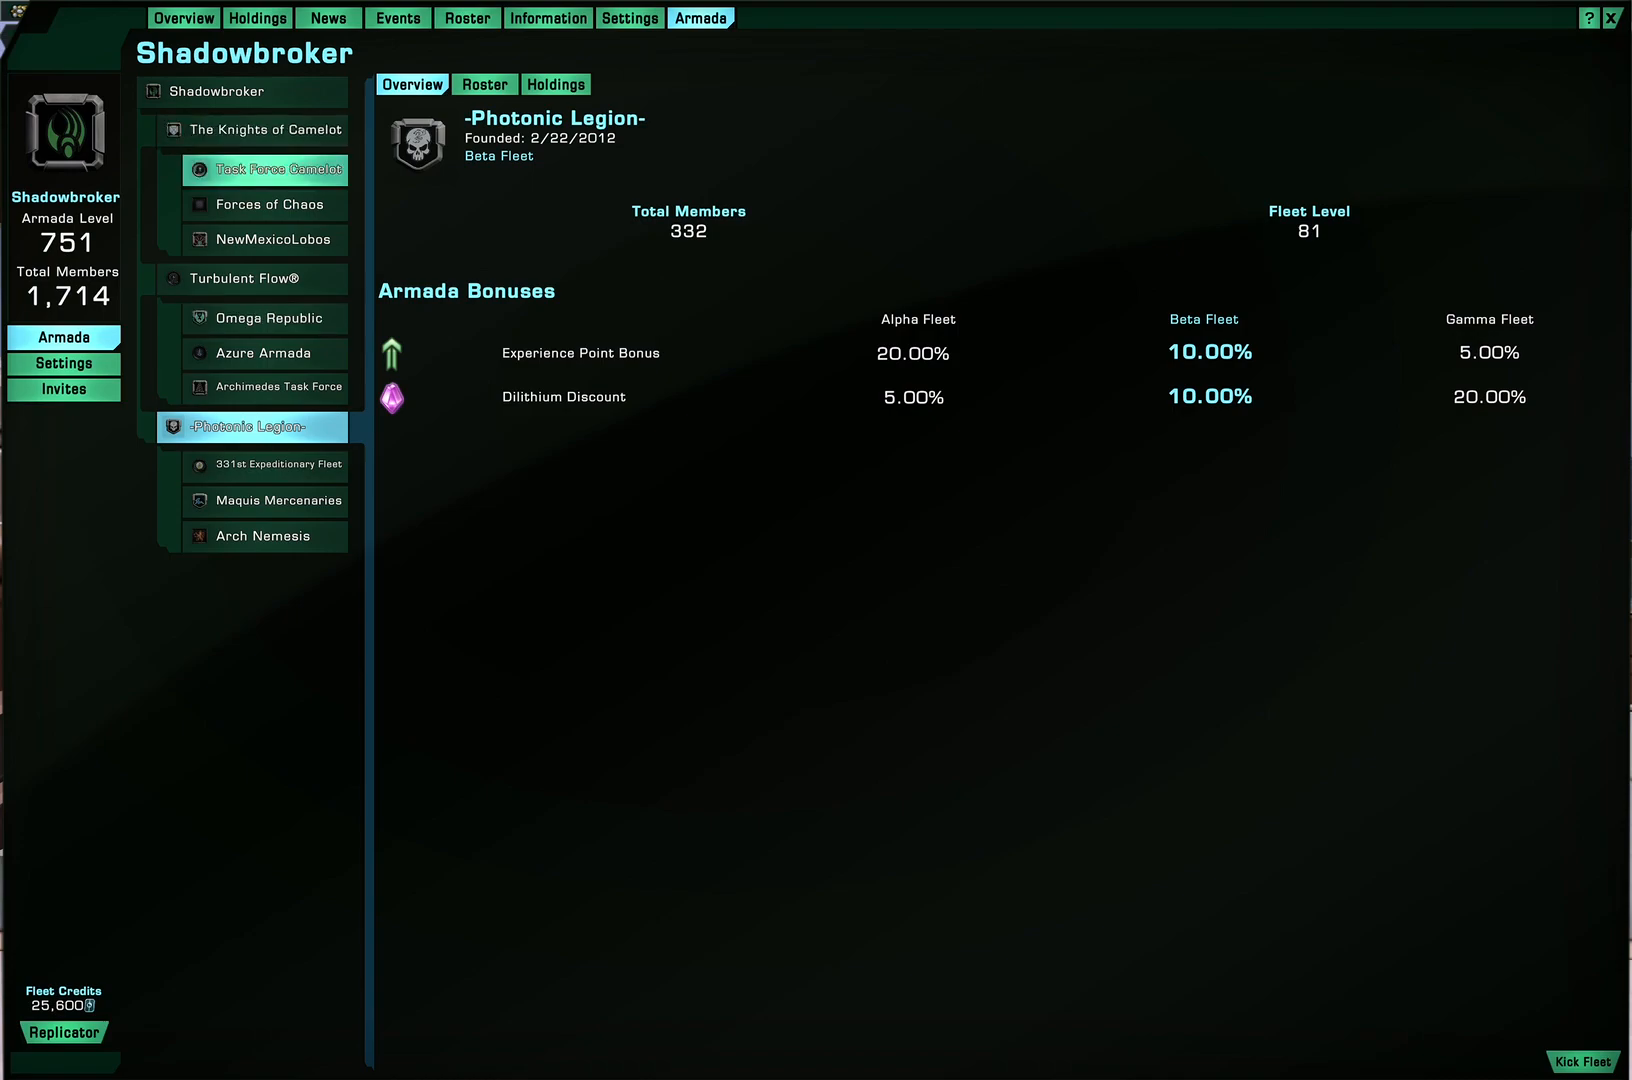
click(266, 170)
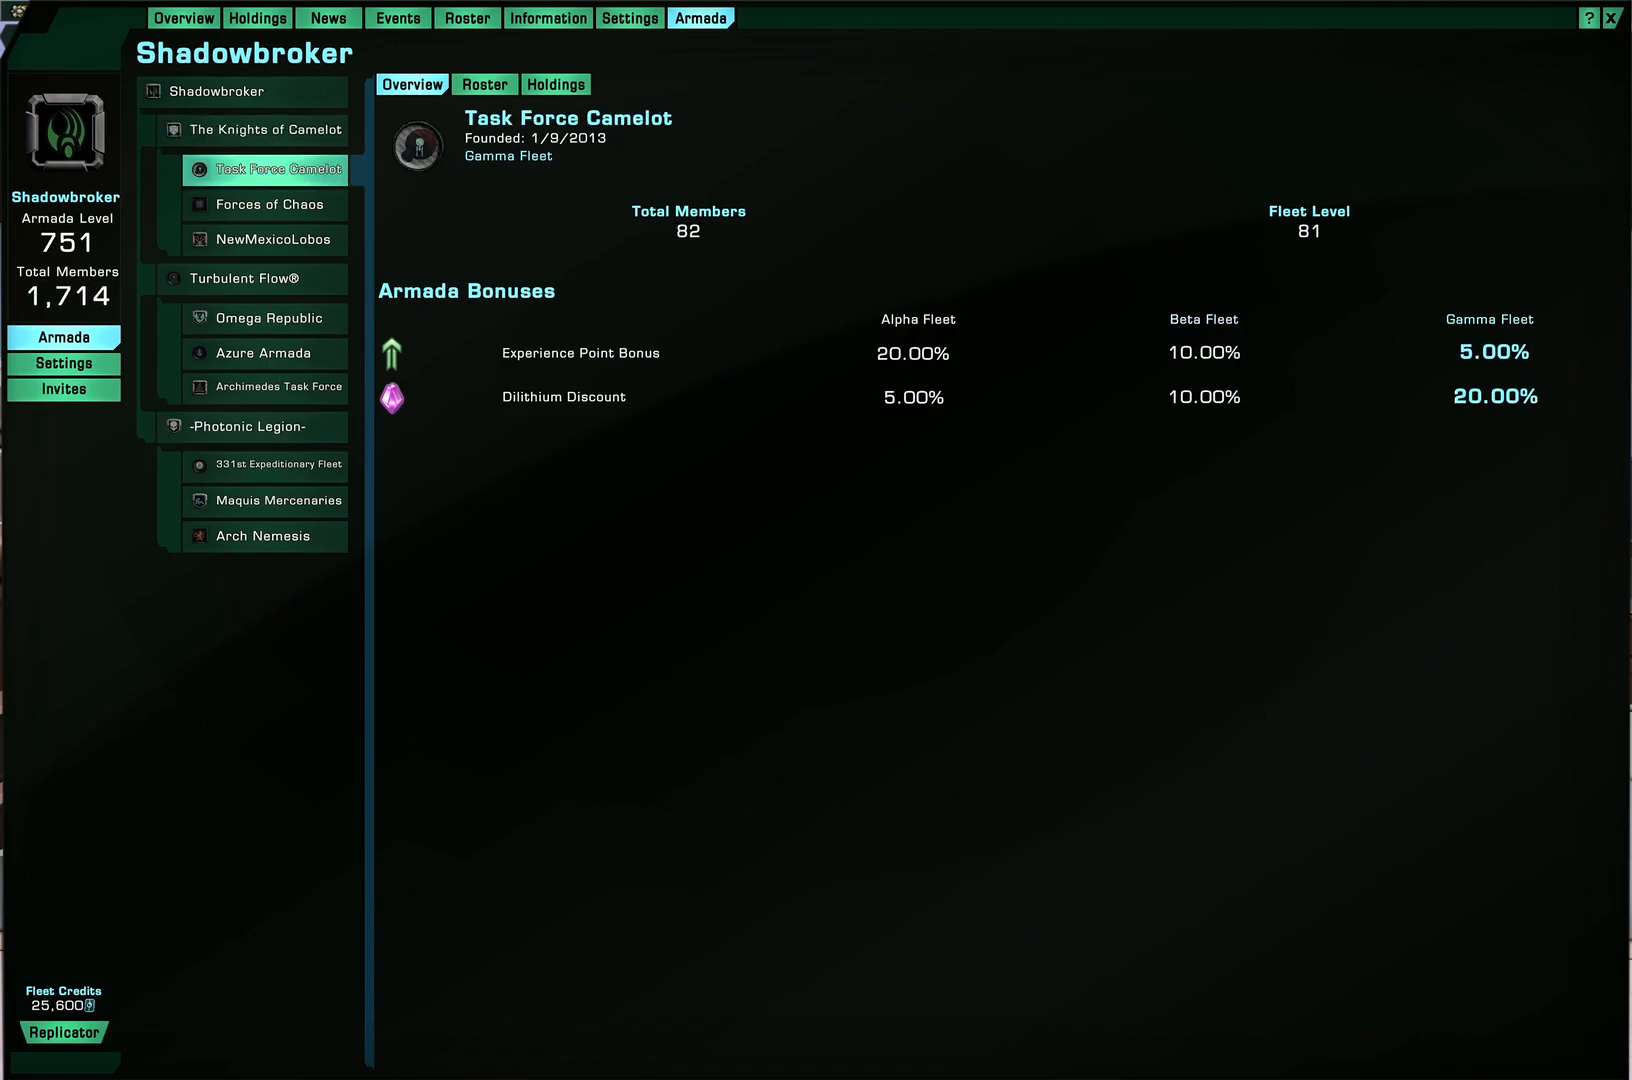
View Forces of Chaos and Omega Republic overviews, then Archimedes Task Force holdings
click(264, 204)
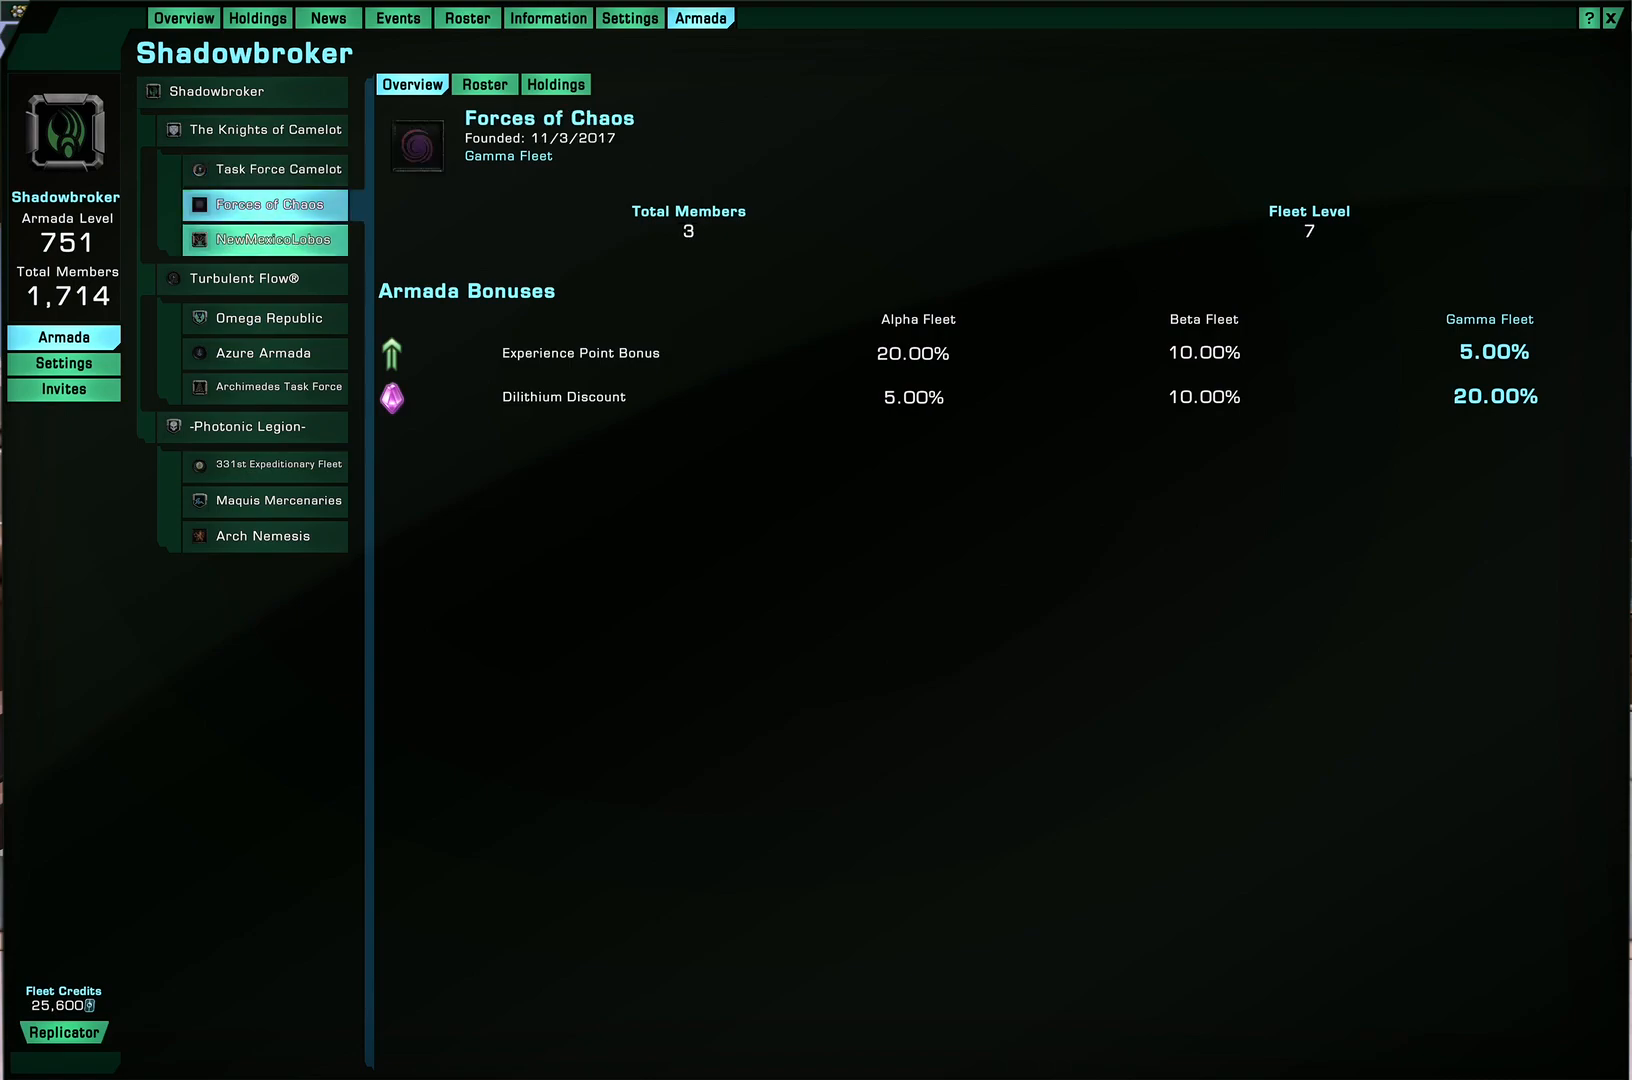
click(262, 318)
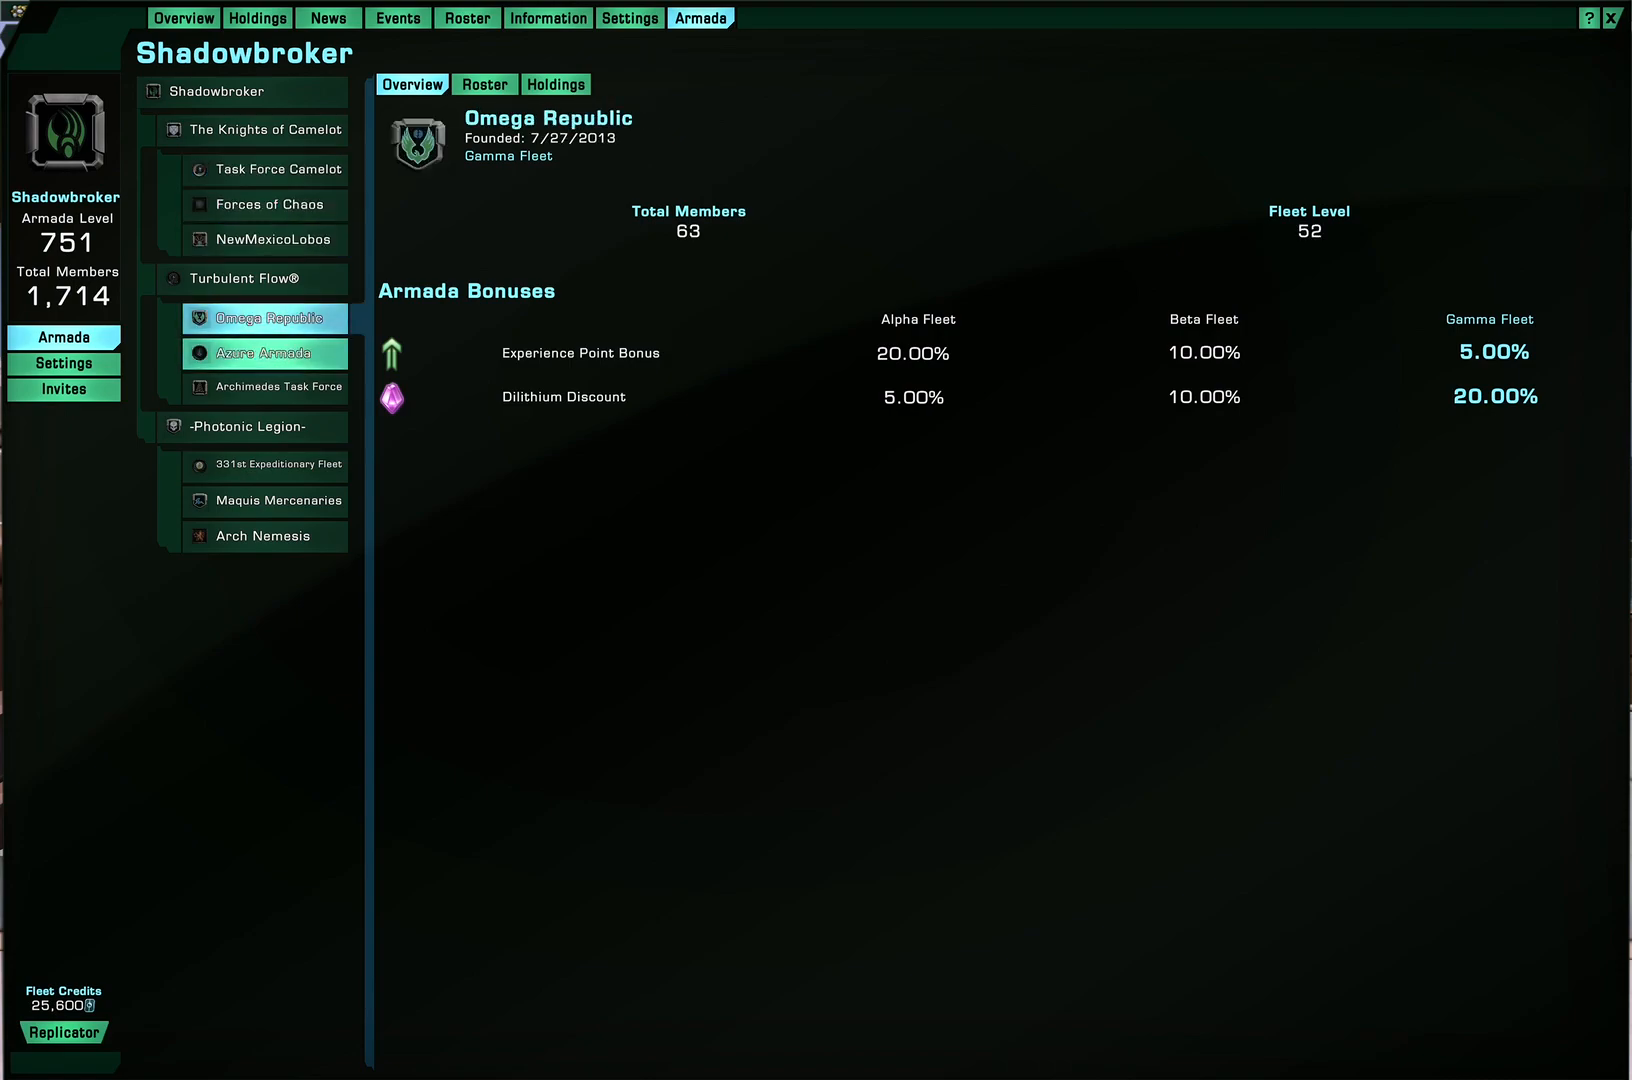
click(272, 386)
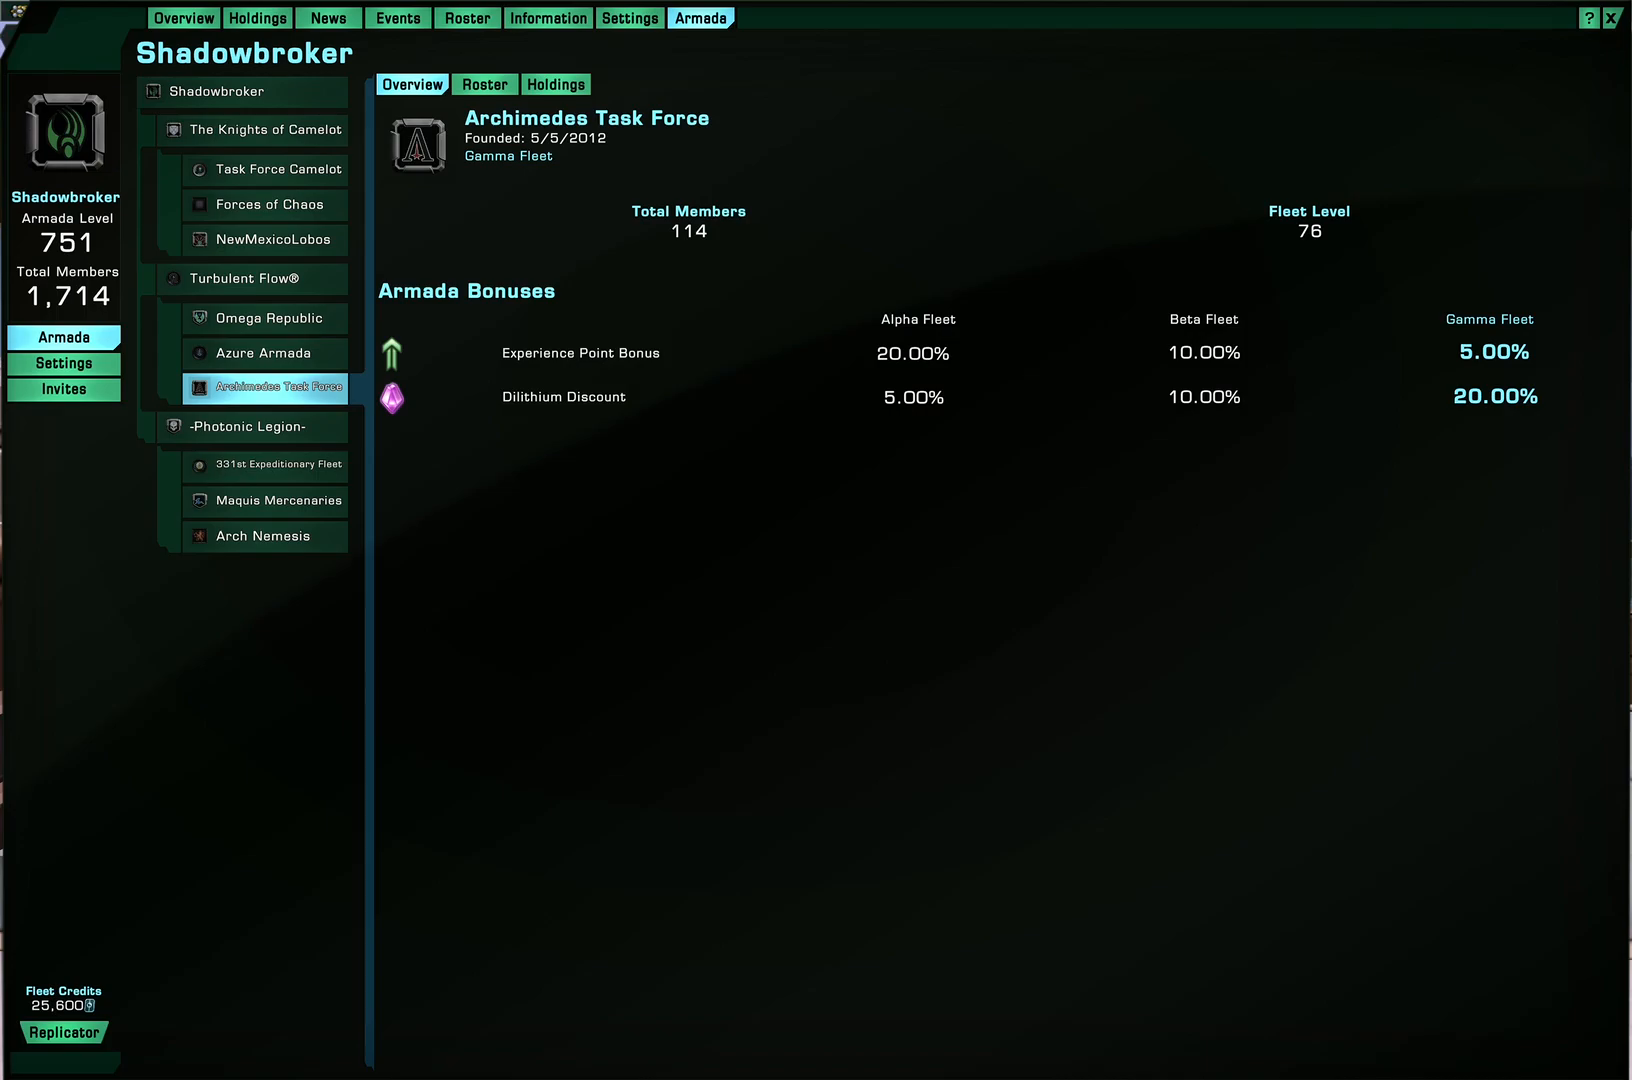
click(556, 84)
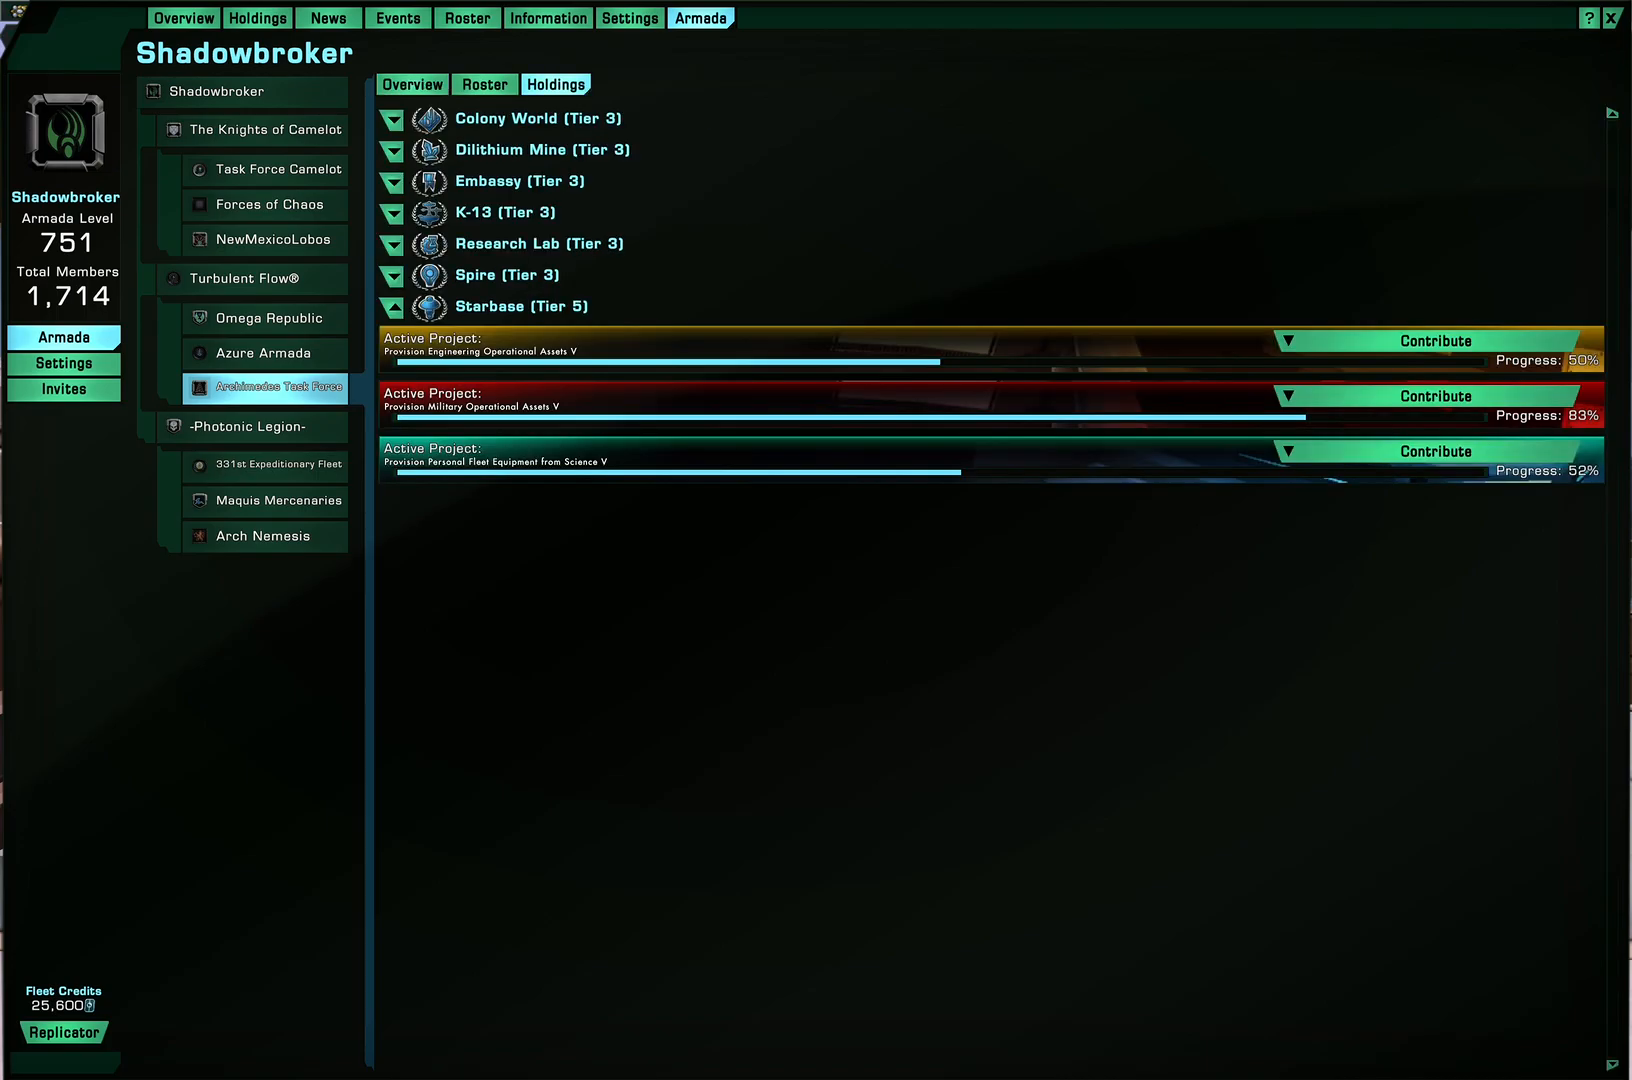
Check 331st Expeditionary Fleet and Arch Nemesis holdings, then show armada contribution permissions
click(264, 464)
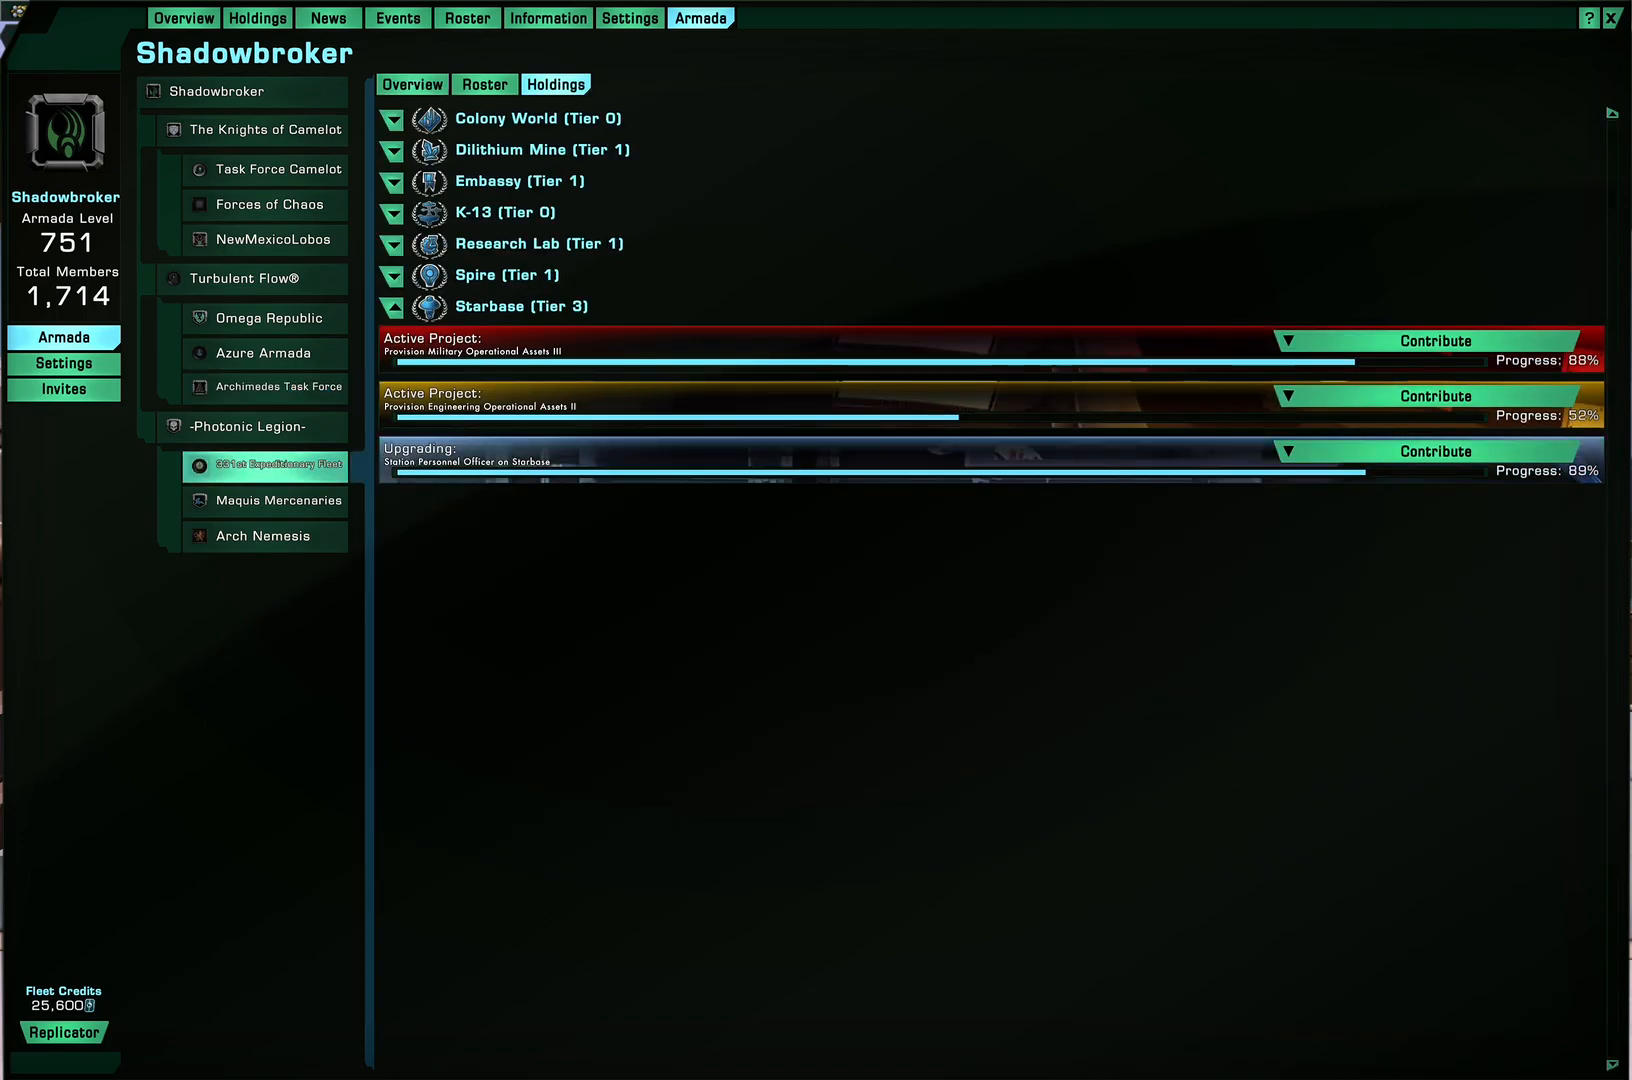
click(264, 536)
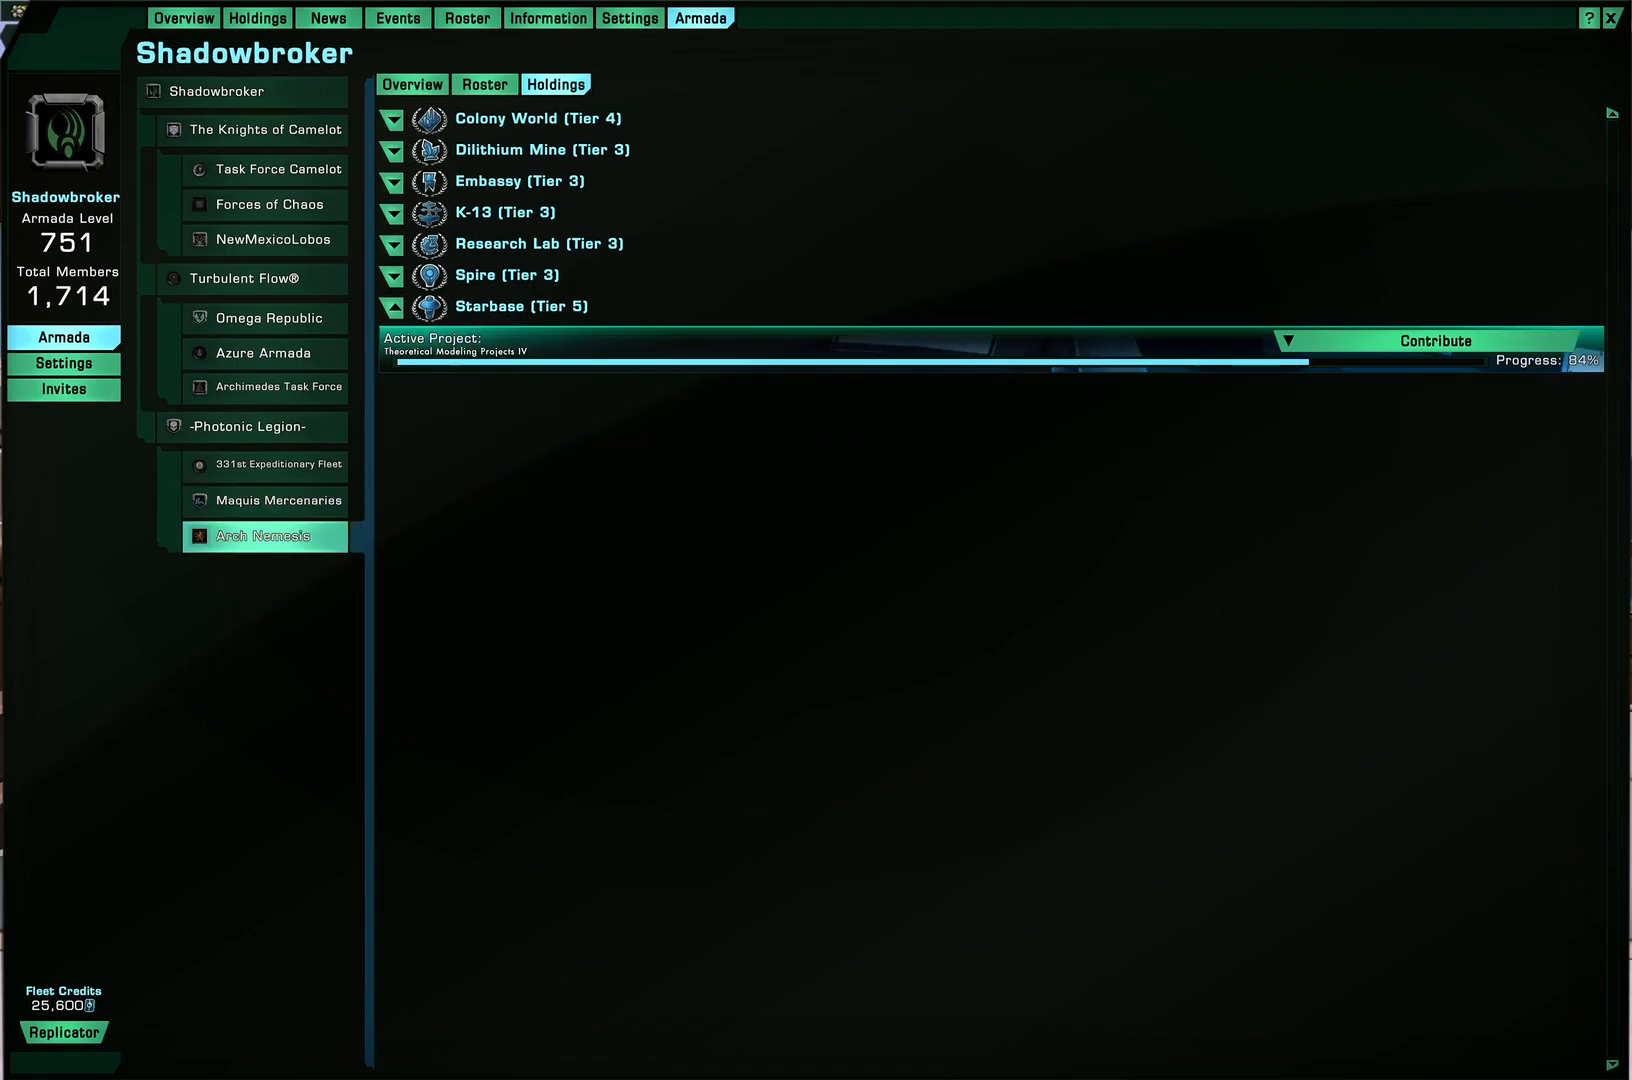
click(1430, 340)
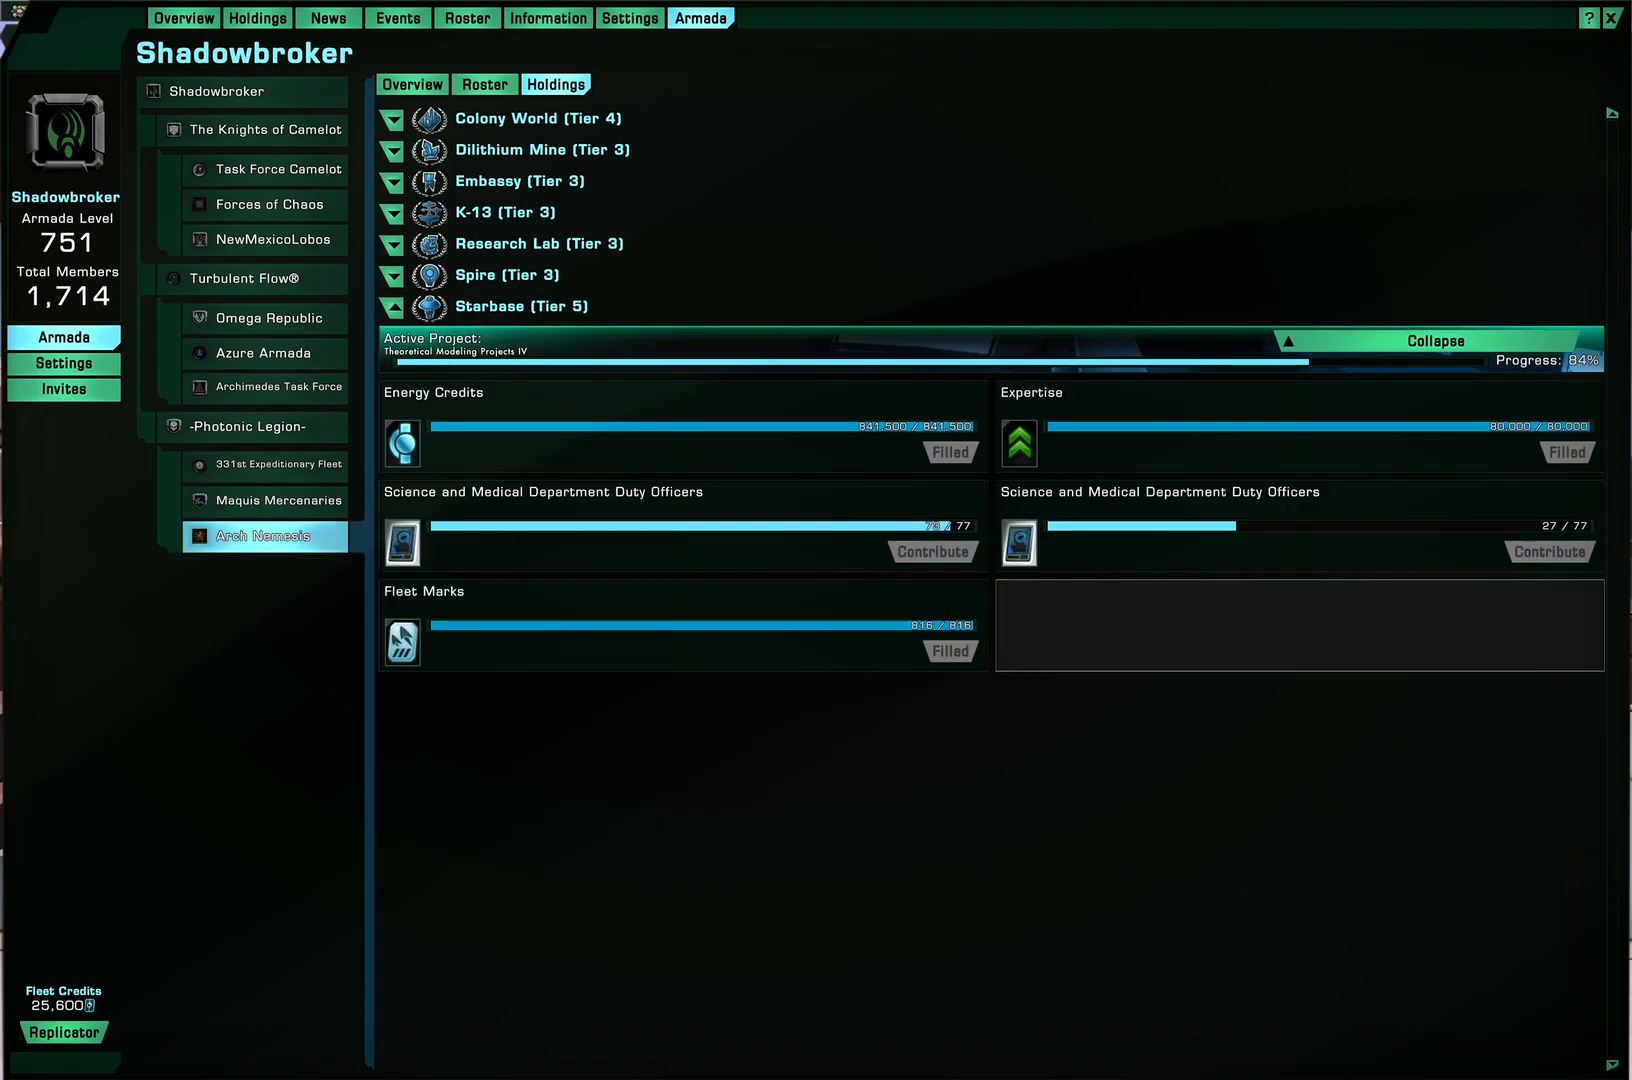
click(62, 362)
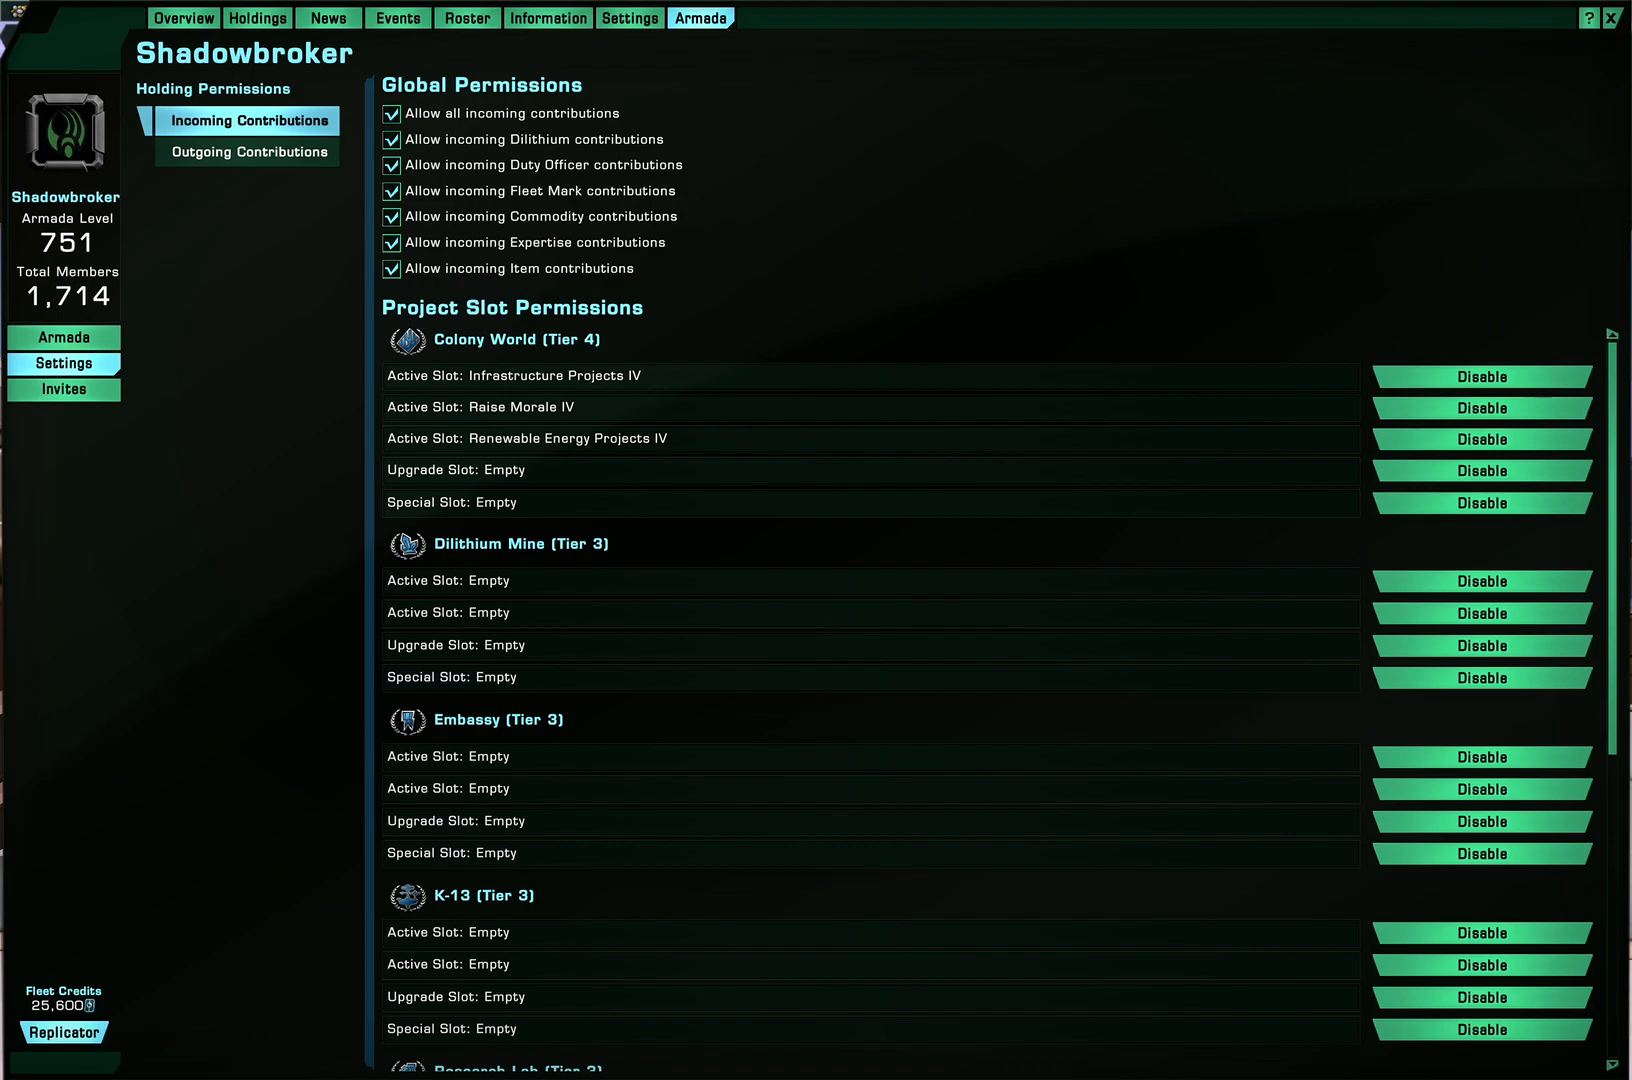
Scroll through the project slot permissions, then switch to Outgoing Contributions
scroll(down, 3)
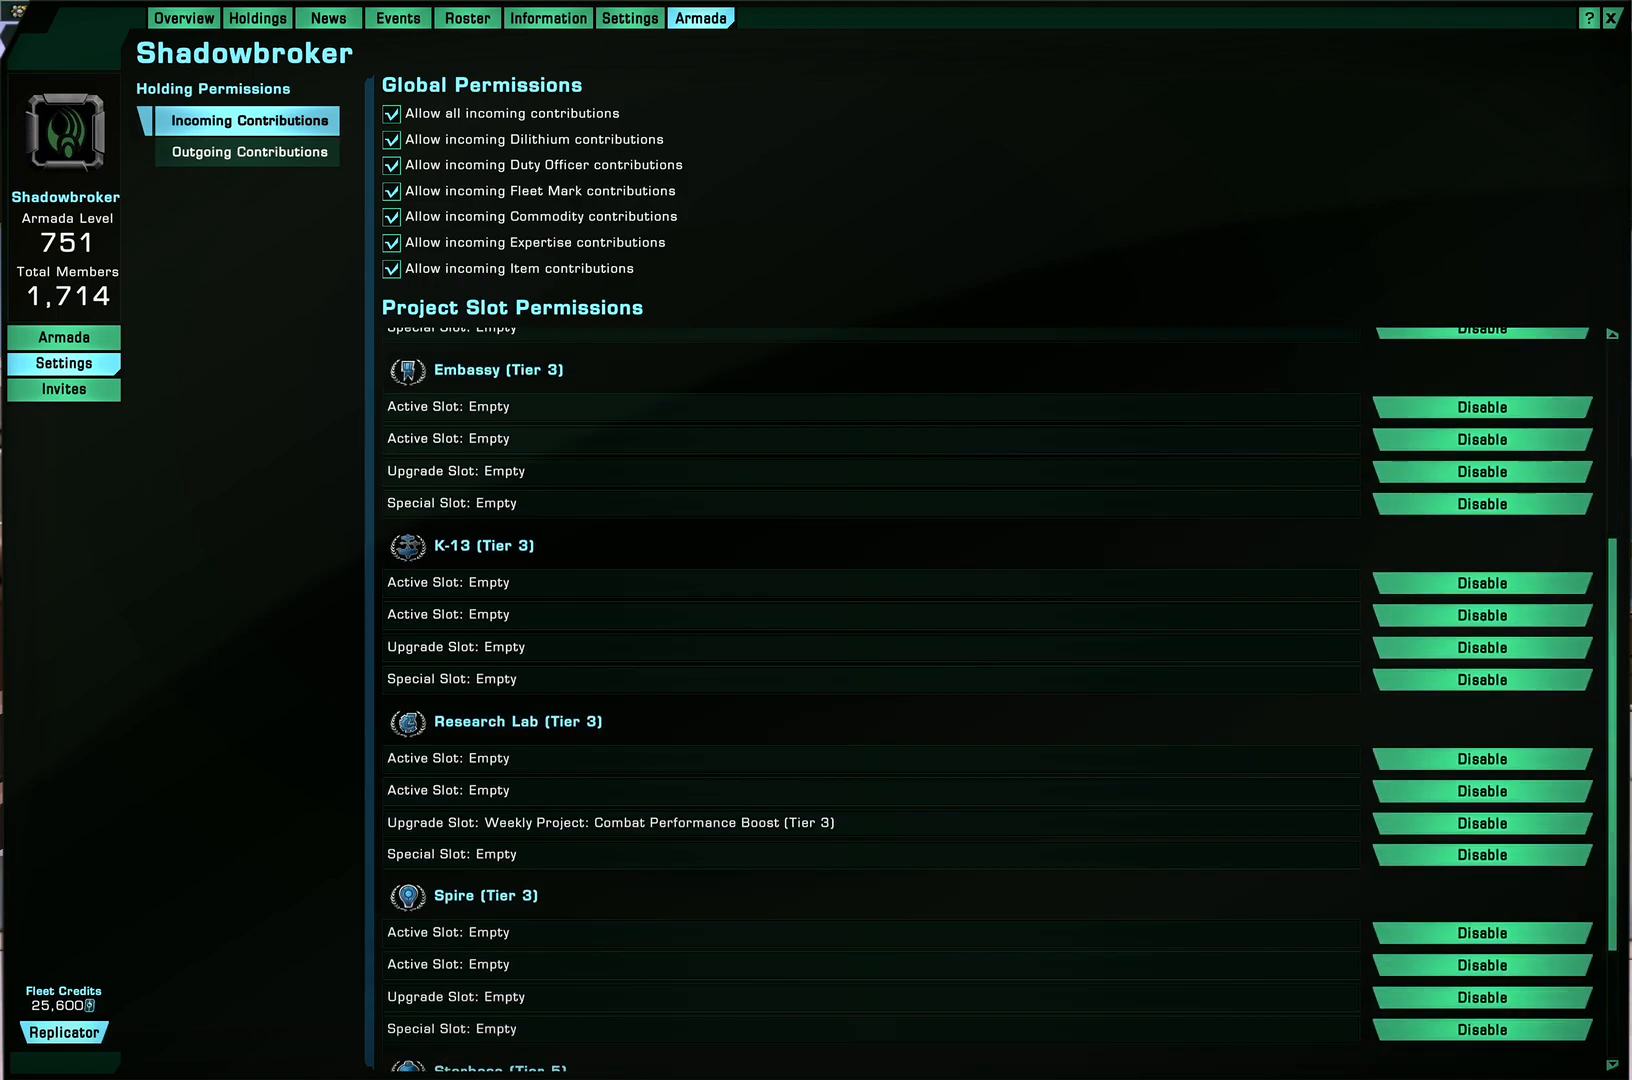
scroll(down, 3)
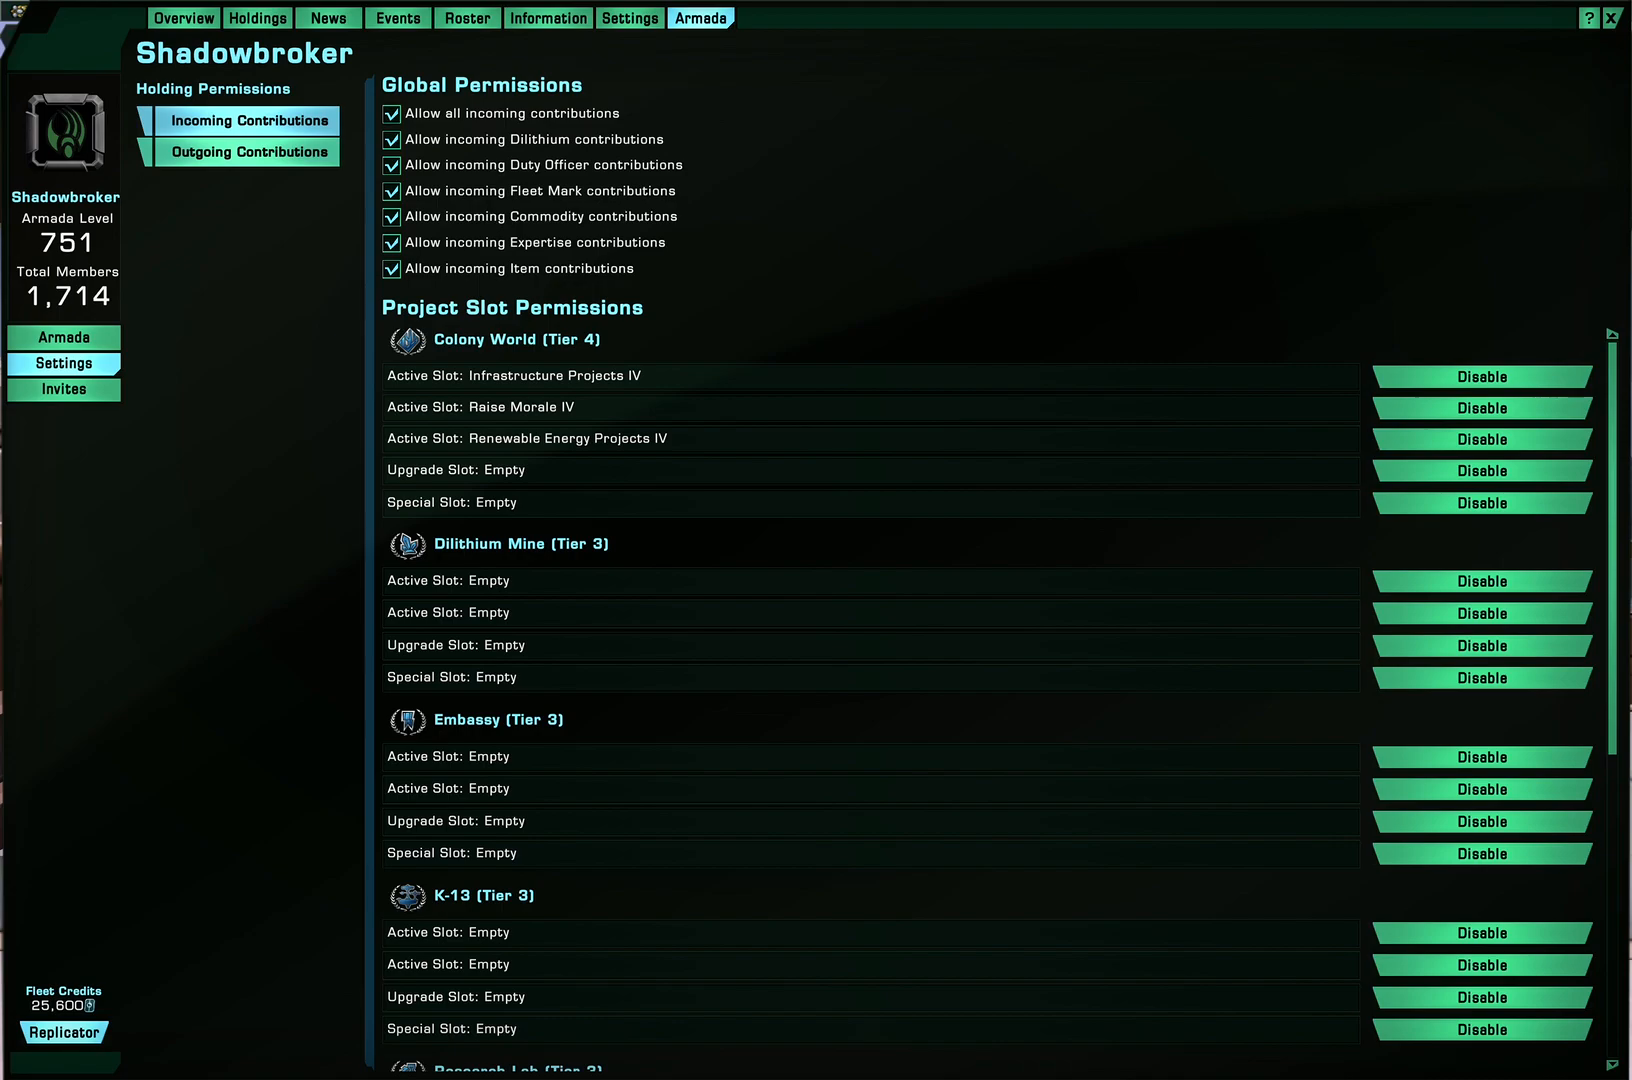
click(248, 152)
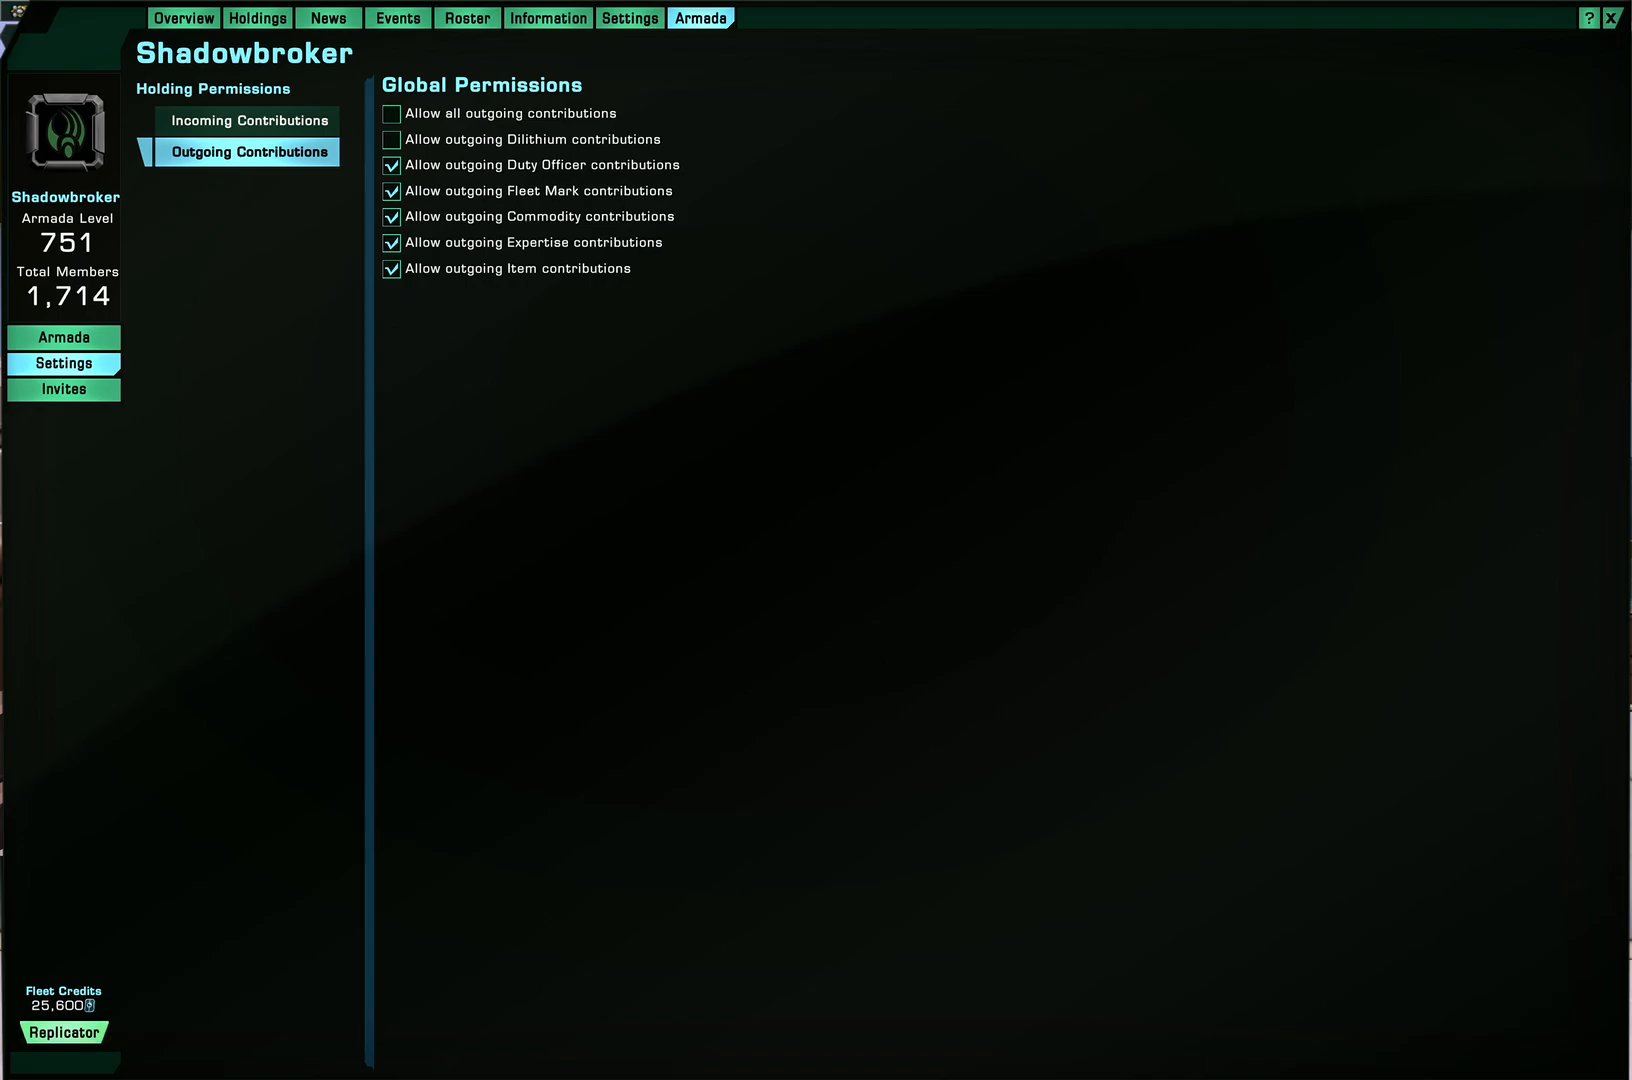
mouse_move(60, 1032)
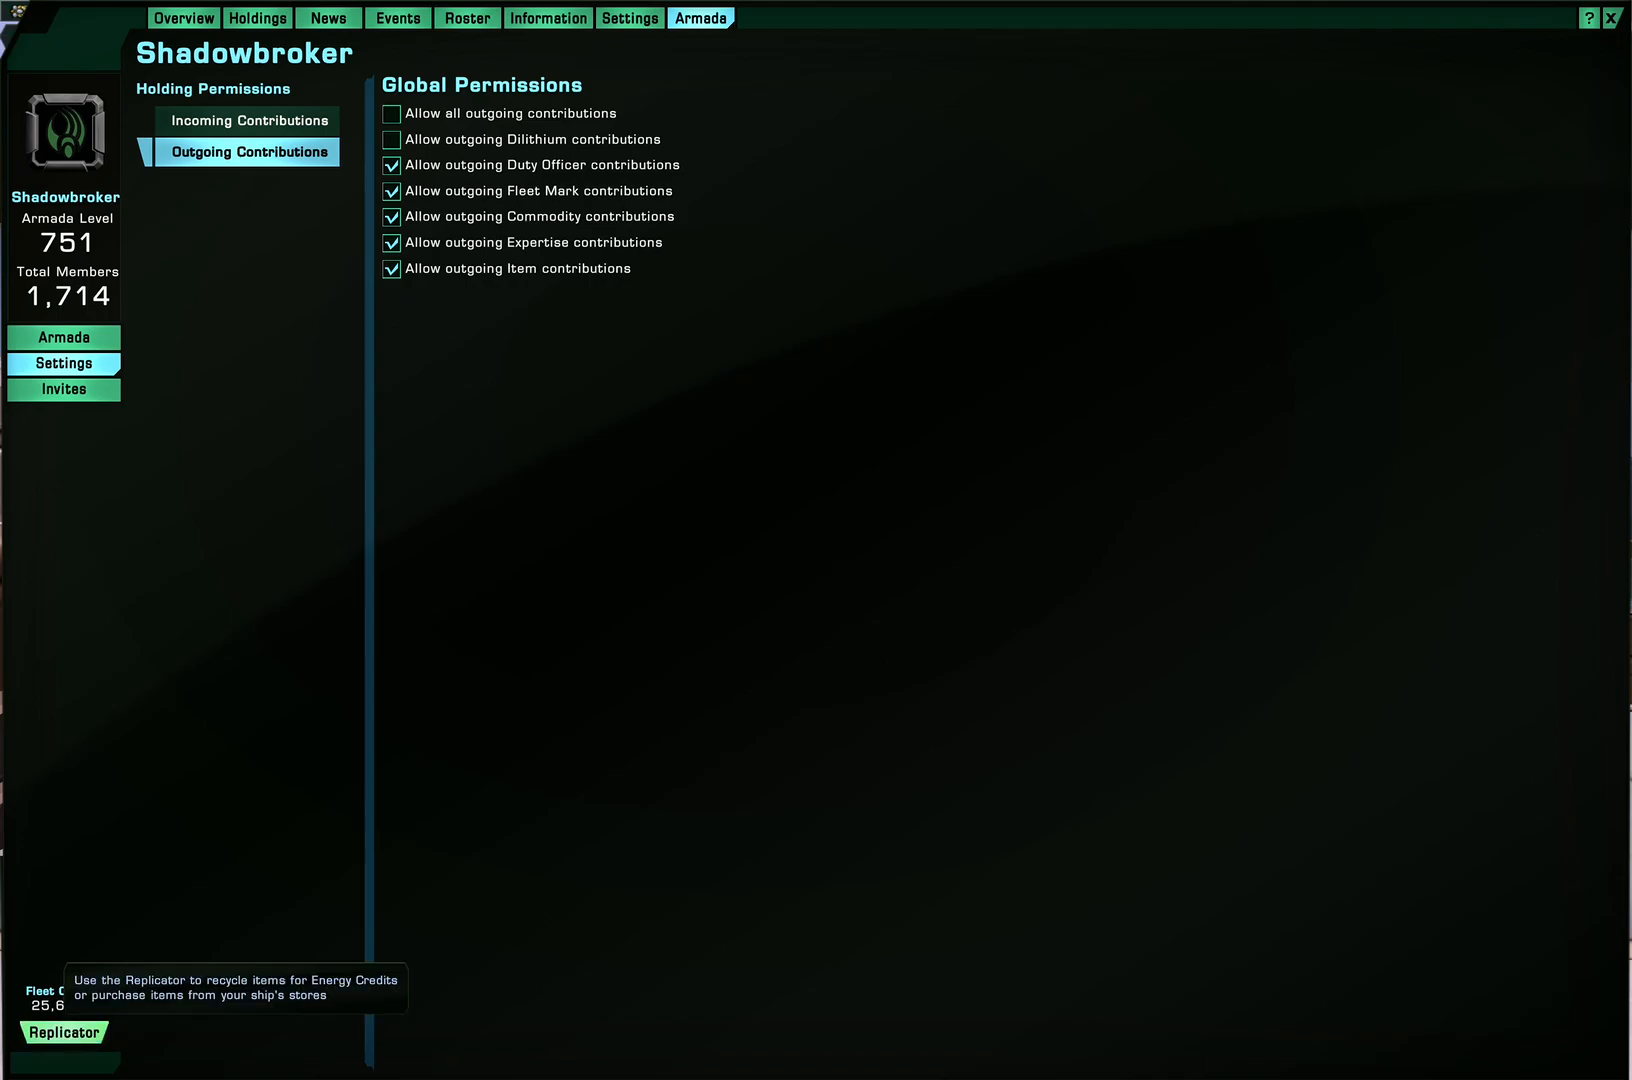
Glance at the Ship Replicator, close it, and show the fleet's starbase holdings
click(62, 1032)
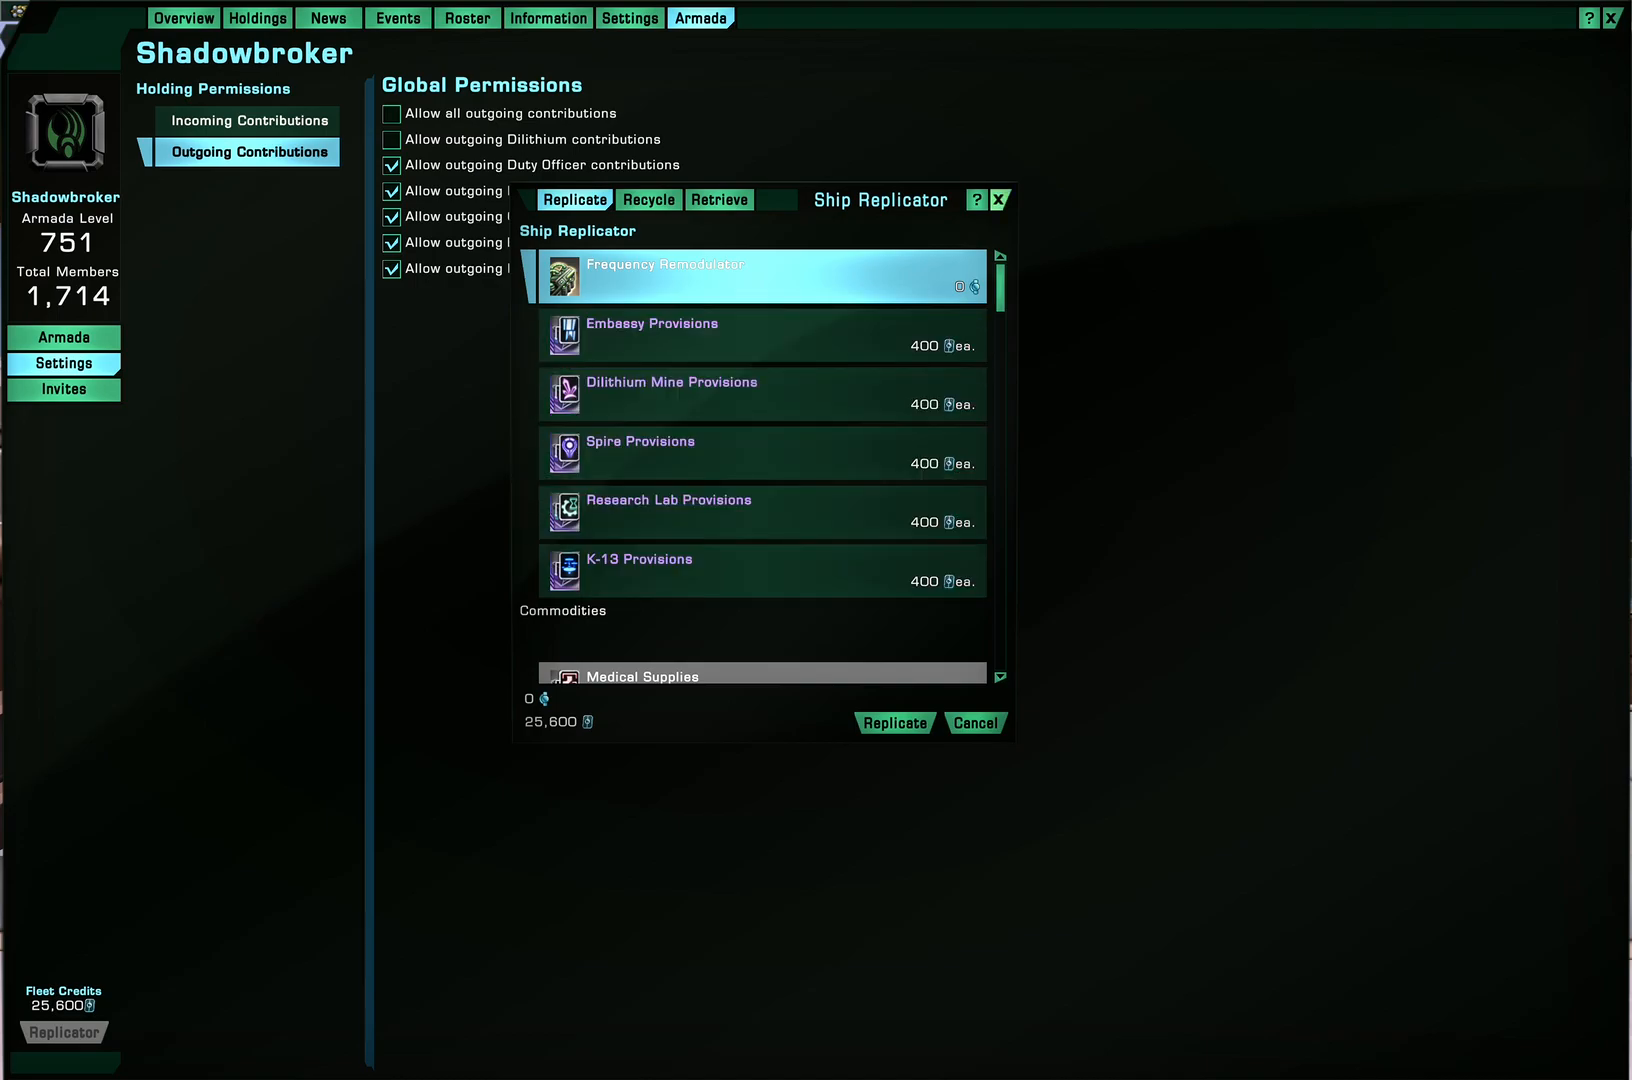
click(1002, 198)
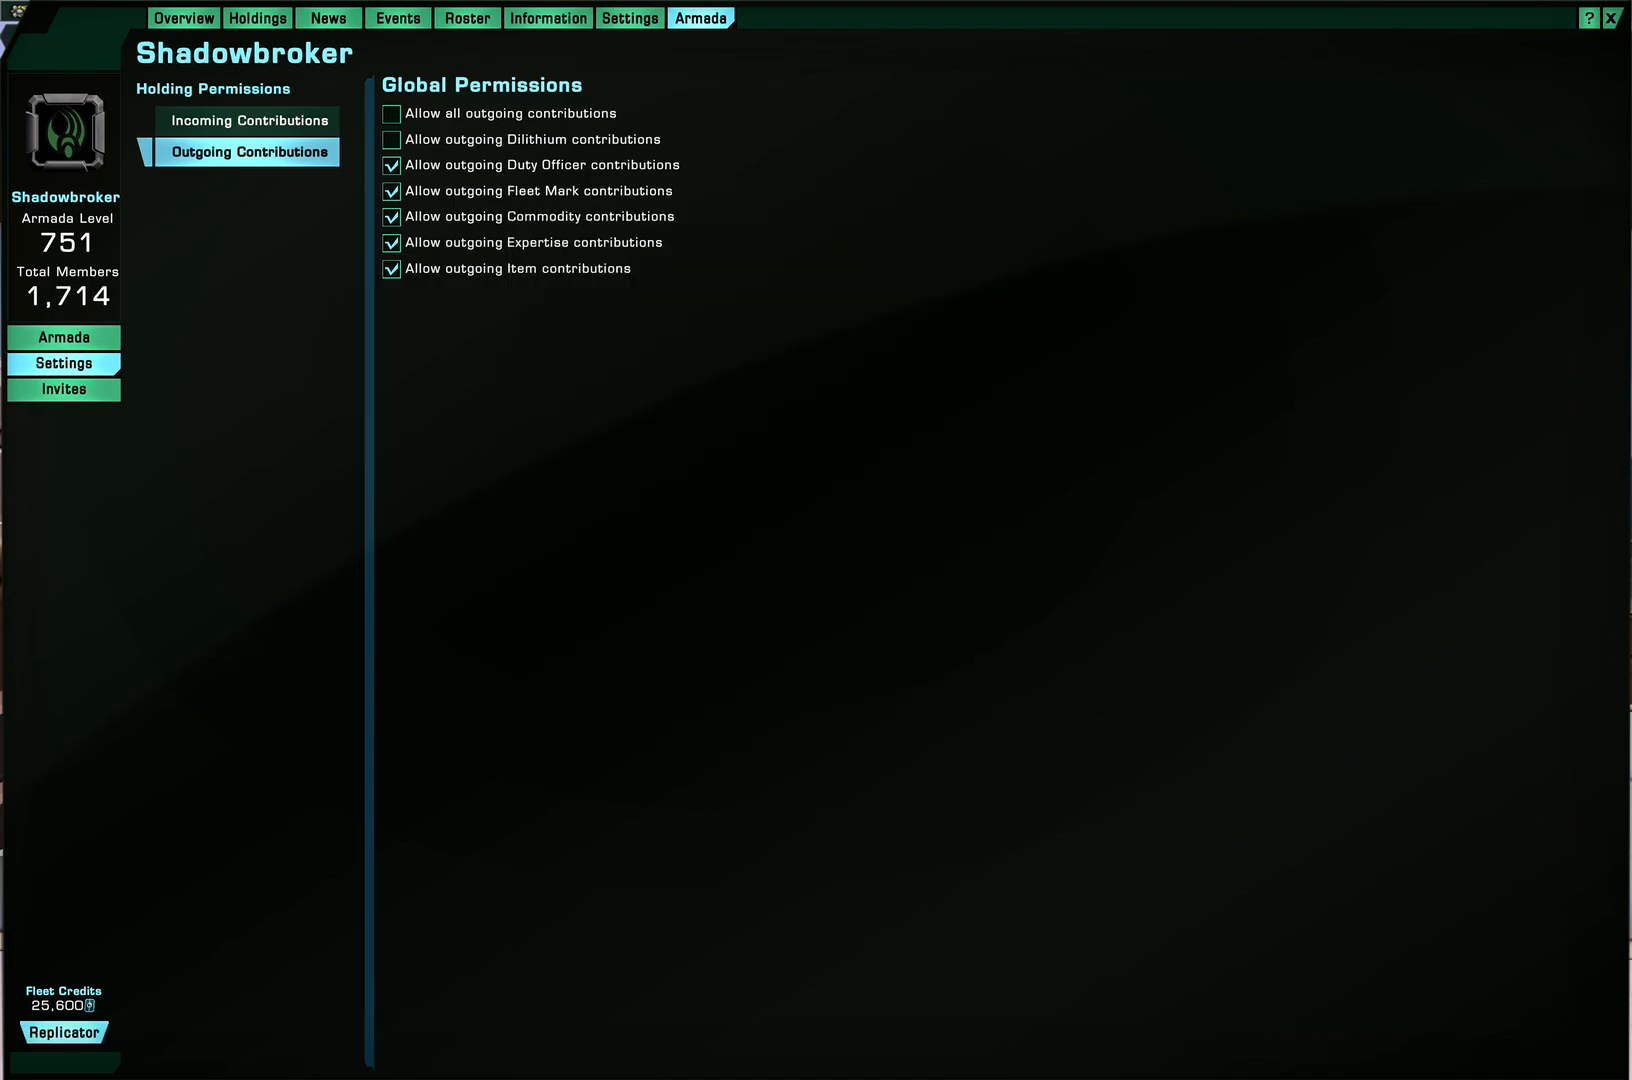
click(256, 16)
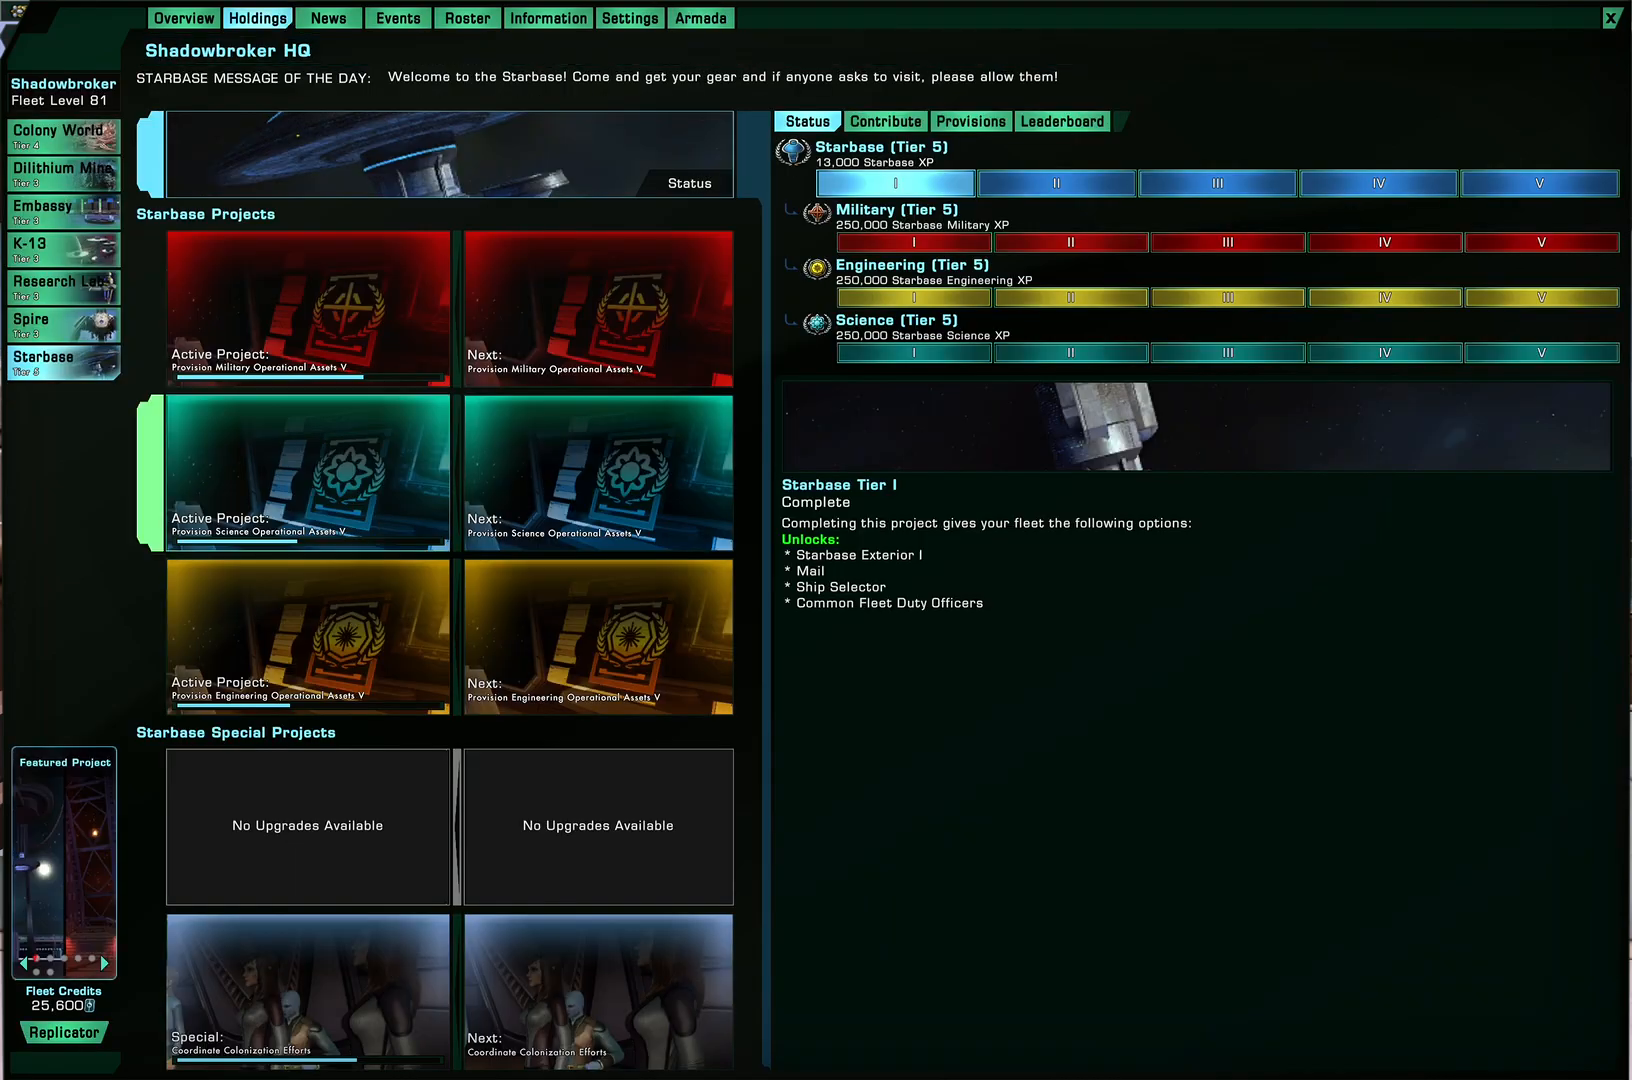
View the Embassy holding, then close the fleet management window
click(60, 210)
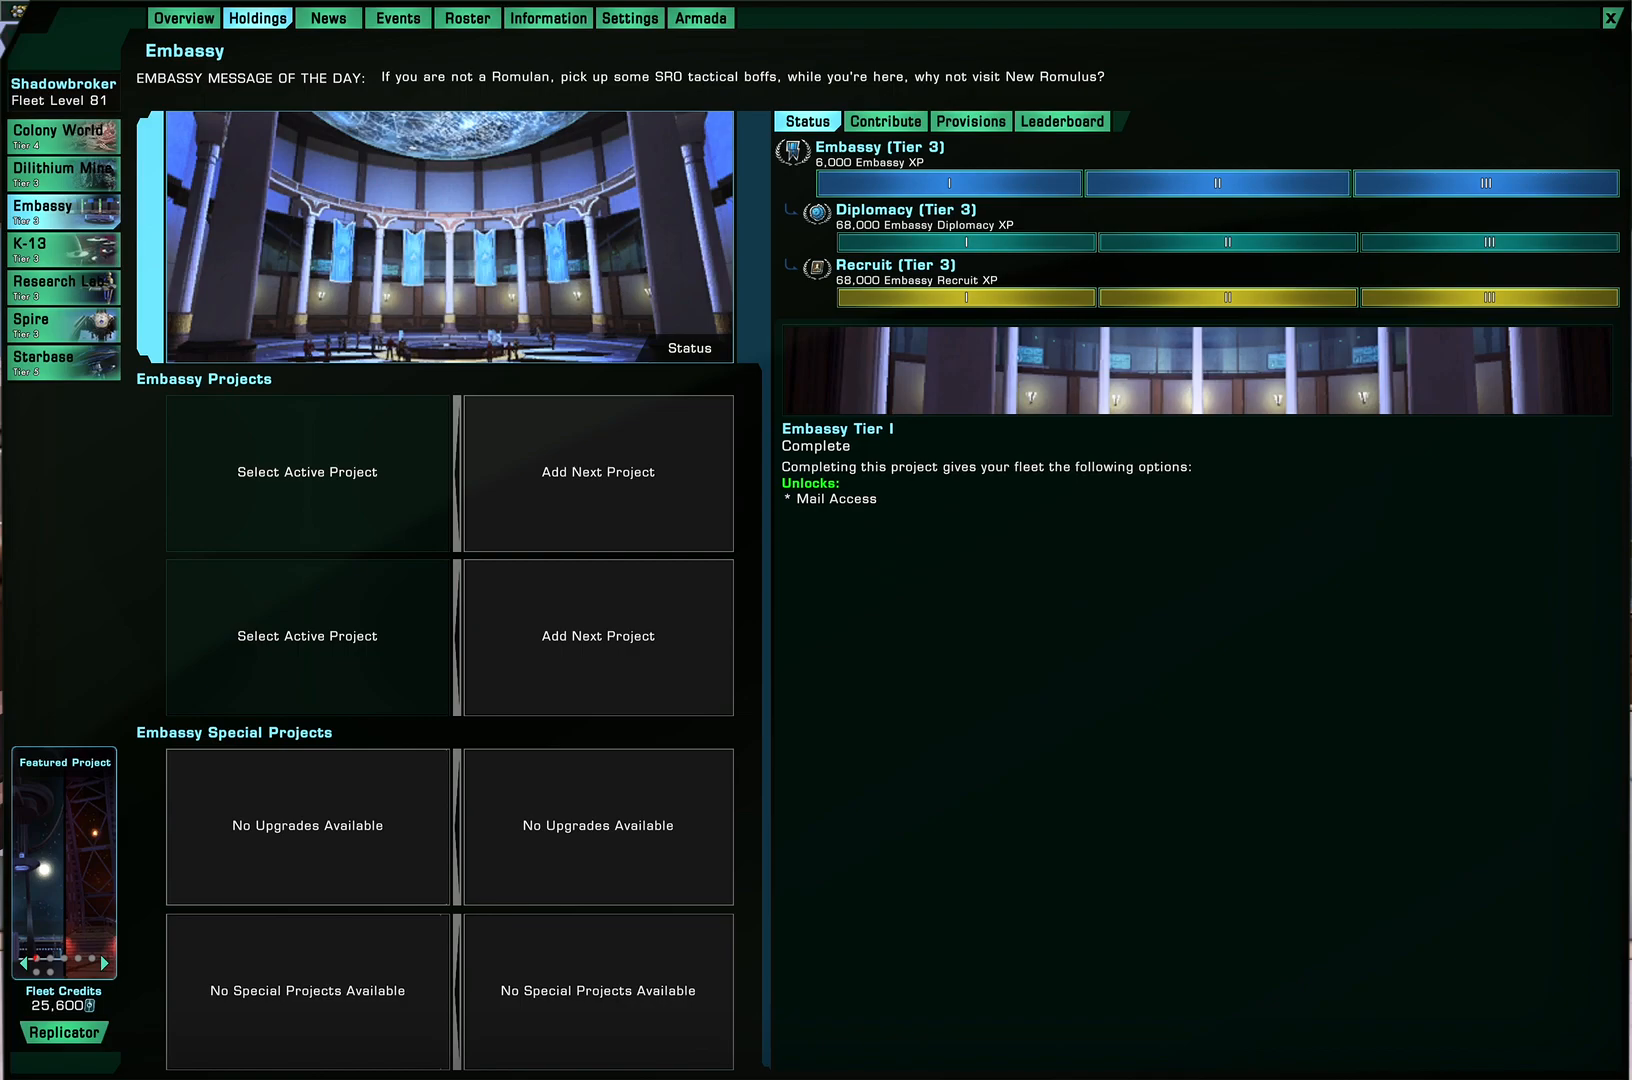
click(308, 636)
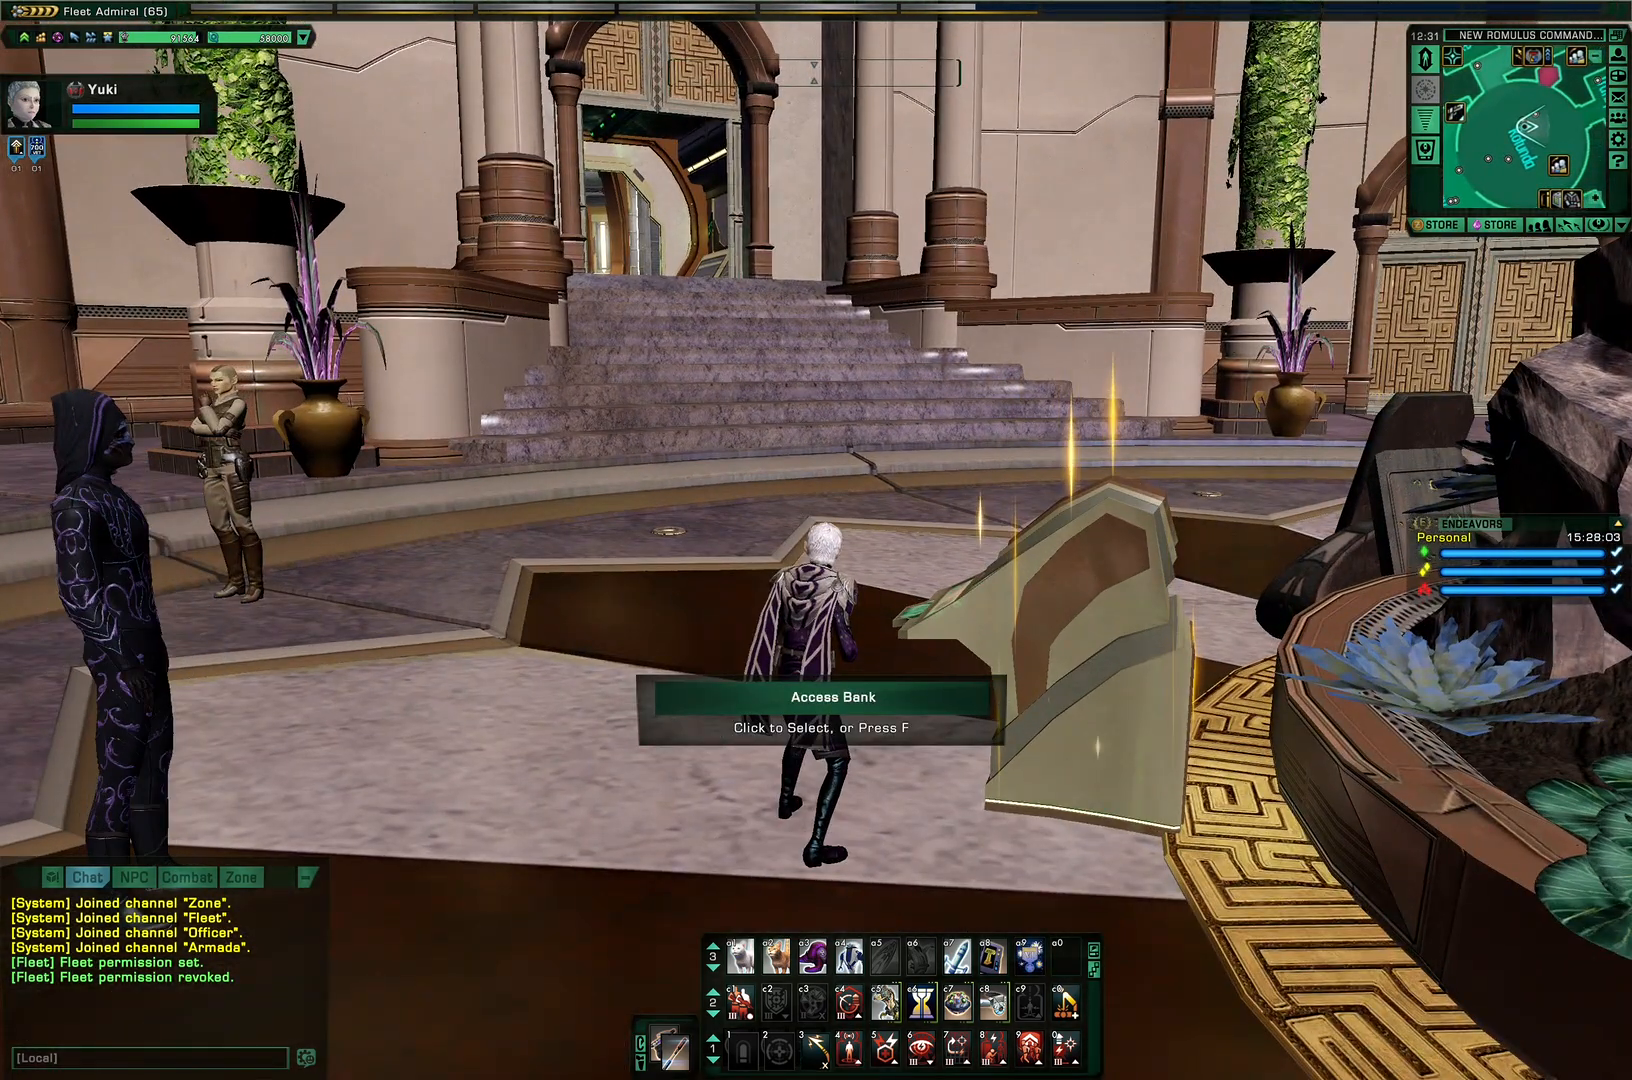
Use the bank terminal to reach Fleet Bank storage, browse Prize Pool, then view Main Repository rank permissions
click(818, 696)
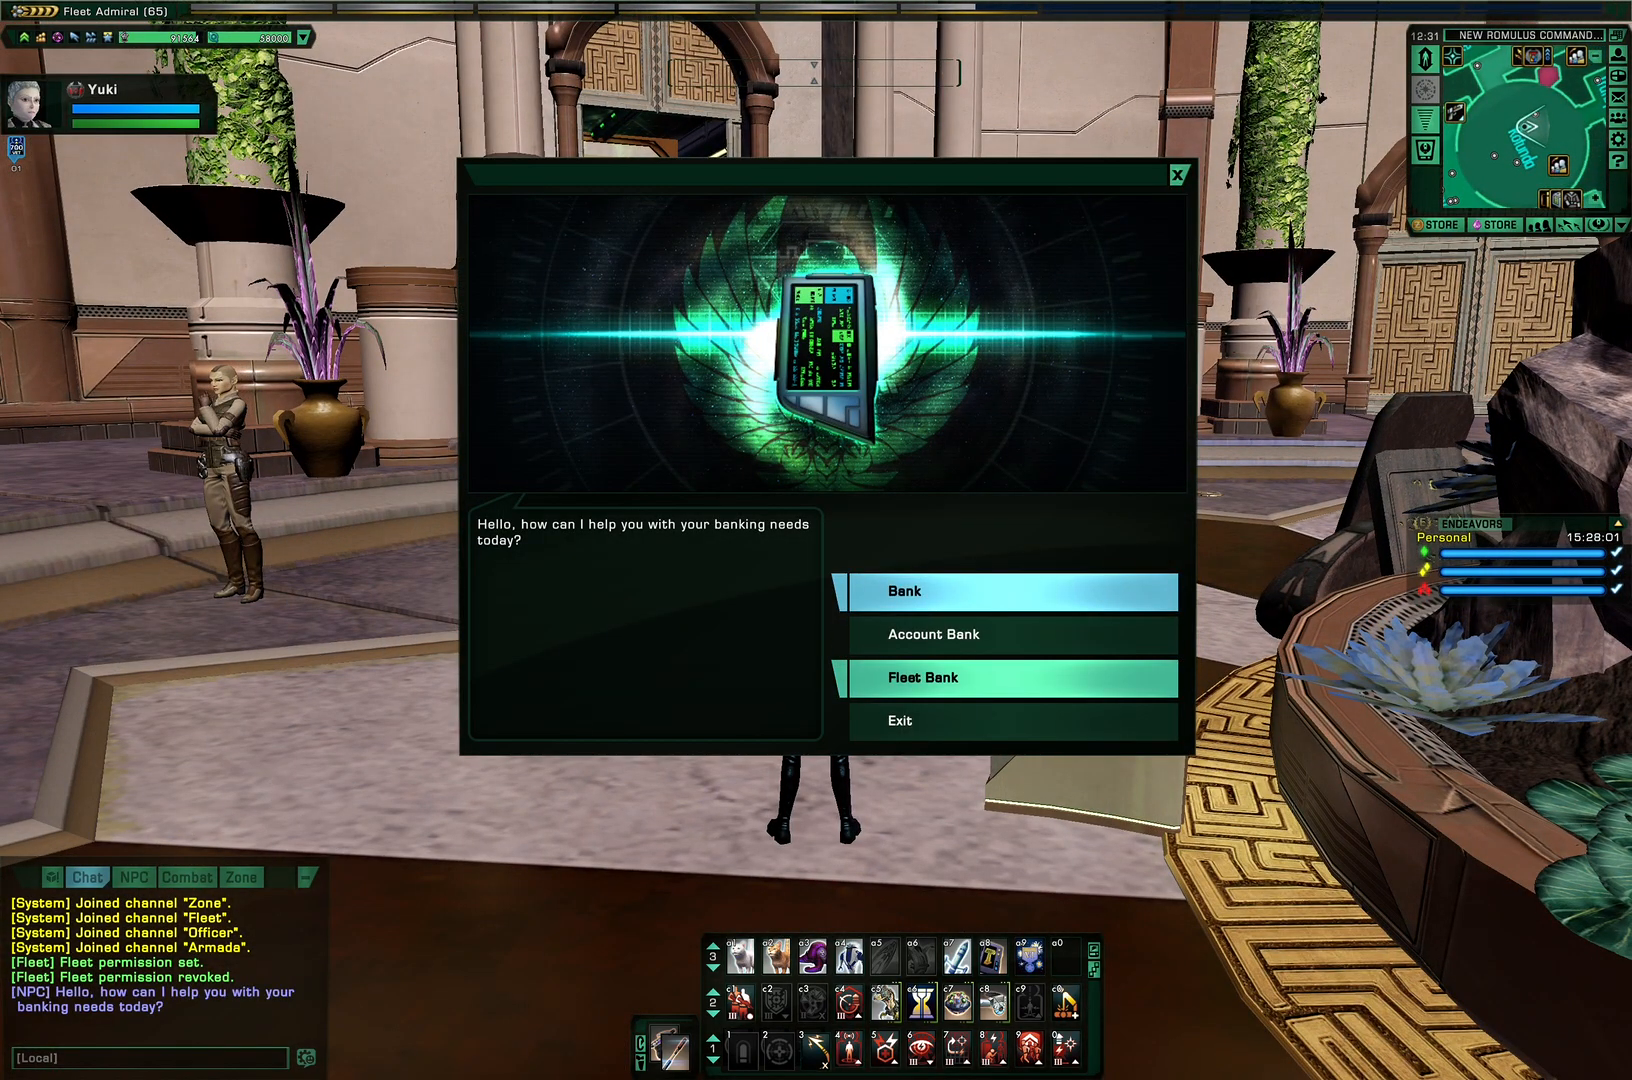
click(924, 676)
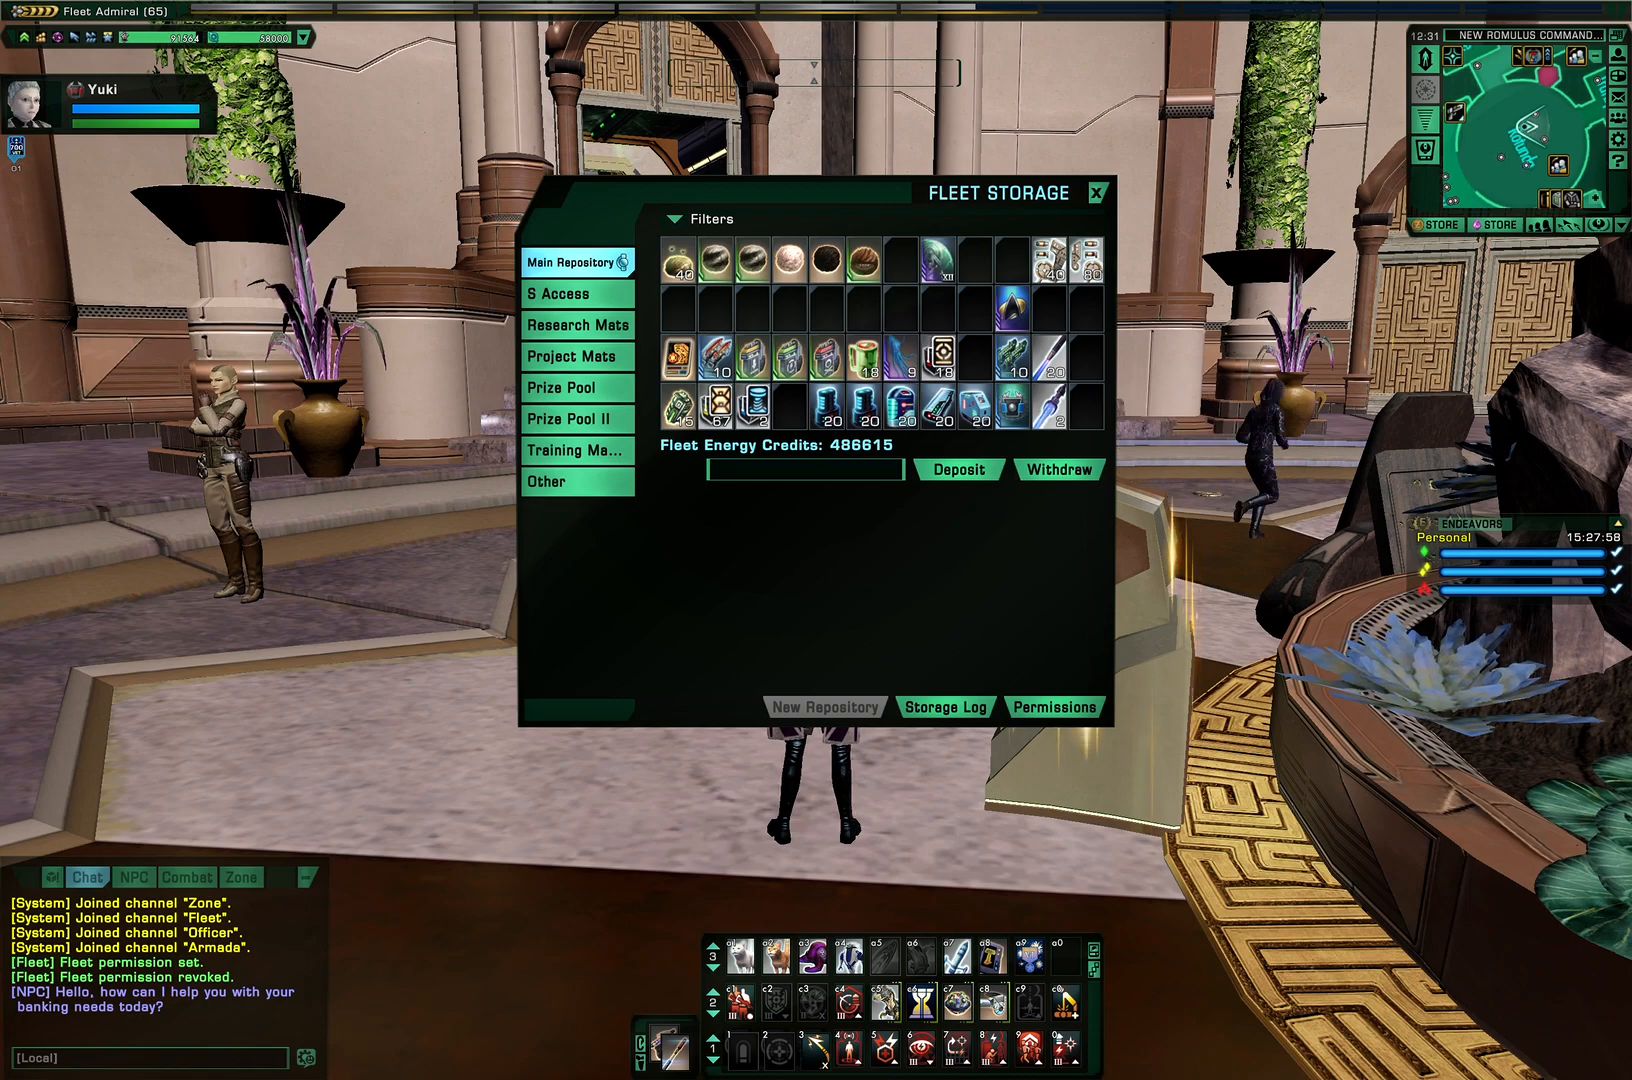
click(576, 482)
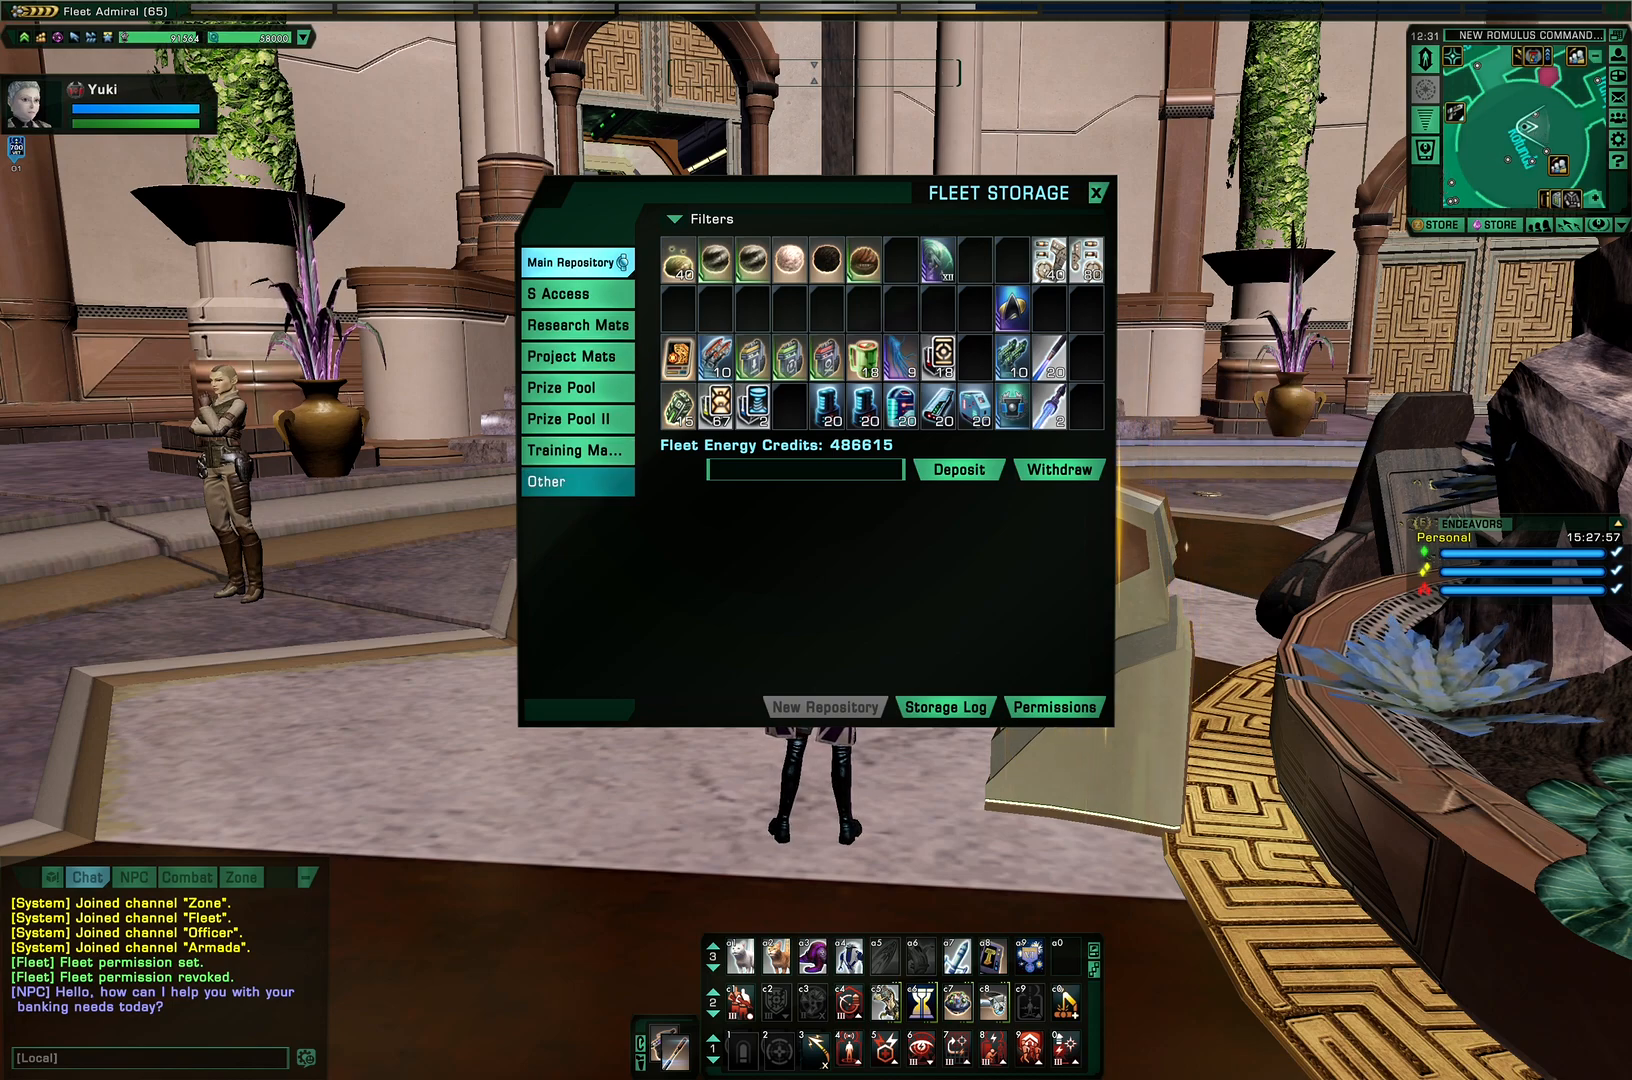
click(562, 386)
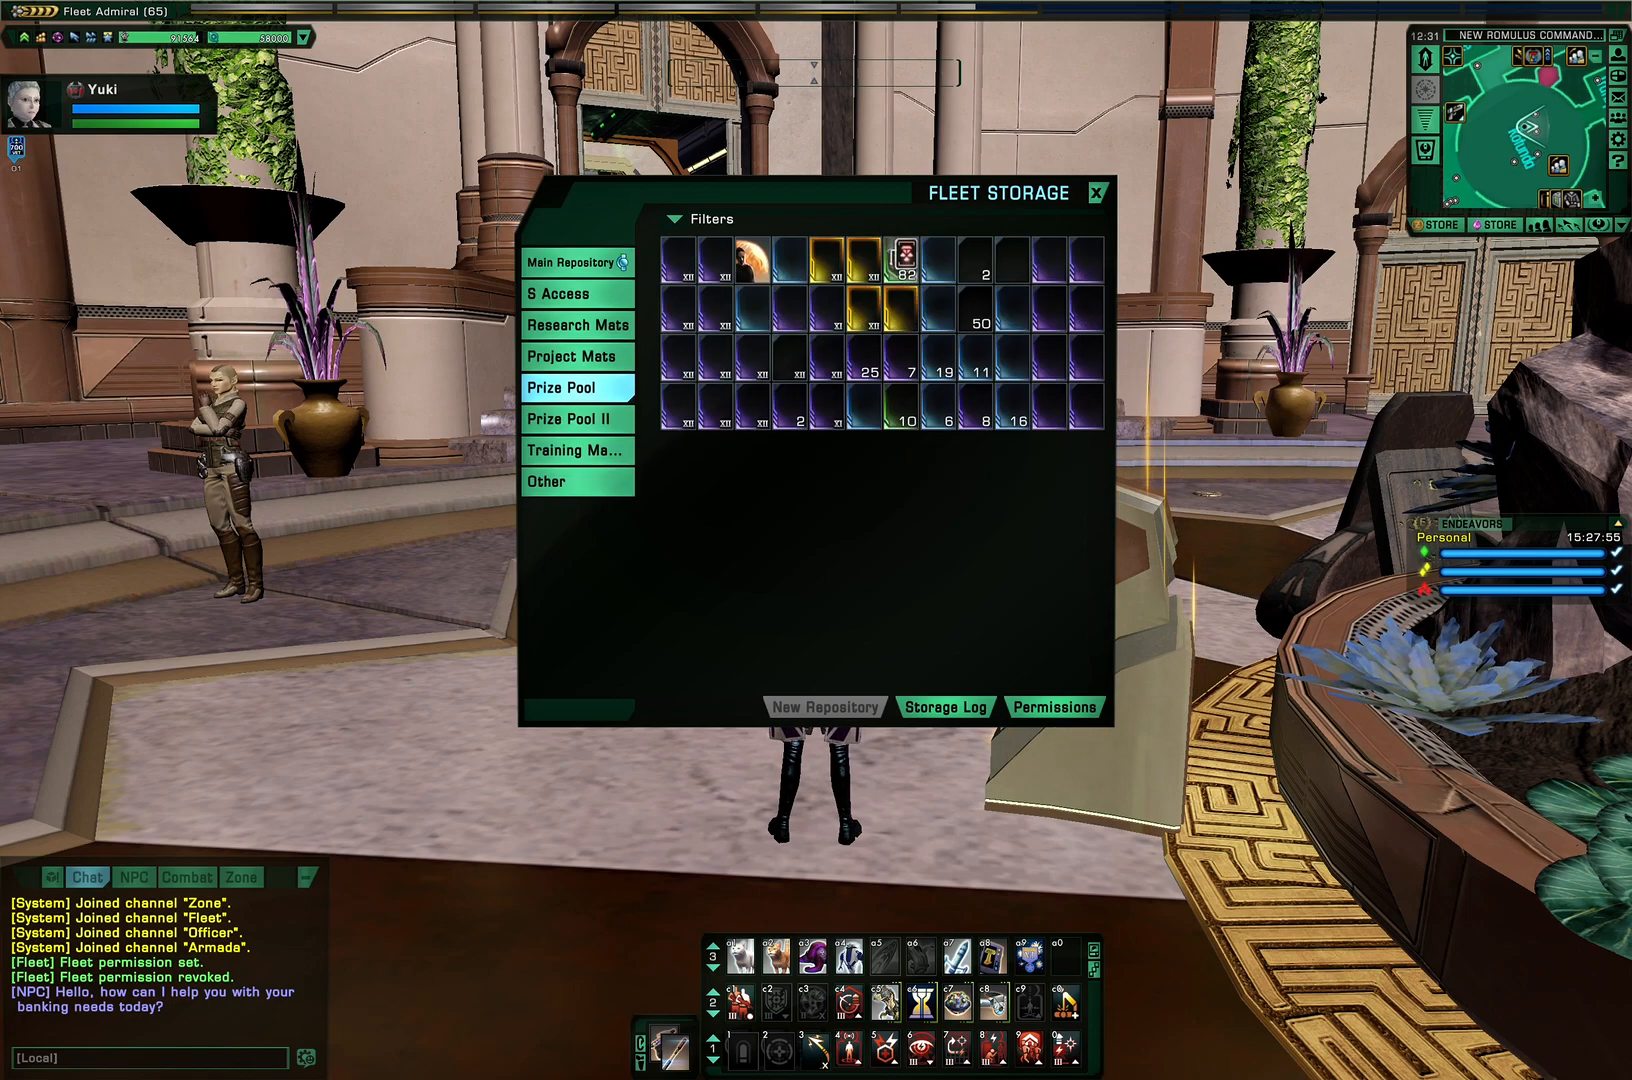
click(576, 262)
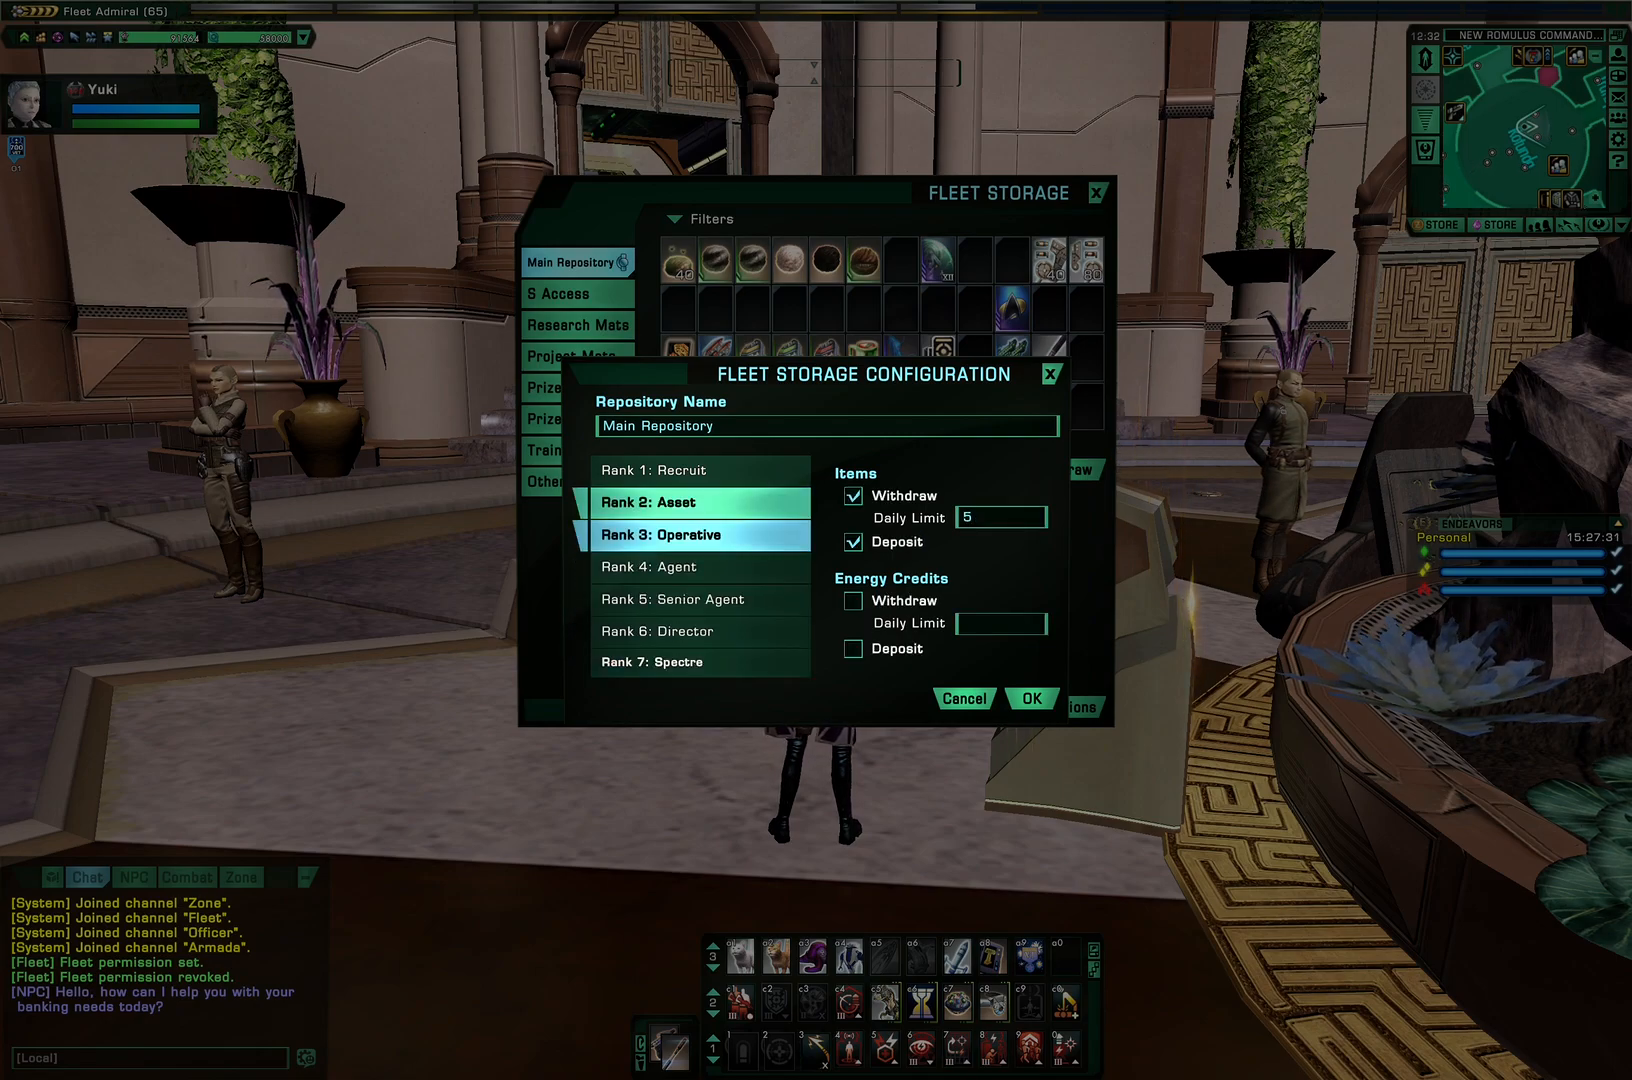
Cancel out of the Fleet Storage Configuration dialog to show the S Access repository items
click(660, 470)
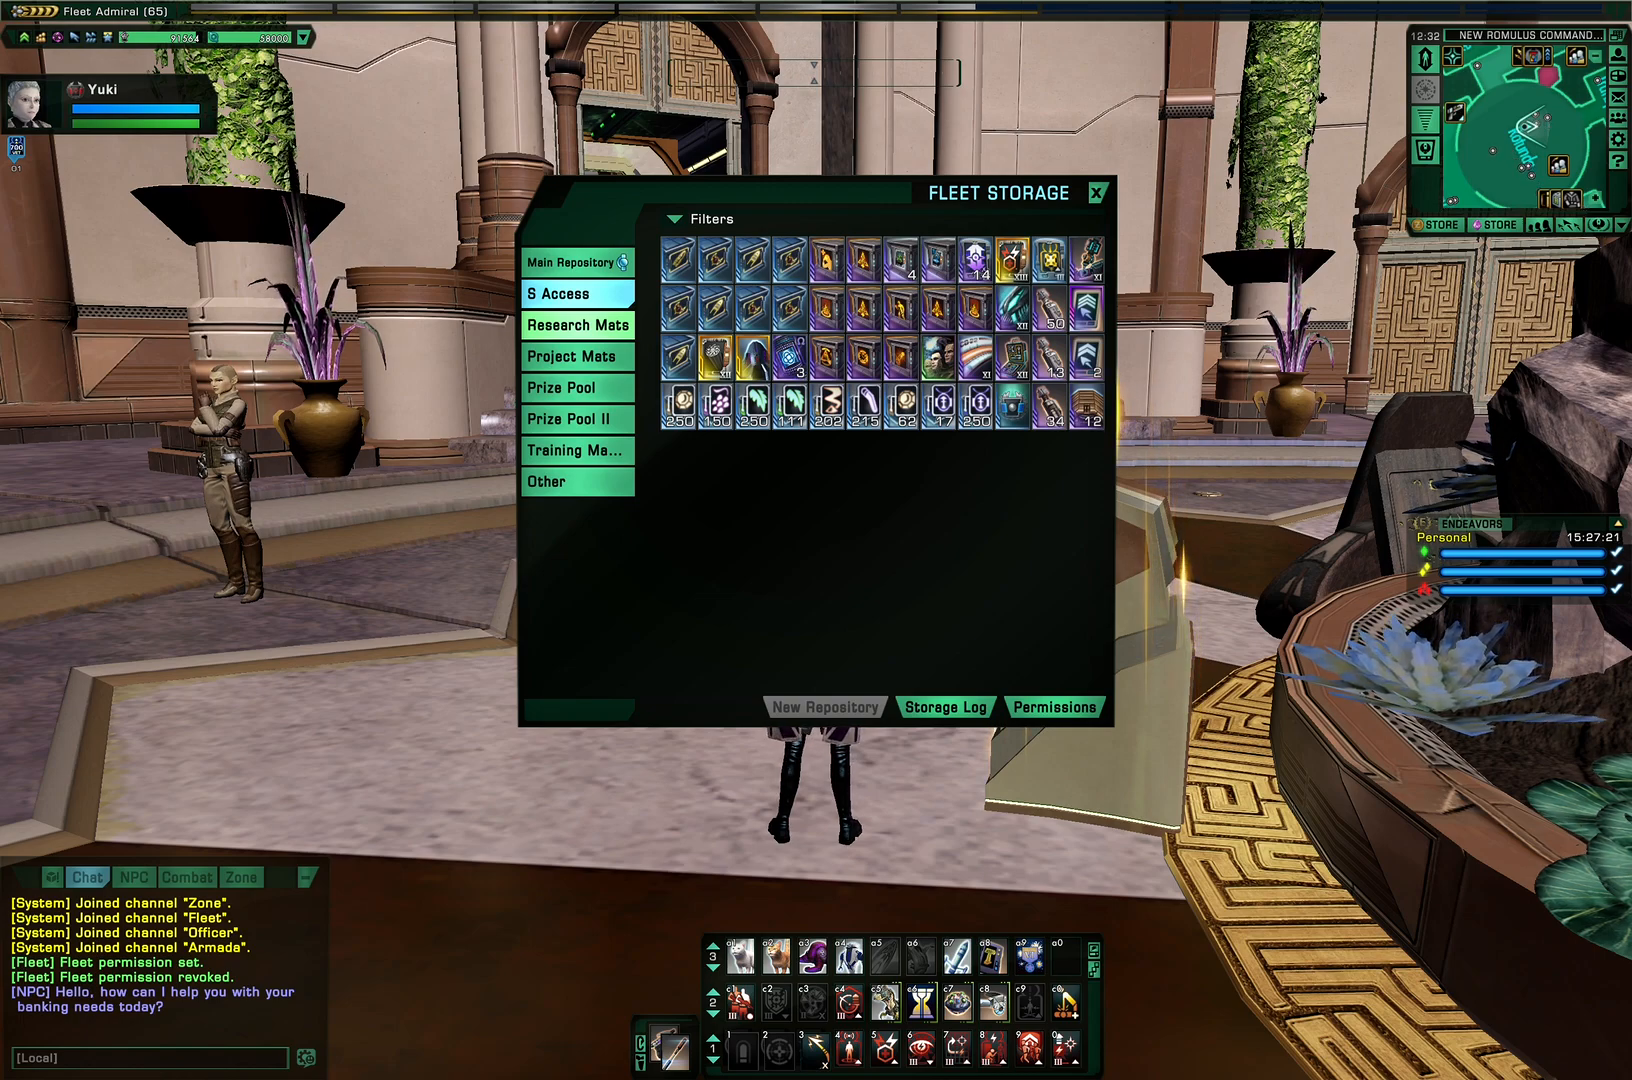
Browse the Research Mats, Prize Pool, Project Mats, Prize Pool II, Training Manuals and Other repositories
click(576, 324)
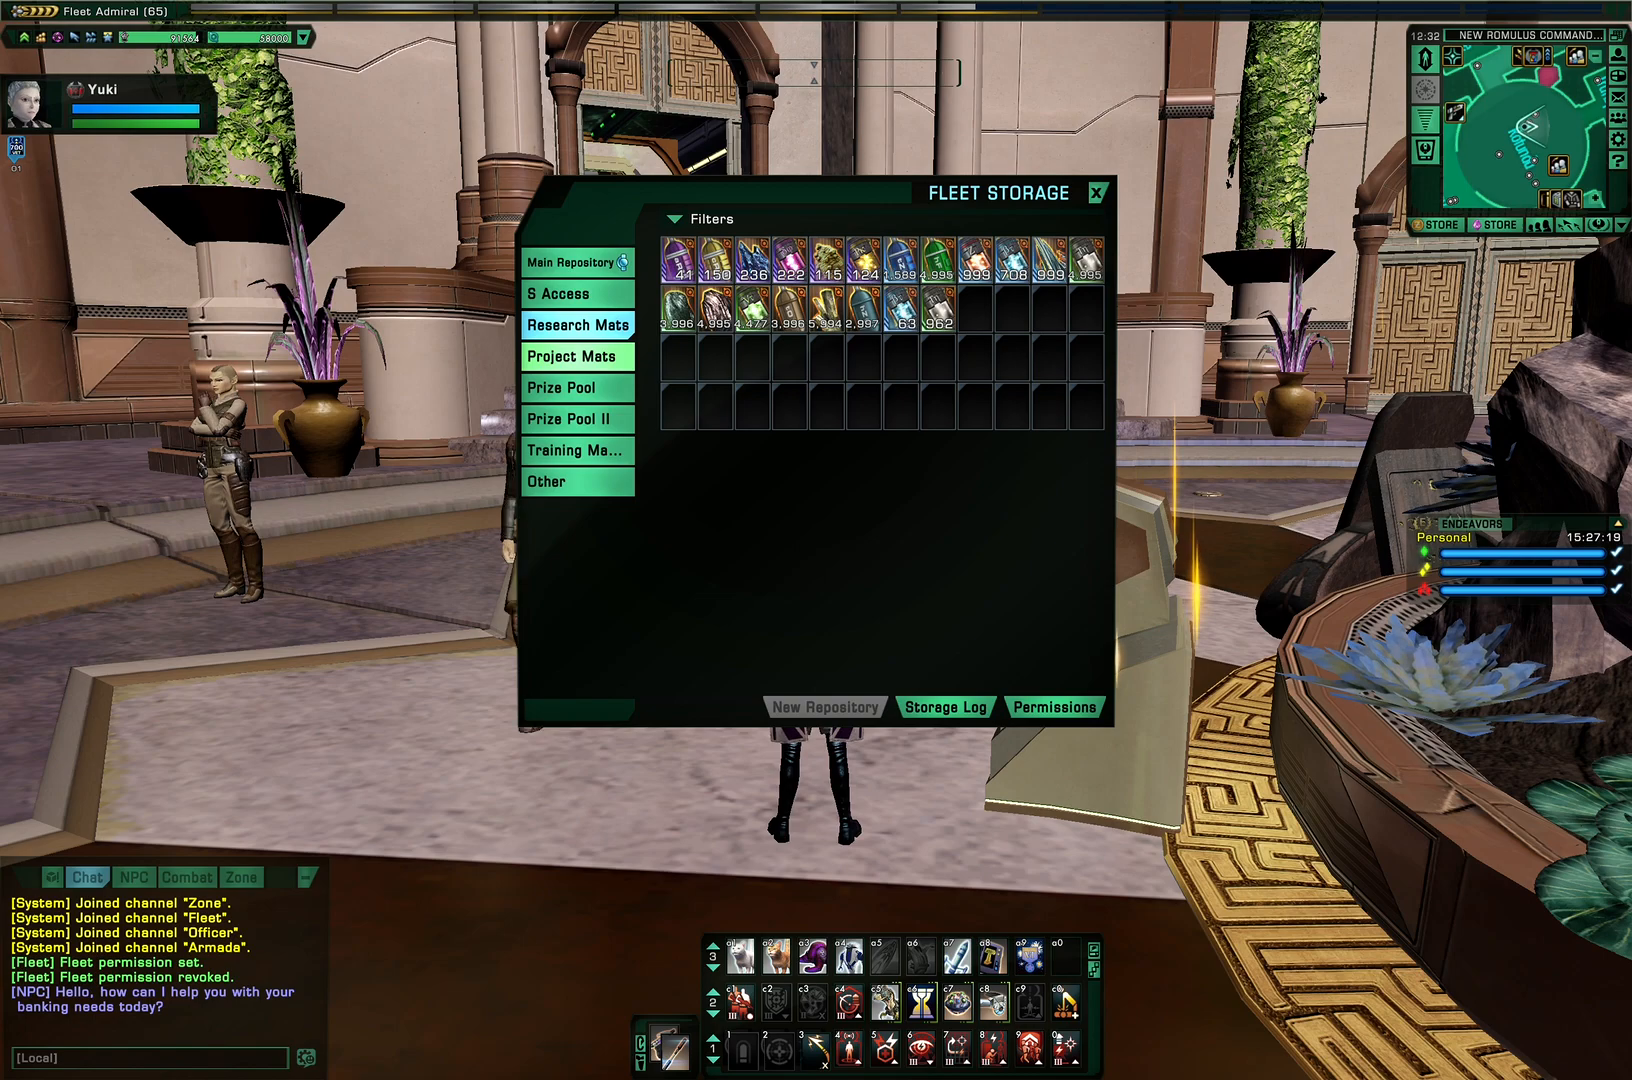
click(572, 388)
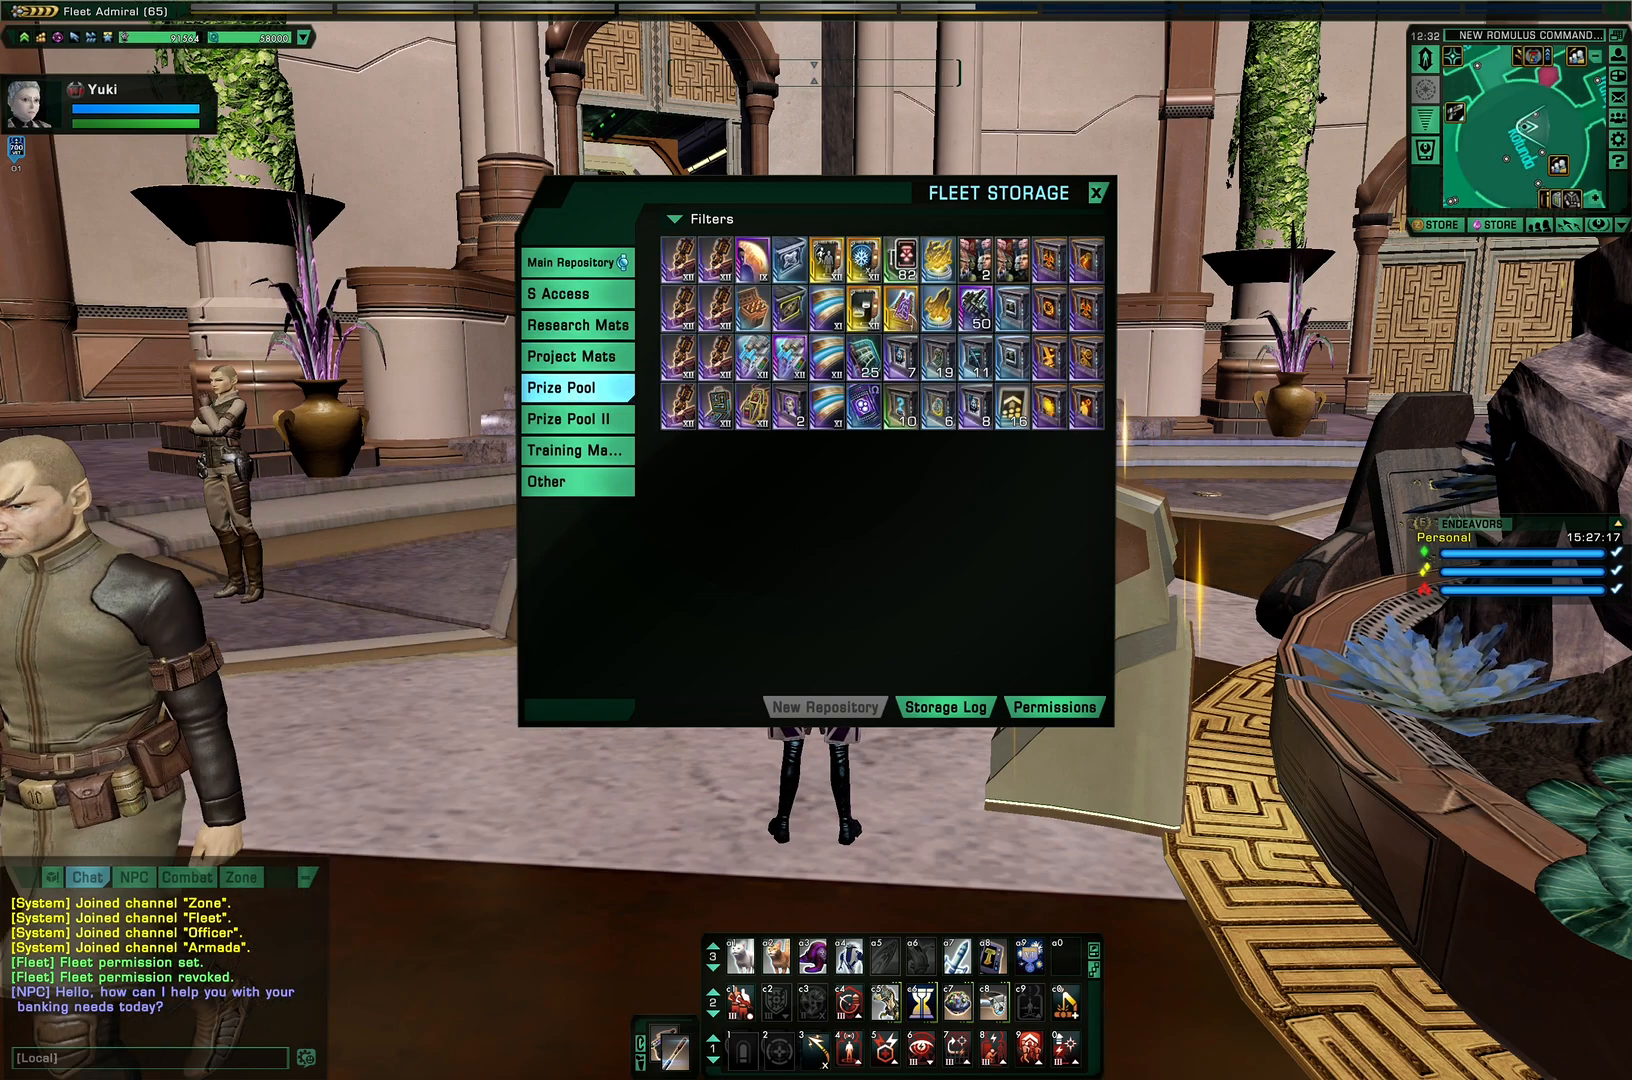
click(572, 356)
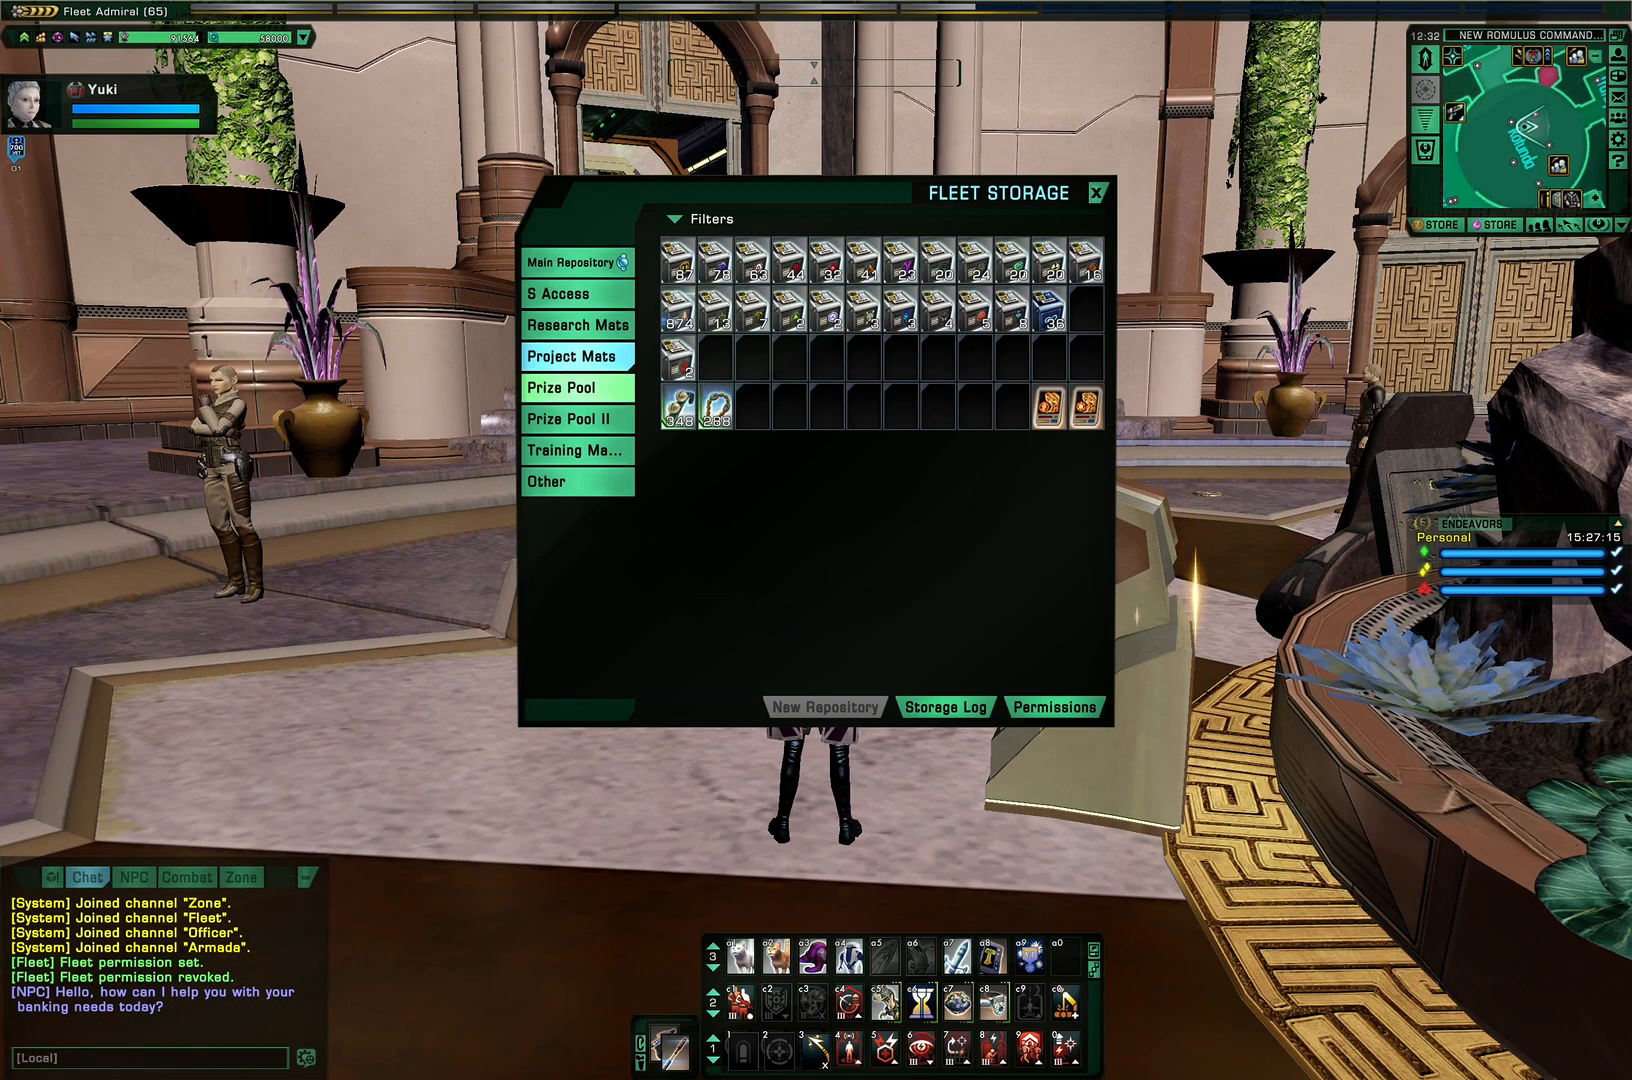
click(560, 386)
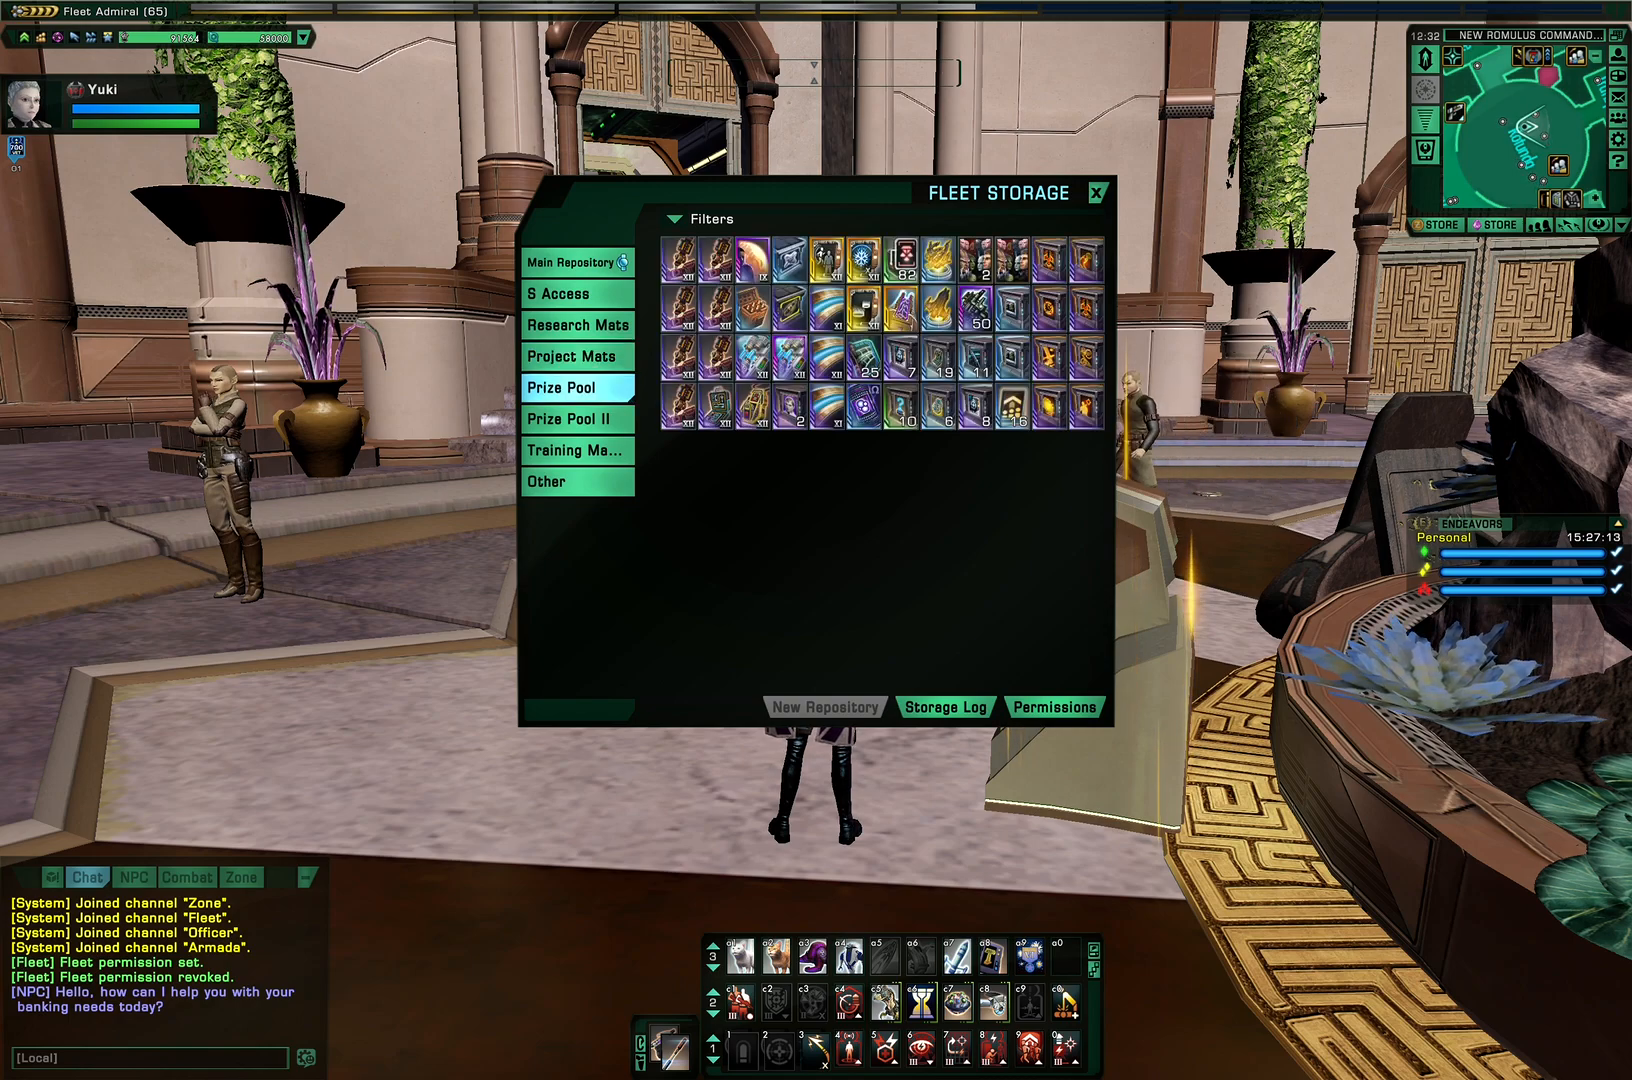
click(576, 418)
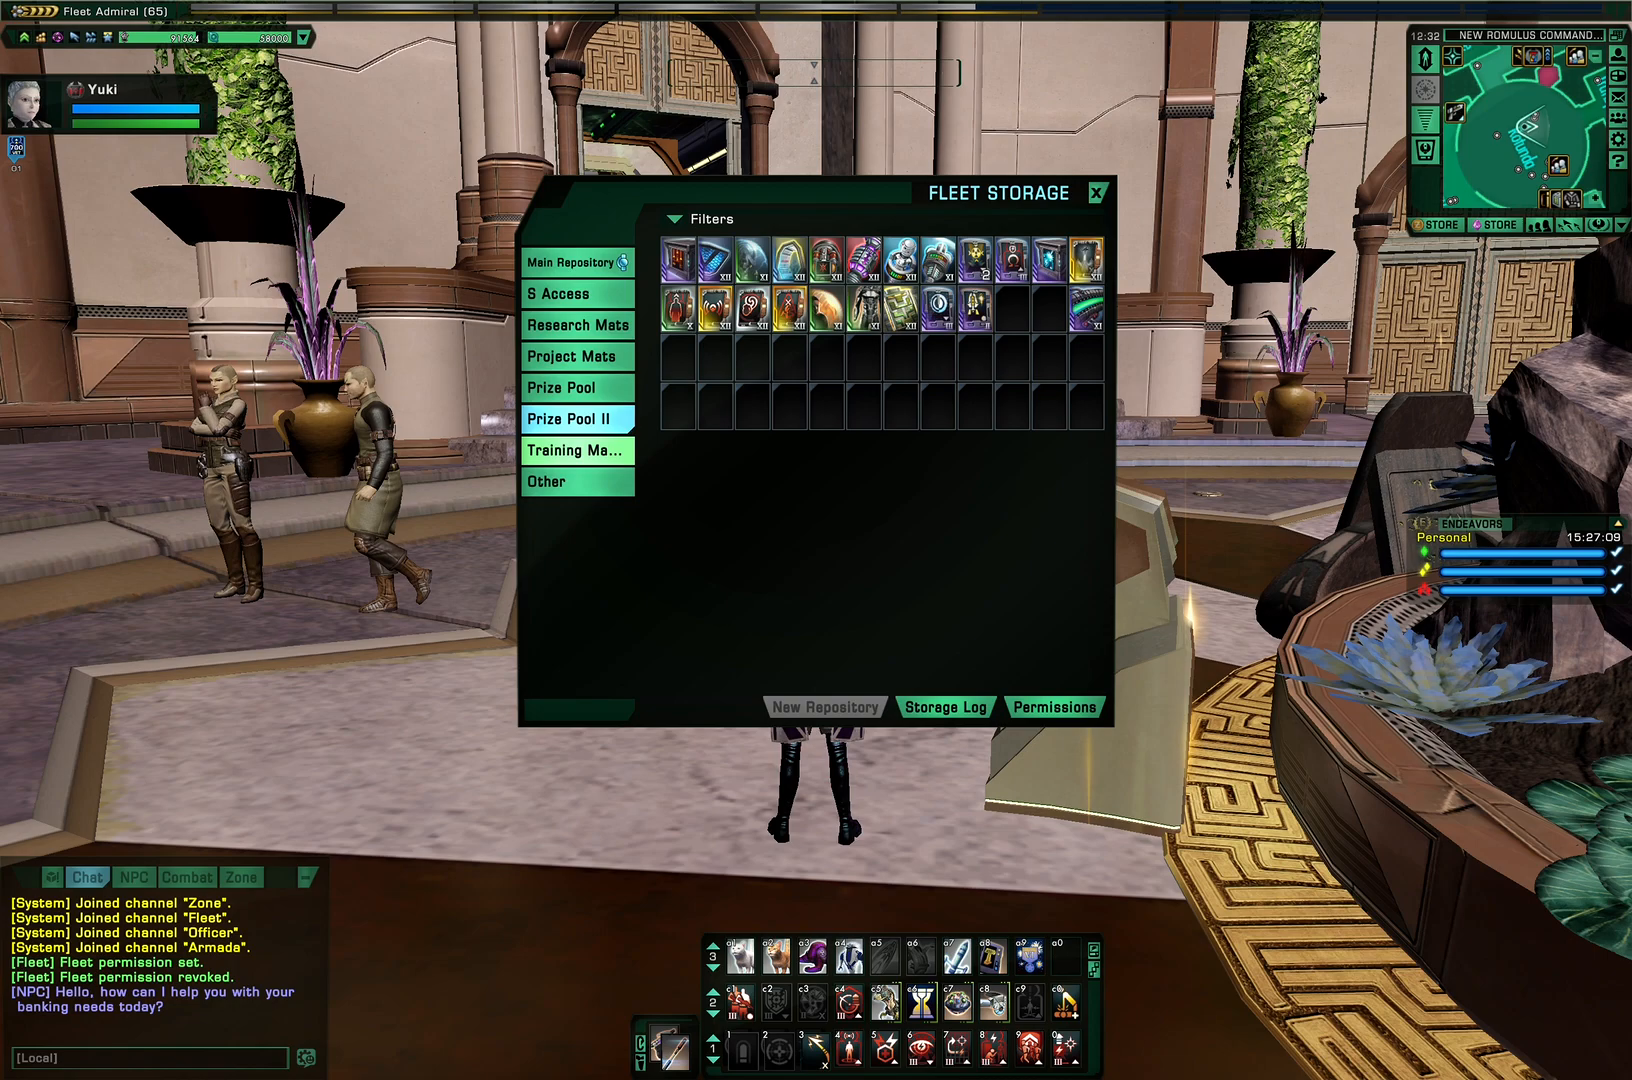
click(576, 450)
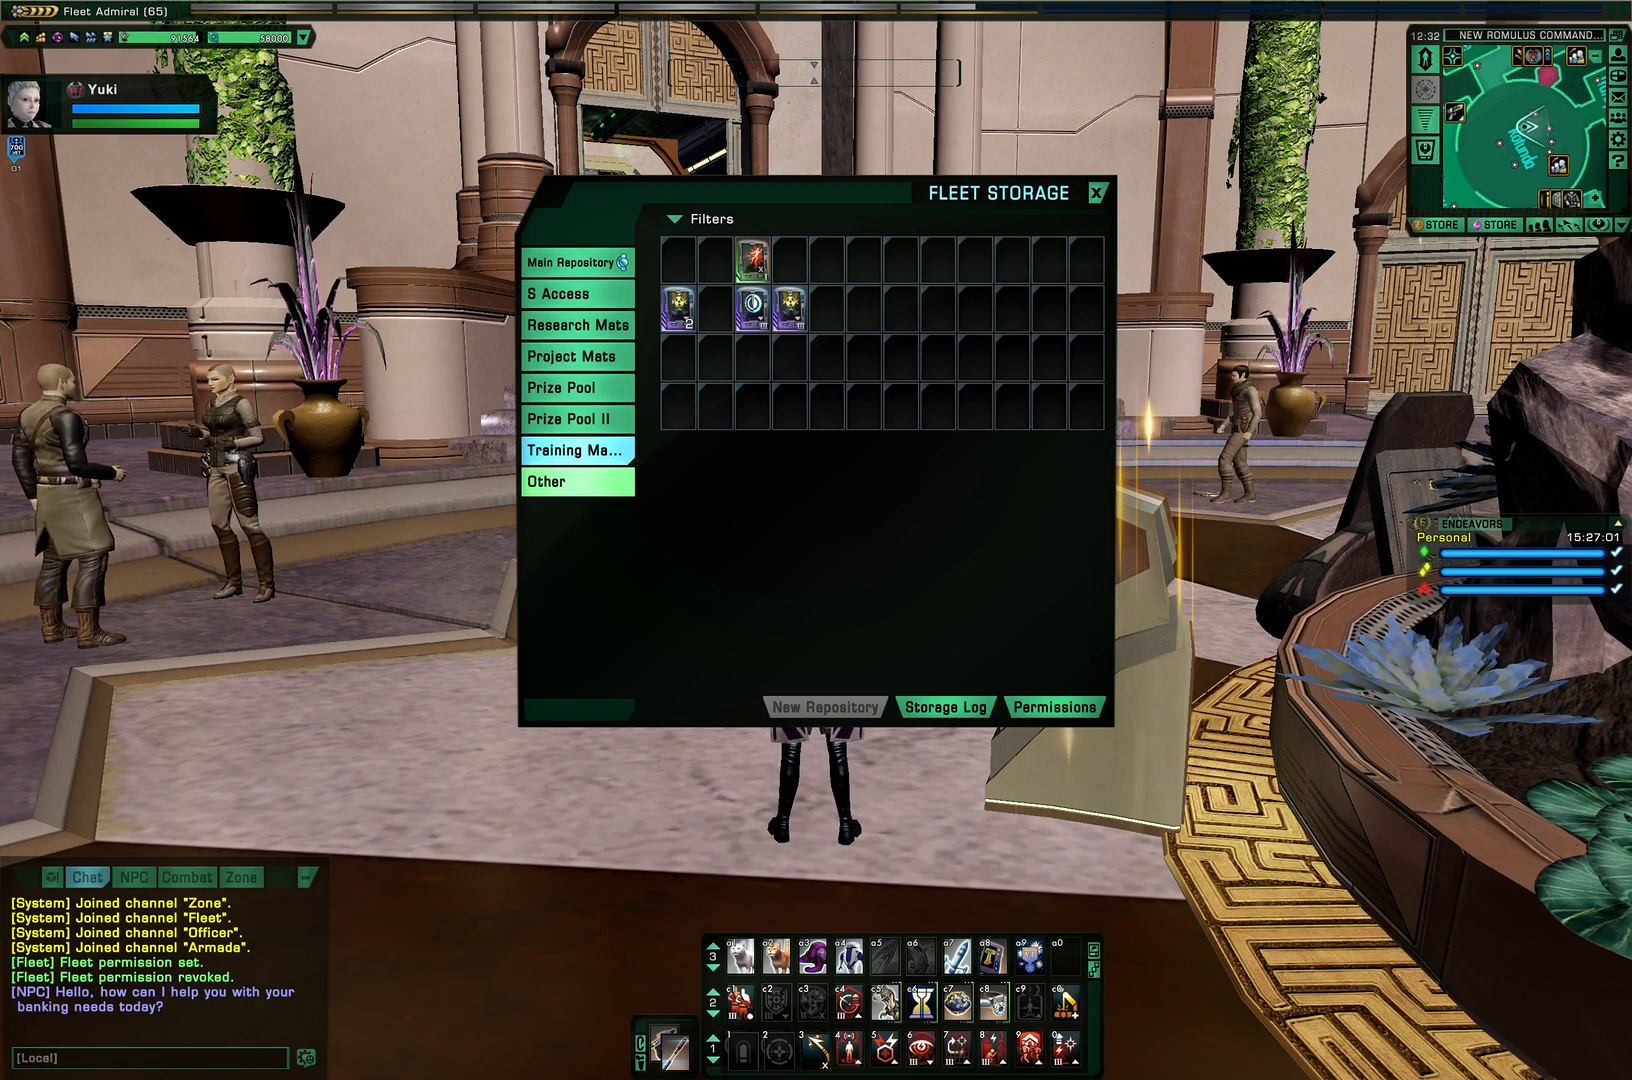
click(576, 482)
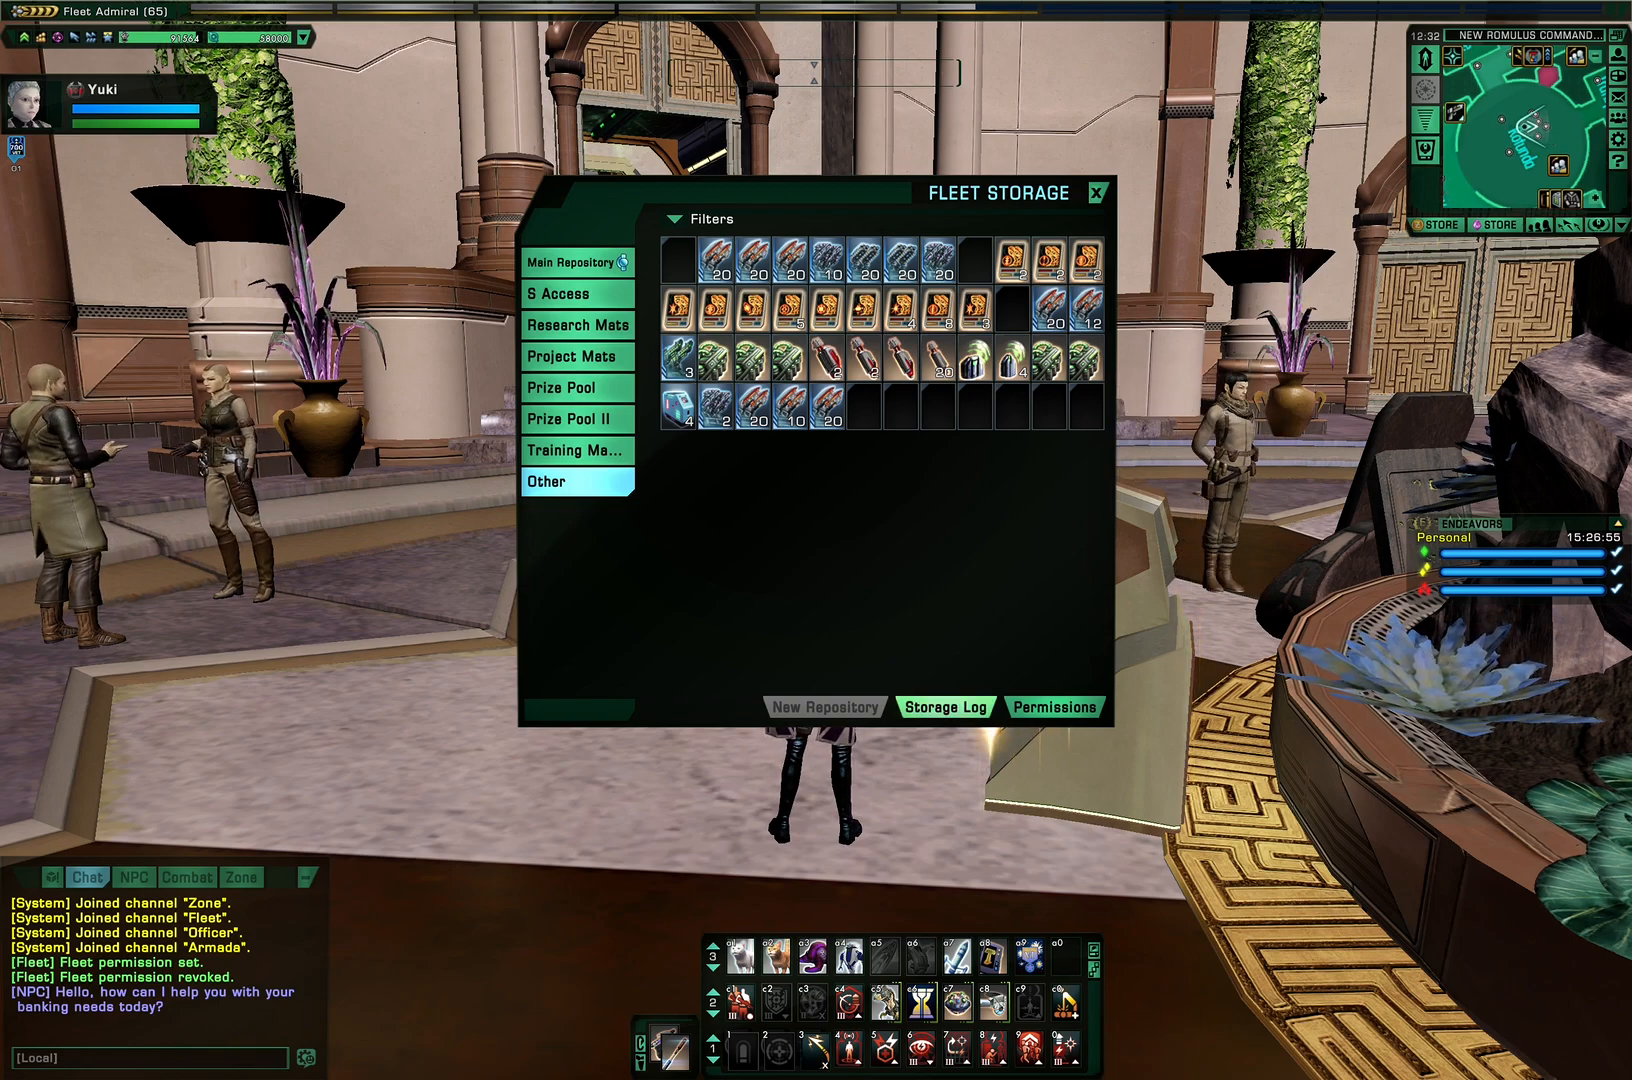
Bring up the Fleet Activity Log listing recent deposits and withdrawals
click(944, 706)
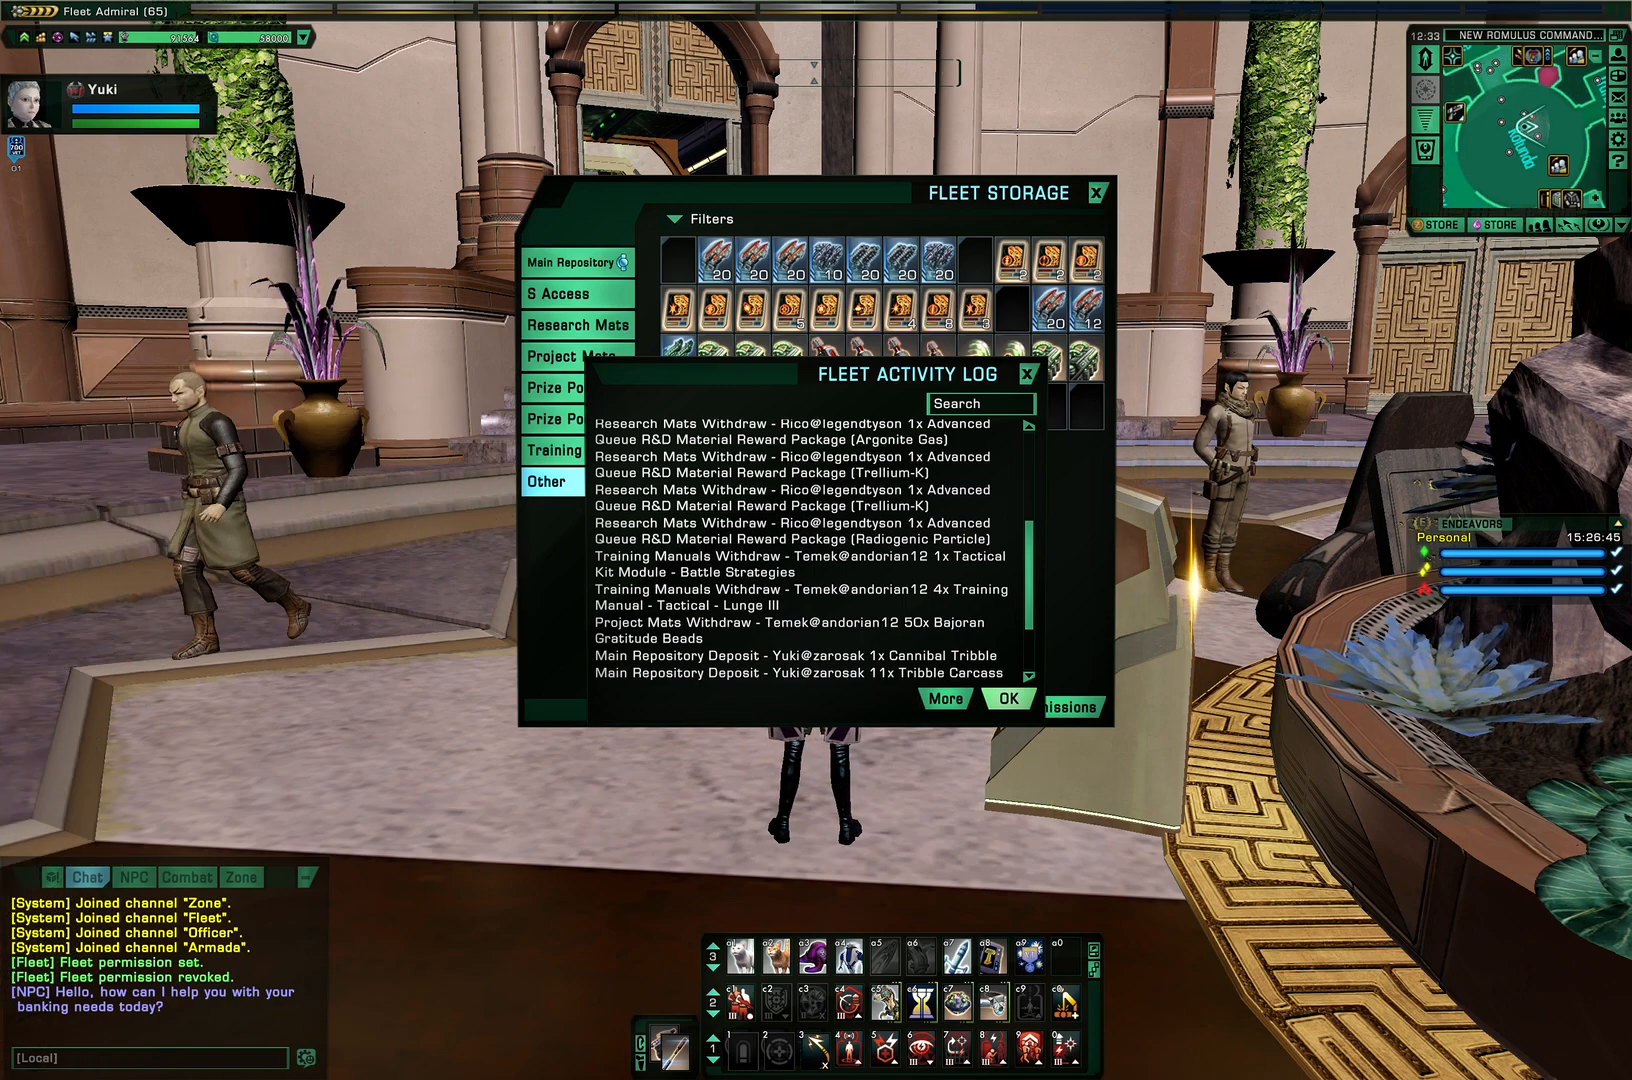
Dismiss the Fleet Activity Log and return to the Main Repository with its 486615 fleet energy credits
click(1010, 698)
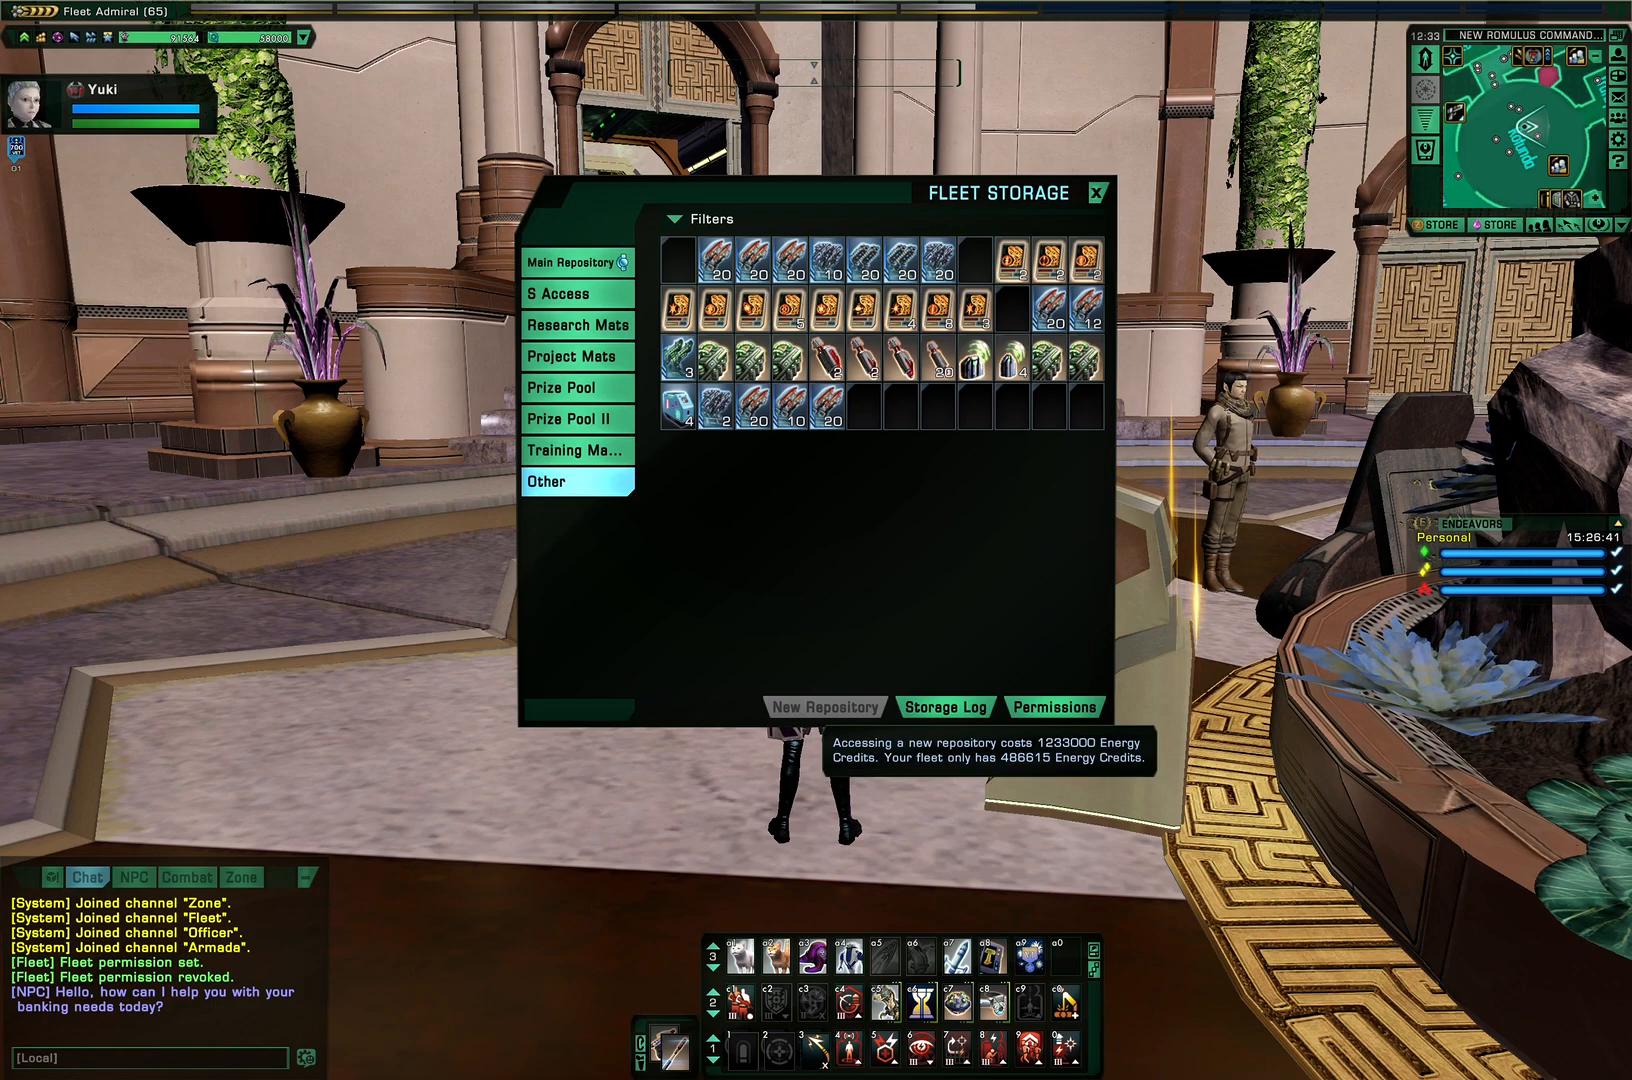
click(572, 262)
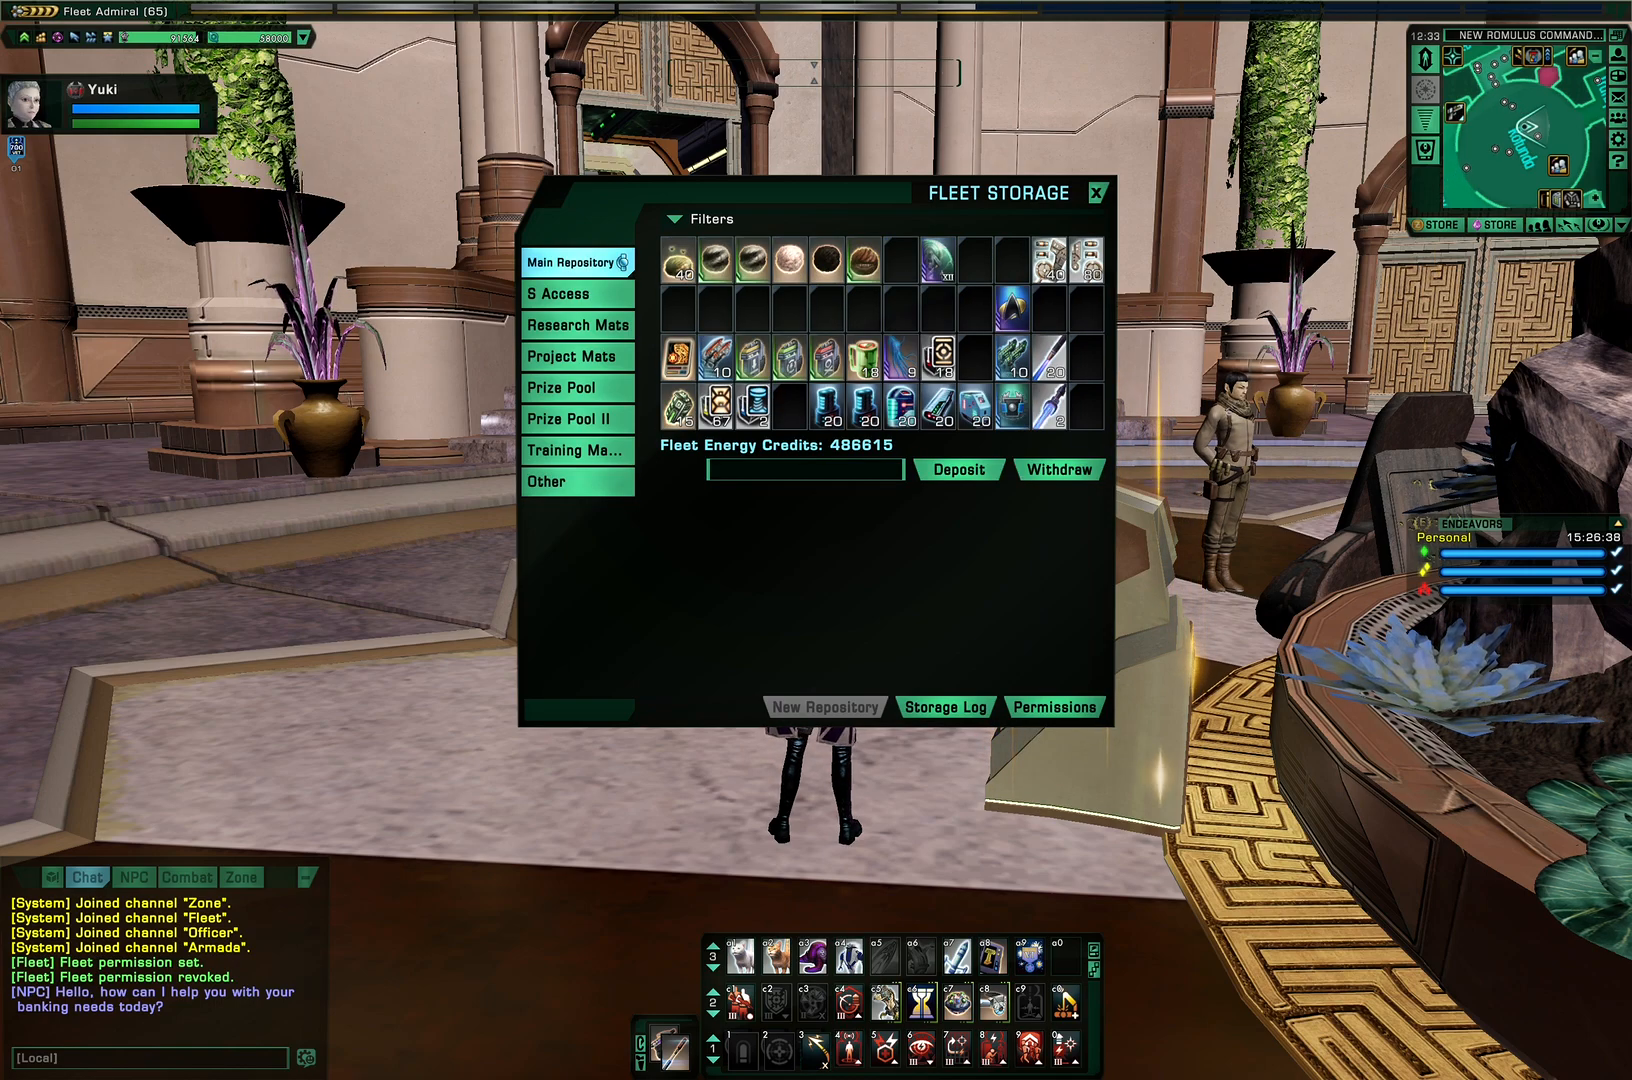
mouse_move(824, 706)
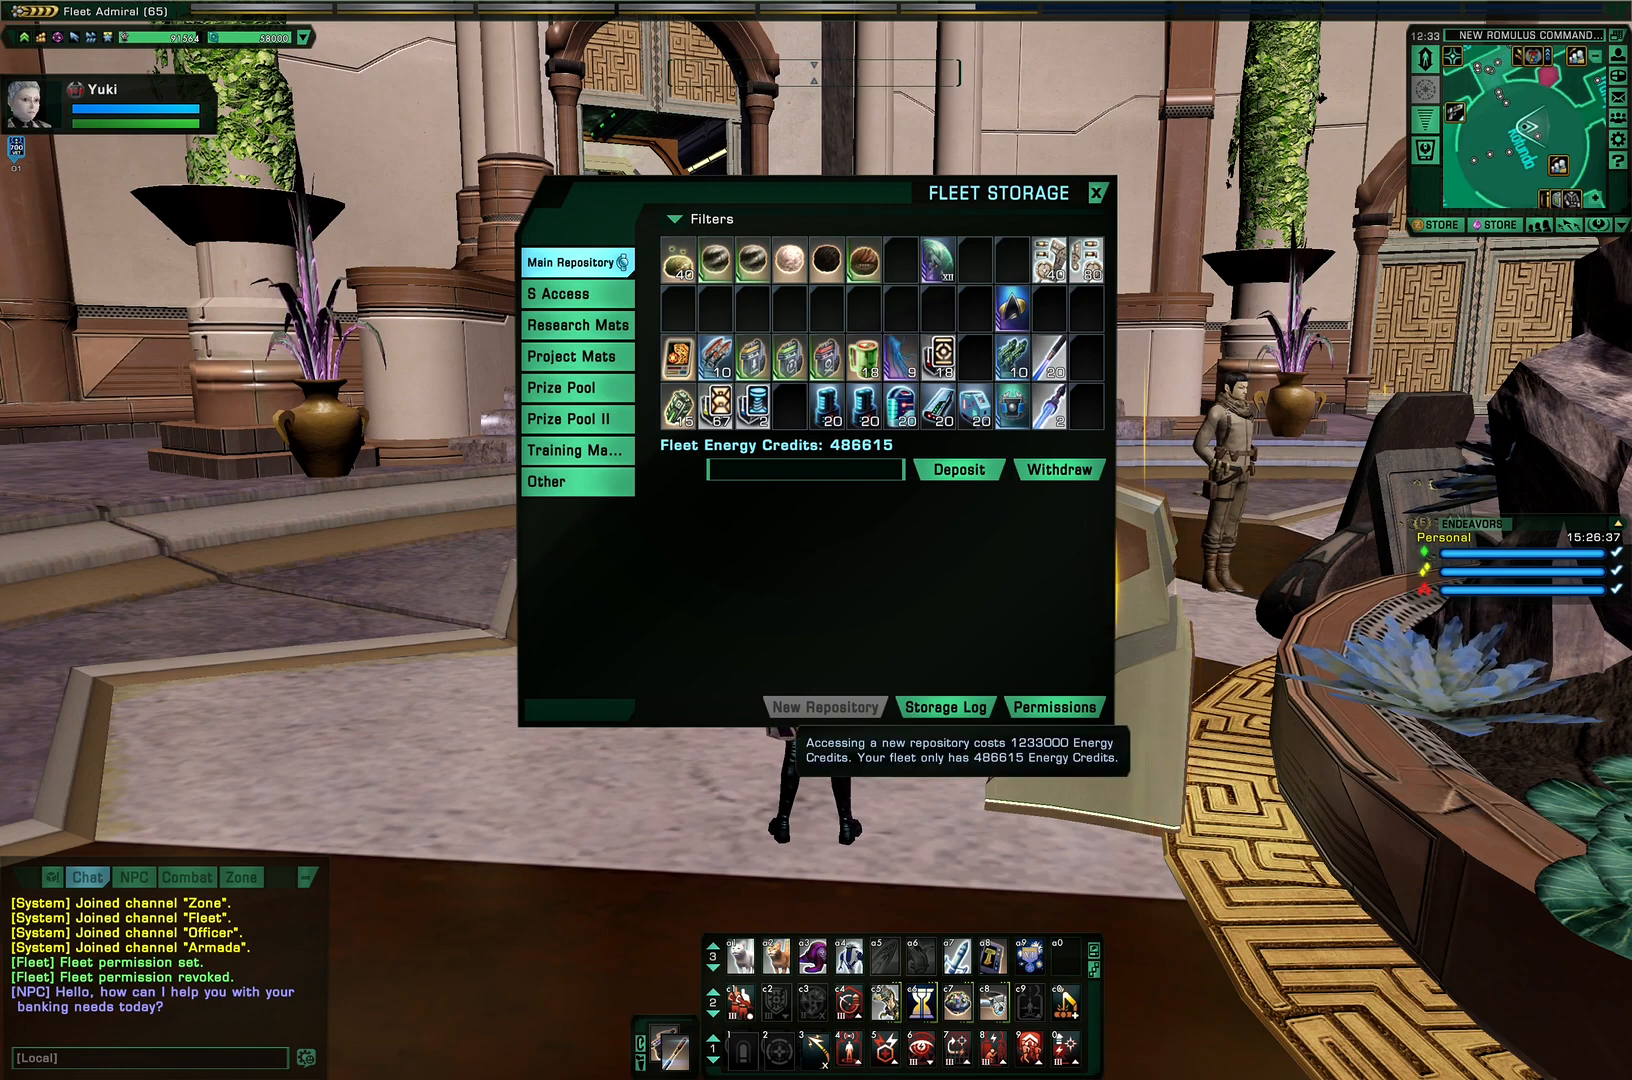